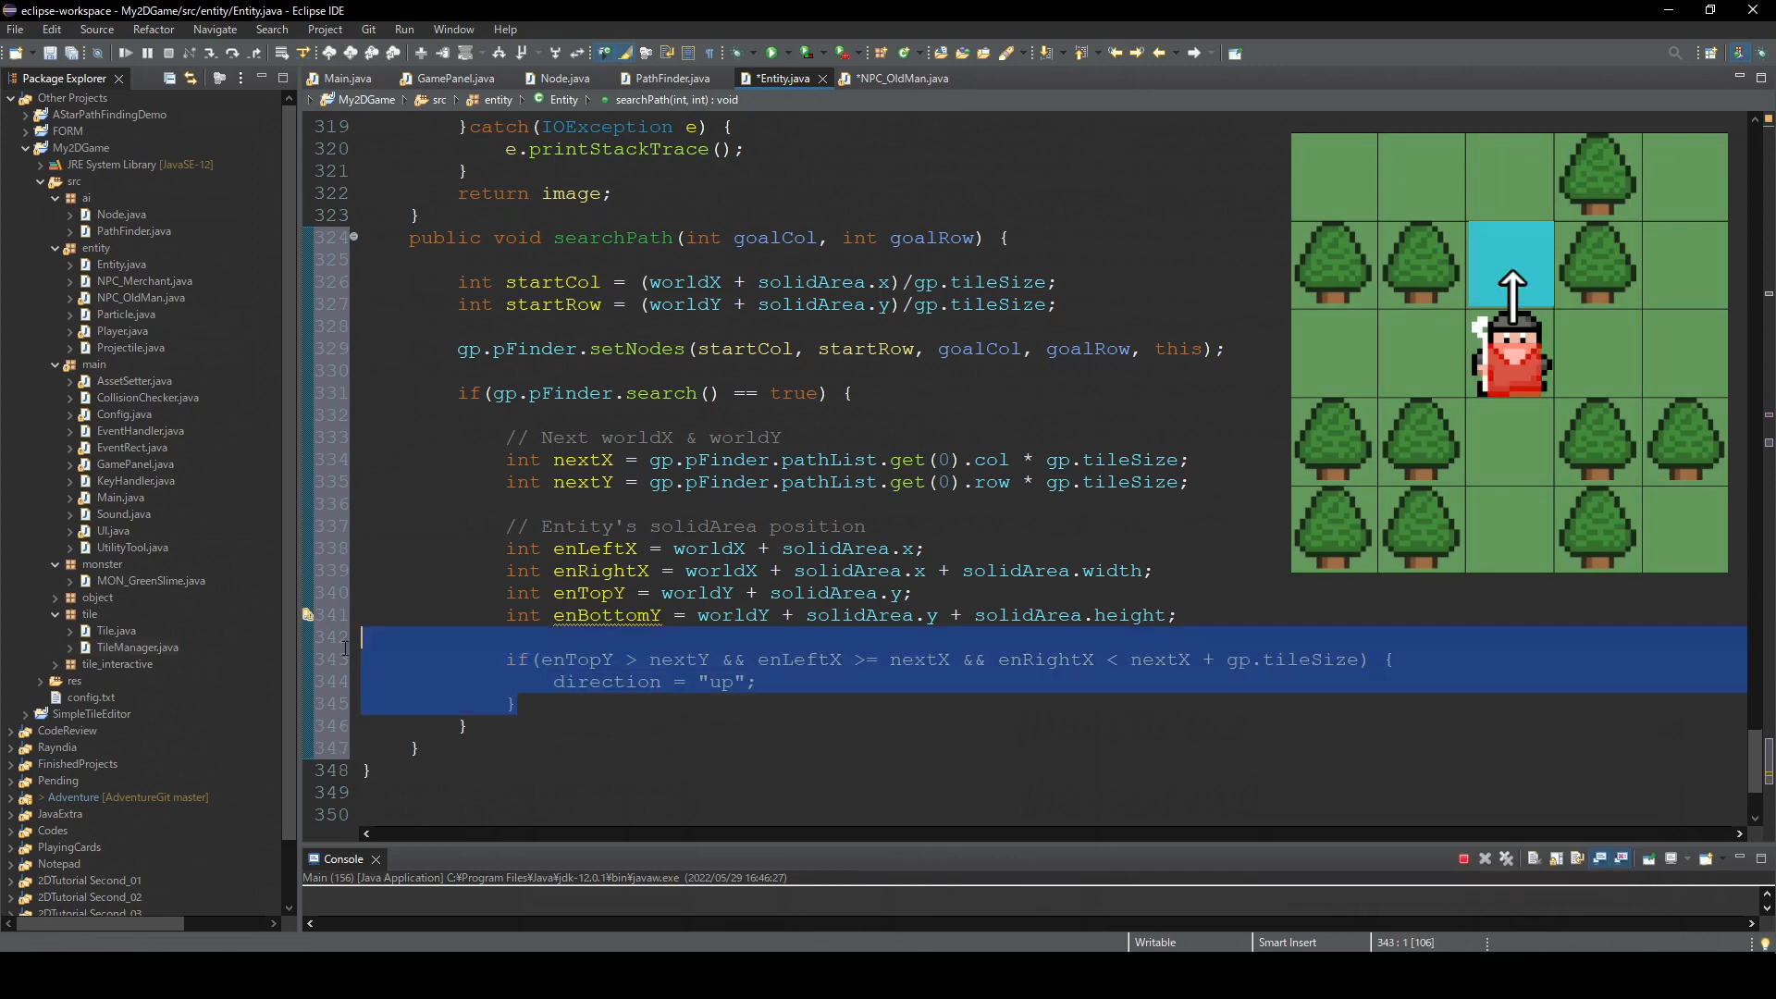
- Add an else-if branch for enTopY < nextY with the entity within the tile's horizontal span
type("else if(enTopY < nextY && enLeftX >= nextX && enRightX < nextX + gp.tileSize) {")
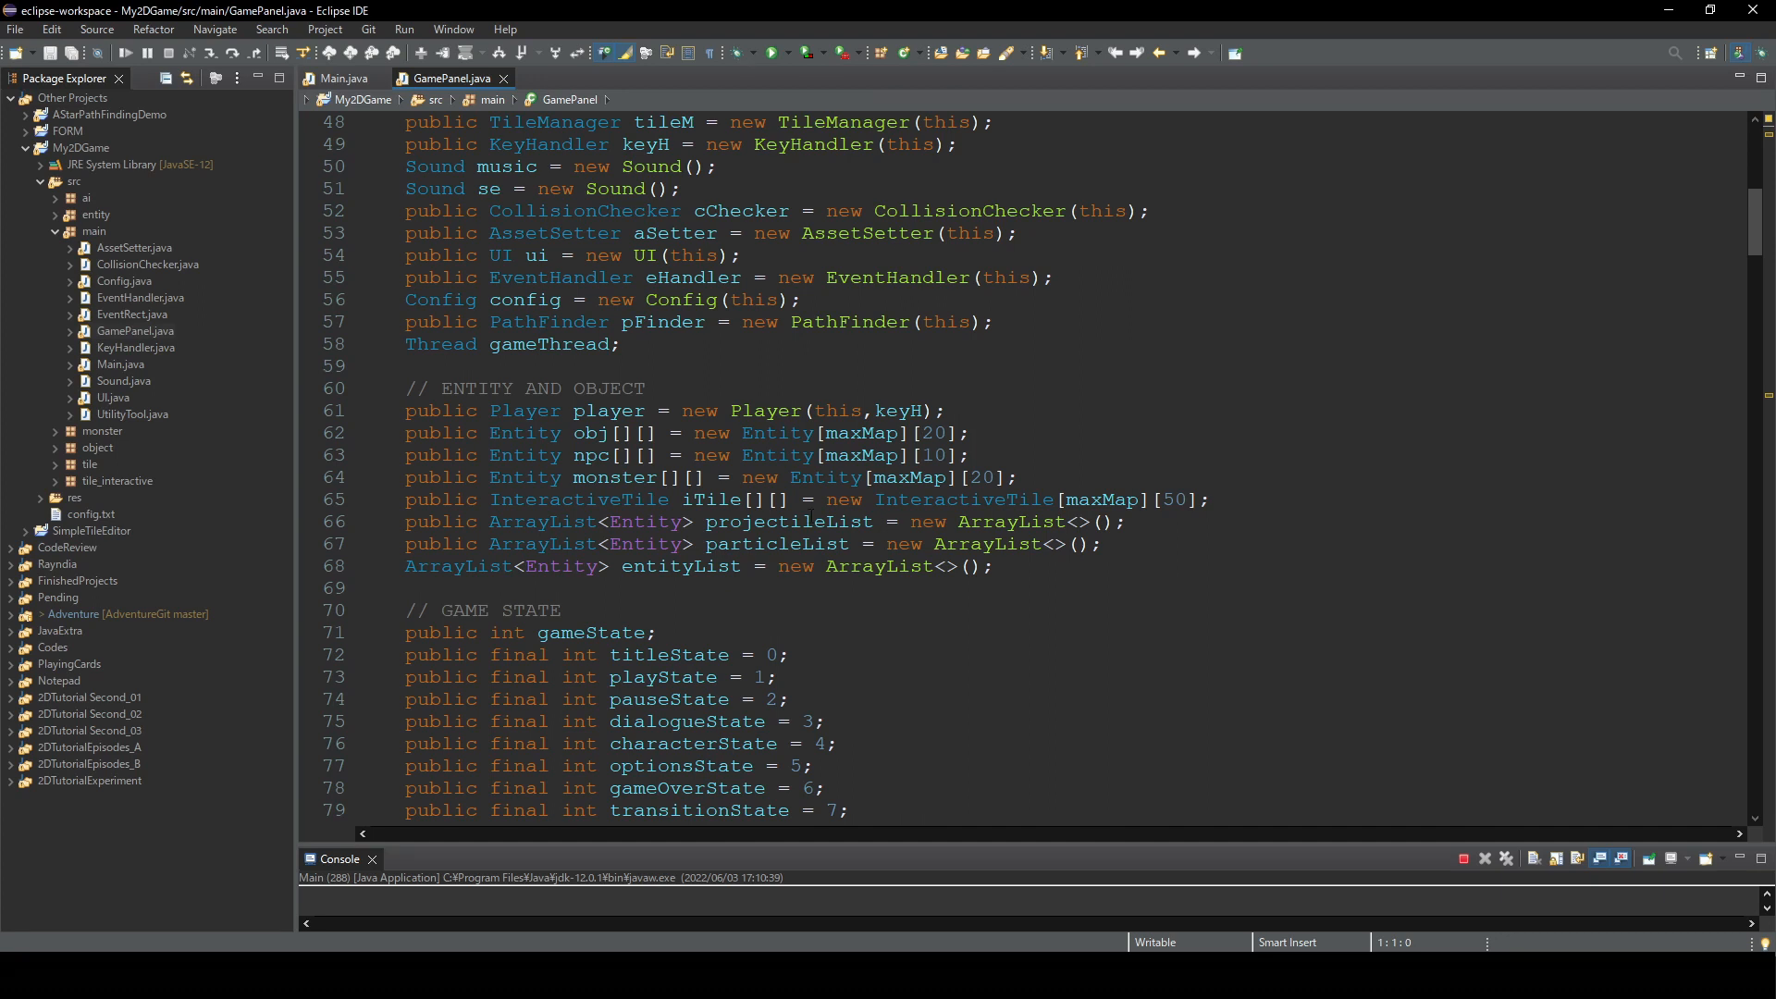
- Replace projectileList with public Entity projectile[][] = new Entity[maxMap][20]
double_click(787, 522)
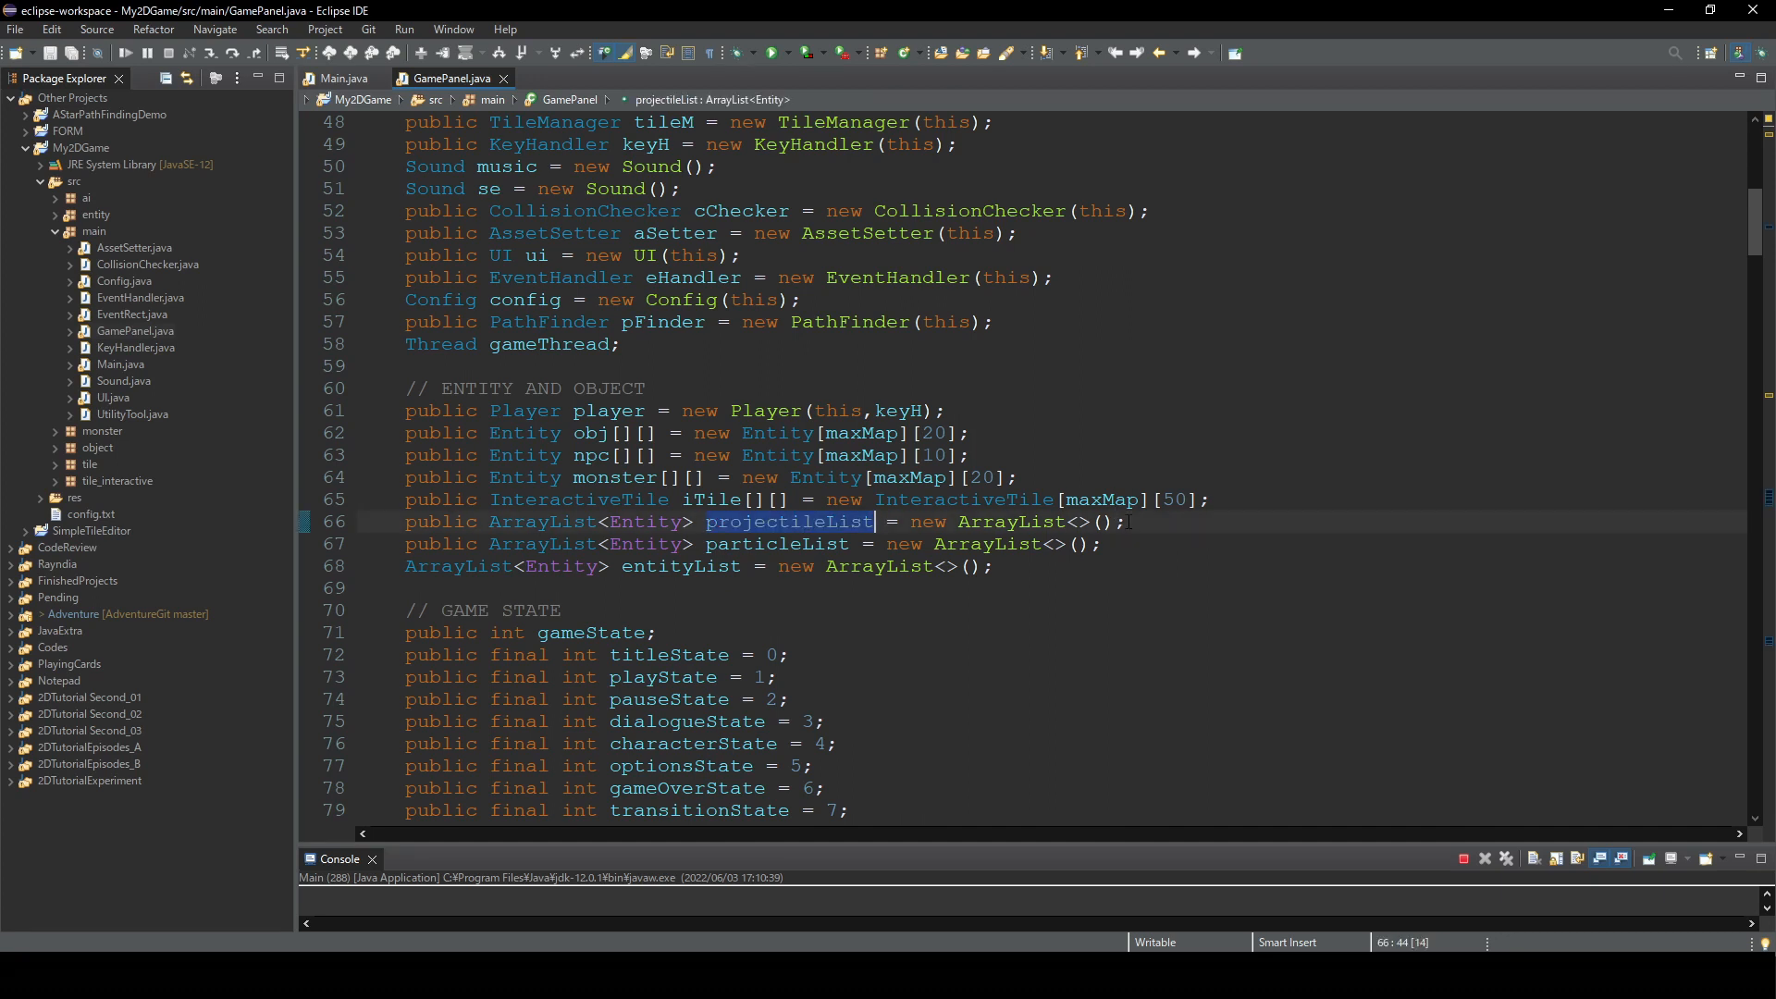
type("public Entity projectile")
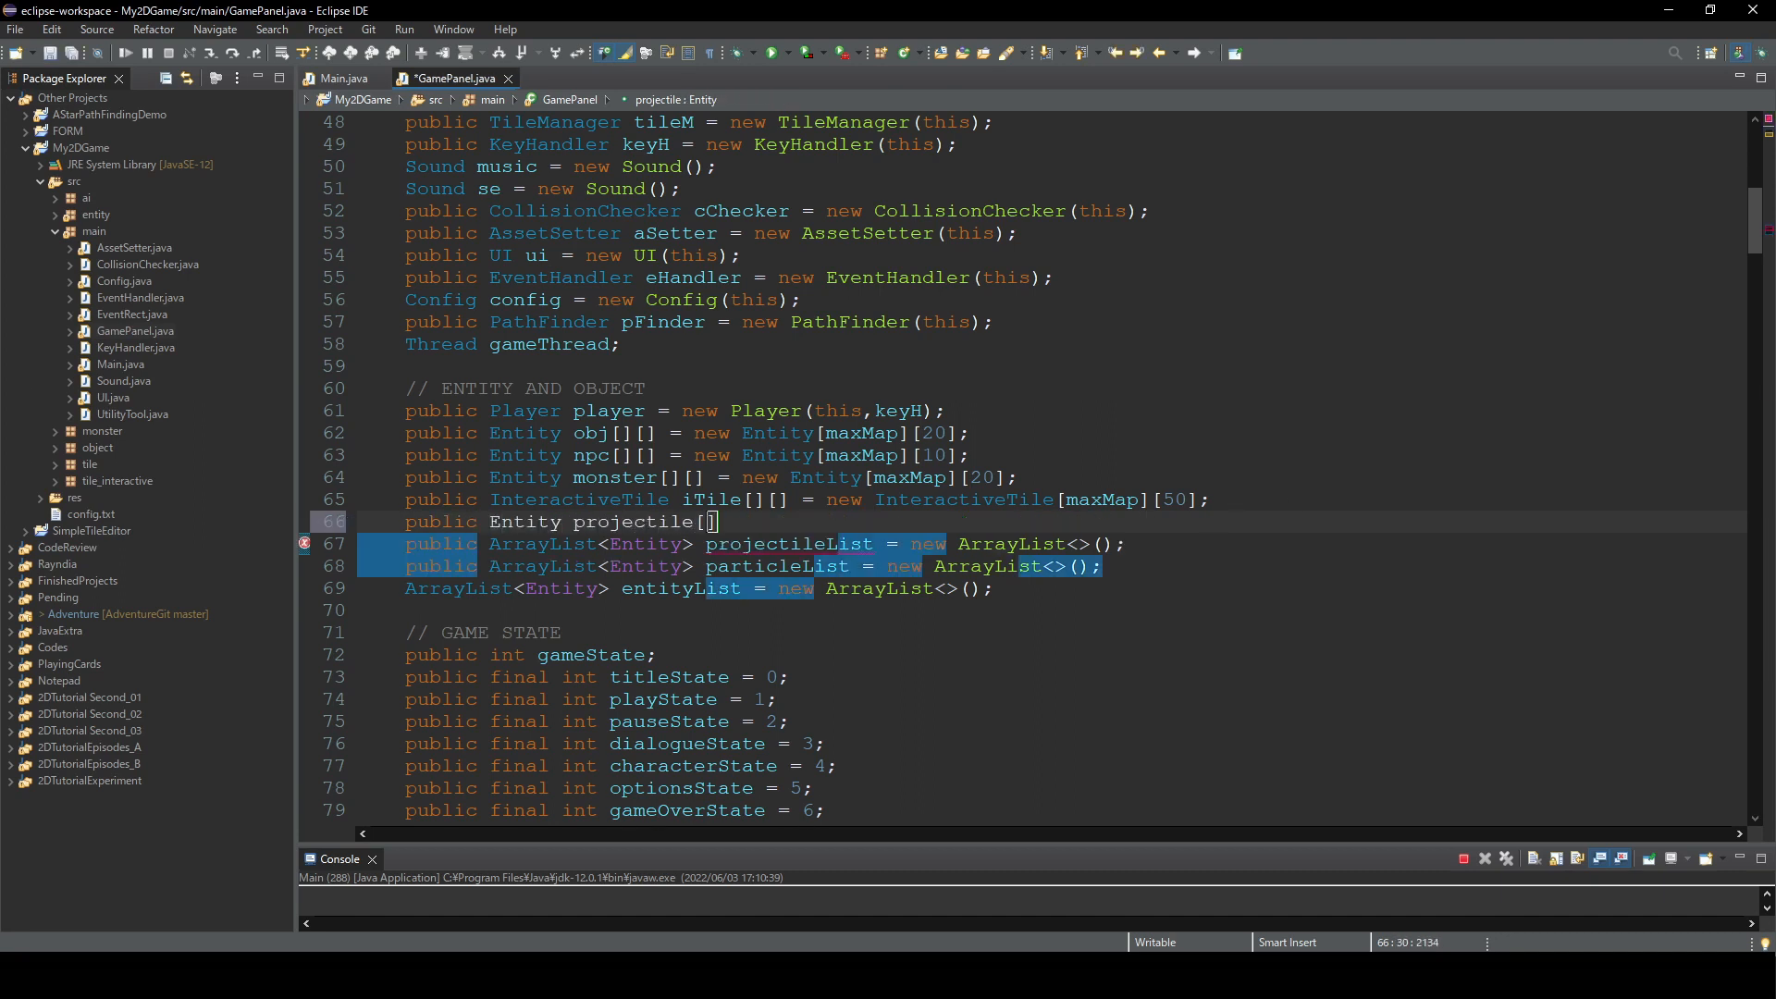
type("[] = new Entity[maxMap][20]")
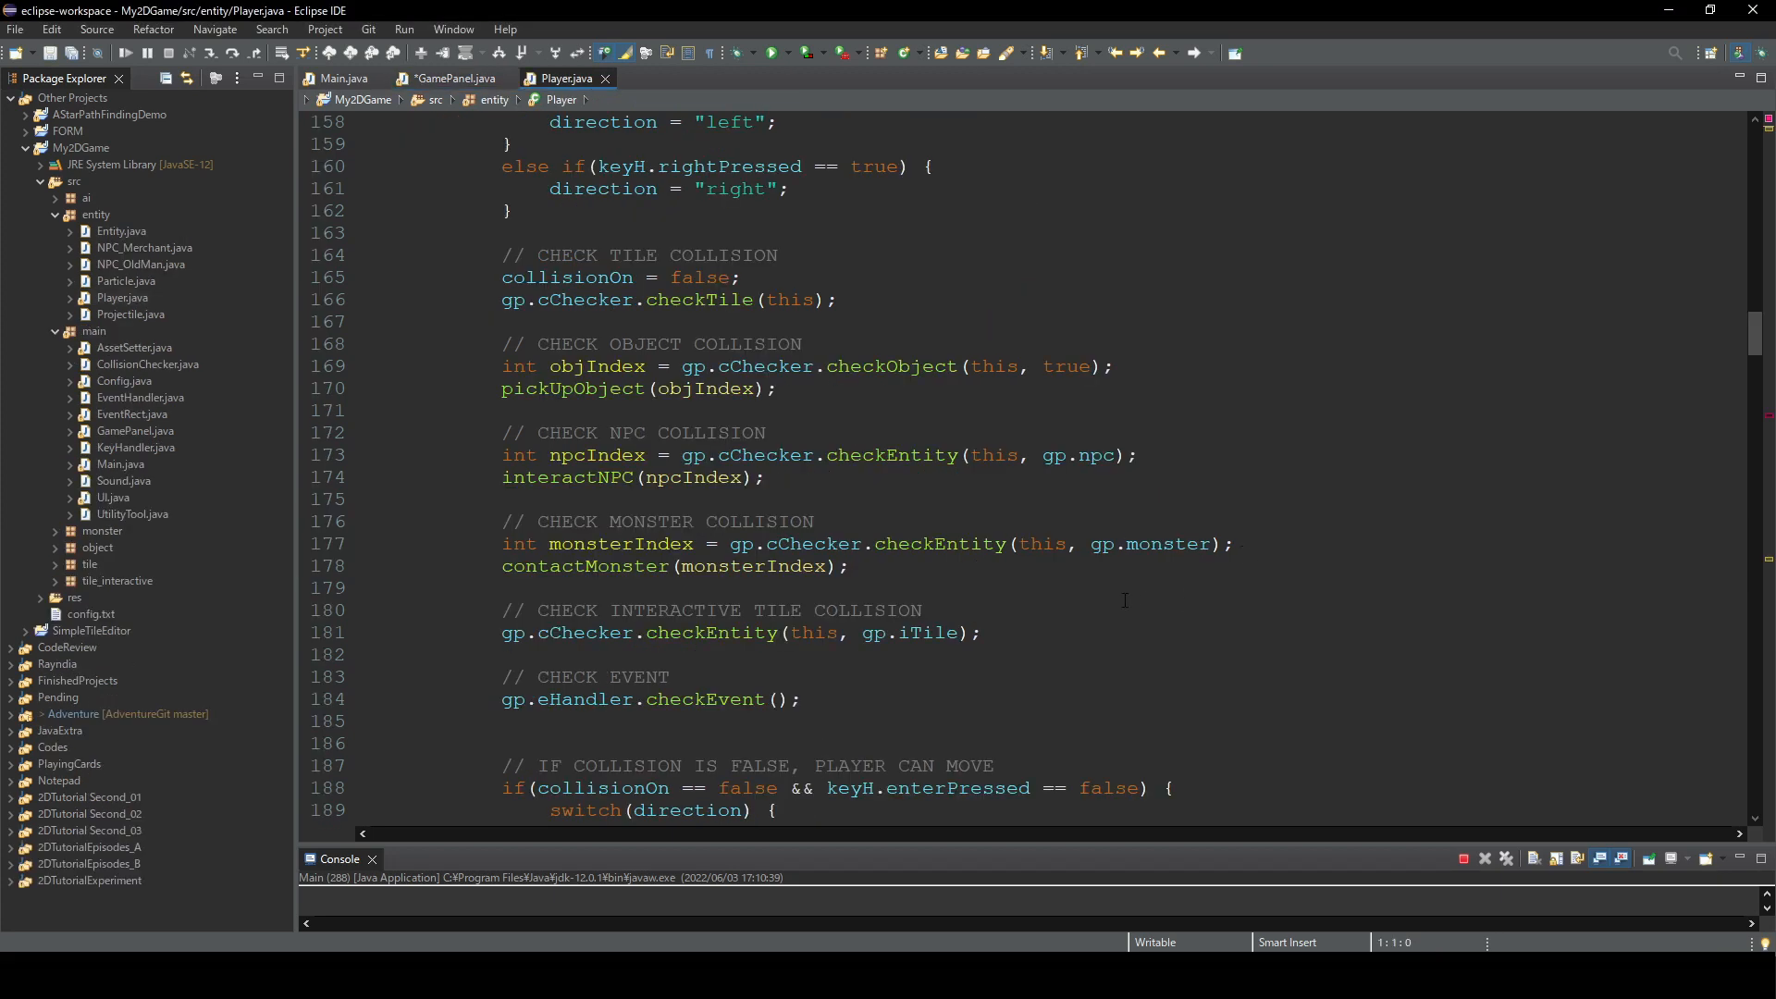
- Jump from Player's checkEntity call to its declaration in CollisionChecker.java
double_click(937, 543)
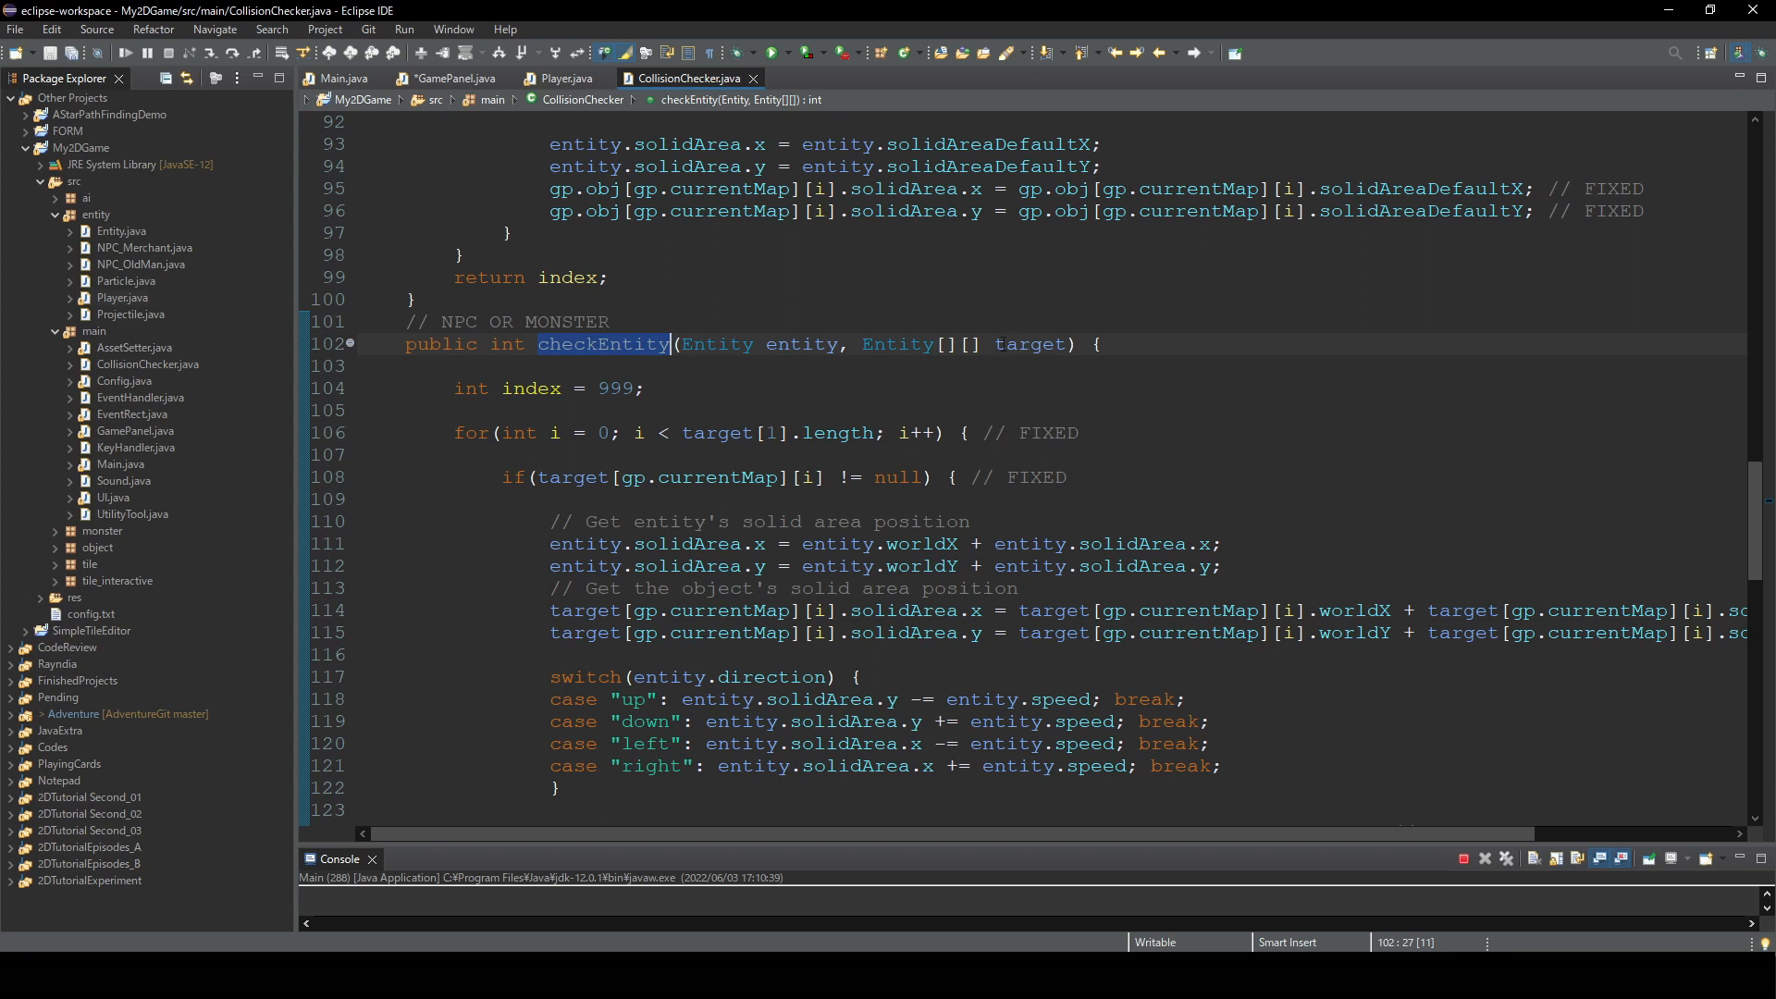
double_click(920, 343)
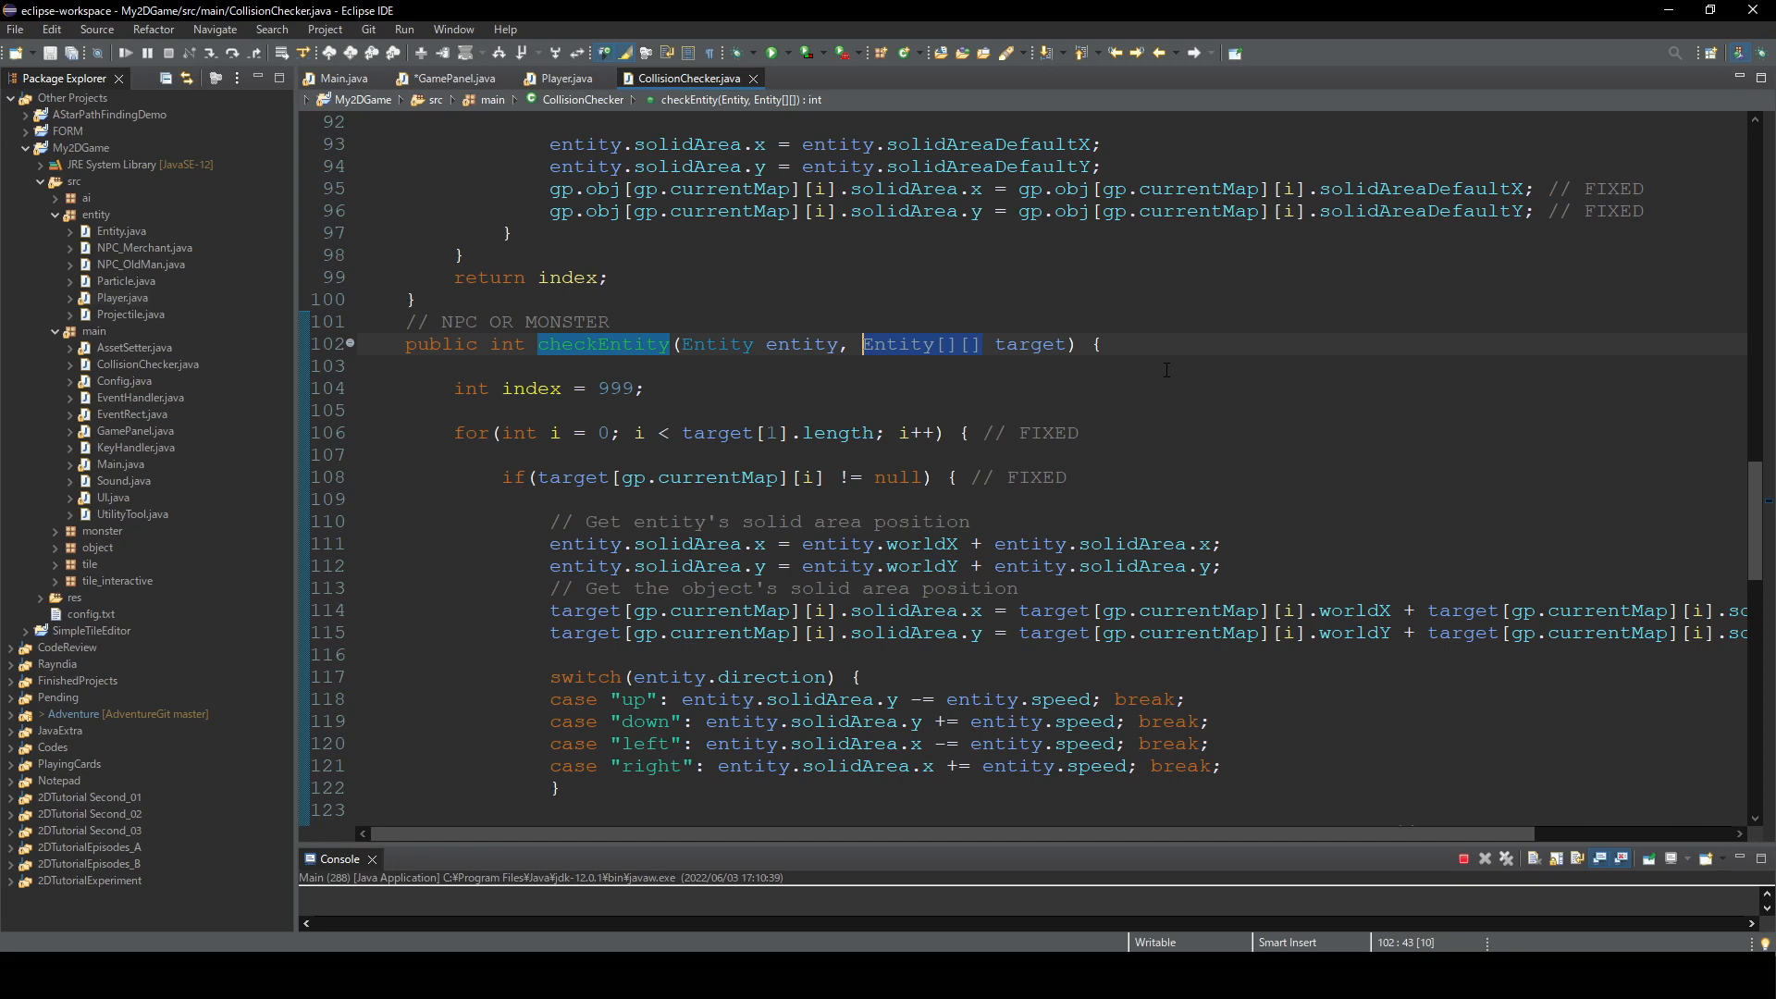
- Loop over projectile[1].length using projectile[currentMap][i], setting dead projectiles to null
left_click(453, 78)
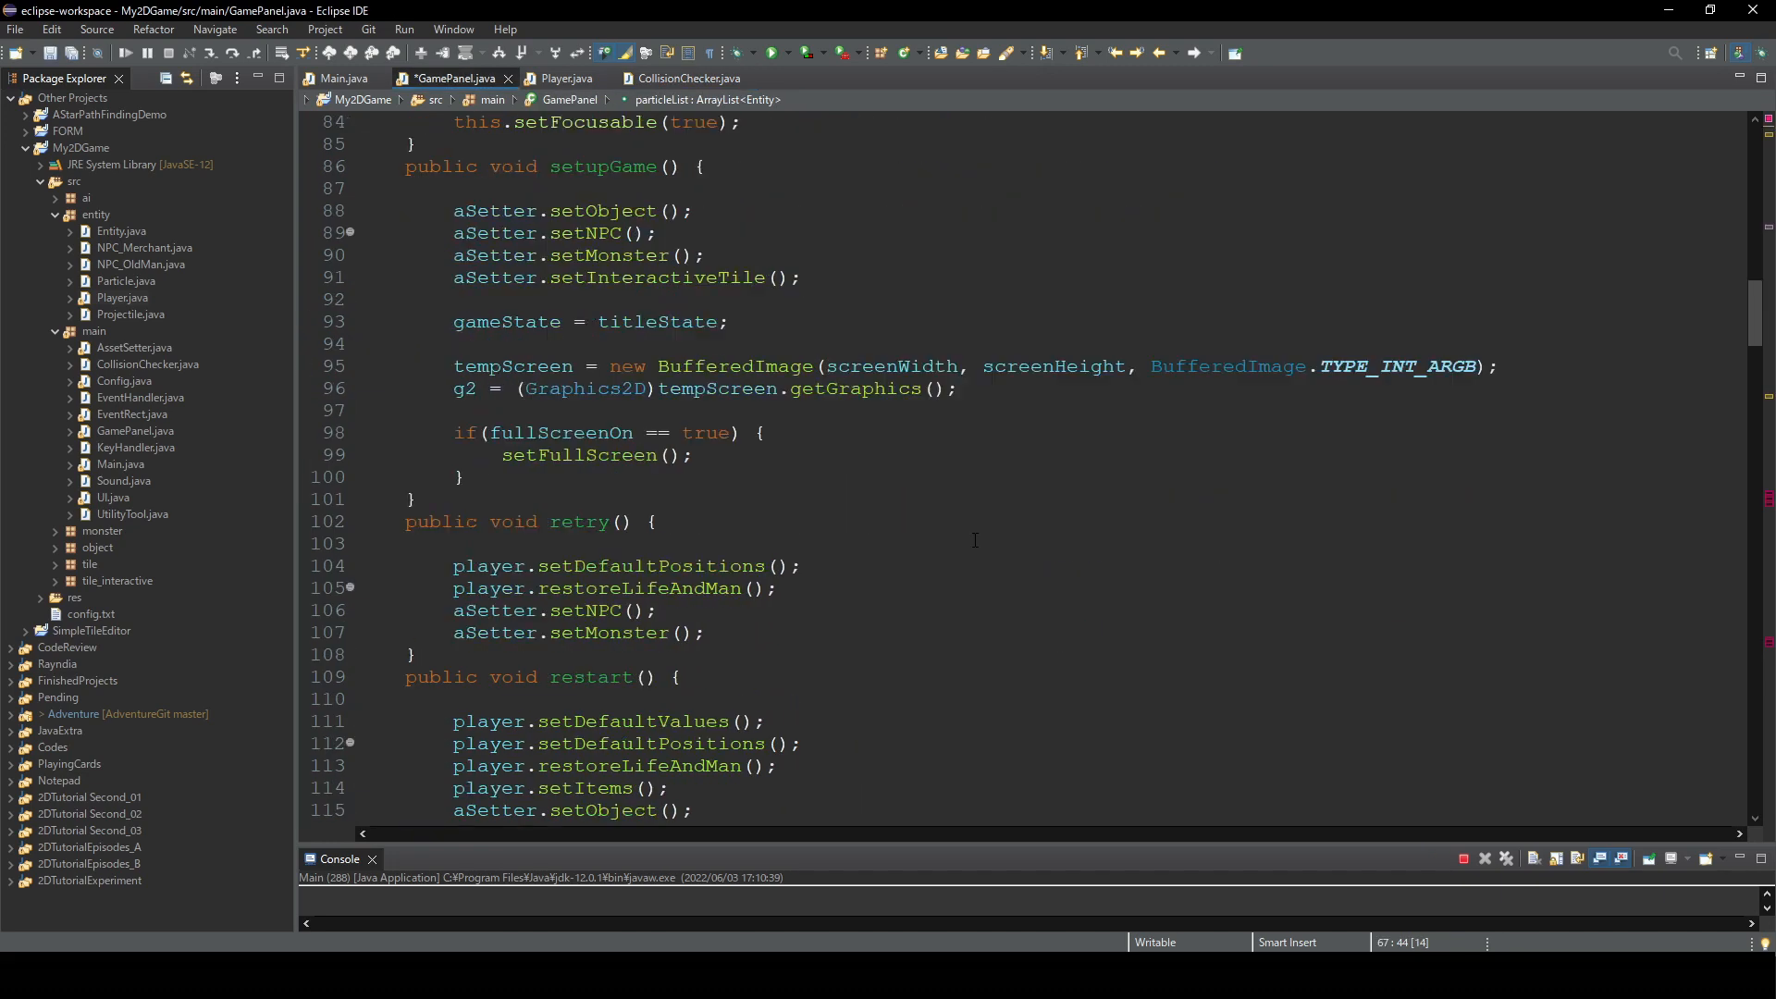
scroll("down", 3)
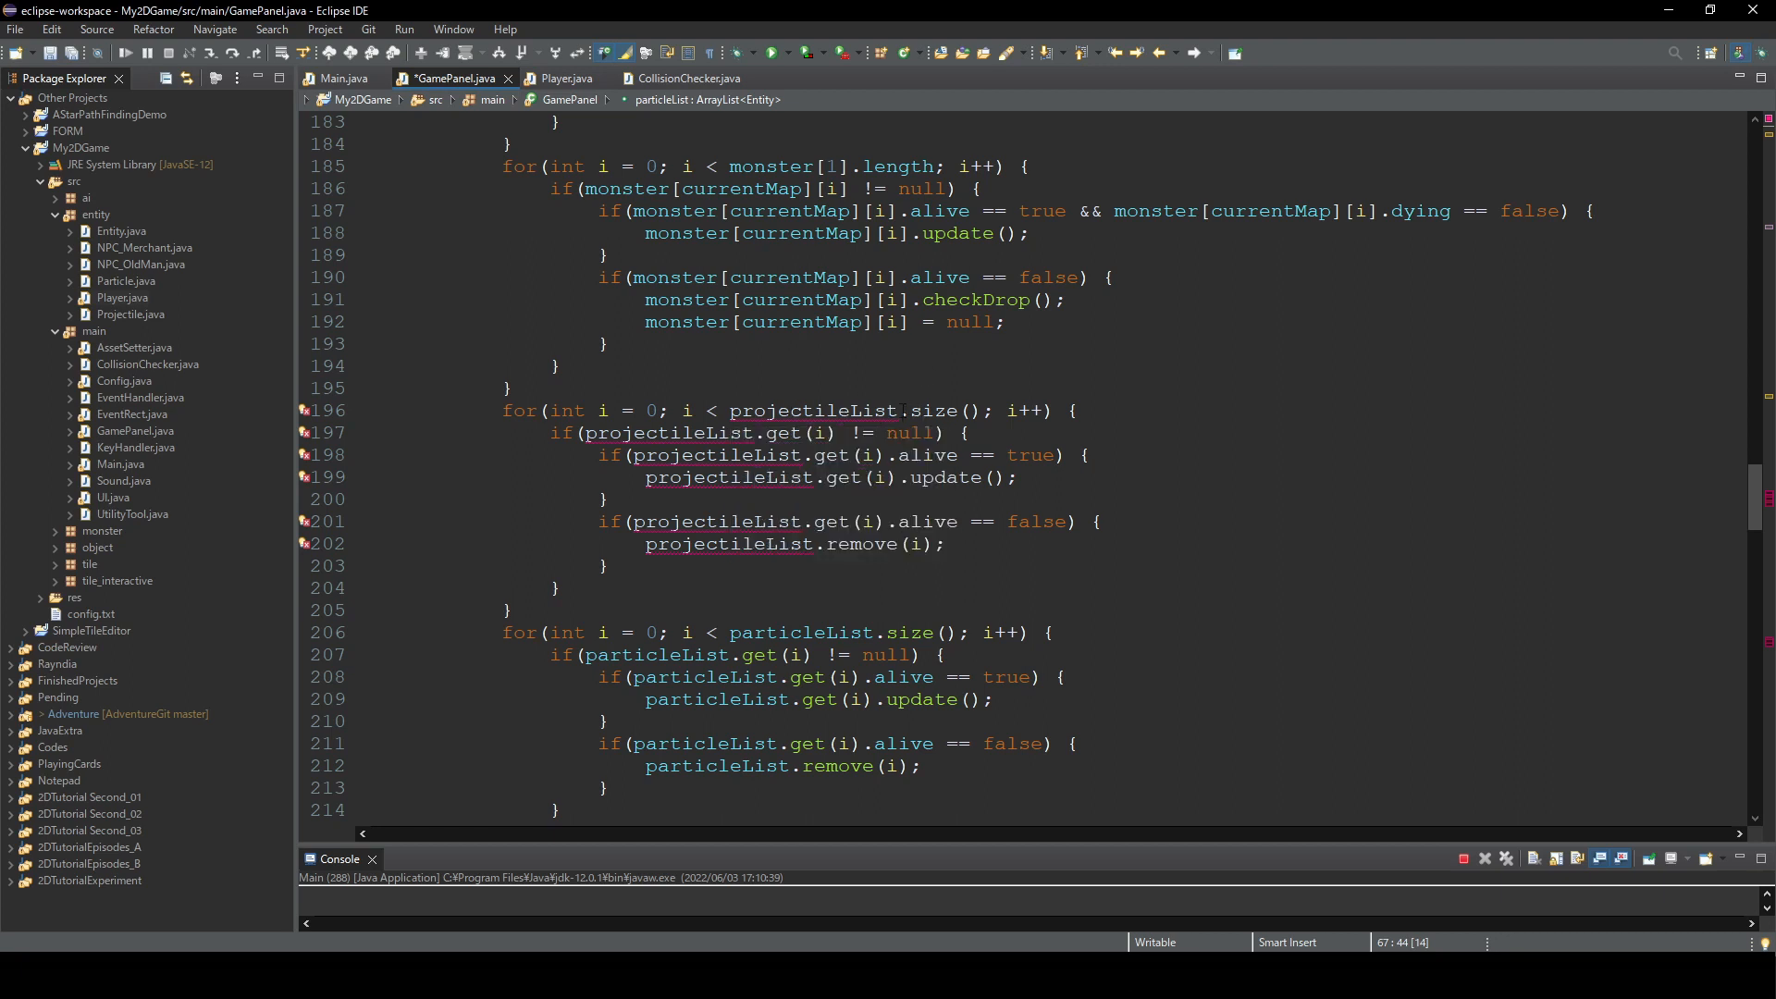
left_click(878, 410)
type("[1")
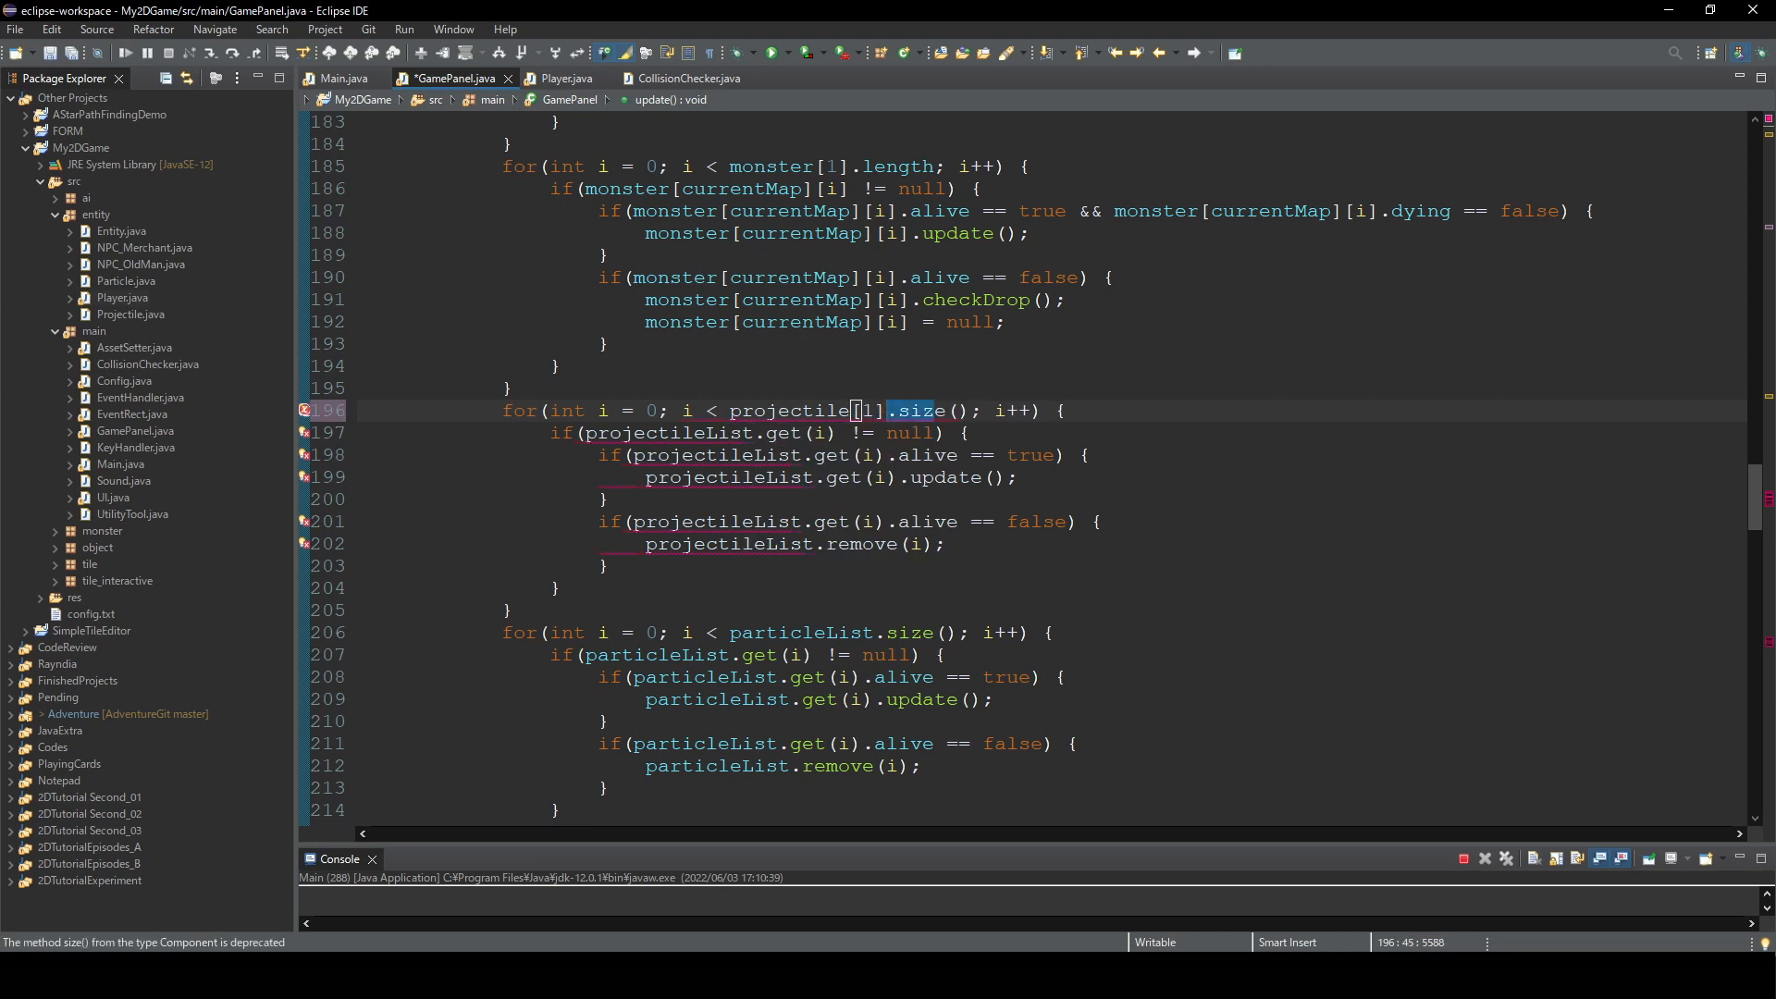
type("length")
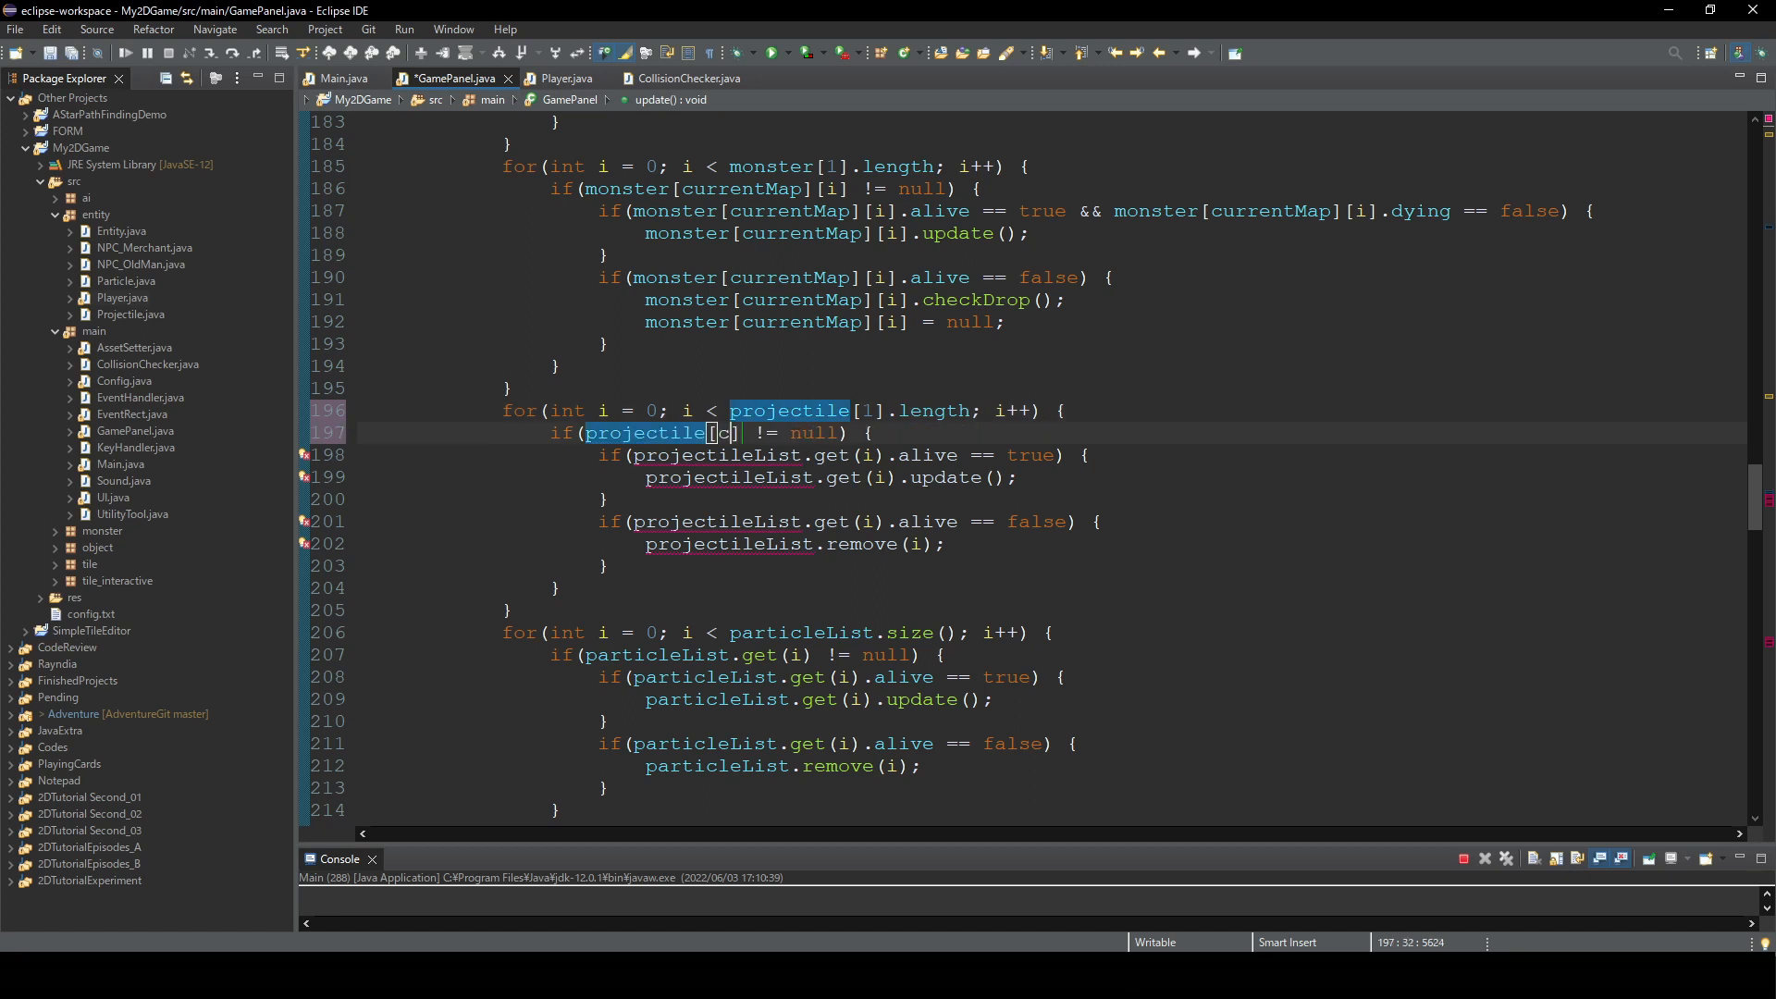
type("currentMap][i")
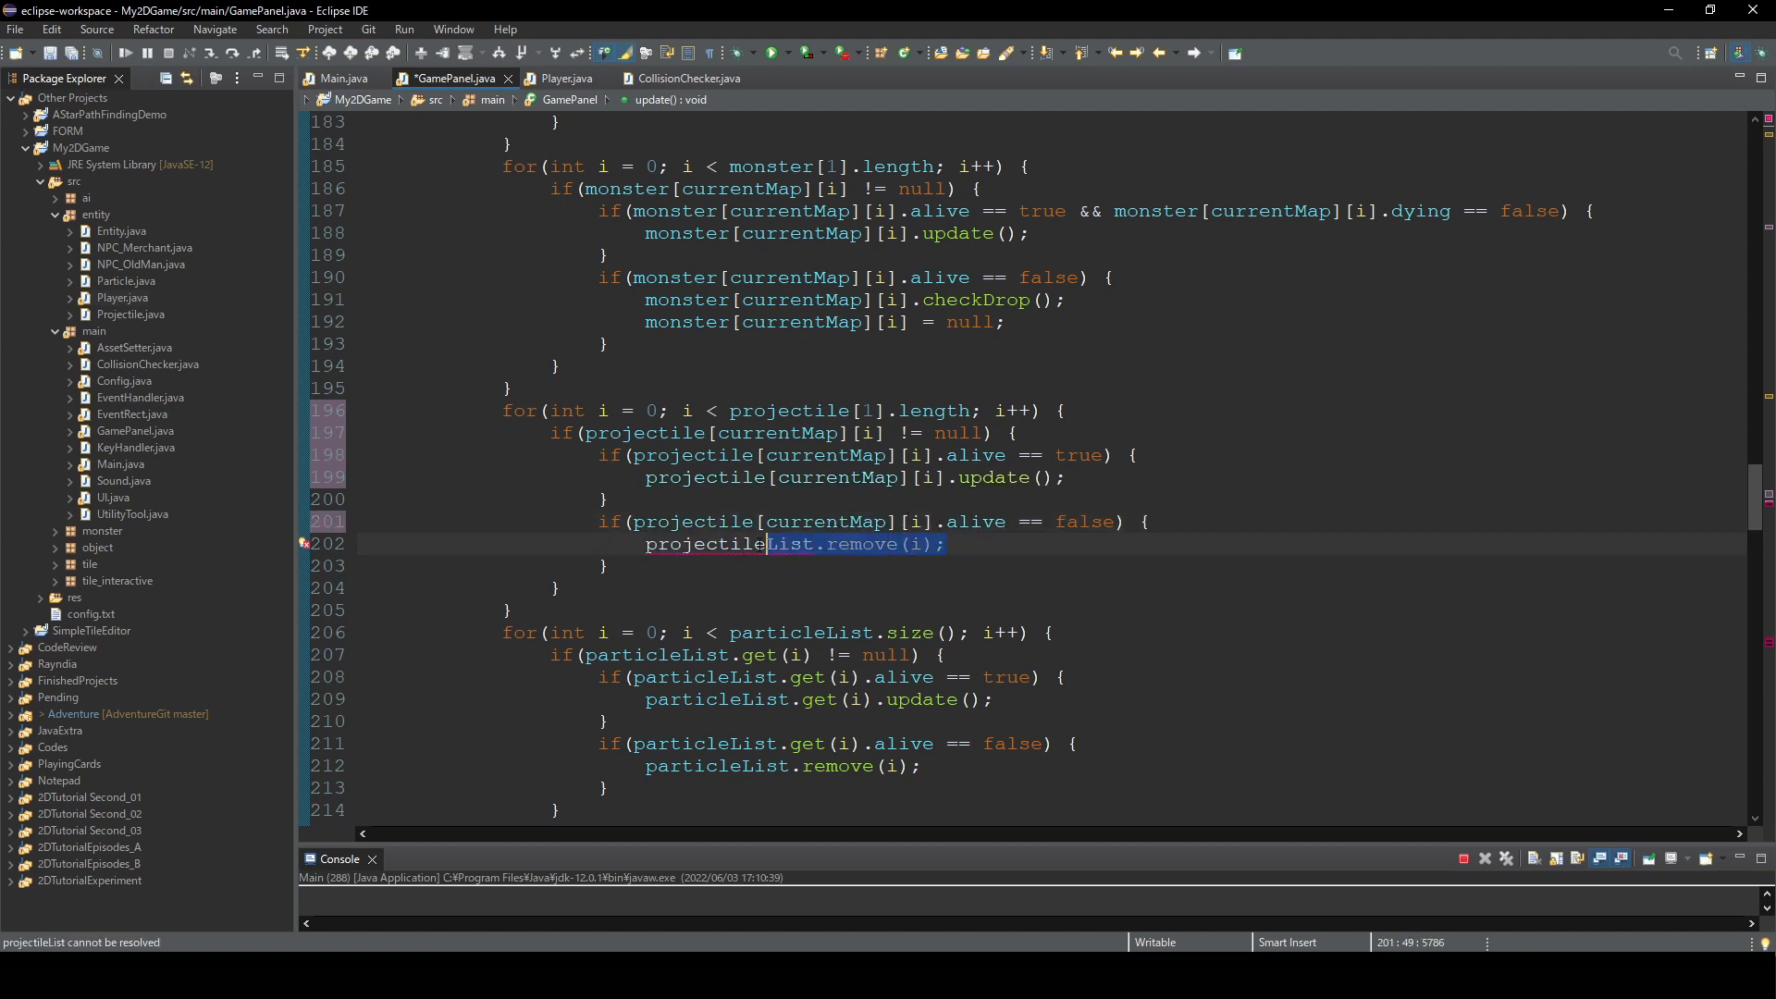
type("projectile[currentMap][i] = n")
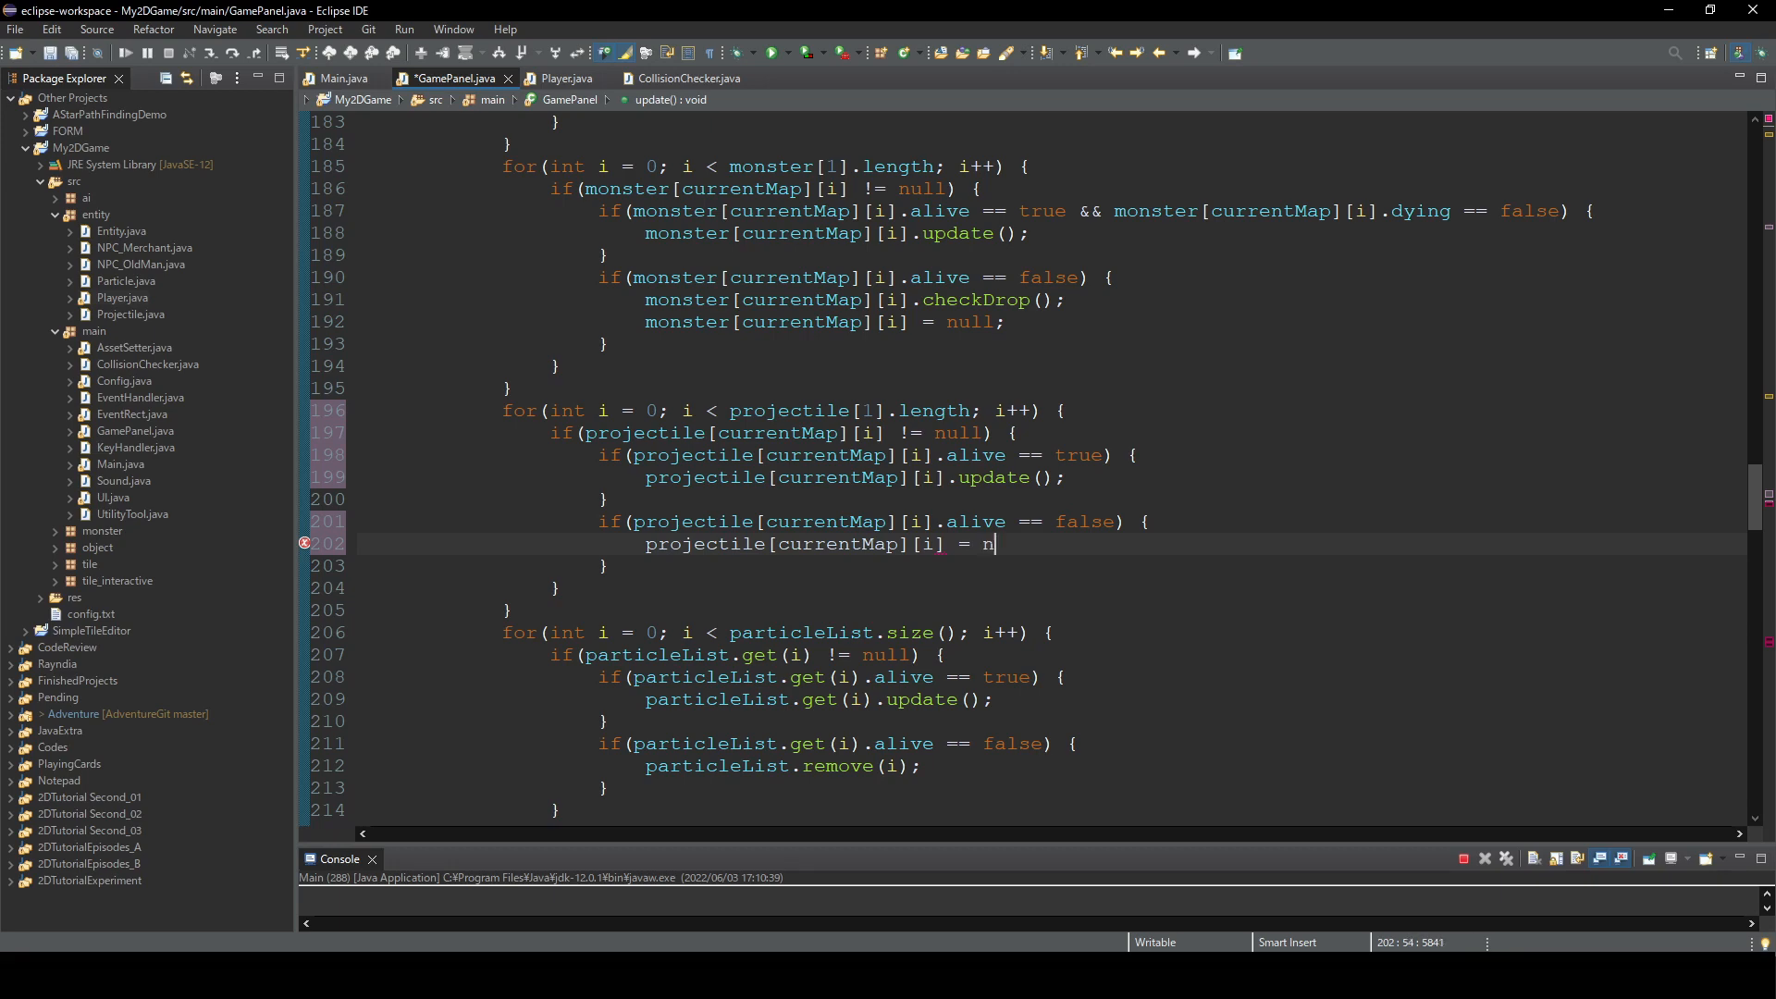
type("ull;")
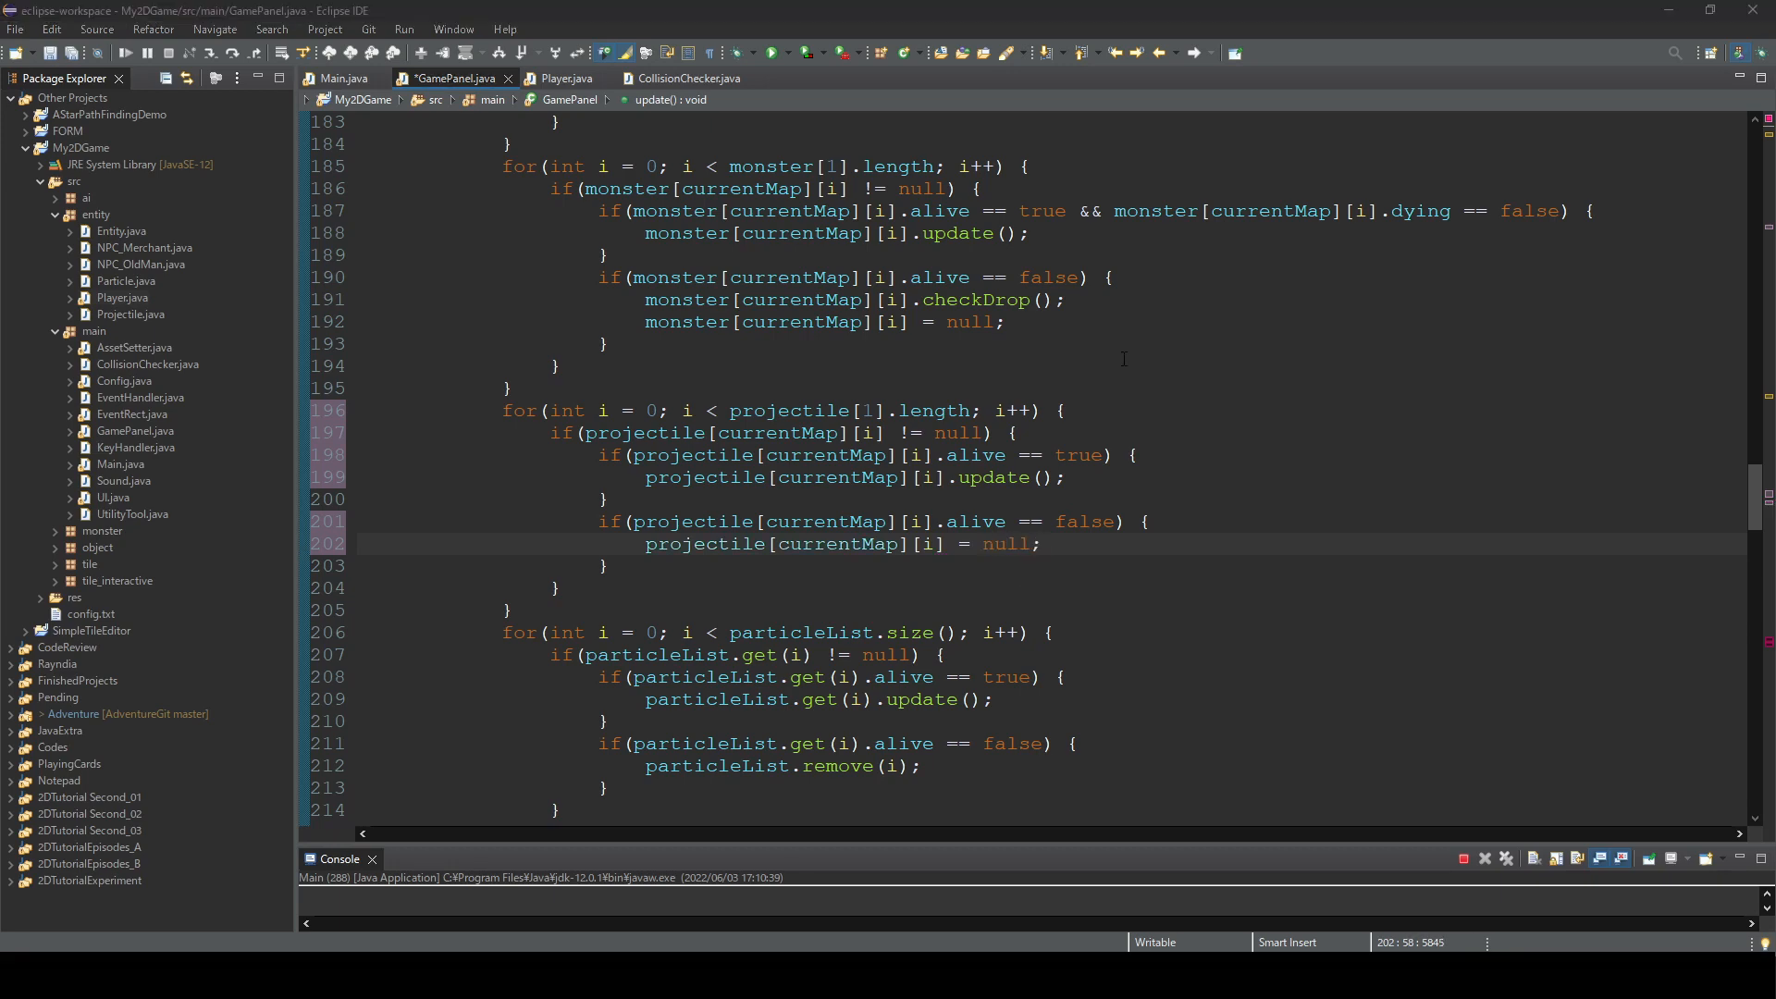
- Comment out the old projectileList add and begin a CHECK VACANCY for loop
left_click(565, 78)
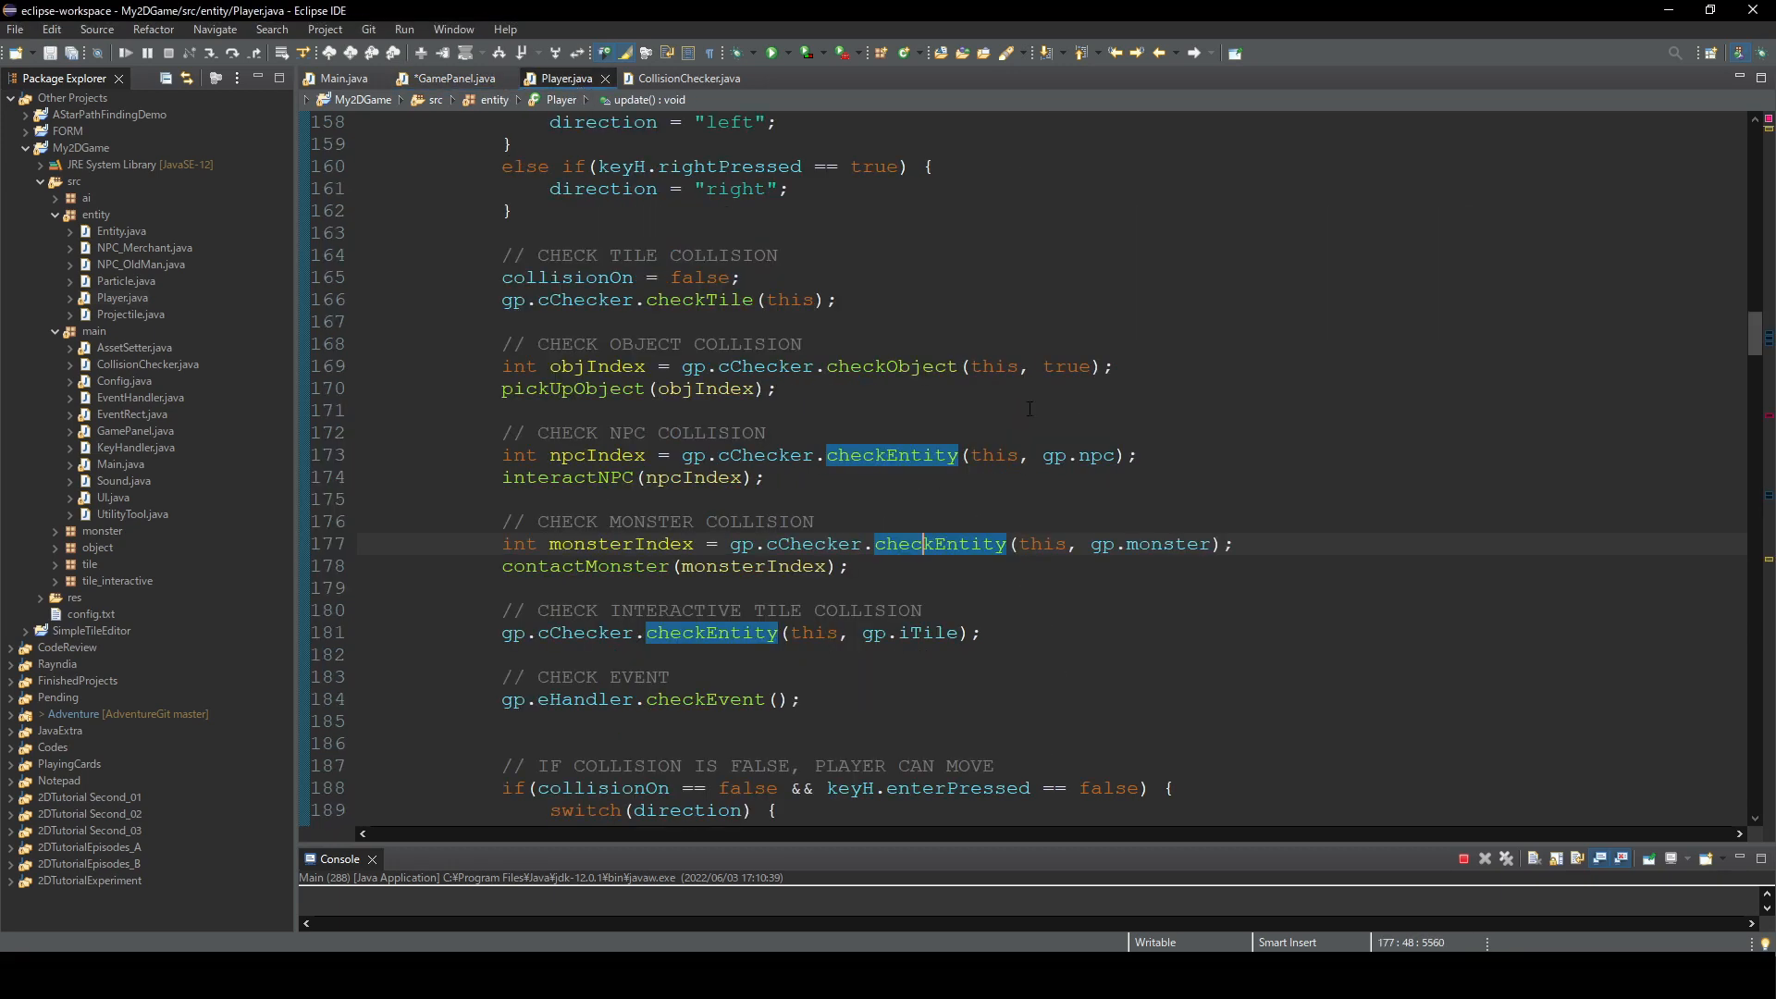
scroll("down", 3)
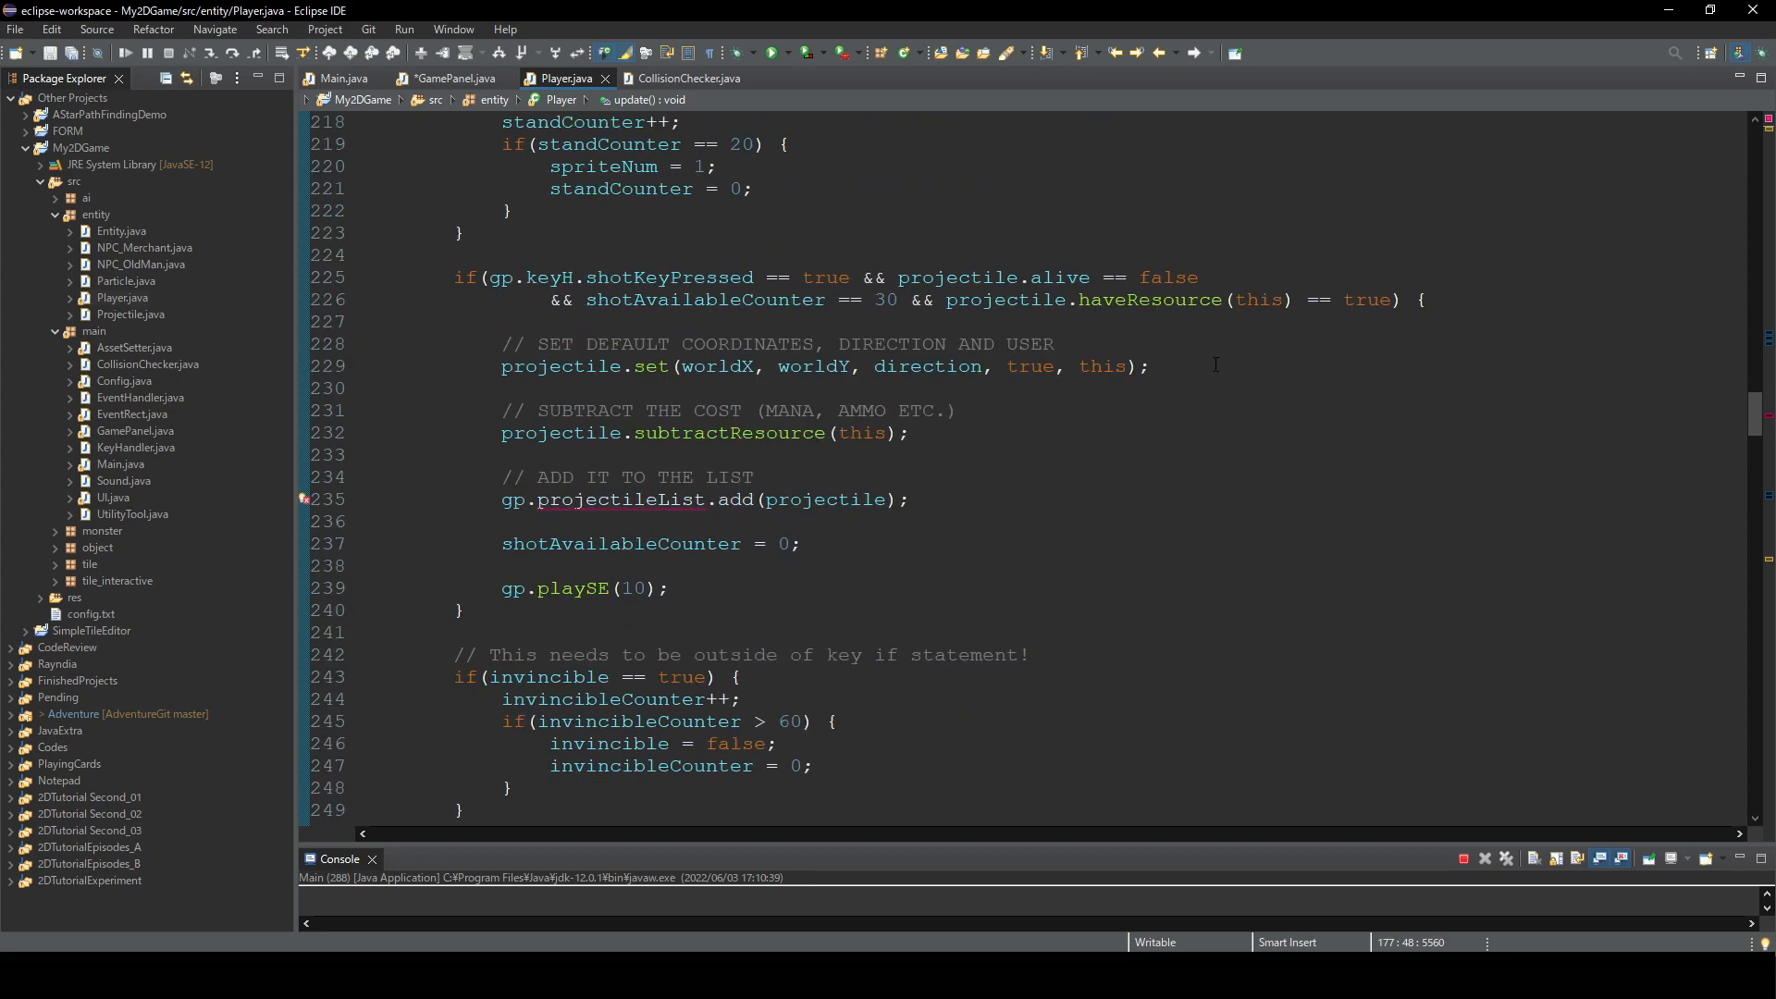
left_click(909, 500)
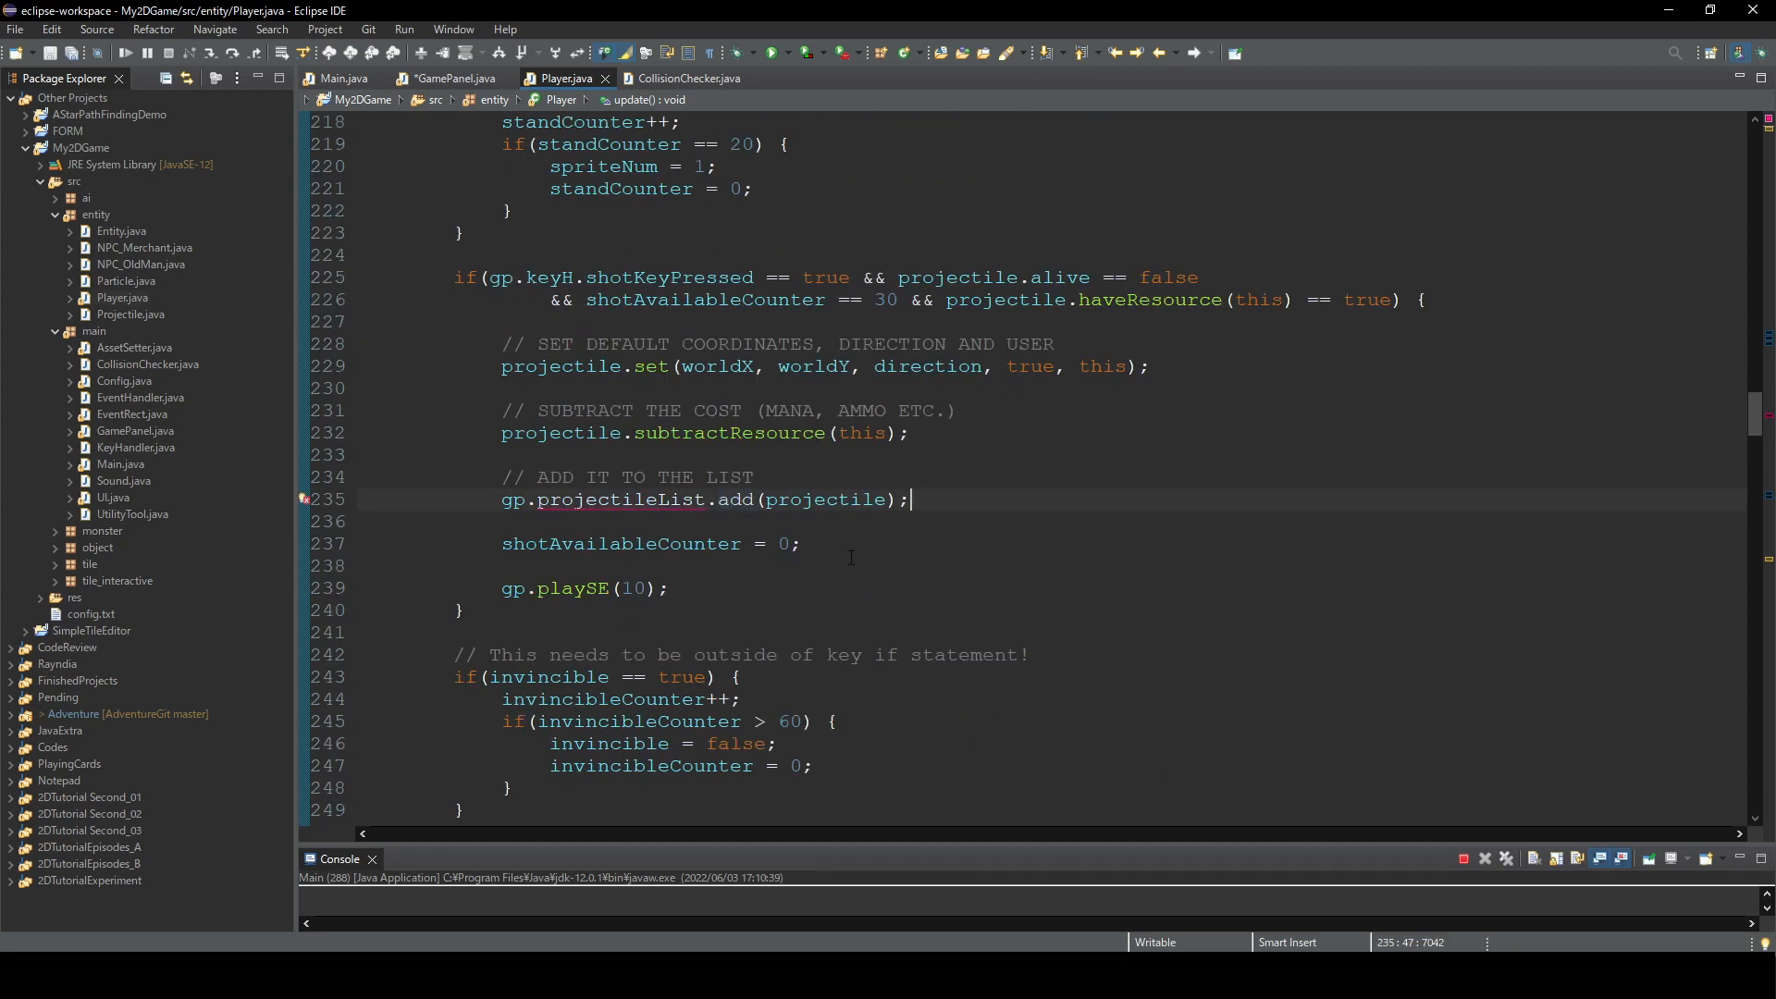
double_click(735, 499)
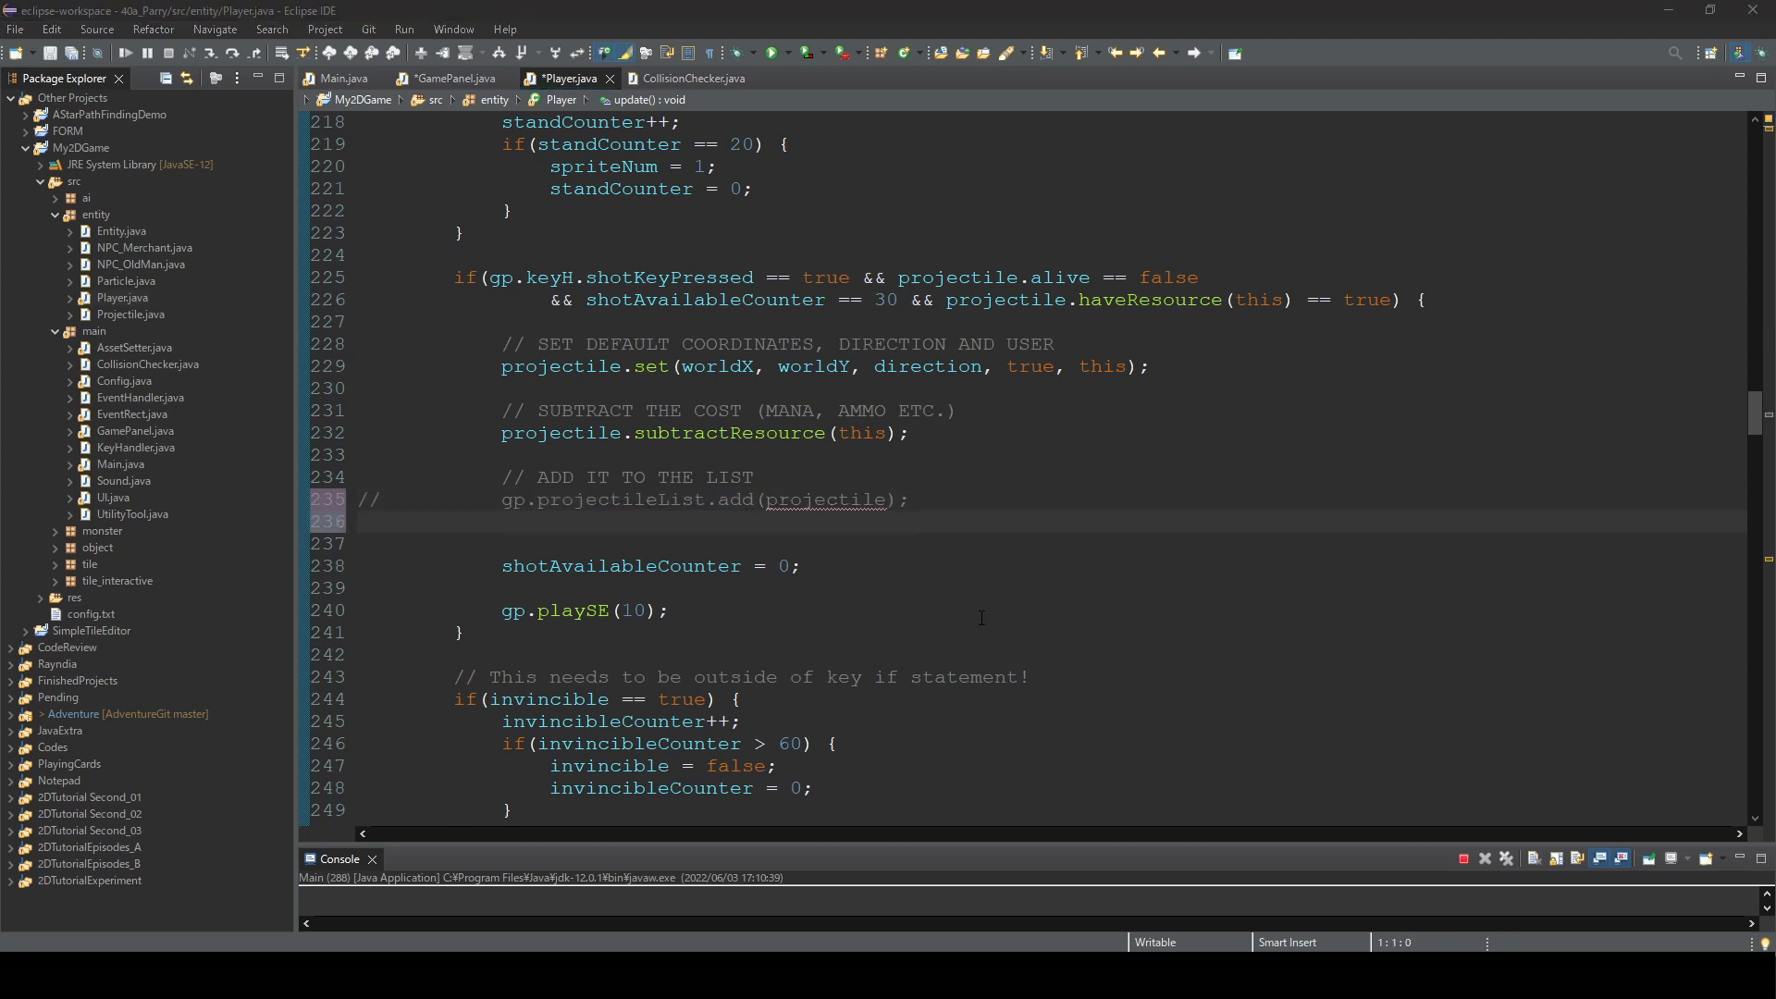
type("// CHECK VACANCY")
type("for(")
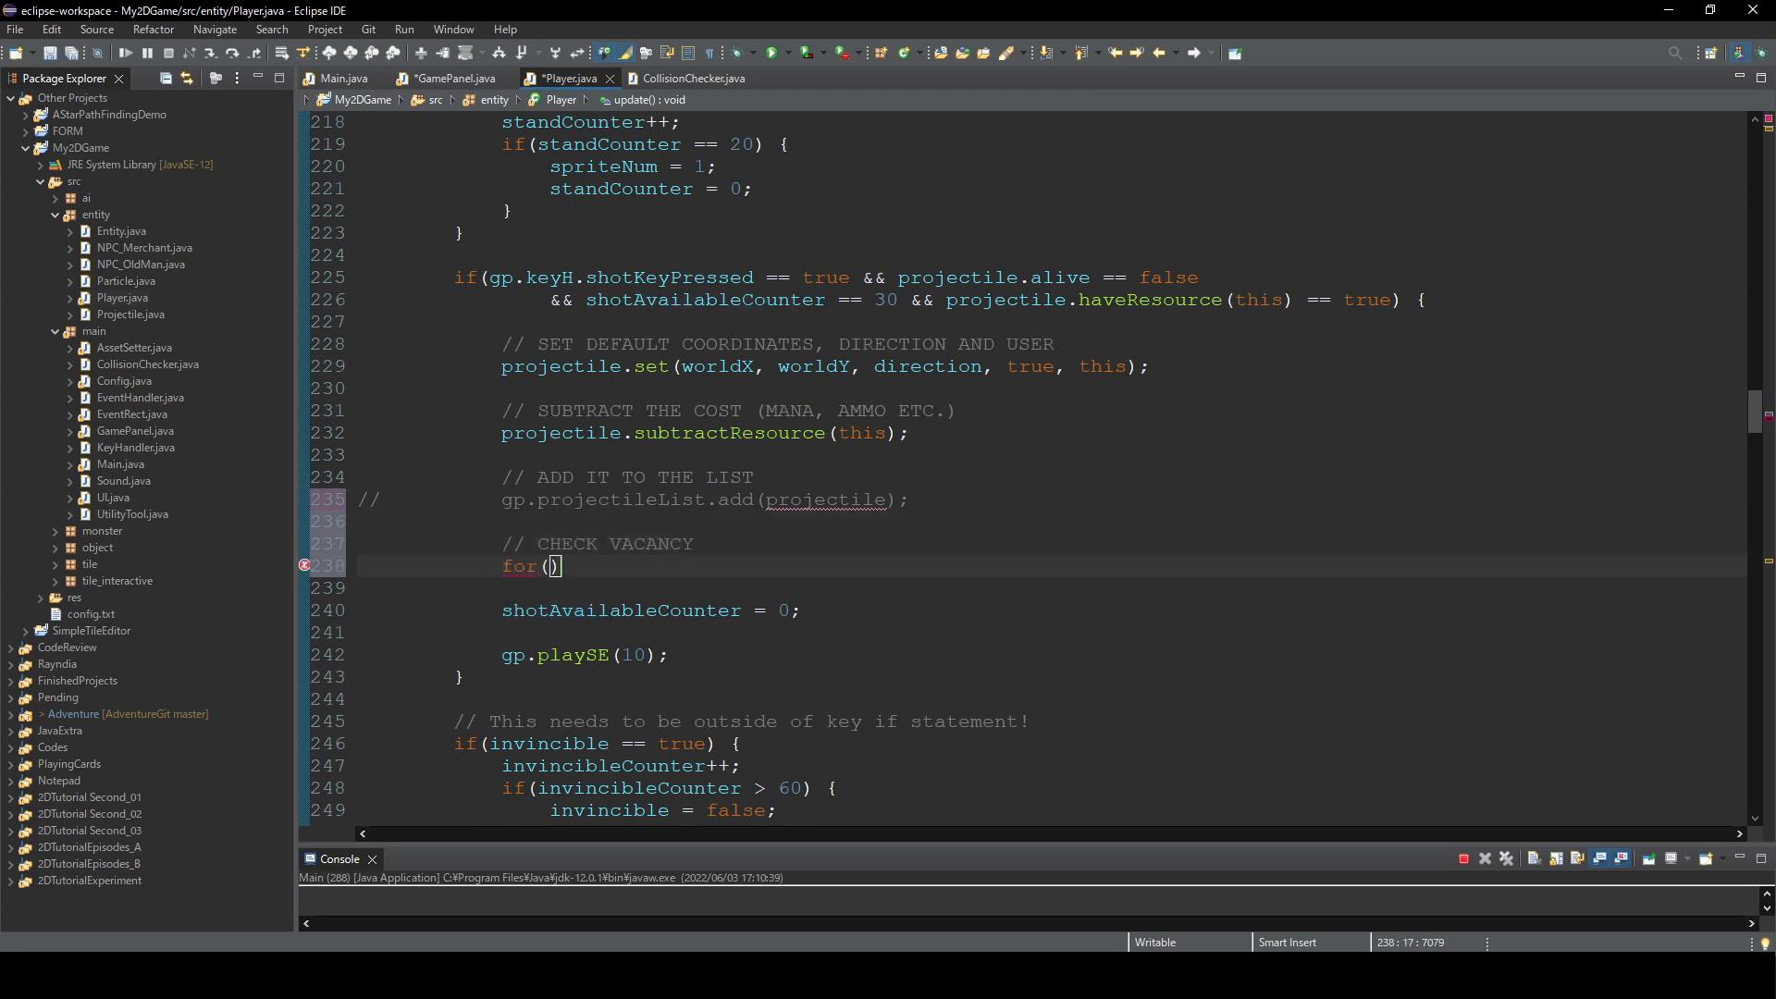
type("int i = 0; i < gp.projectile[")
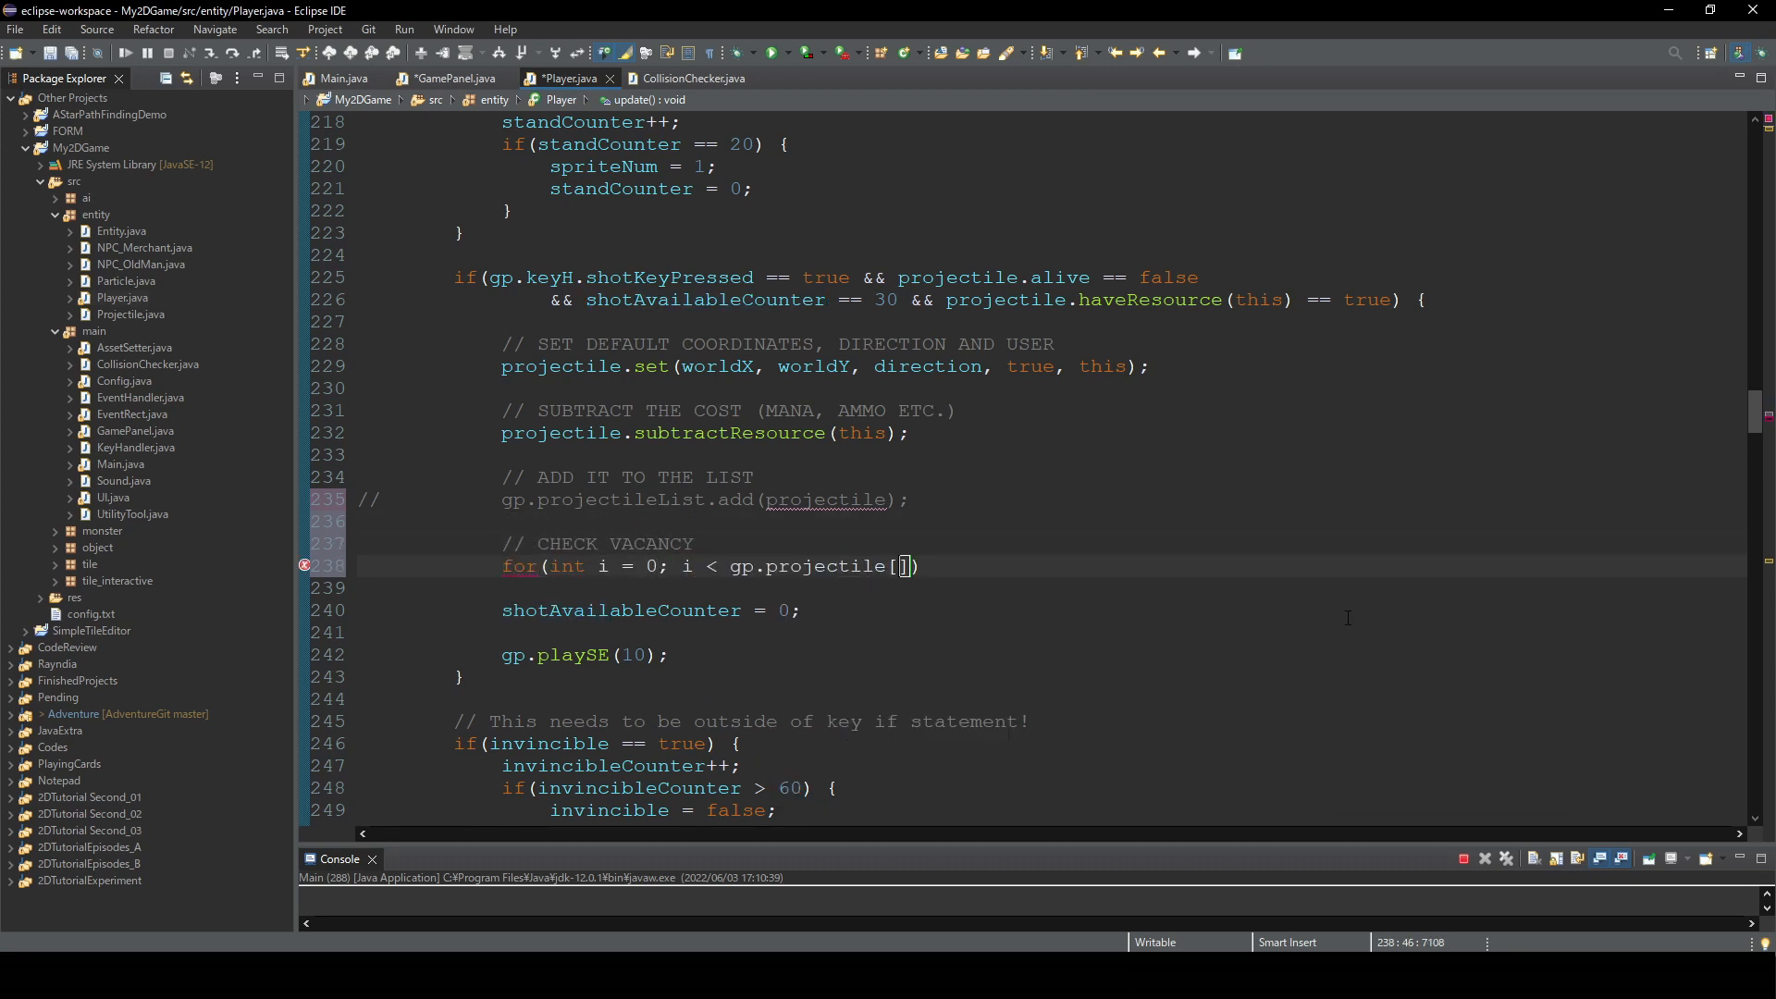
- Store projectile in the first null current-map slot, break, and delete the old add
type("1].length; i++) {")
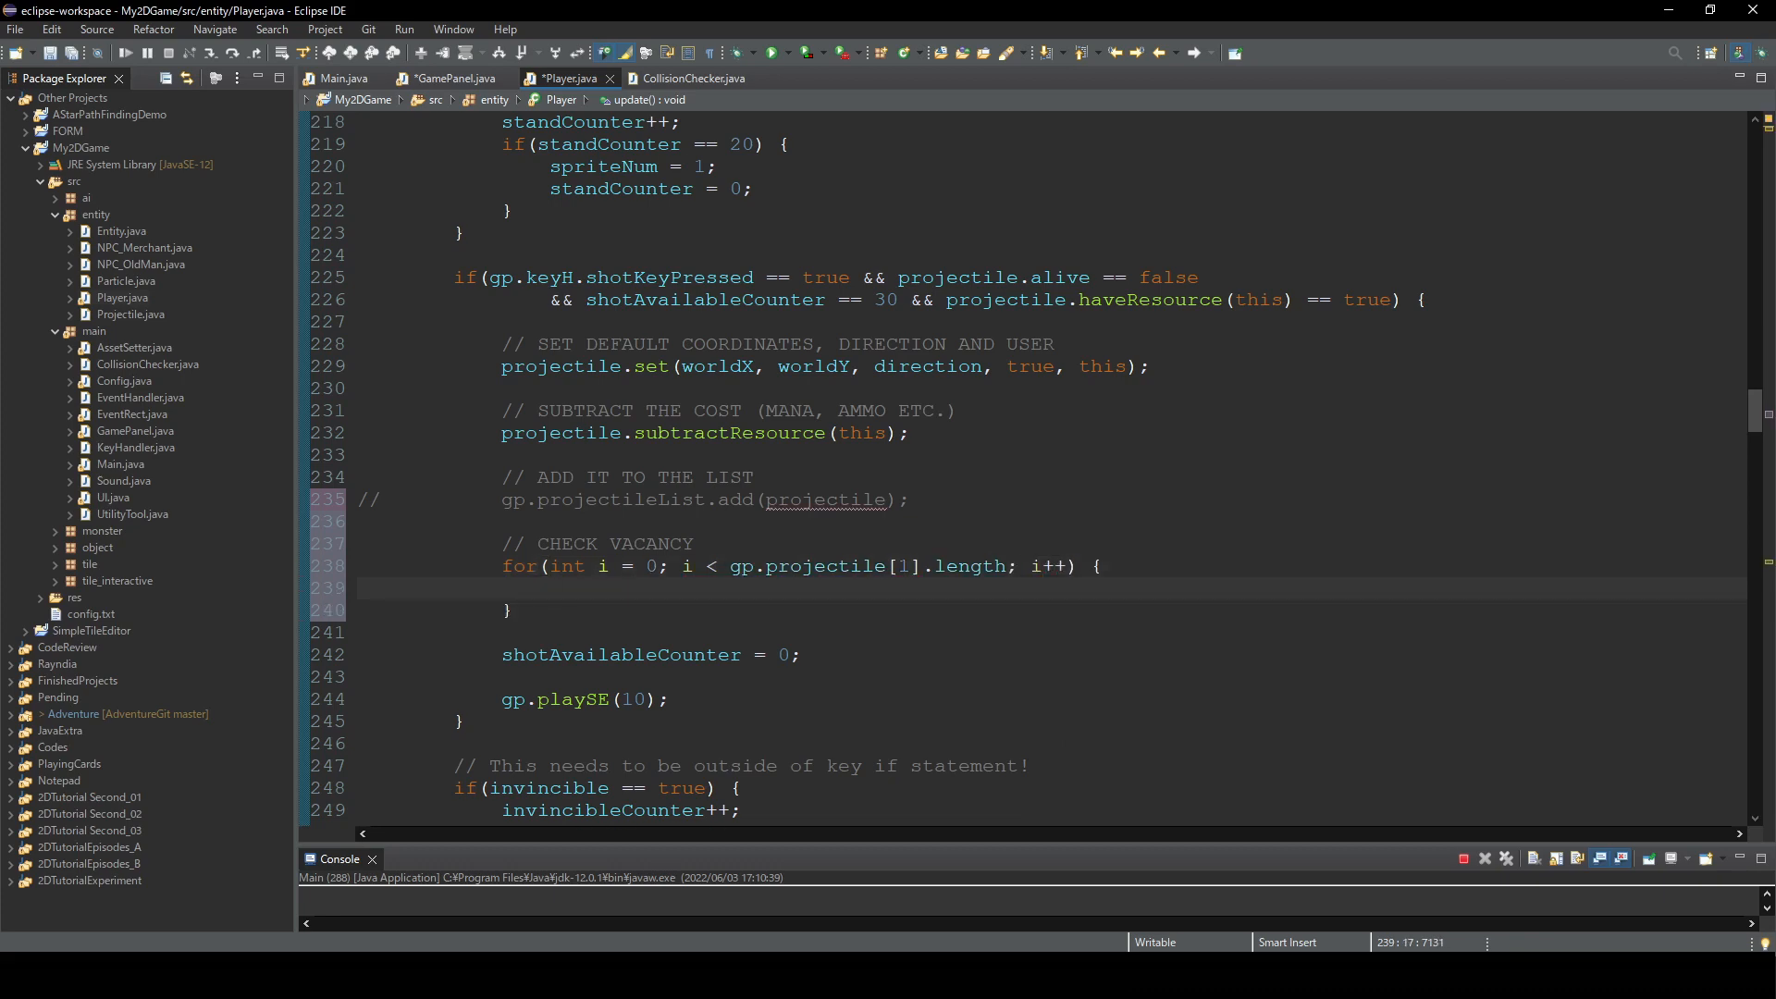
type("if(gp.projectile[gp.currentMap][i] == null) {")
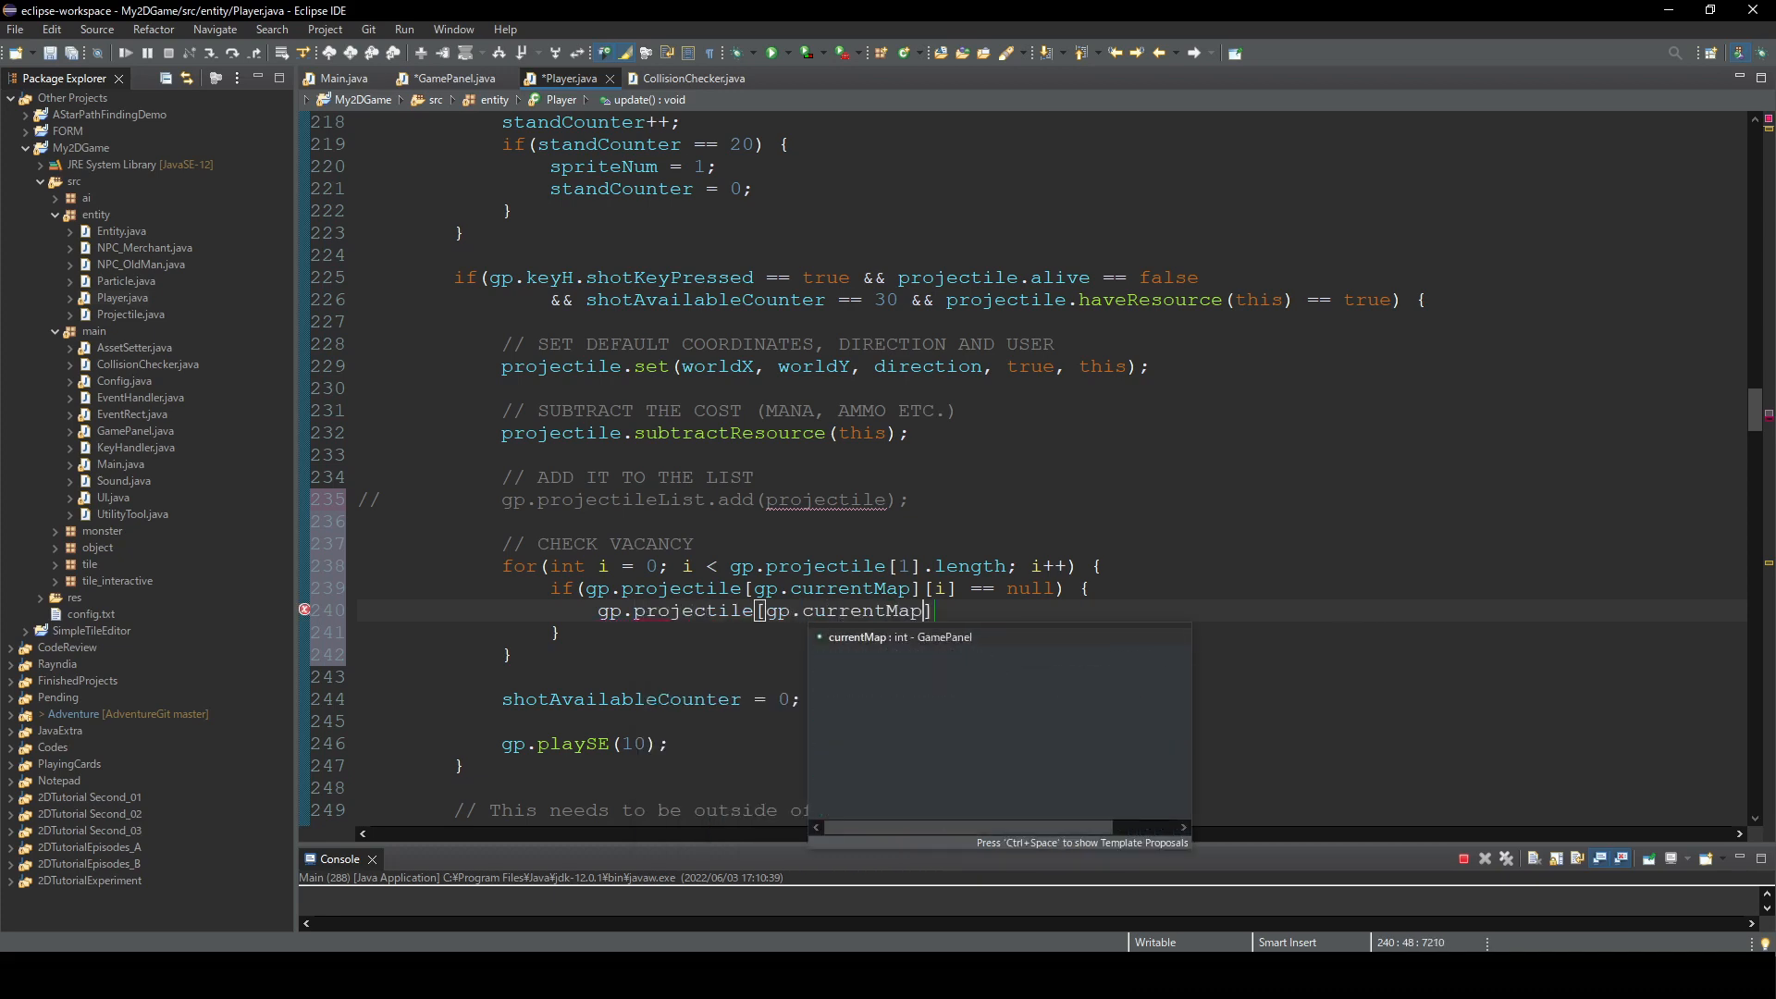
type("[i] = projectile;")
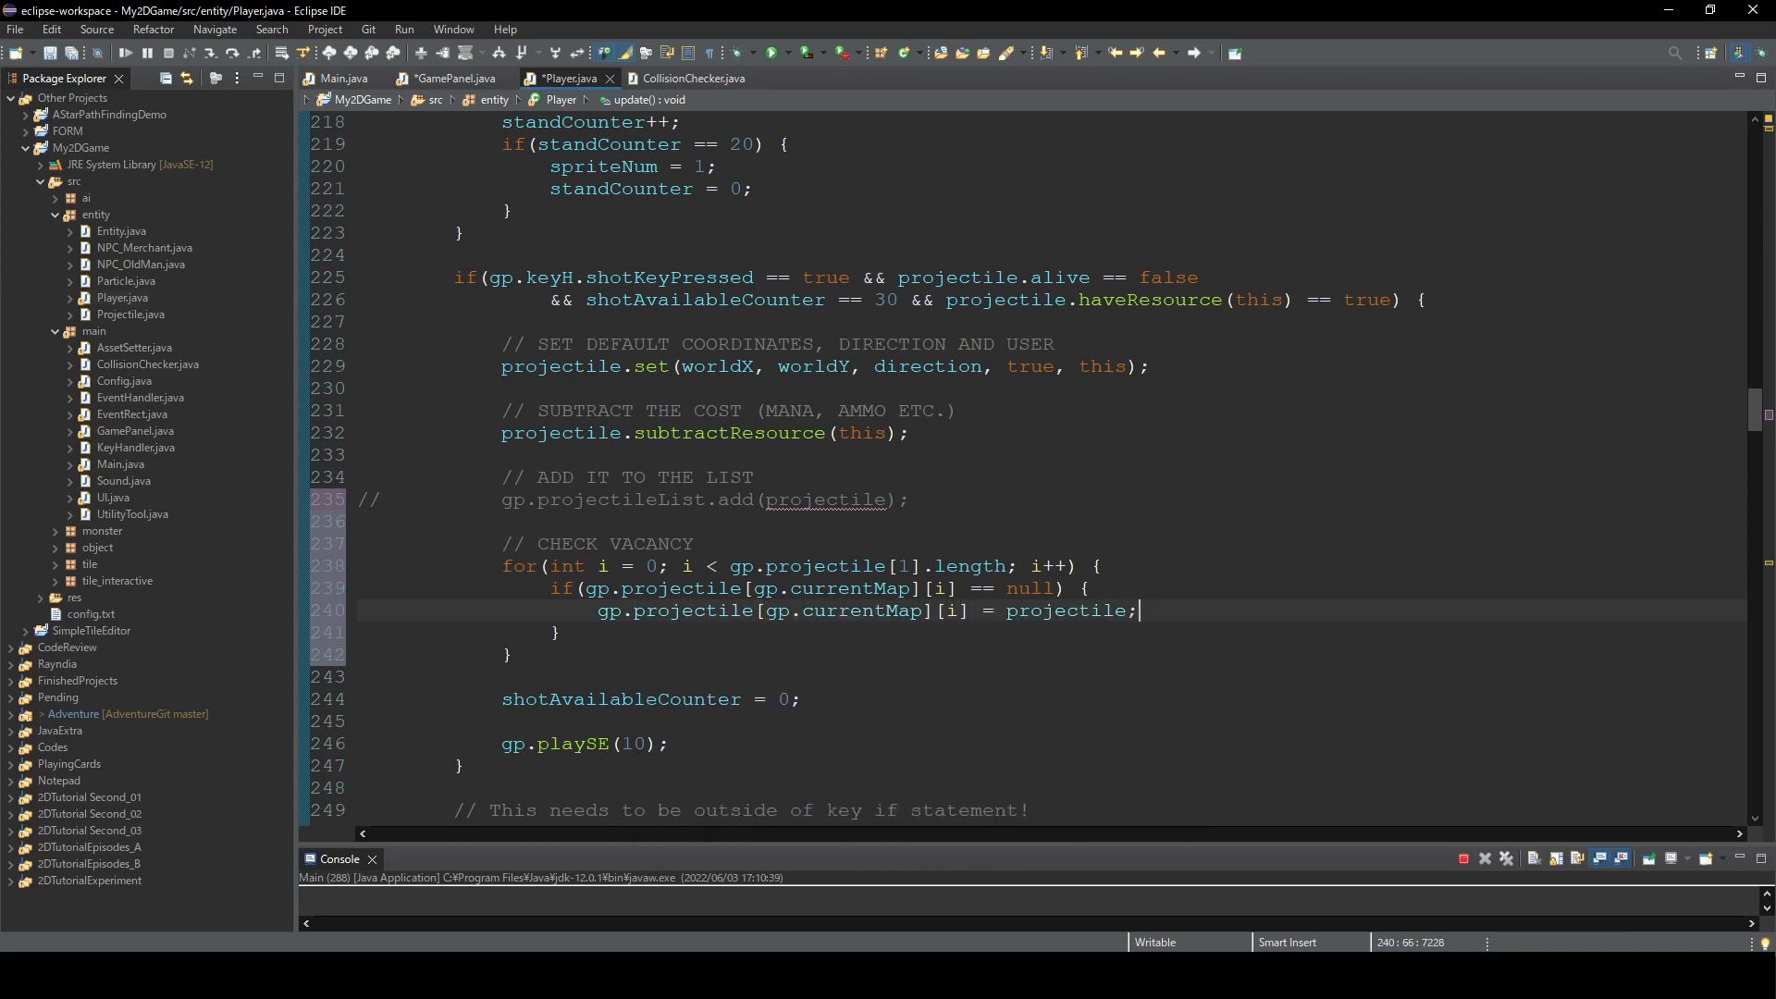
type("break;")
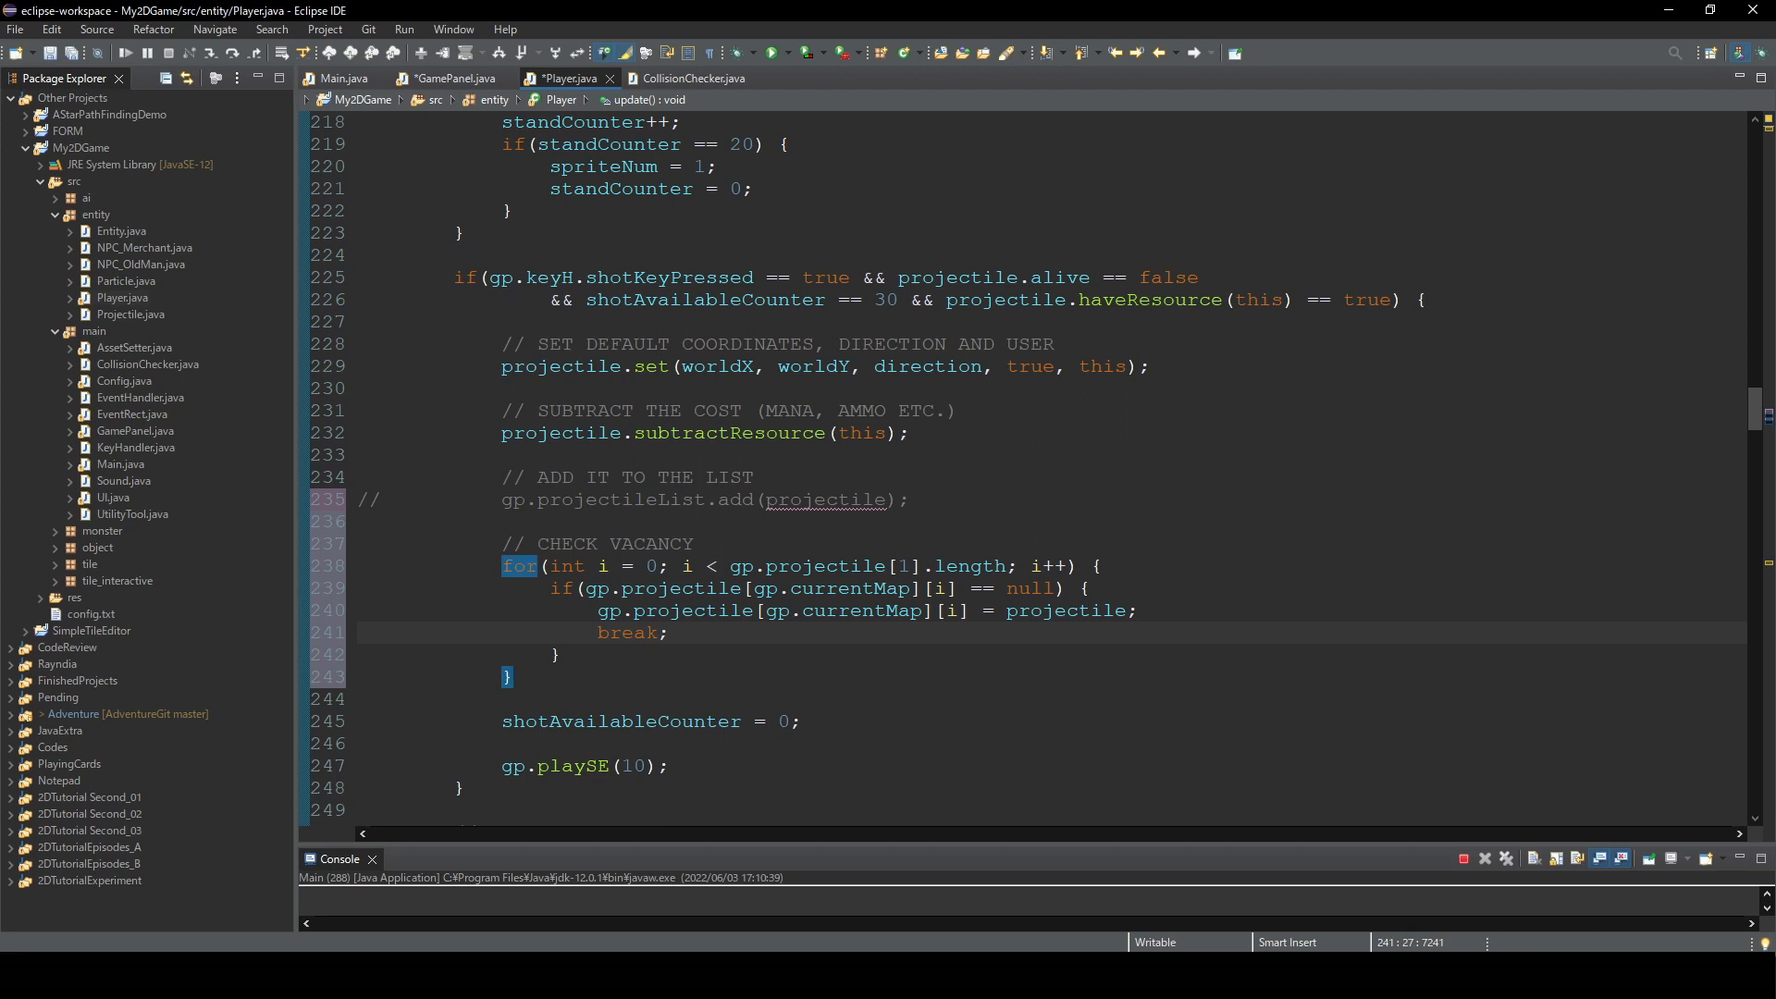
left_click(670, 632)
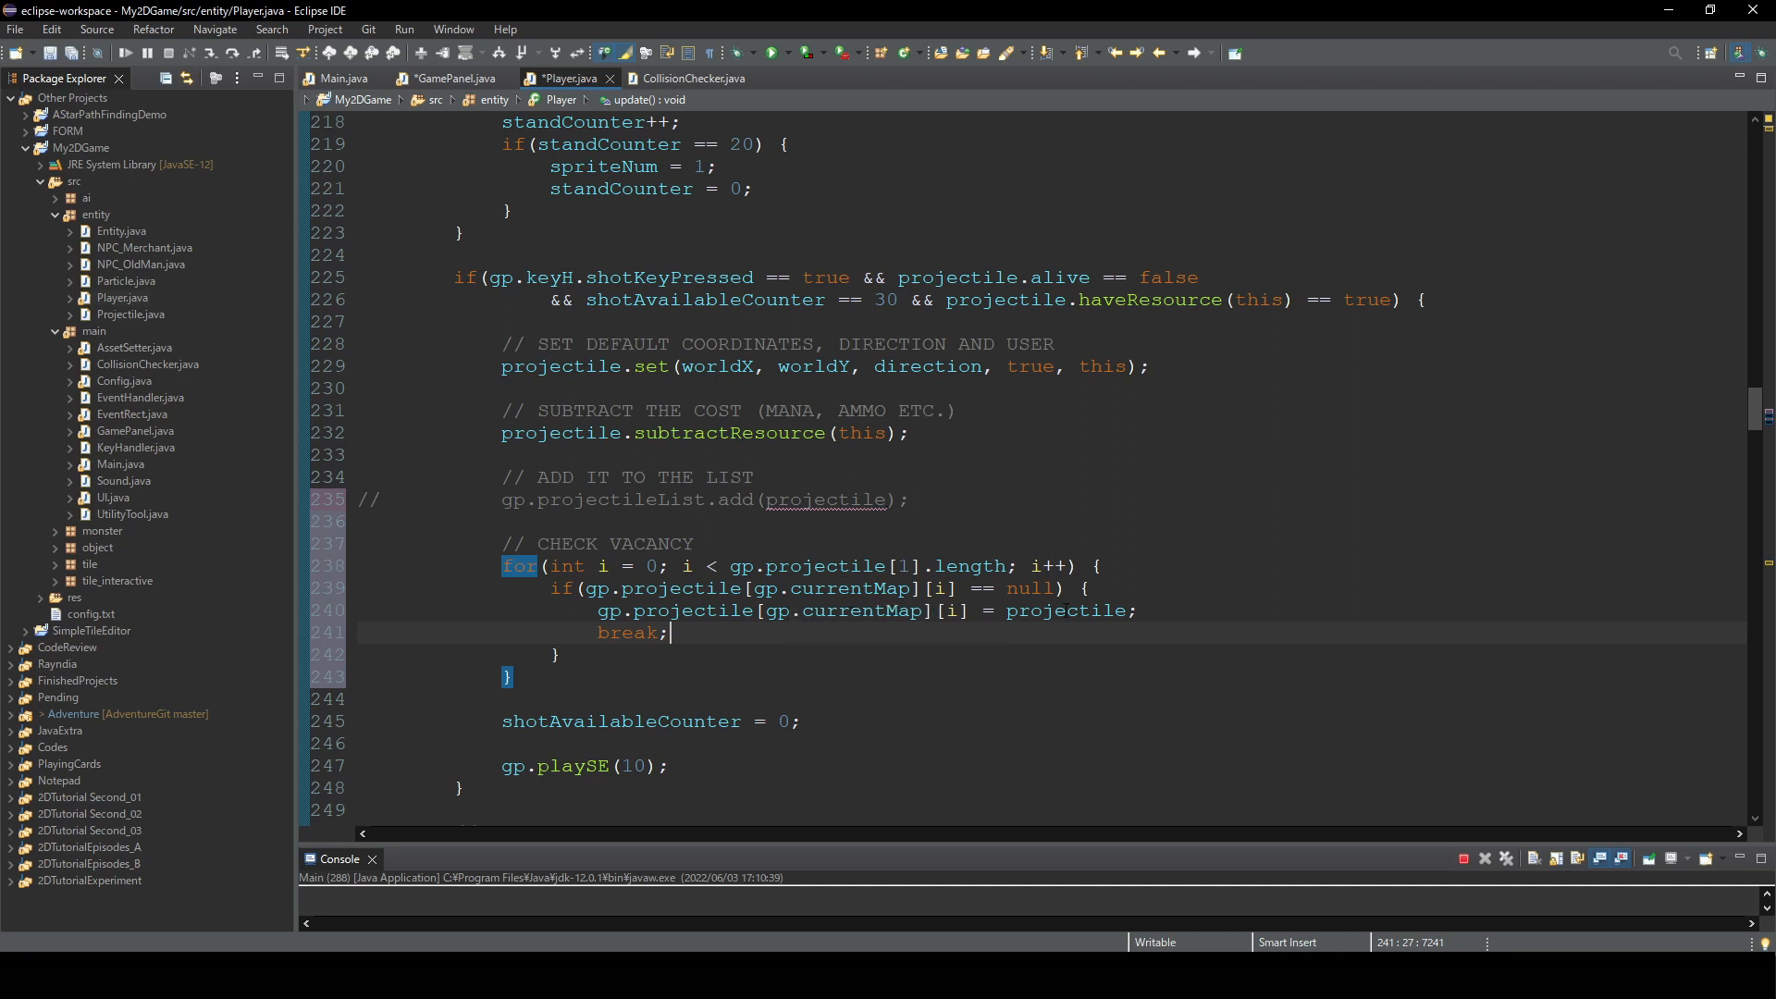
double_click(824, 499)
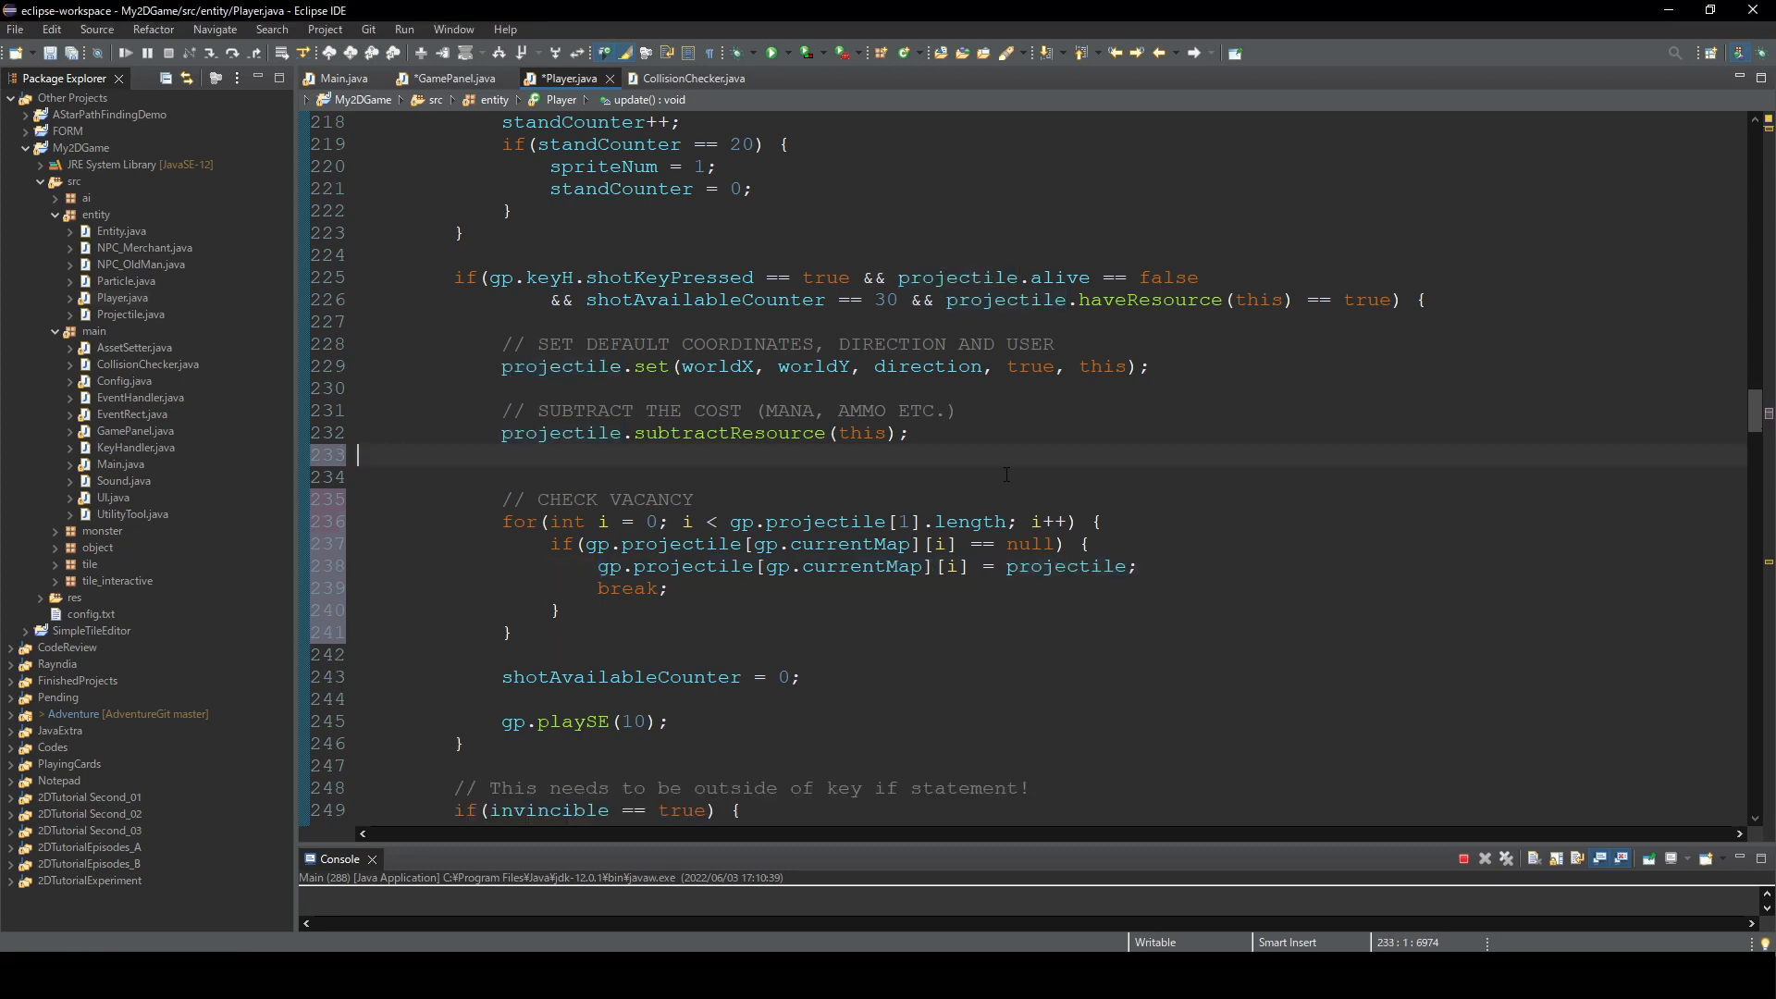
- In attacking(), get projectileIndex from cChecker.checkEntity(currentShield, gp.projectile)
scroll("down", 3)
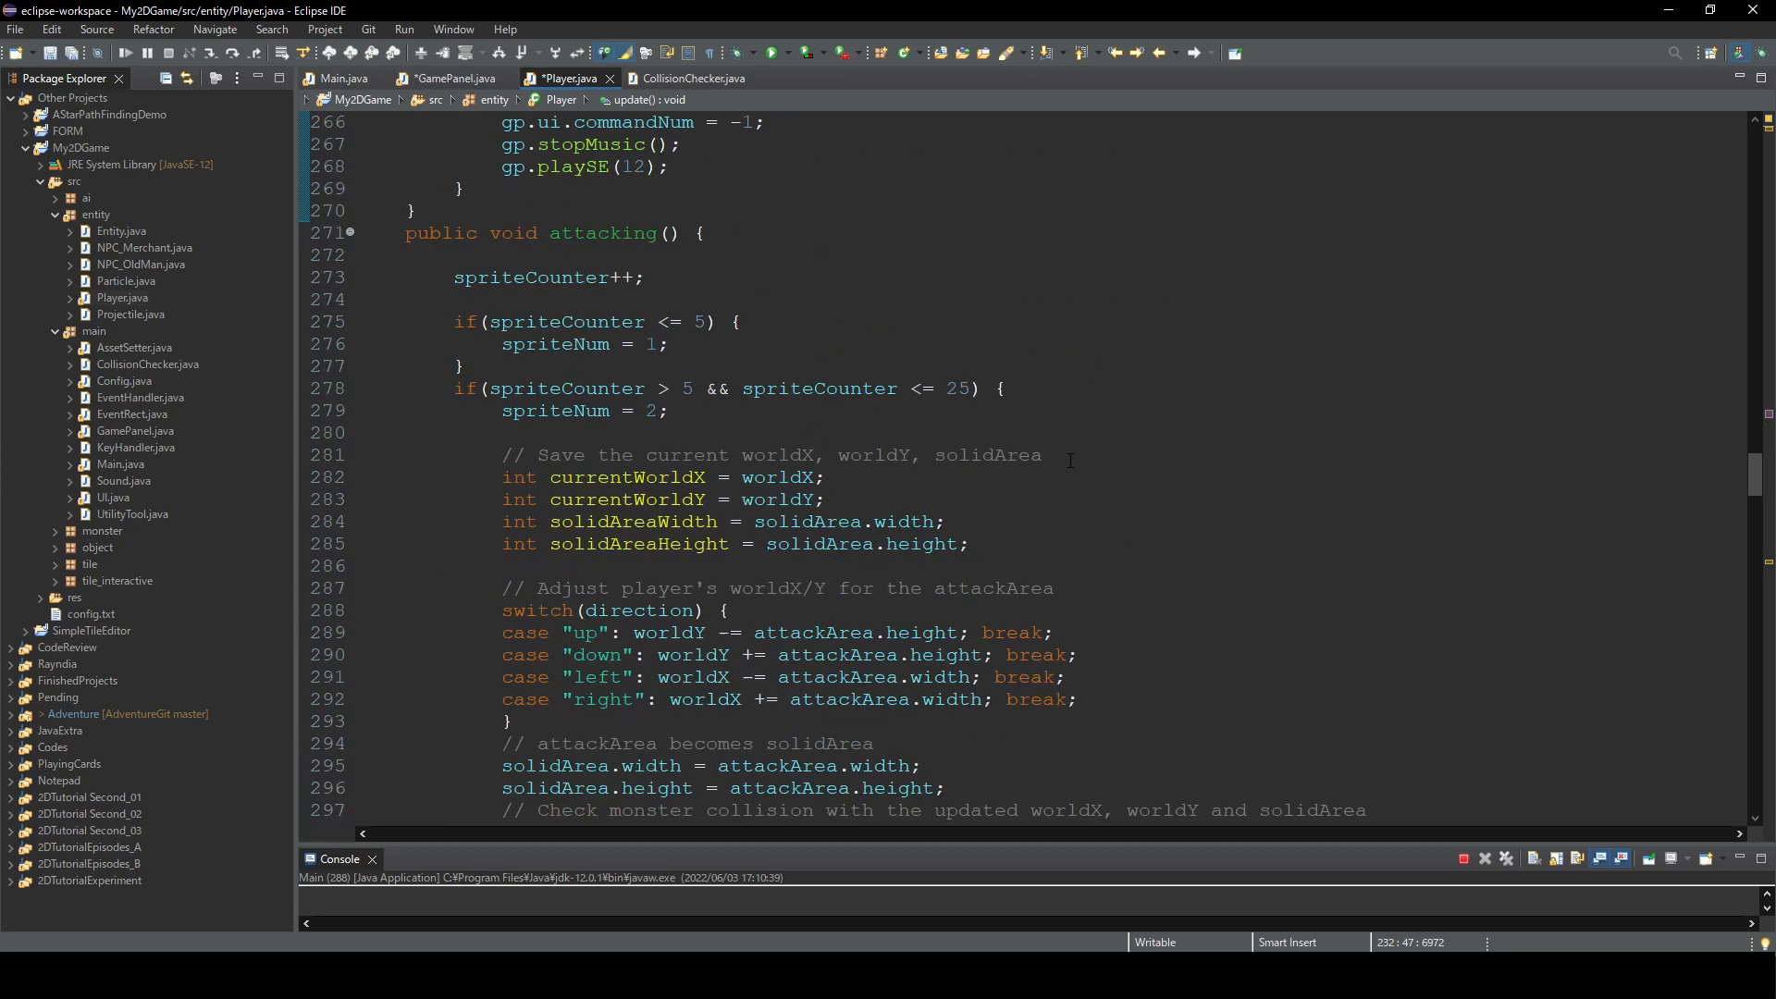
double_click(601, 299)
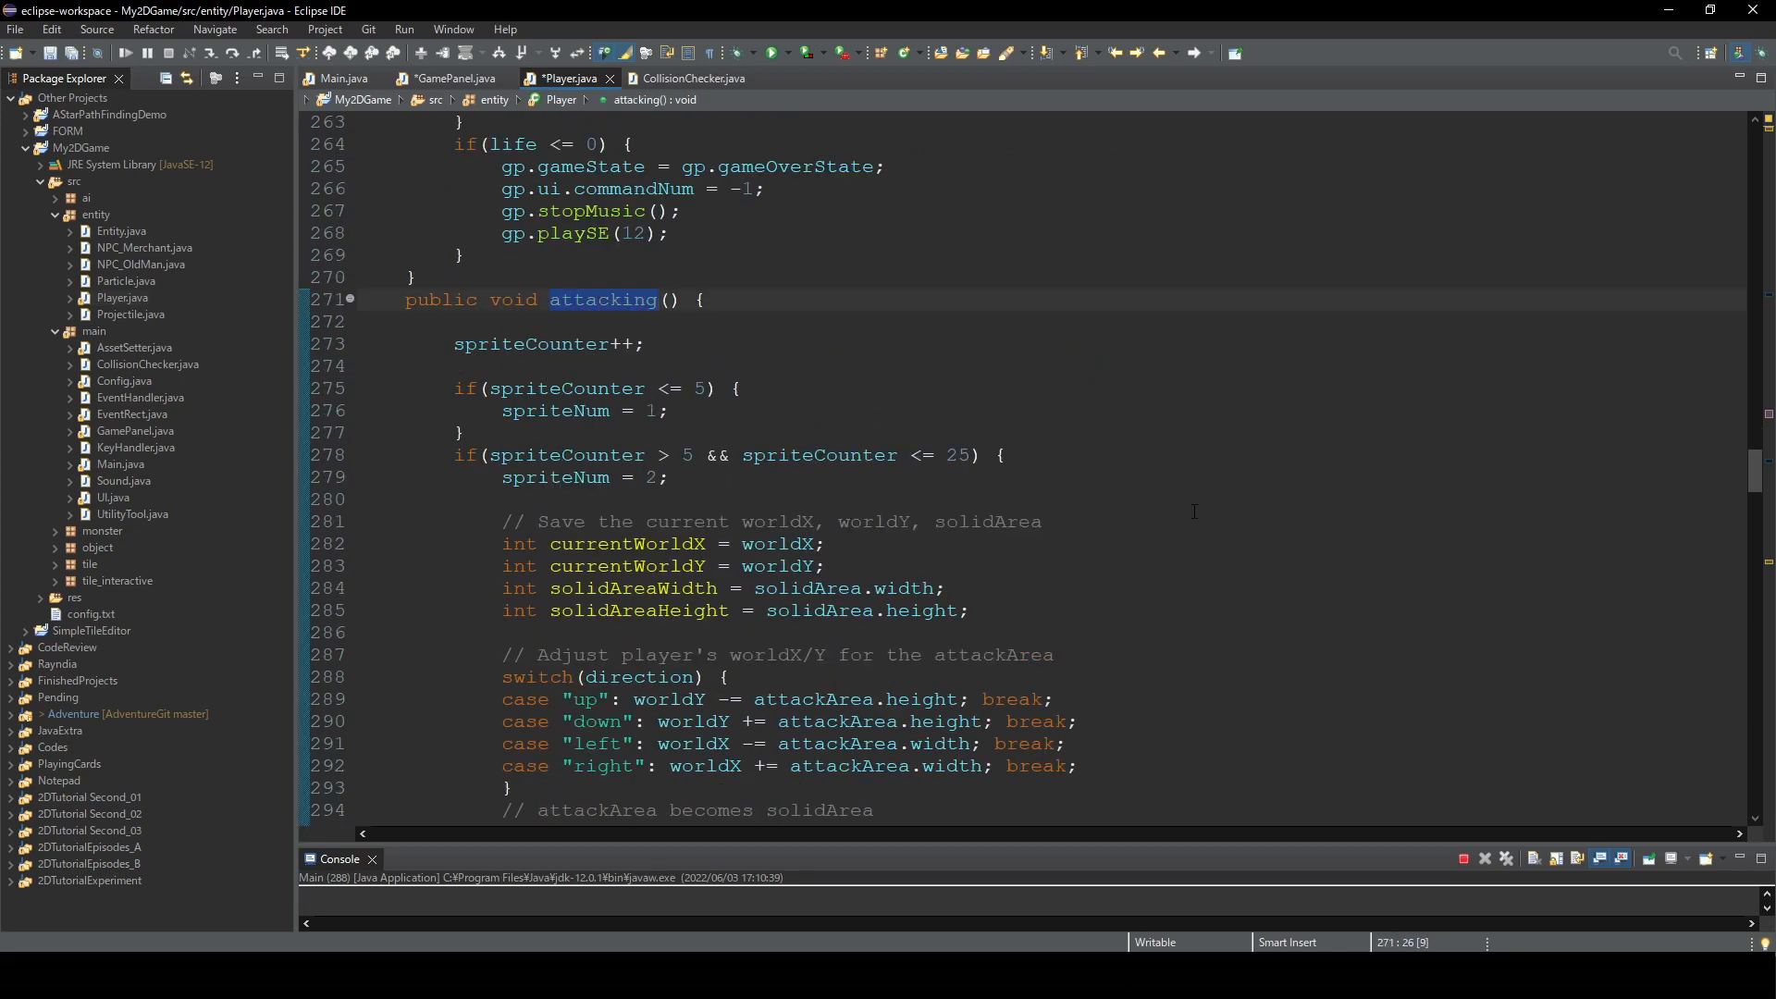
scroll("down", 3)
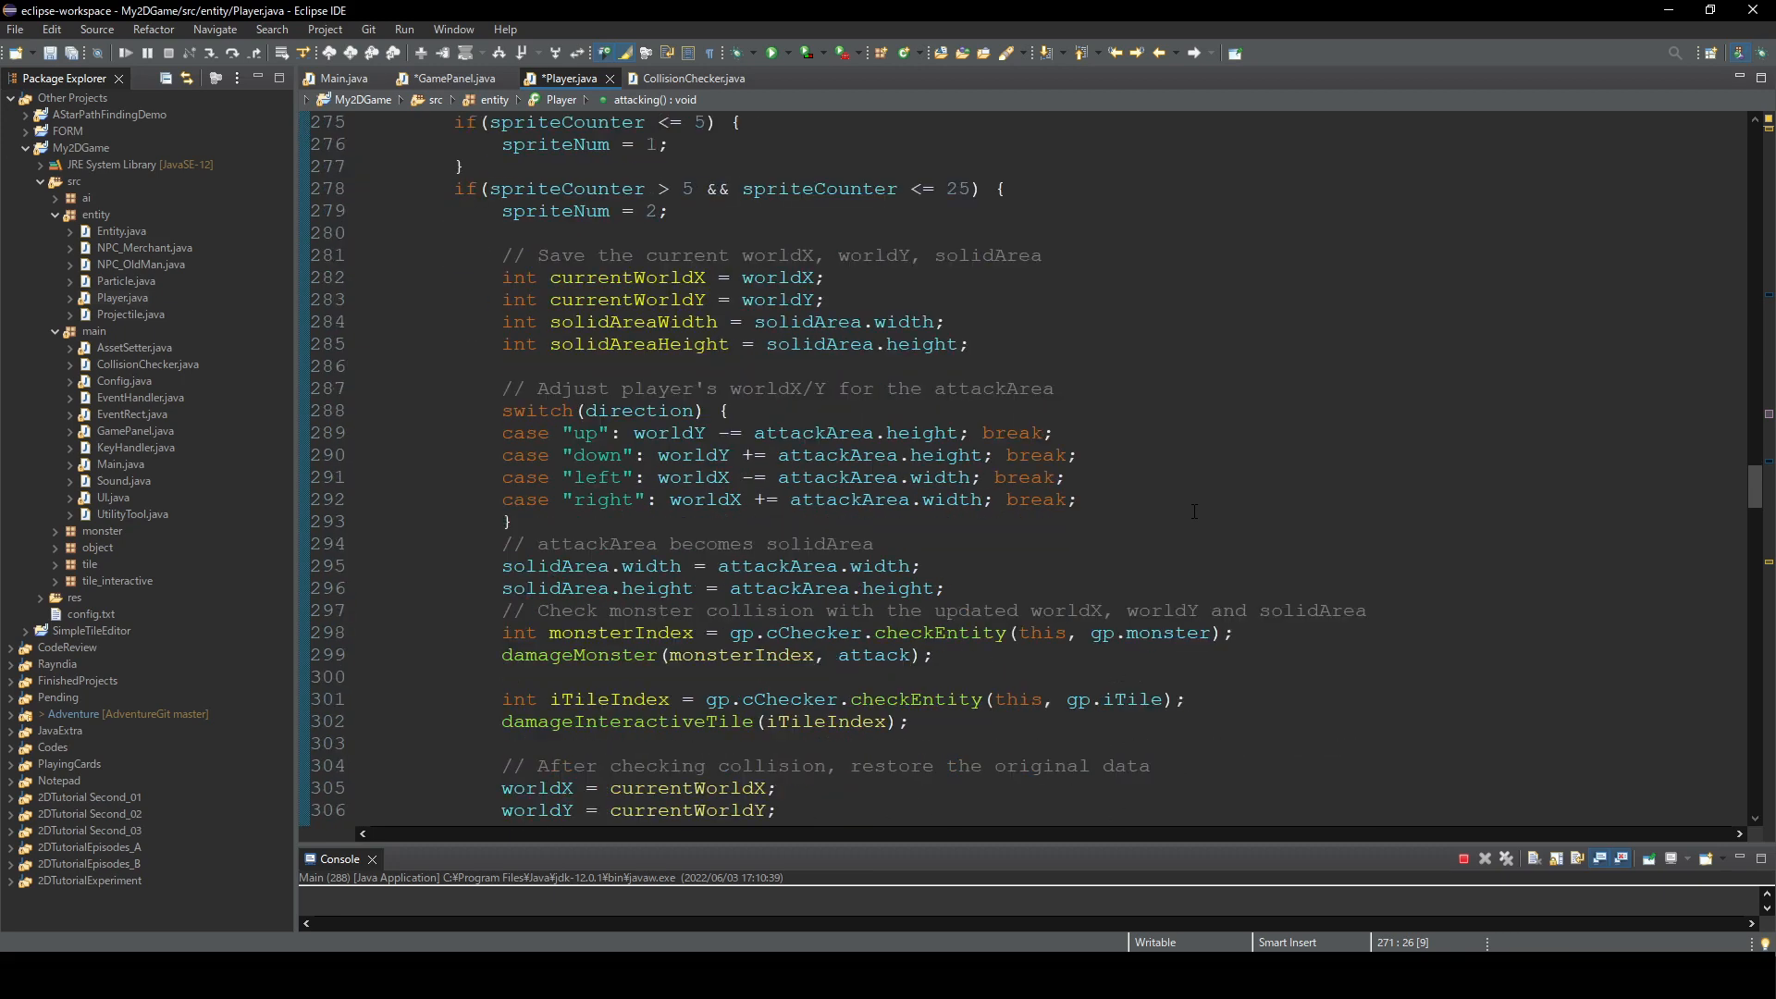
scroll("down", 3)
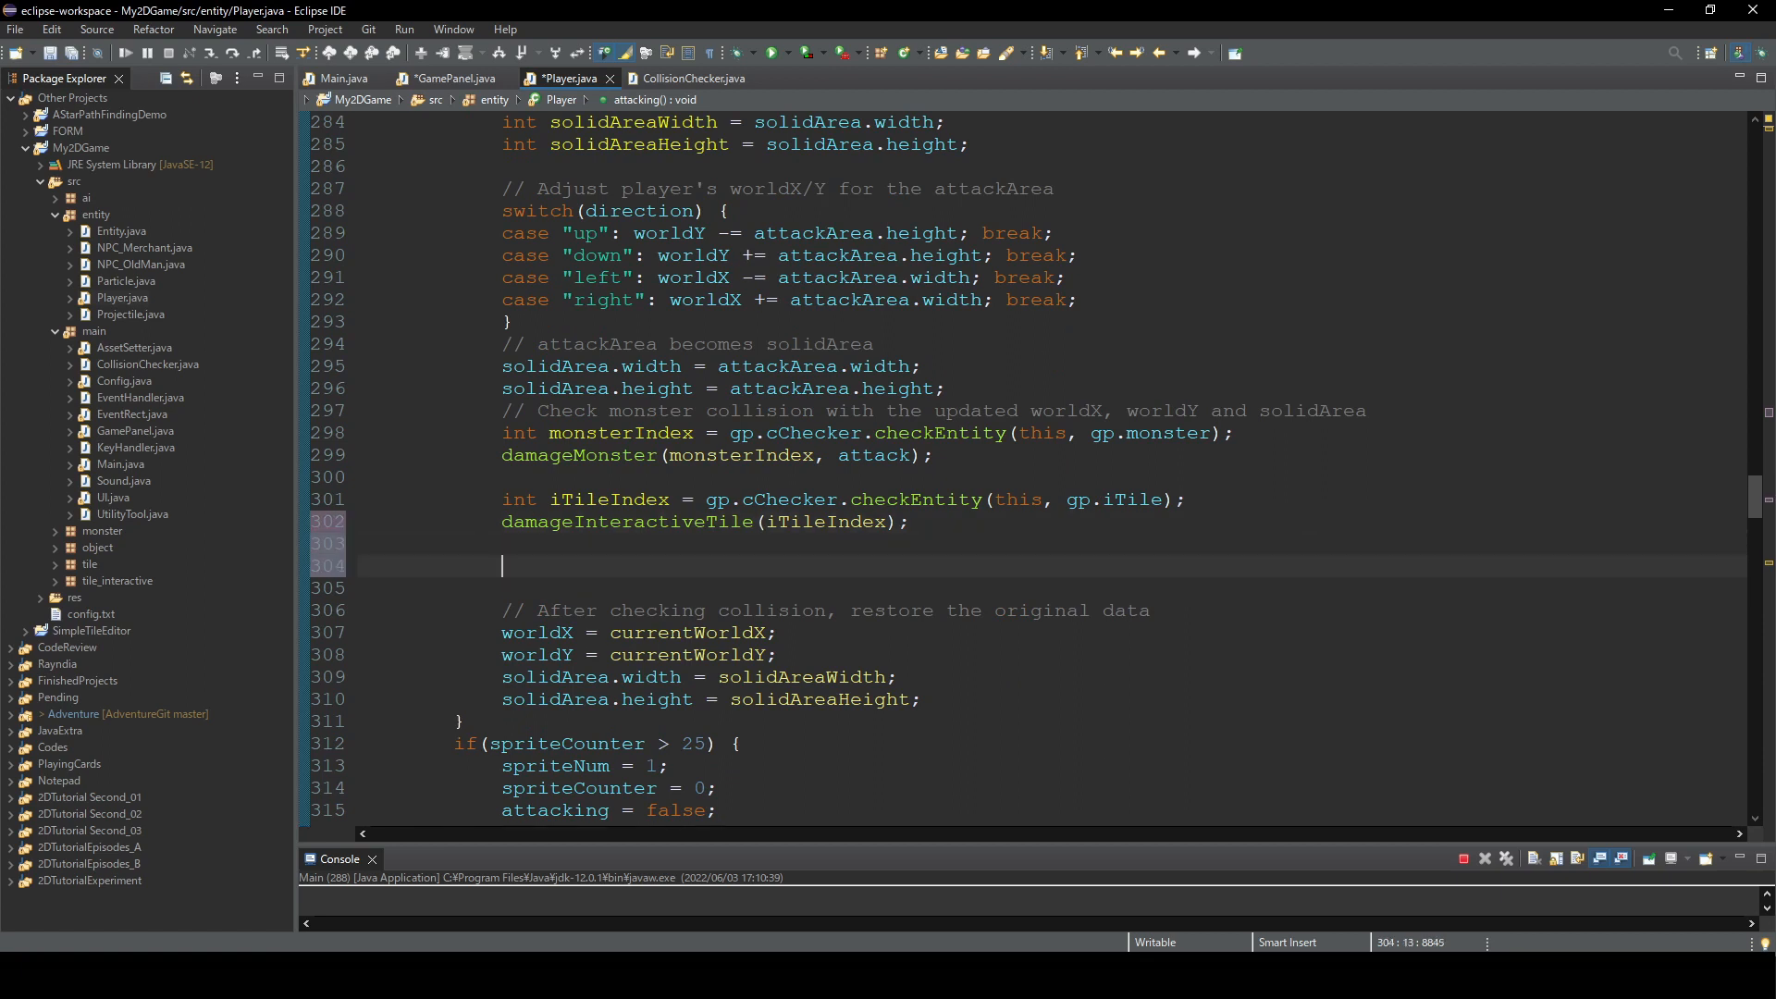
type("int p")
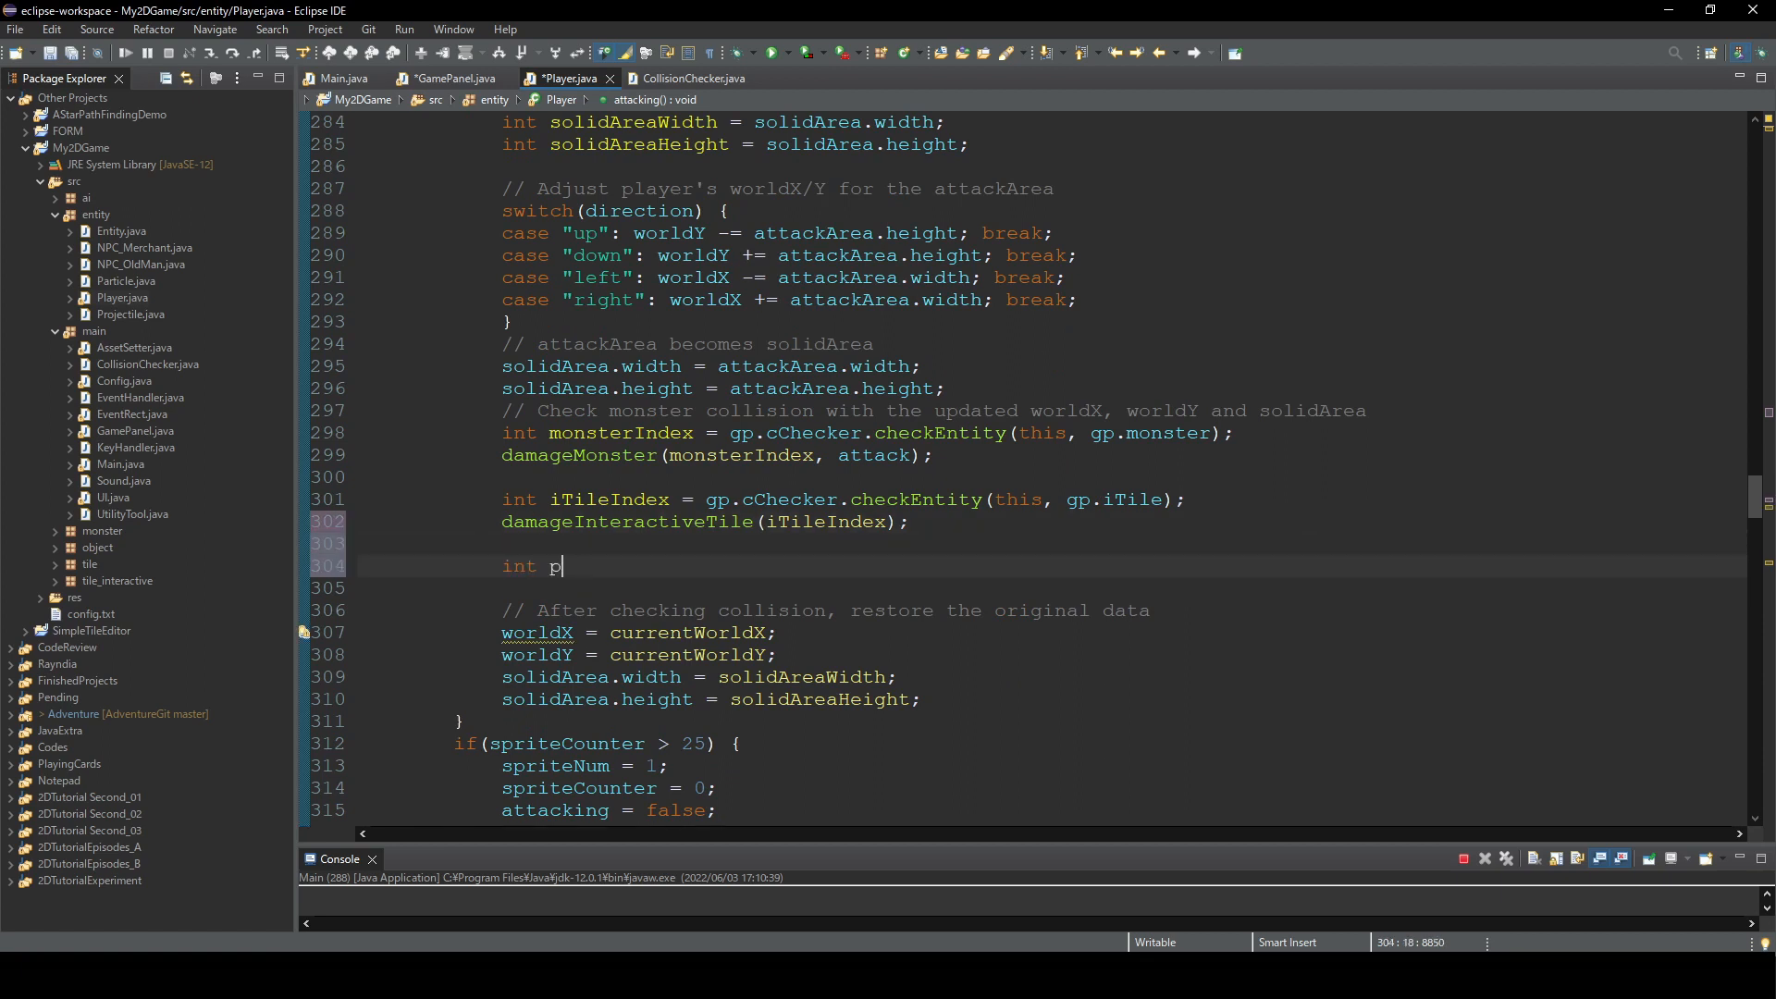
type("rojecti")
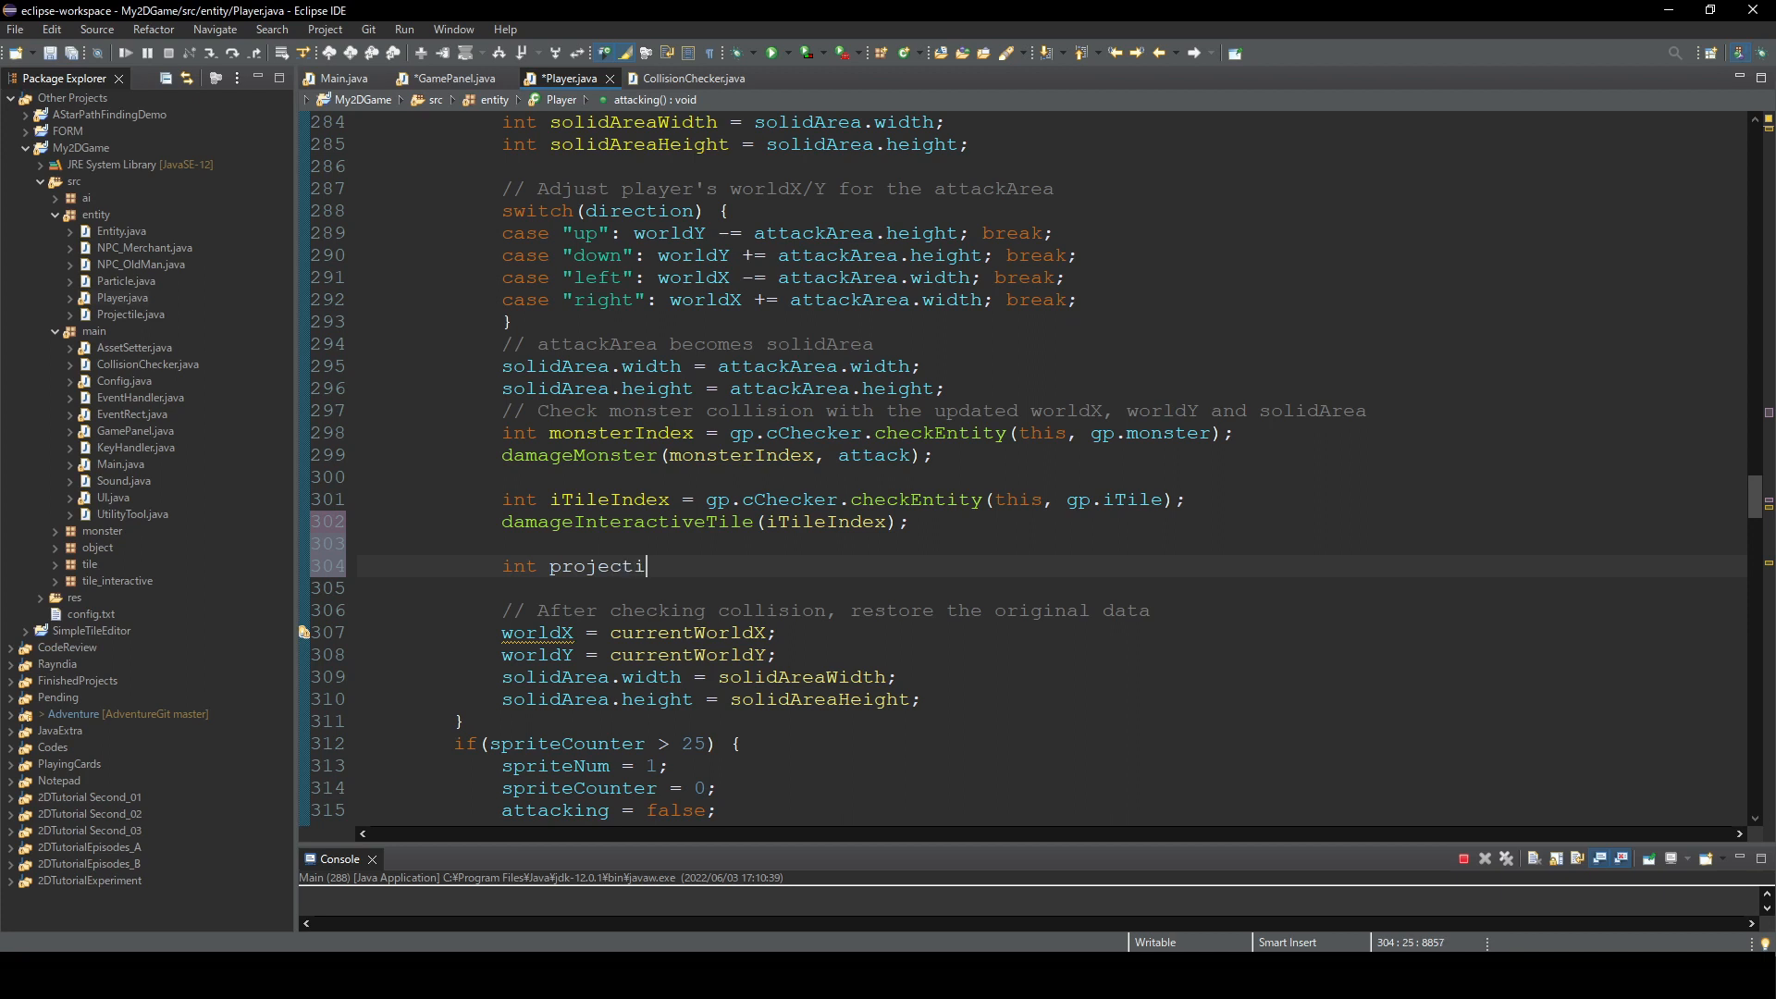
type("leIndex")
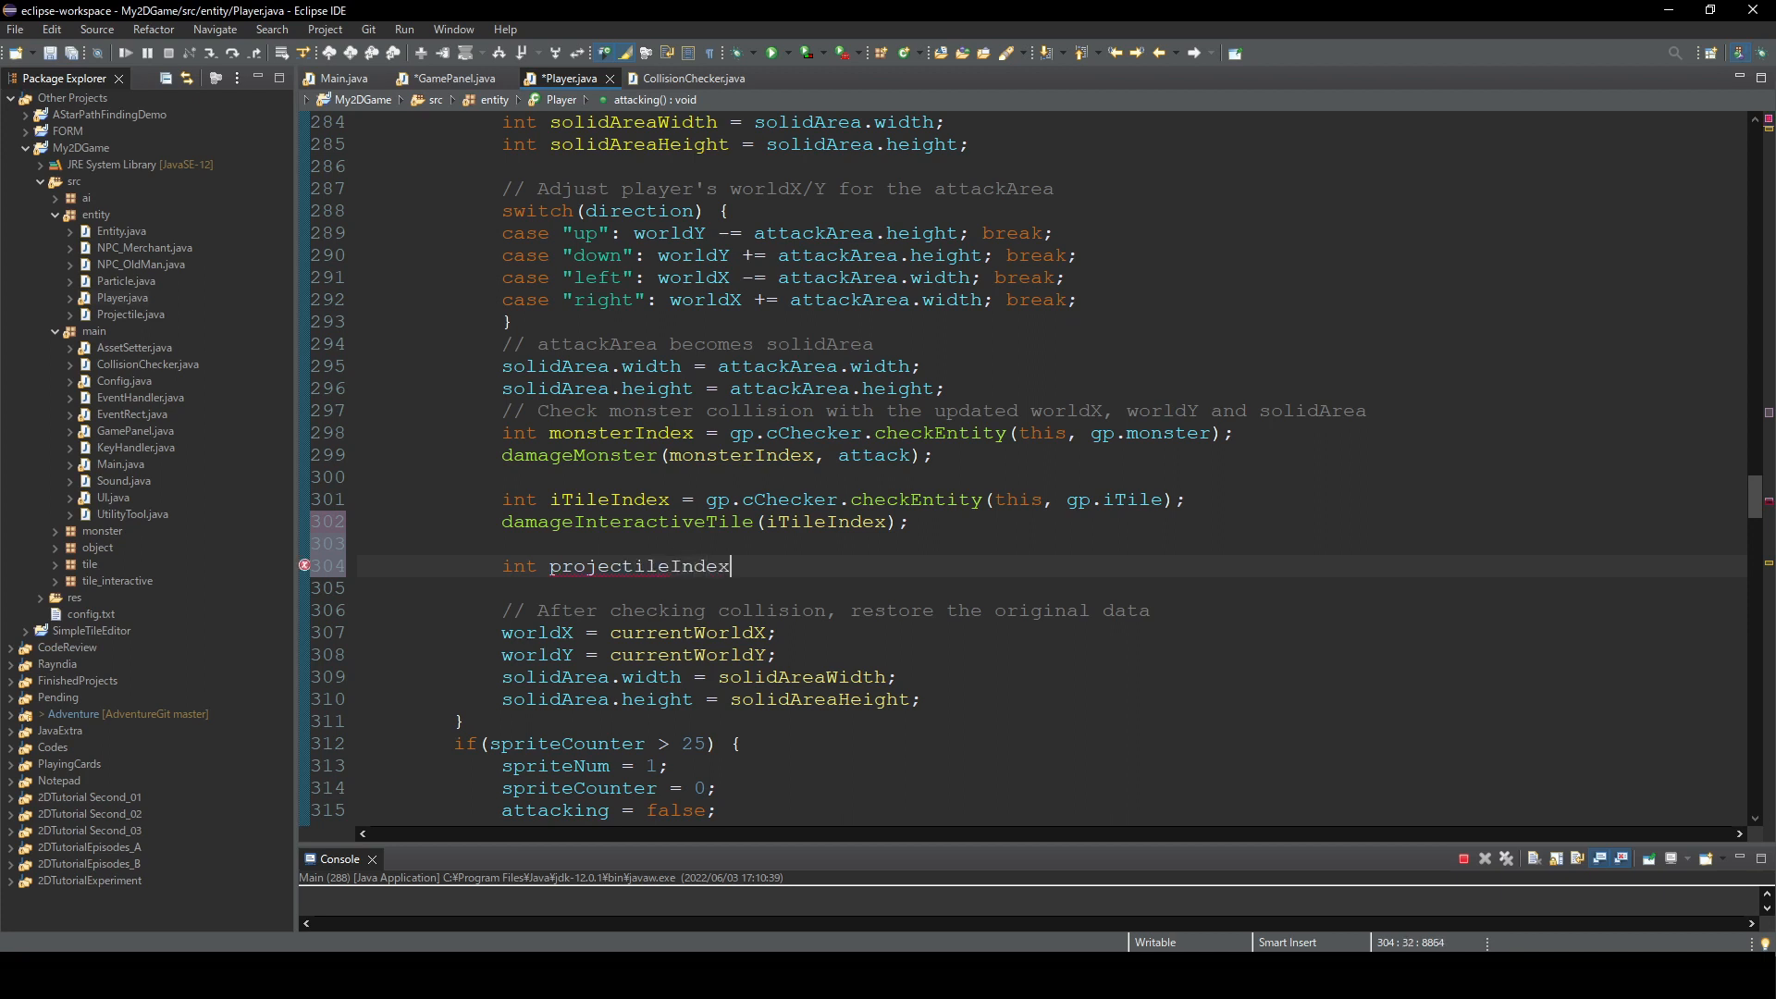
type("= gp.")
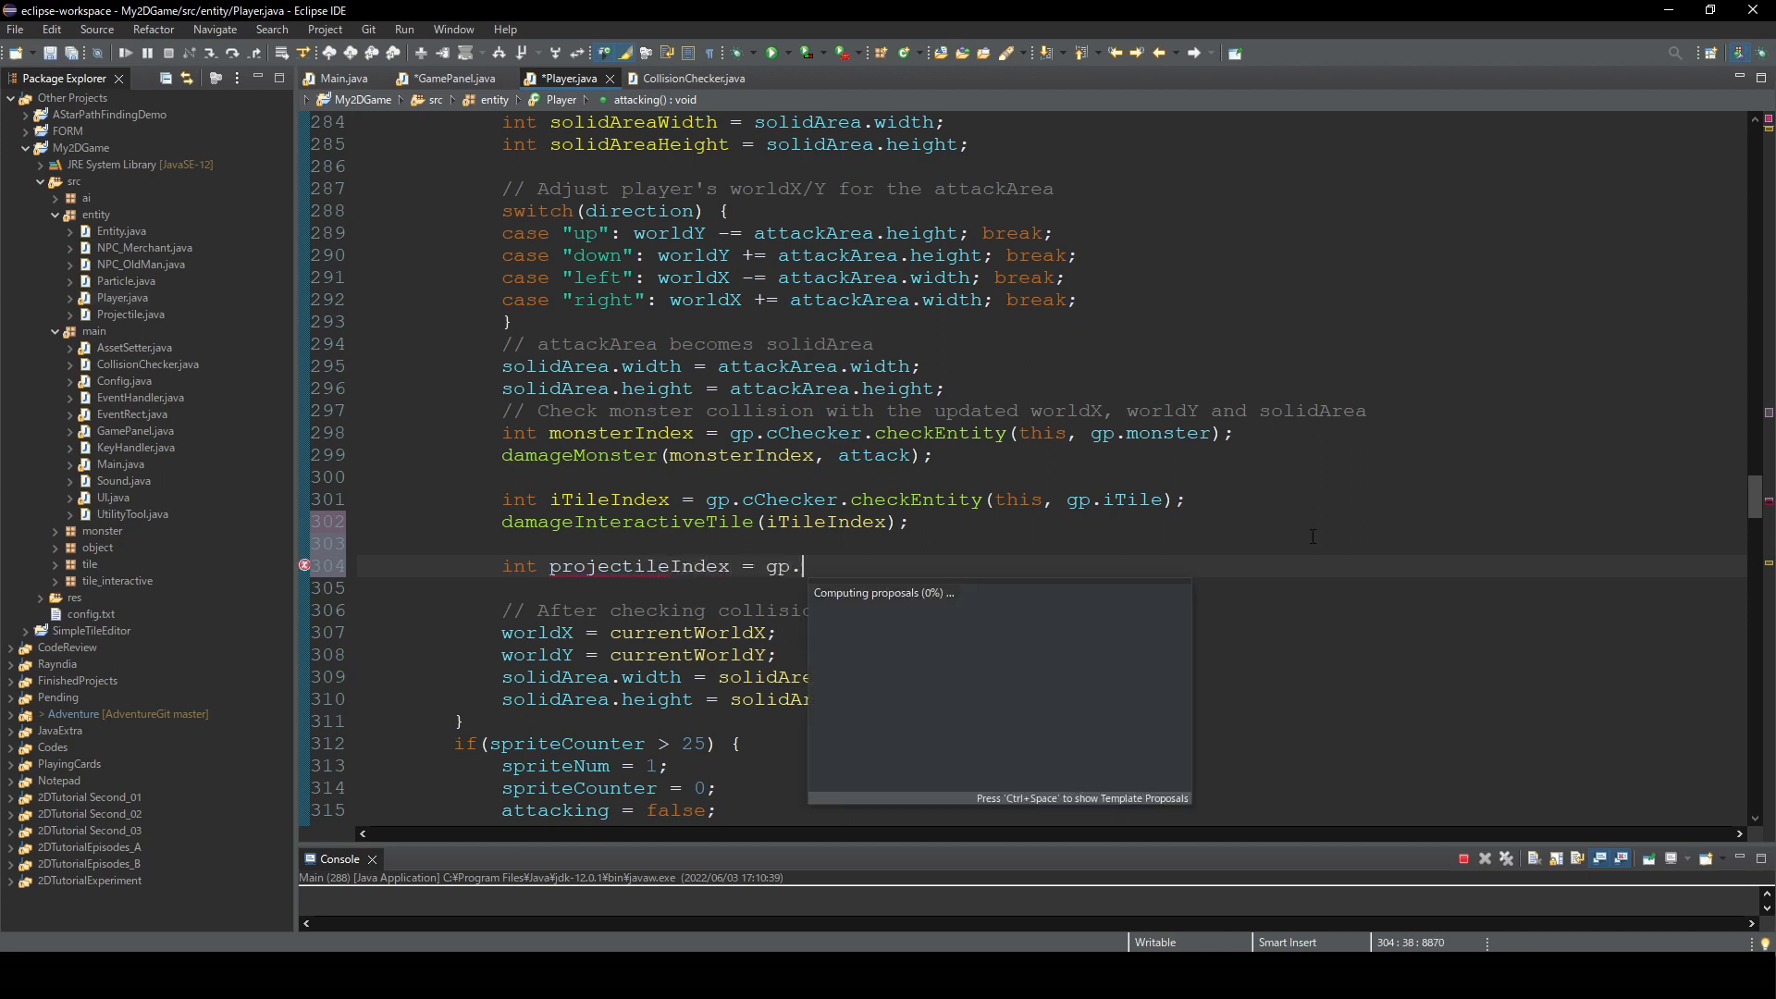
type("cChecker")
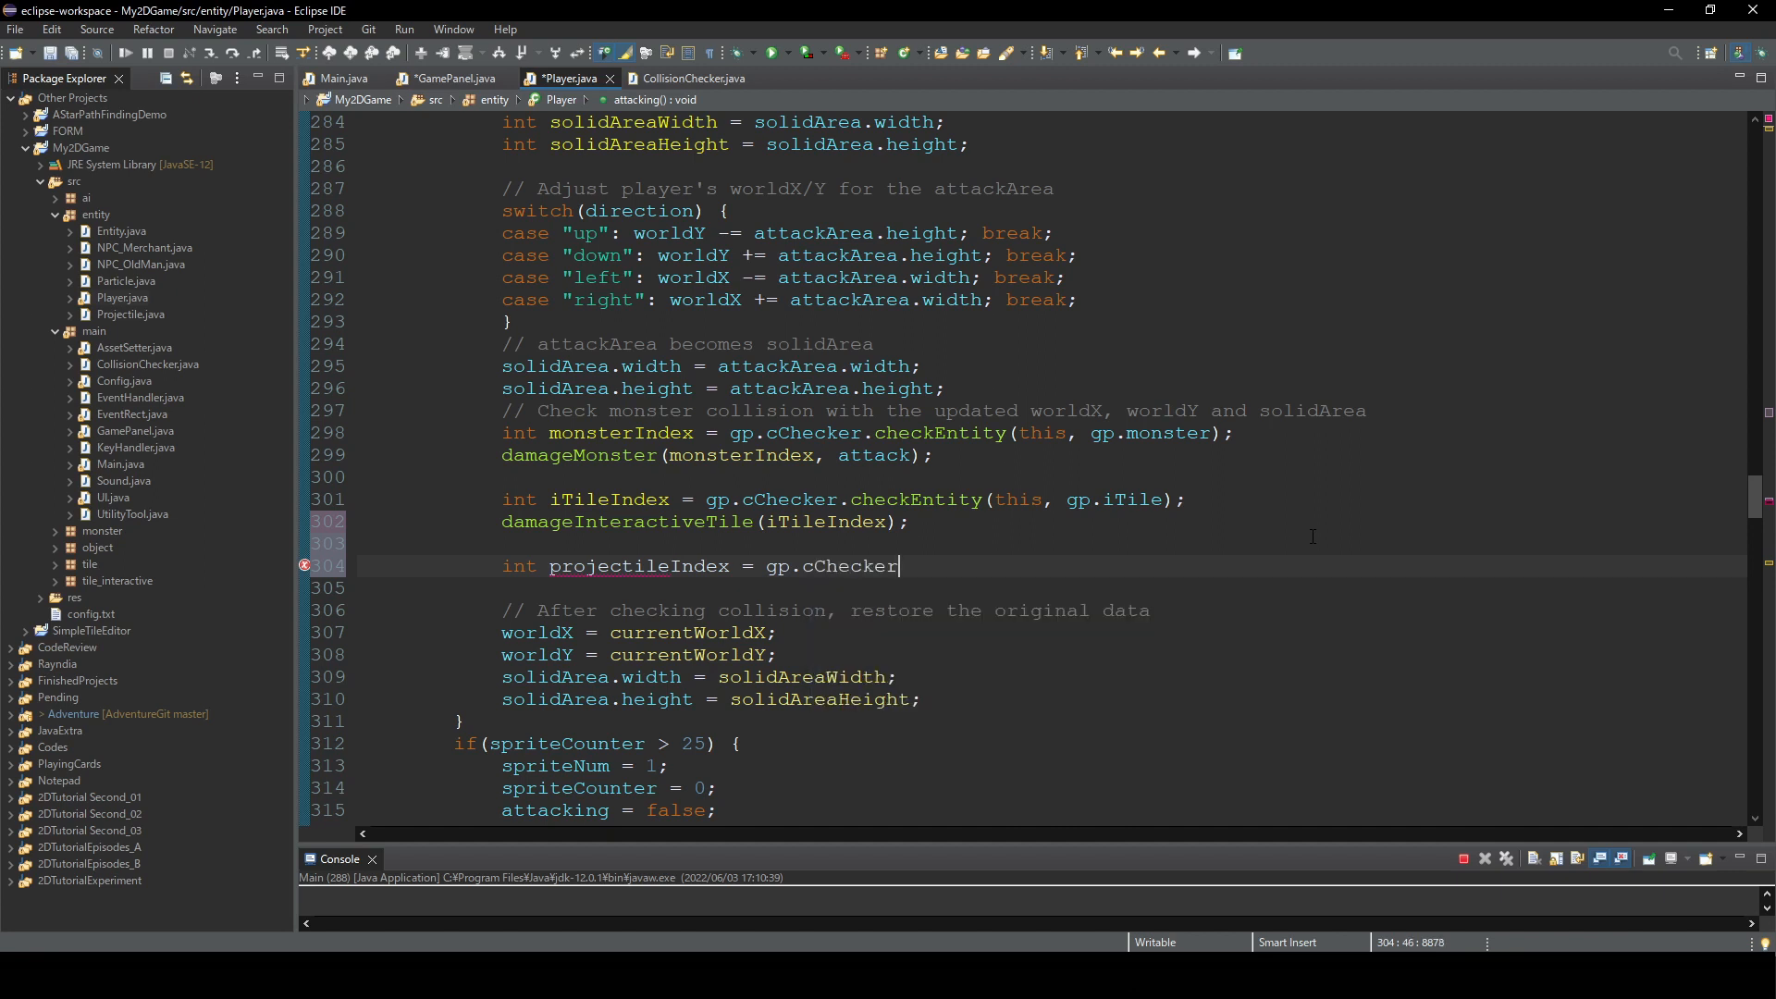
type(".checkEntity(currentShield, null)")
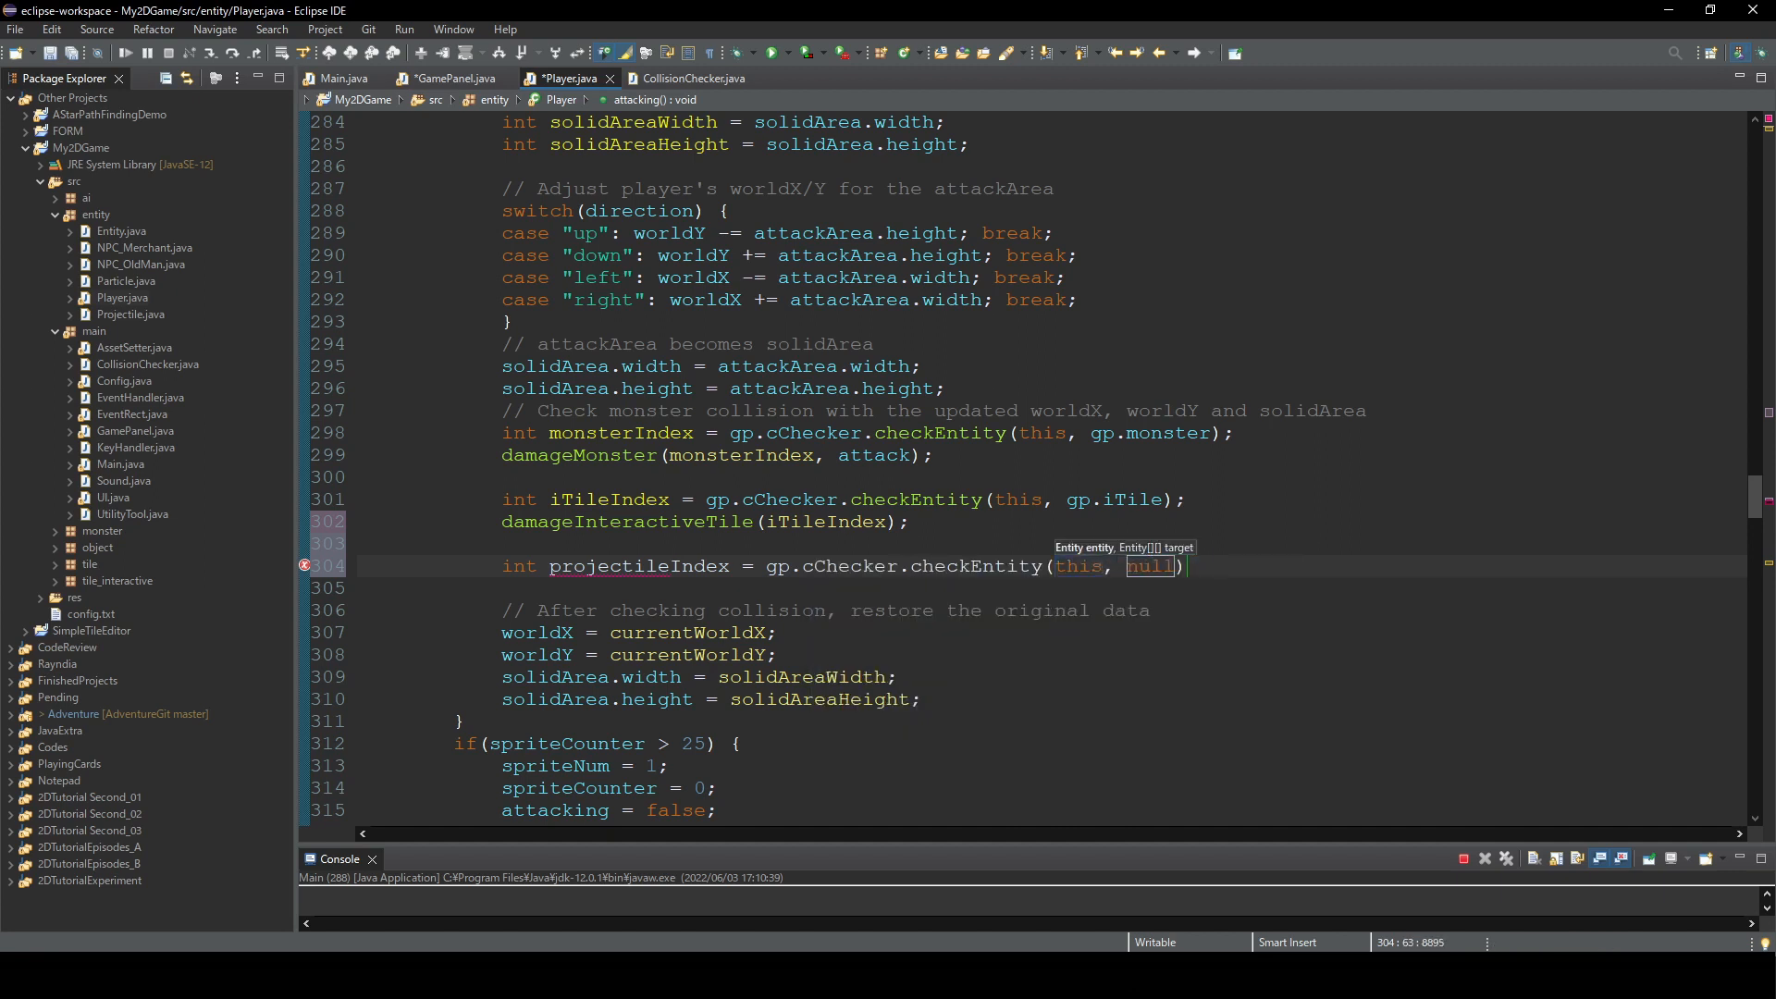
type("gp")
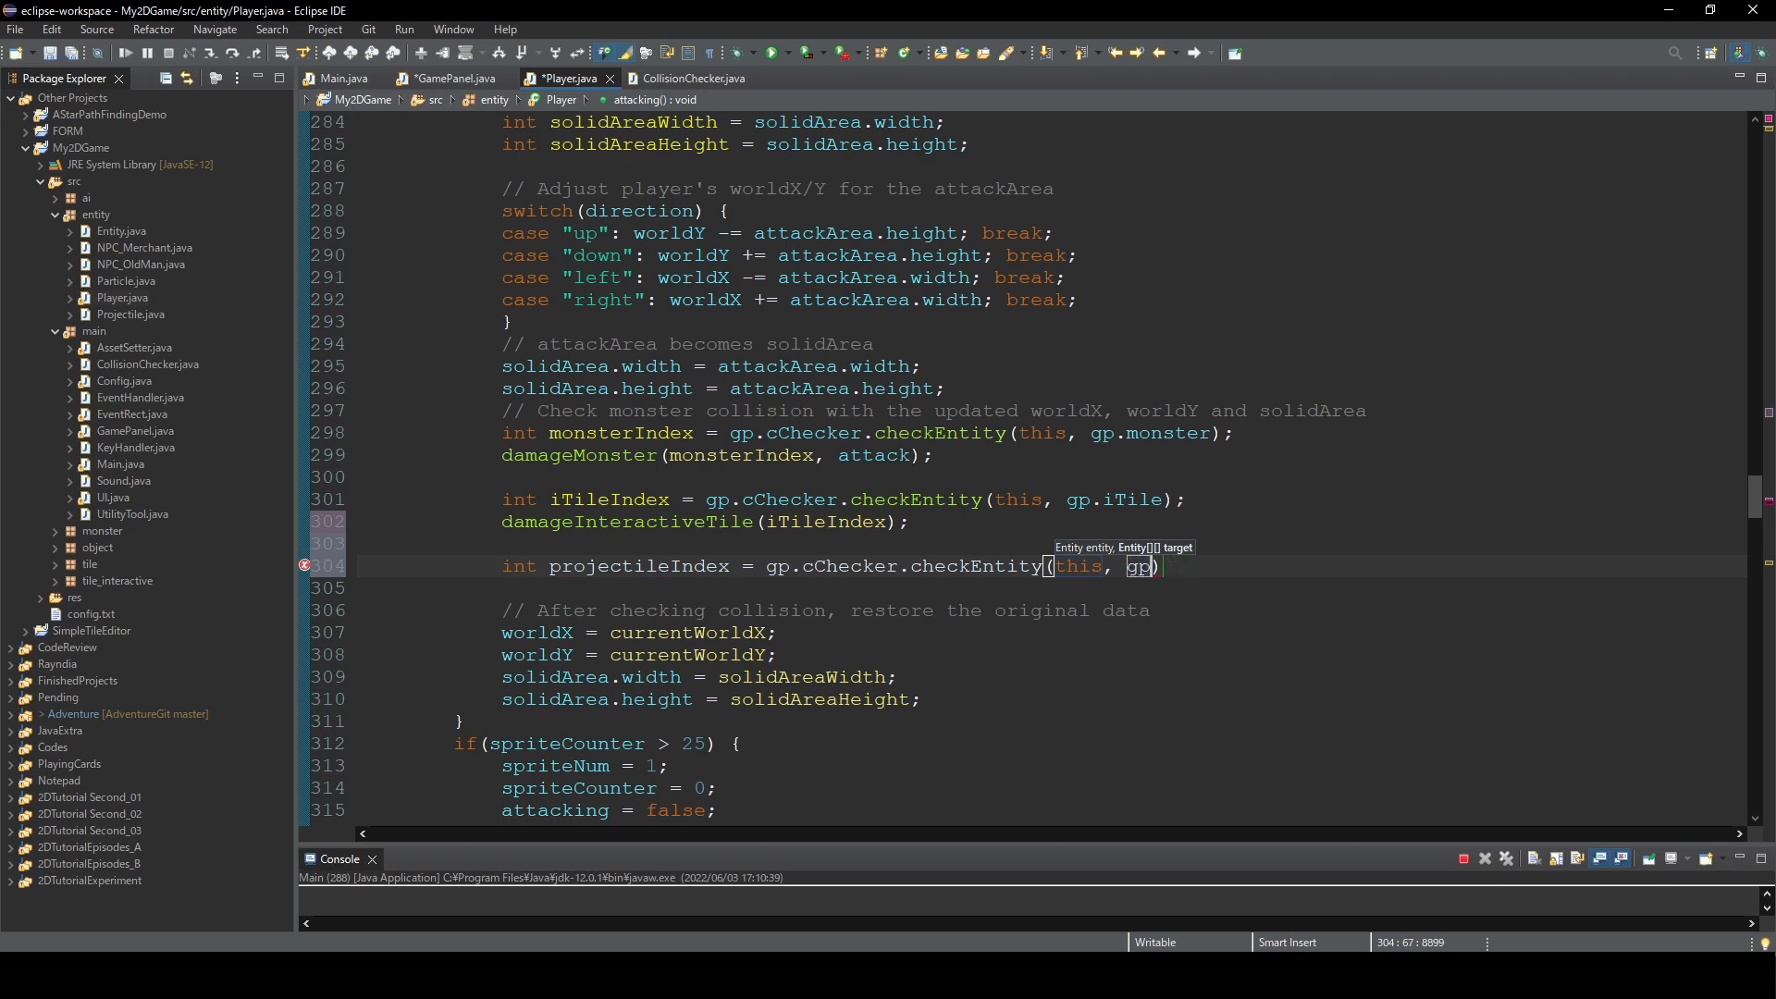
type(".pro")
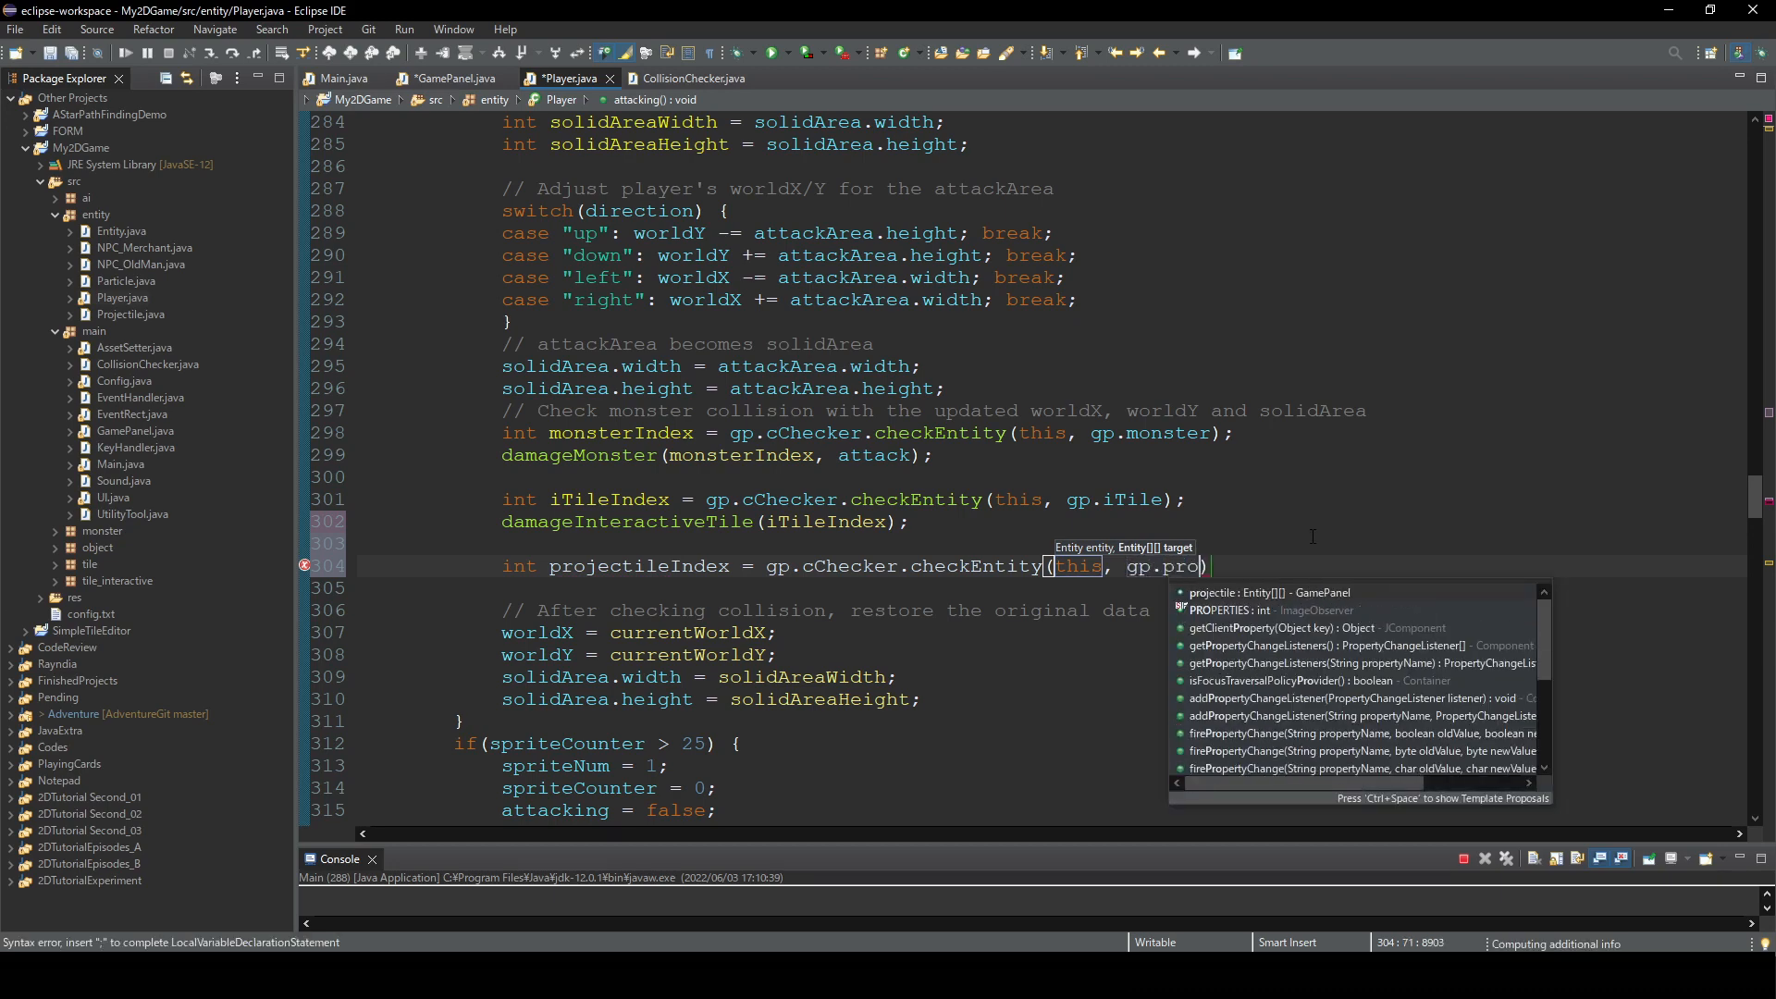
left_click(1268, 592)
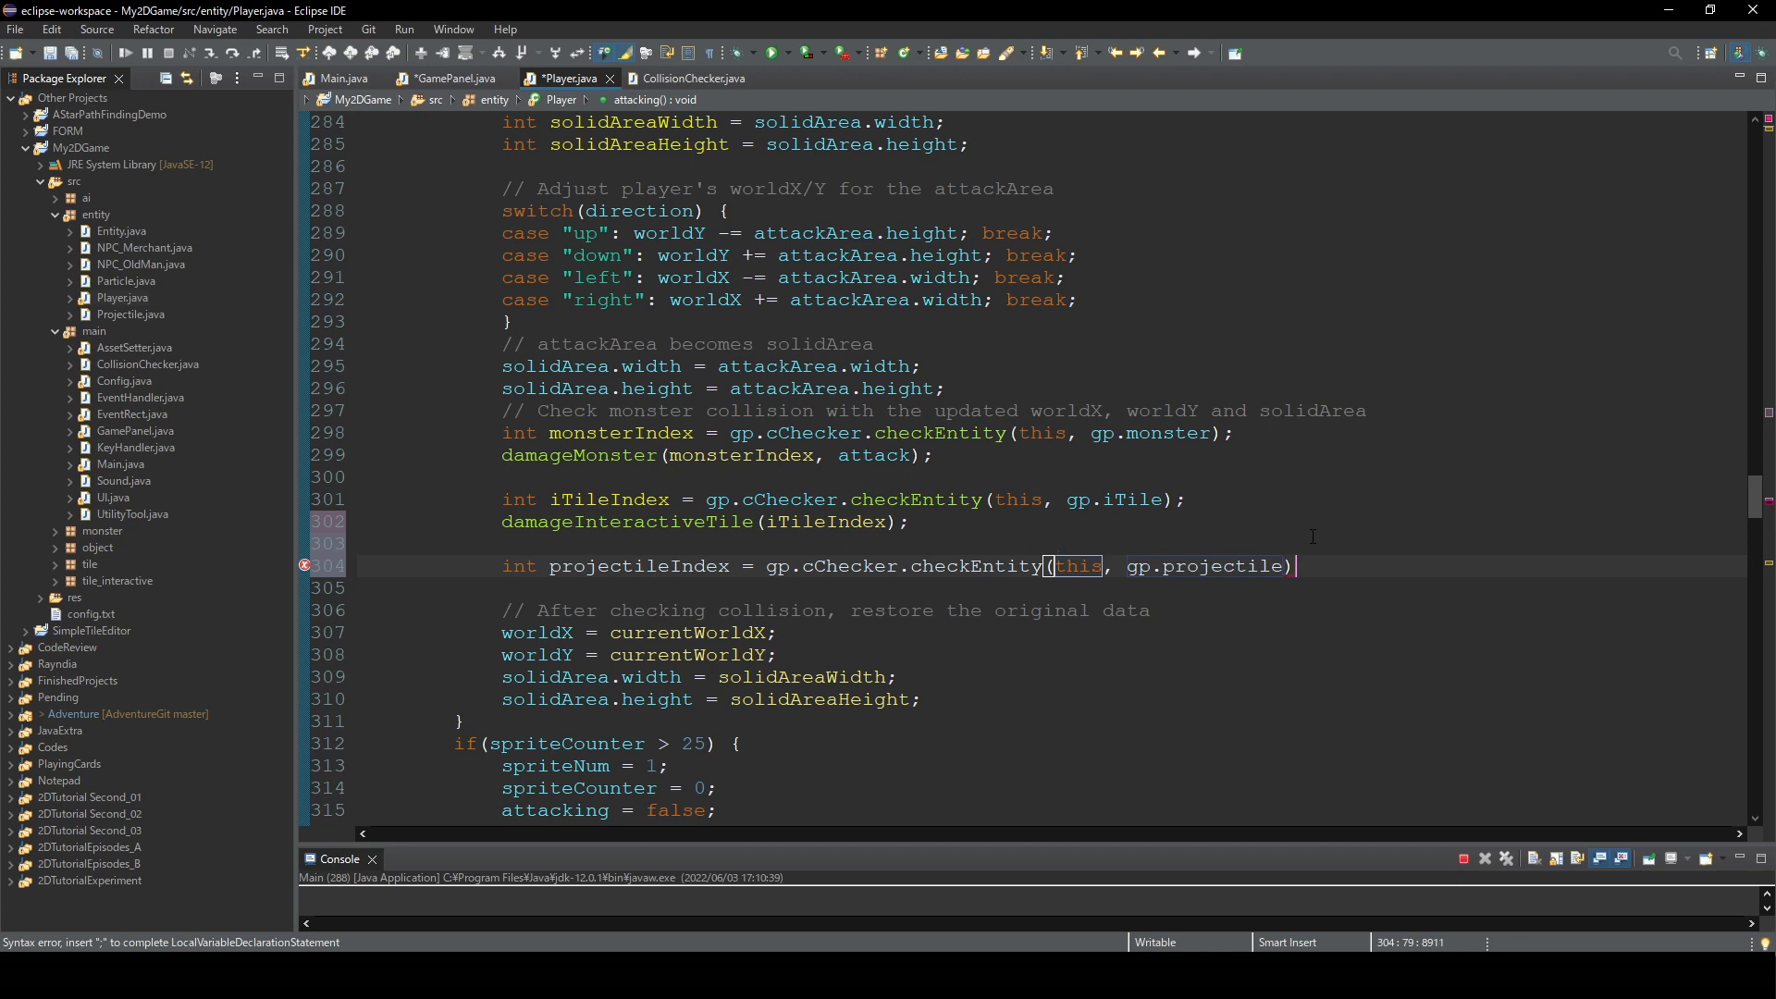
type(";")
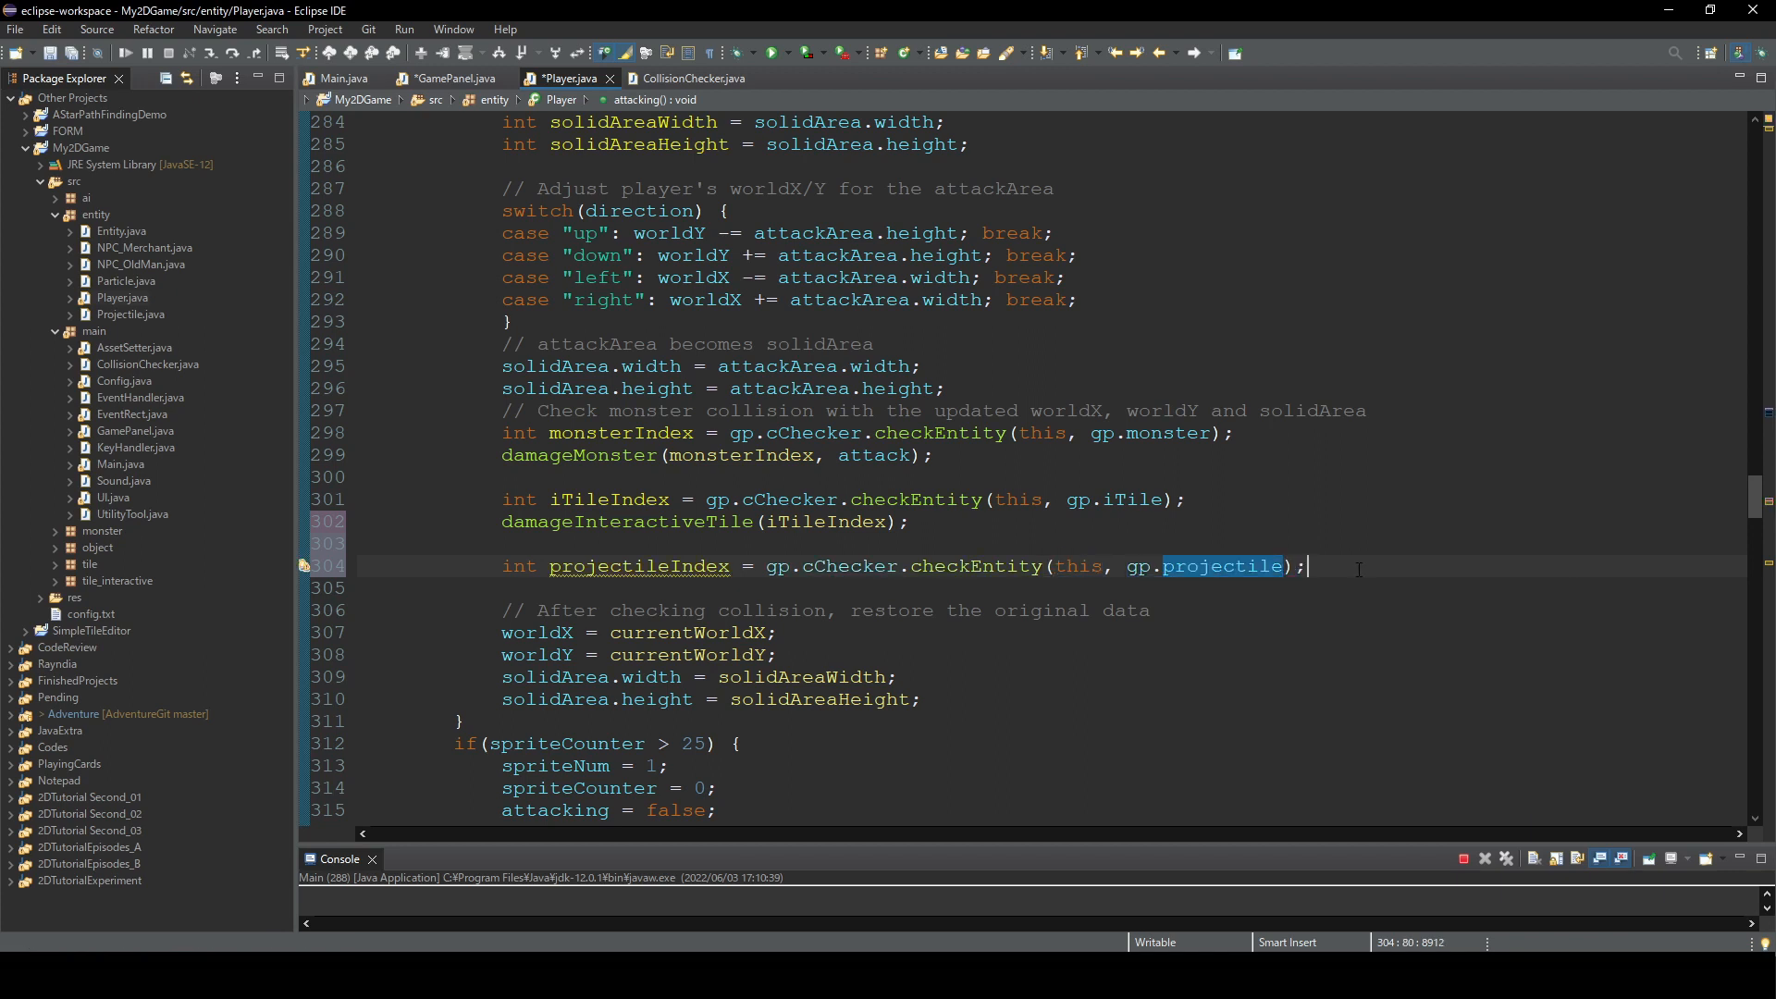
- Call damageProjectile on the detected projectile
type("damage")
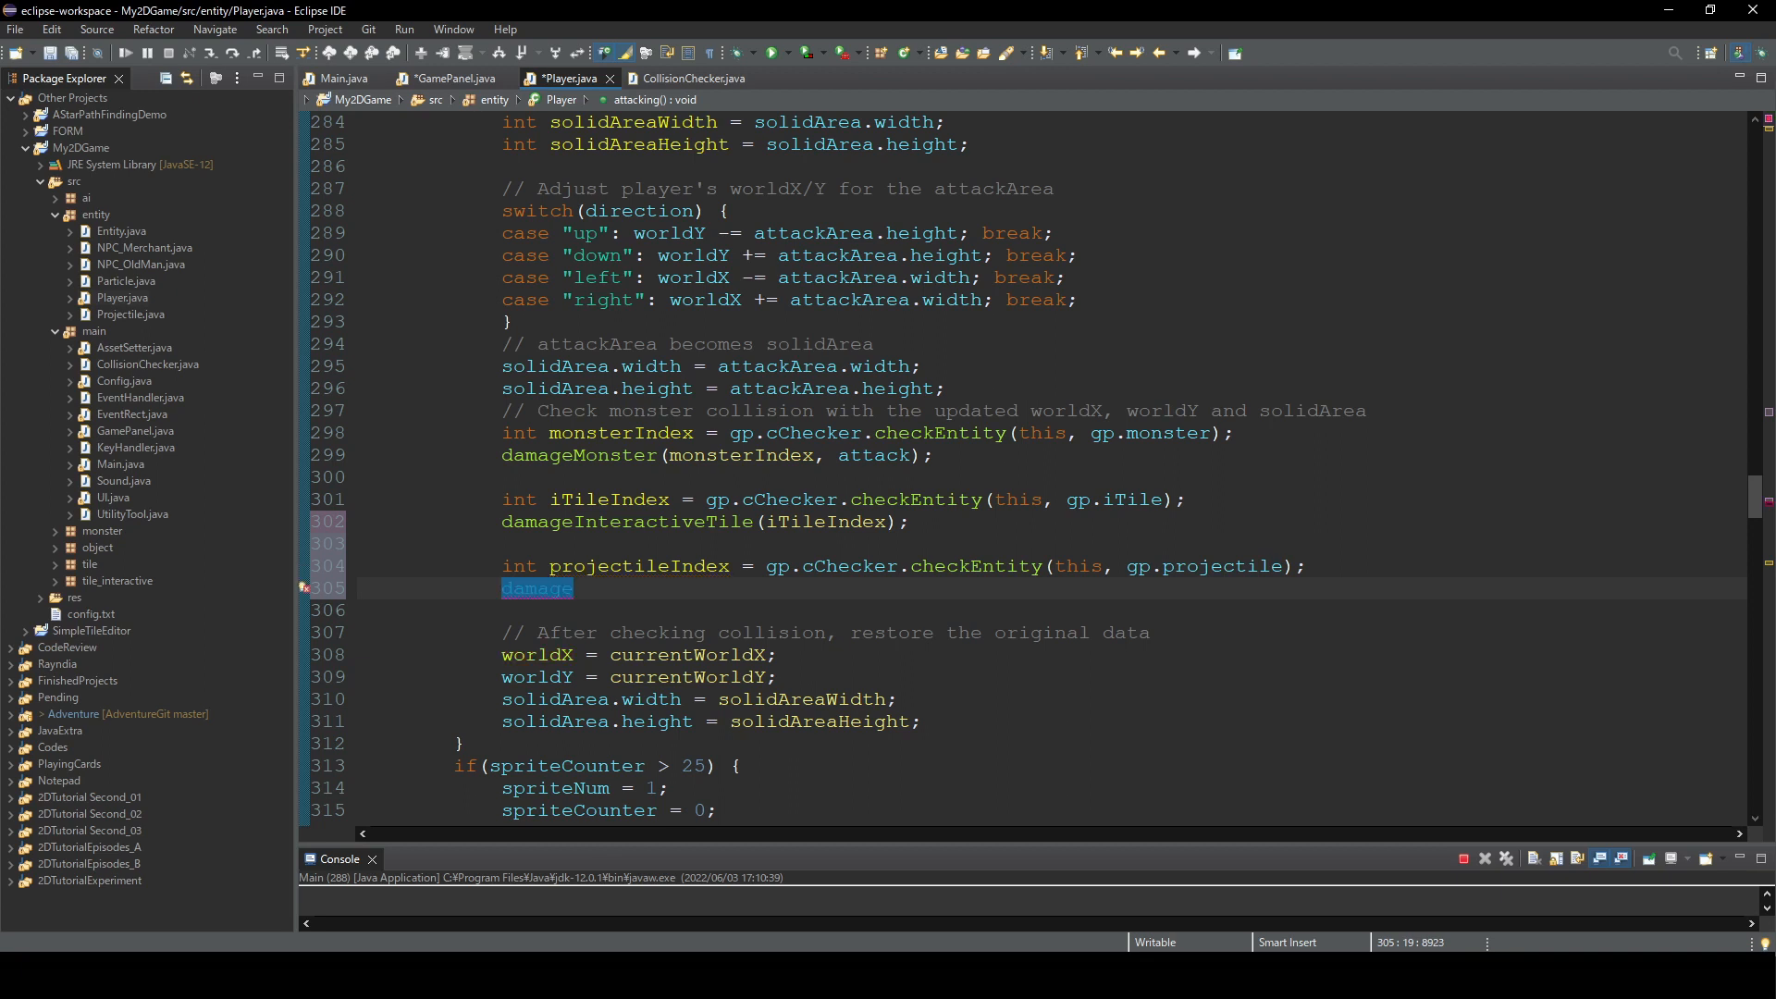
type("Projecti")
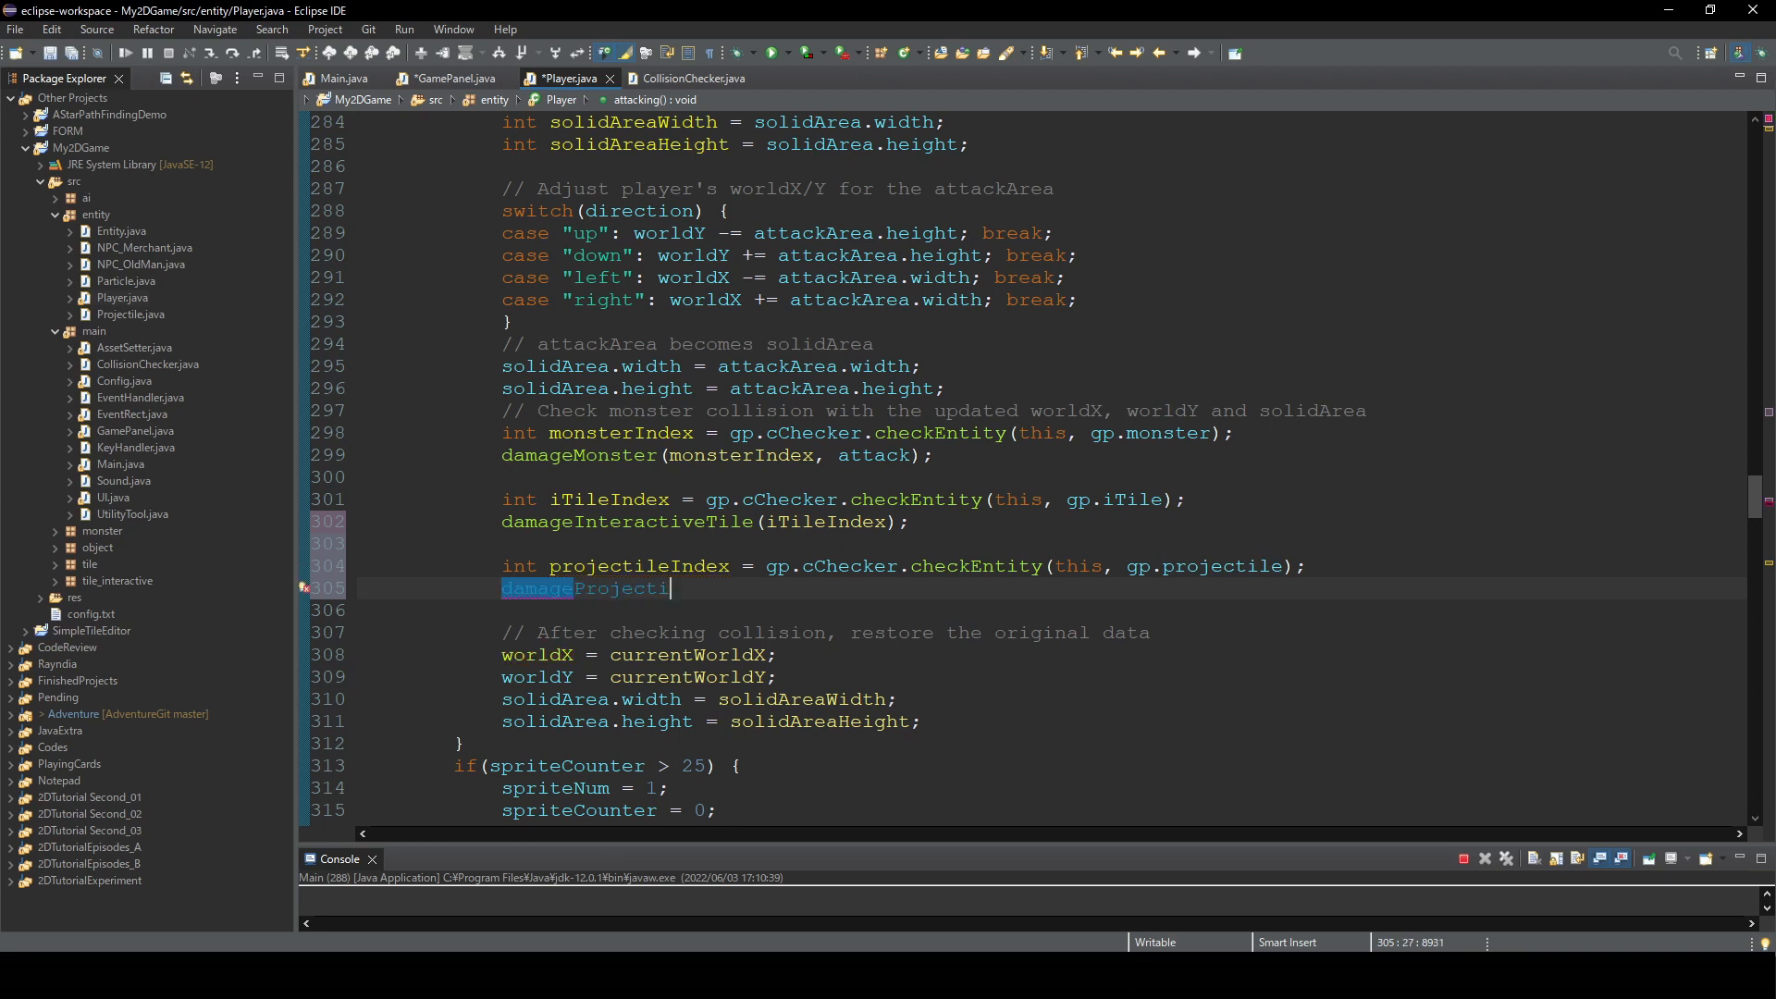
type("le")
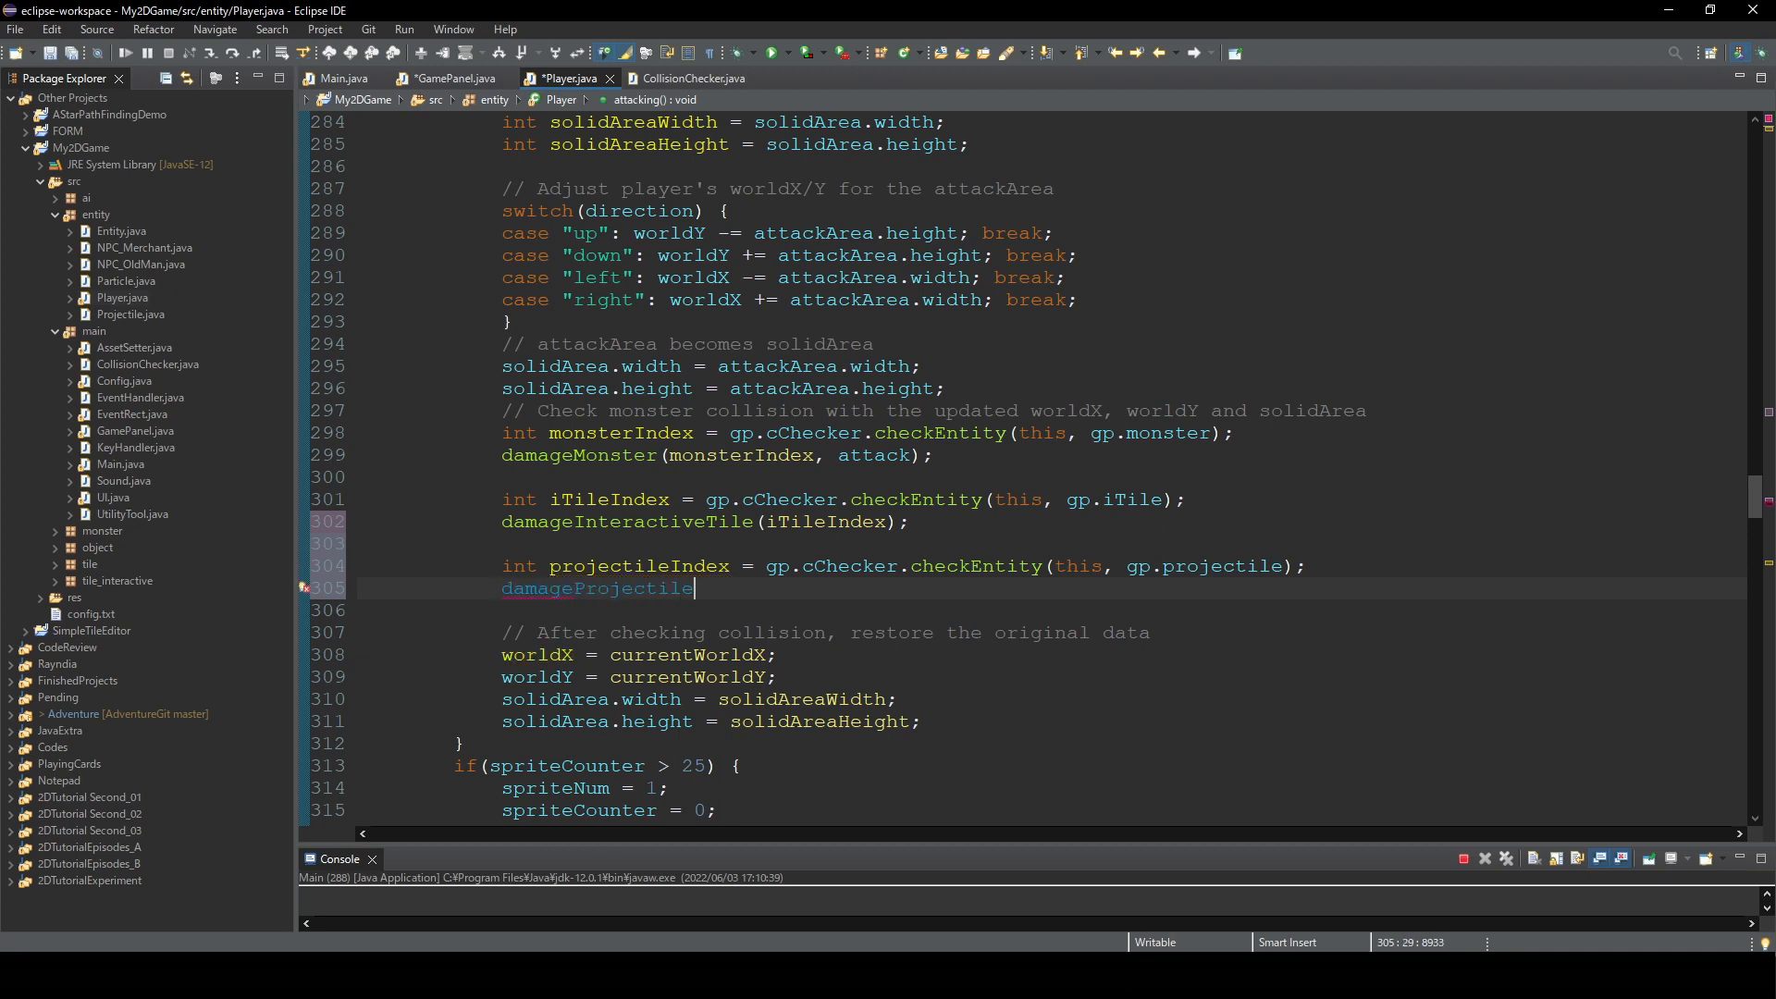
type("(projectile)")
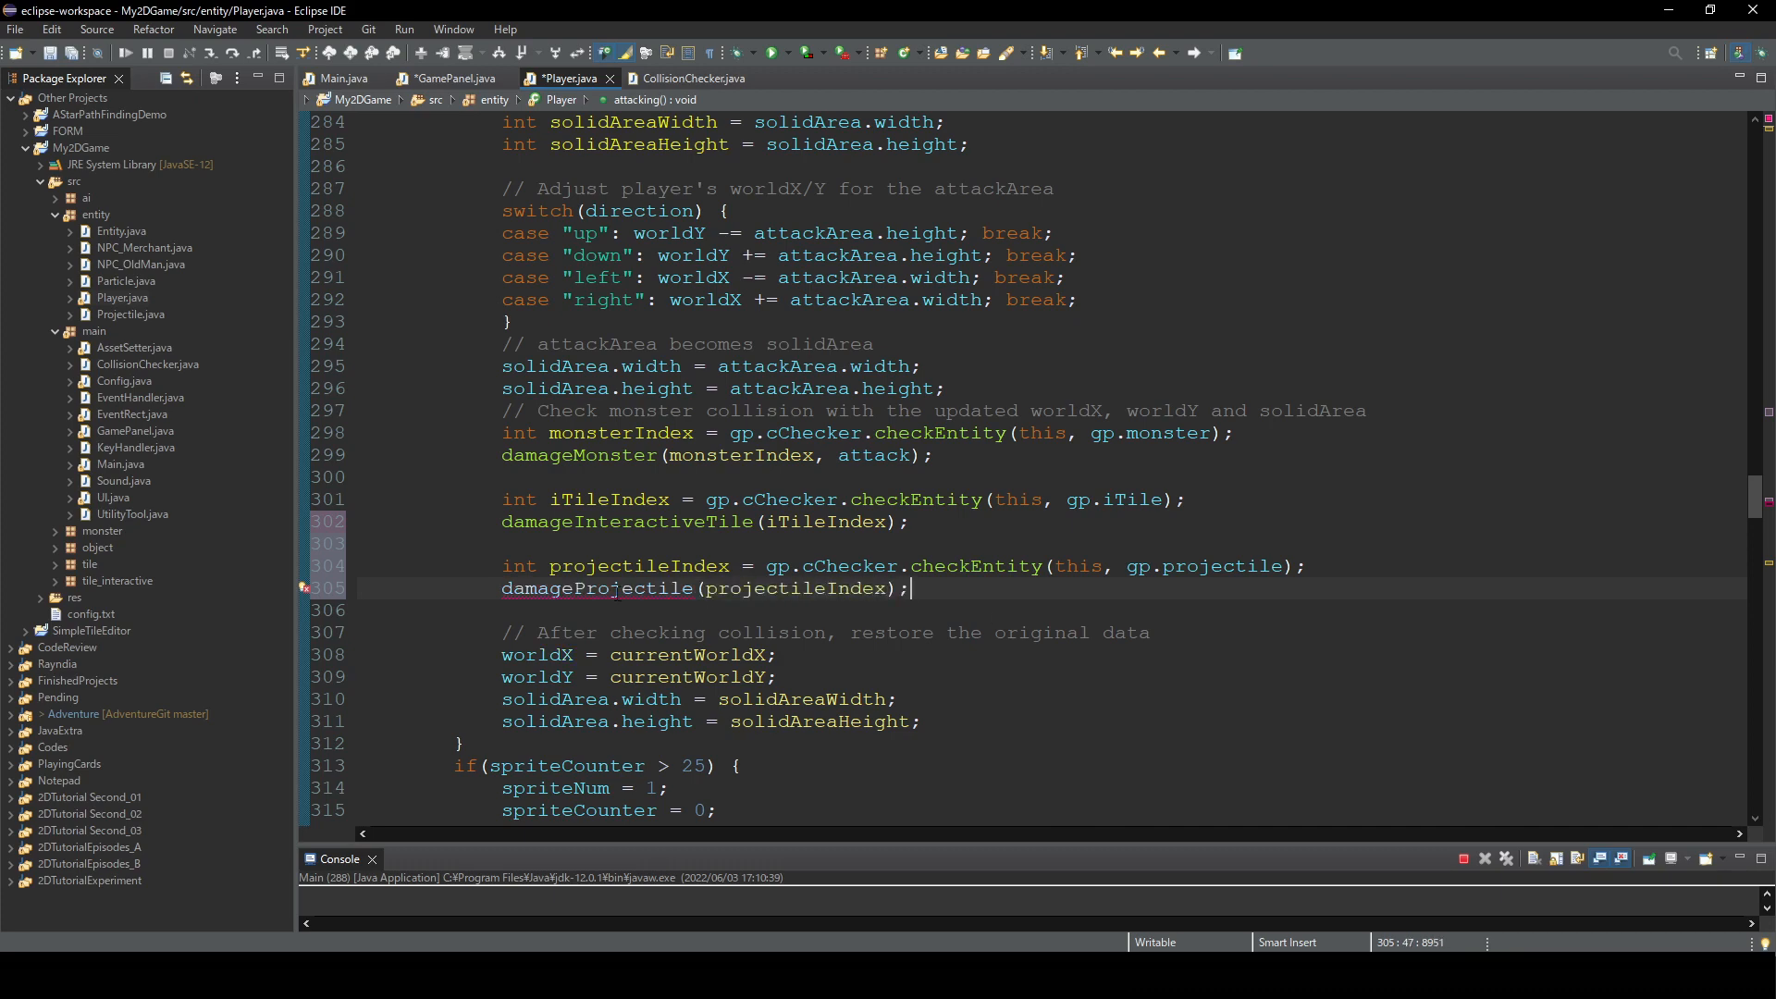
- Declare public void damageProjectile(int i) with an if (i != 999) check
scroll("down", 3)
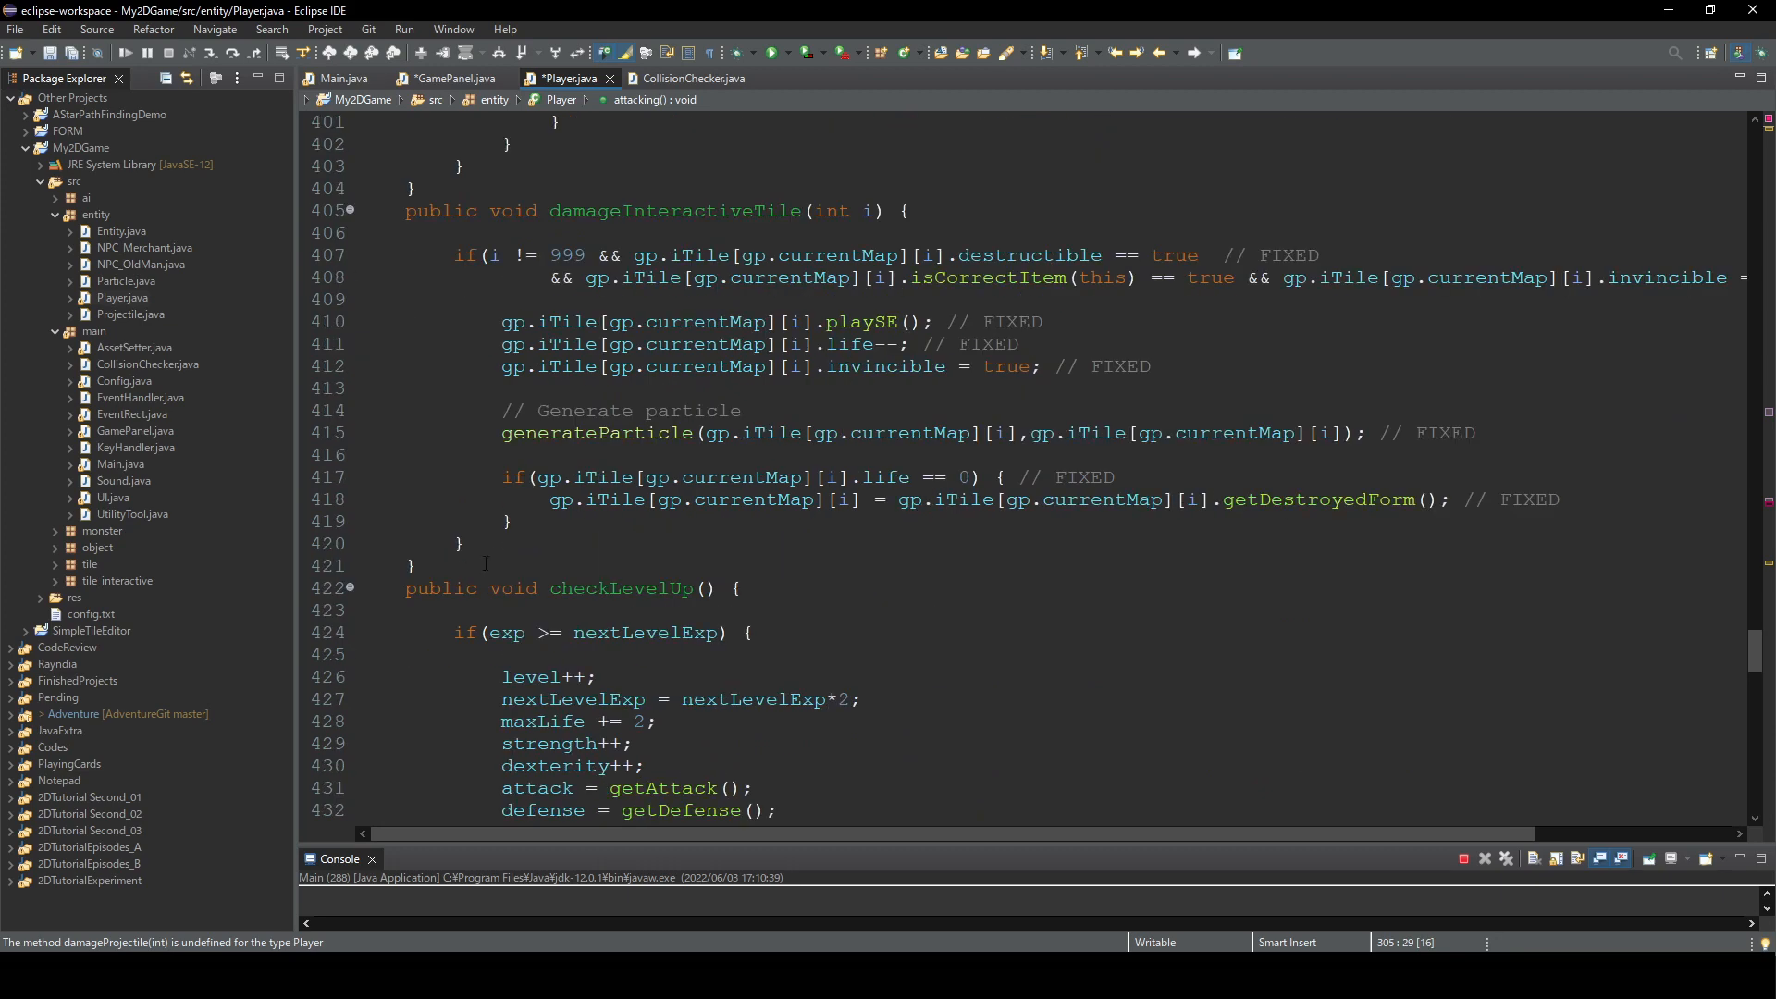
type("public void damageProjectile(int")
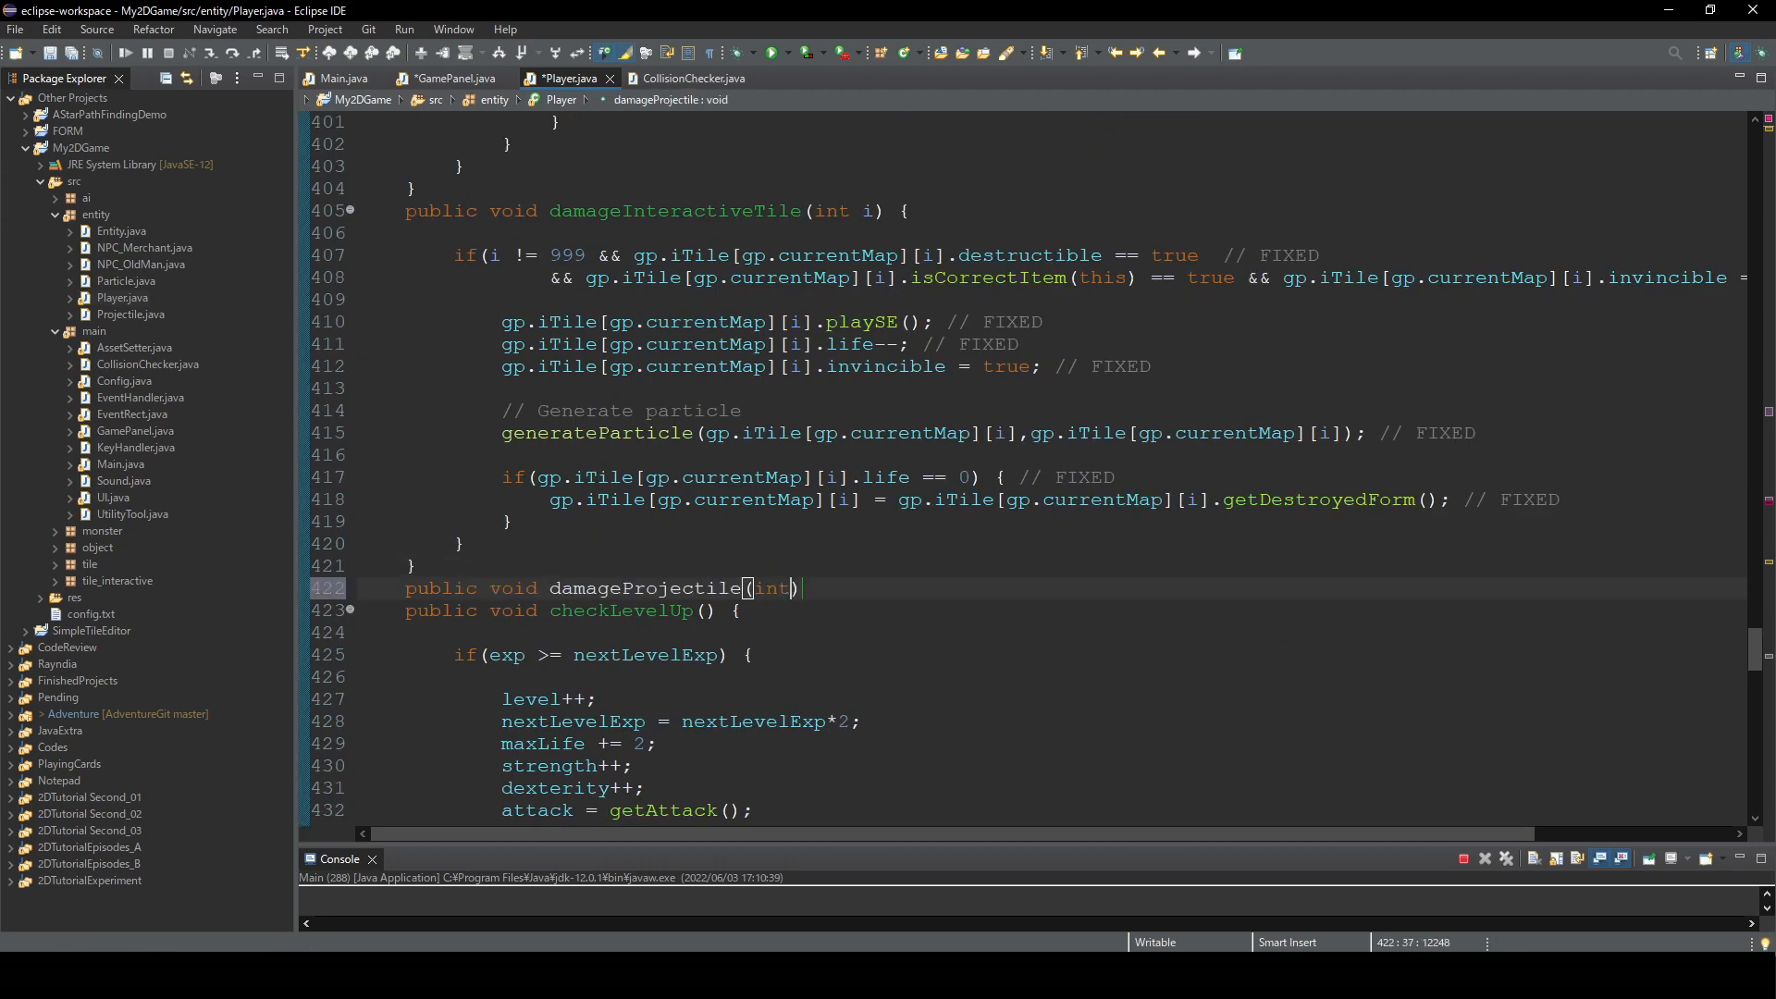
type("i) {")
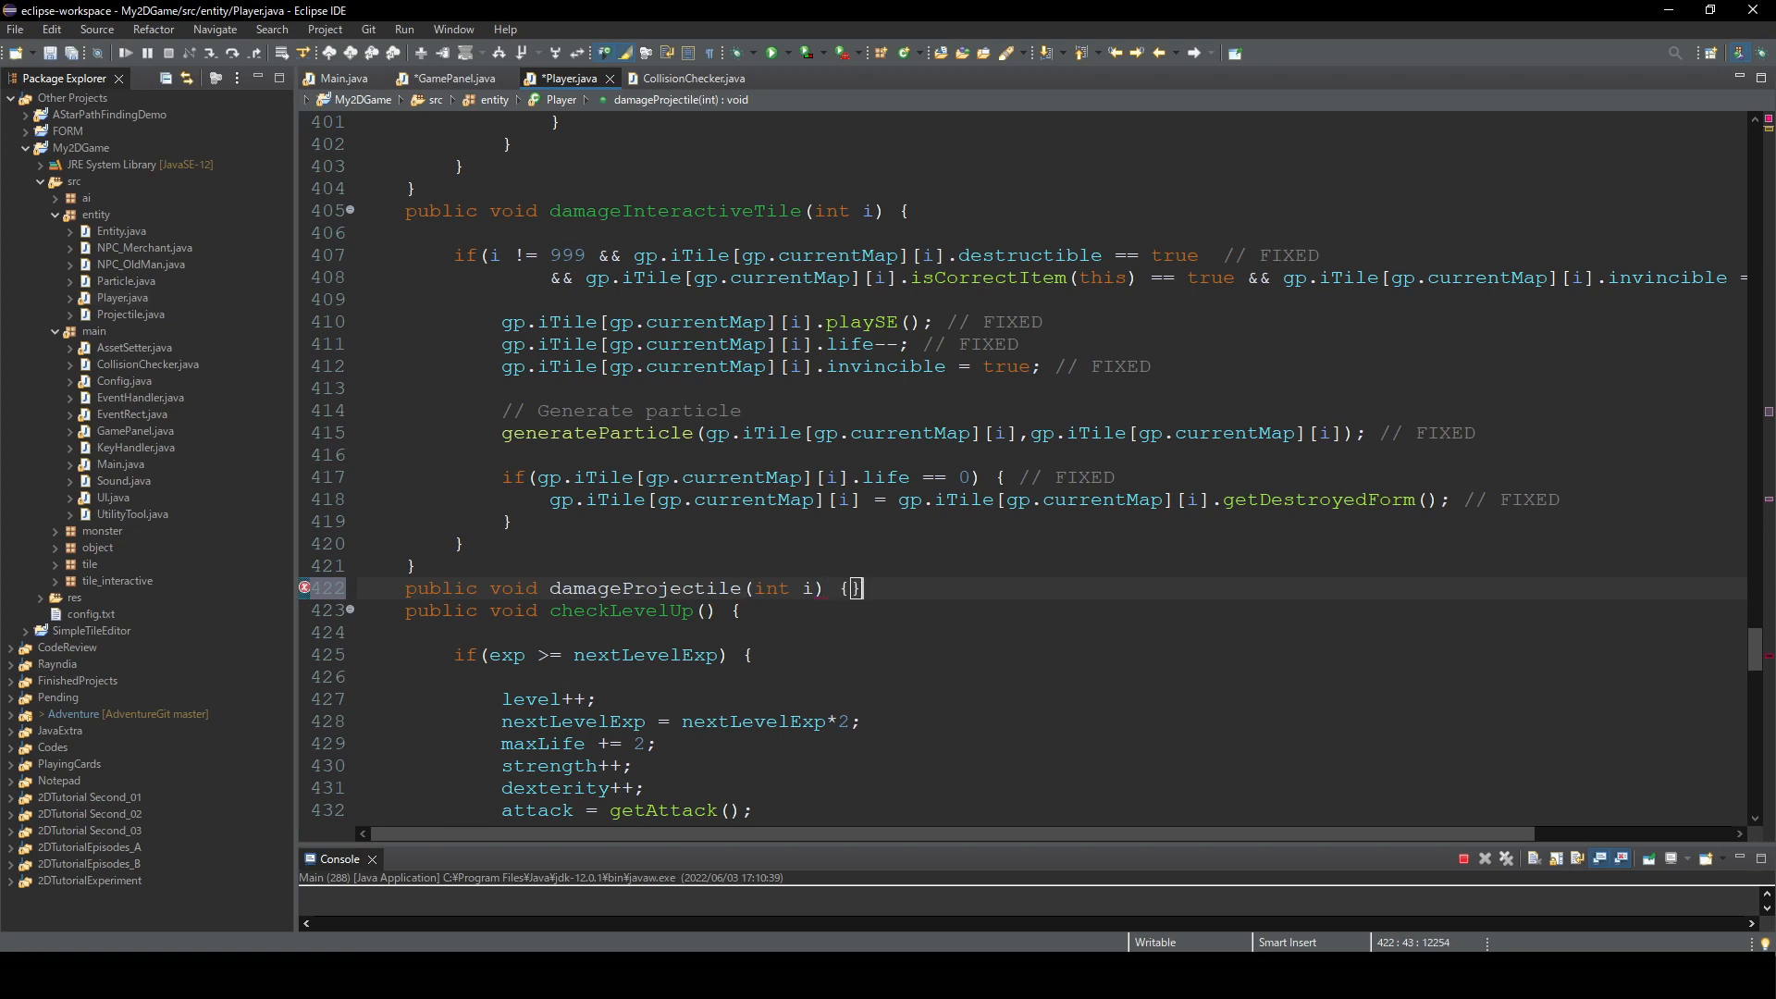
type("if()")
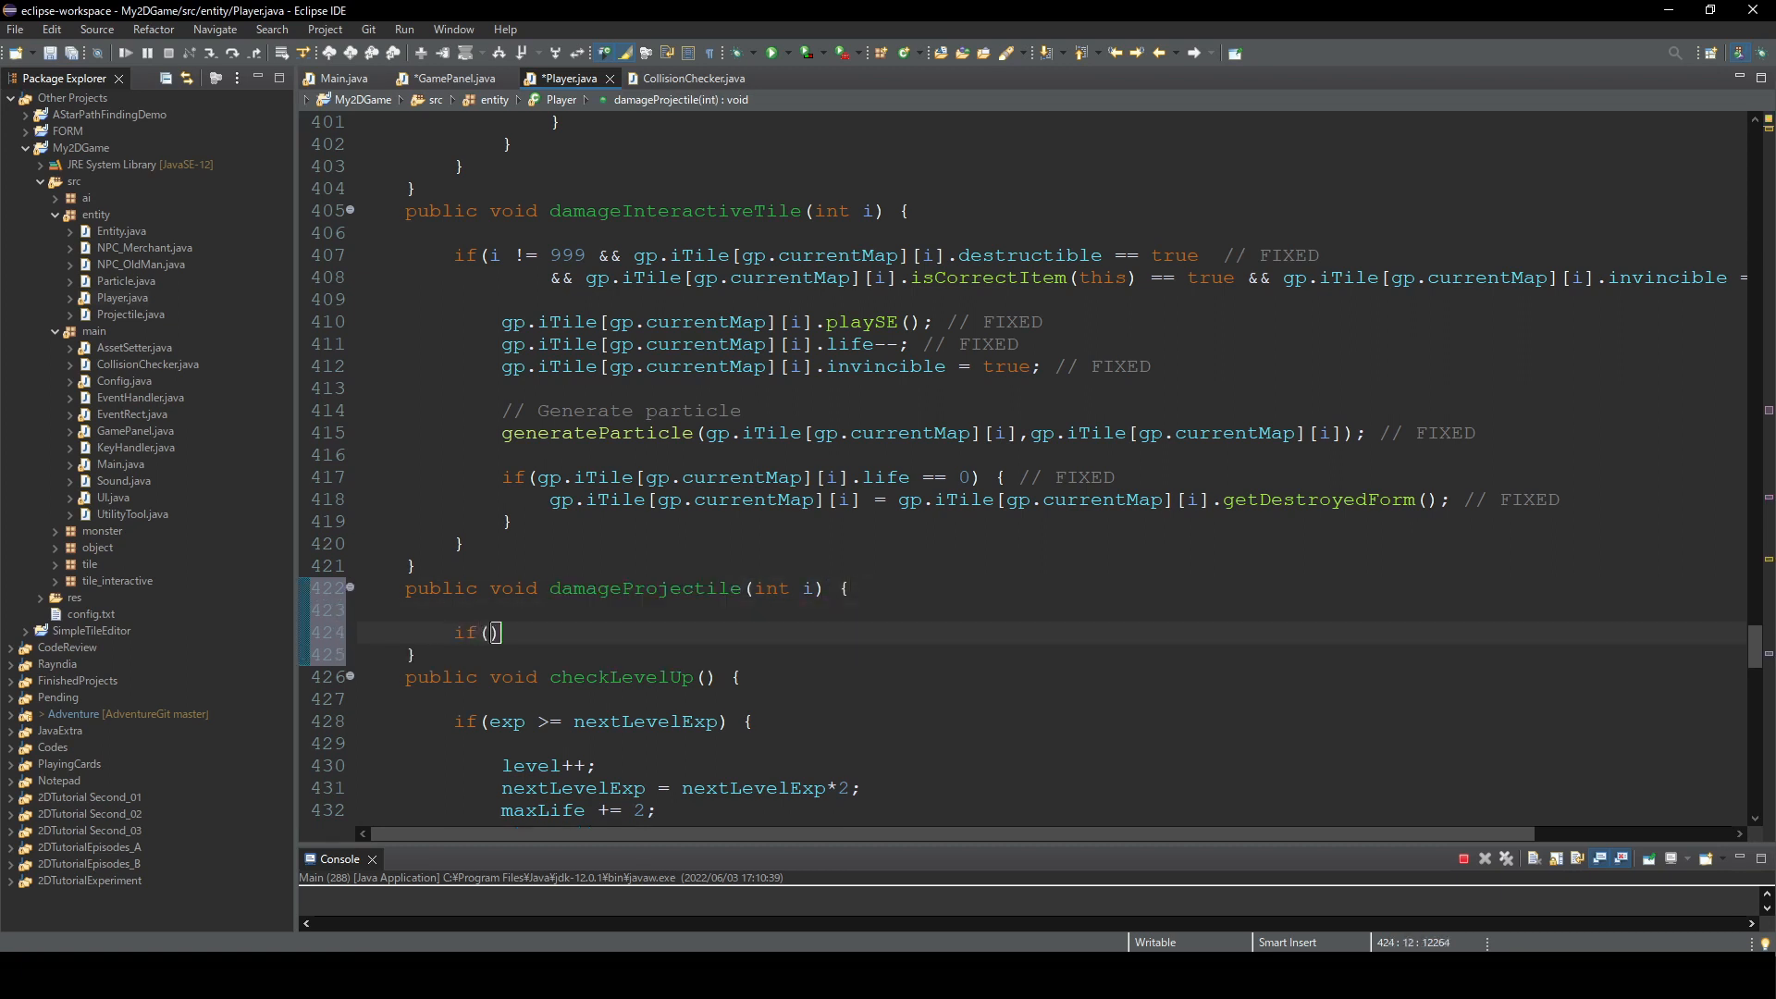
type("i !=")
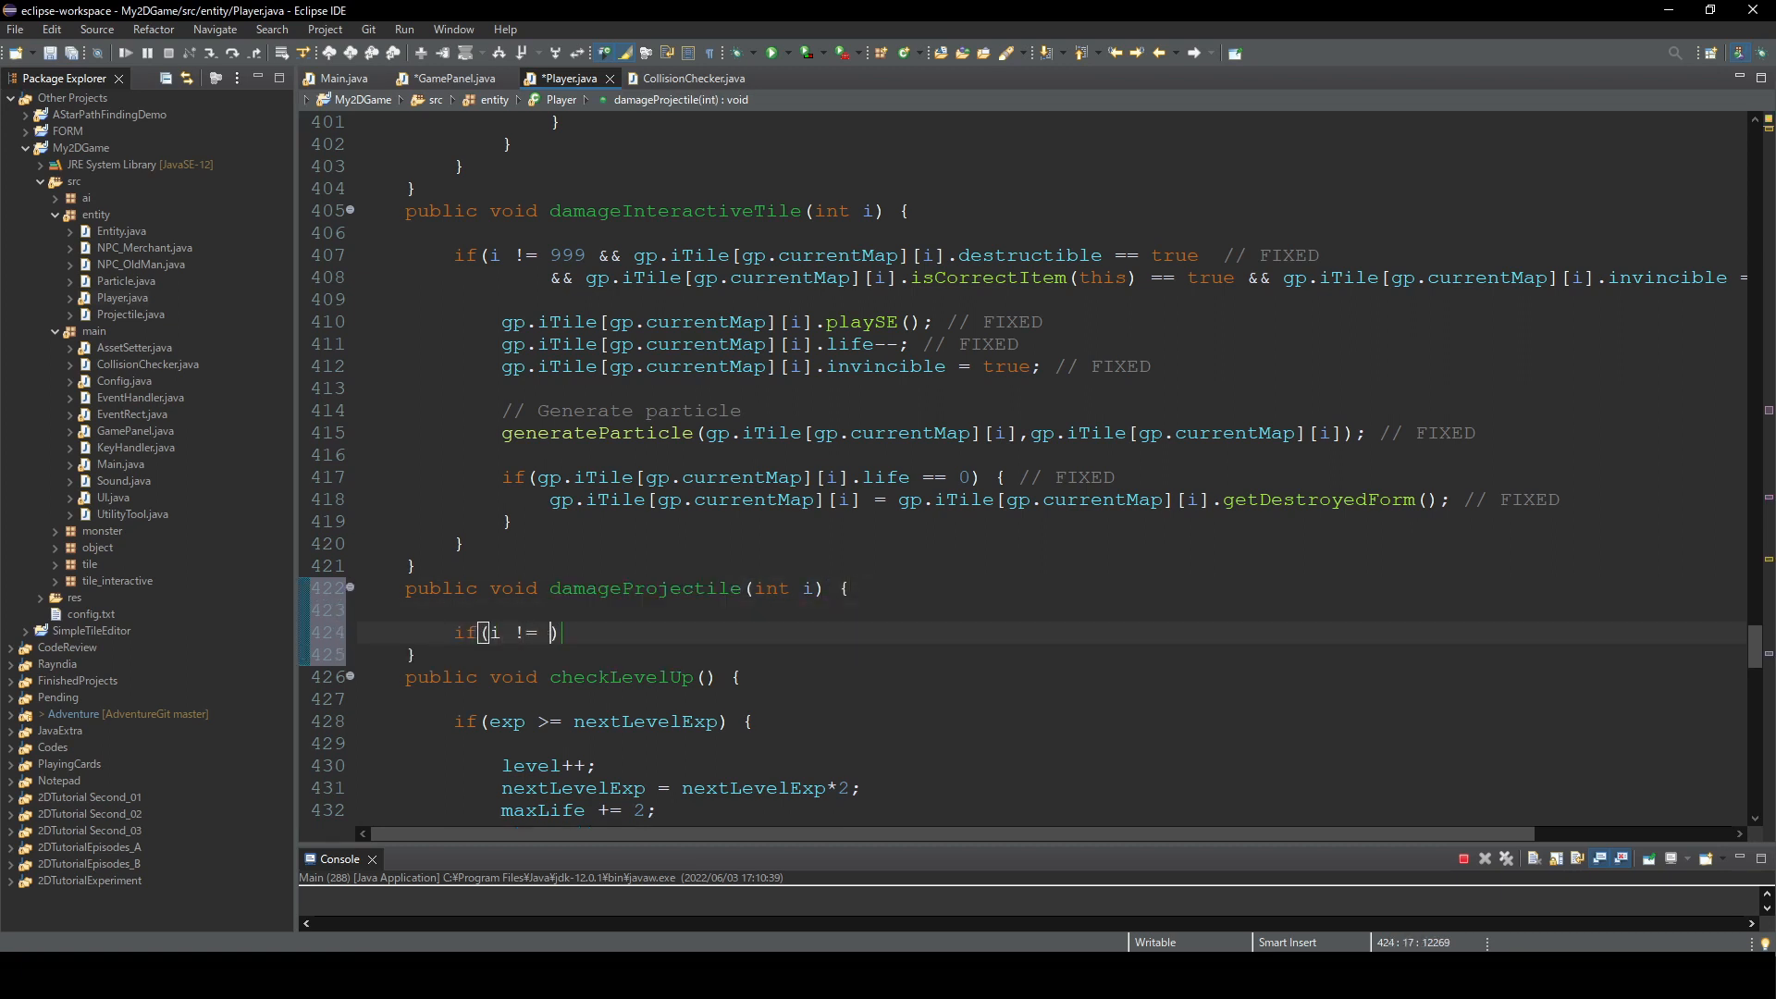
type("999) {")
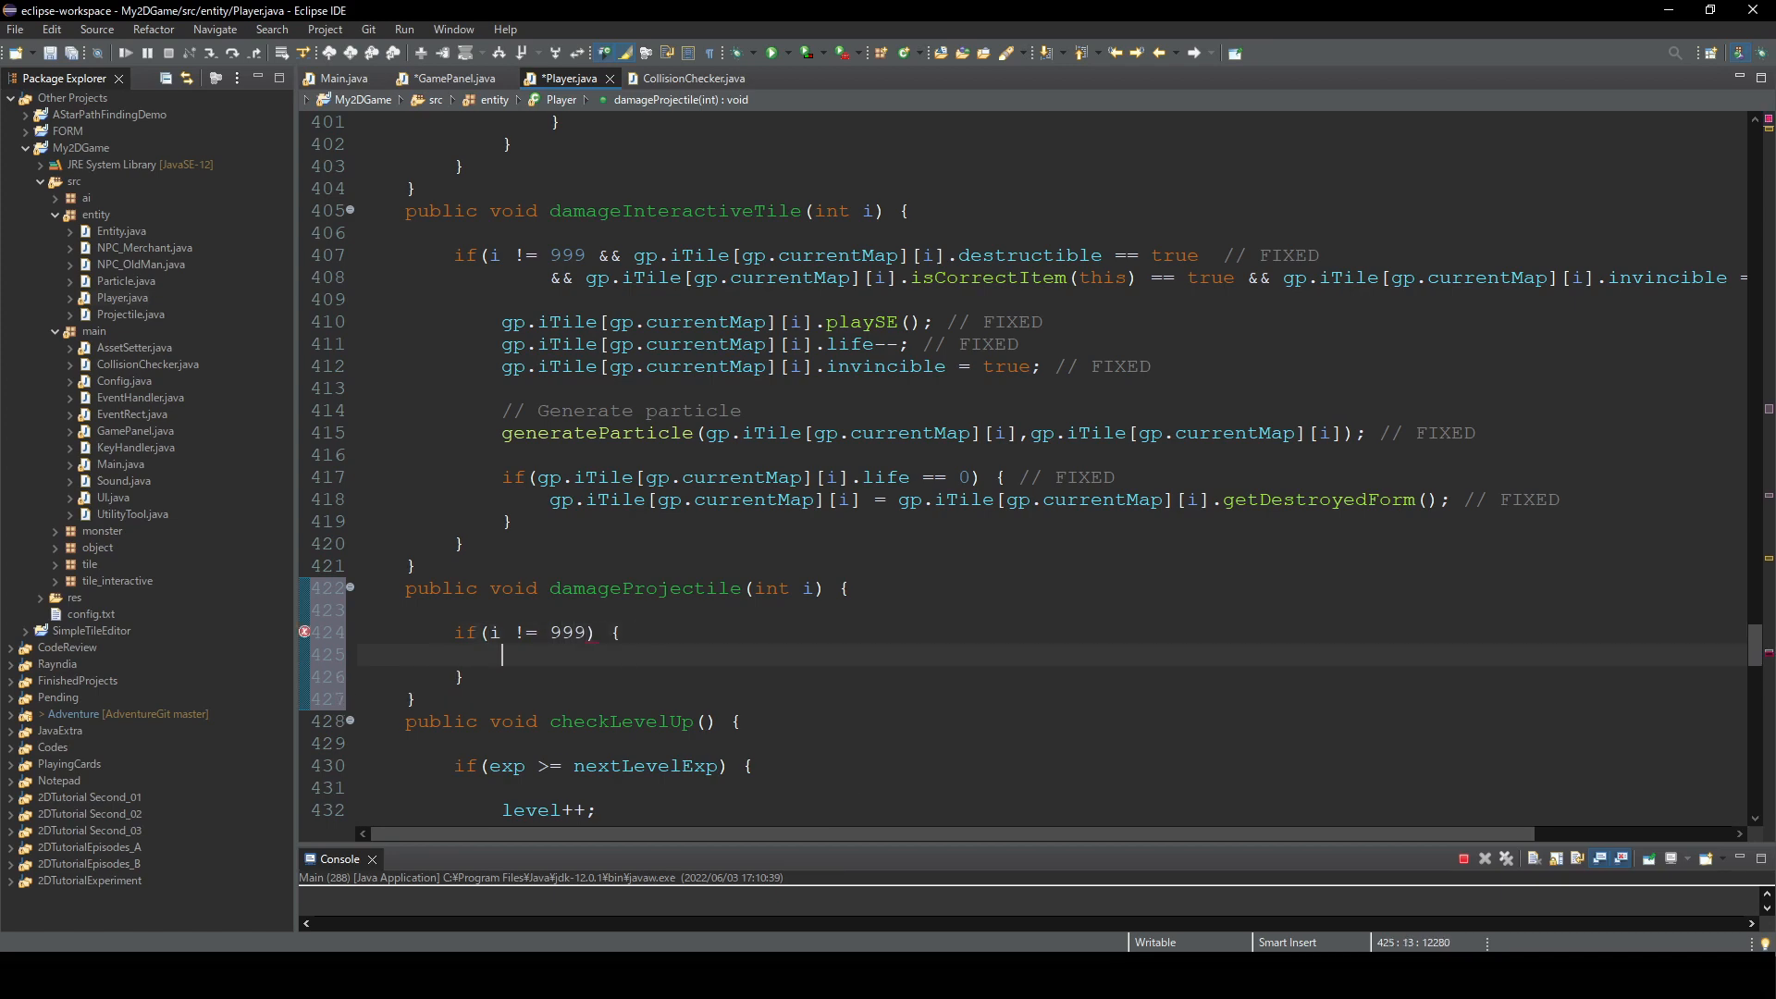
- Fetch gp.projectile[gp.currentMap][i] into an Entity and set its alive to false
type("Entity pro")
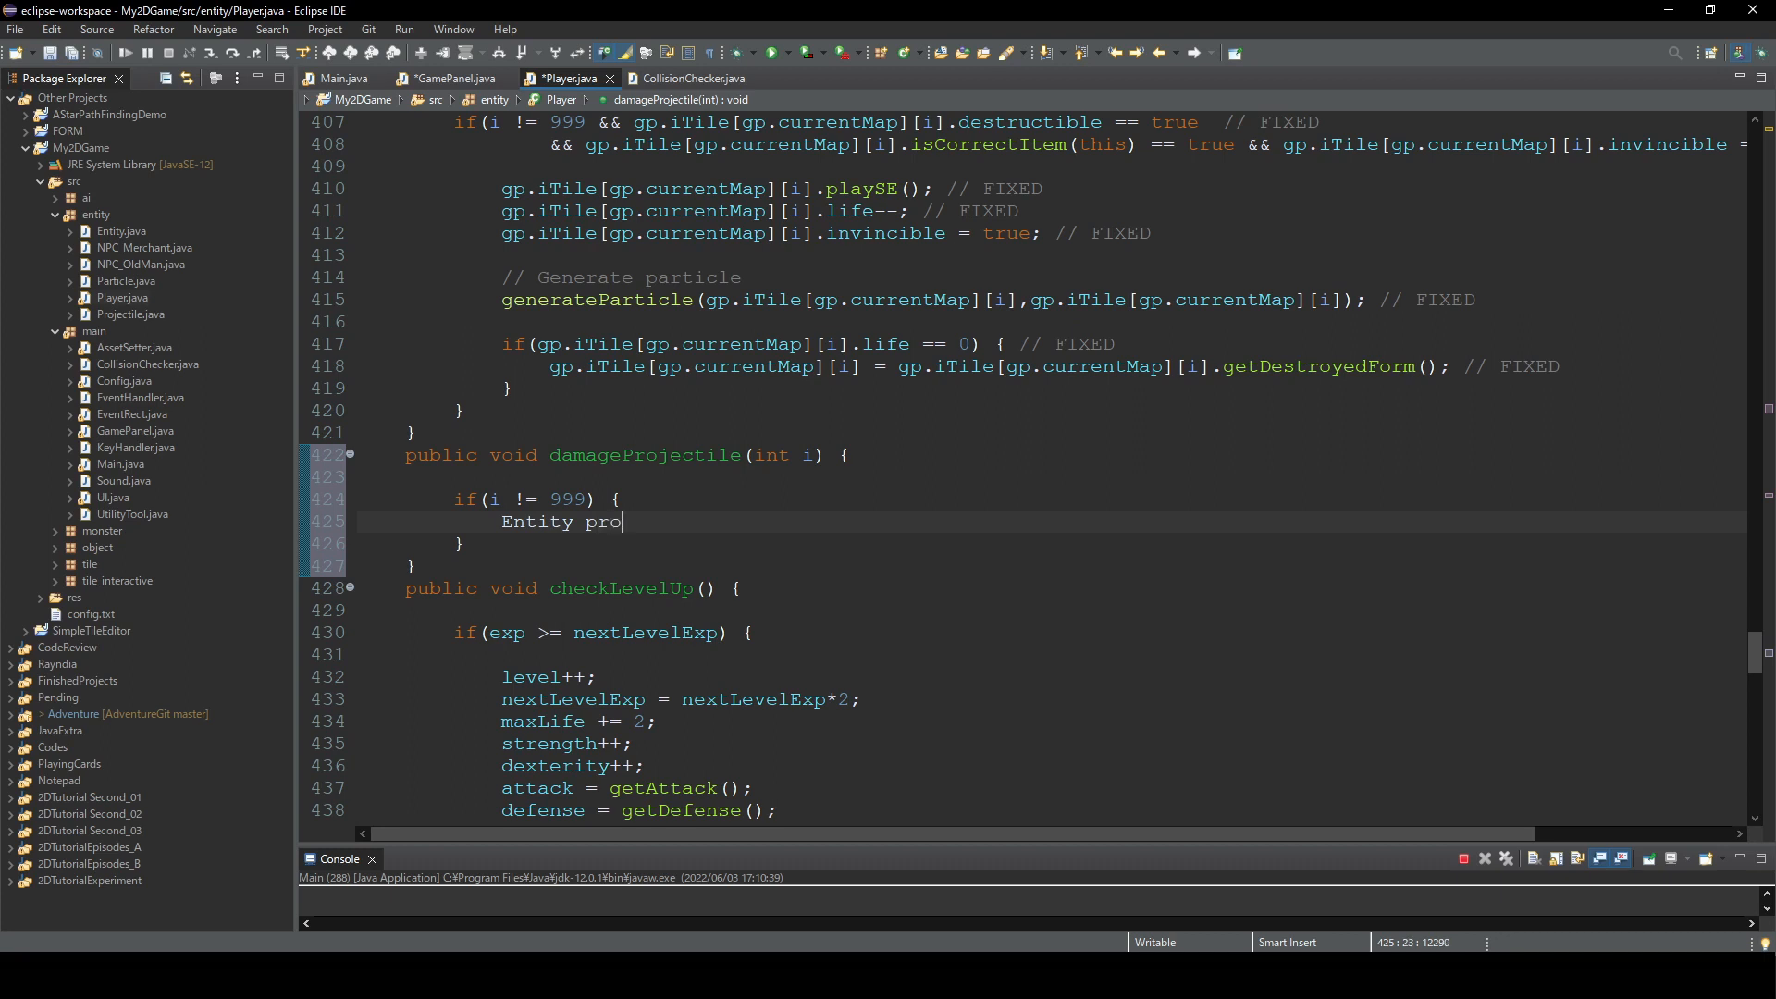
type("jectile =")
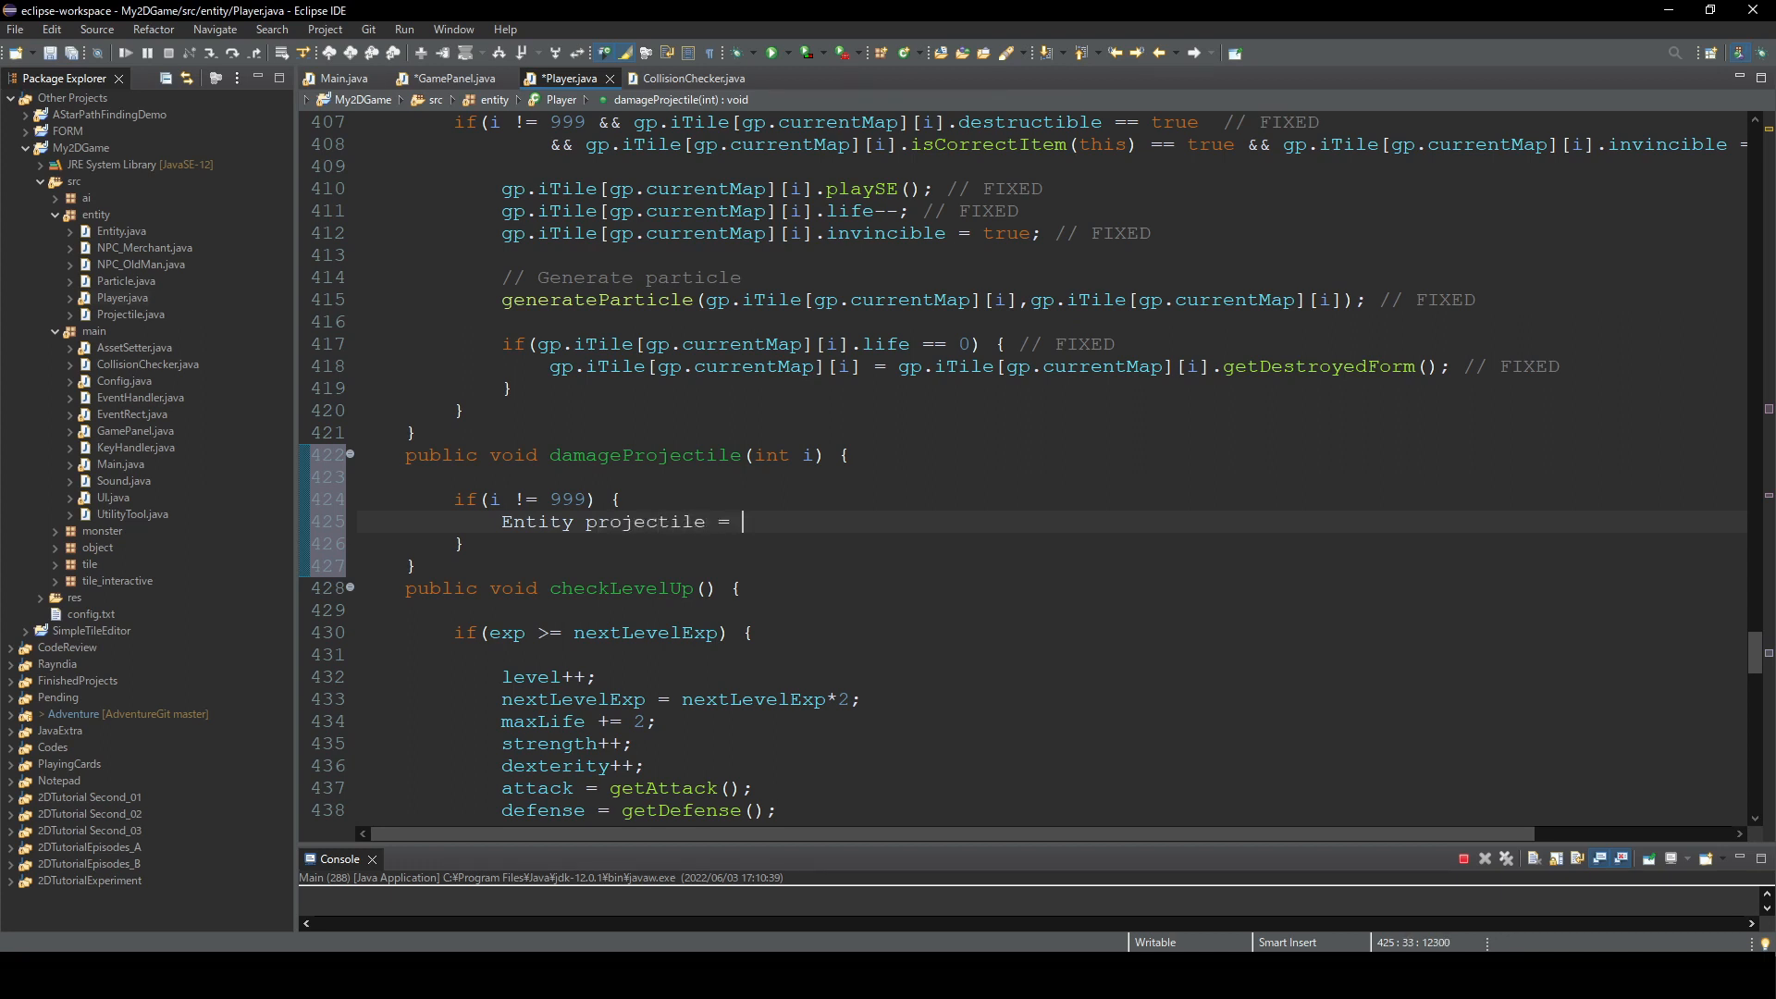
type("gp.projectile[")
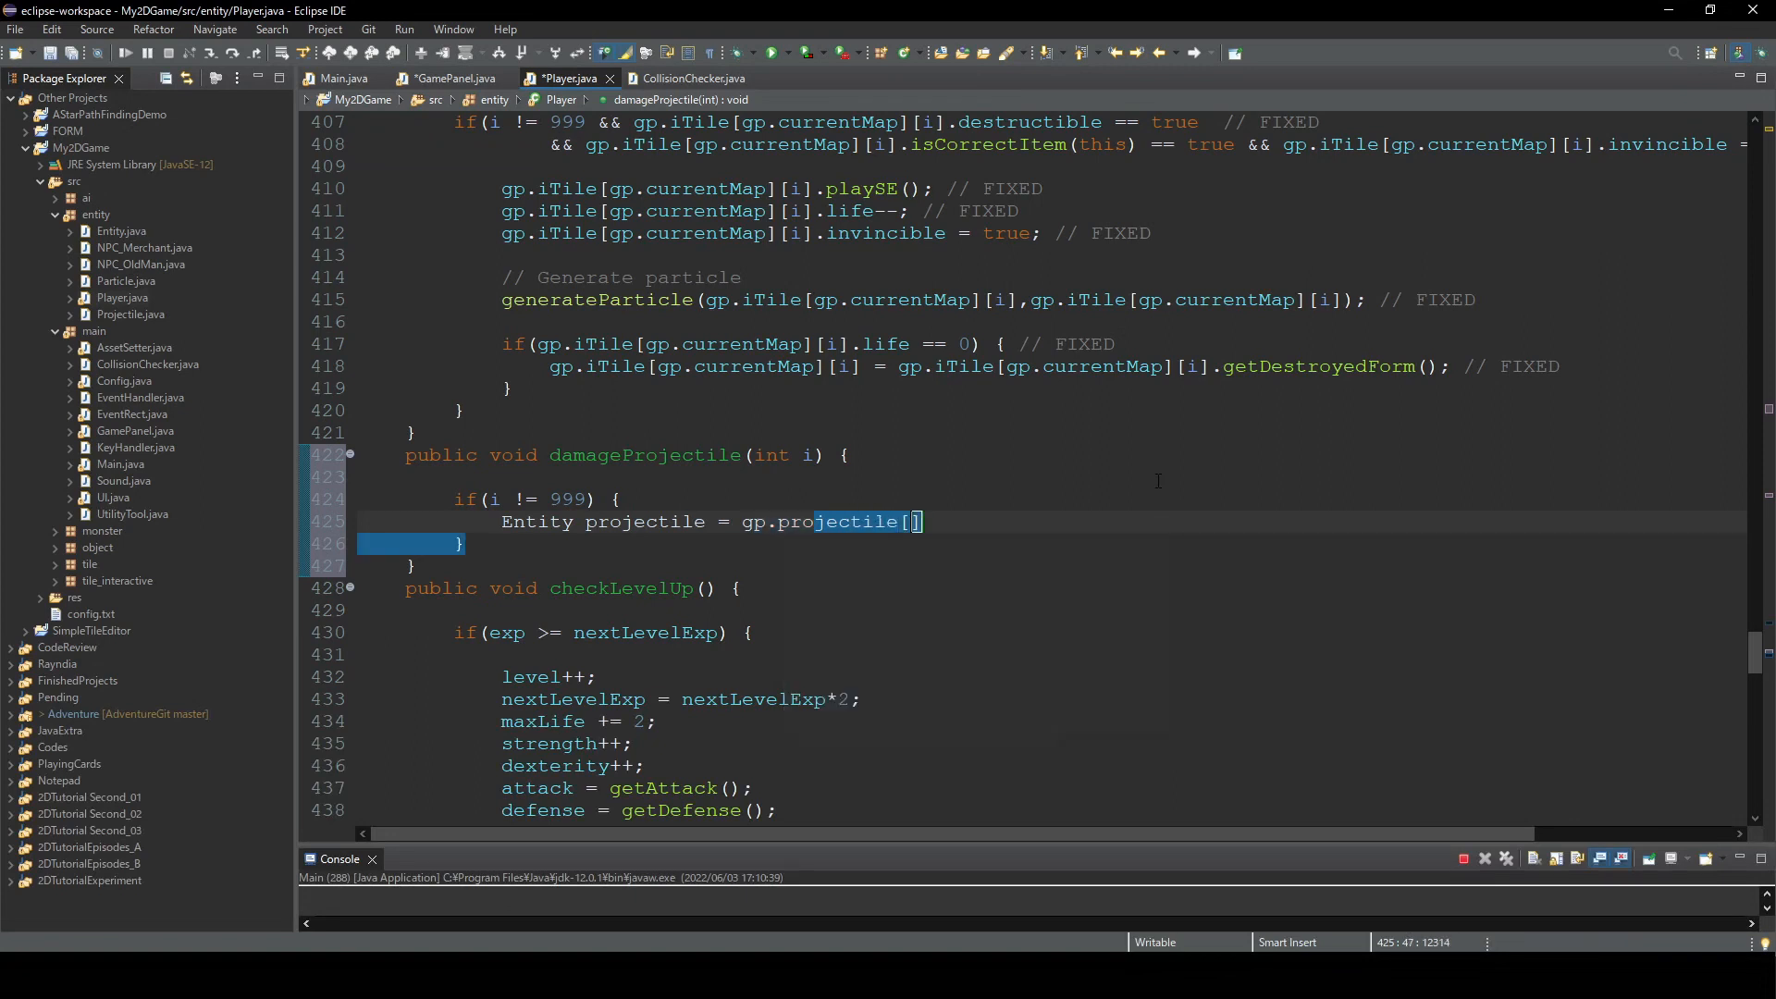
type("gp.curr")
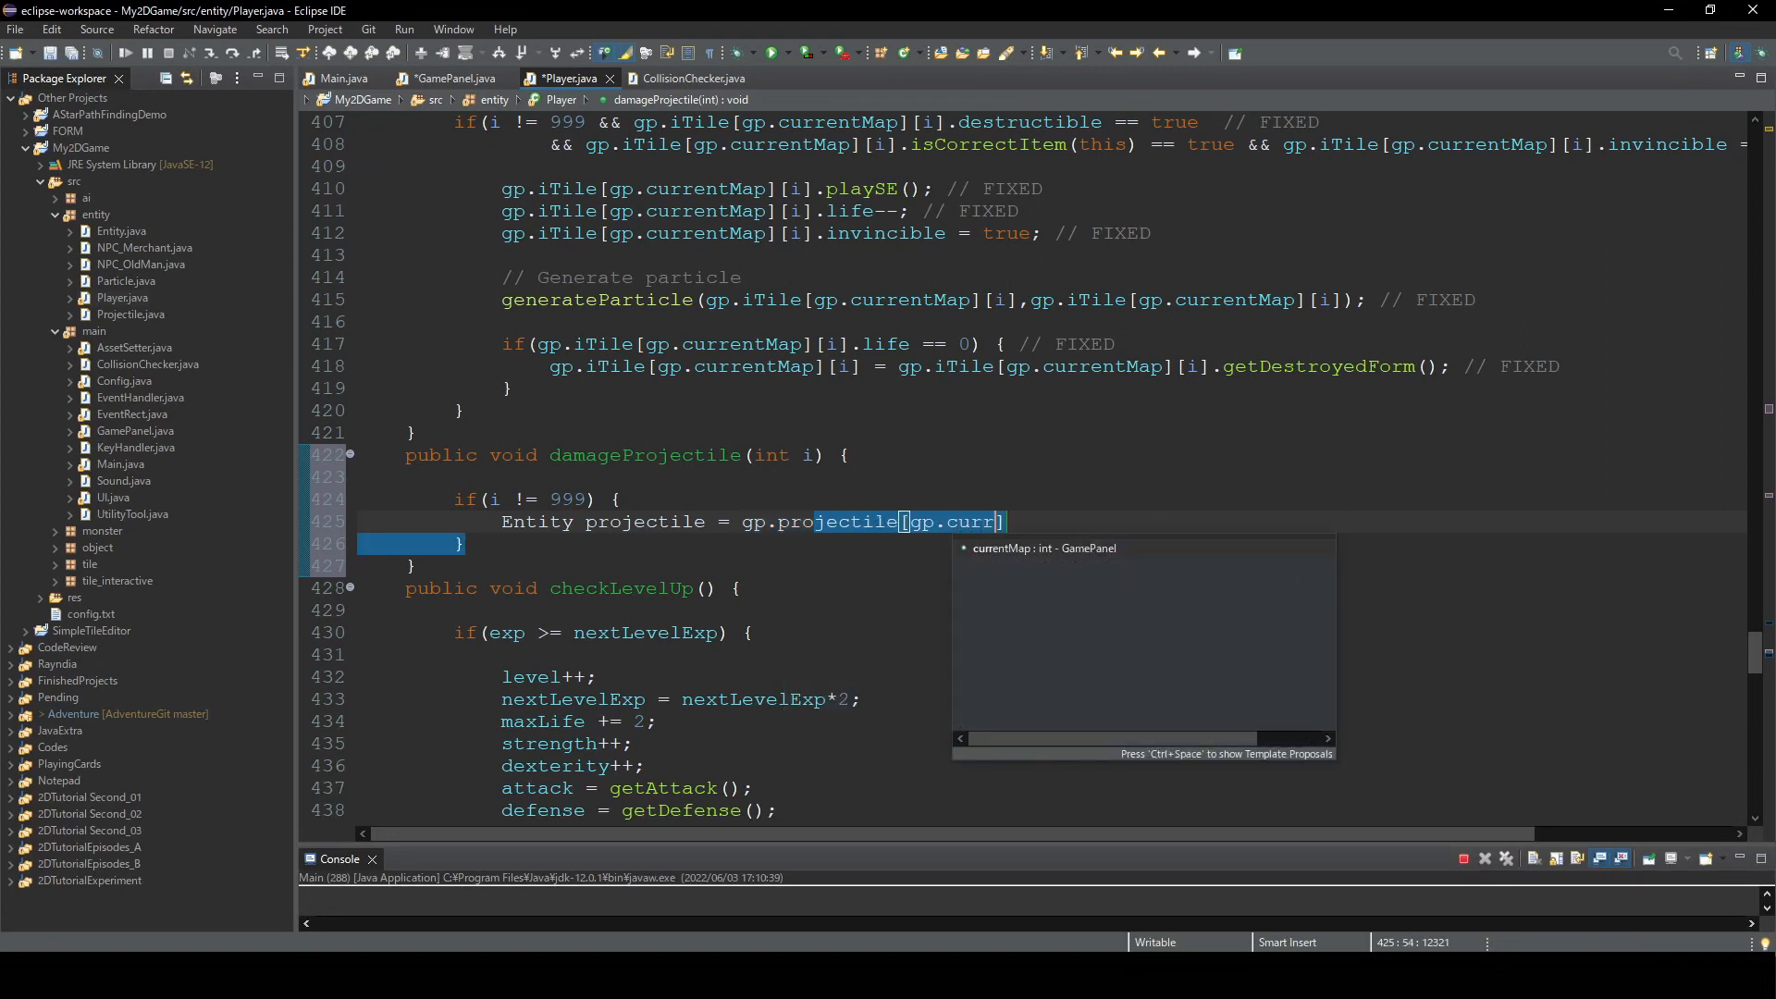
left_click(1043, 548)
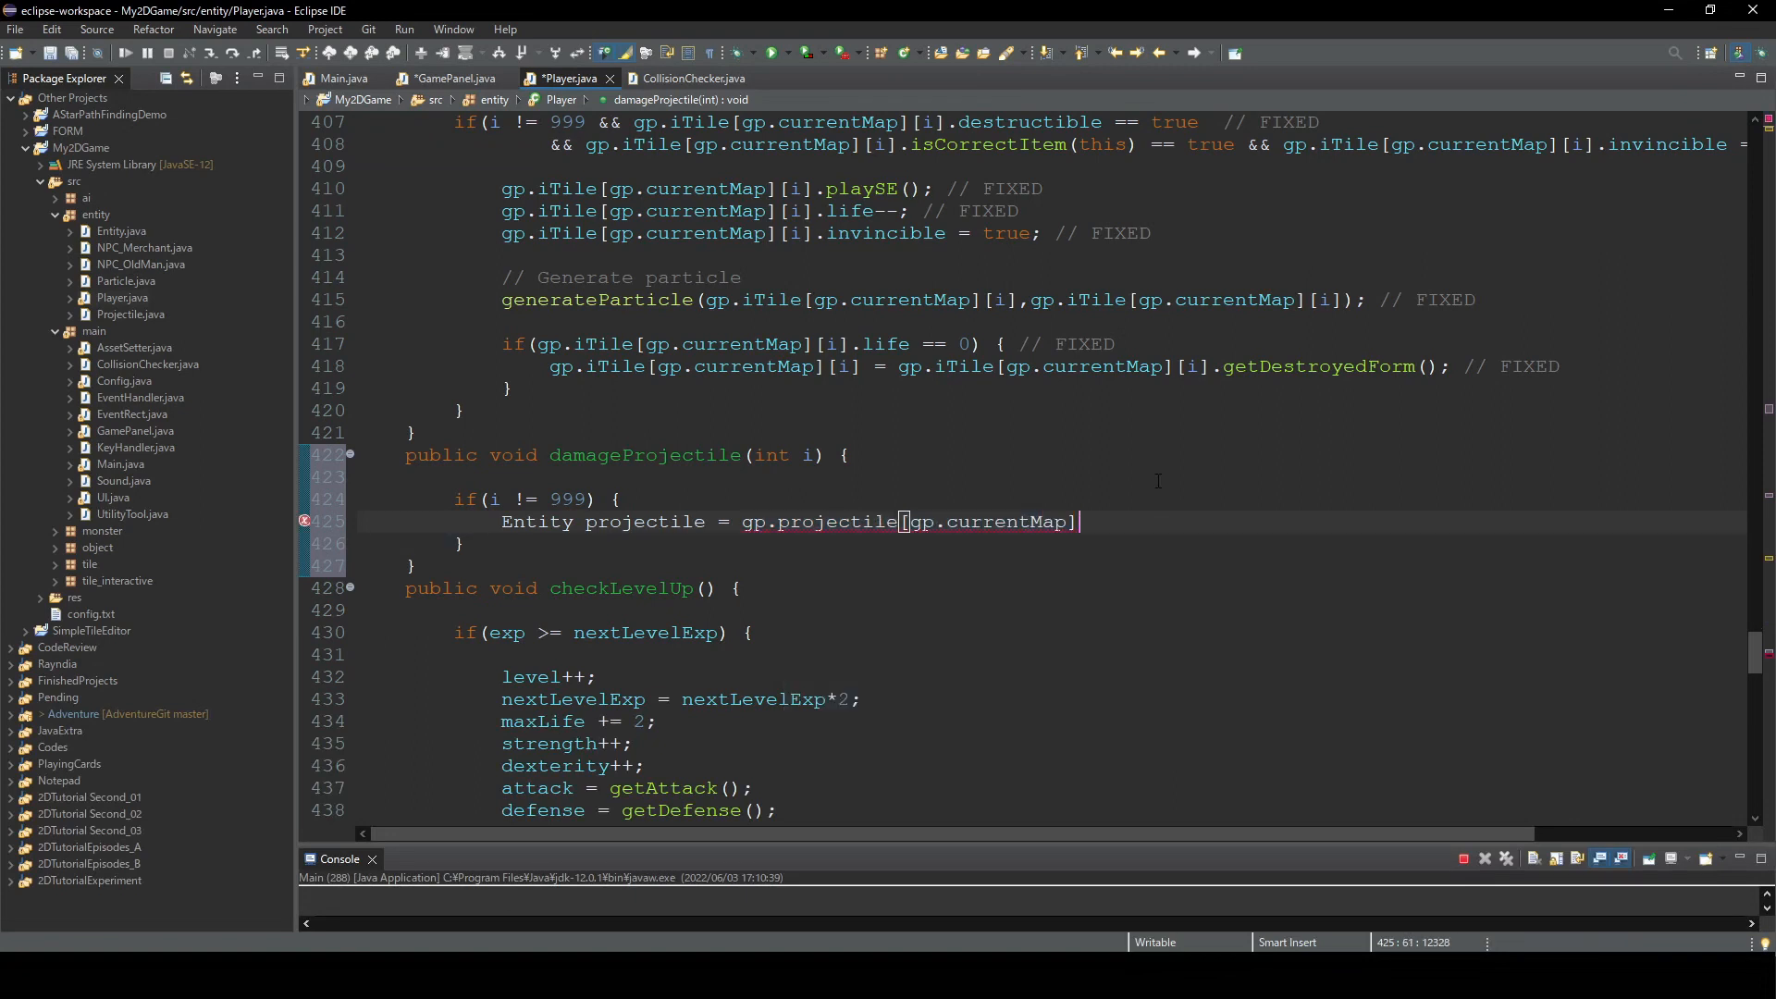
type("[i];")
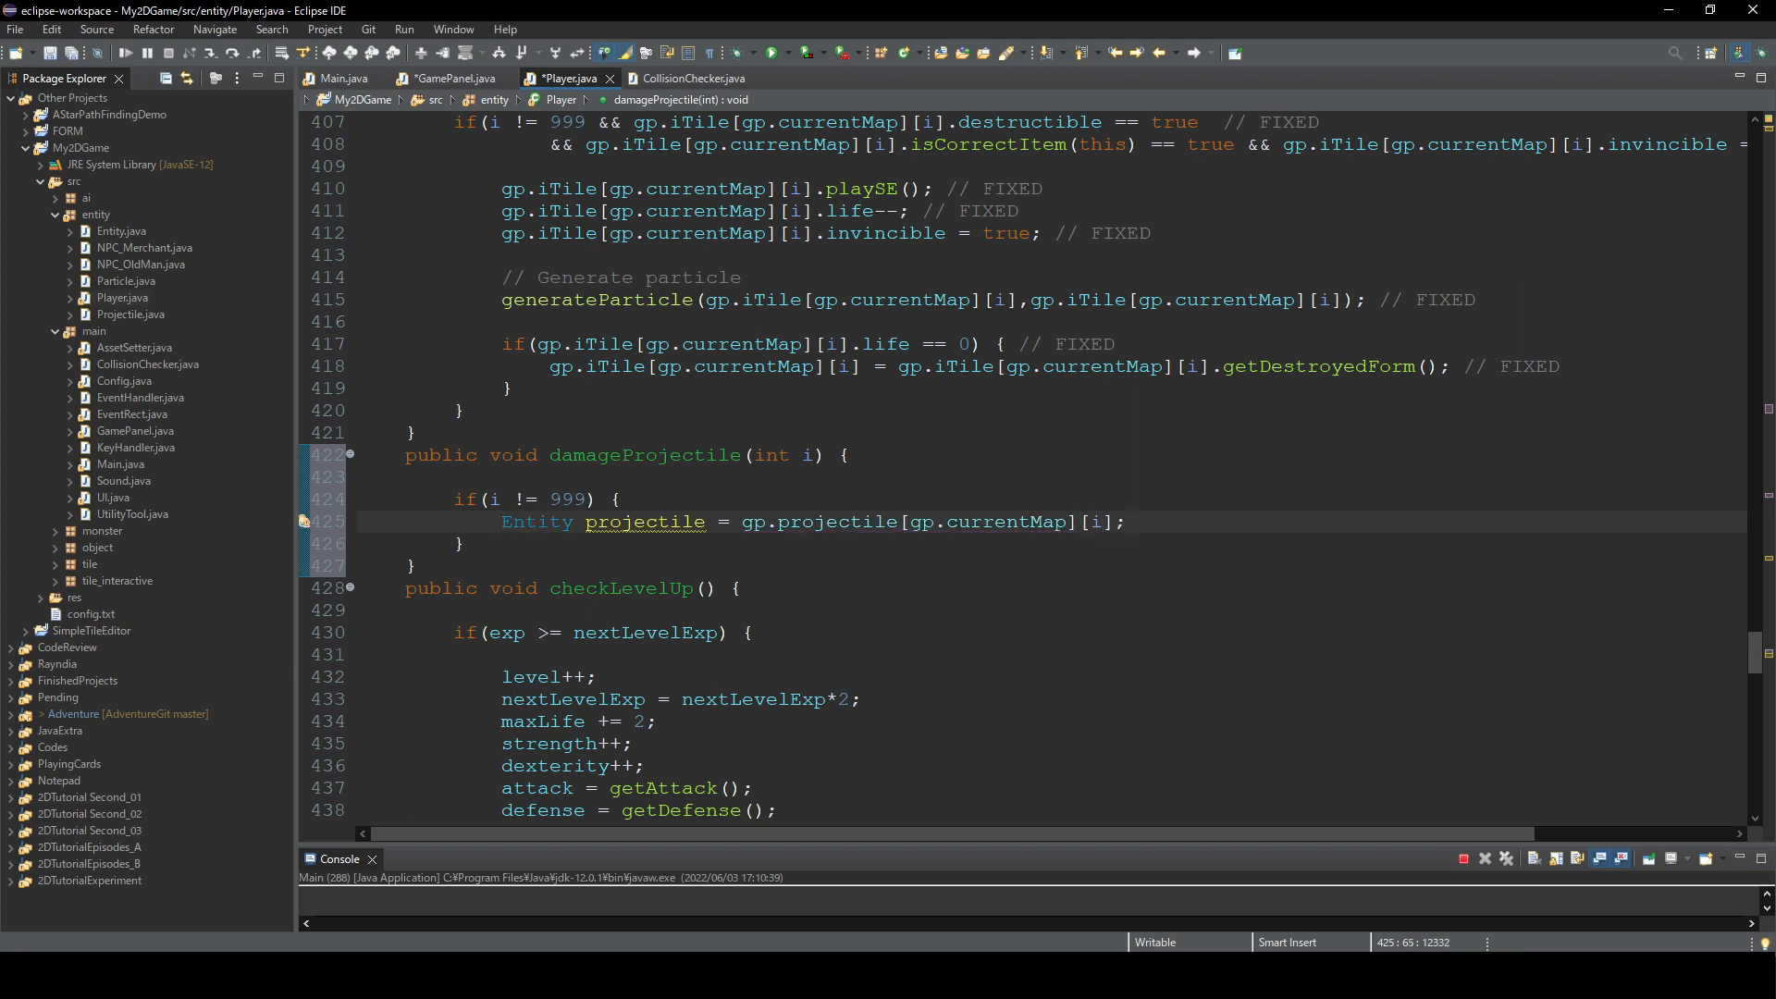
type("projectile.alive =")
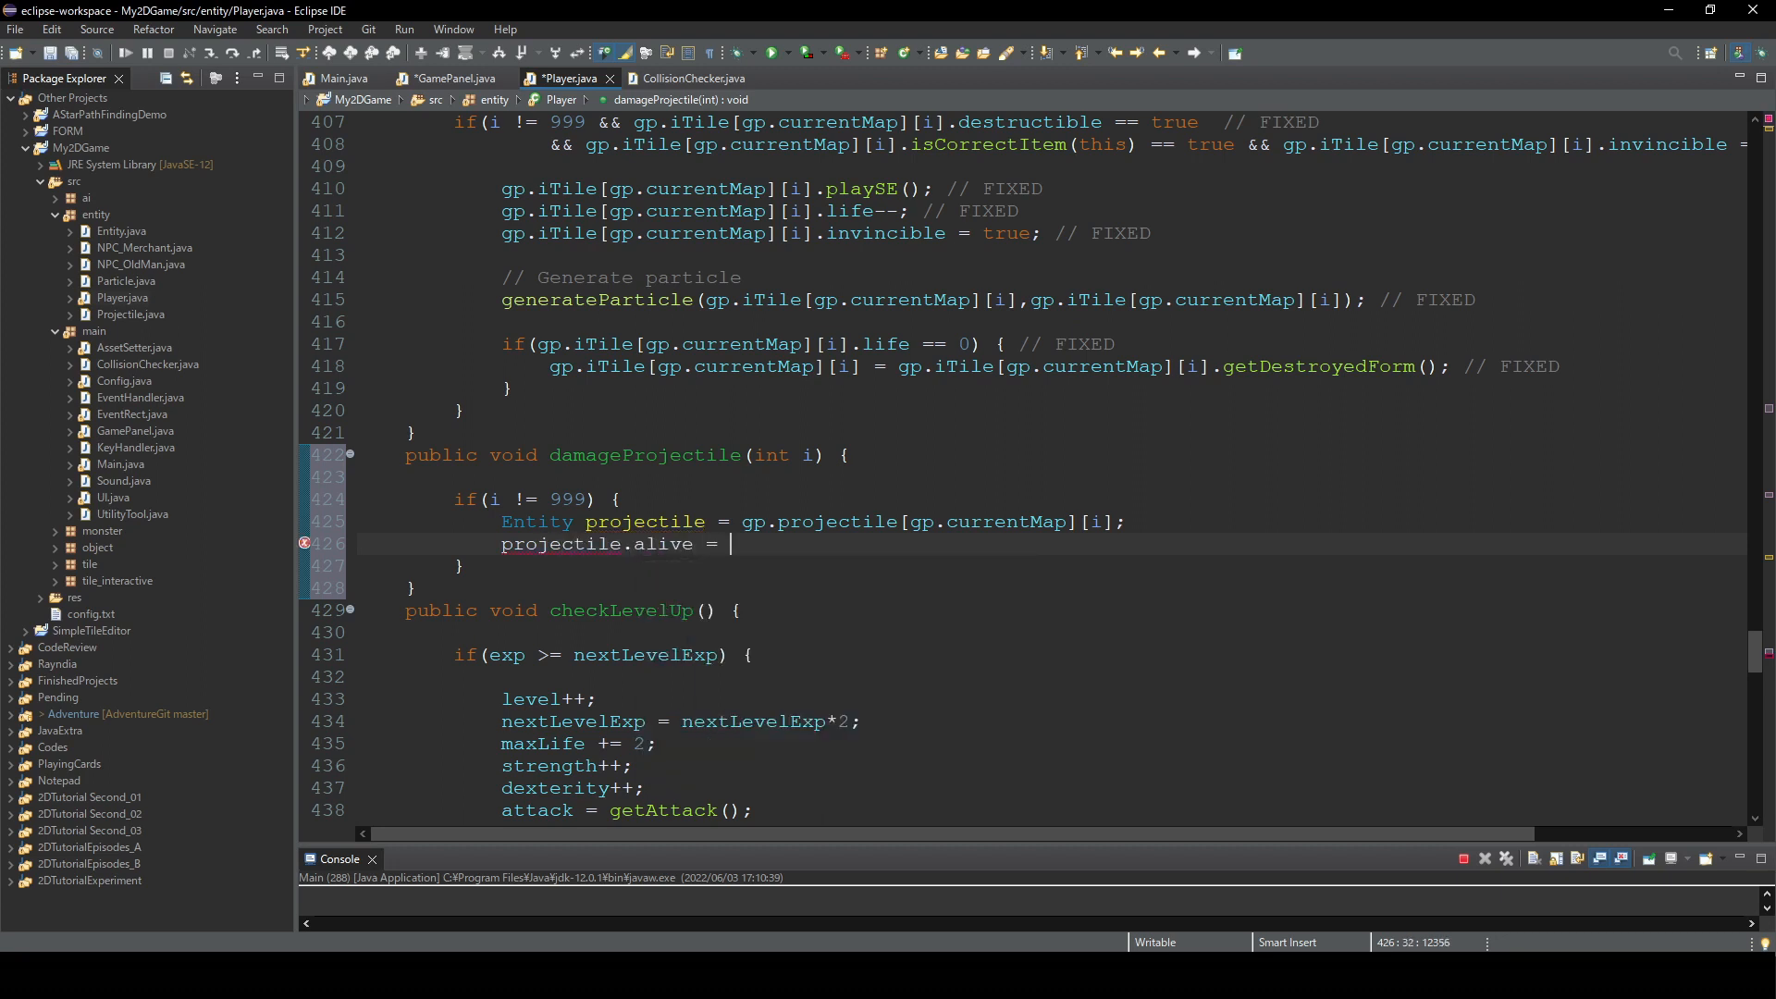
type("false;")
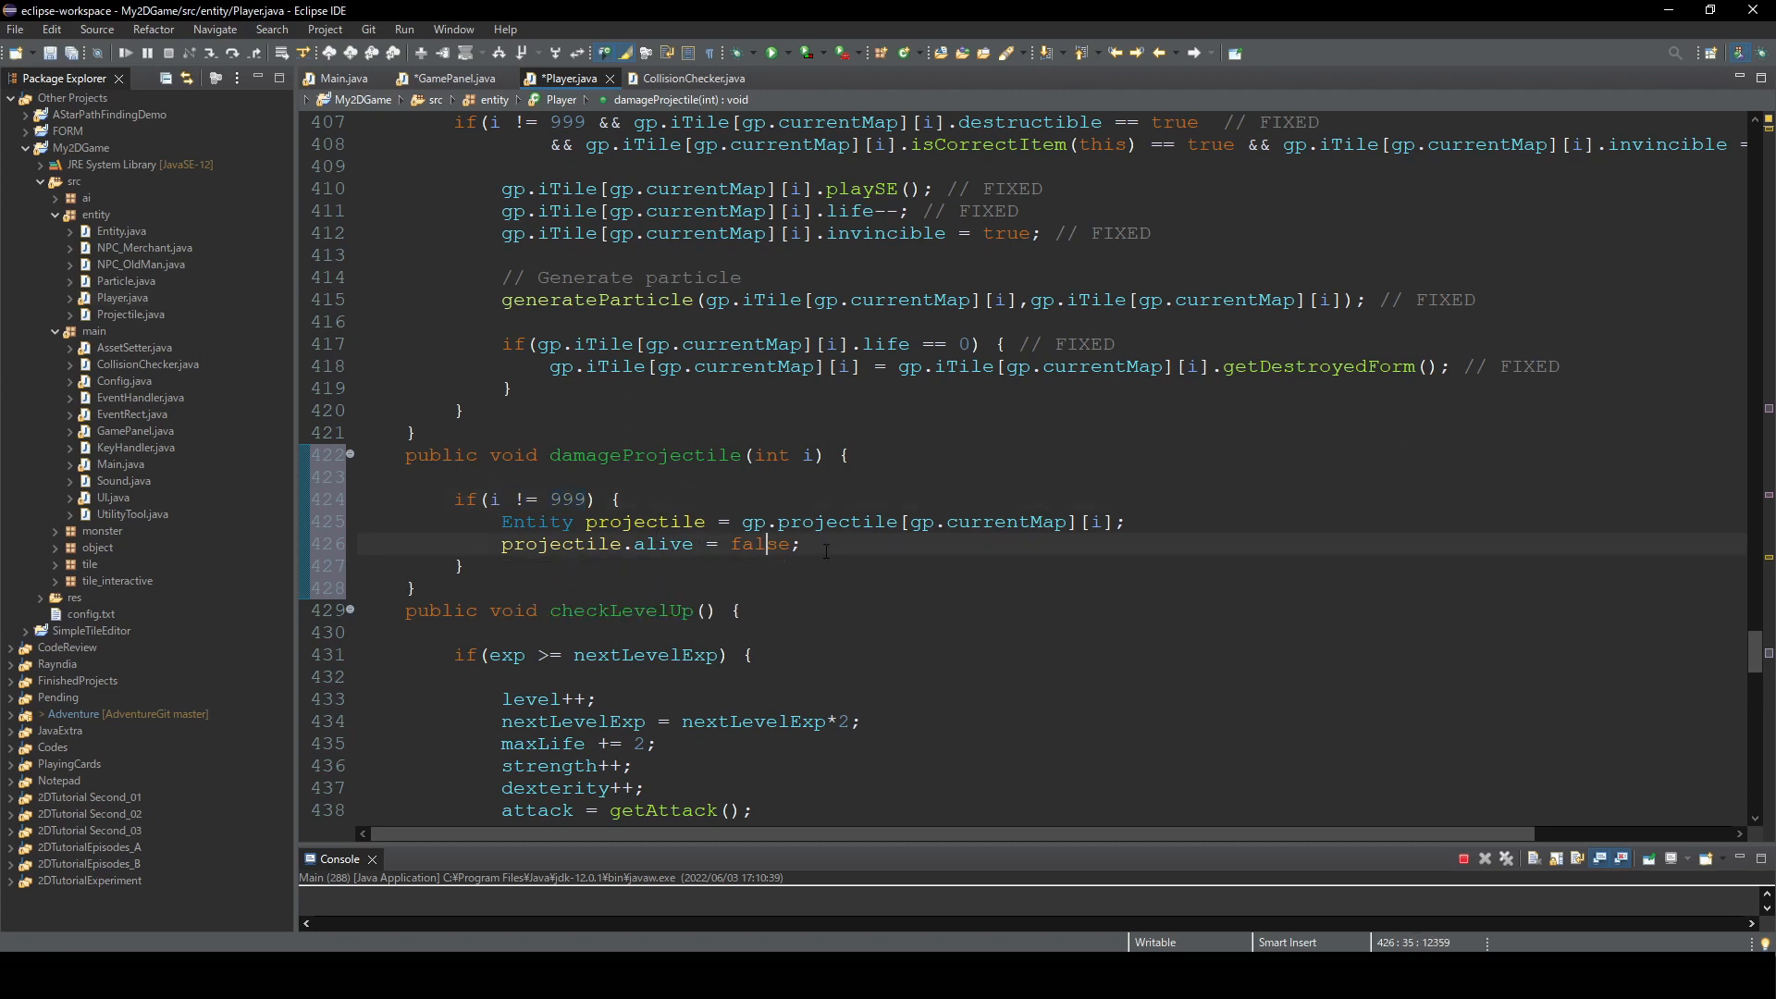
- Add generateParticle(projectile, projectile); inside the if block
key("Return")
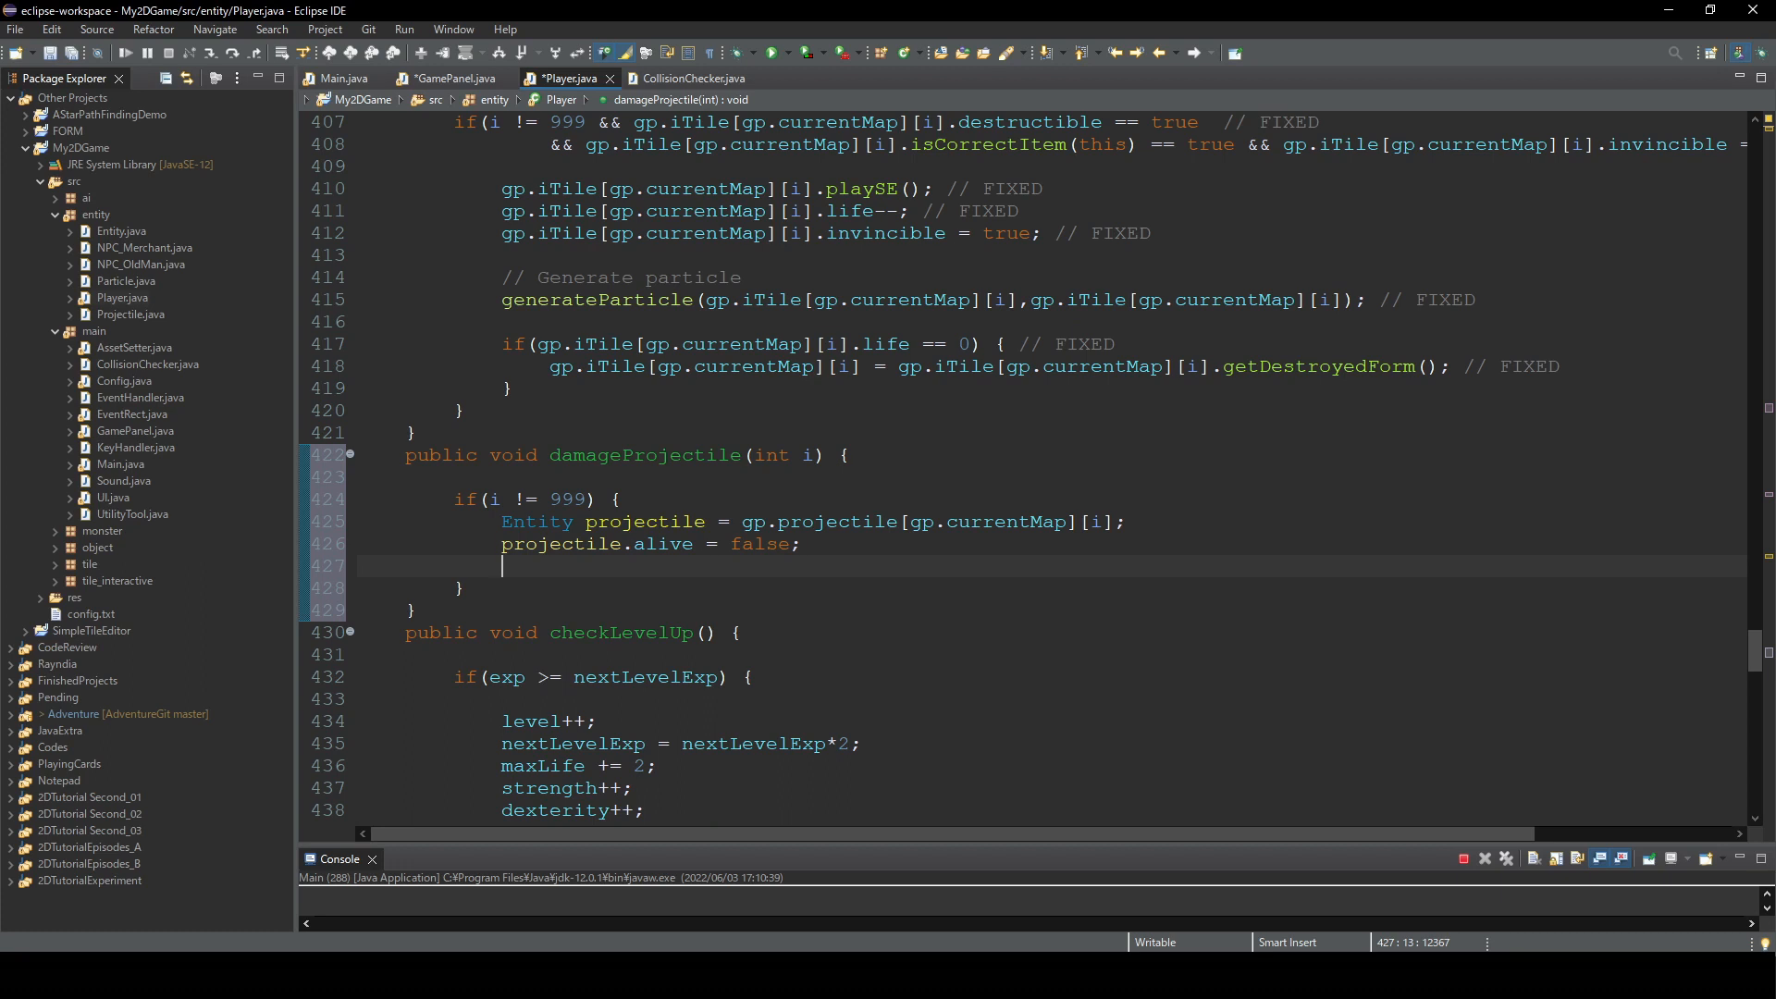
type("generateParticle(")
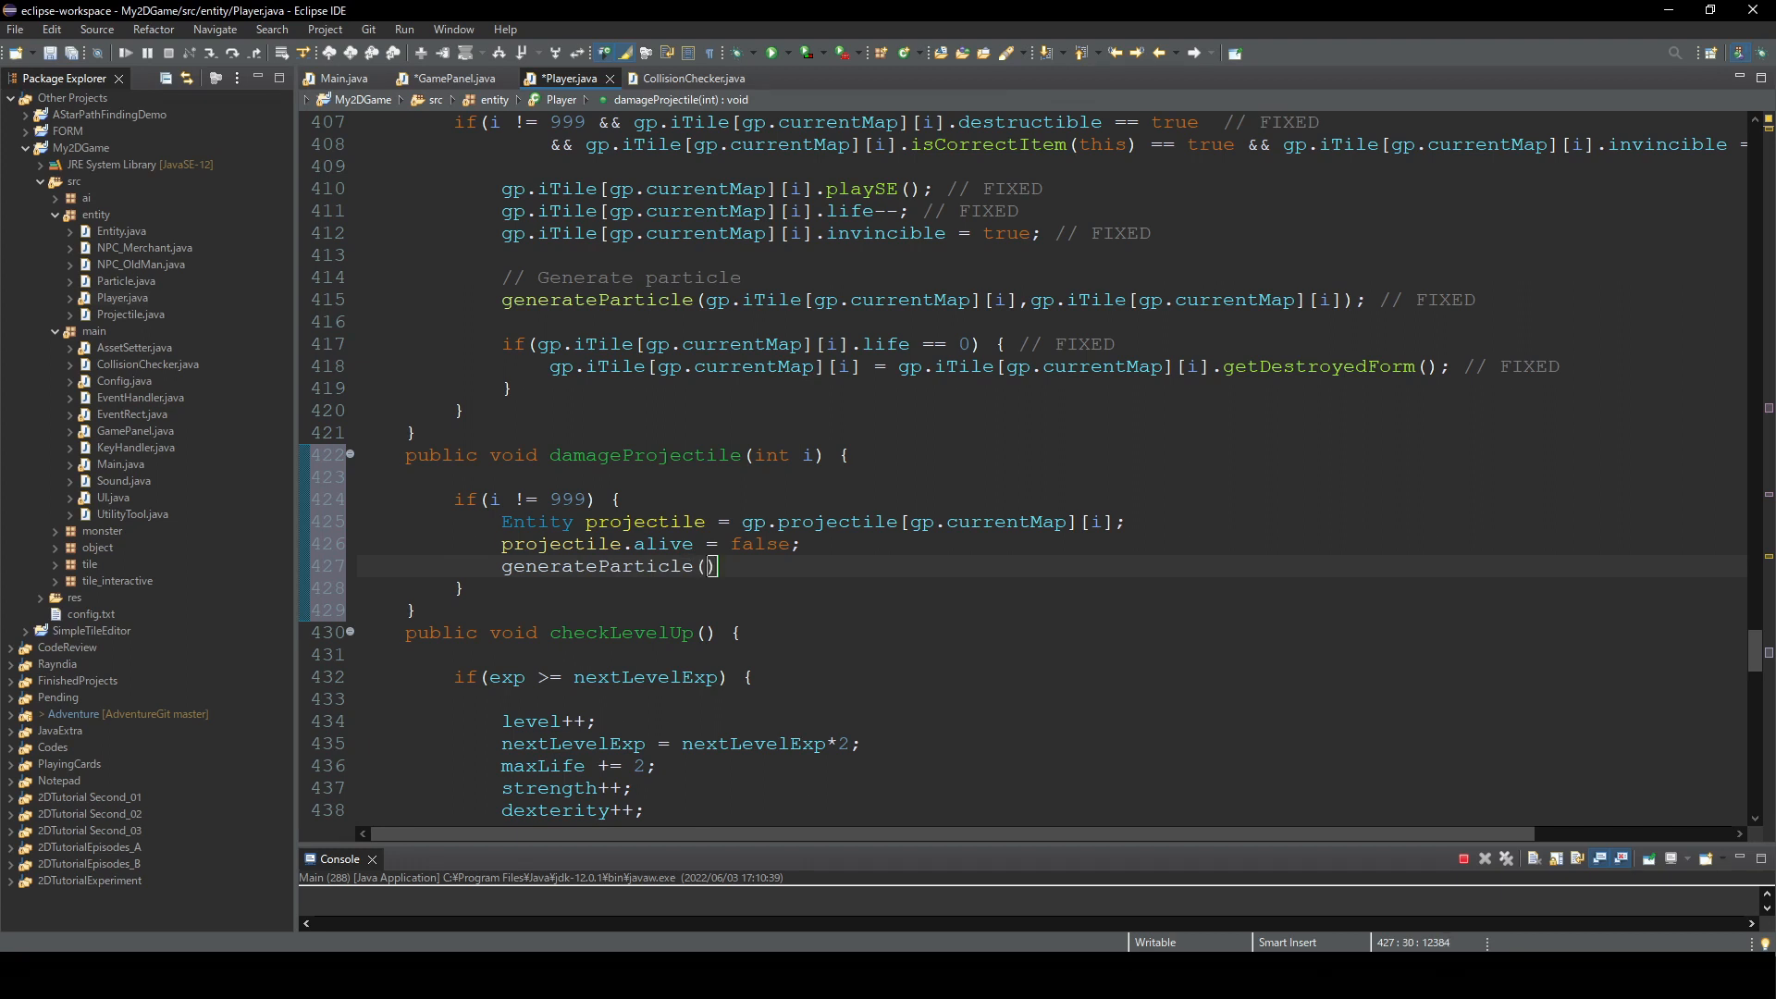
type("projectile,")
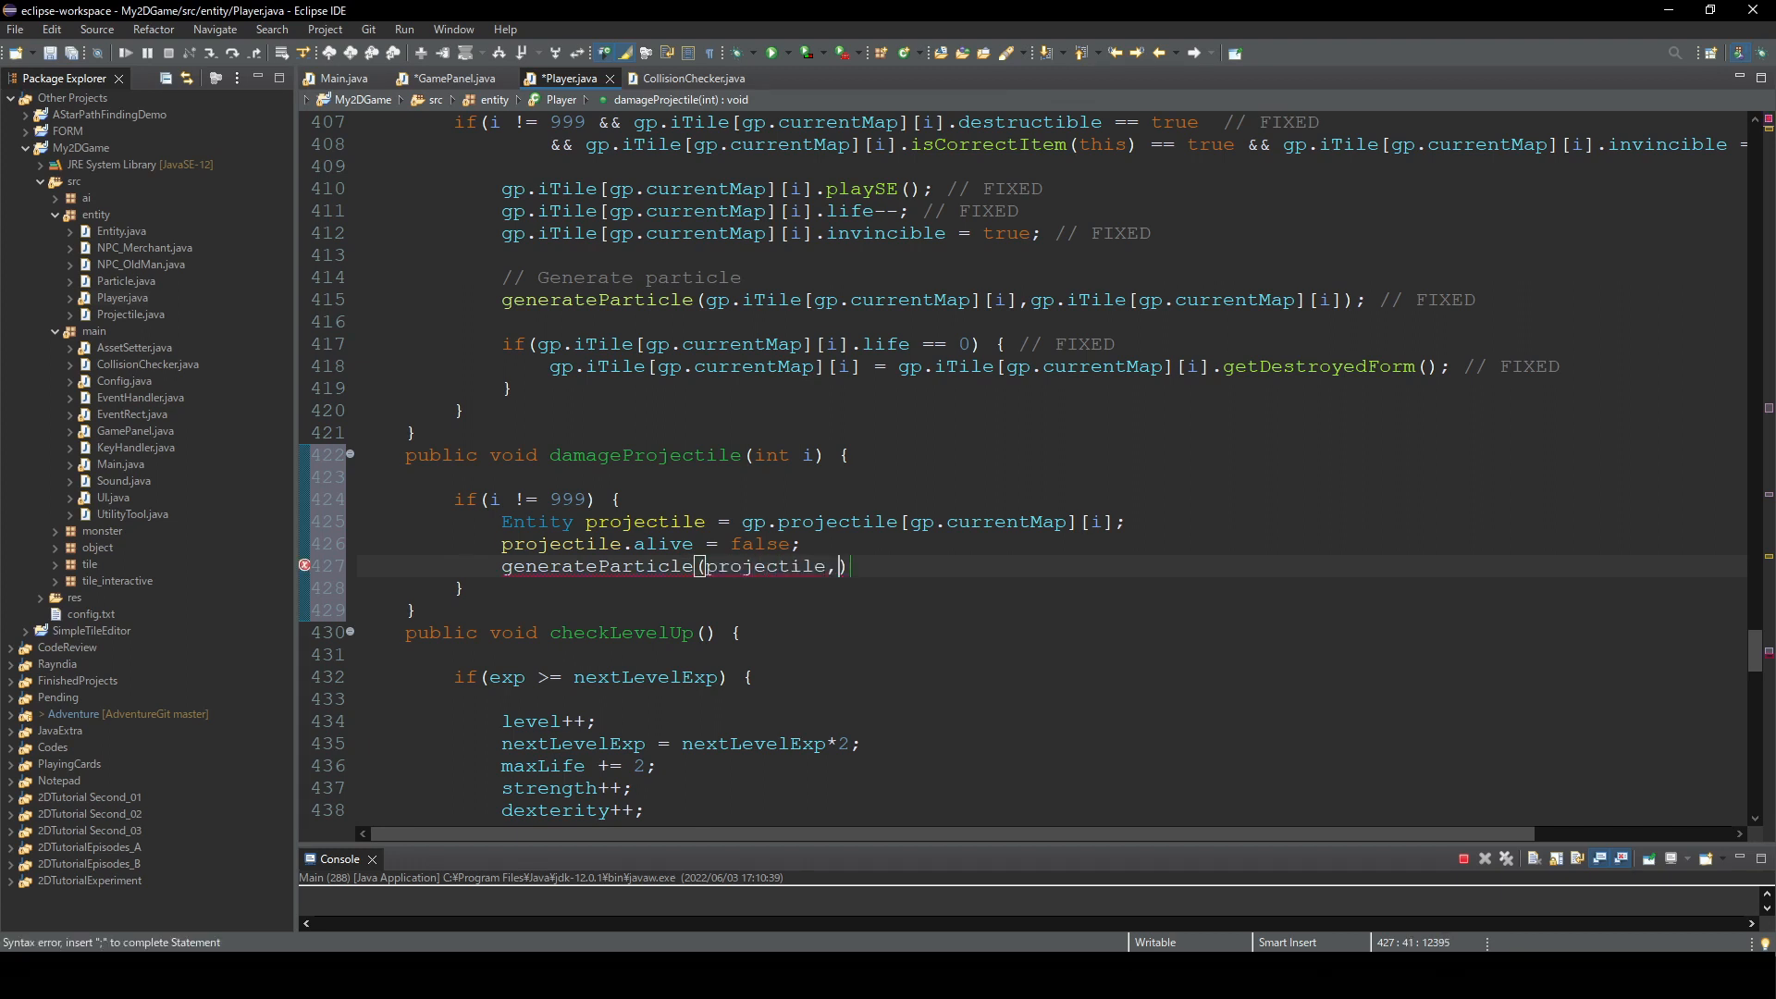
type("pr")
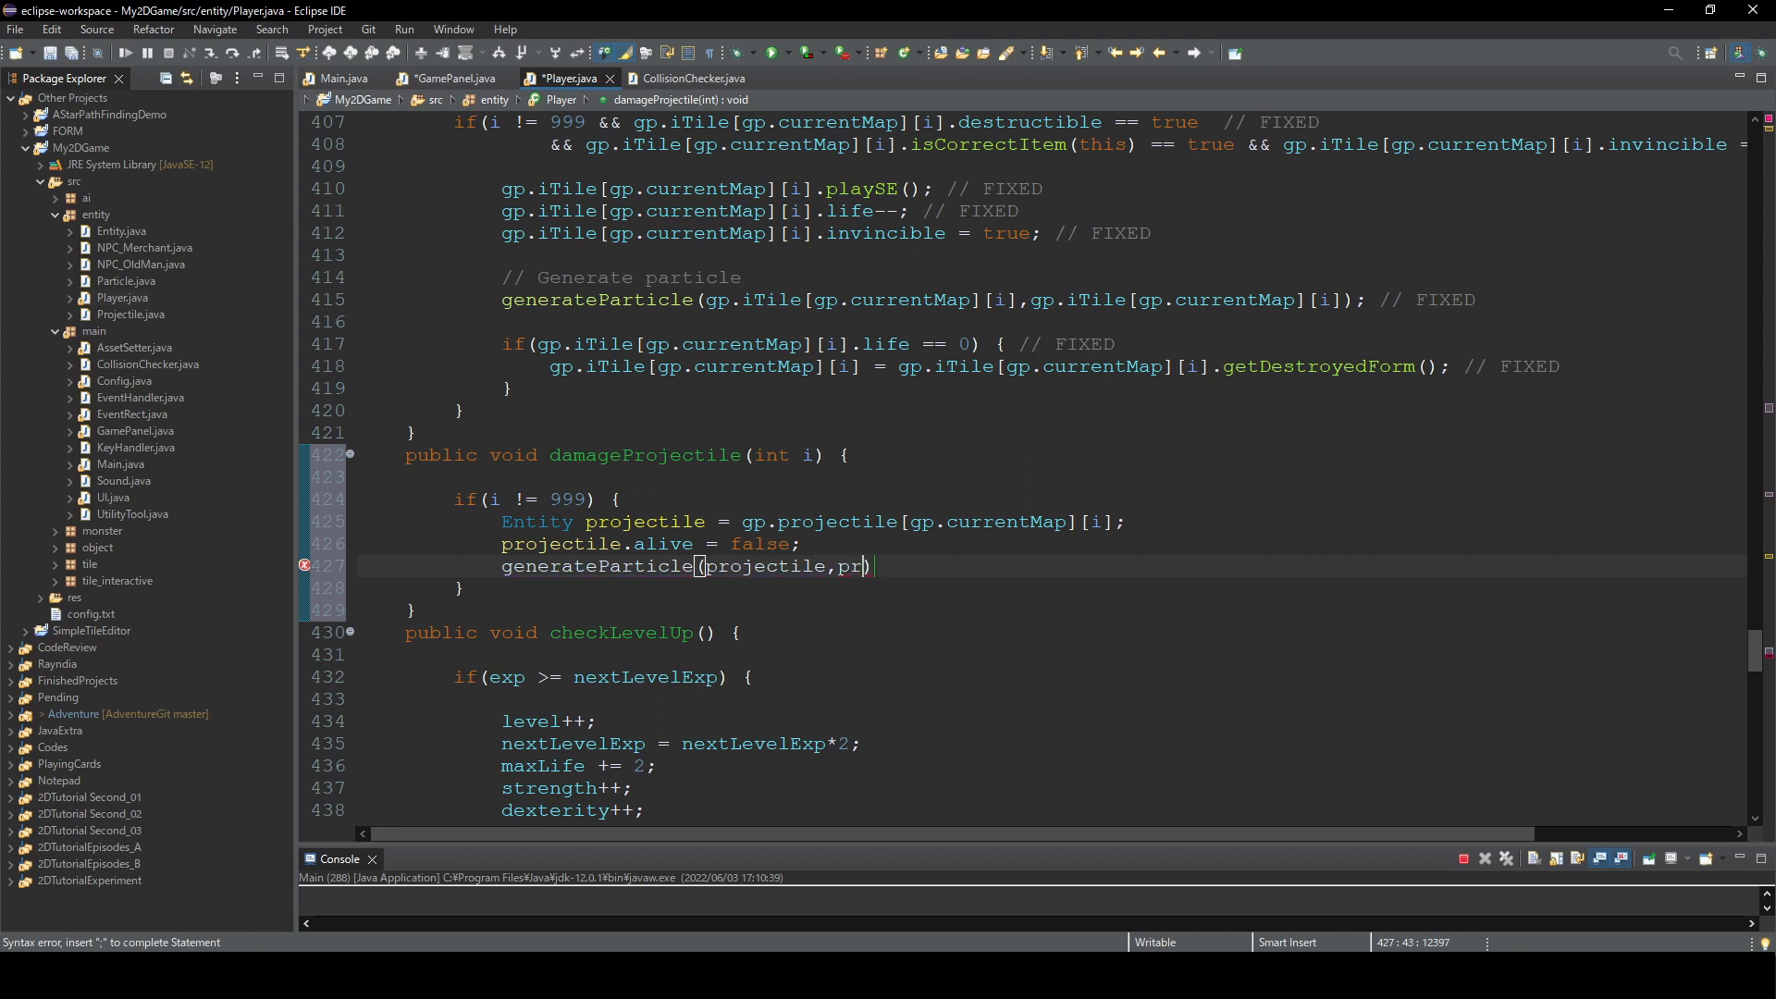
type("ojectile")
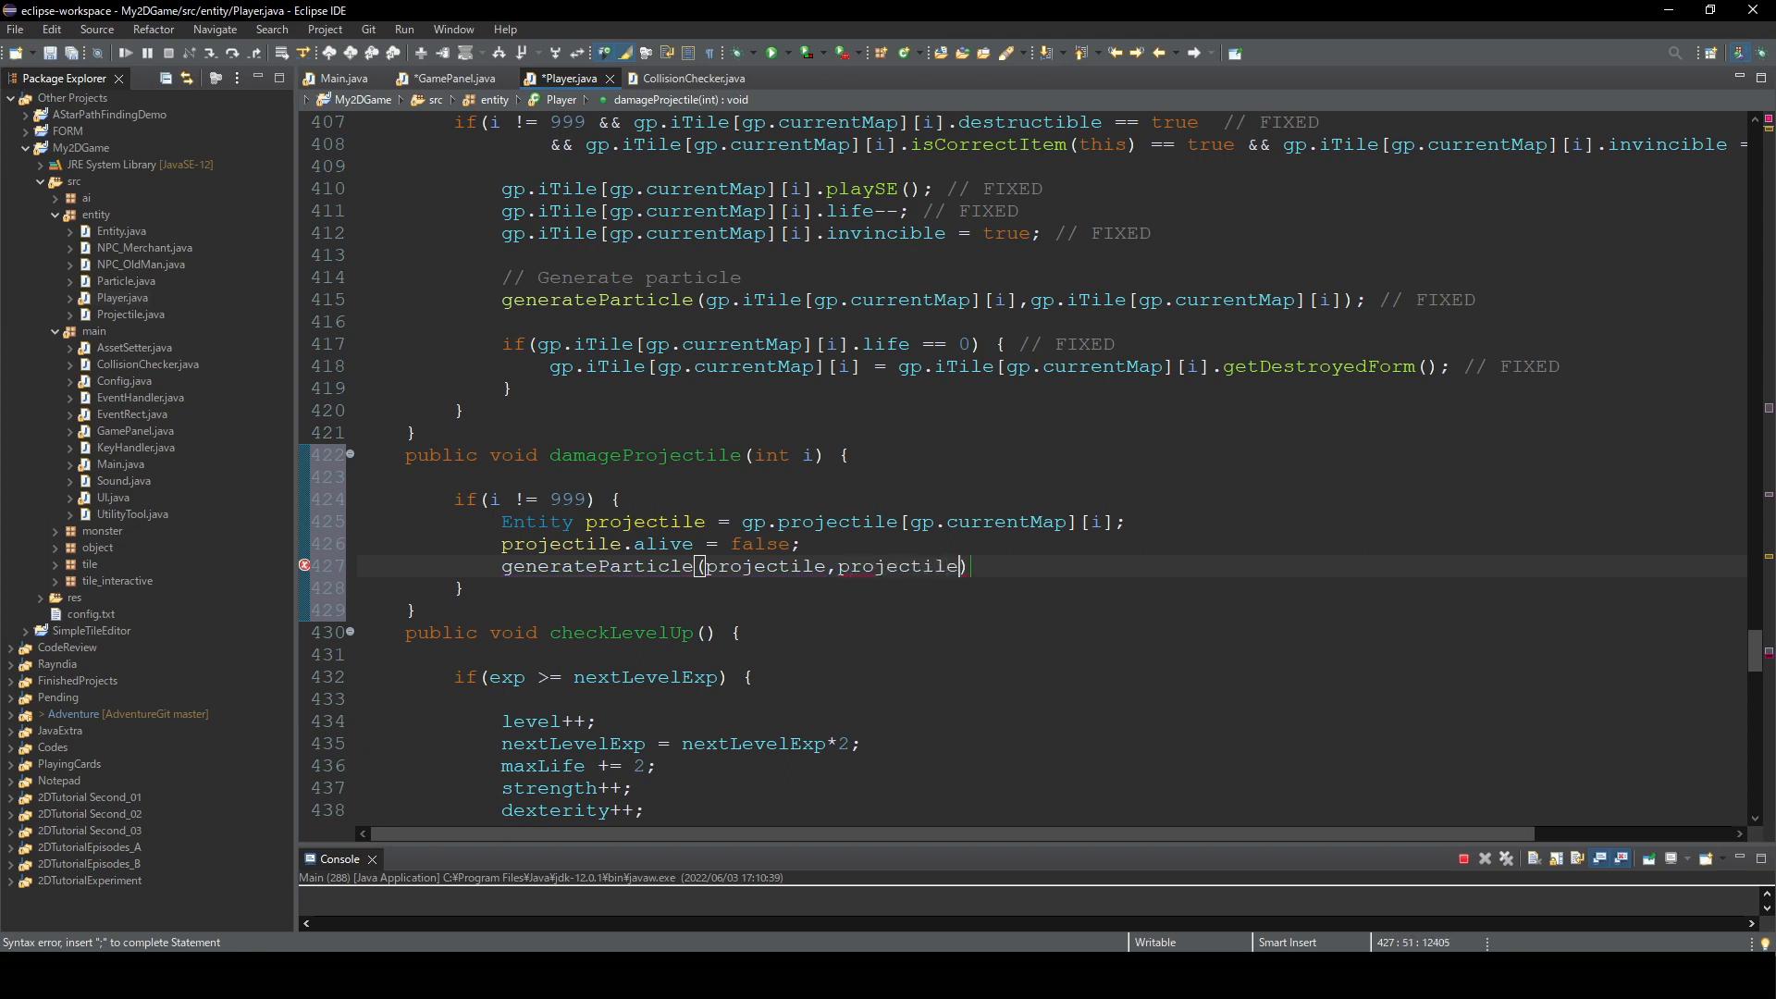
type(";")
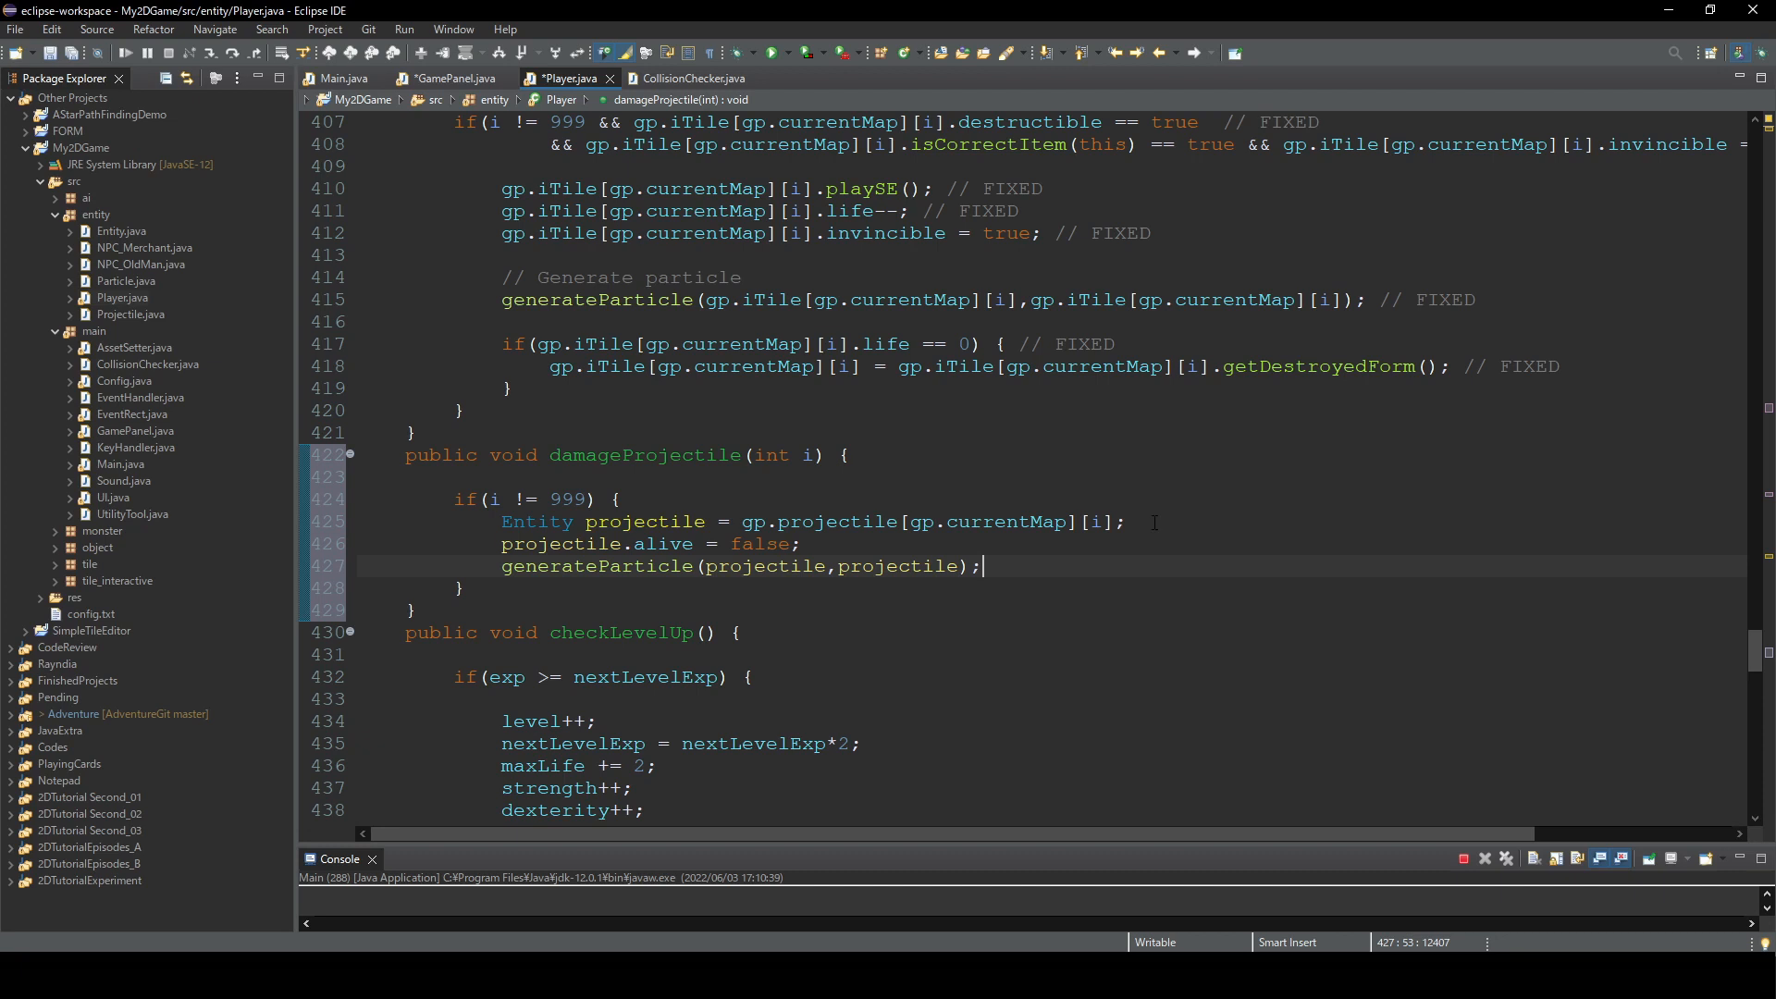
left_click(1125, 522)
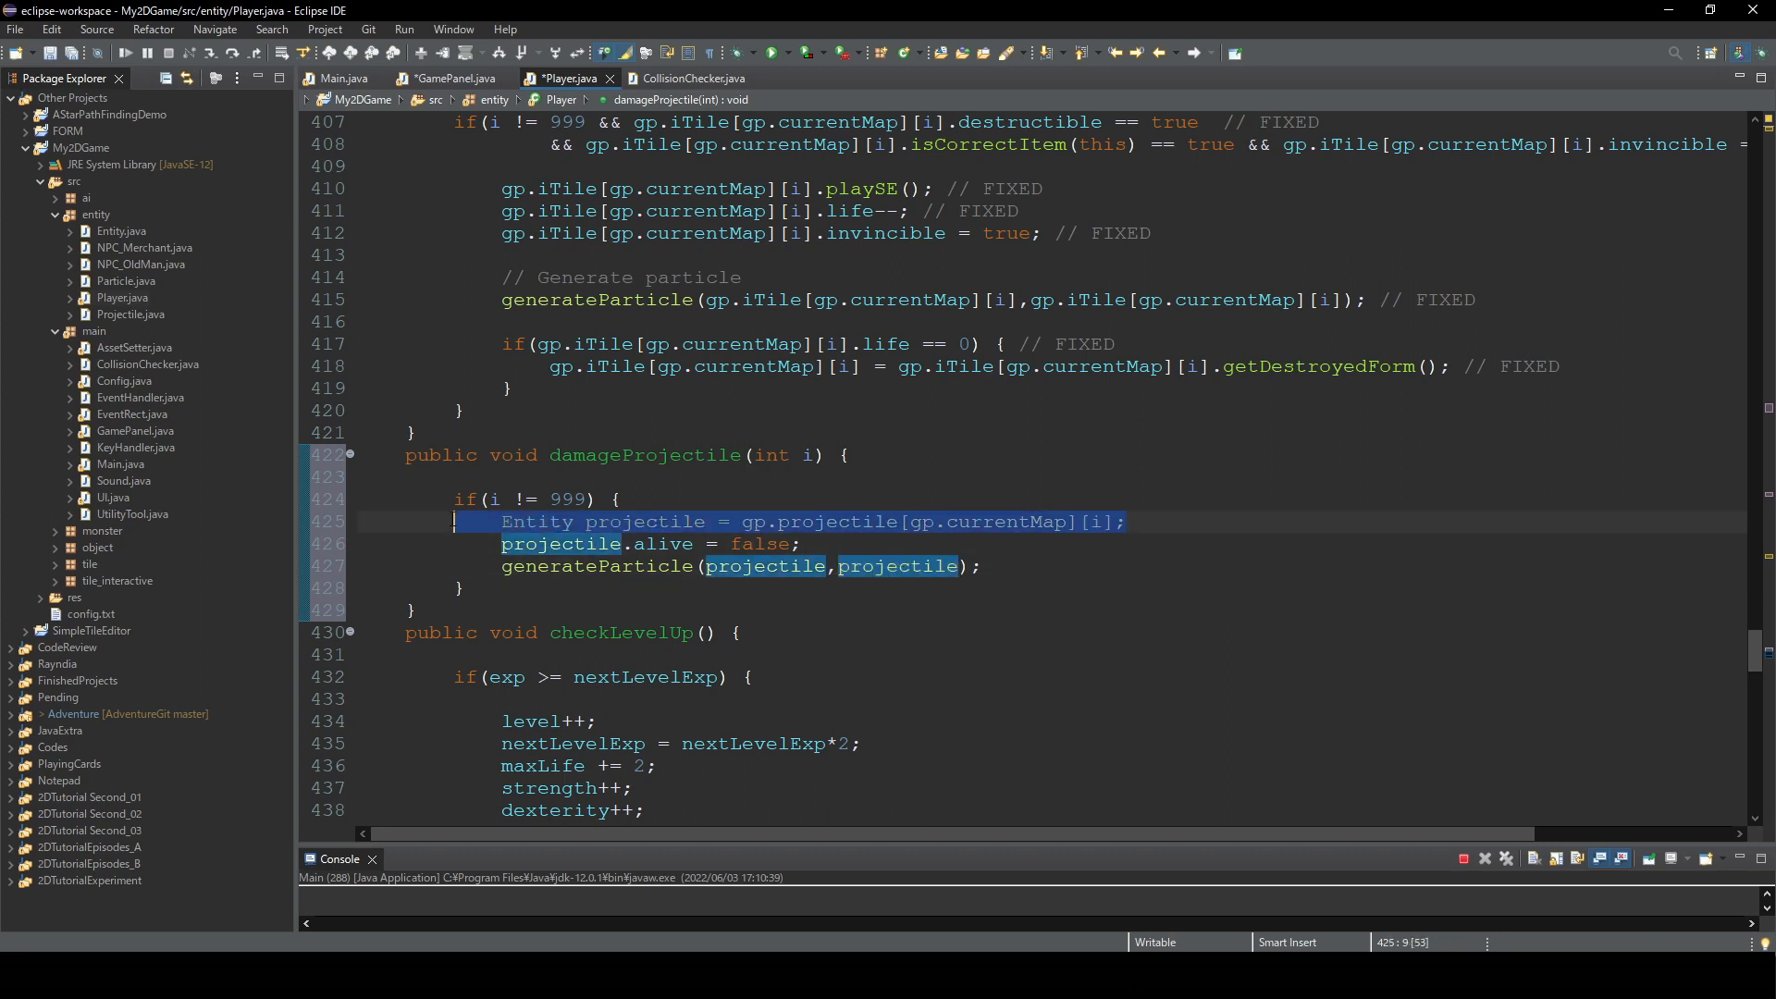
mouse_move(824, 546)
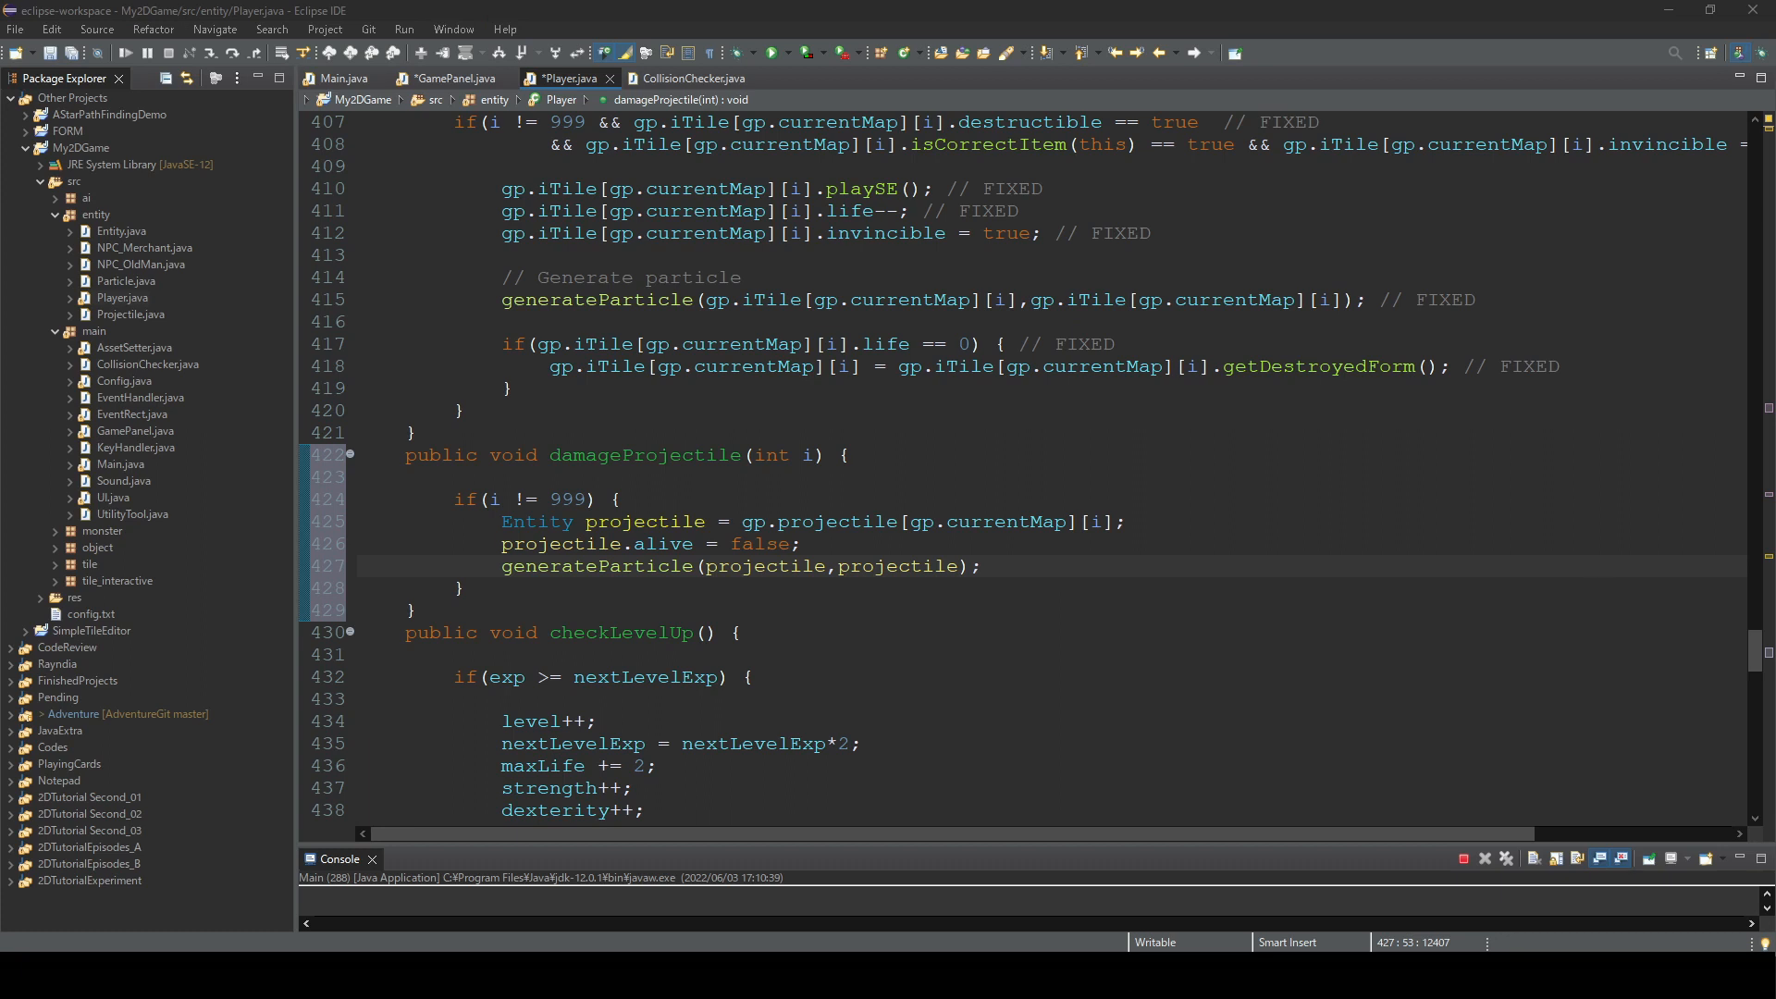
- Open MON_GreenSlime.java and add a loop storing the projectile in the first null slot
left_click(102, 530)
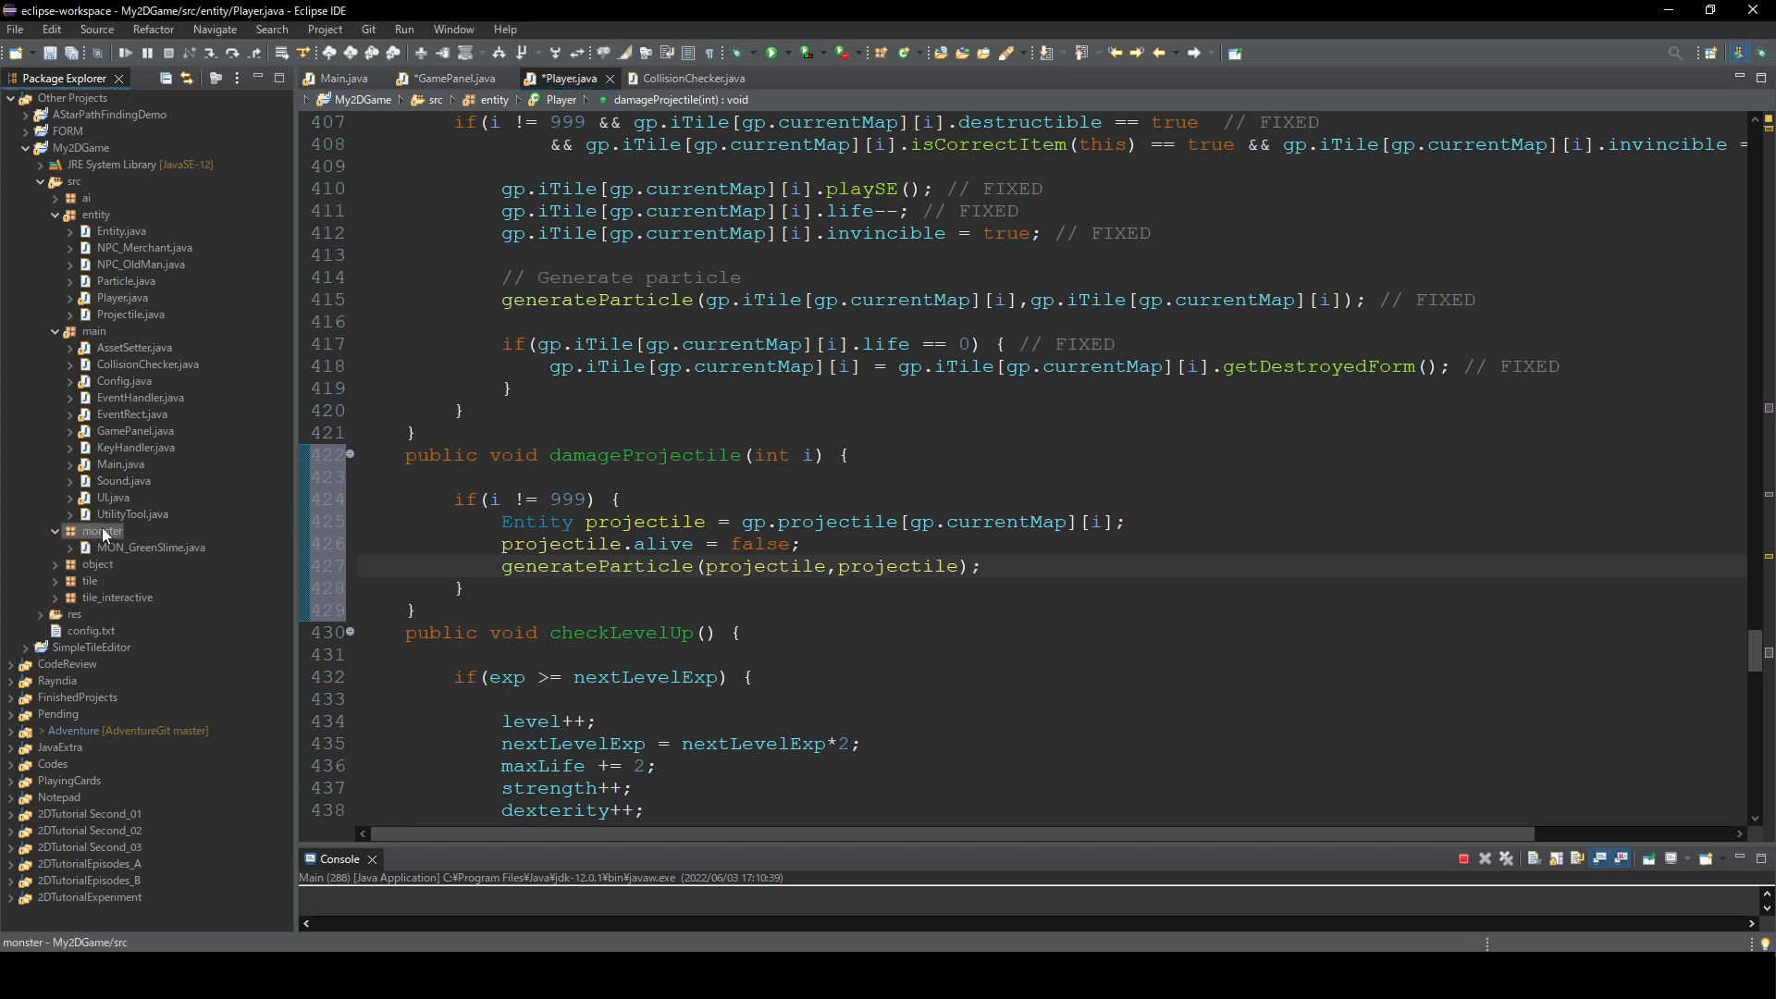
left_click(151, 547)
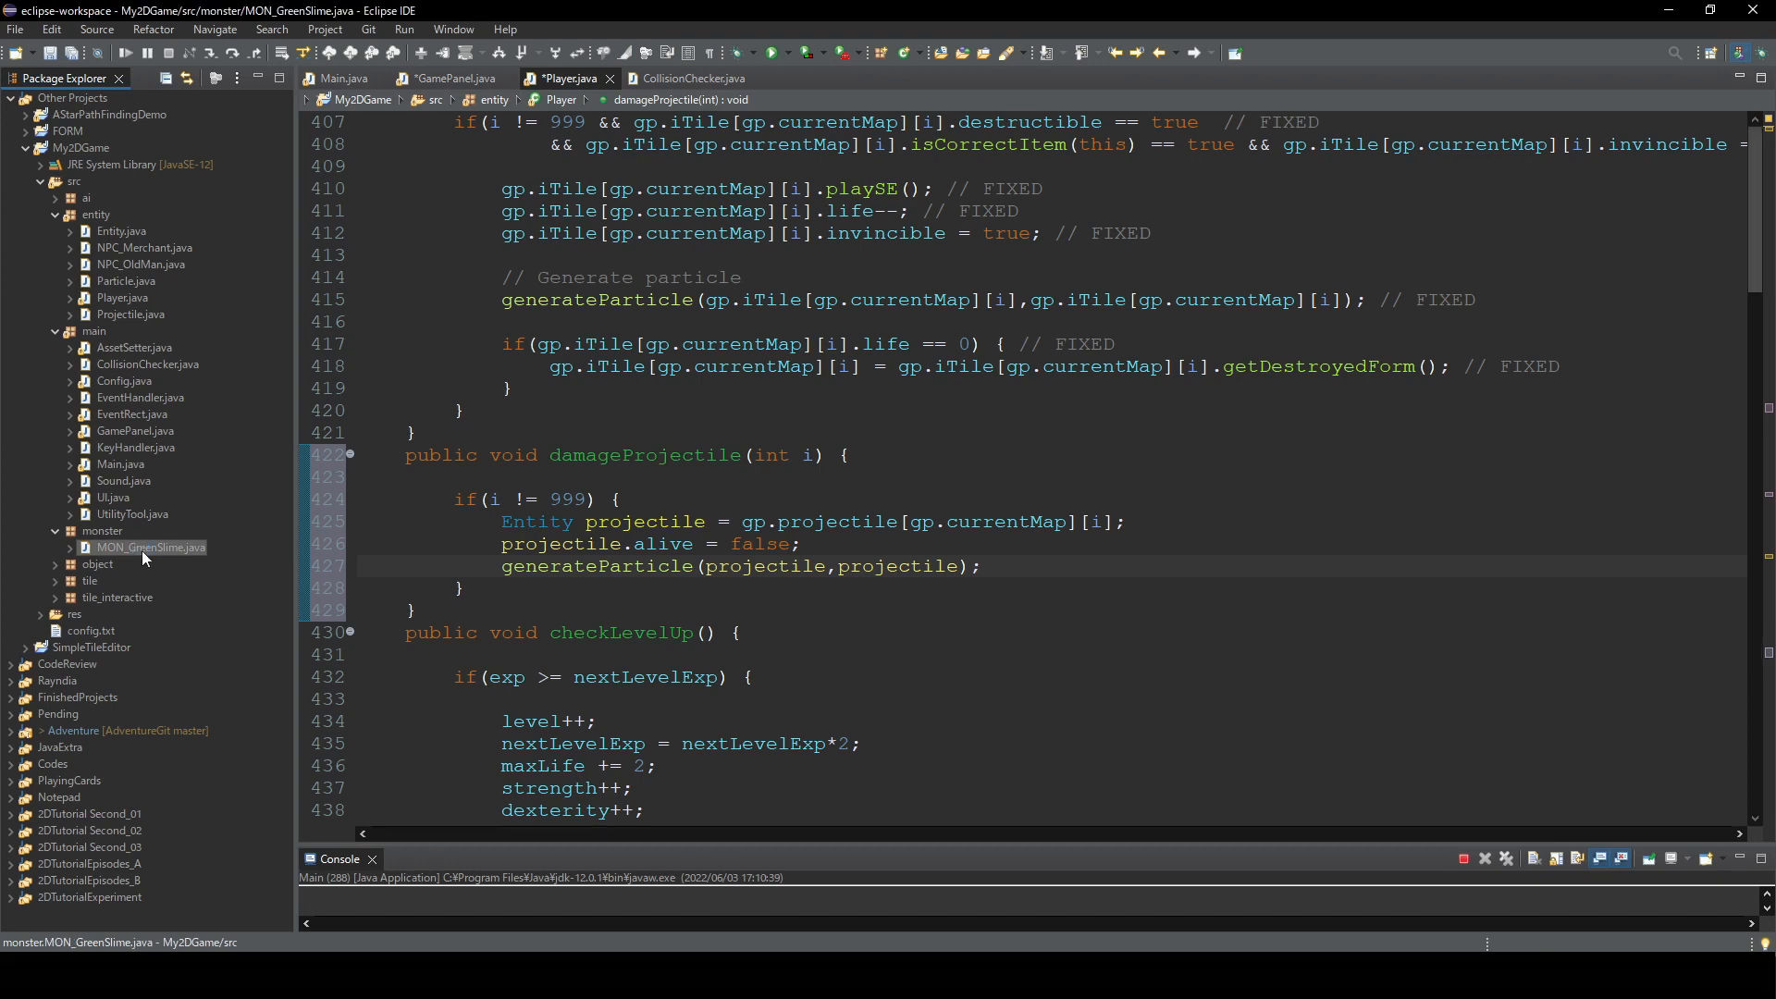
double_click(150, 546)
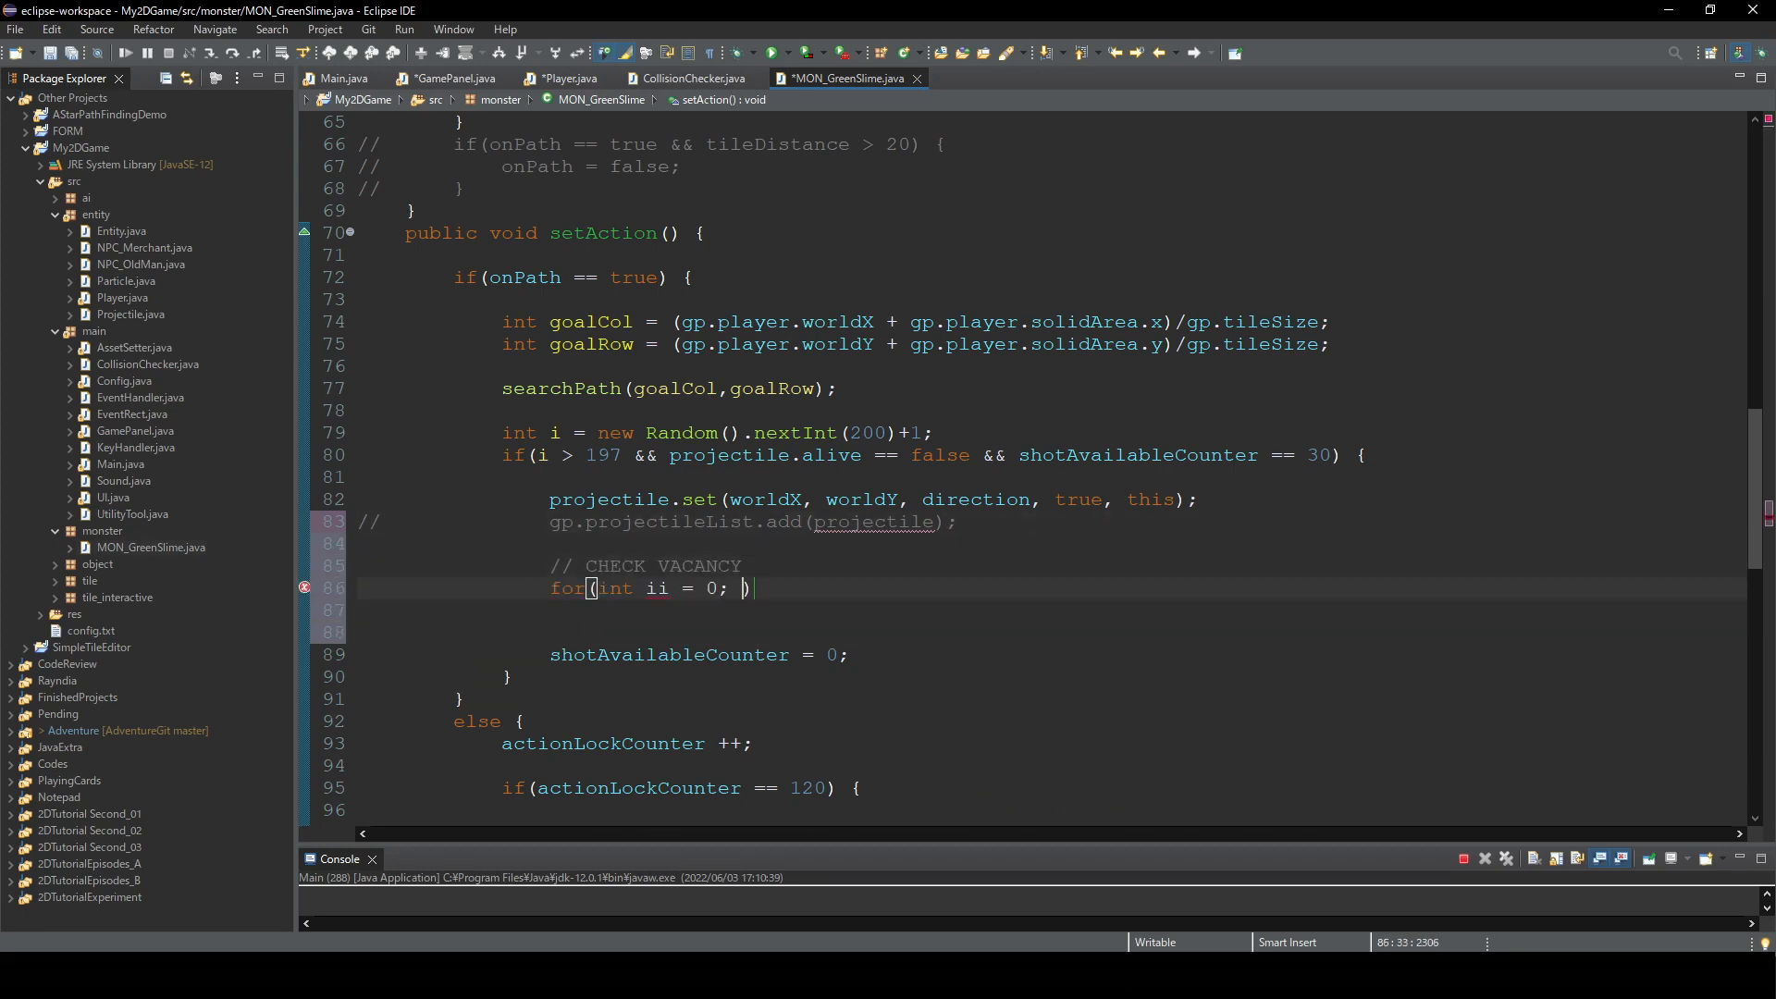
type("ii < gp.projectile[1].length; ii++) {")
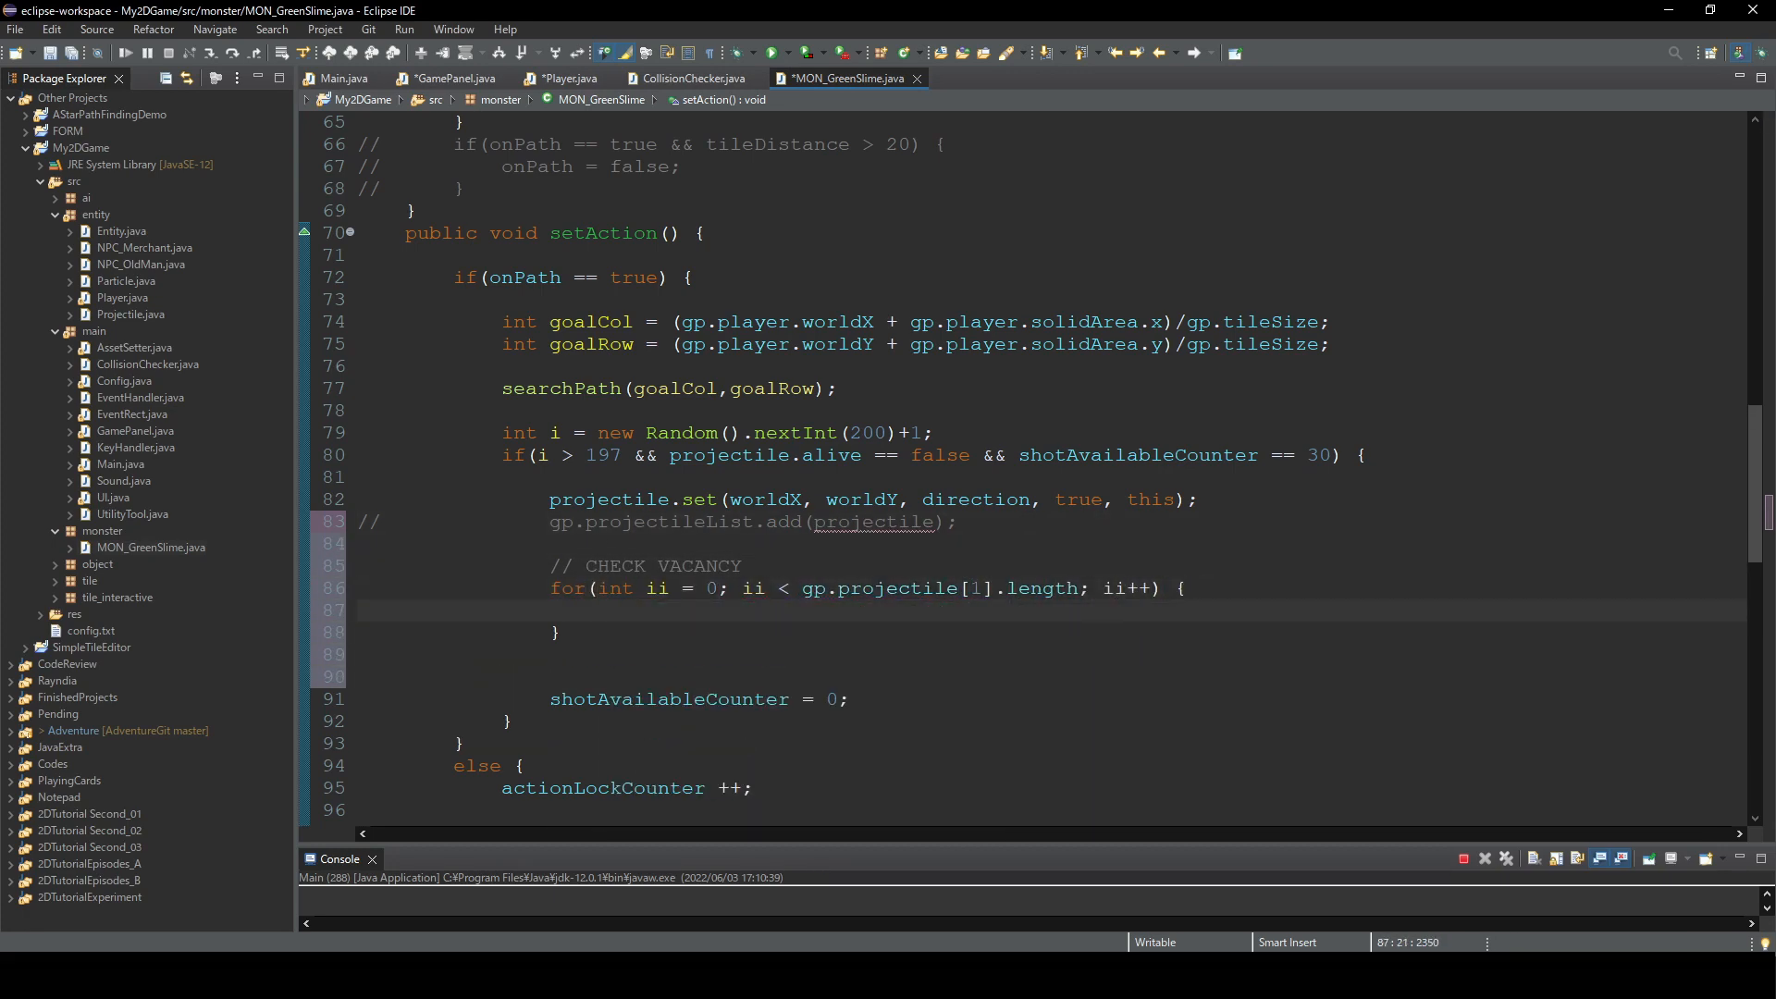
type("if(gp.projectile[gp.currentMap][ii] == null) {")
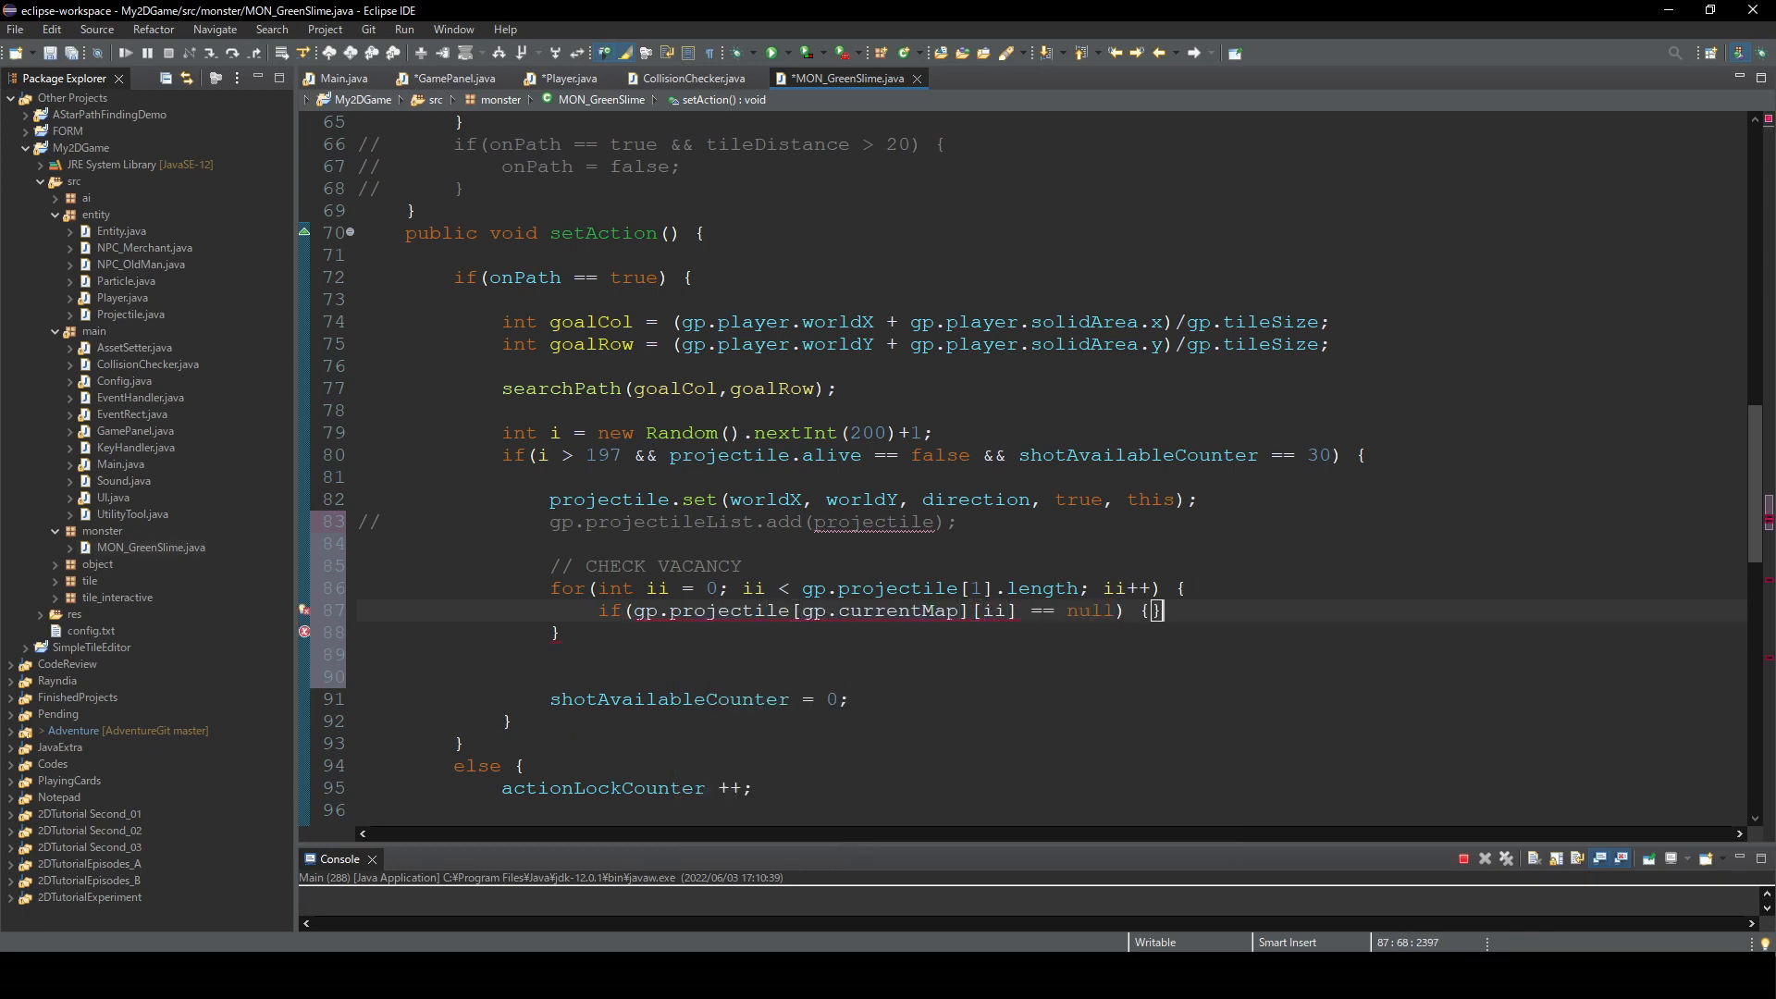
type("gp.projectile[gp.currentMap][ii] = projectile;")
type("break;")
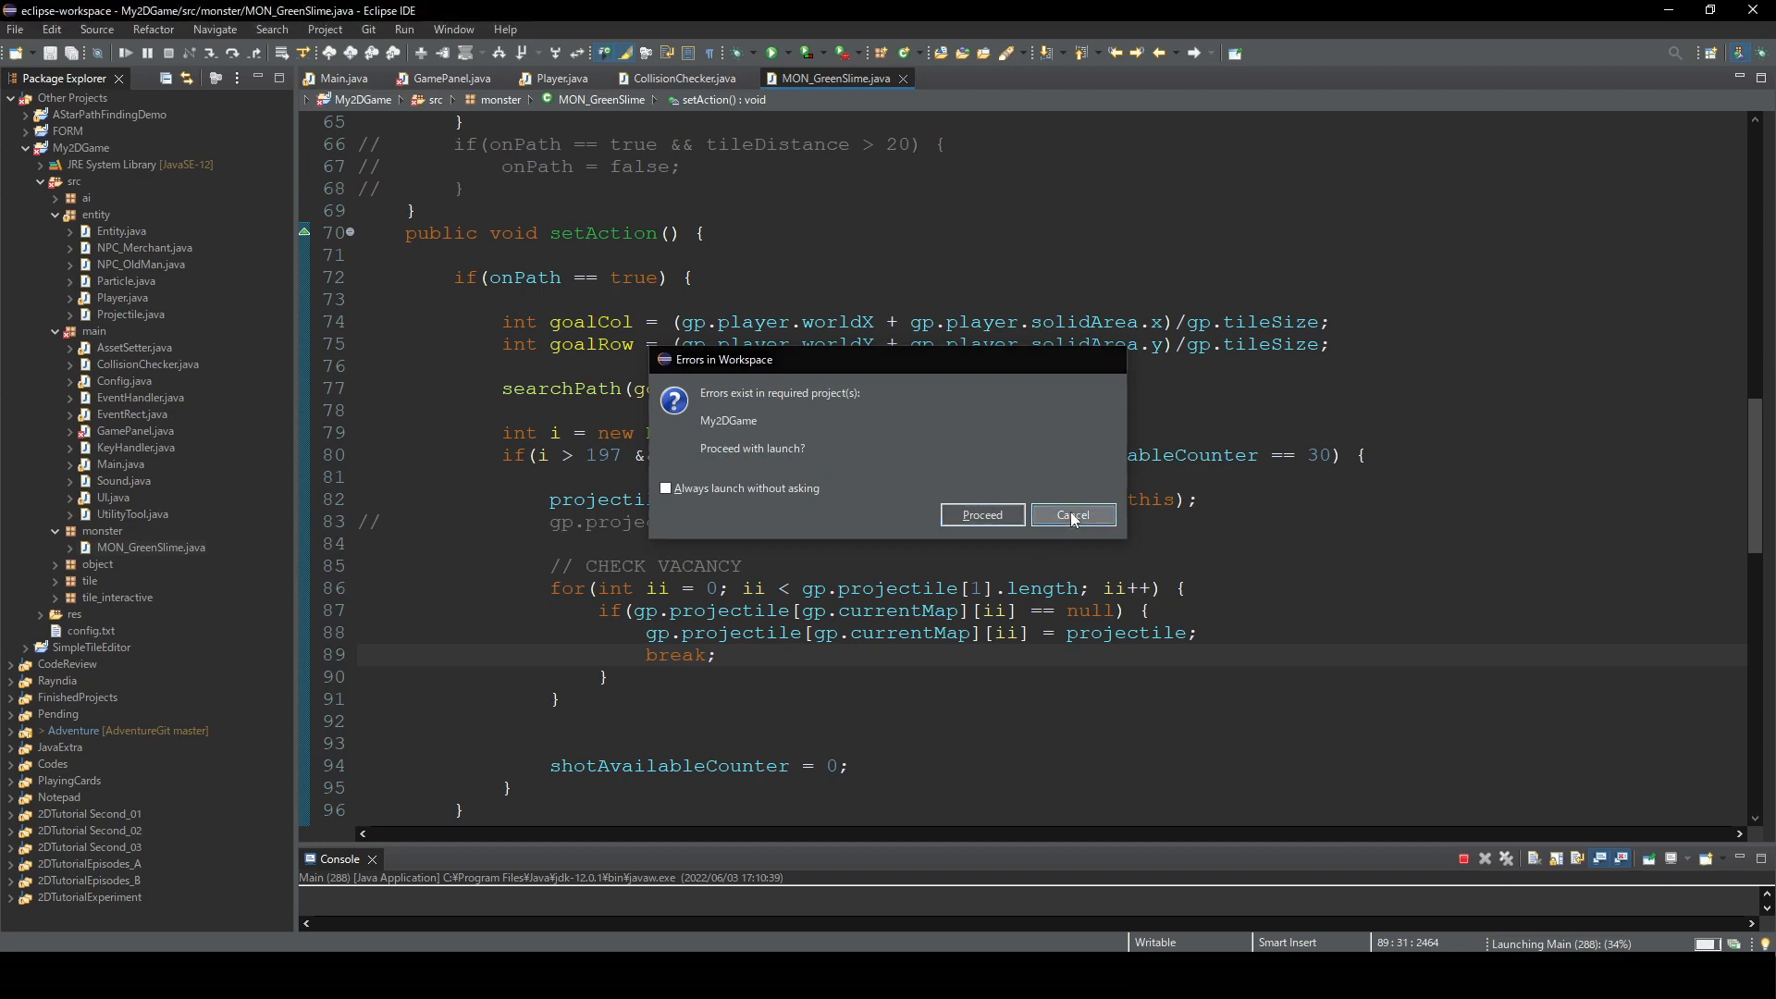
- Return to GamePanel.java and locate the projectile loop under ADD ENTITIES TO THE LIST
left_click(1070, 520)
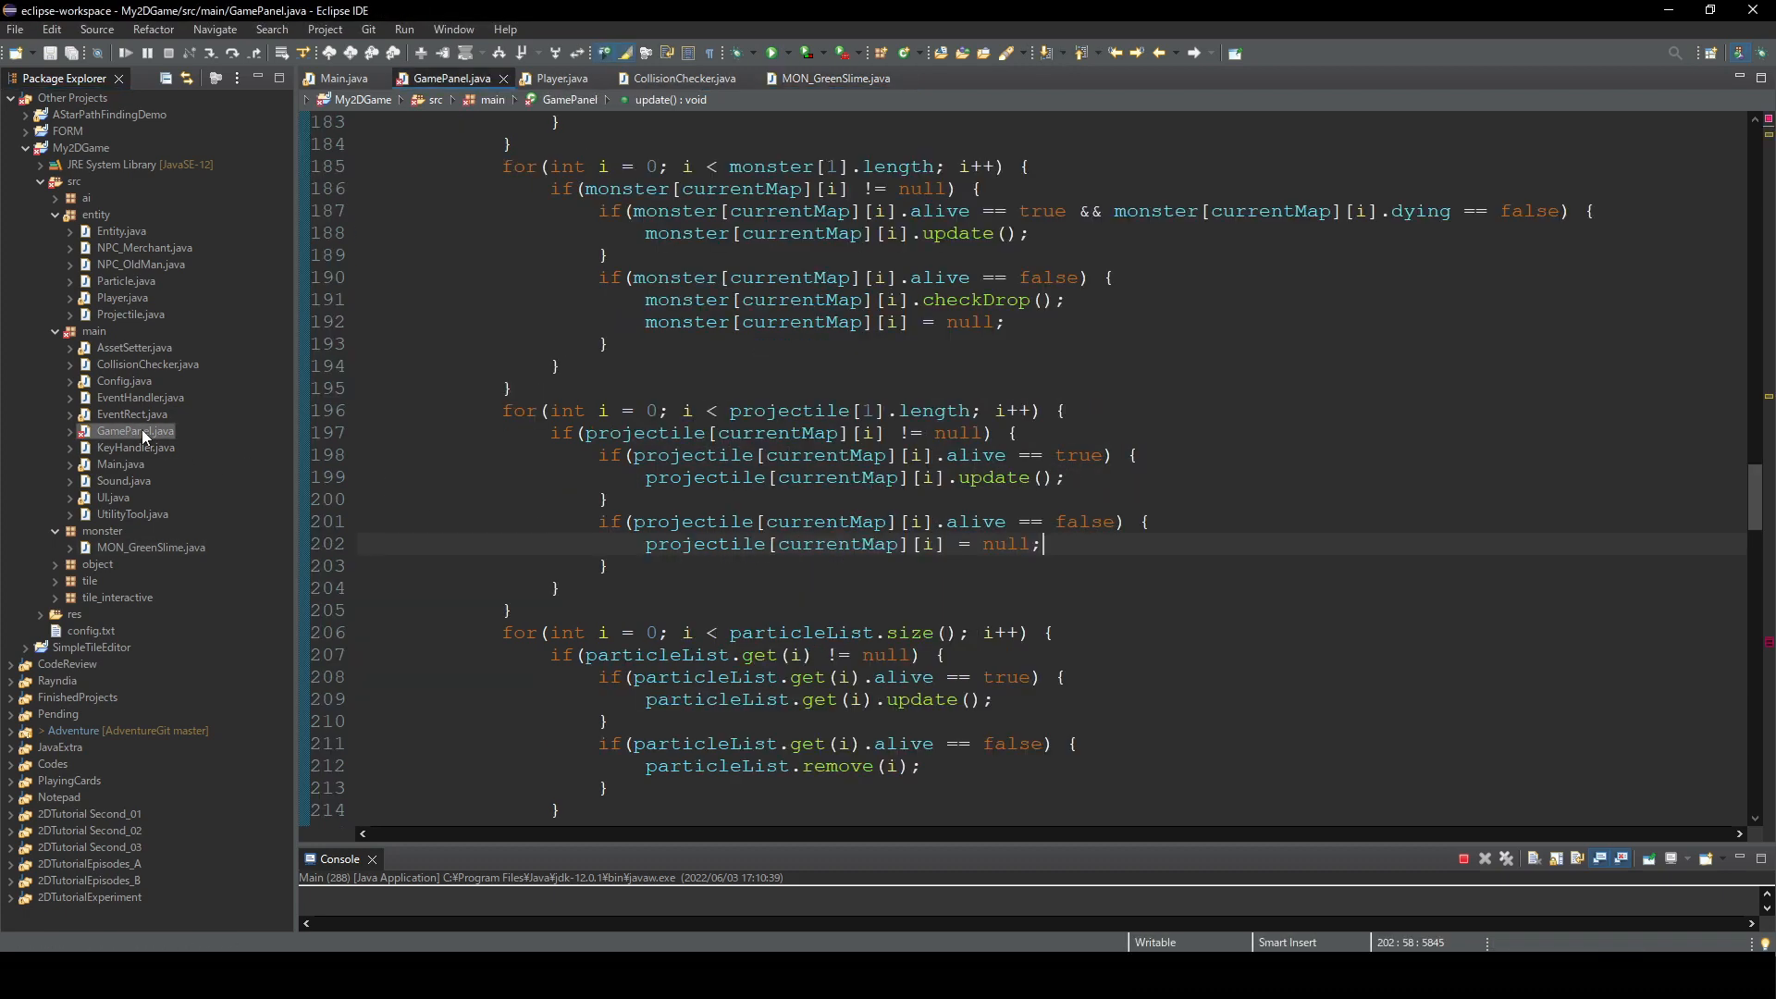
scroll("down", 3)
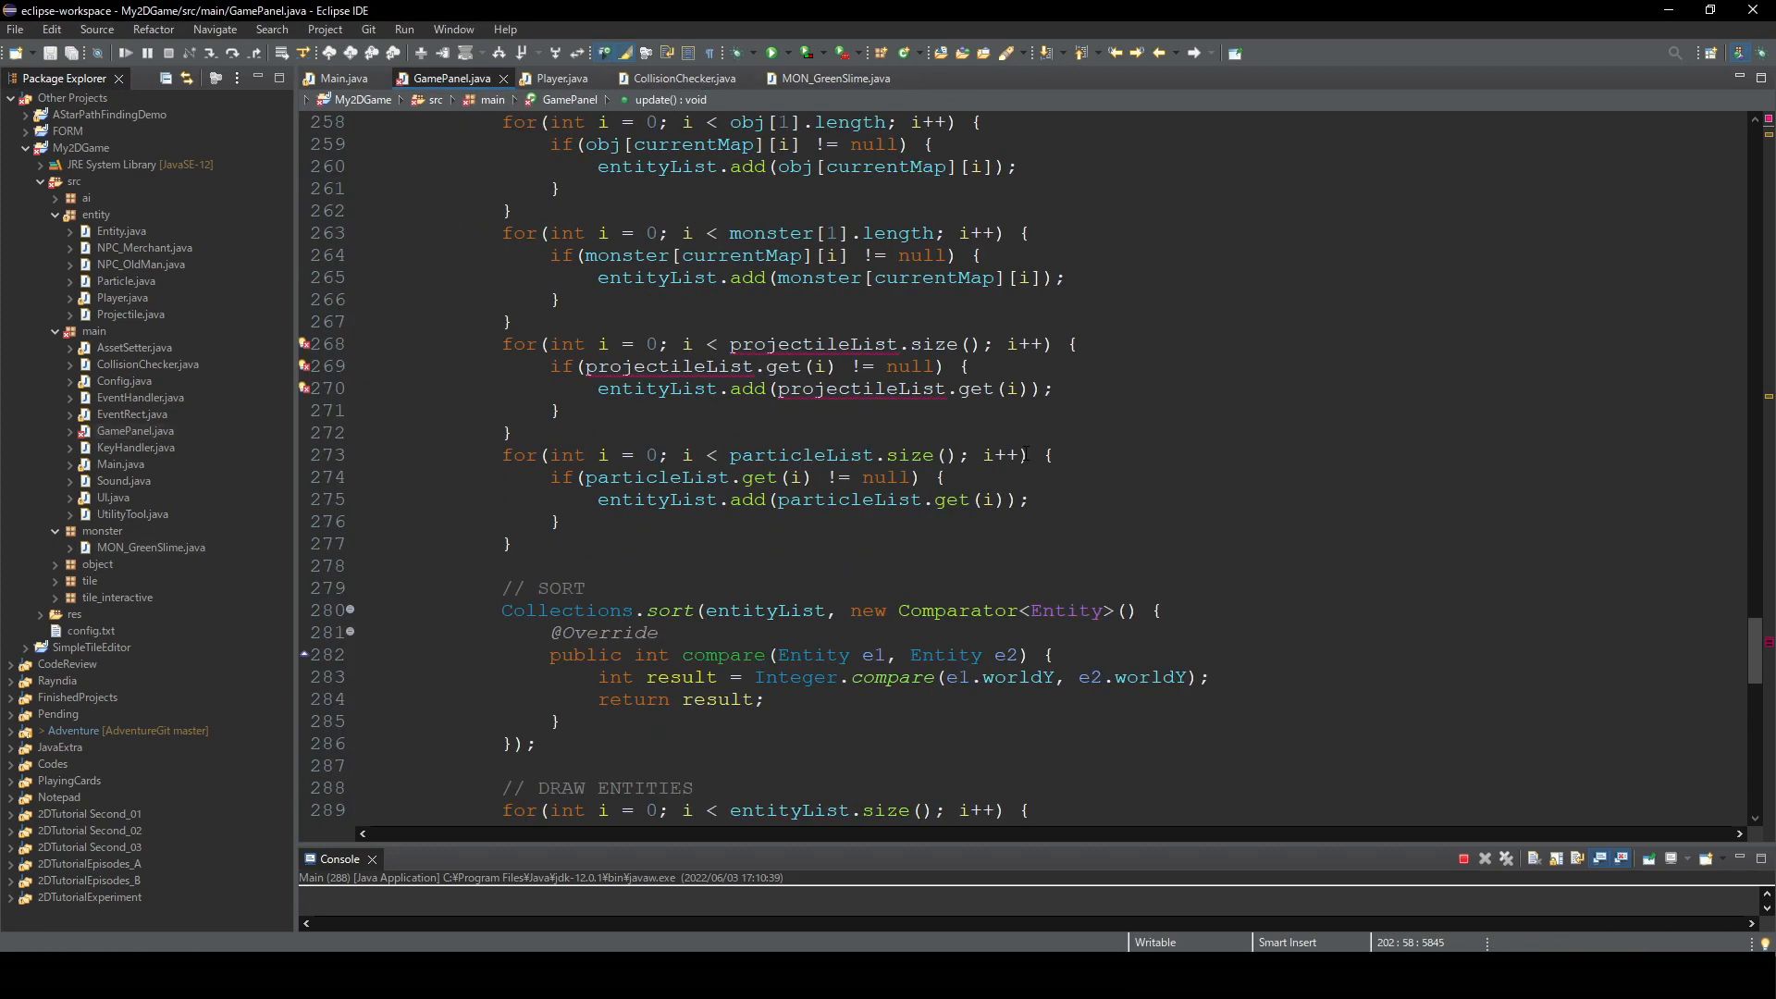
scroll("up", 3)
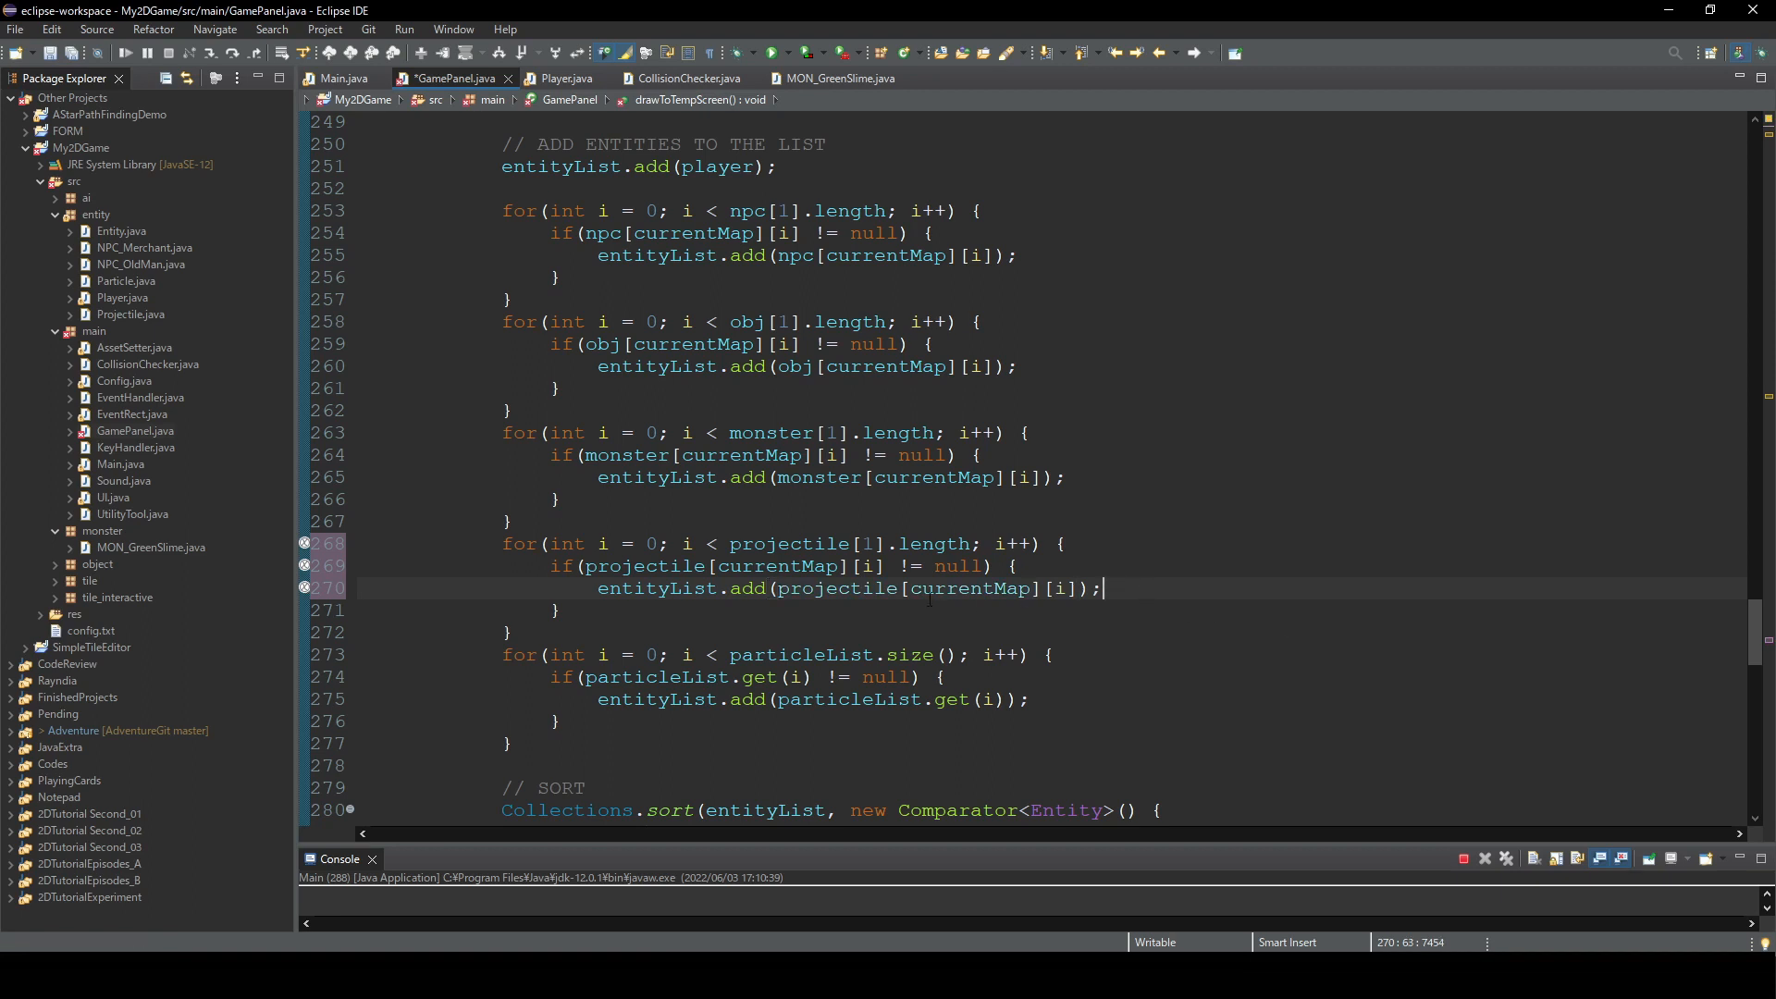
mouse_move(772, 54)
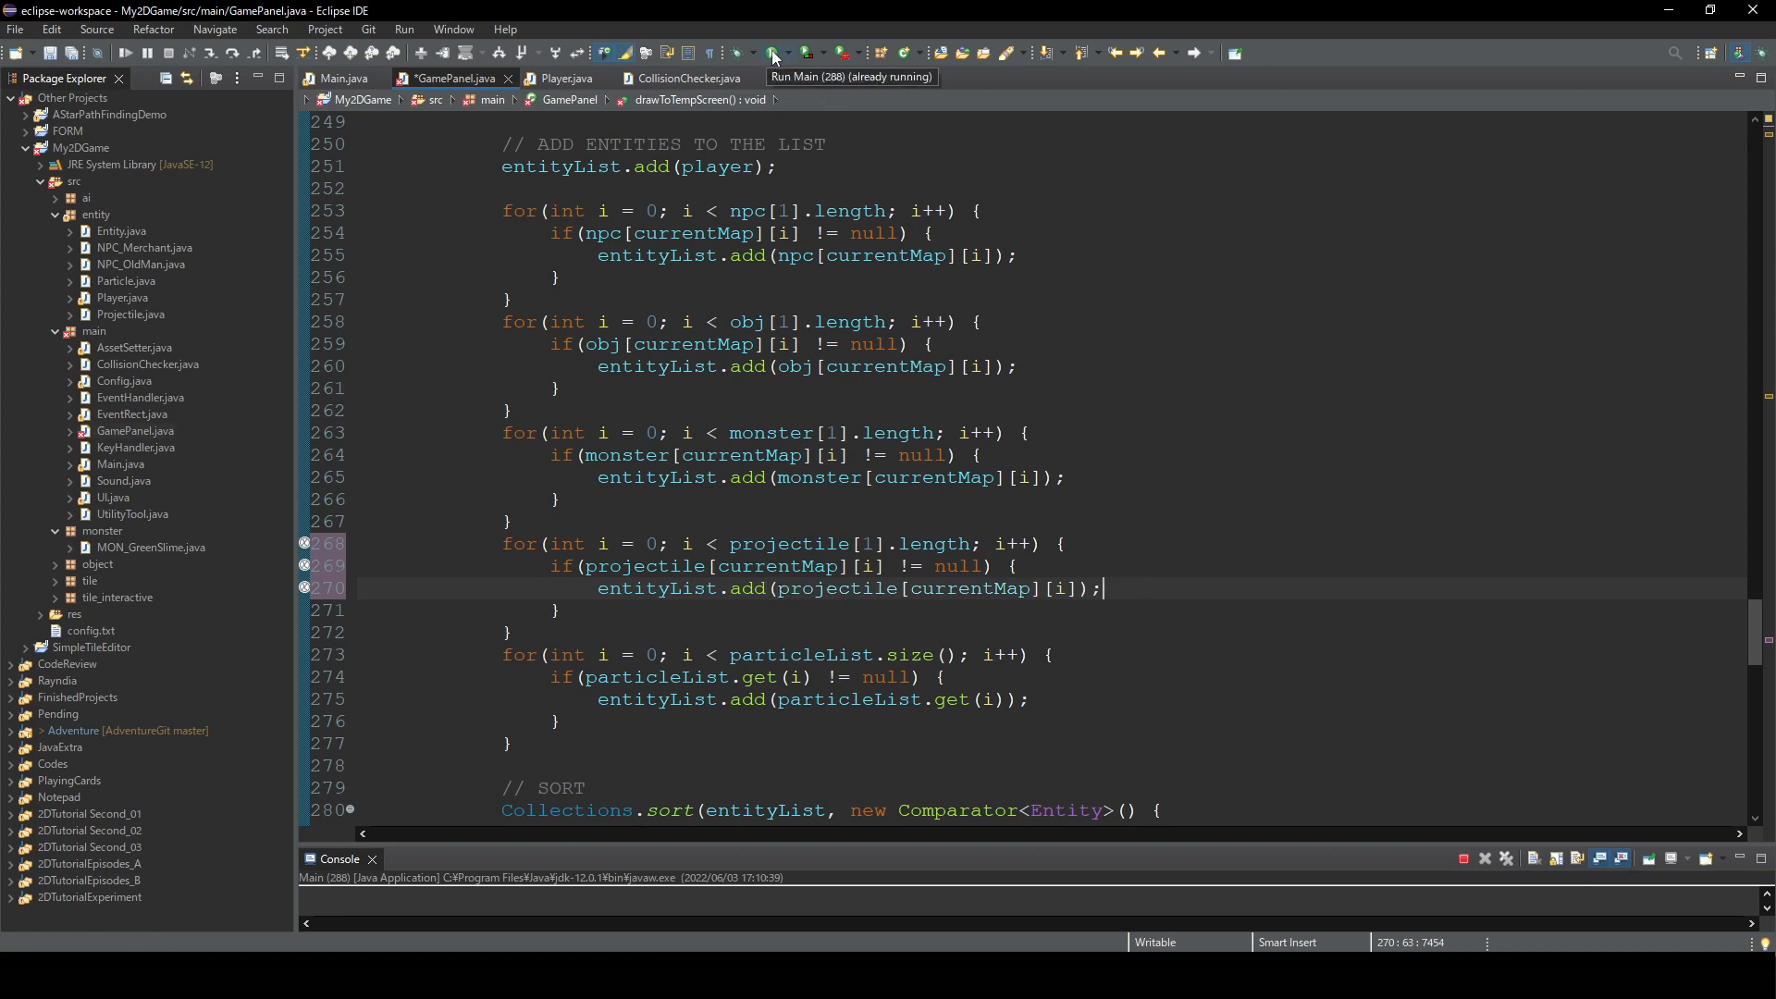
- Run Main, move the hero to the green slime and attack, then close the game
left_click(773, 54)
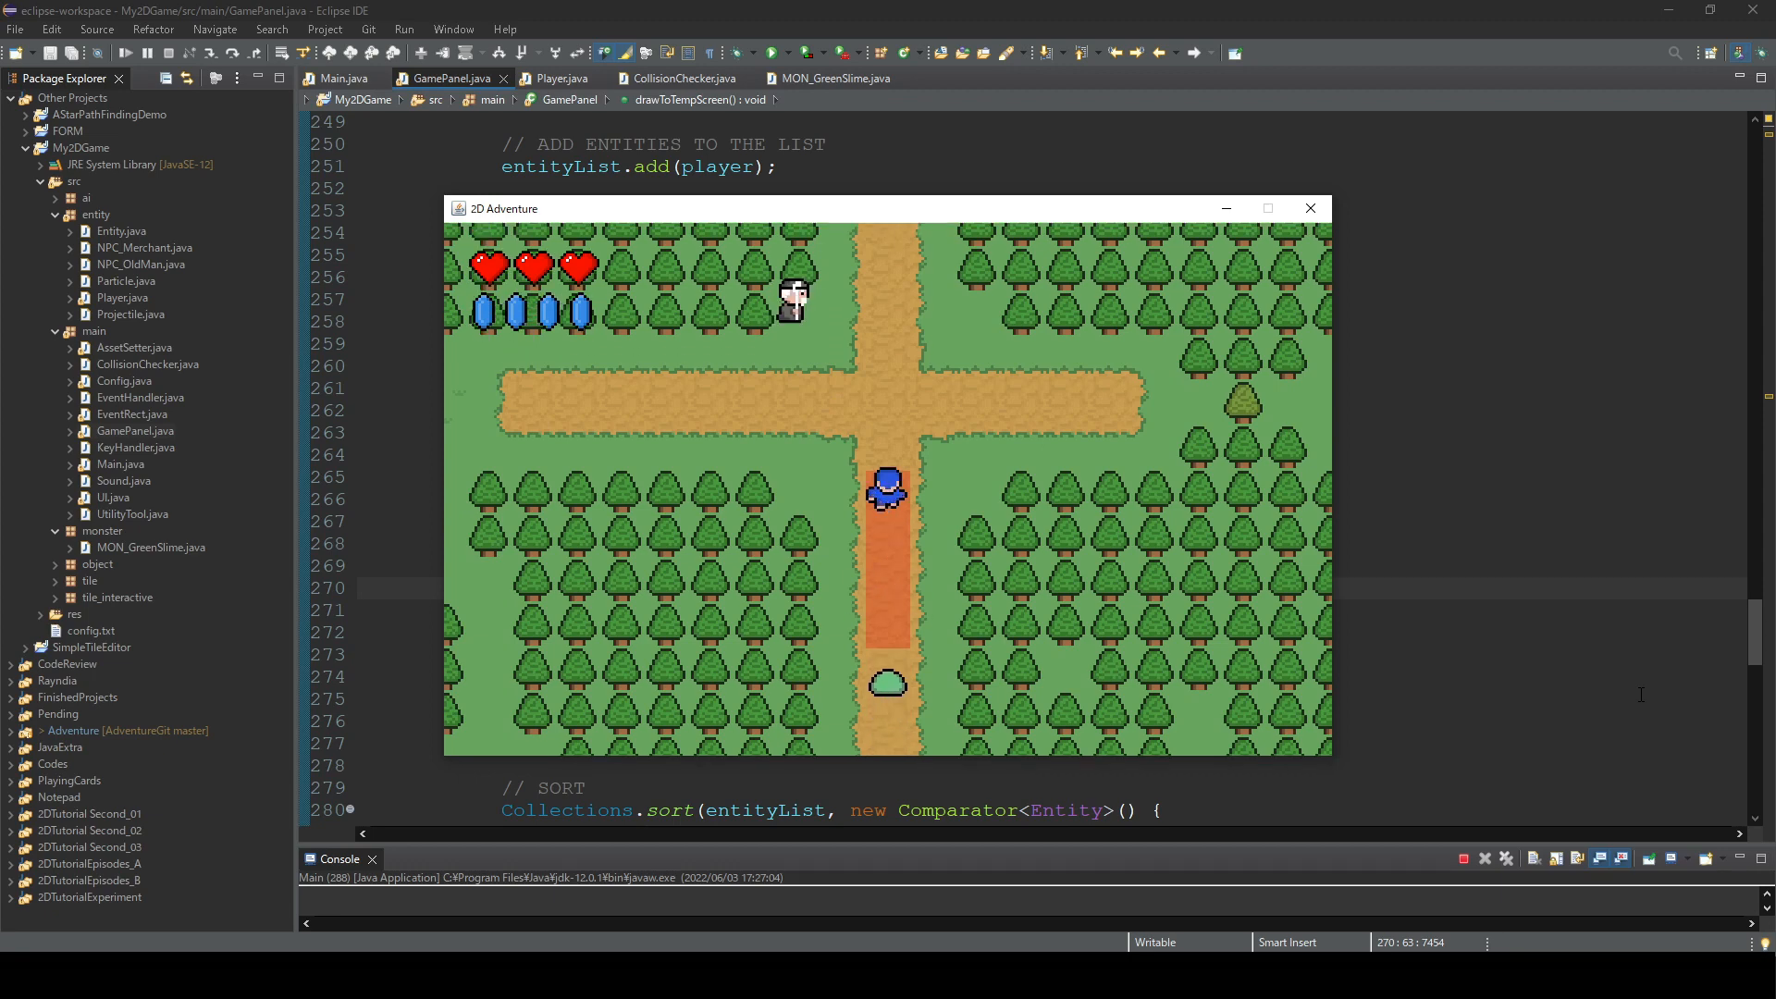
key("Up")
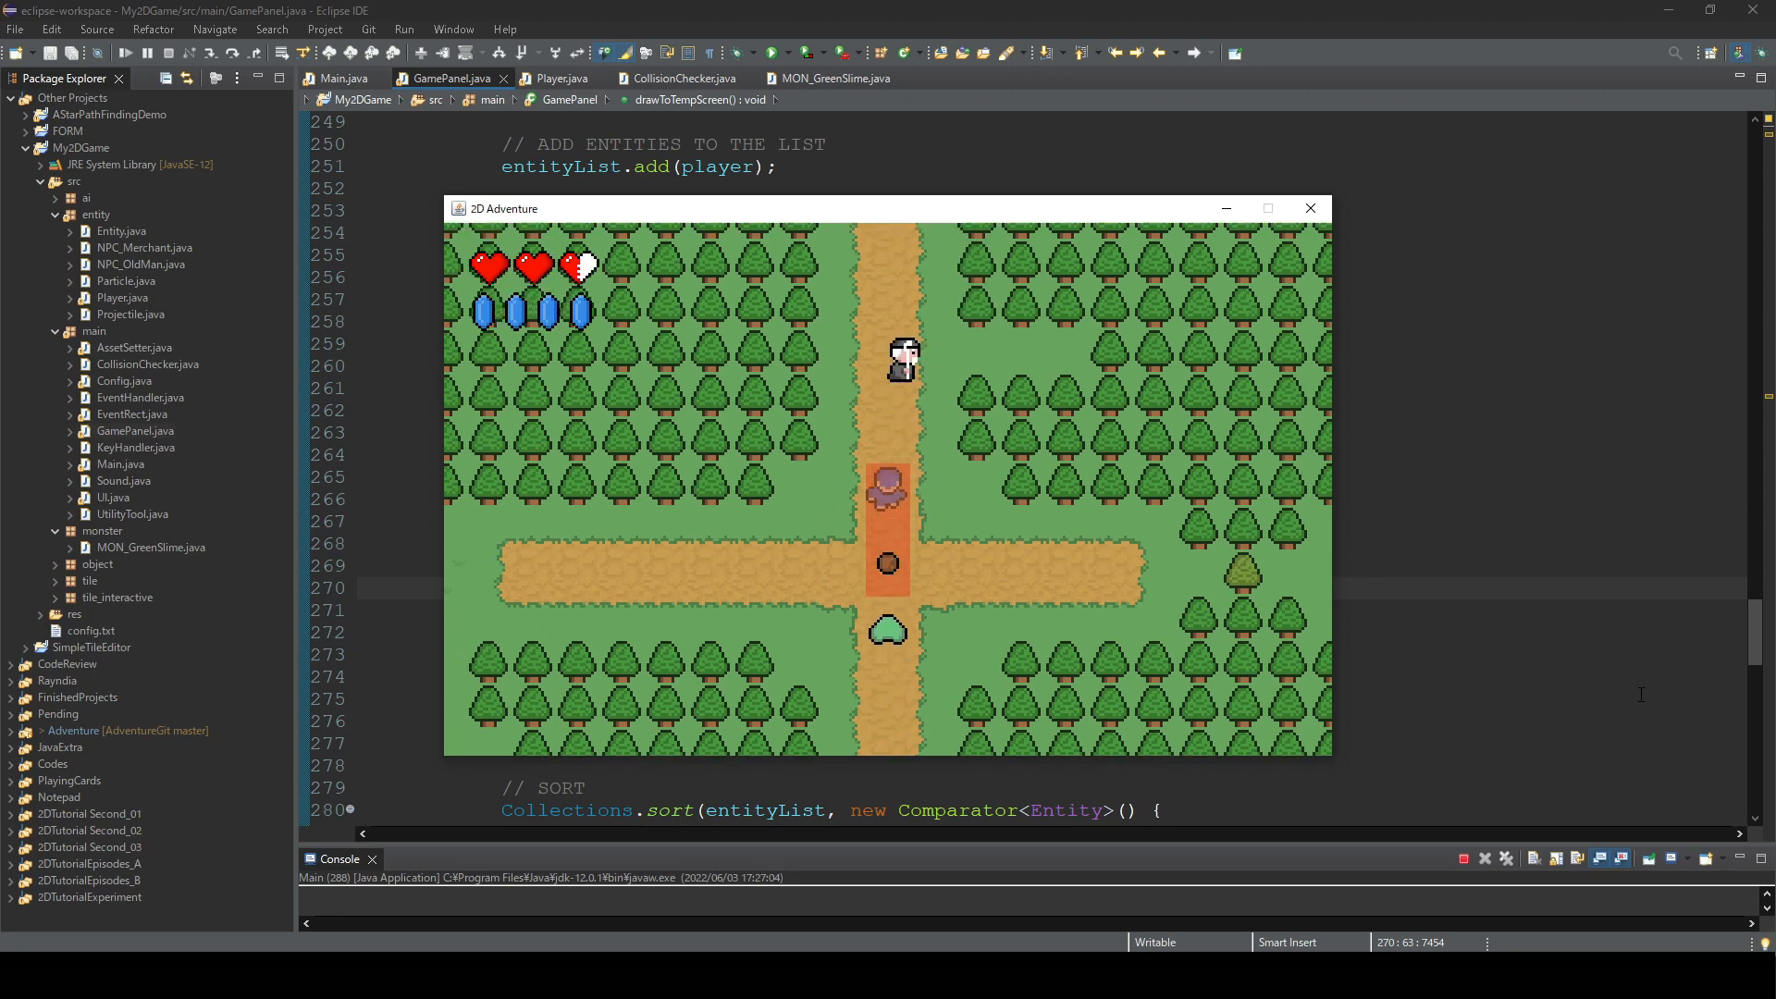
key("Up")
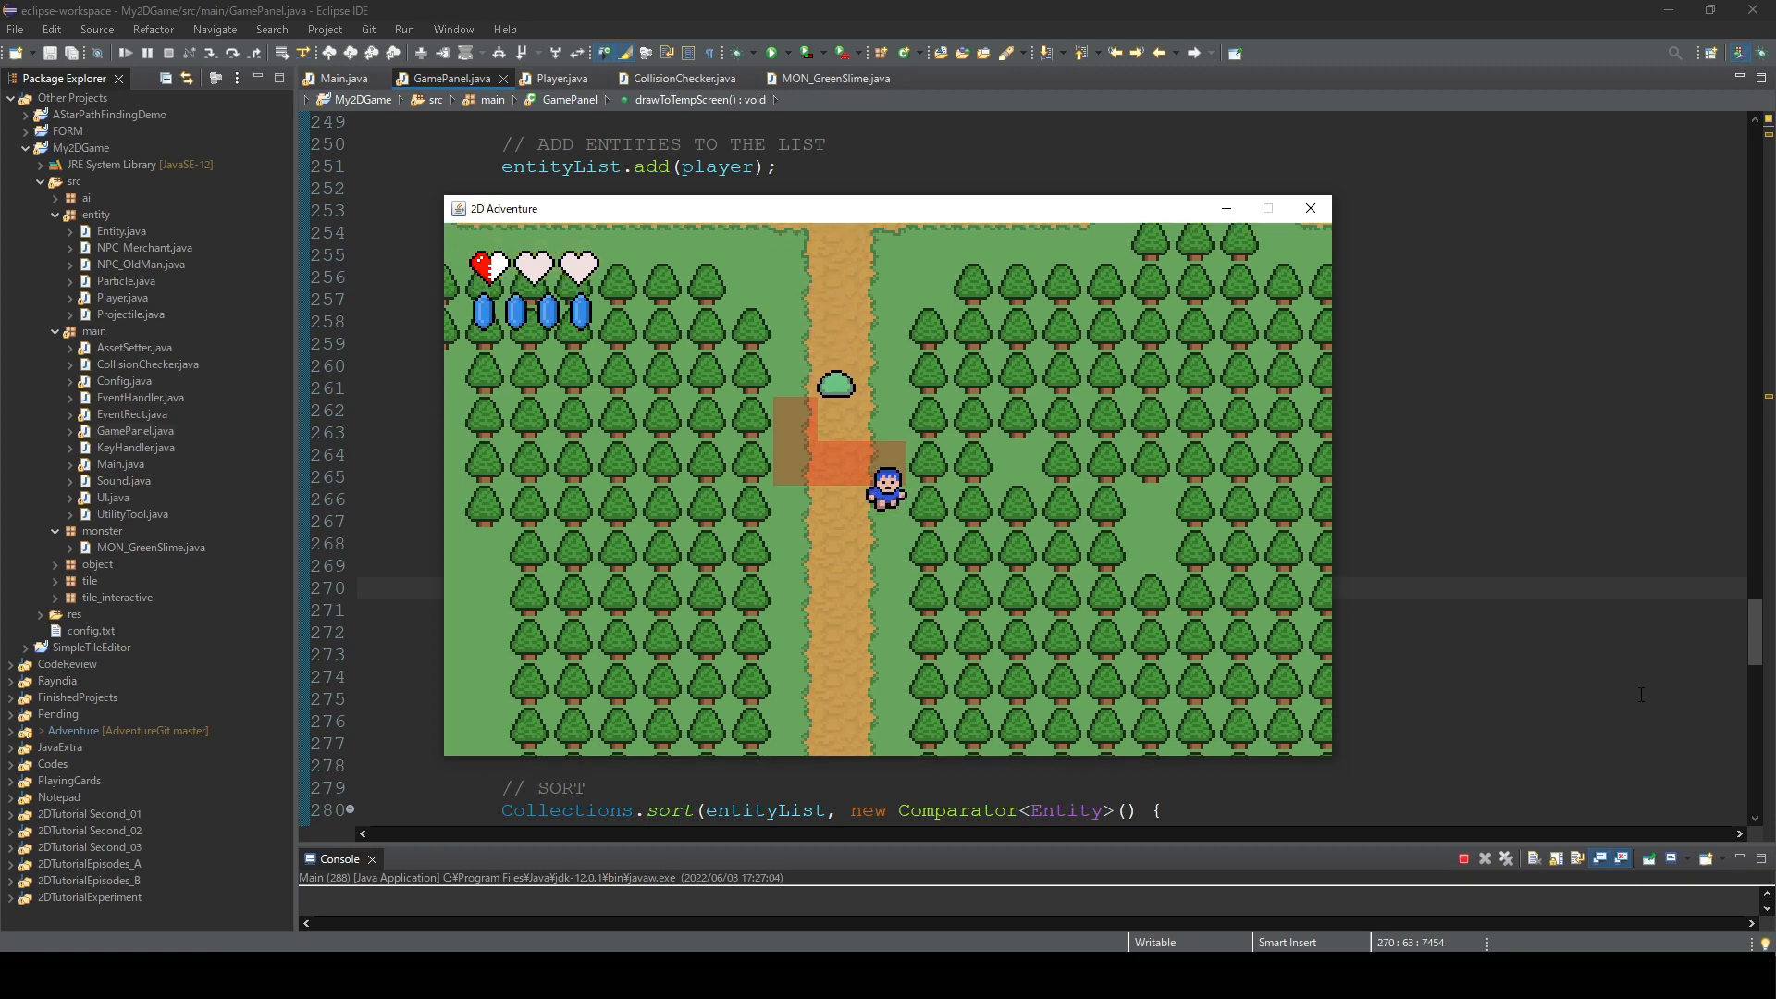
left_click(560, 78)
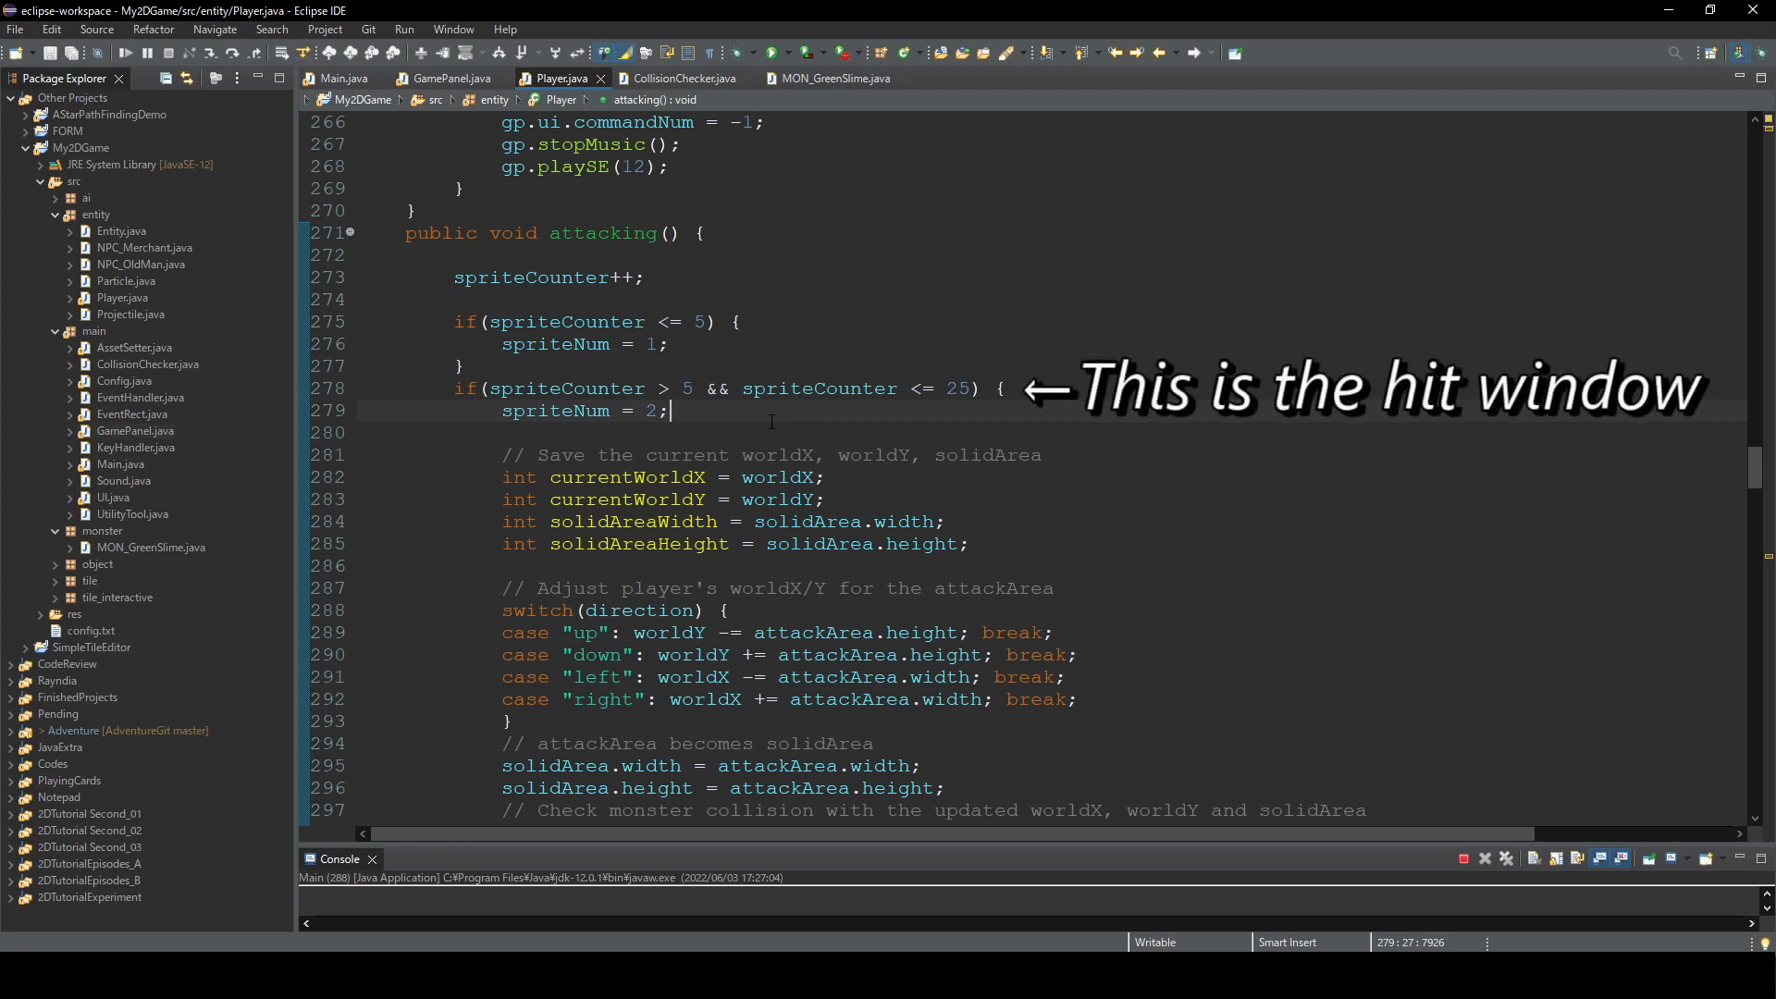
- Select the 25 upper limit in attacking()'s spriteCounter hit-window condition
double_click(685, 389)
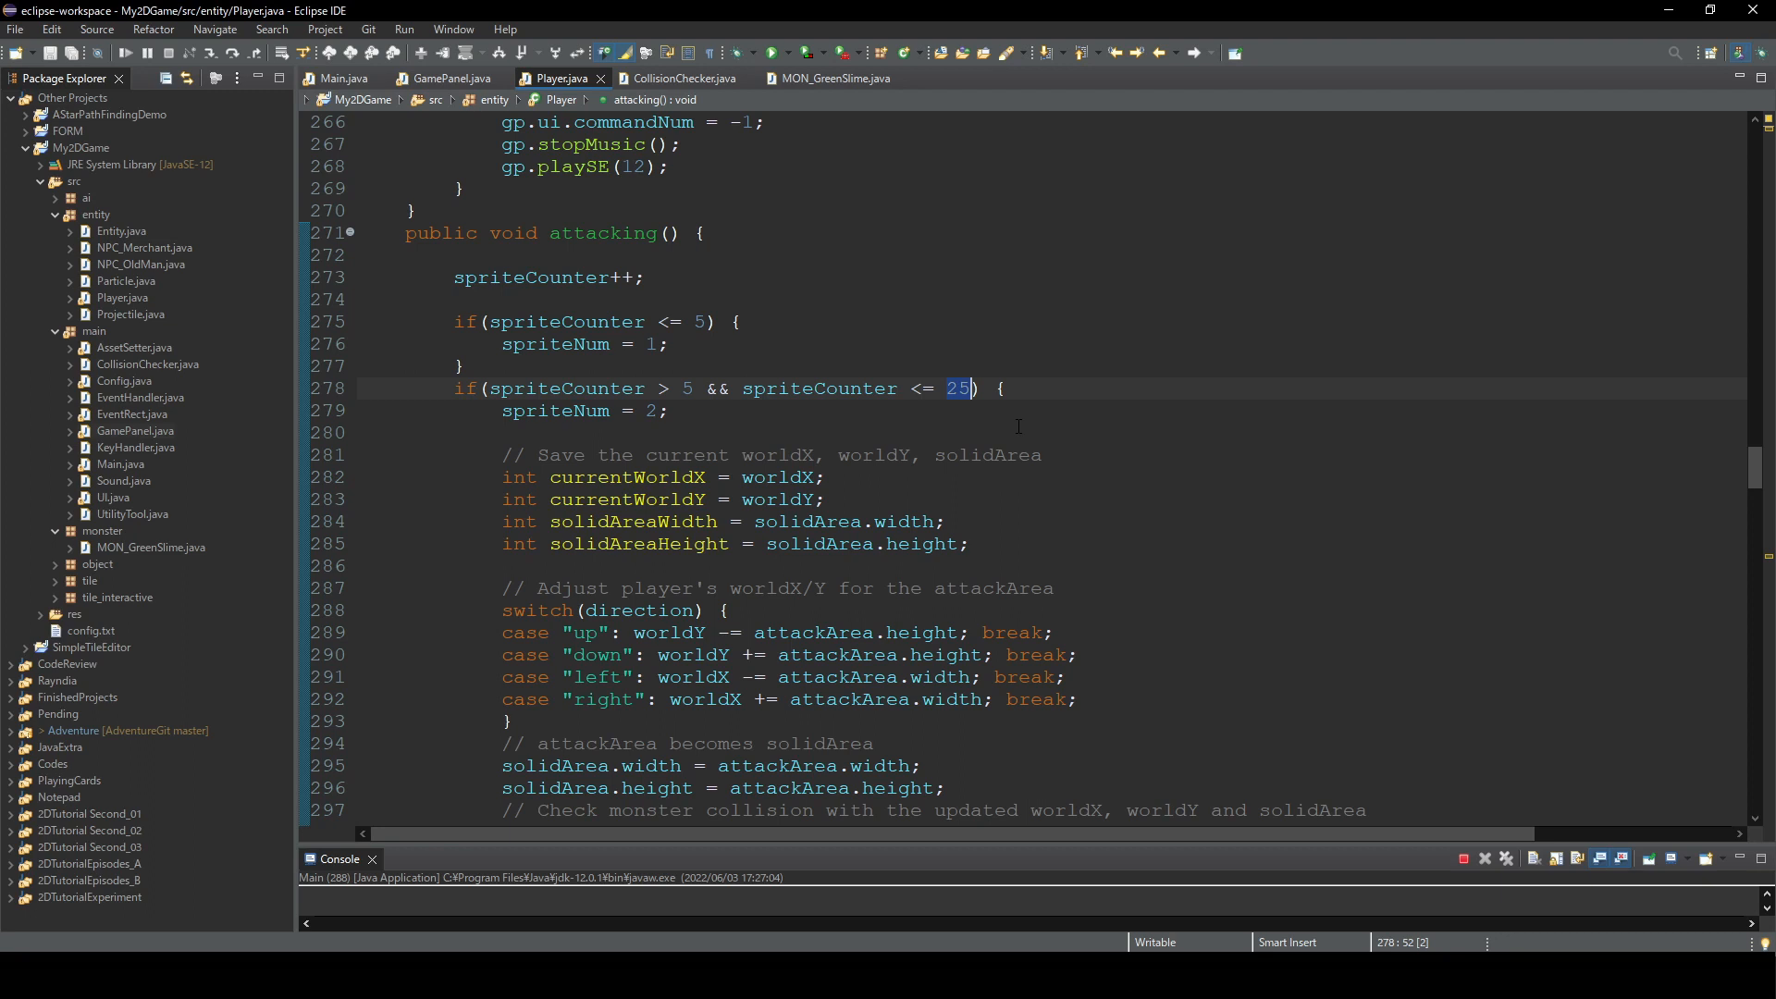
left_click(1135, 387)
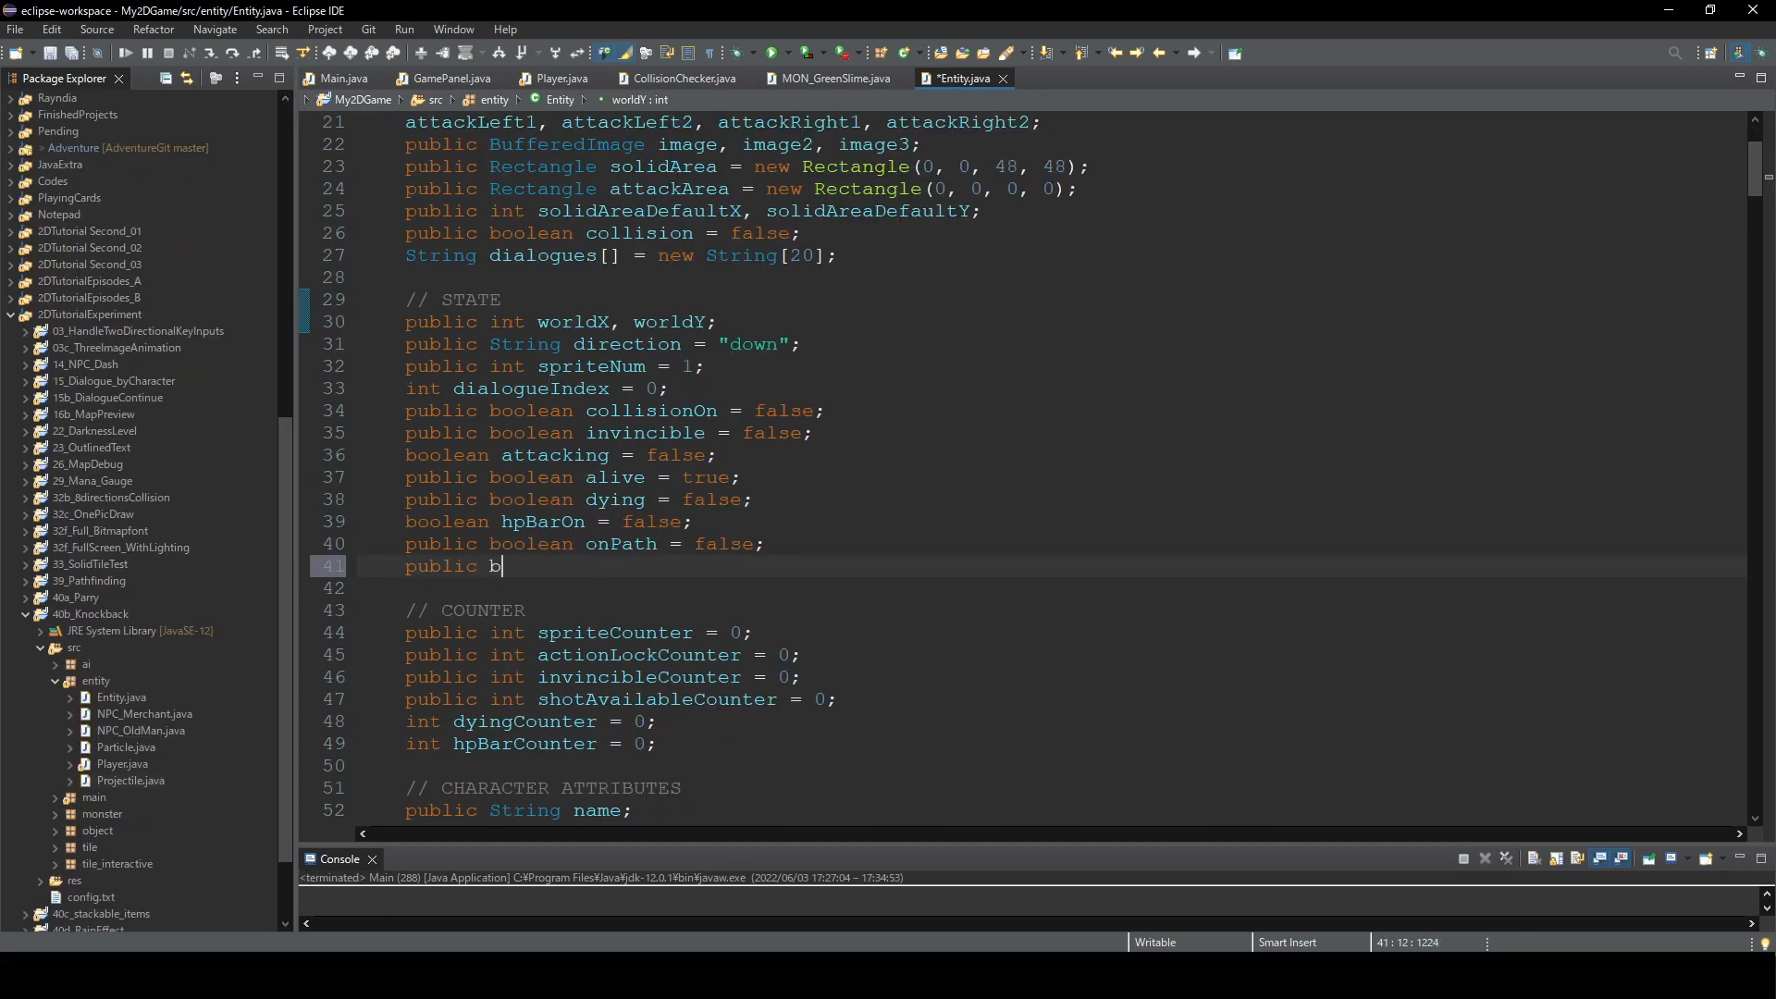
- Declare boolean knockBack = false, int defaultSpeed and int knockBackCounter = 0 in Entity
type("oolean knockBack")
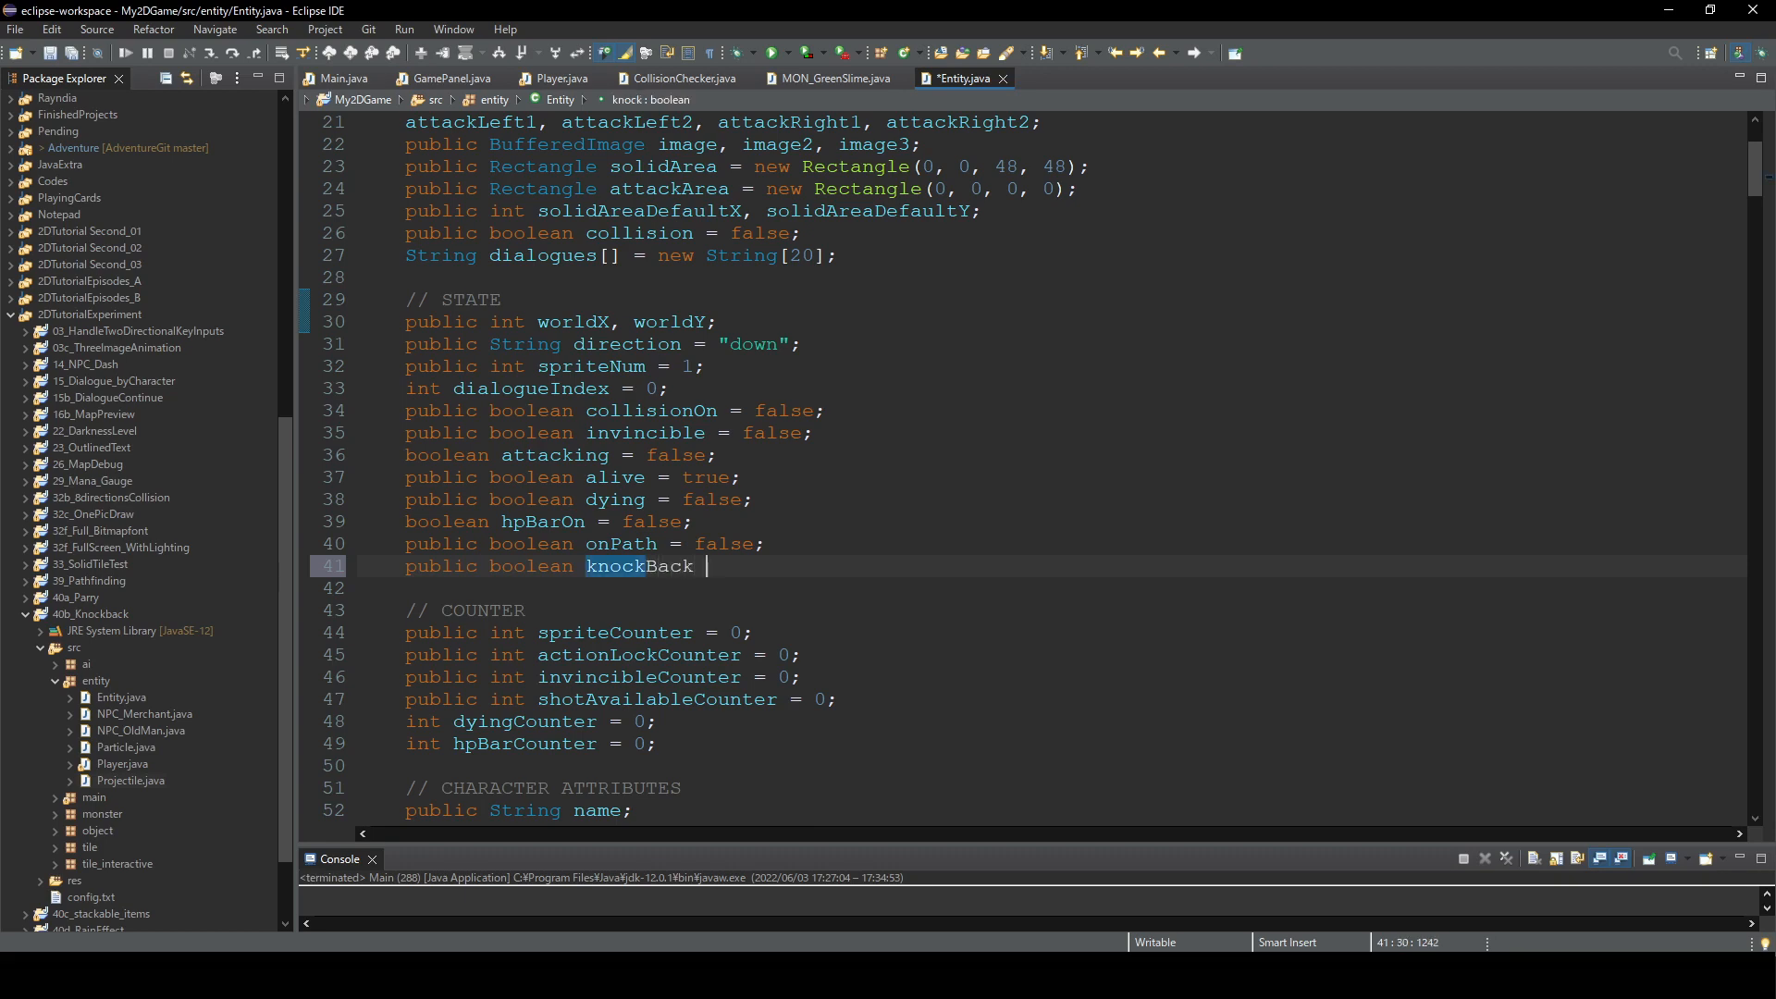
type("= false;")
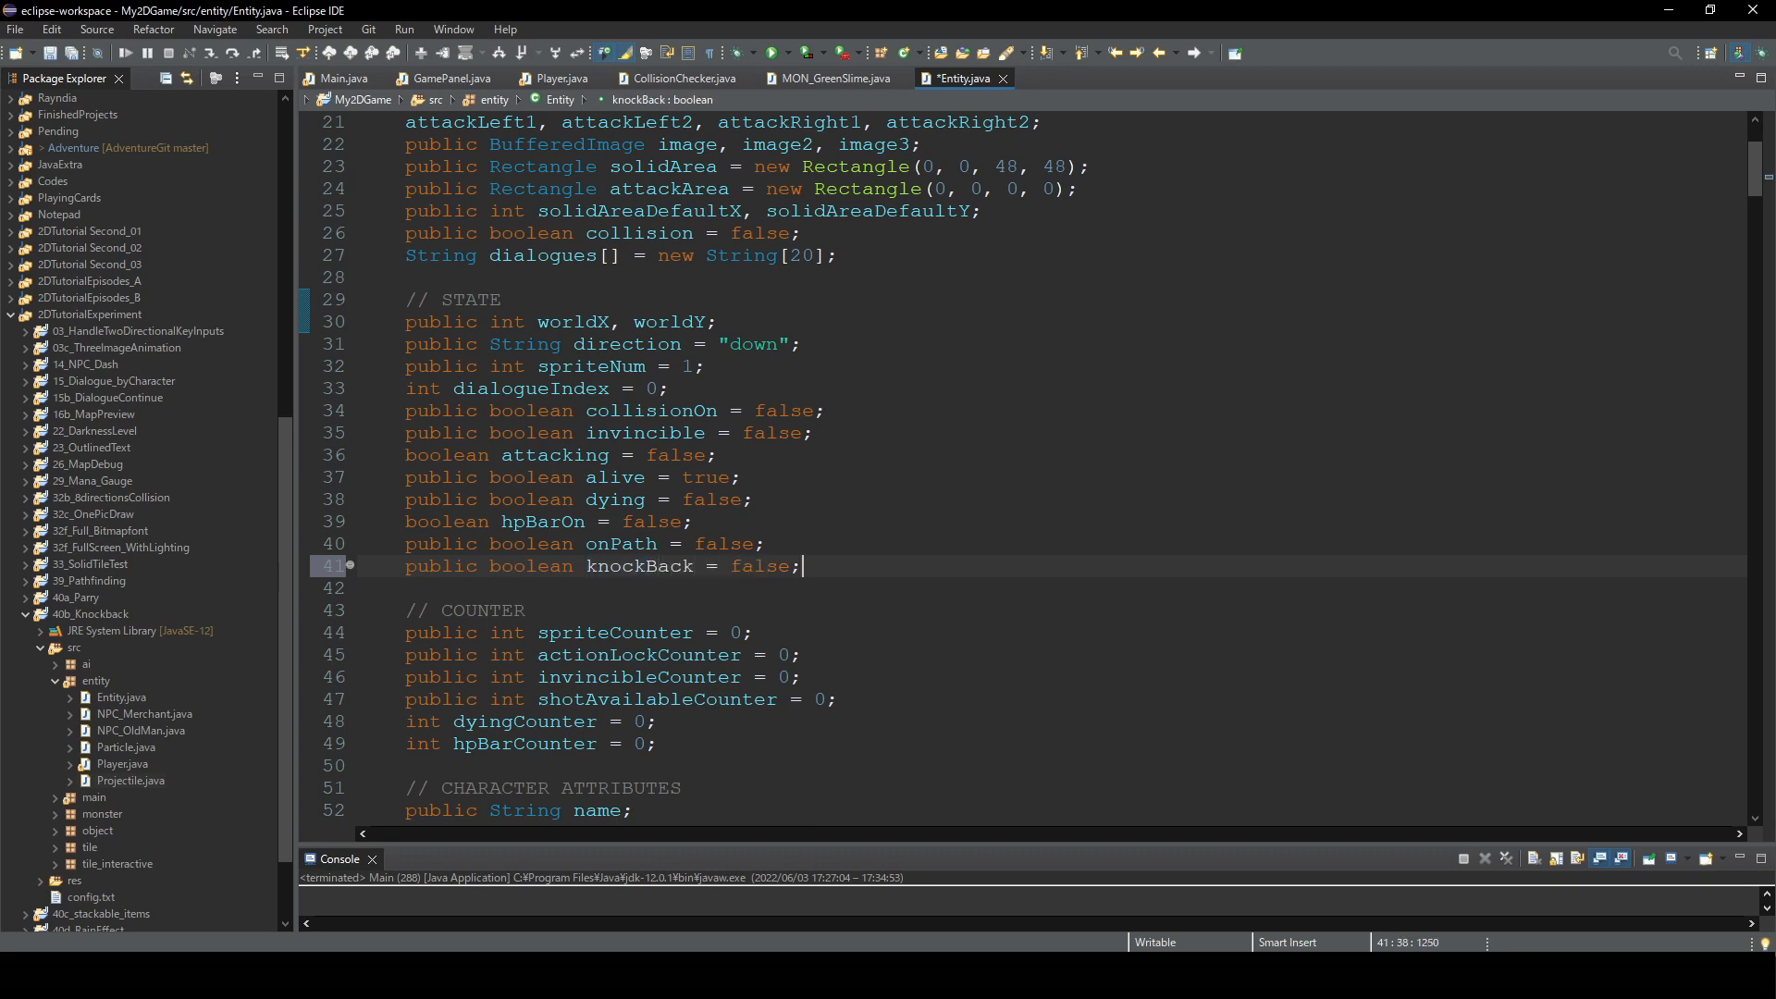
scroll("down", 3)
type("public")
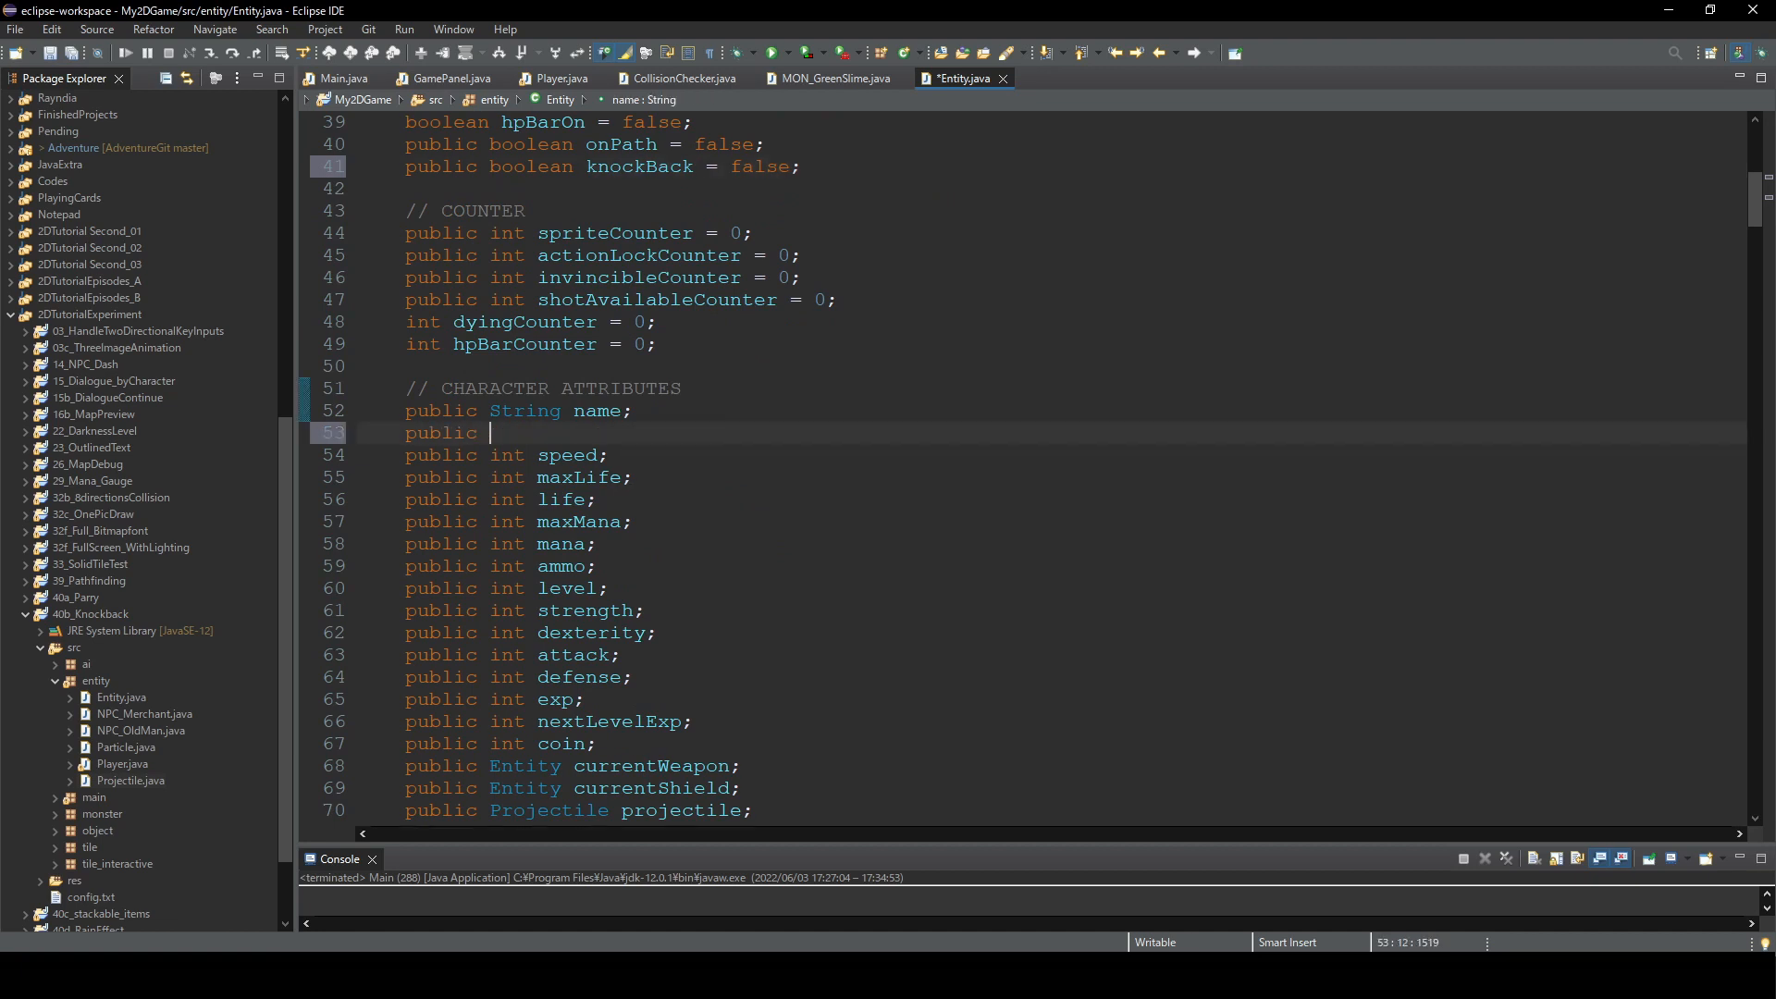
type("int default")
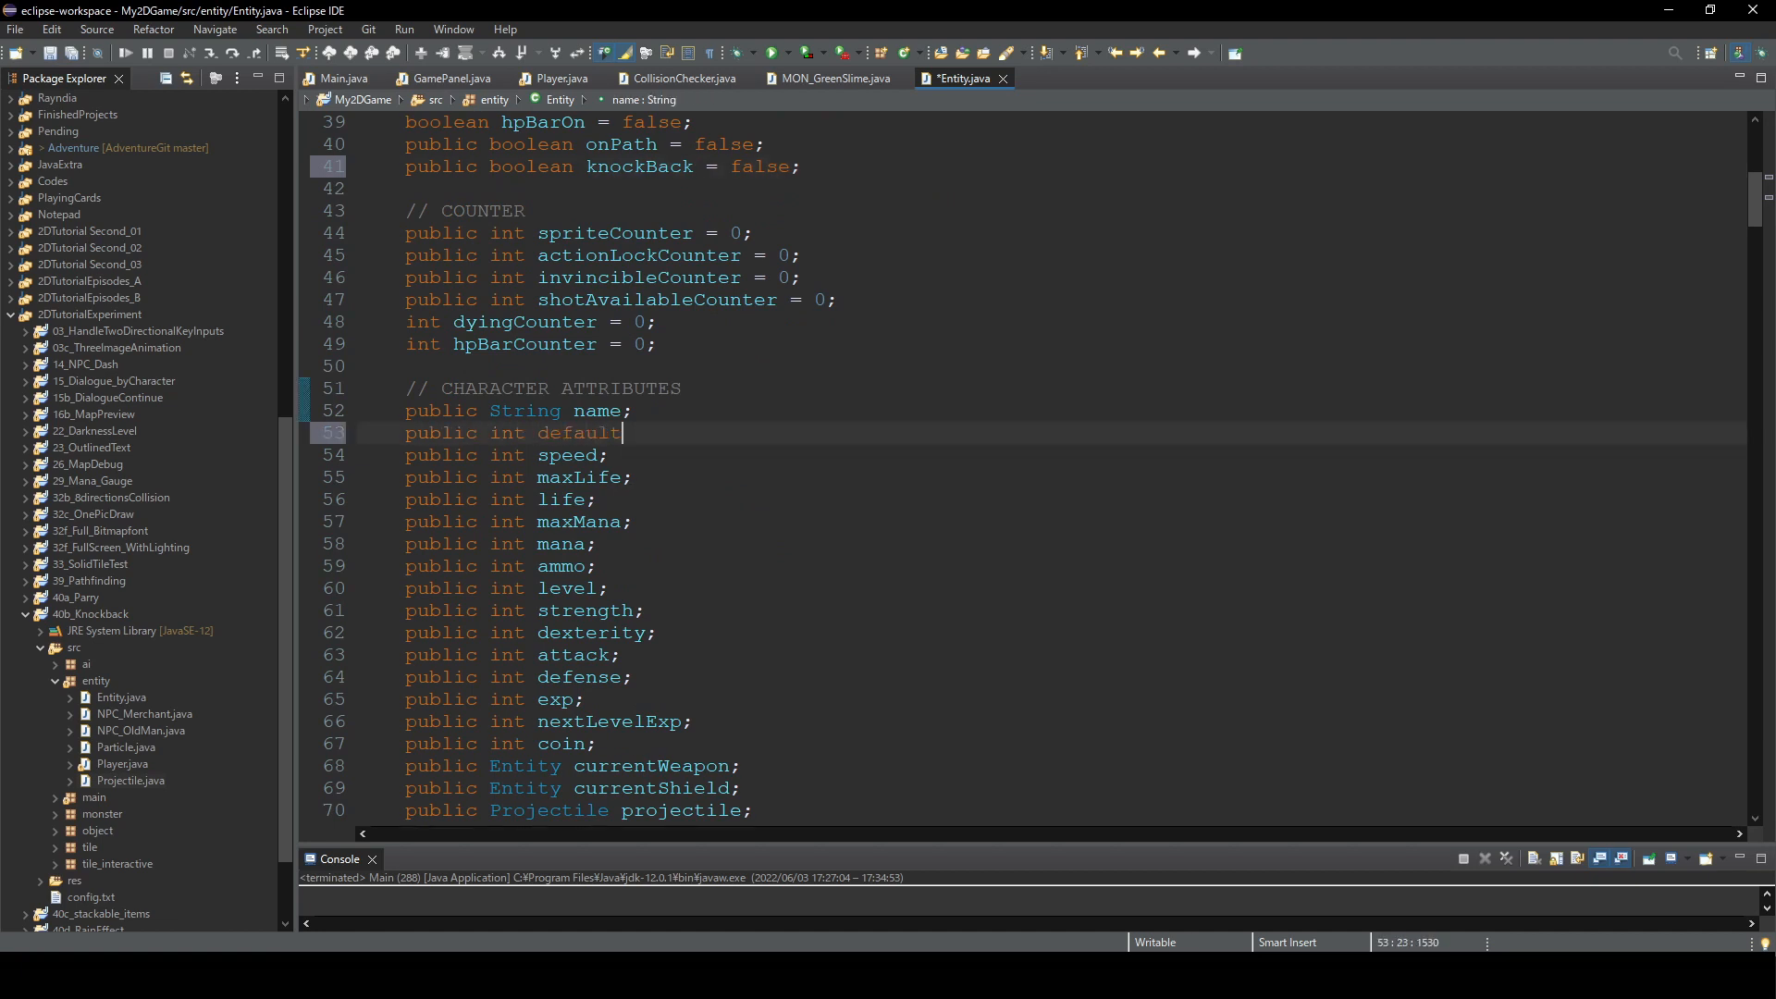
type("Speed;")
left_click(1052, 365)
type("int")
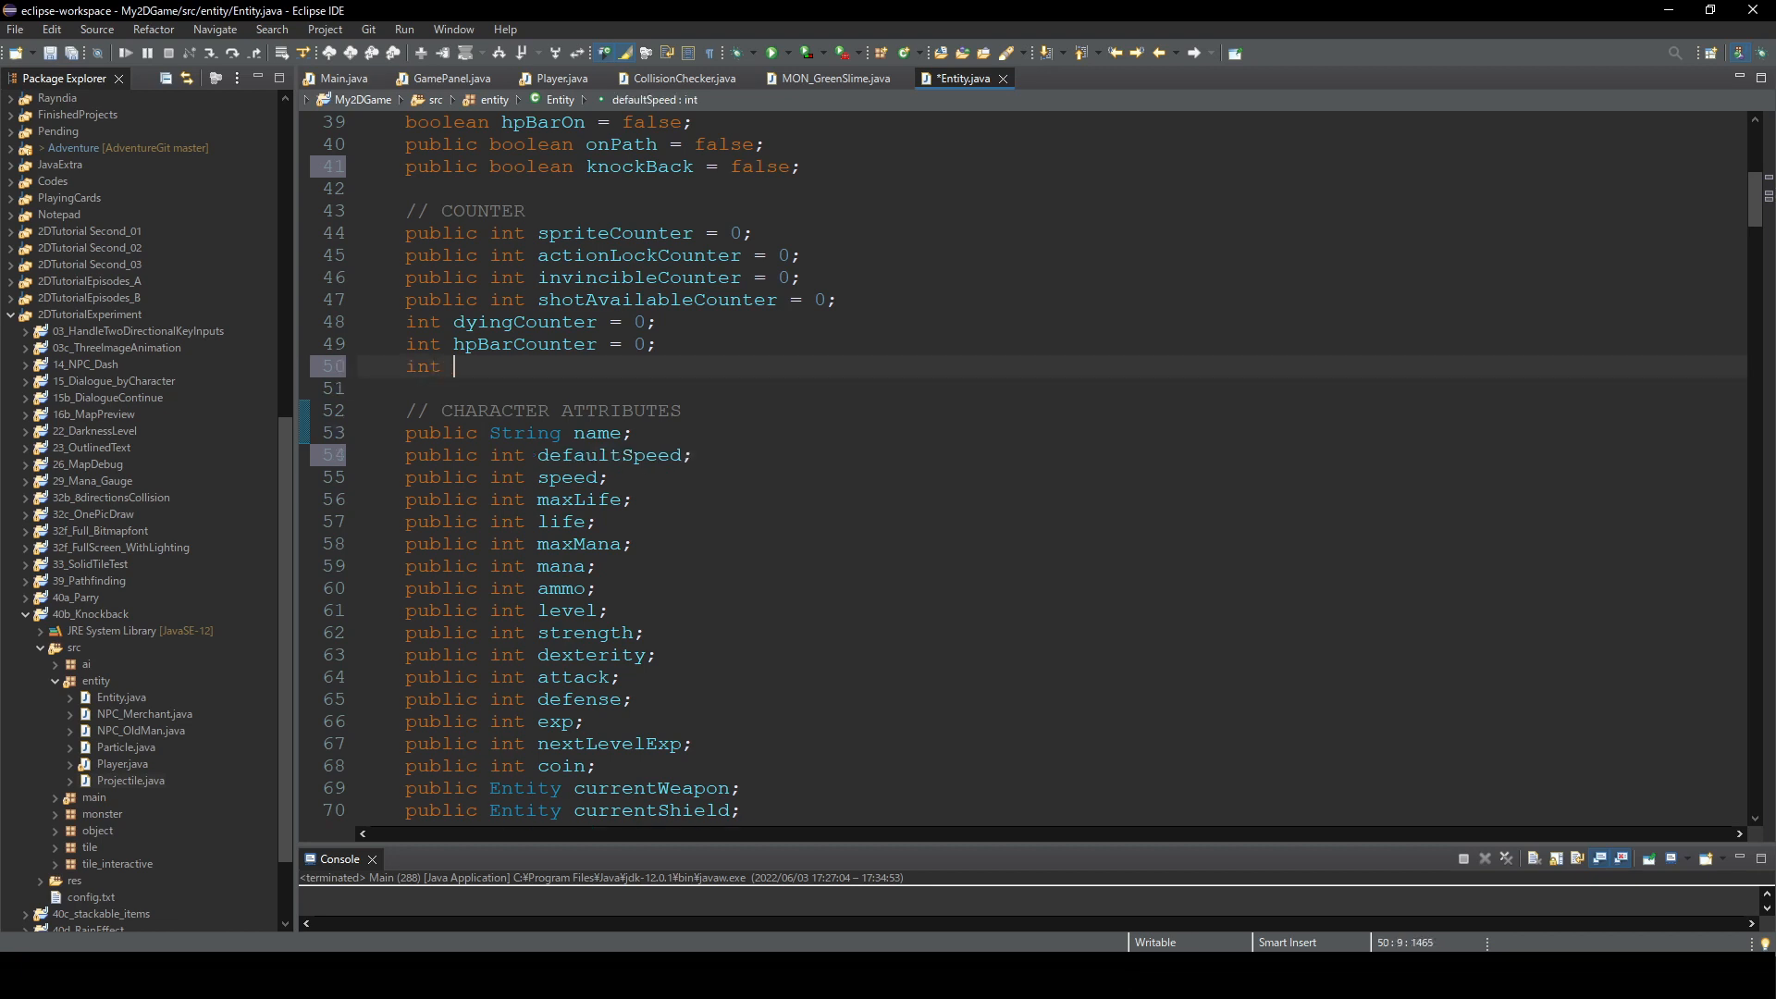
type("knockBackCounter")
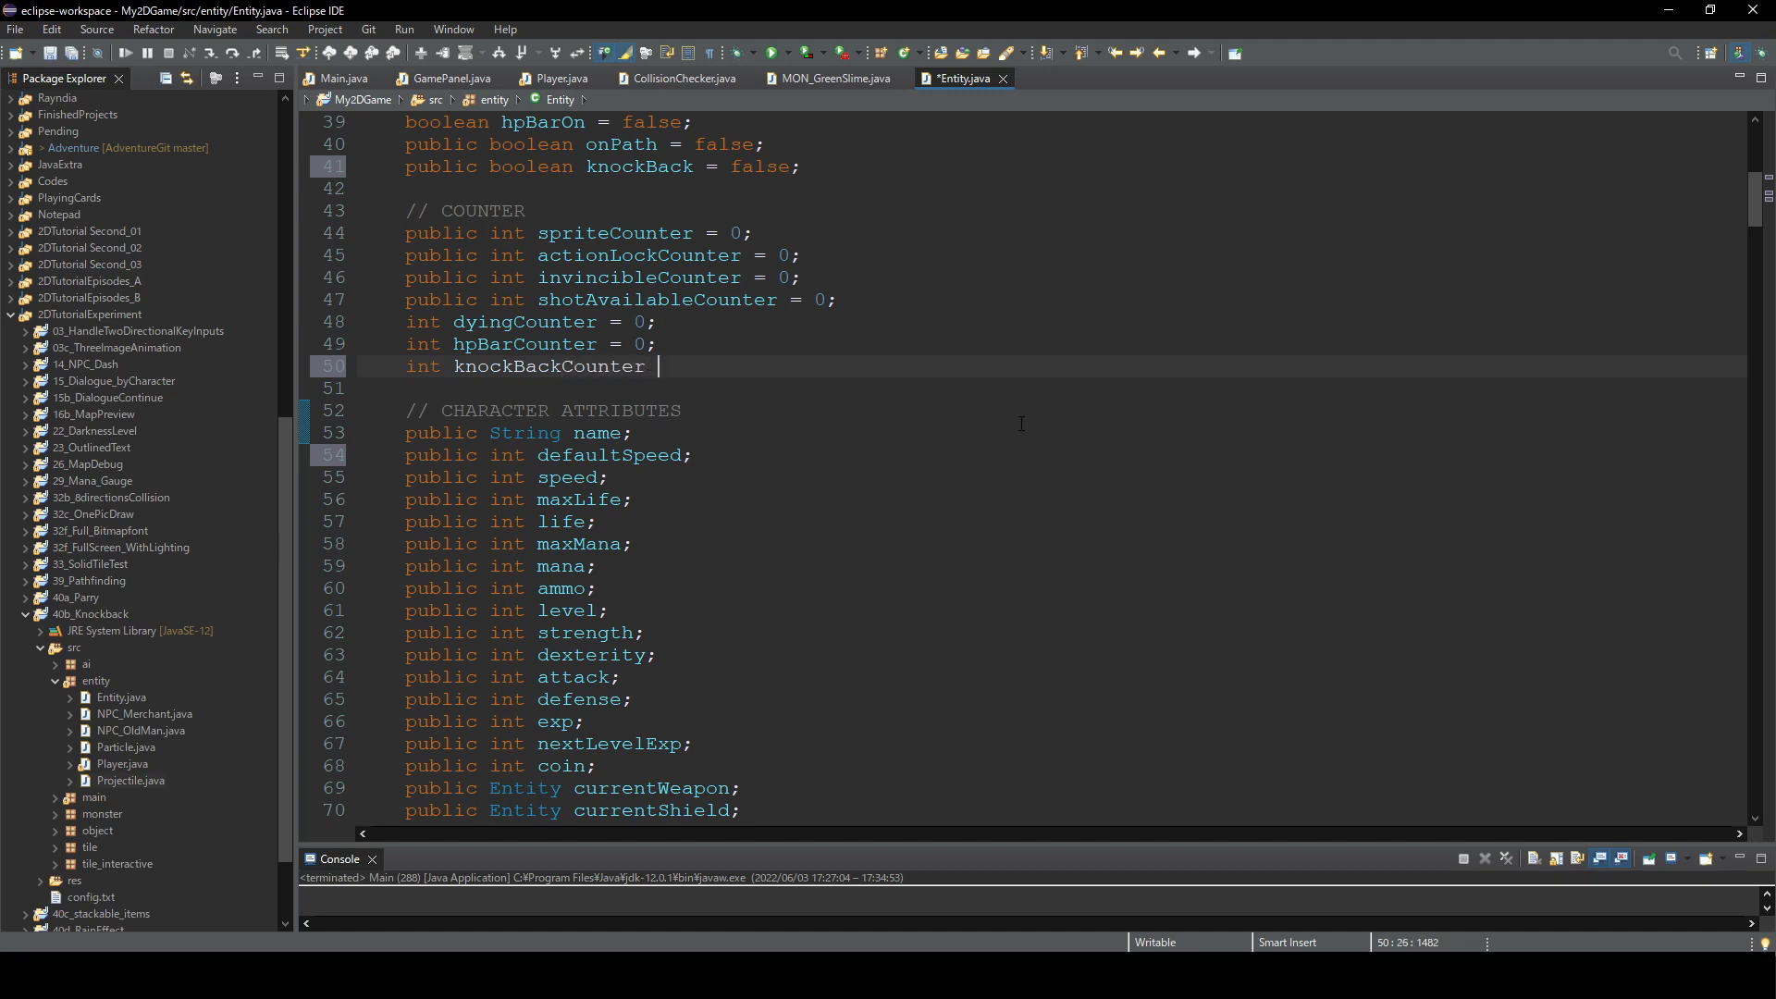
type("= 0;")
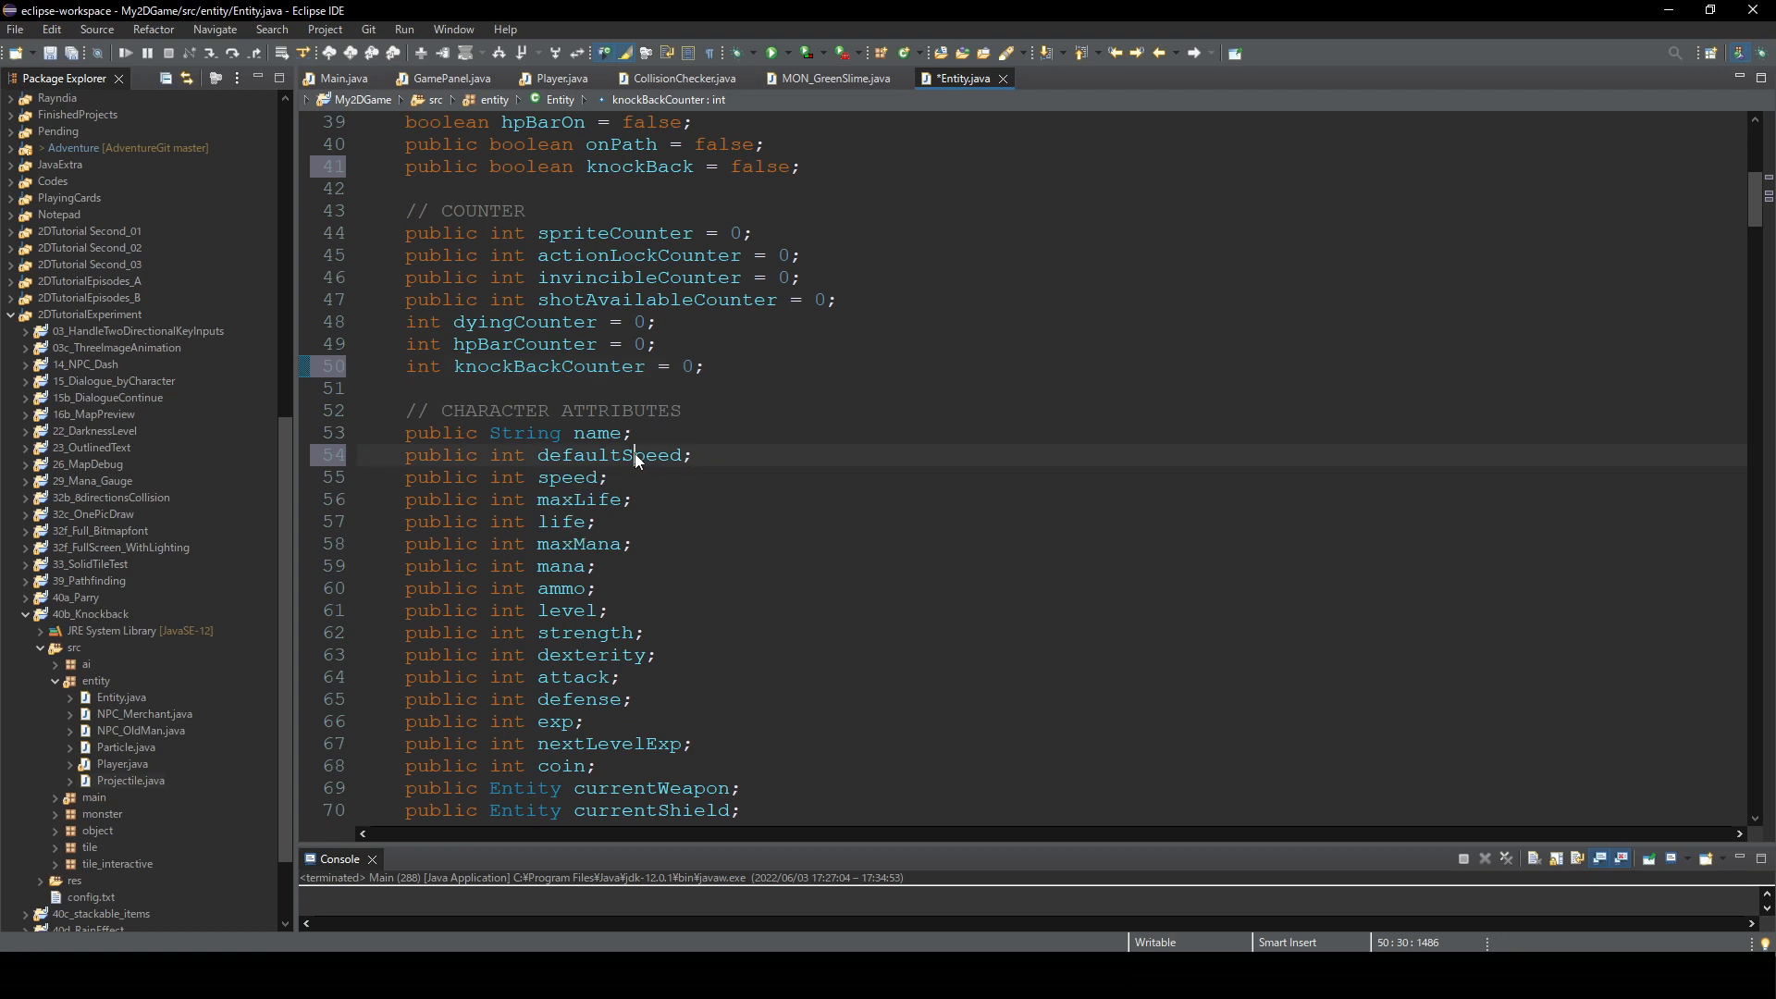
double_click(611, 454)
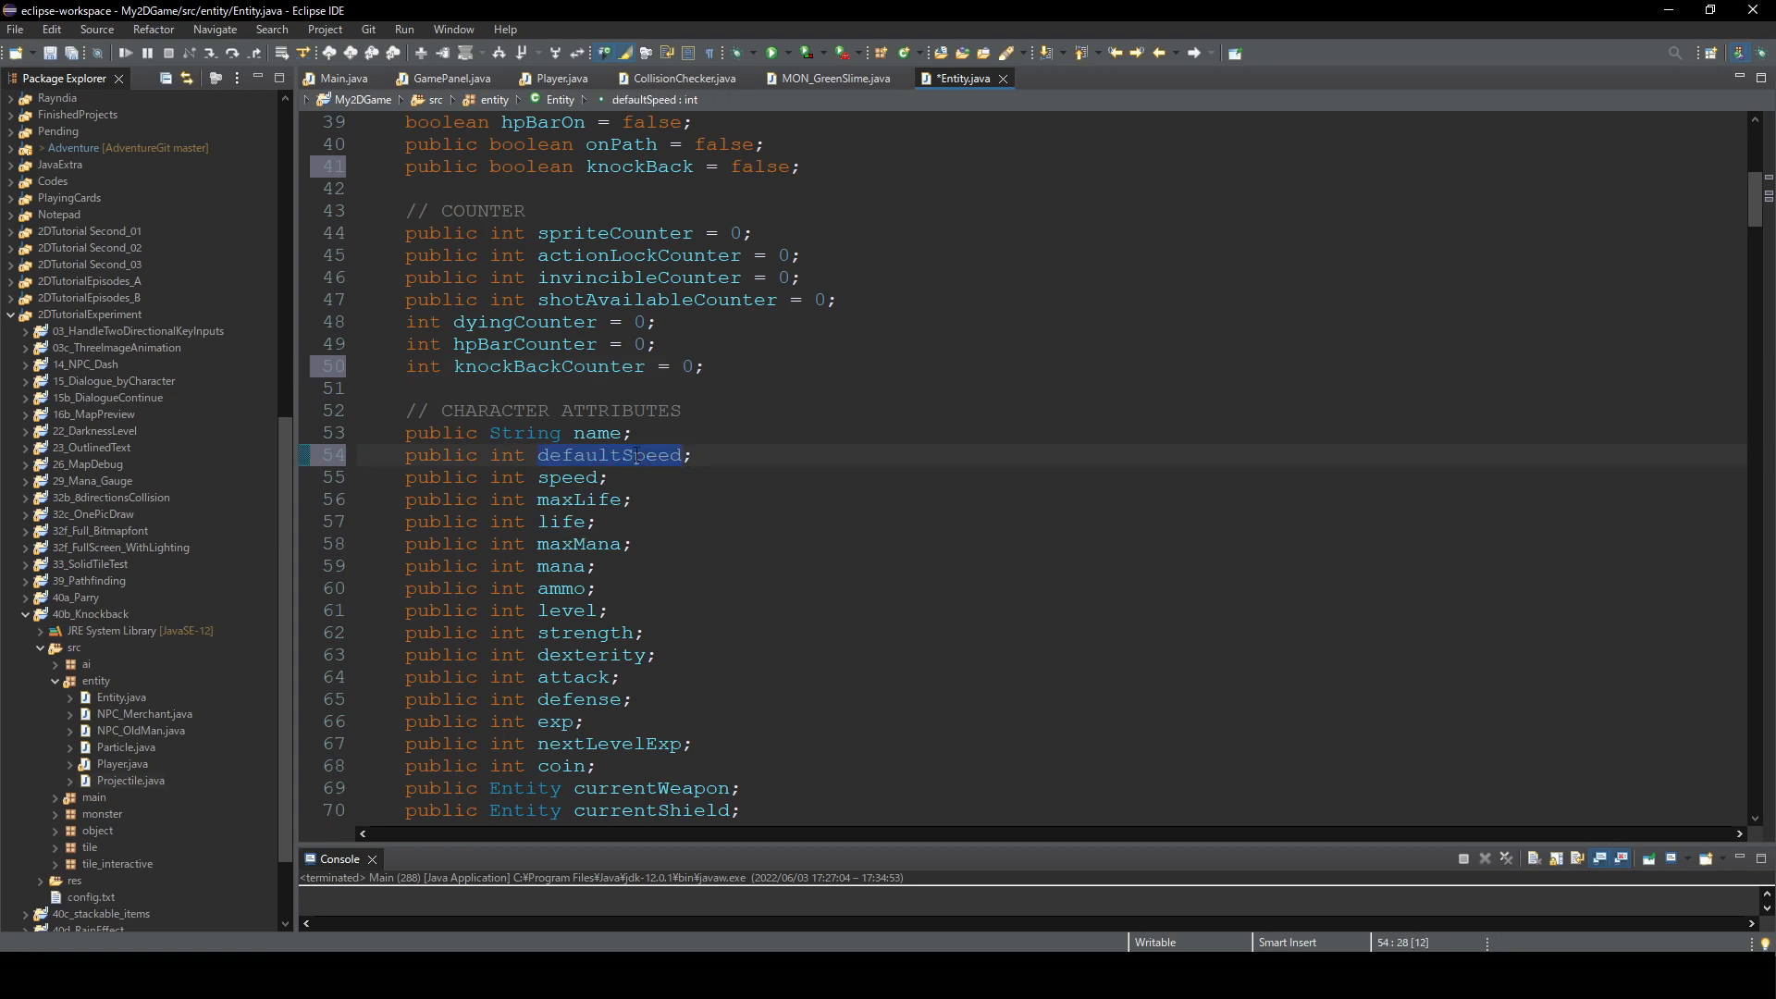
mouse_move(750, 493)
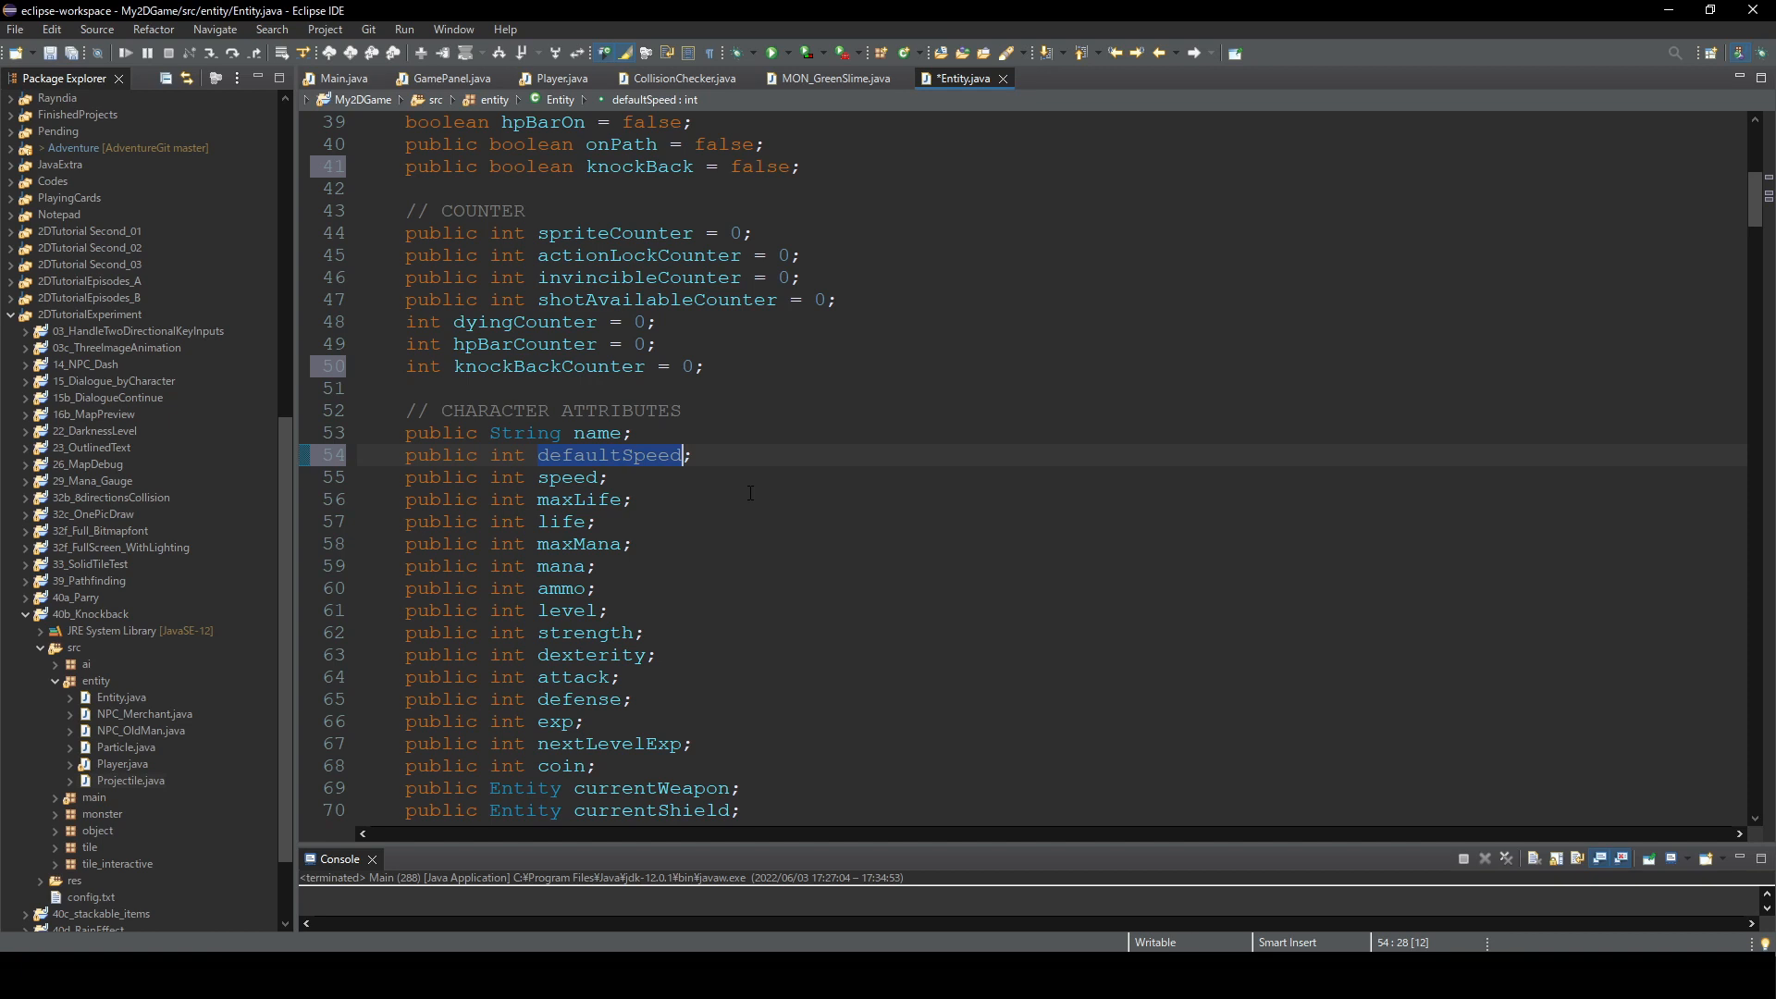
left_click(559, 78)
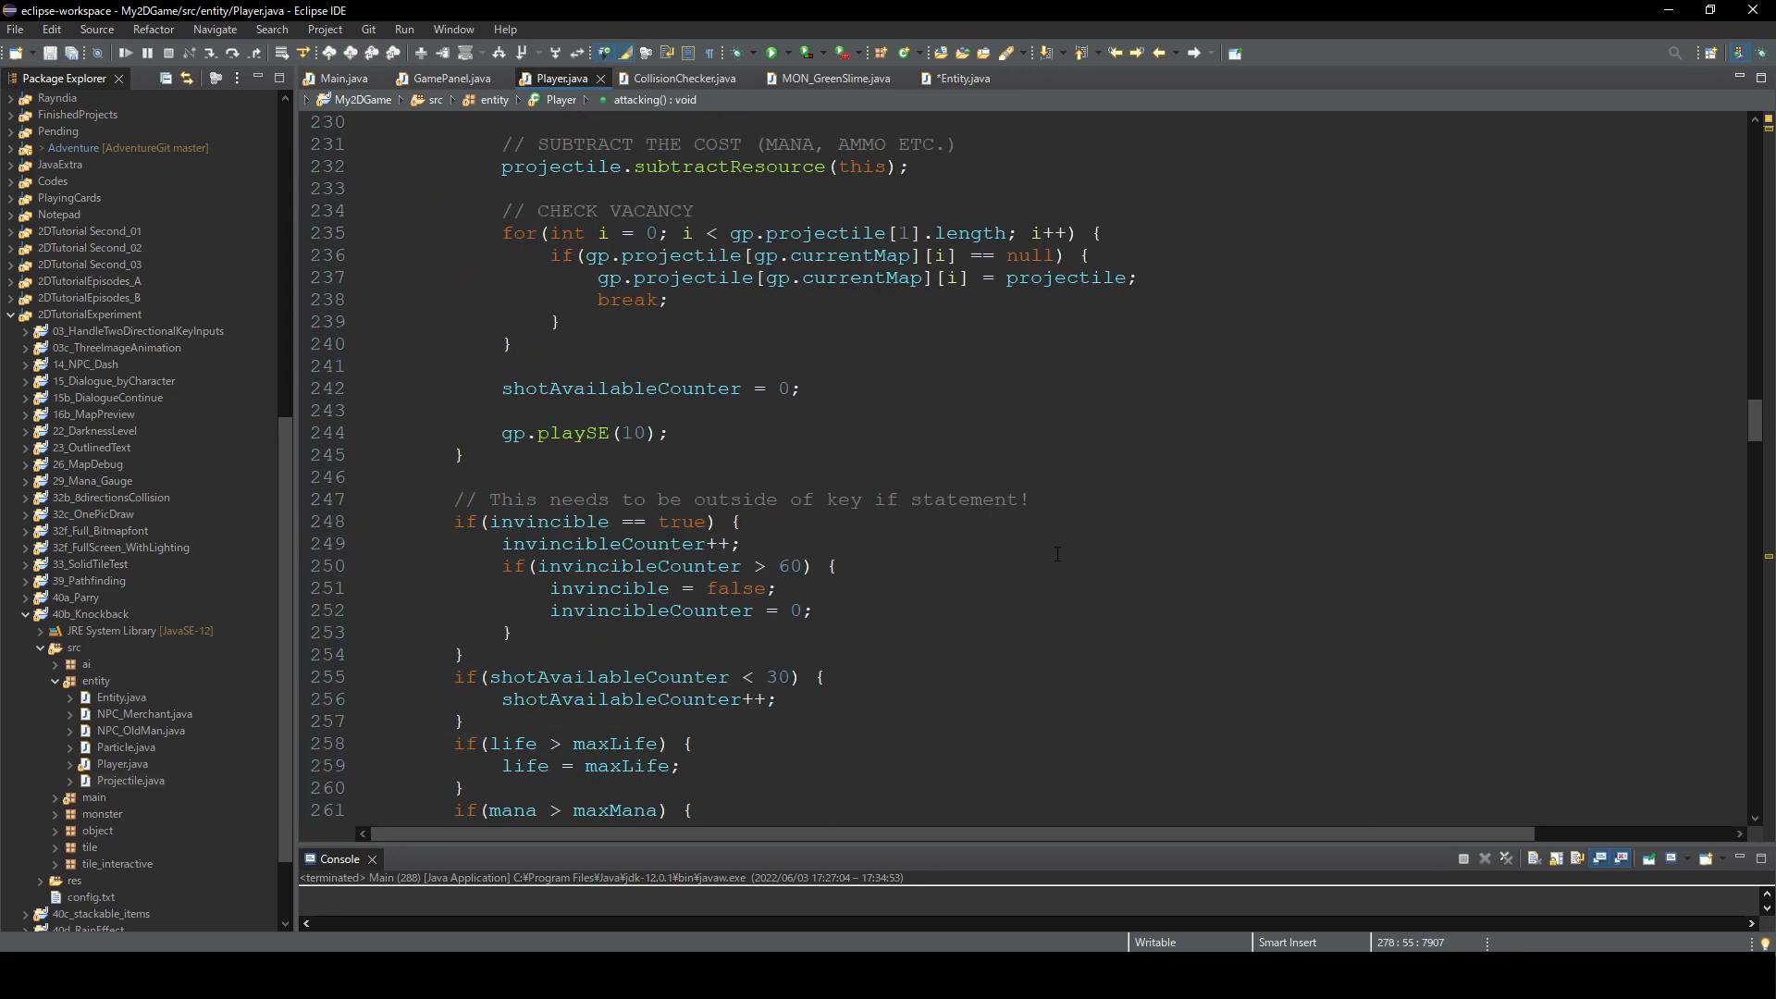
- In Player.setDefaultValues, set defaultSpeed = 4 and change speed to defaultSpeed
scroll("up", 3)
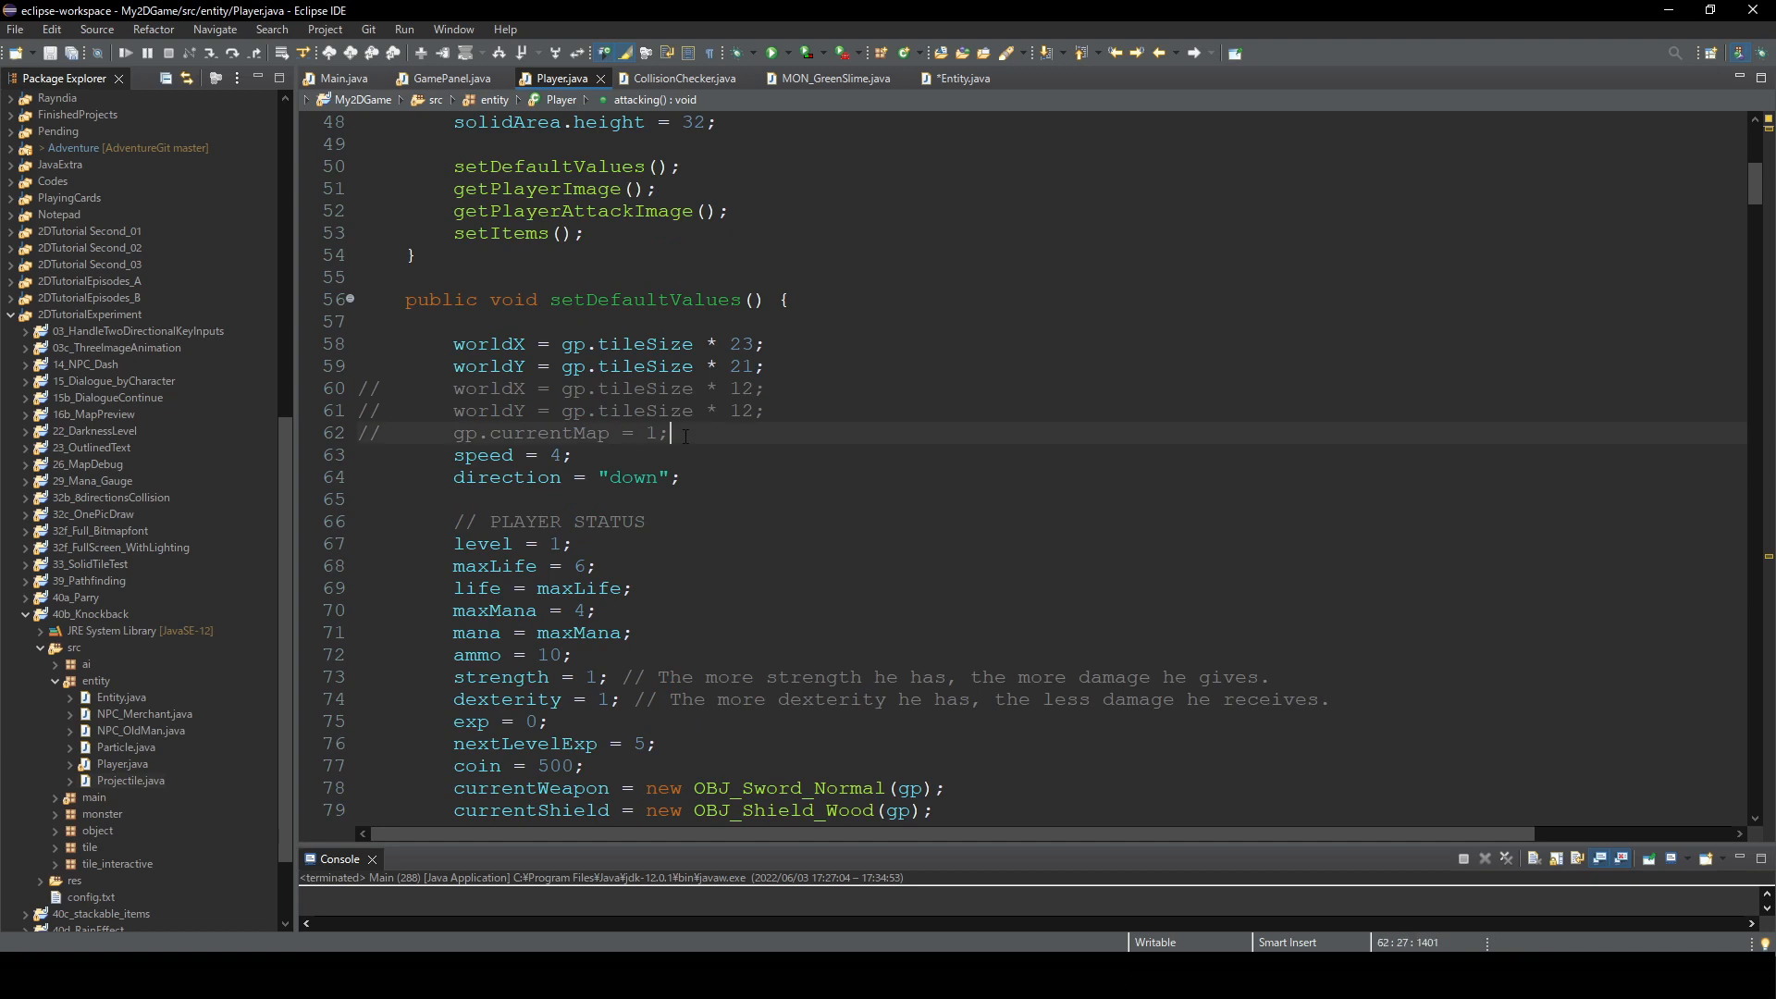
type("default")
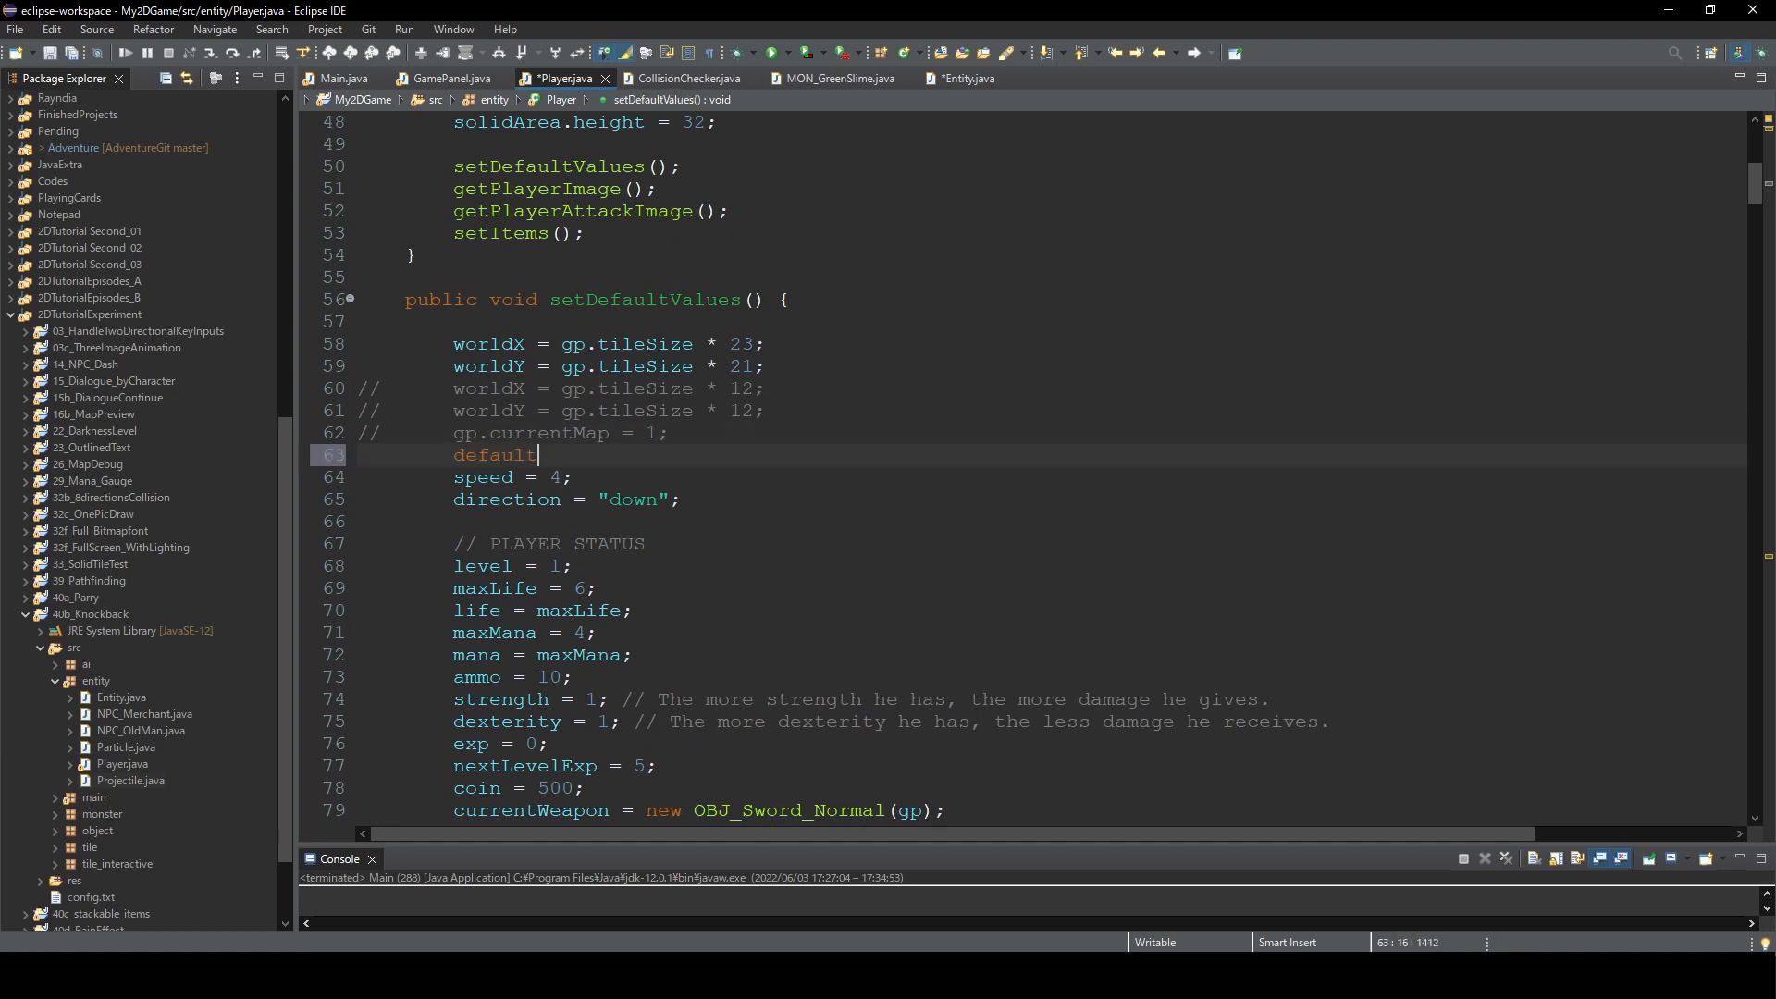
type("Speed =")
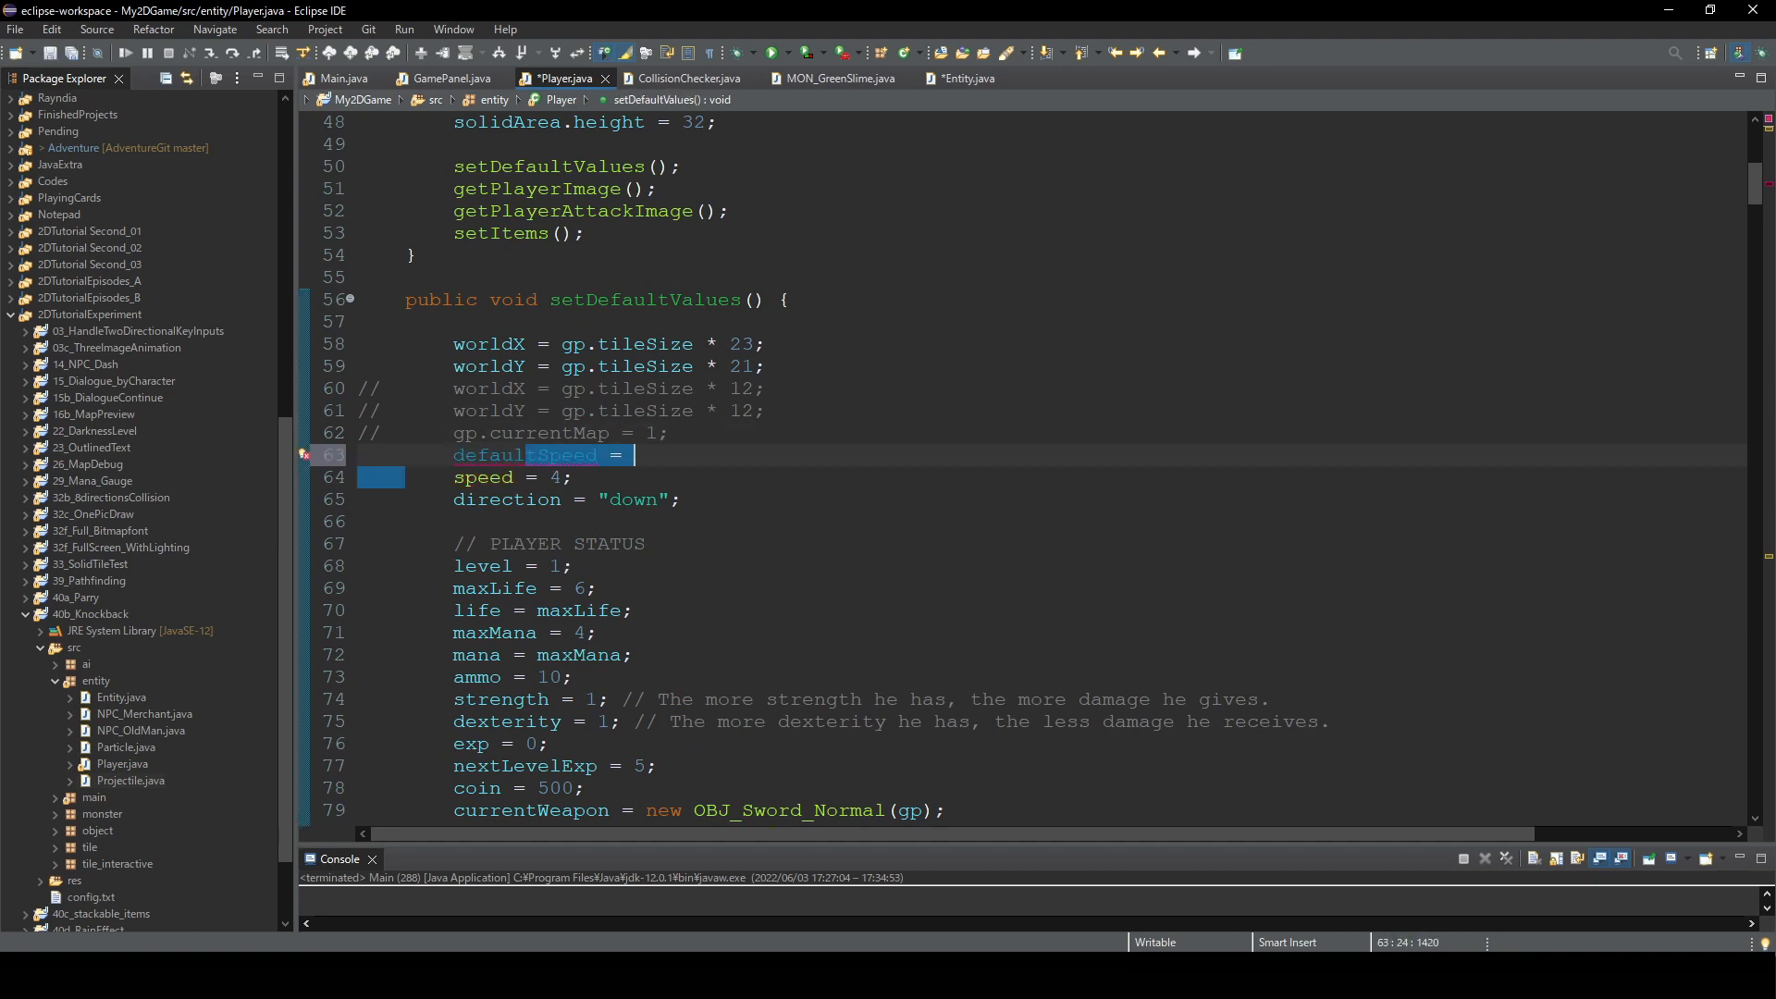
type("4;")
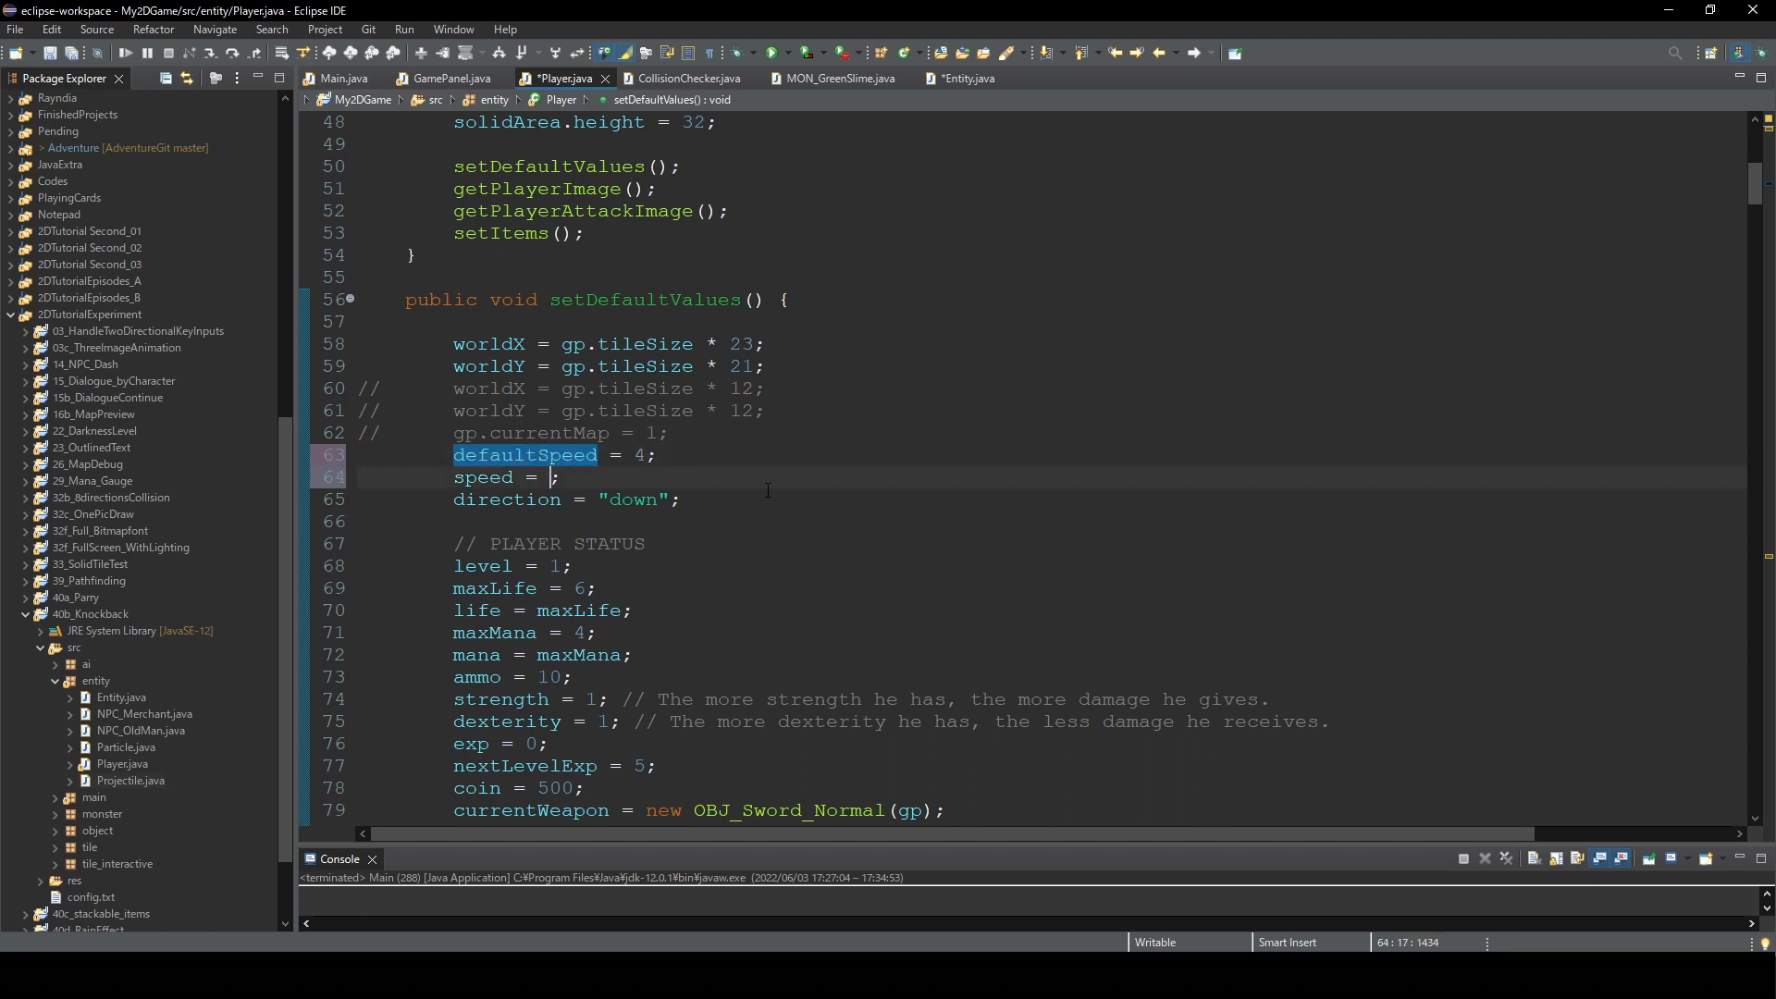
type("defaultSpeed")
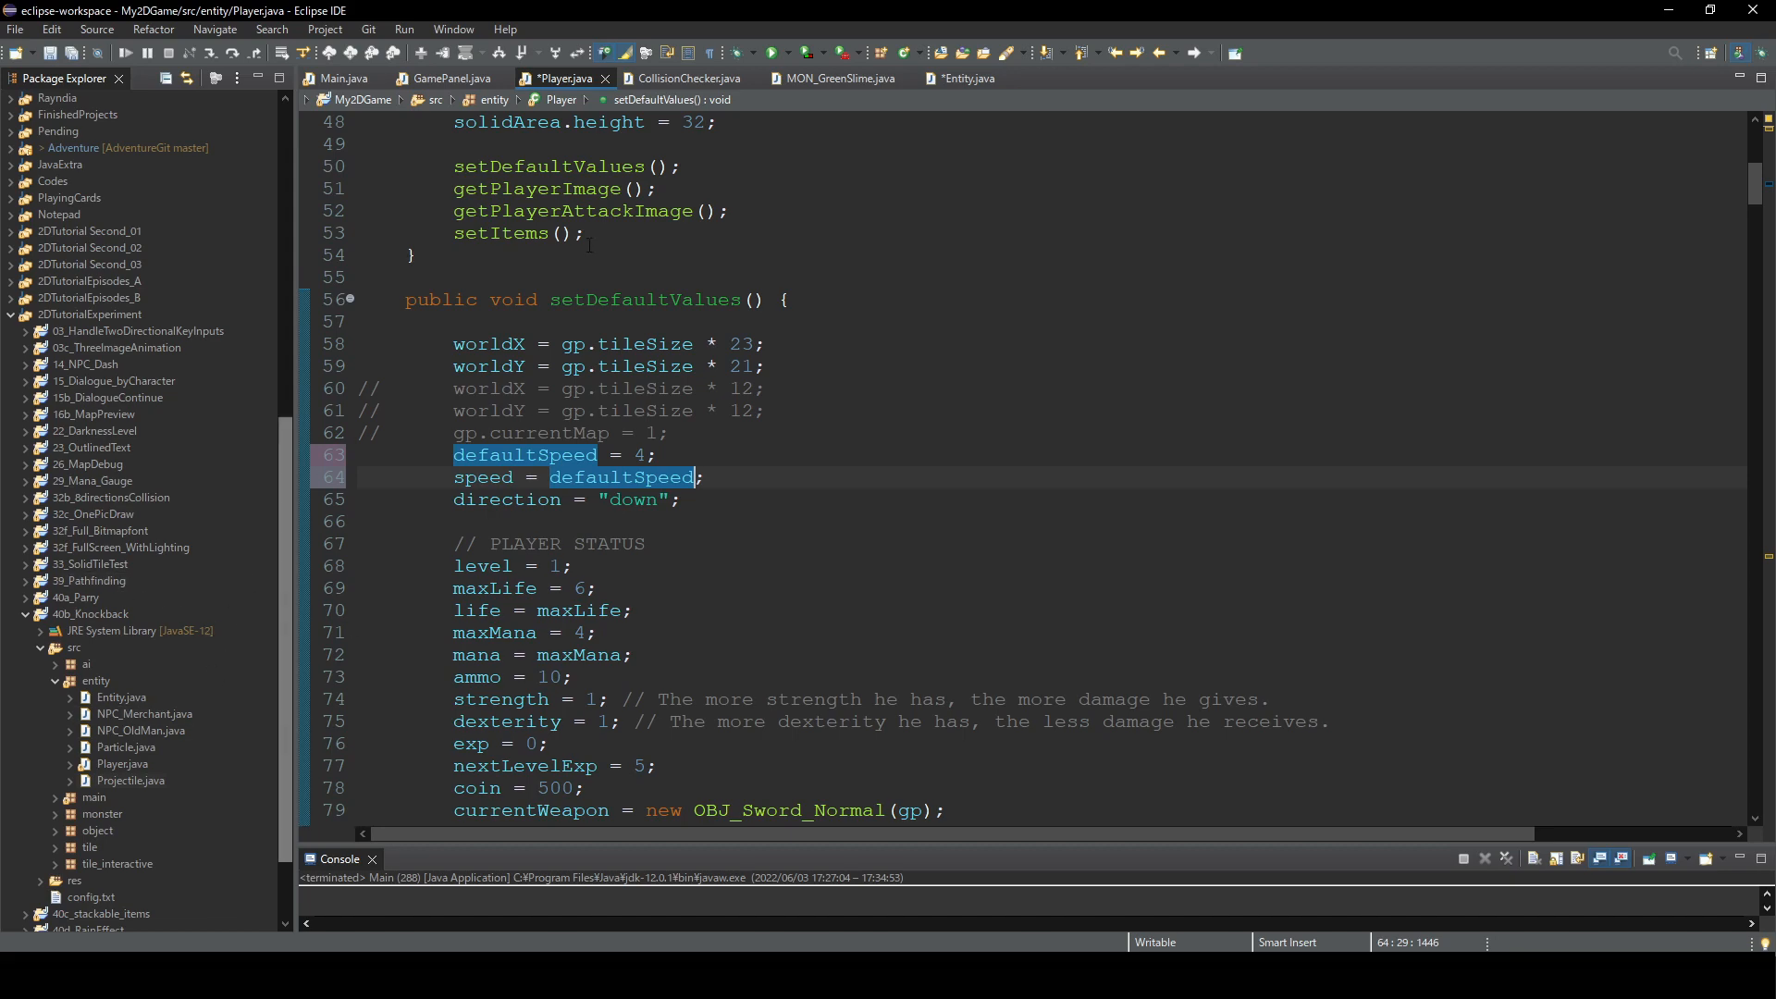
left_click(838, 77)
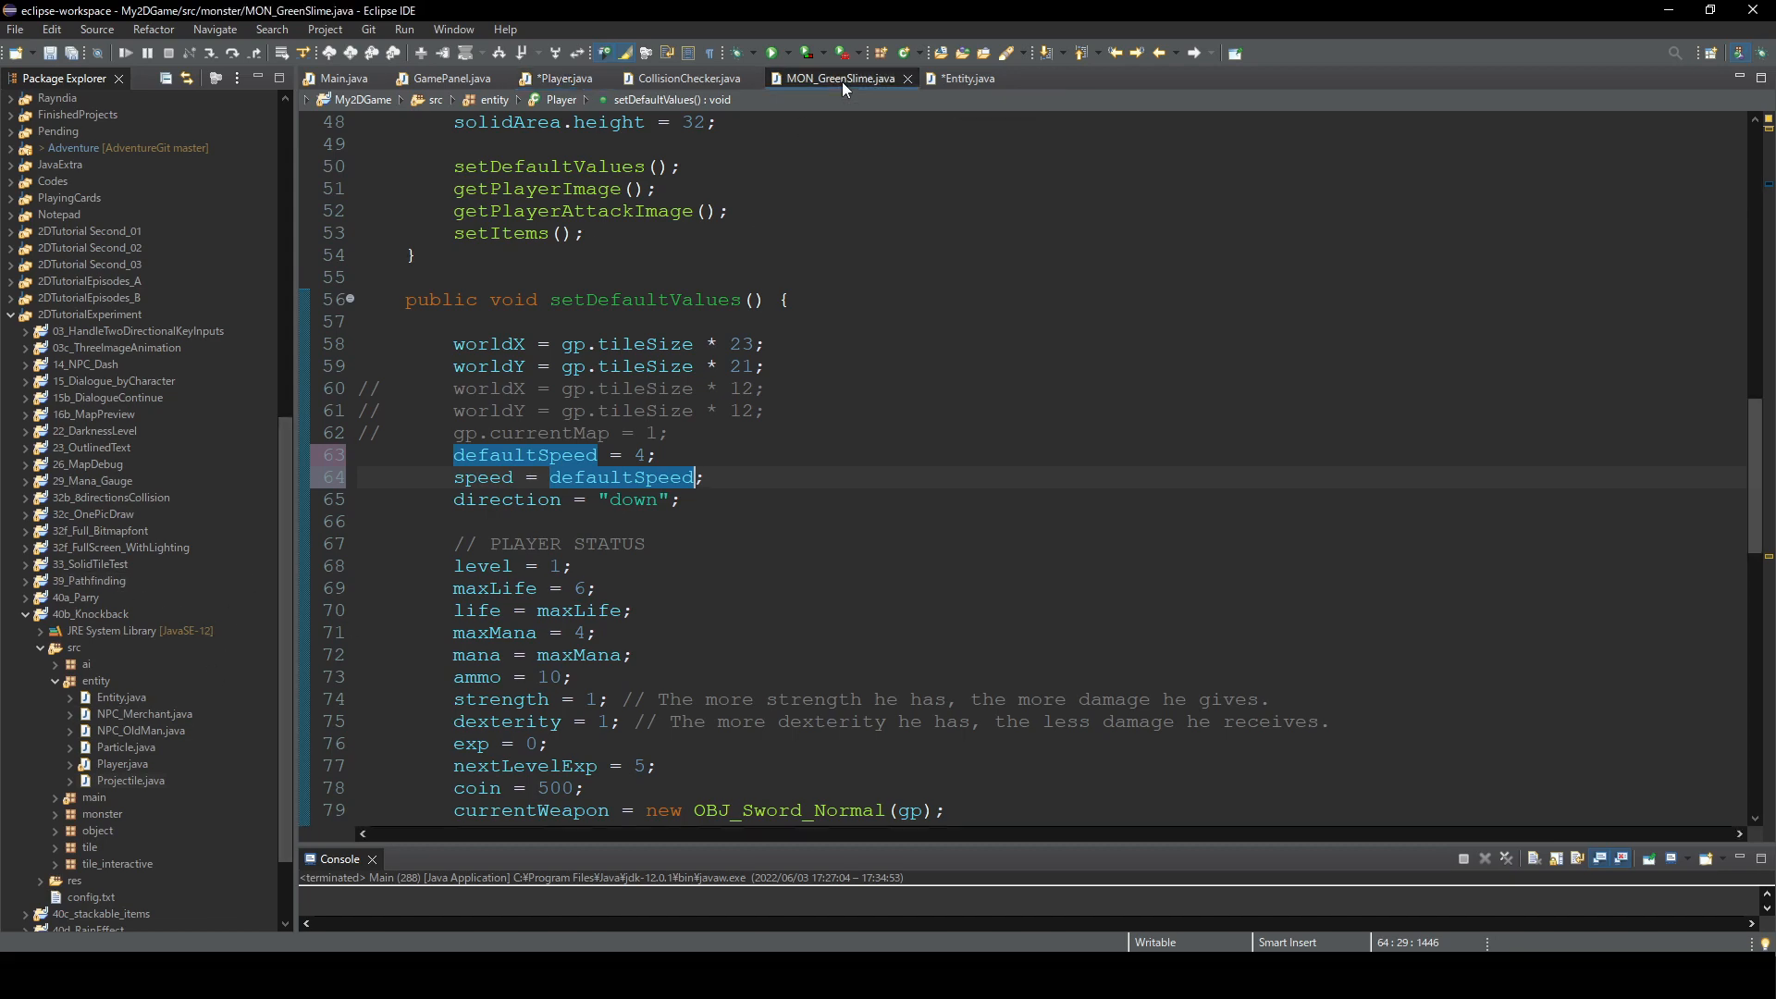
- In the MON_GreenSlime constructor, add defaultSpeed = 1 and set speed = defaultSpeed
left_click(833, 78)
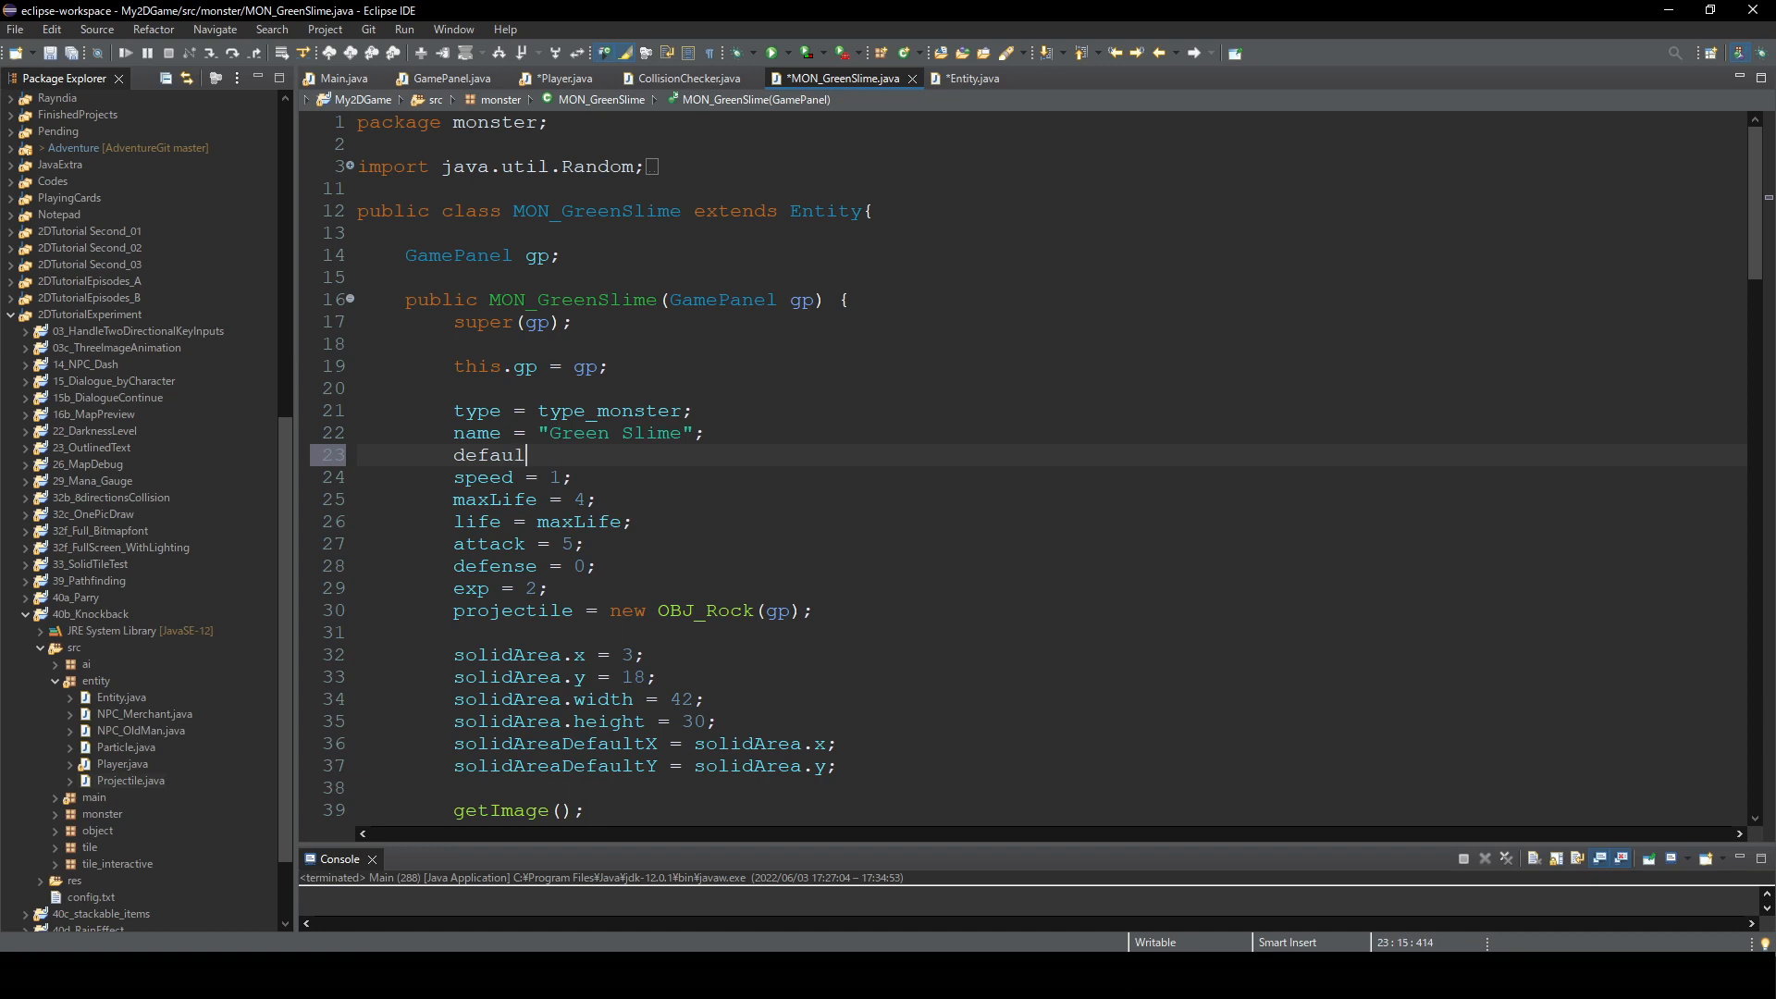
type("tSpeed =")
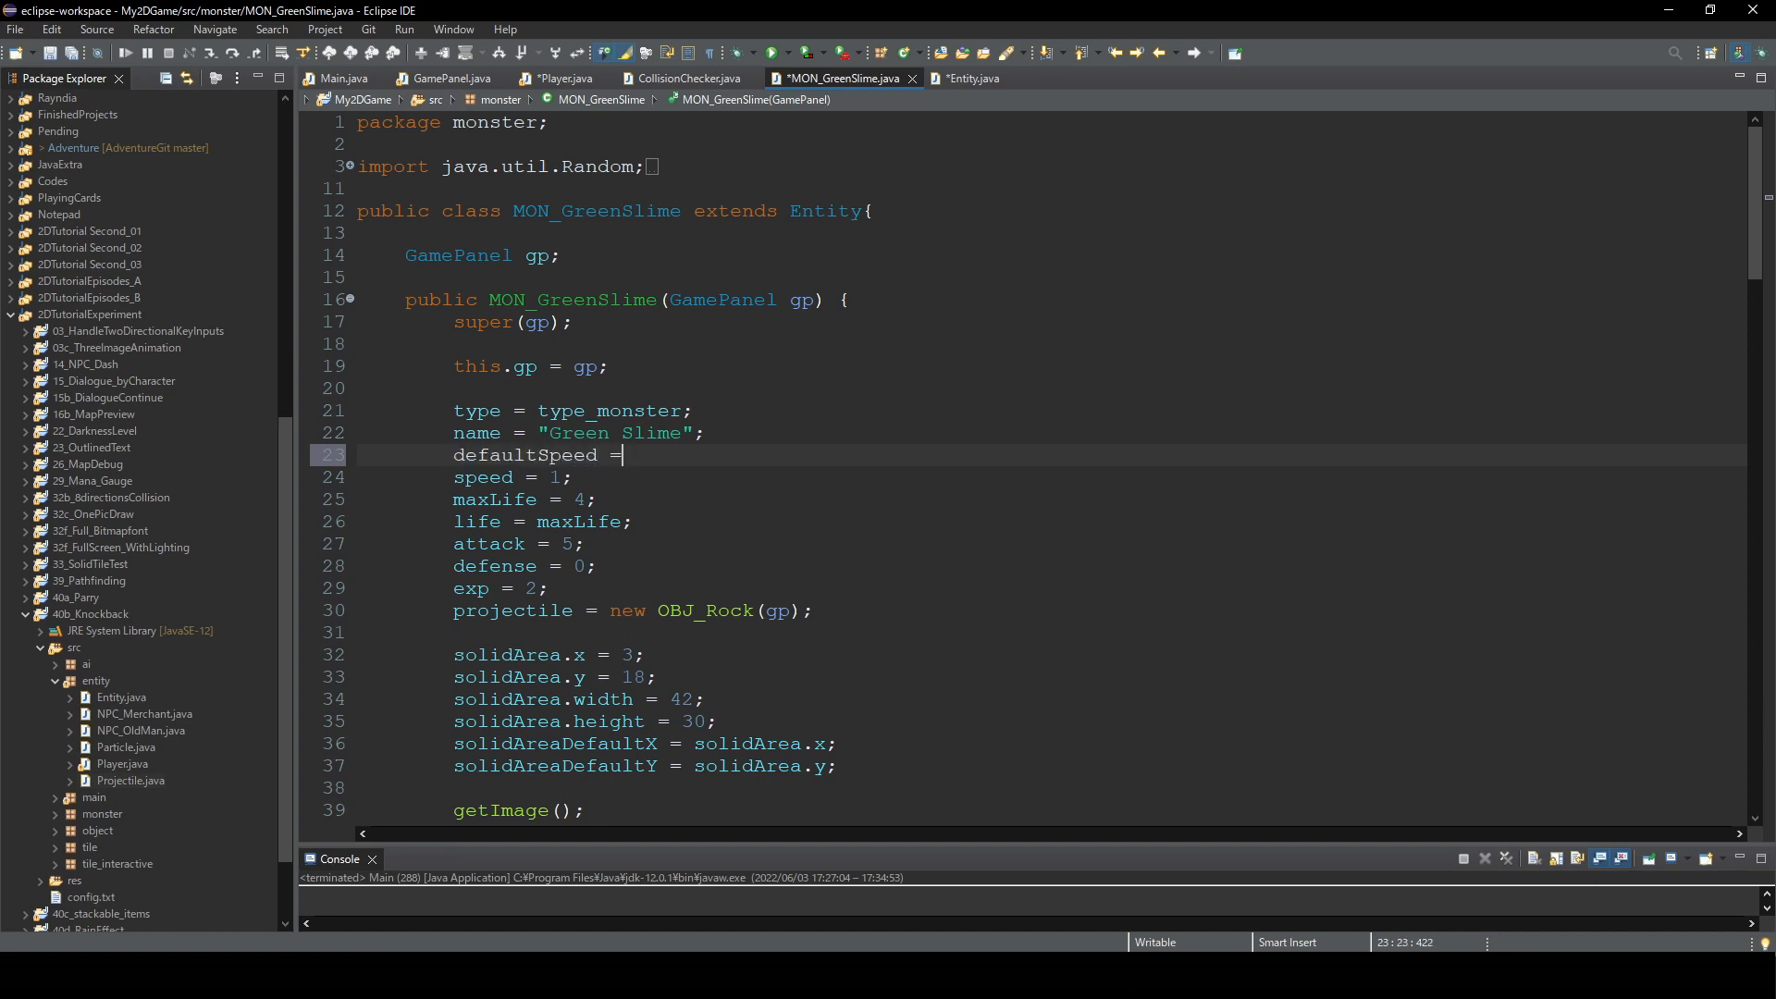
type("1;")
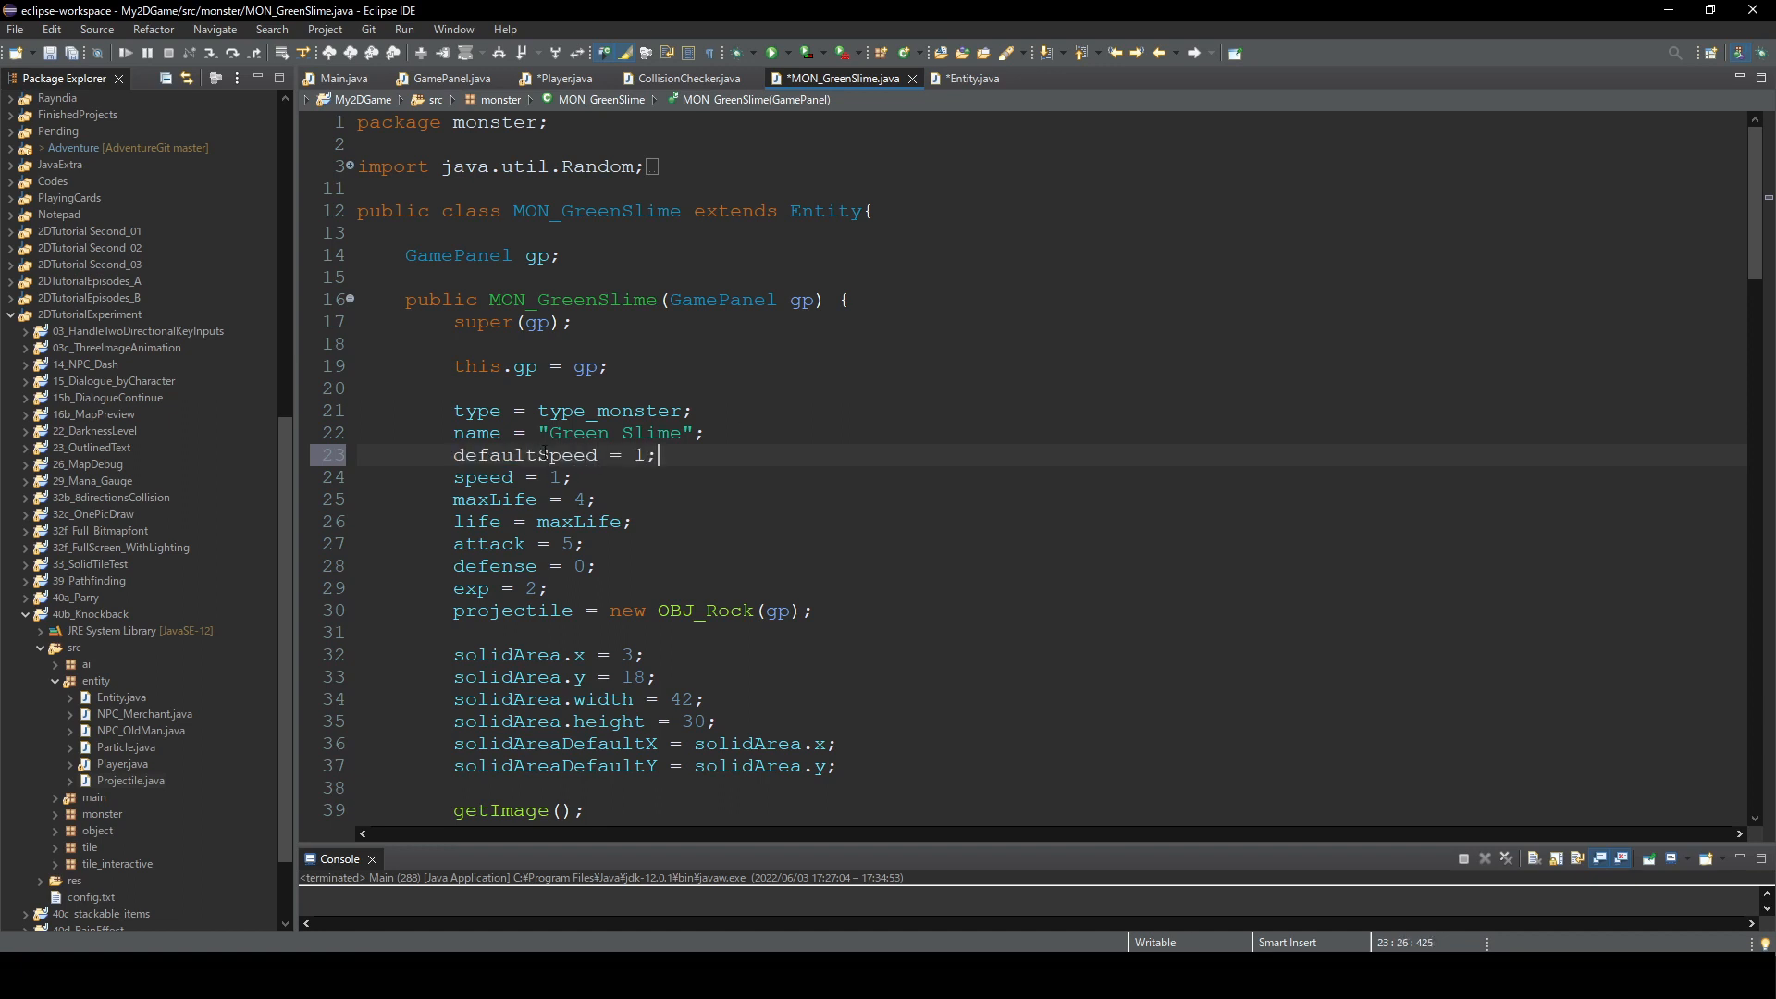
type("defaultSpeed")
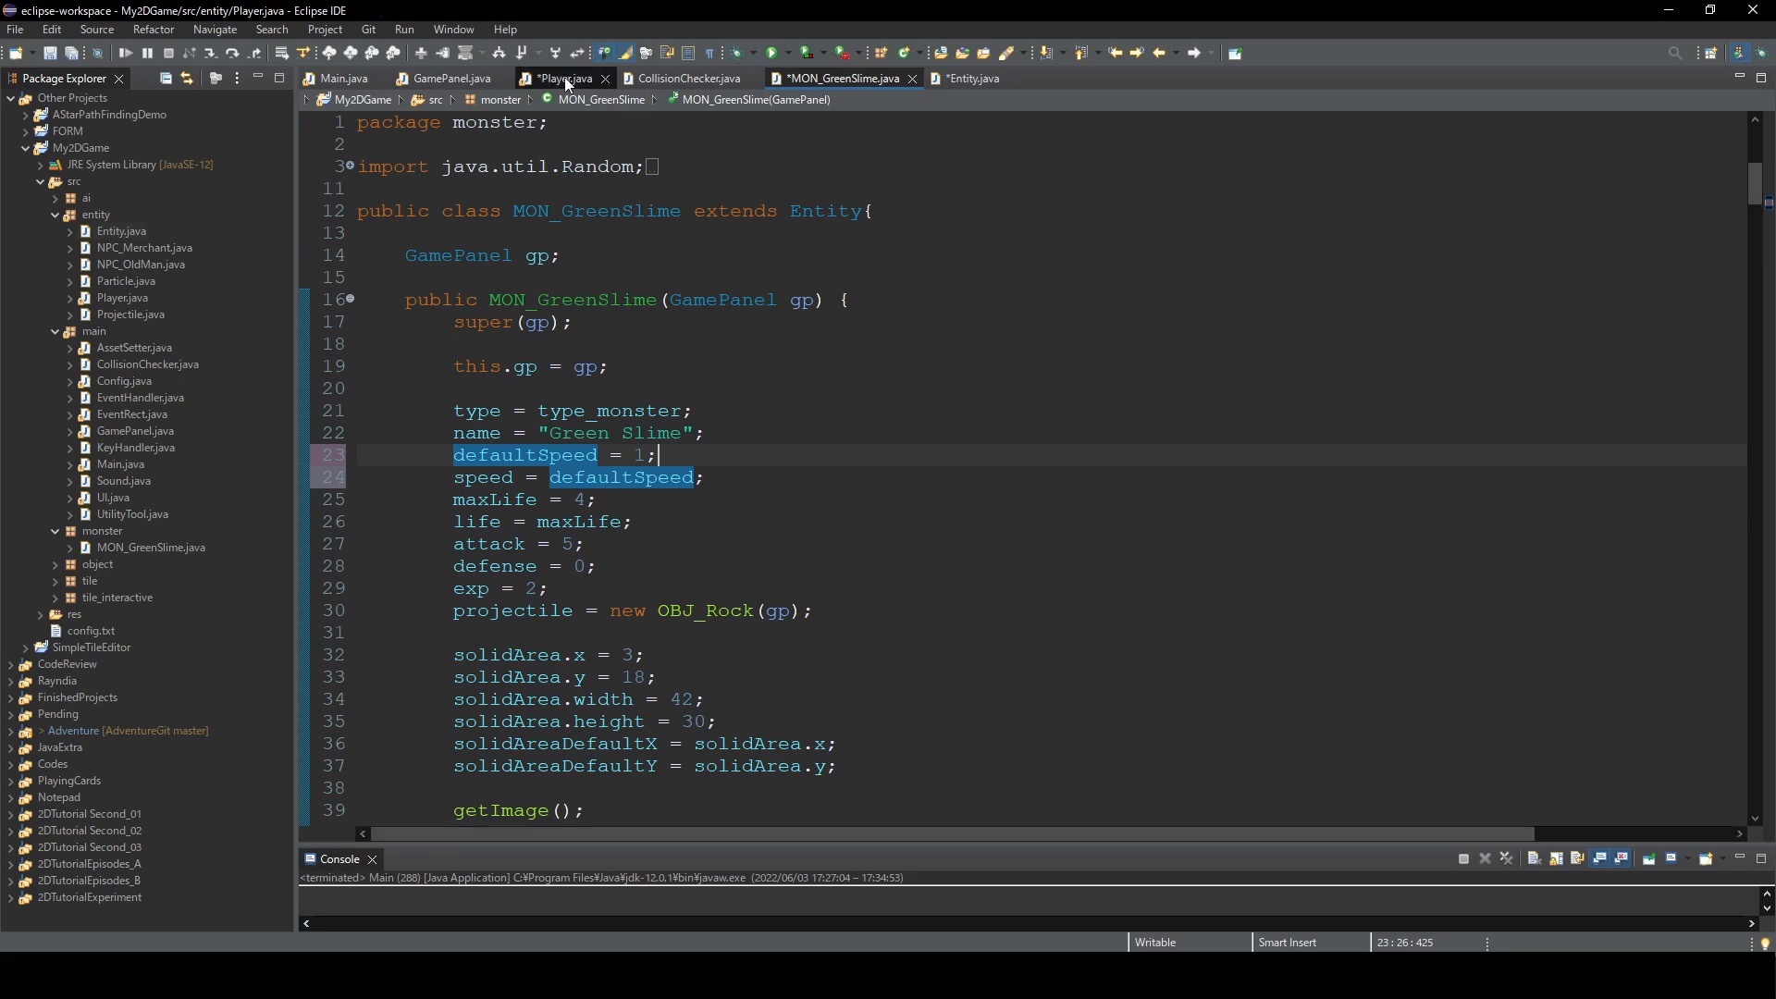
- Declare an empty public void knockBack(Entity entity) method in Player
left_click(565, 77)
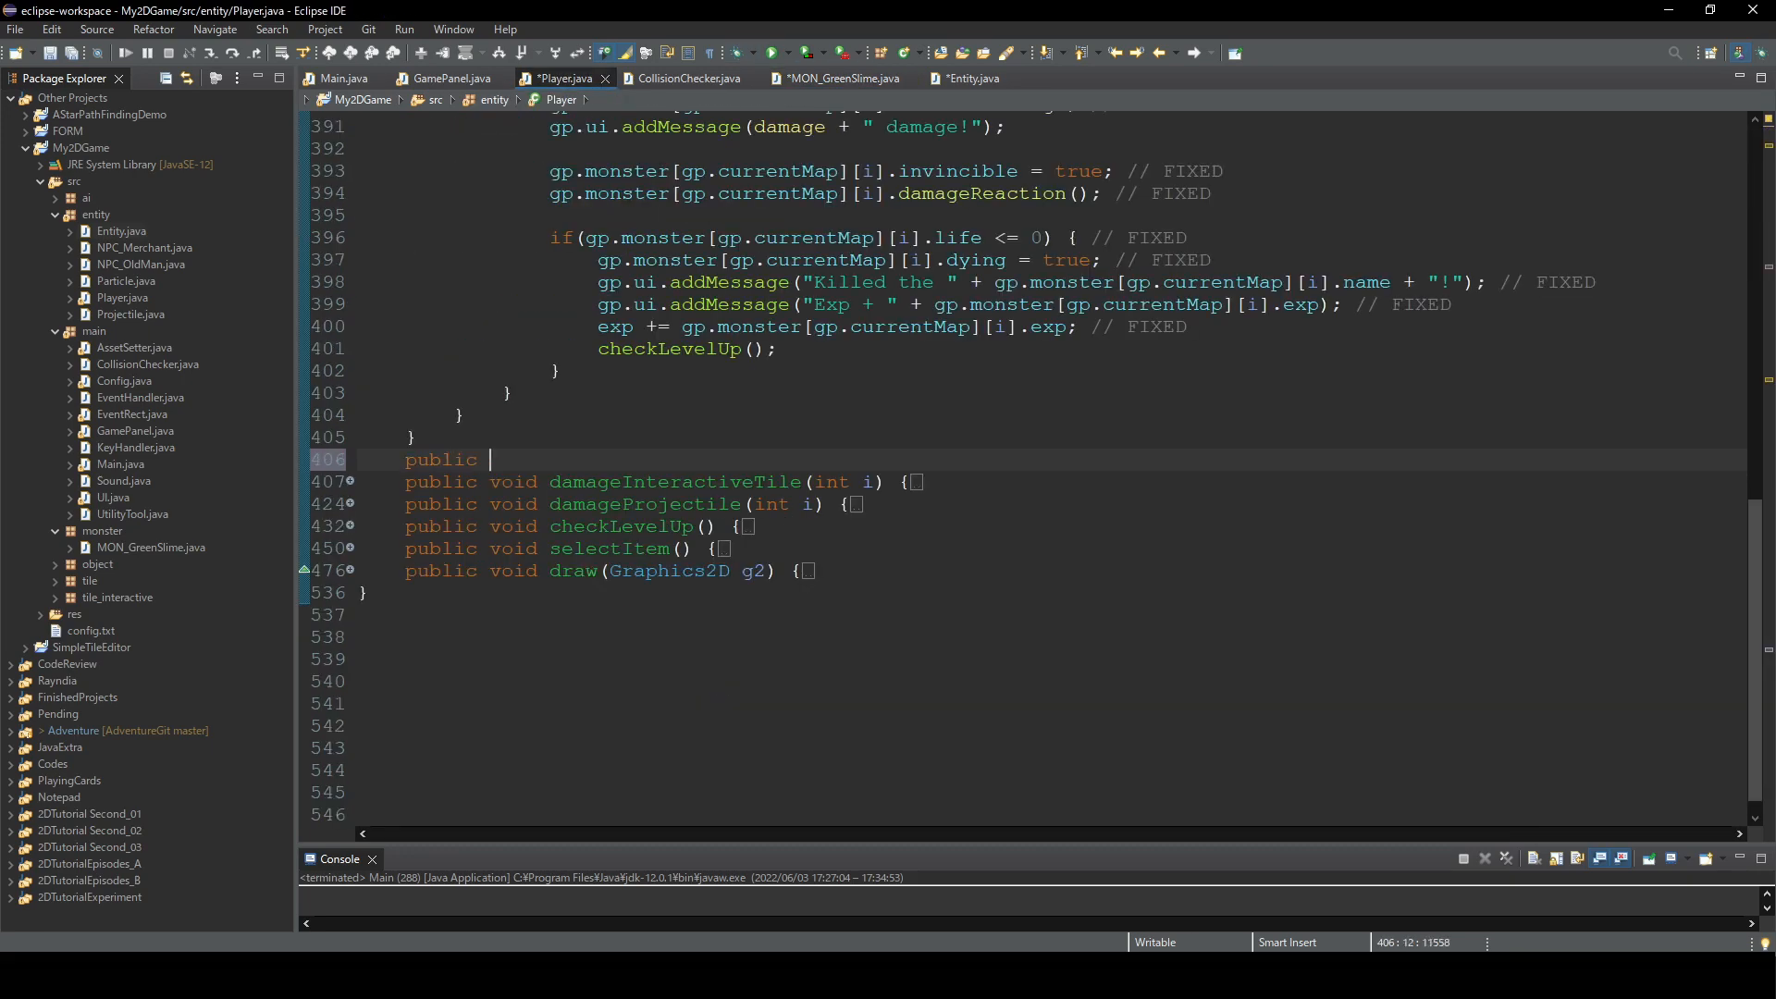
type("void knoc")
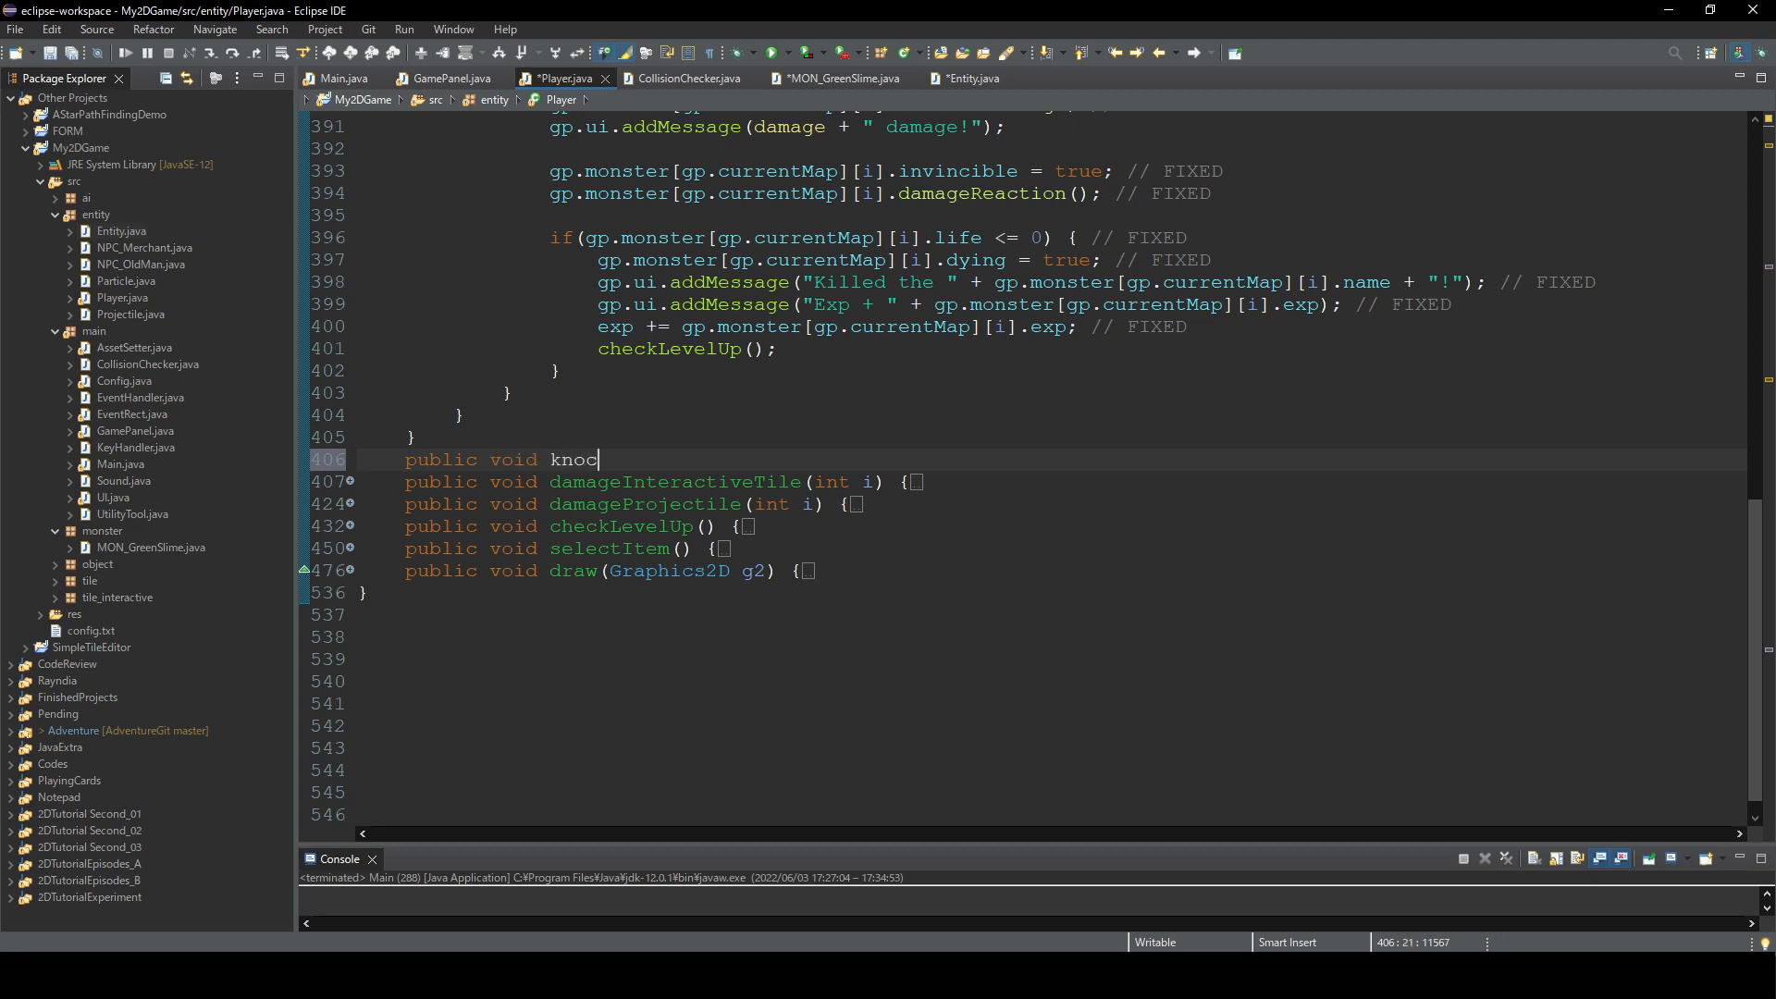
type("kBack")
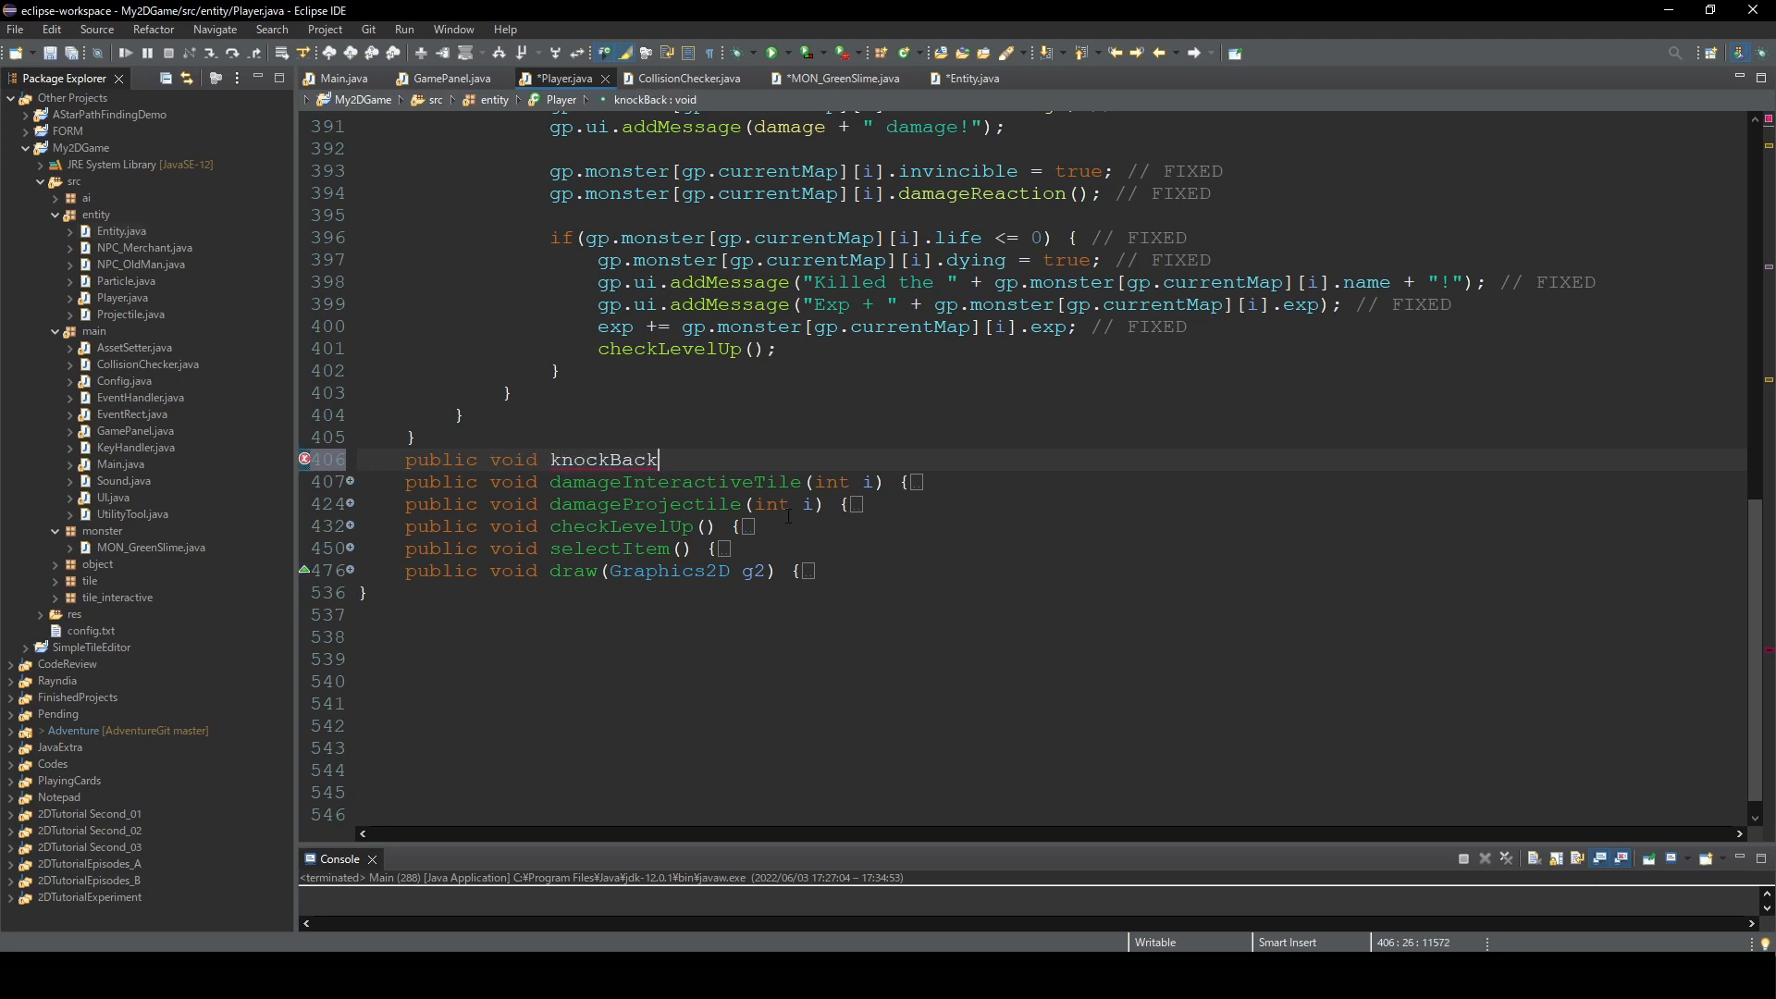
type("(Entity)")
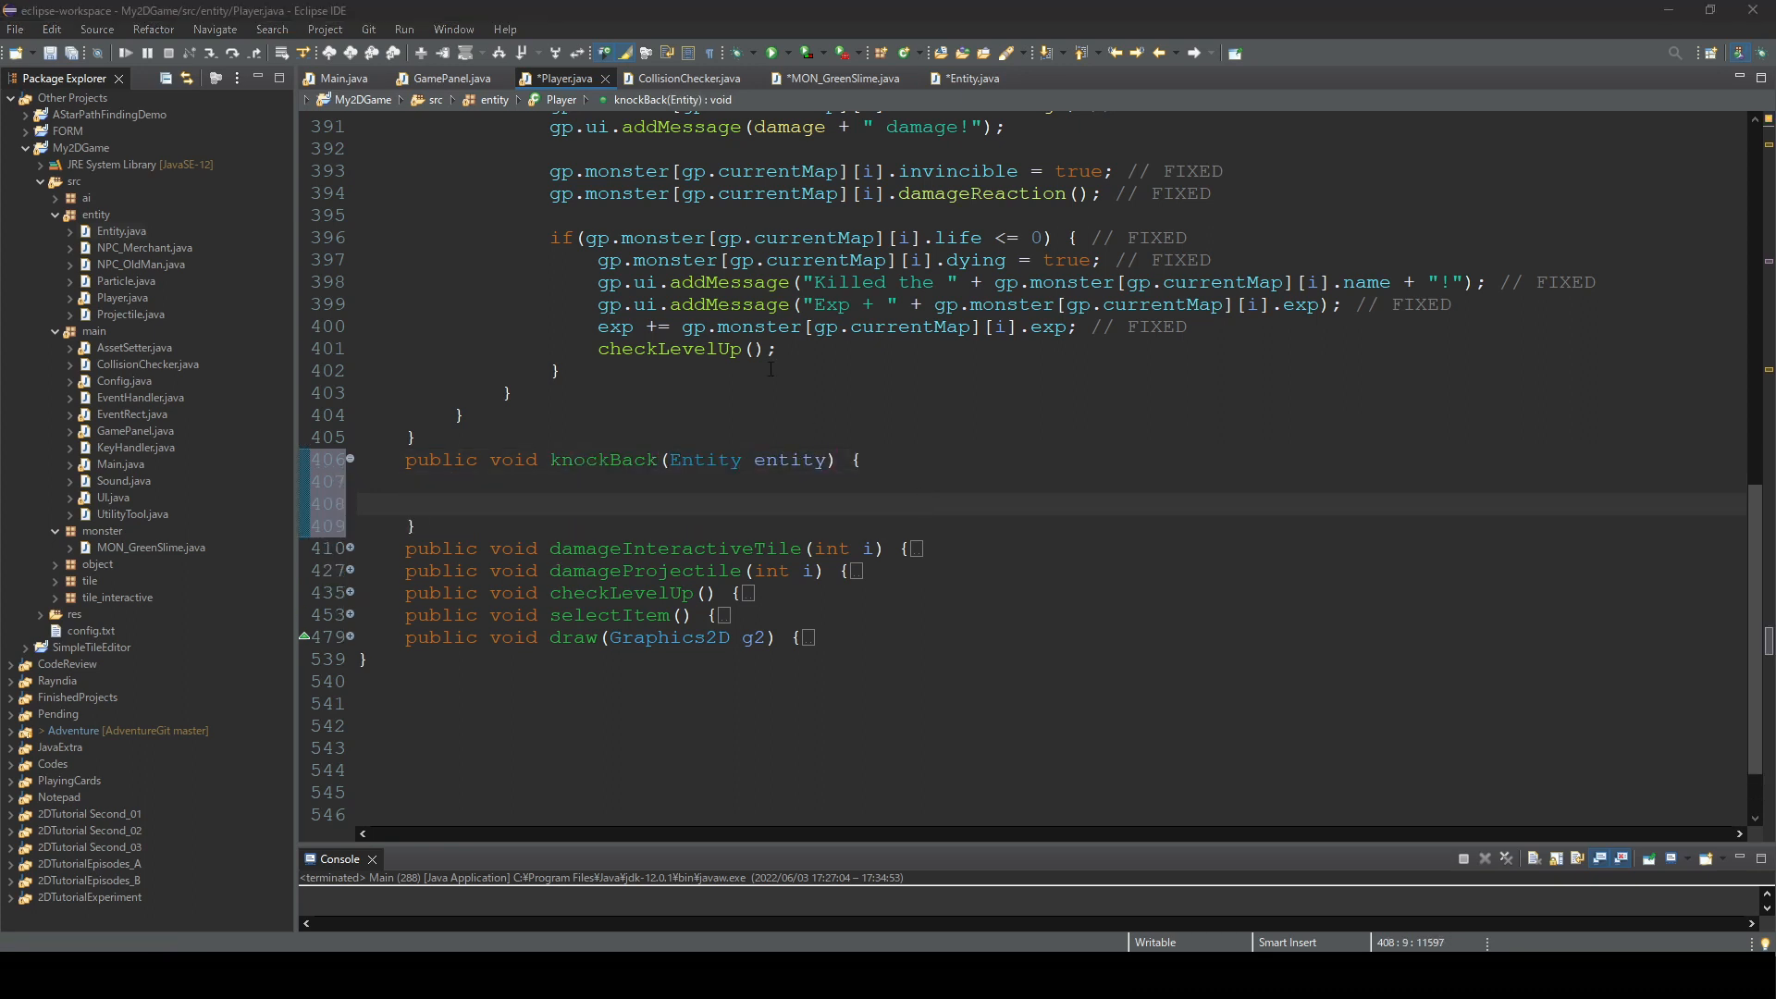
mouse_move(778, 442)
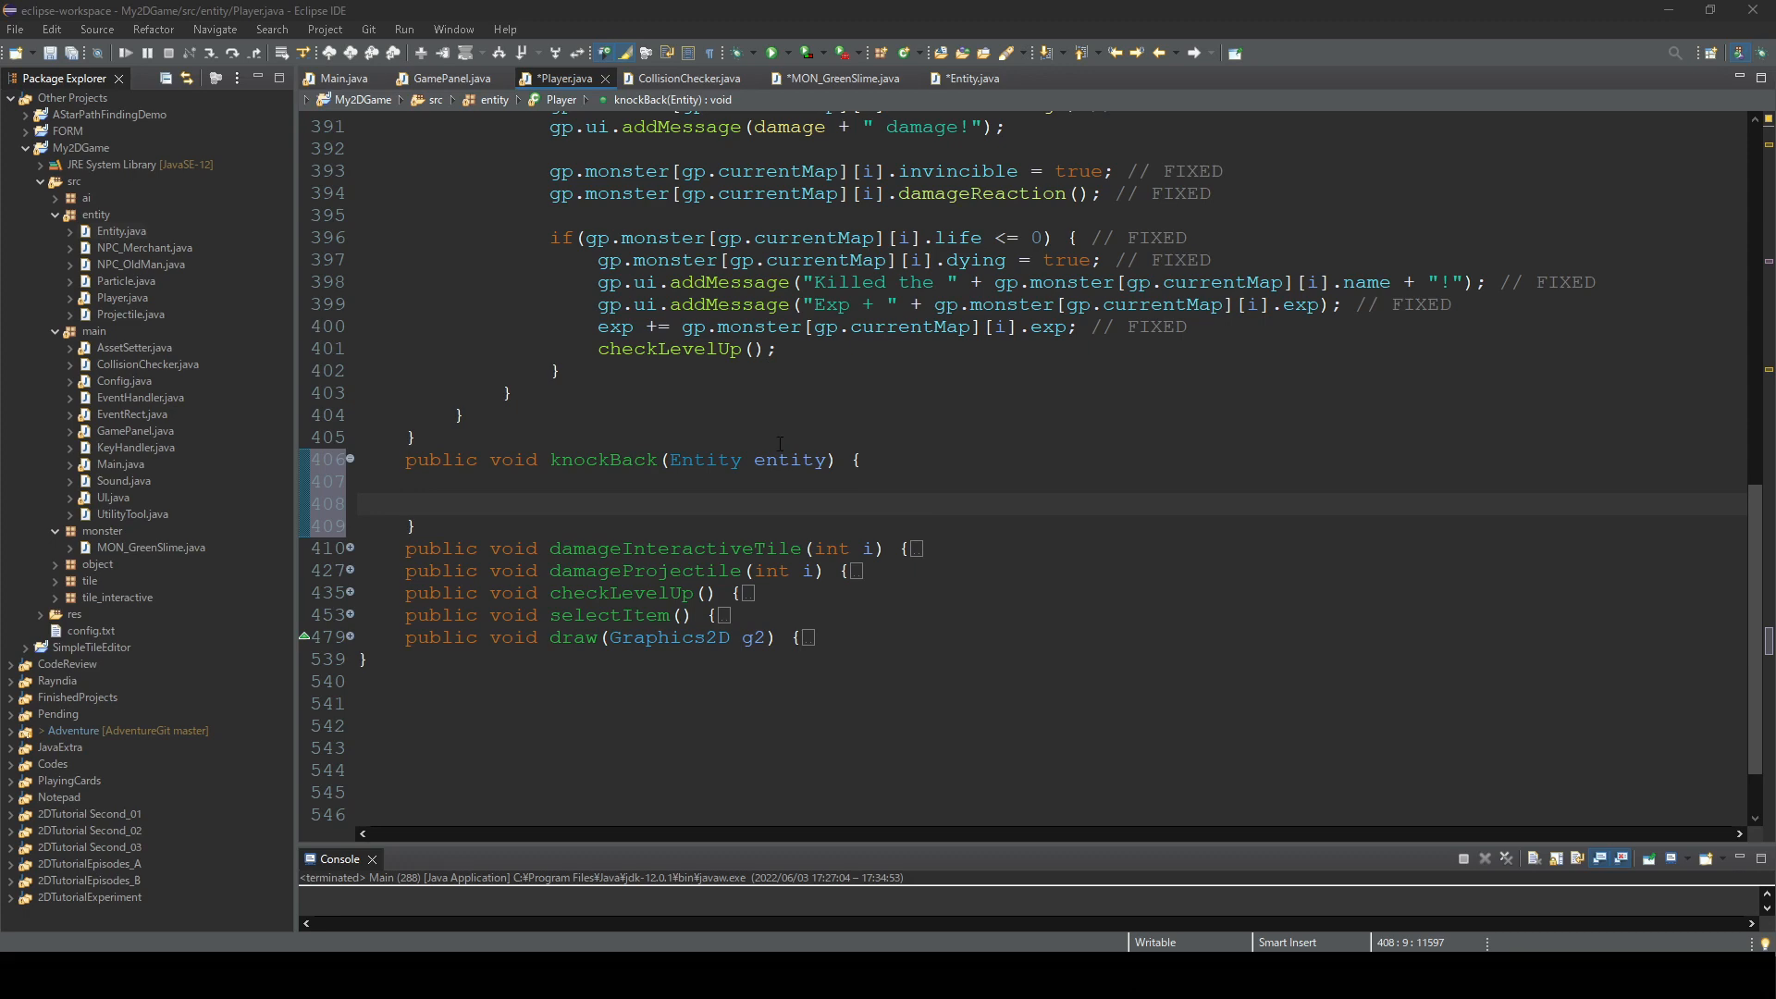
- Add a knockBack() call inside damageMonster
scroll("up", 3)
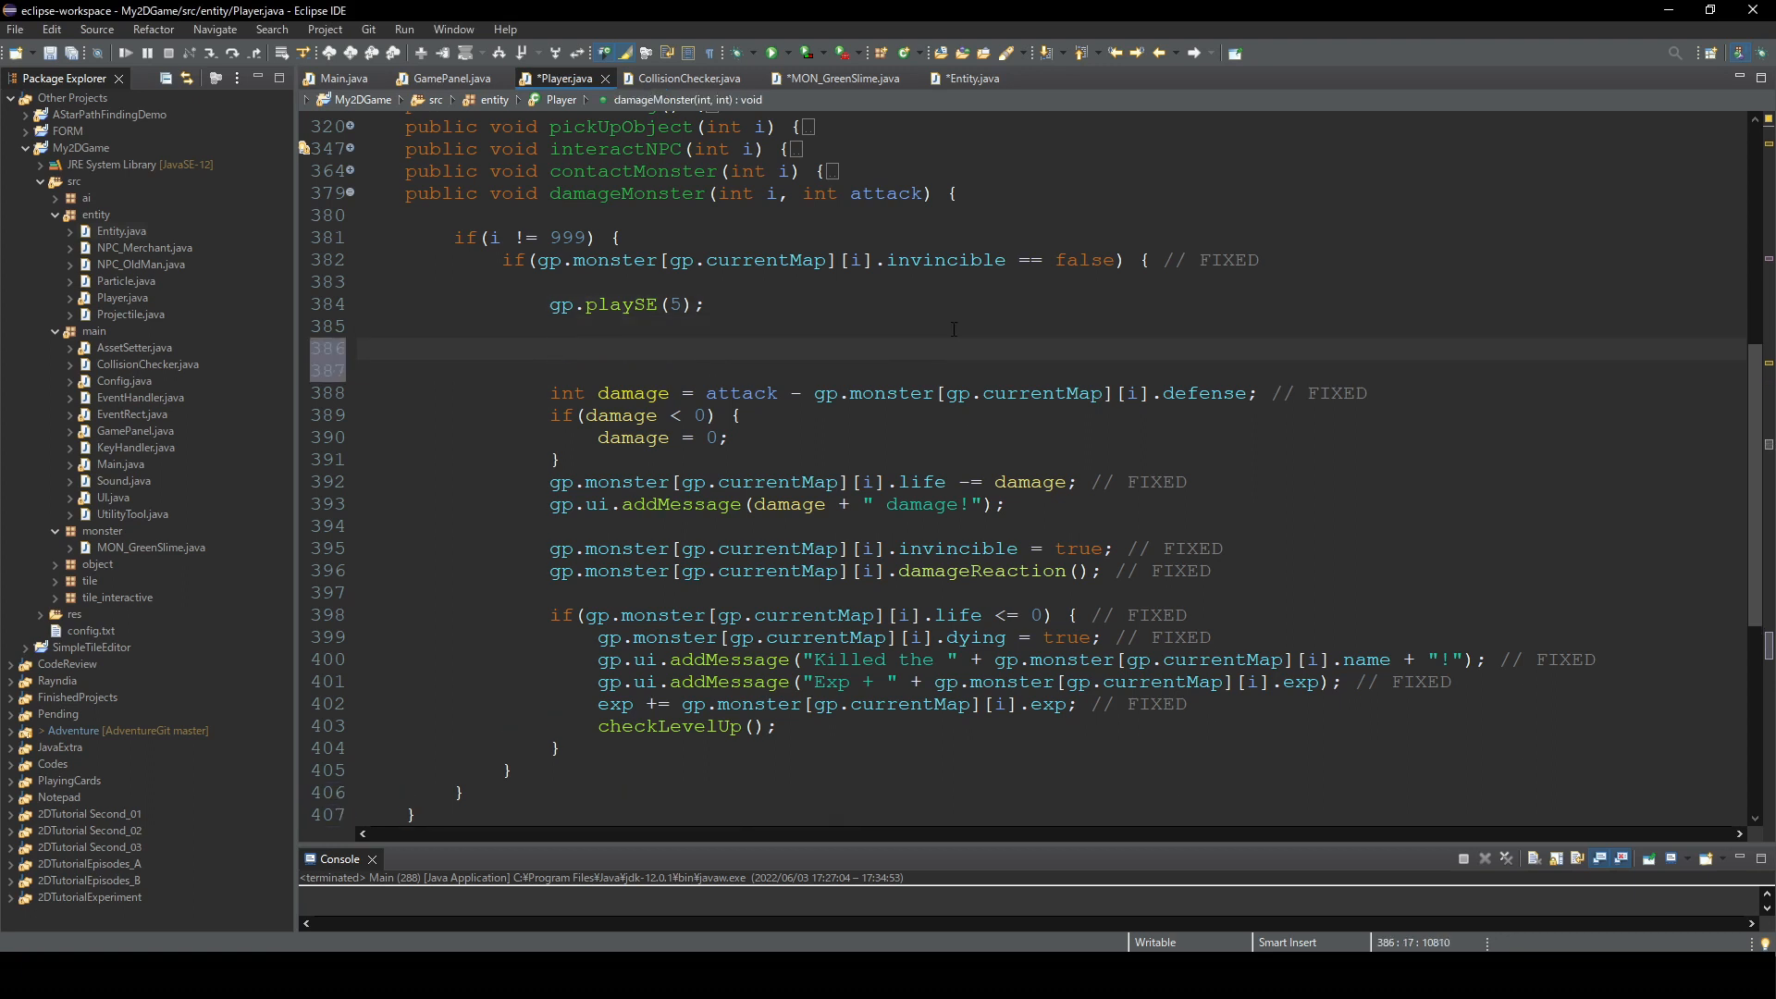
type("knockBa")
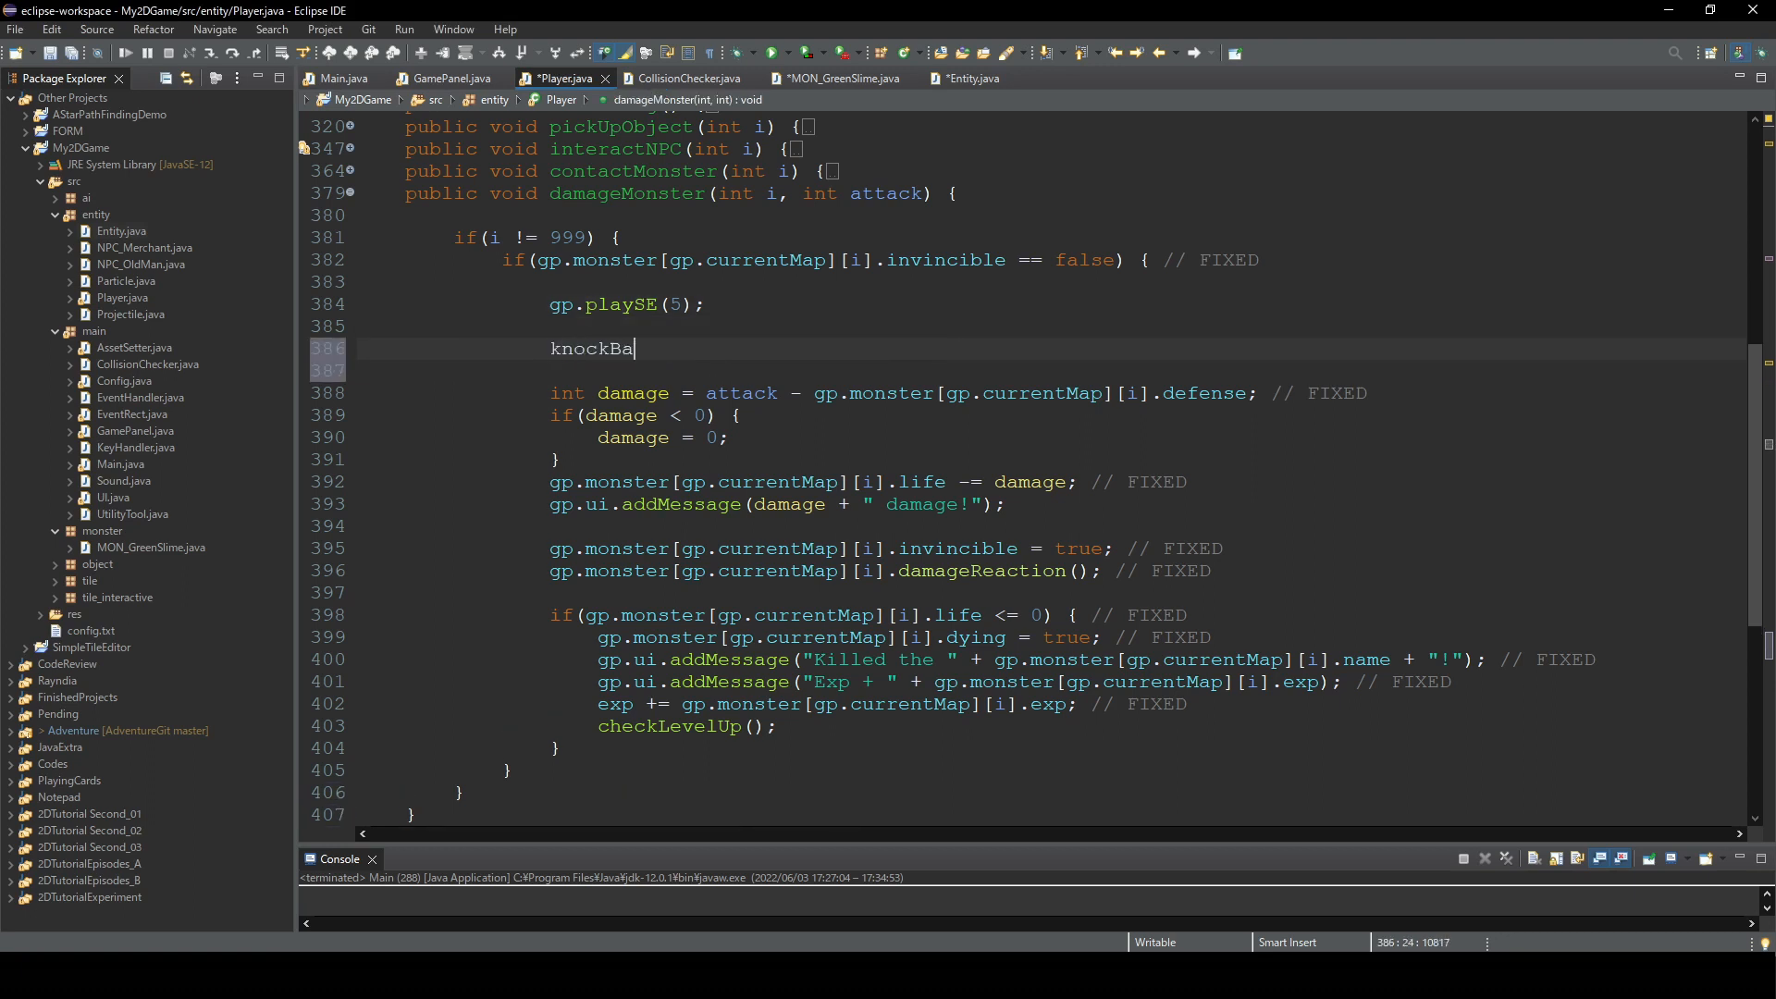
type("ck()")
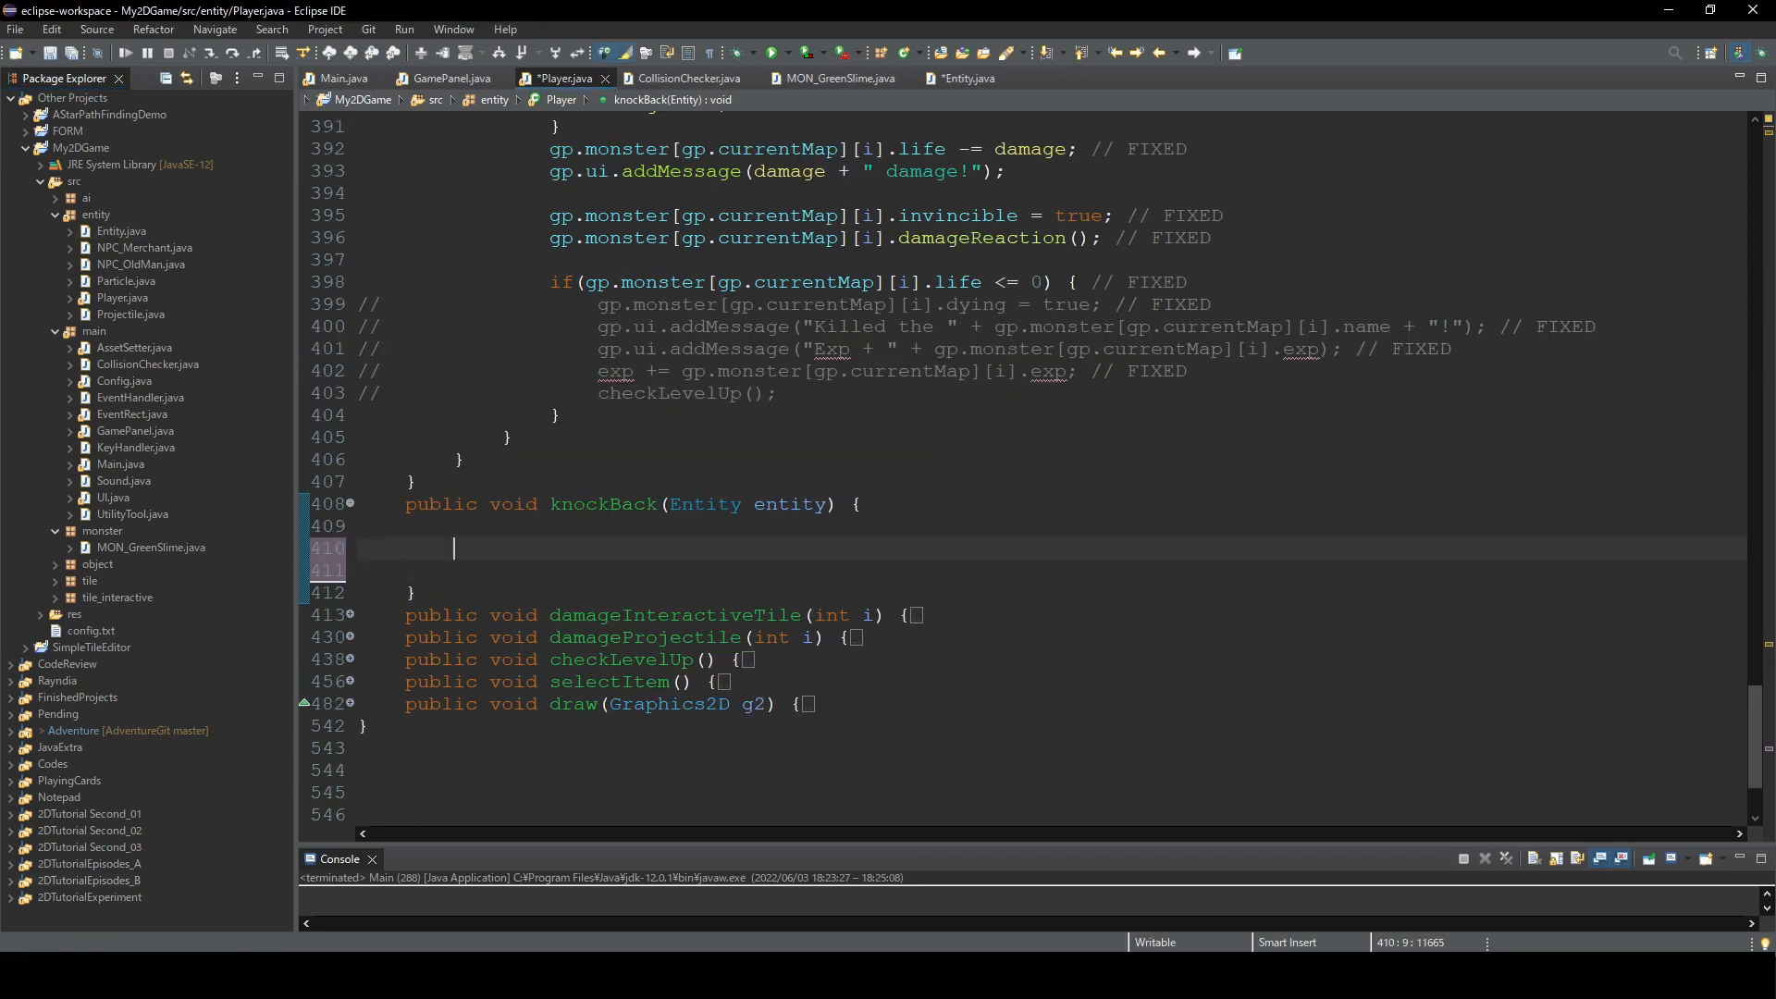
- Fill knockBack with entity.direction = direction, entity.speed += 10 and entity.knockBack = true
type("entity")
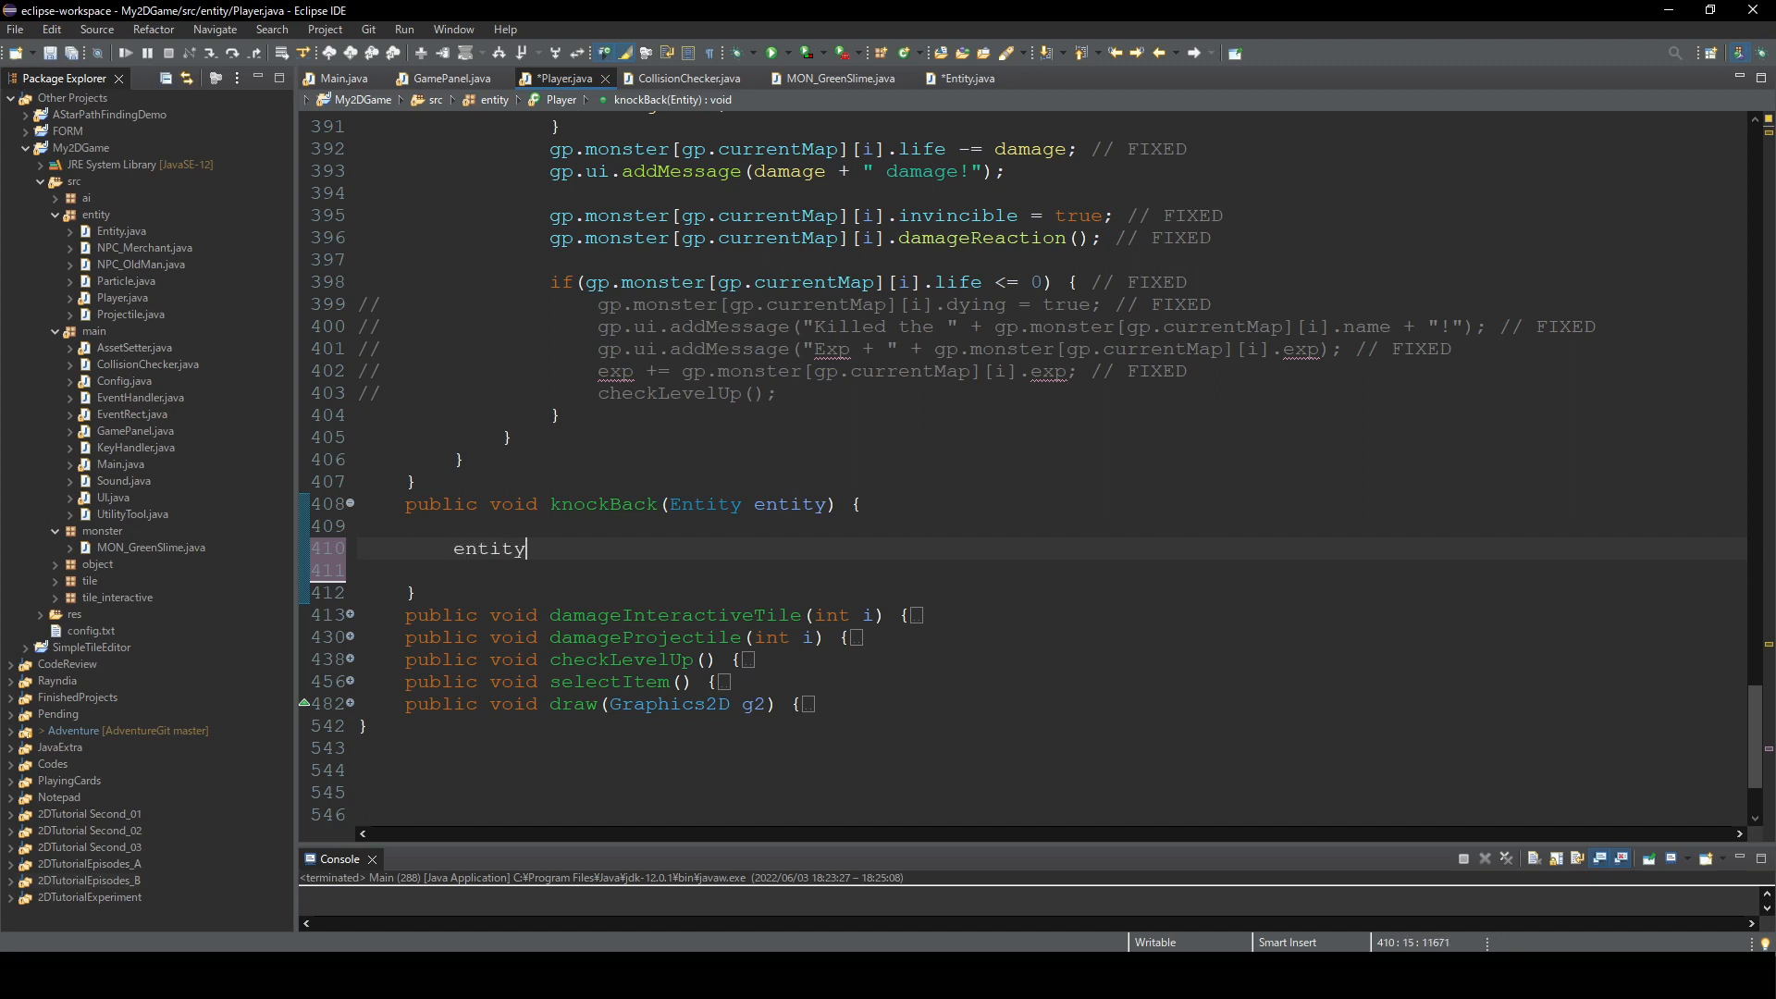
type(".direction")
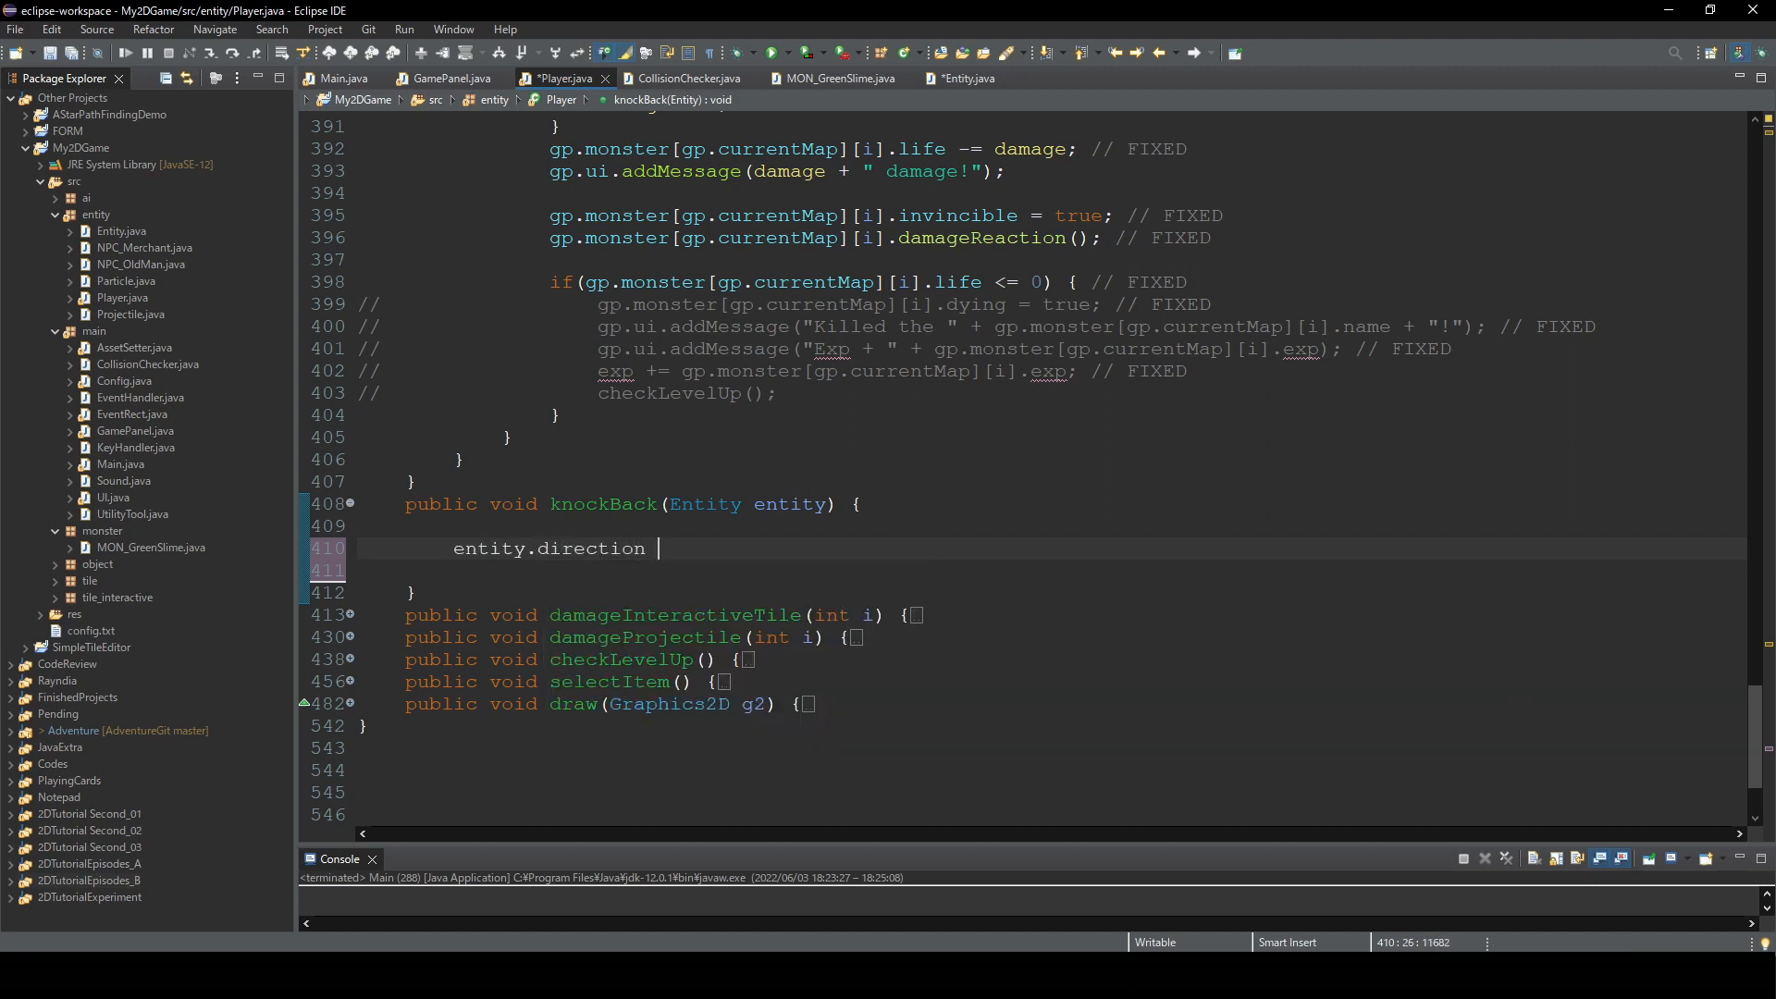
type("= direc")
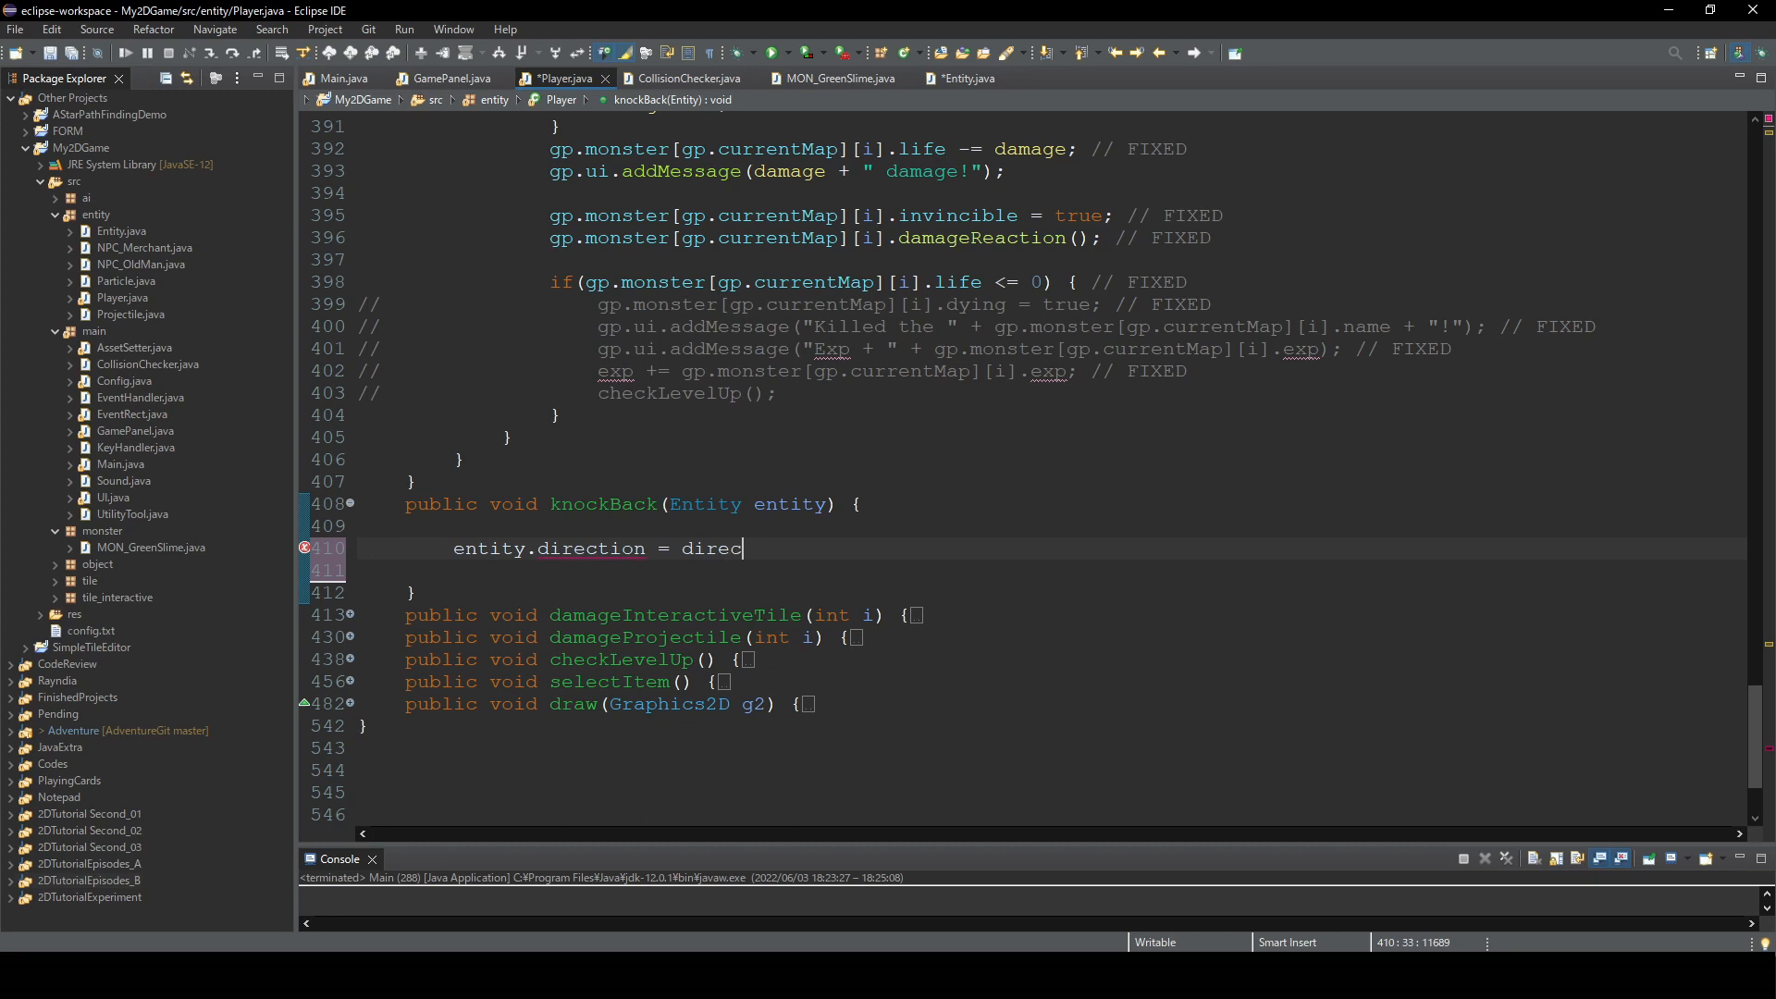
type("tion;")
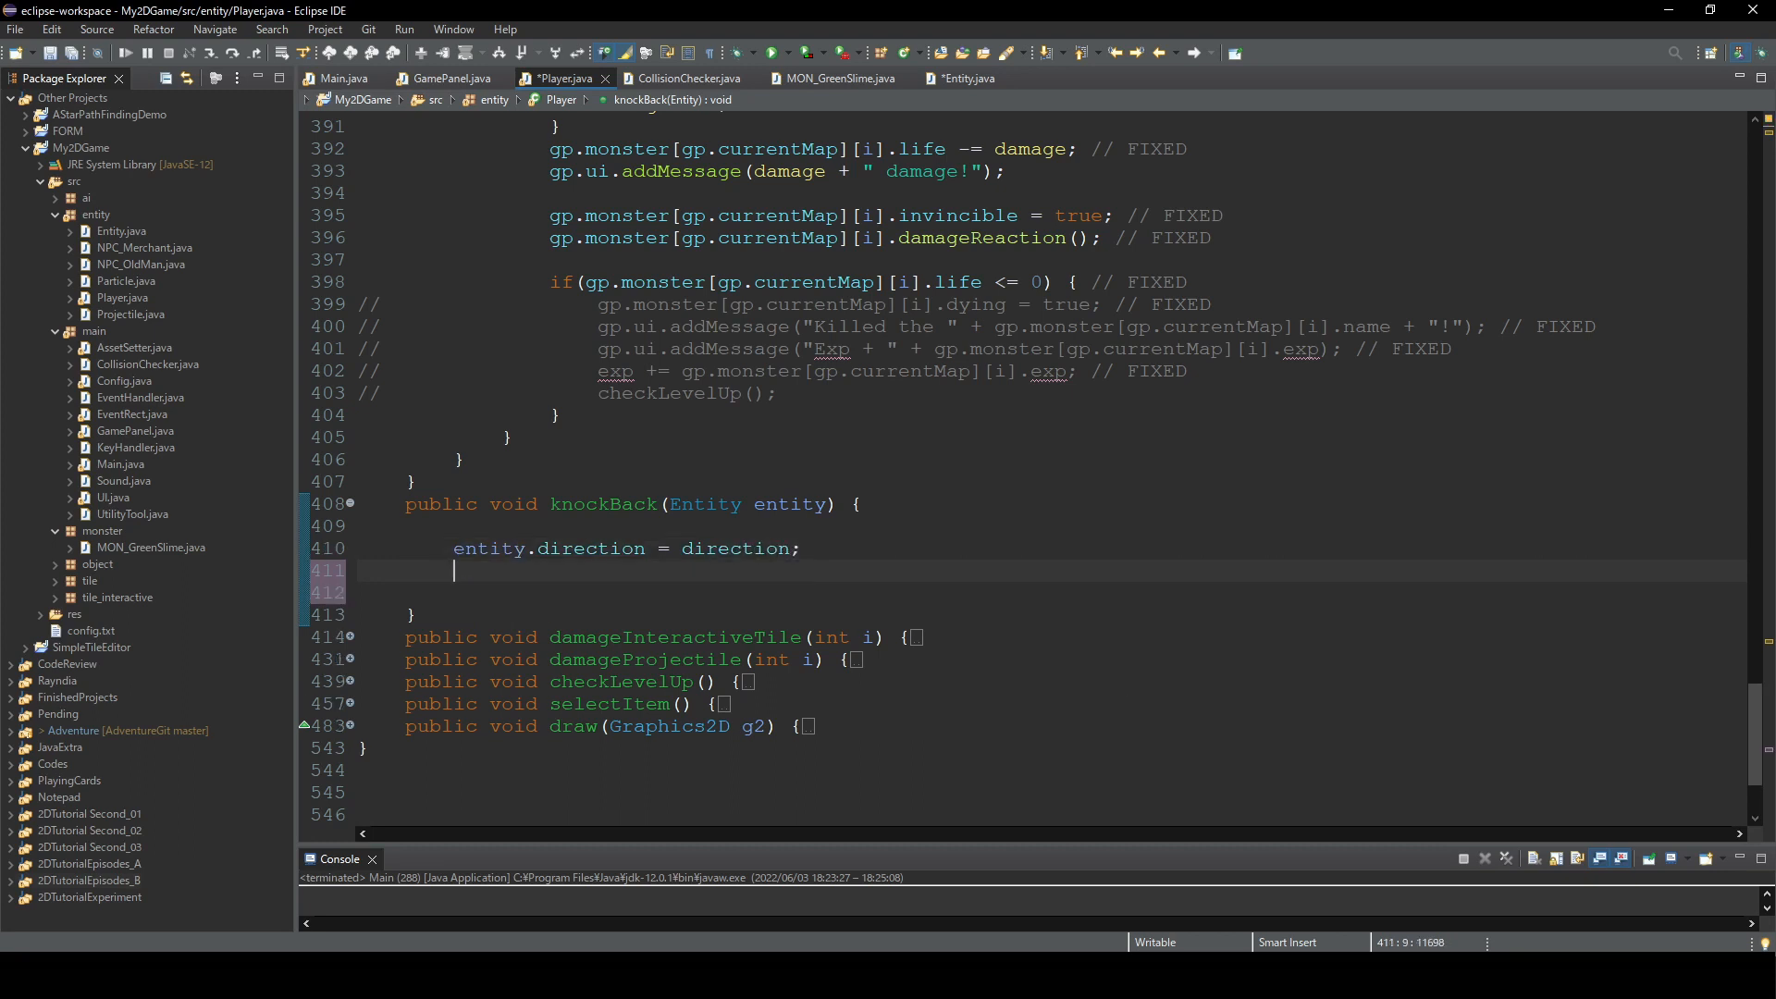
type("entity")
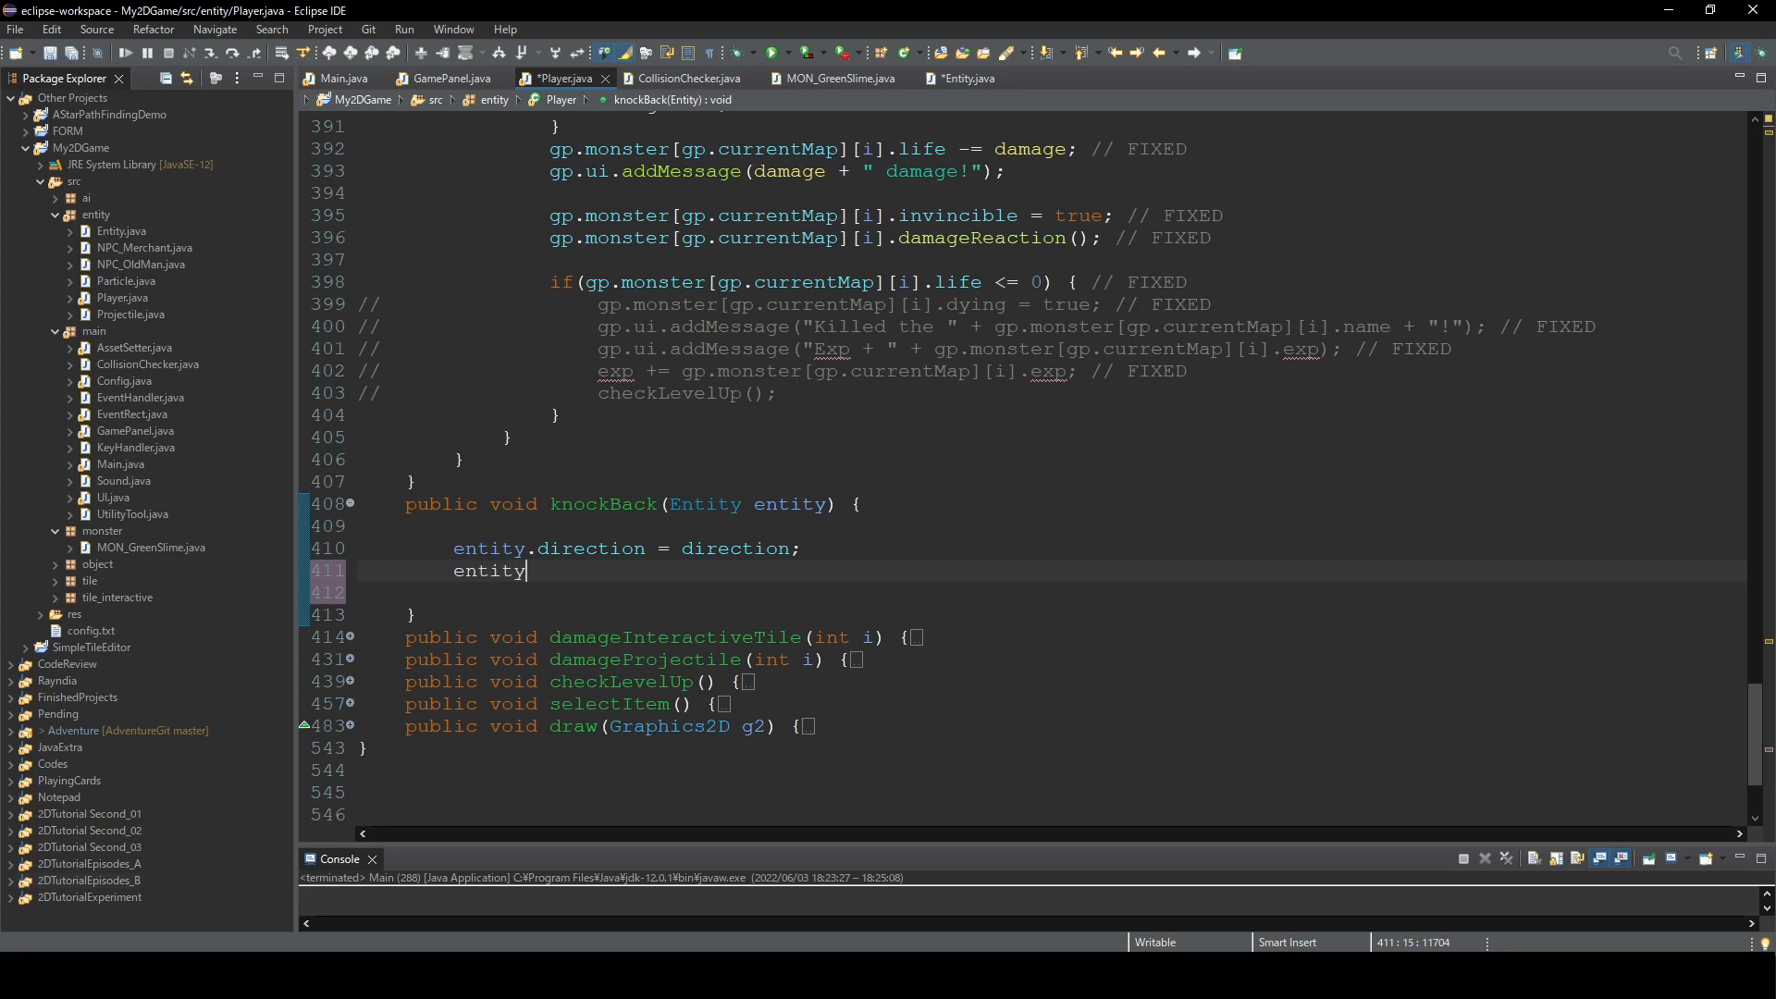
type(".speed")
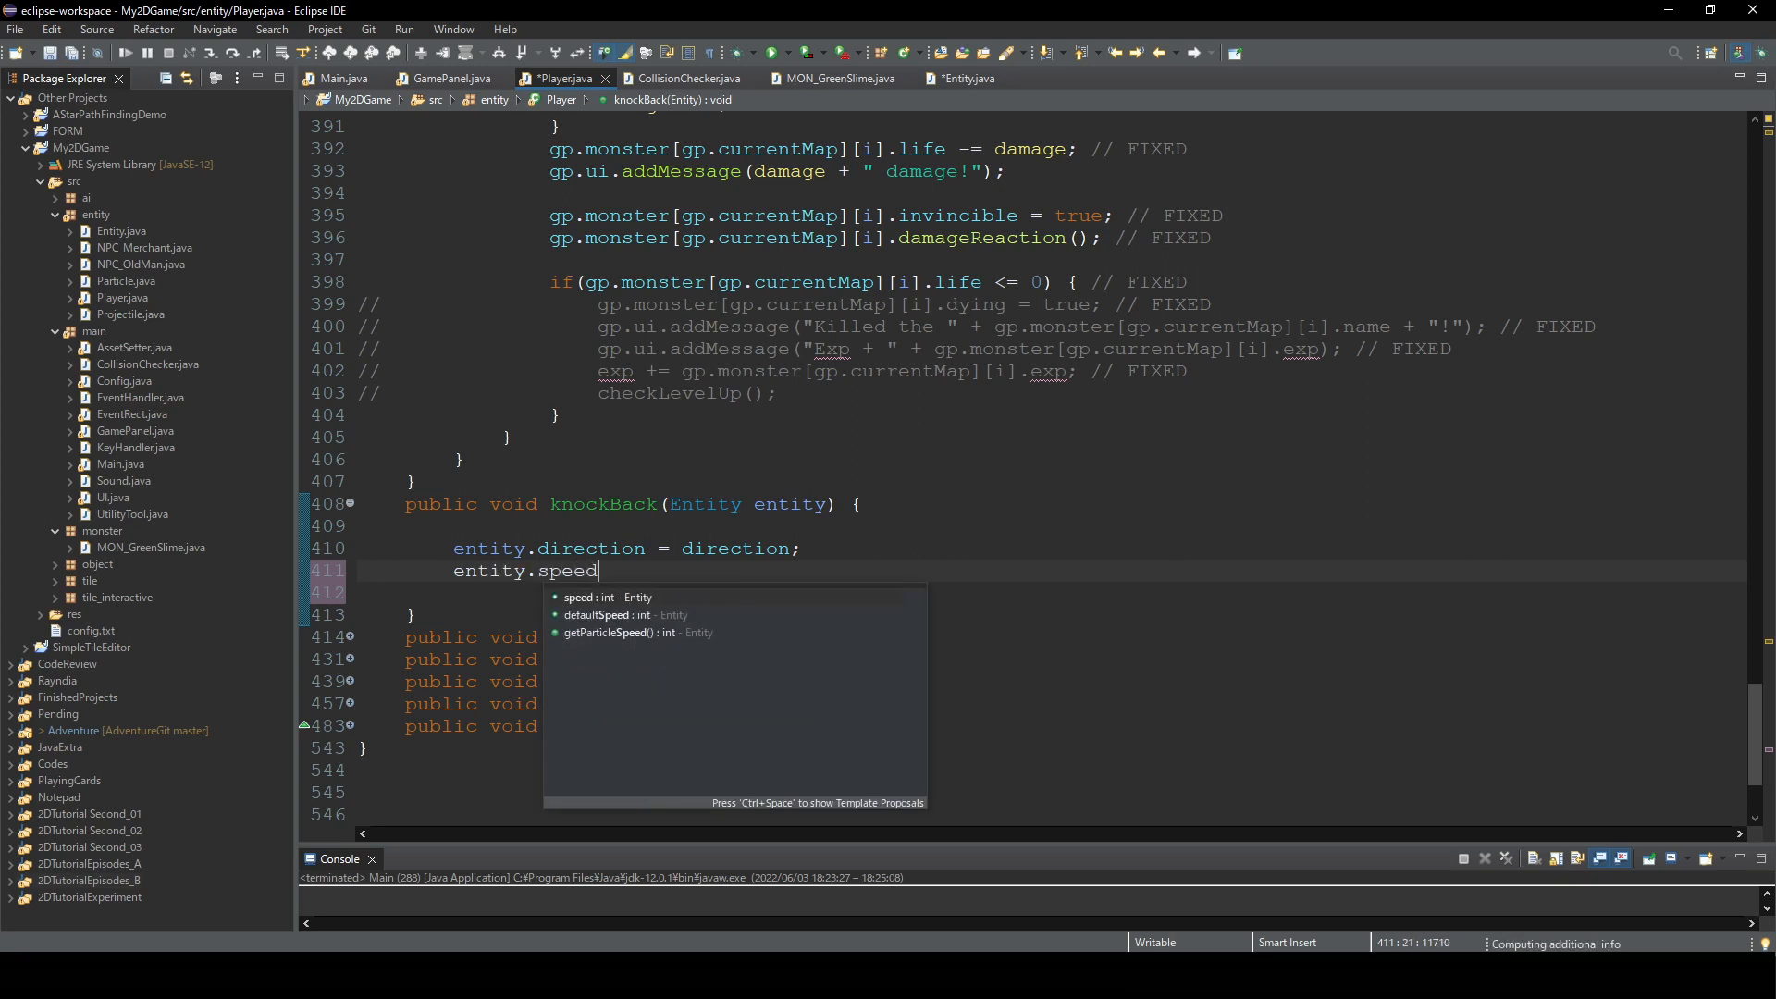
type("+")
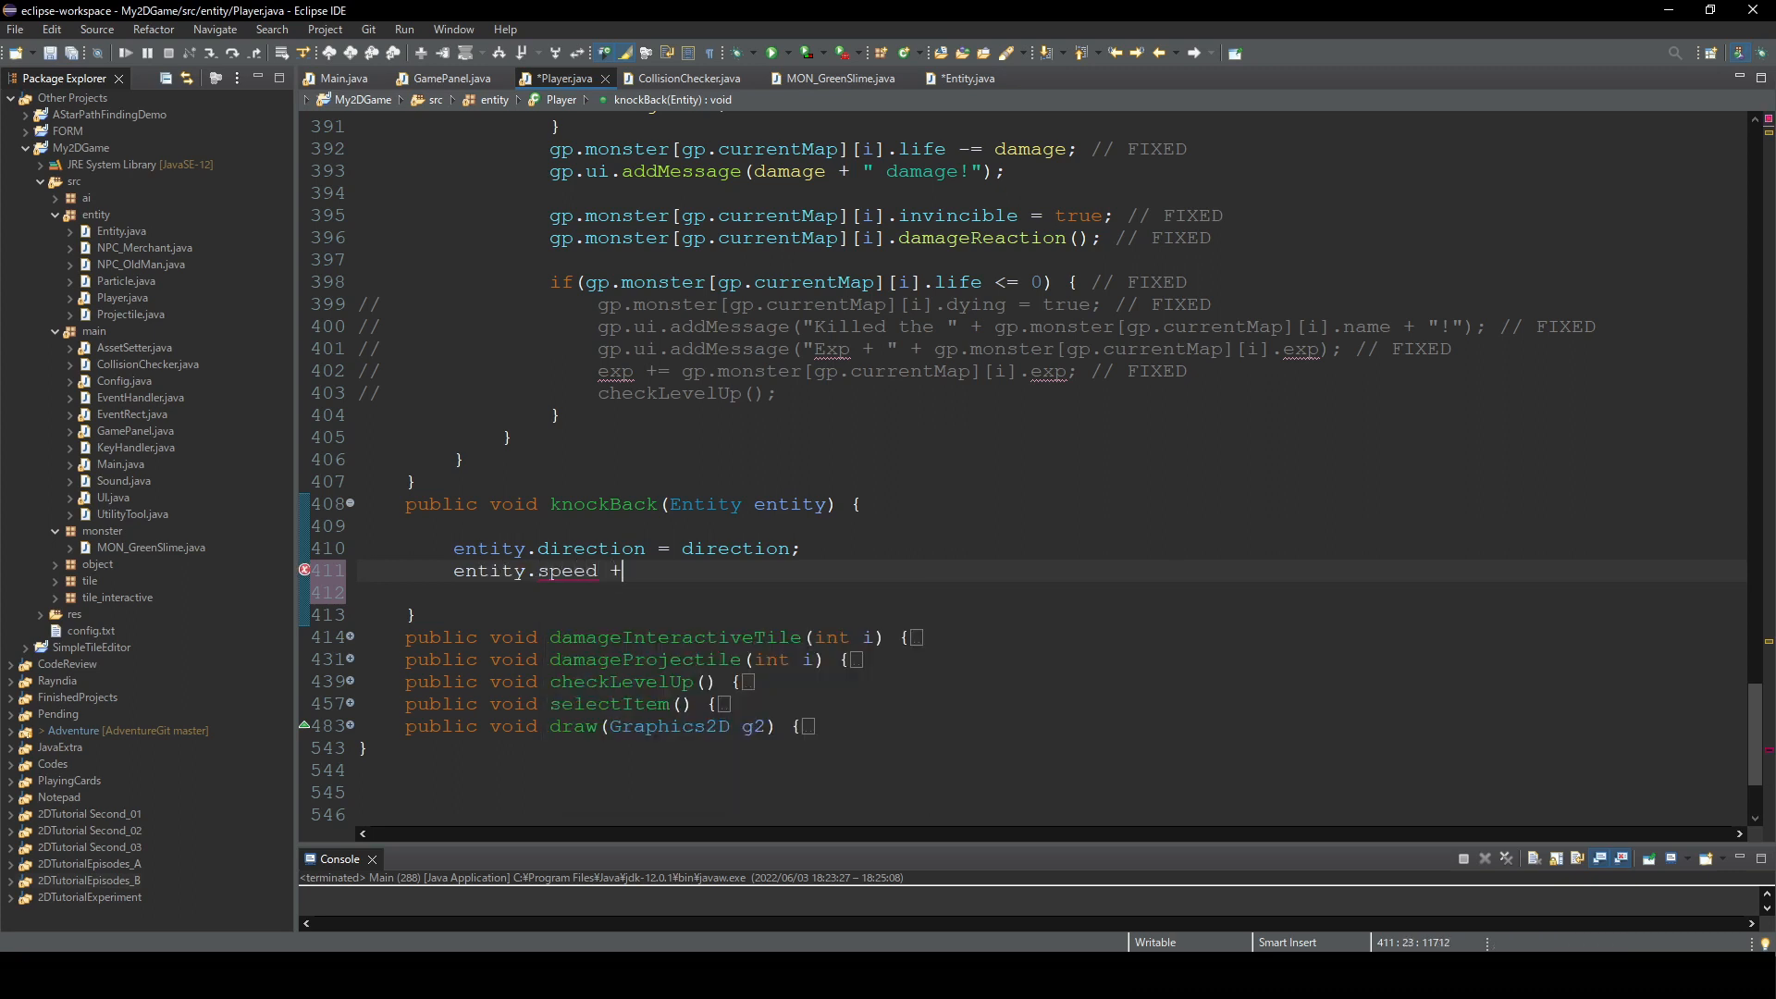
type("= 10;")
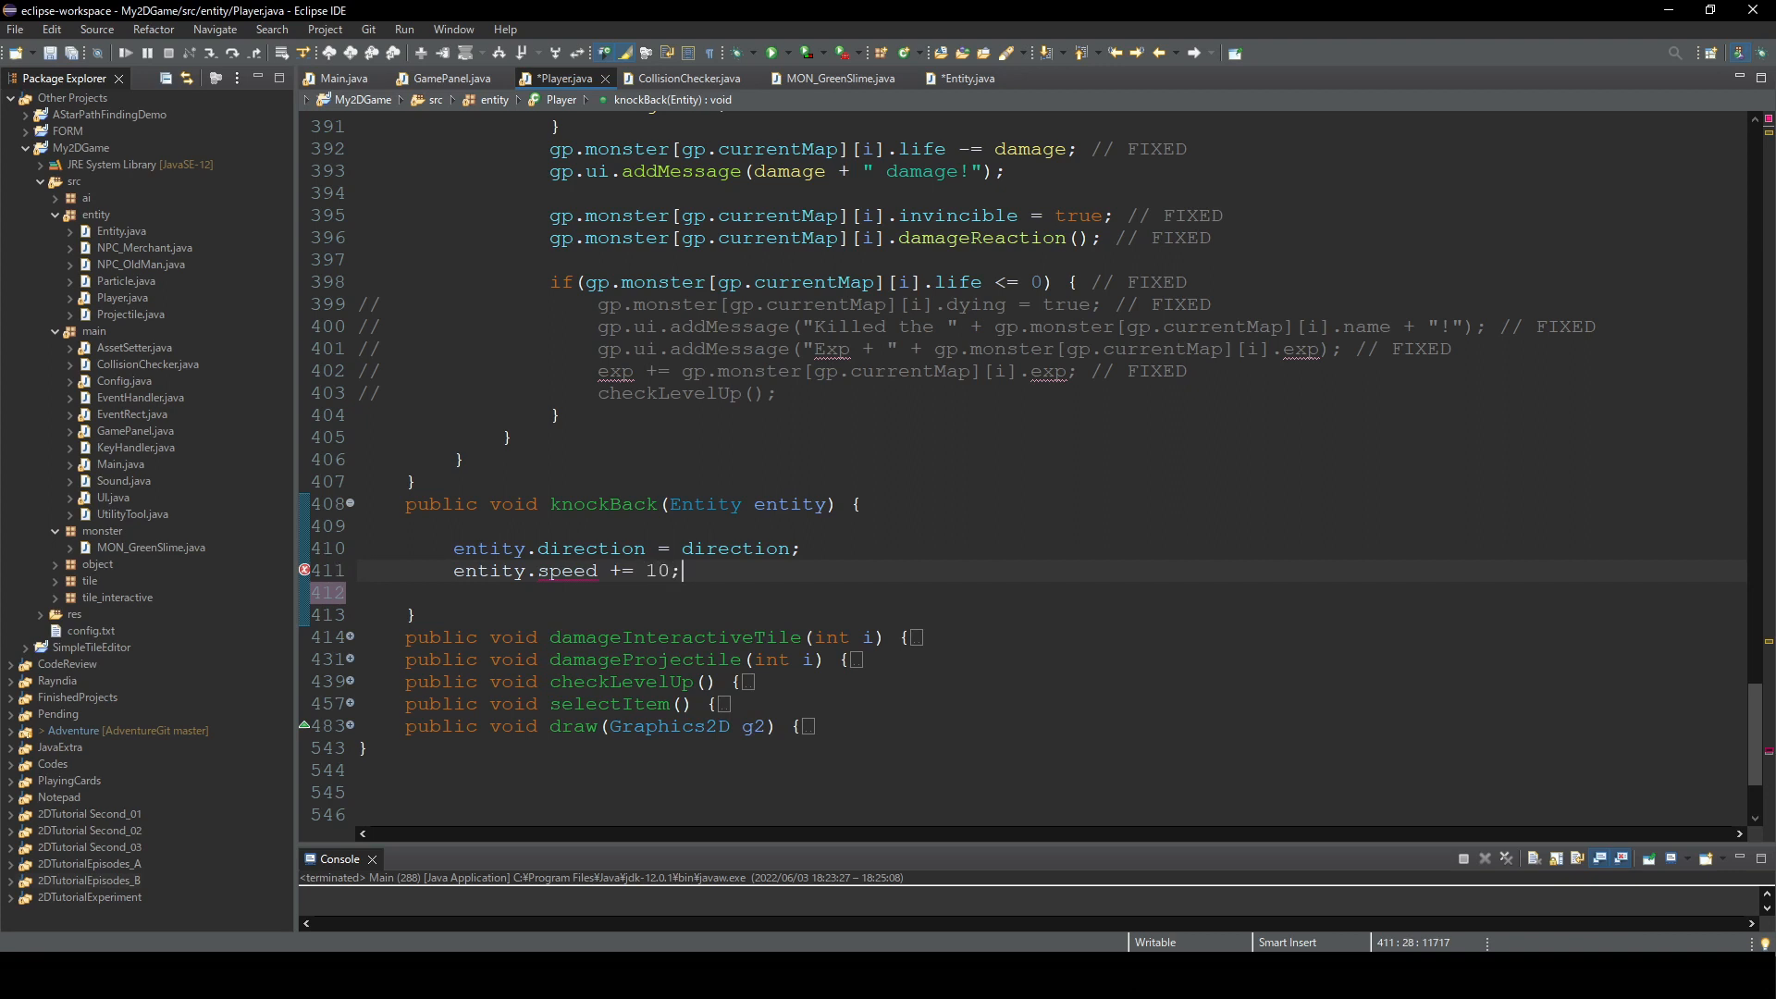
type("entity.")
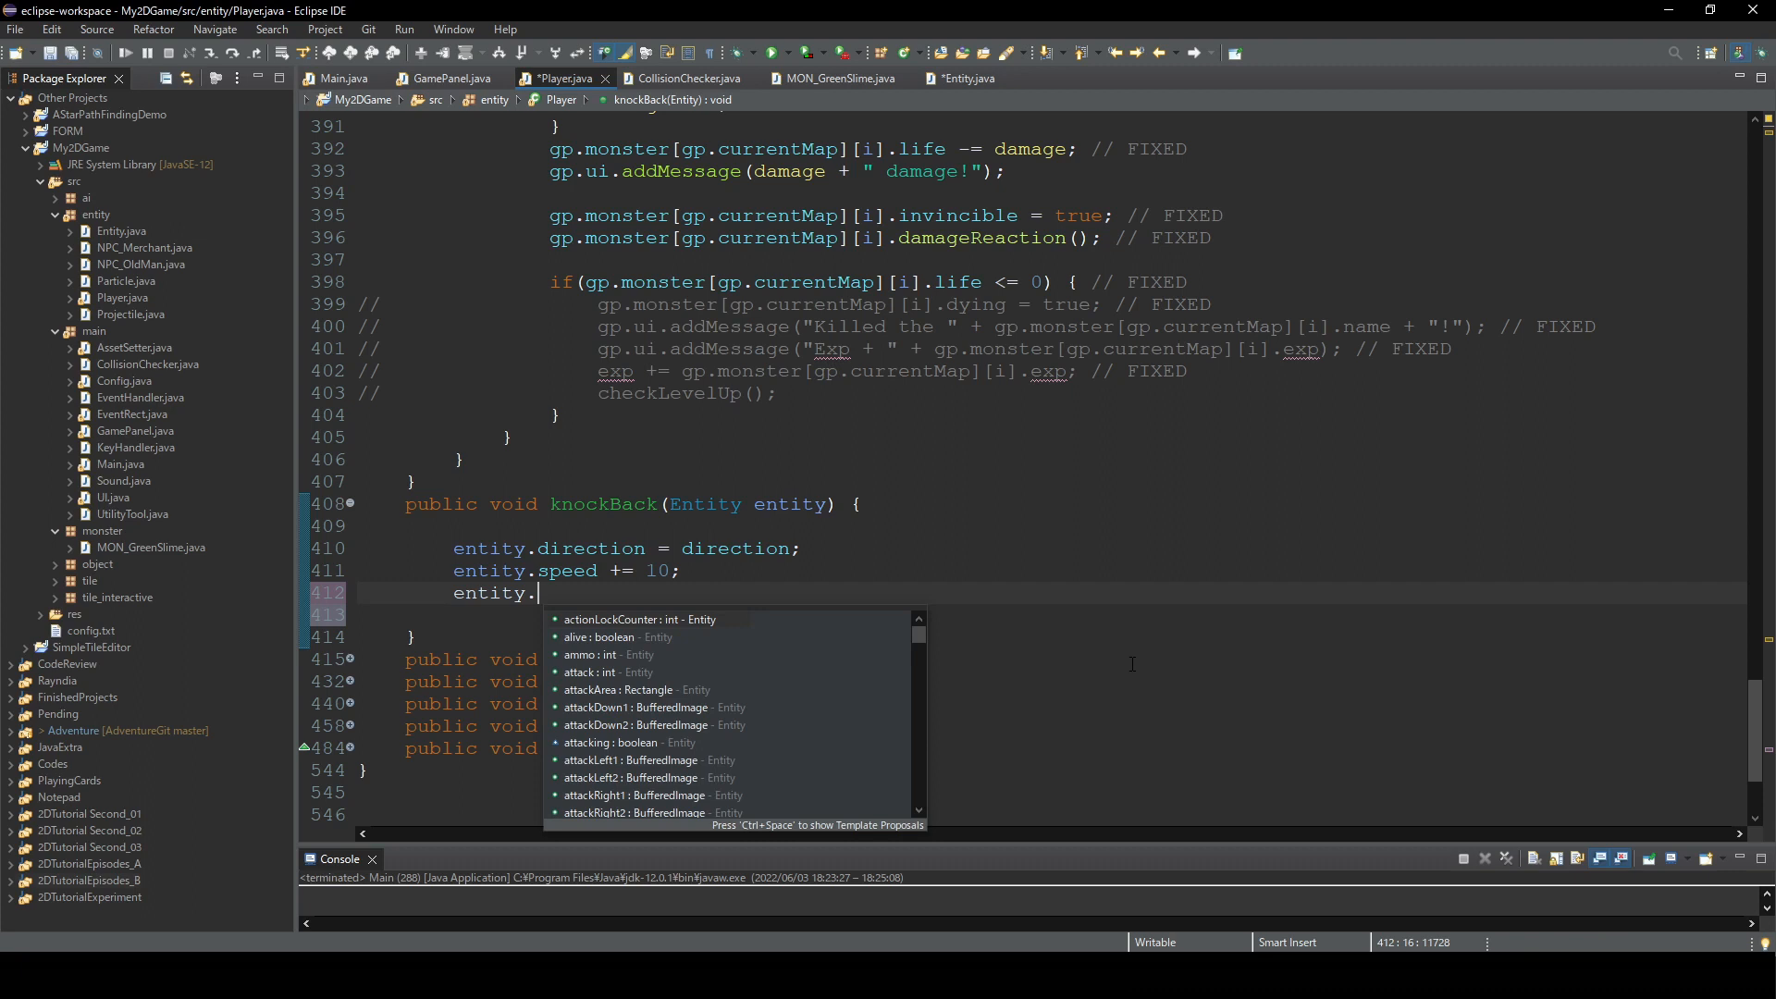
type("knockBack")
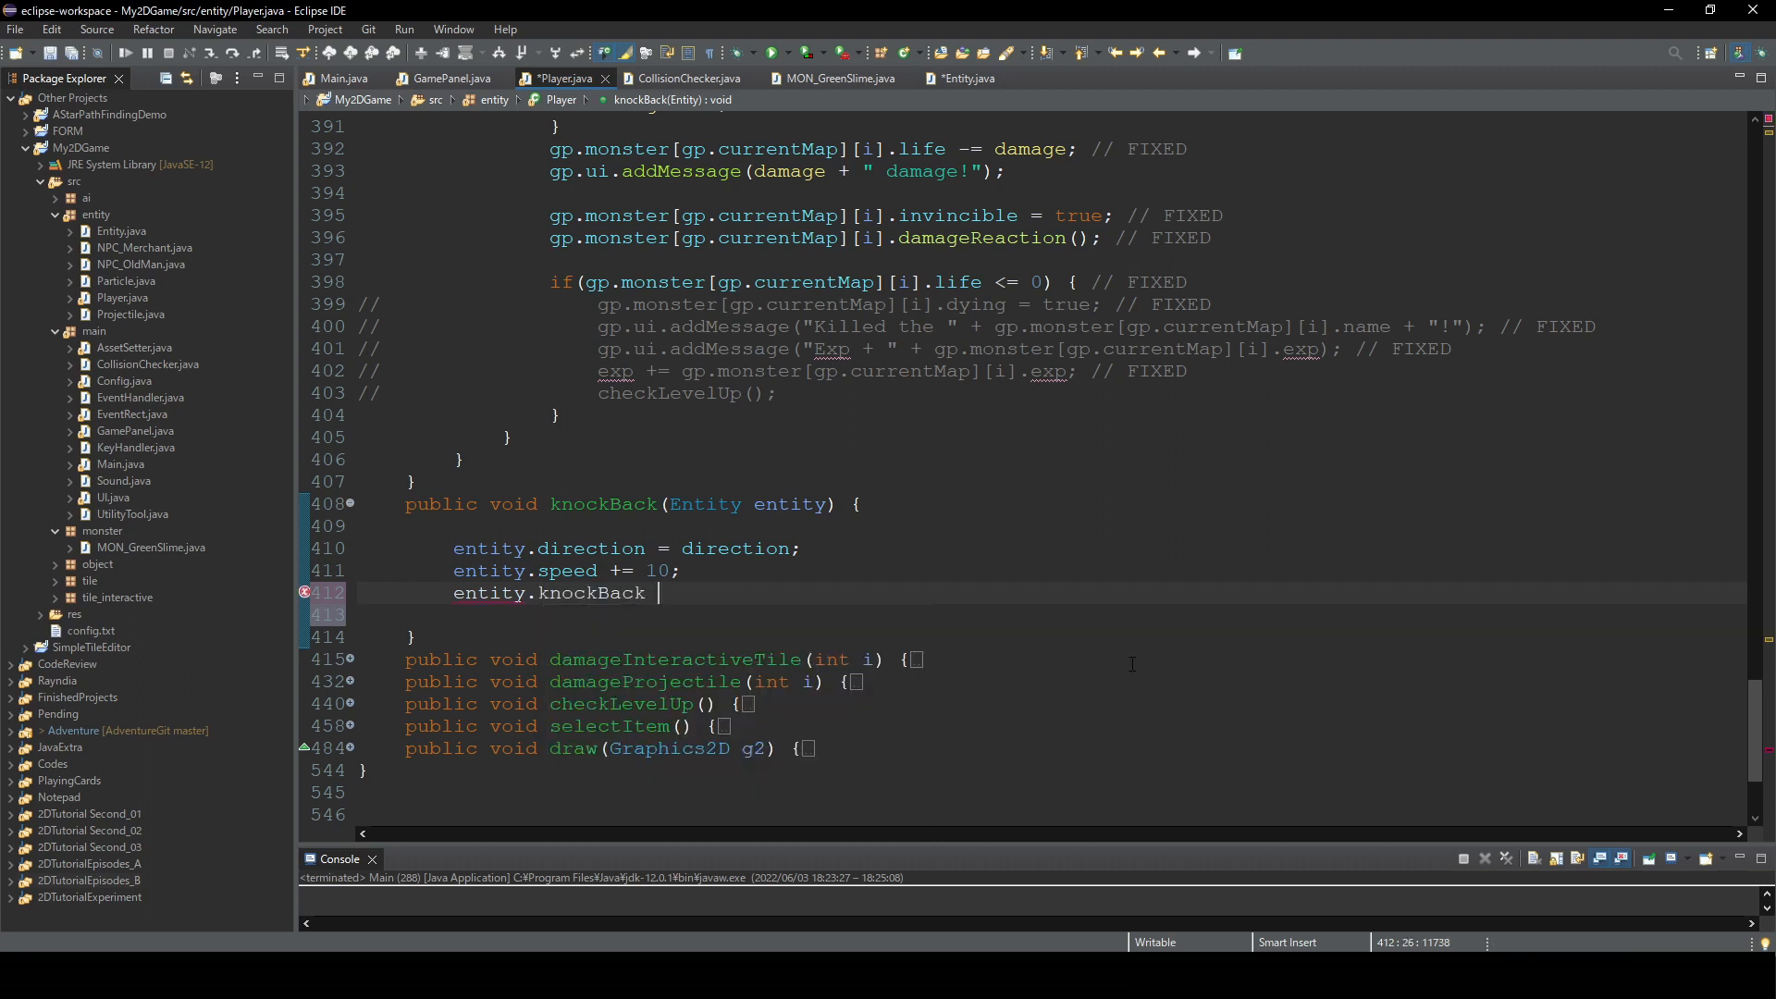
type("= true;")
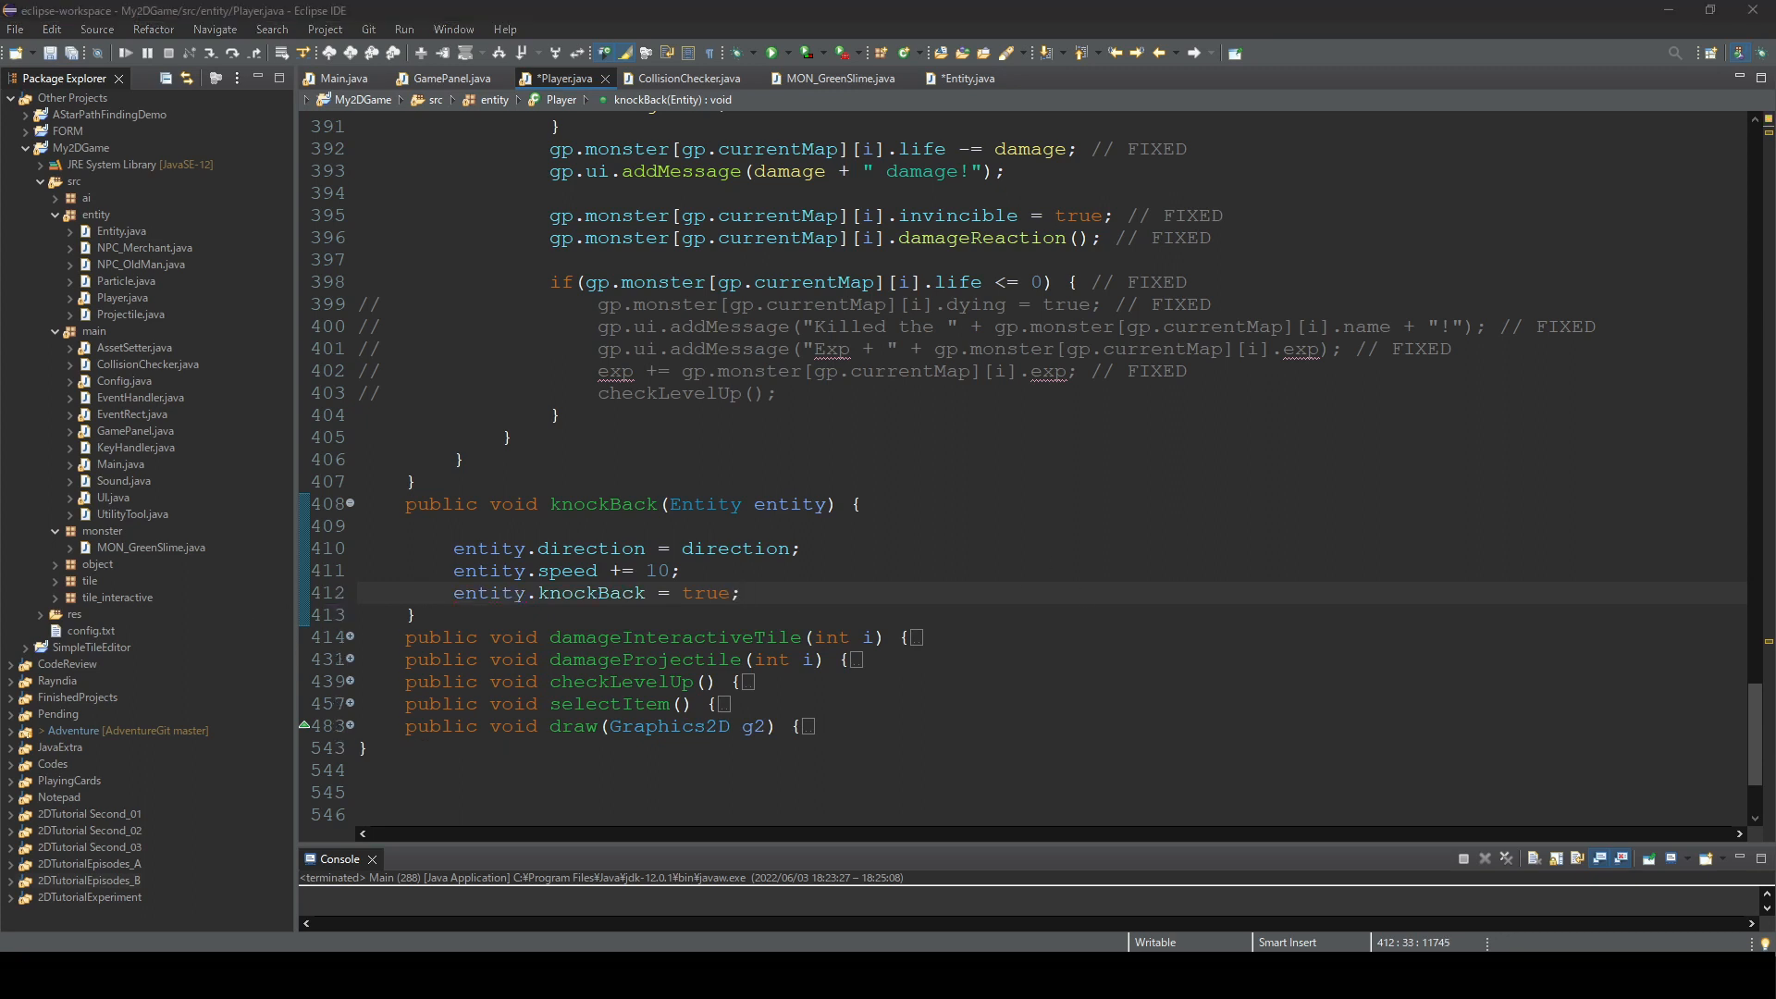
mouse_move(962, 95)
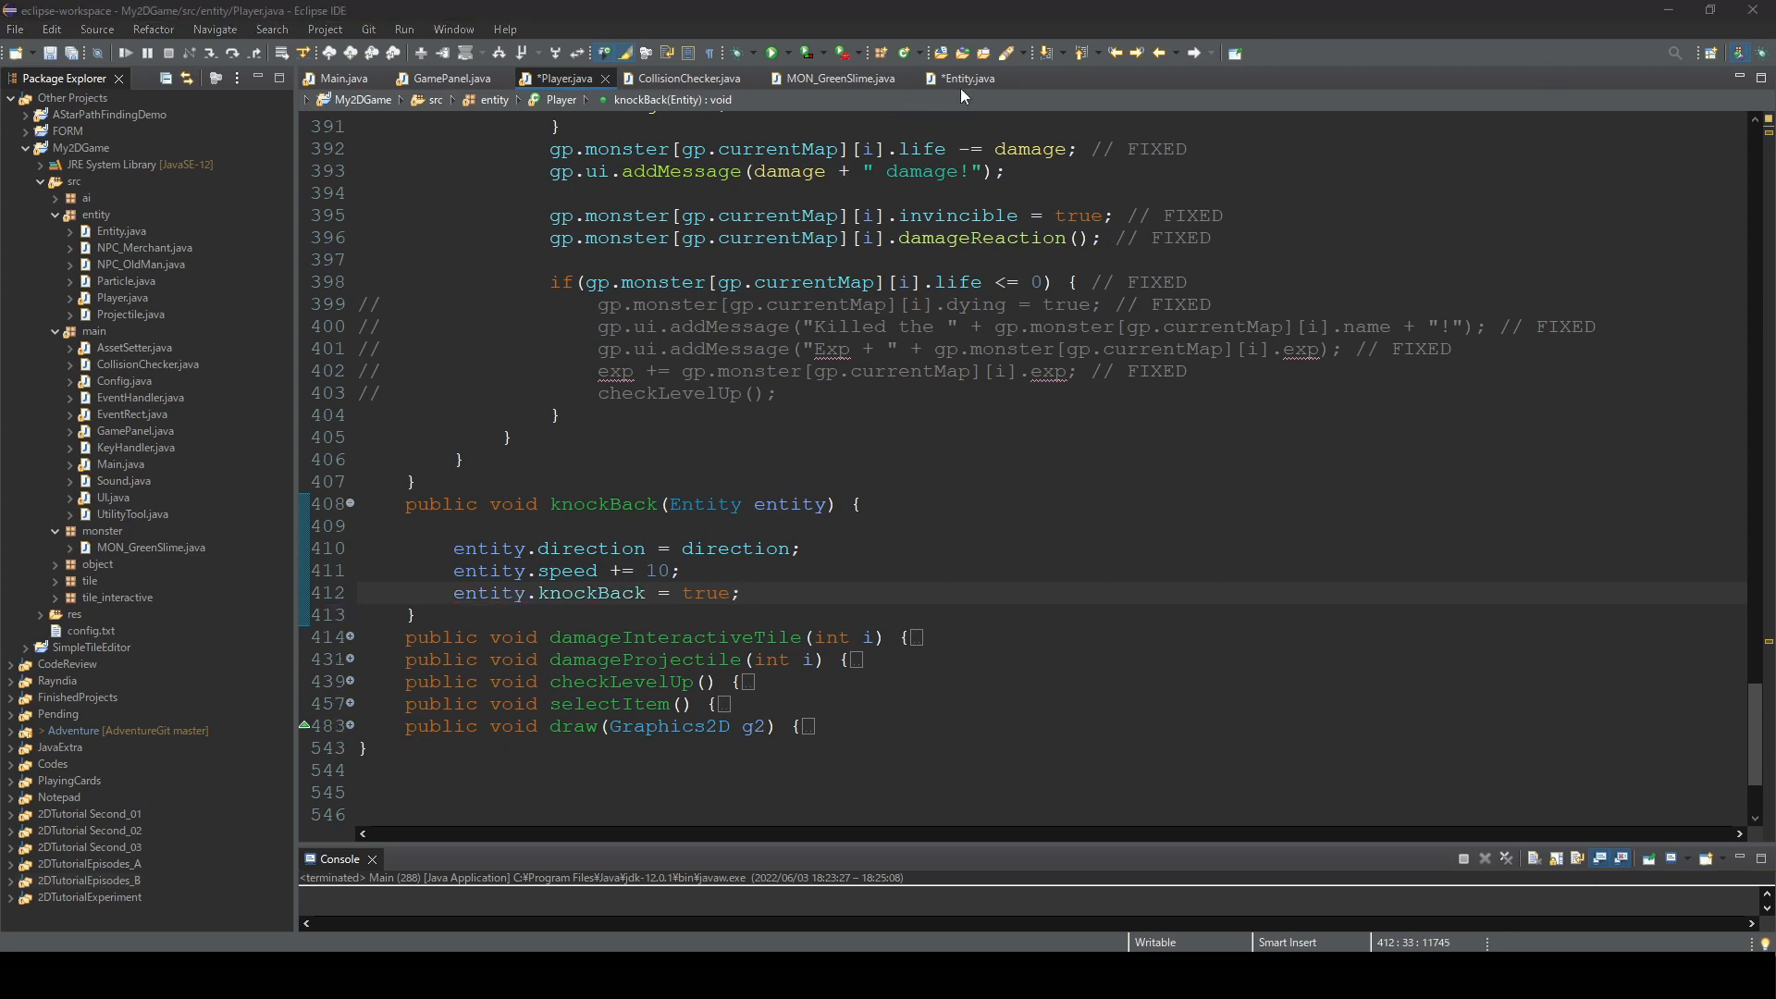
- Add an if(knockBack == true) block with an else branch at the start of Entity.update()
left_click(965, 78)
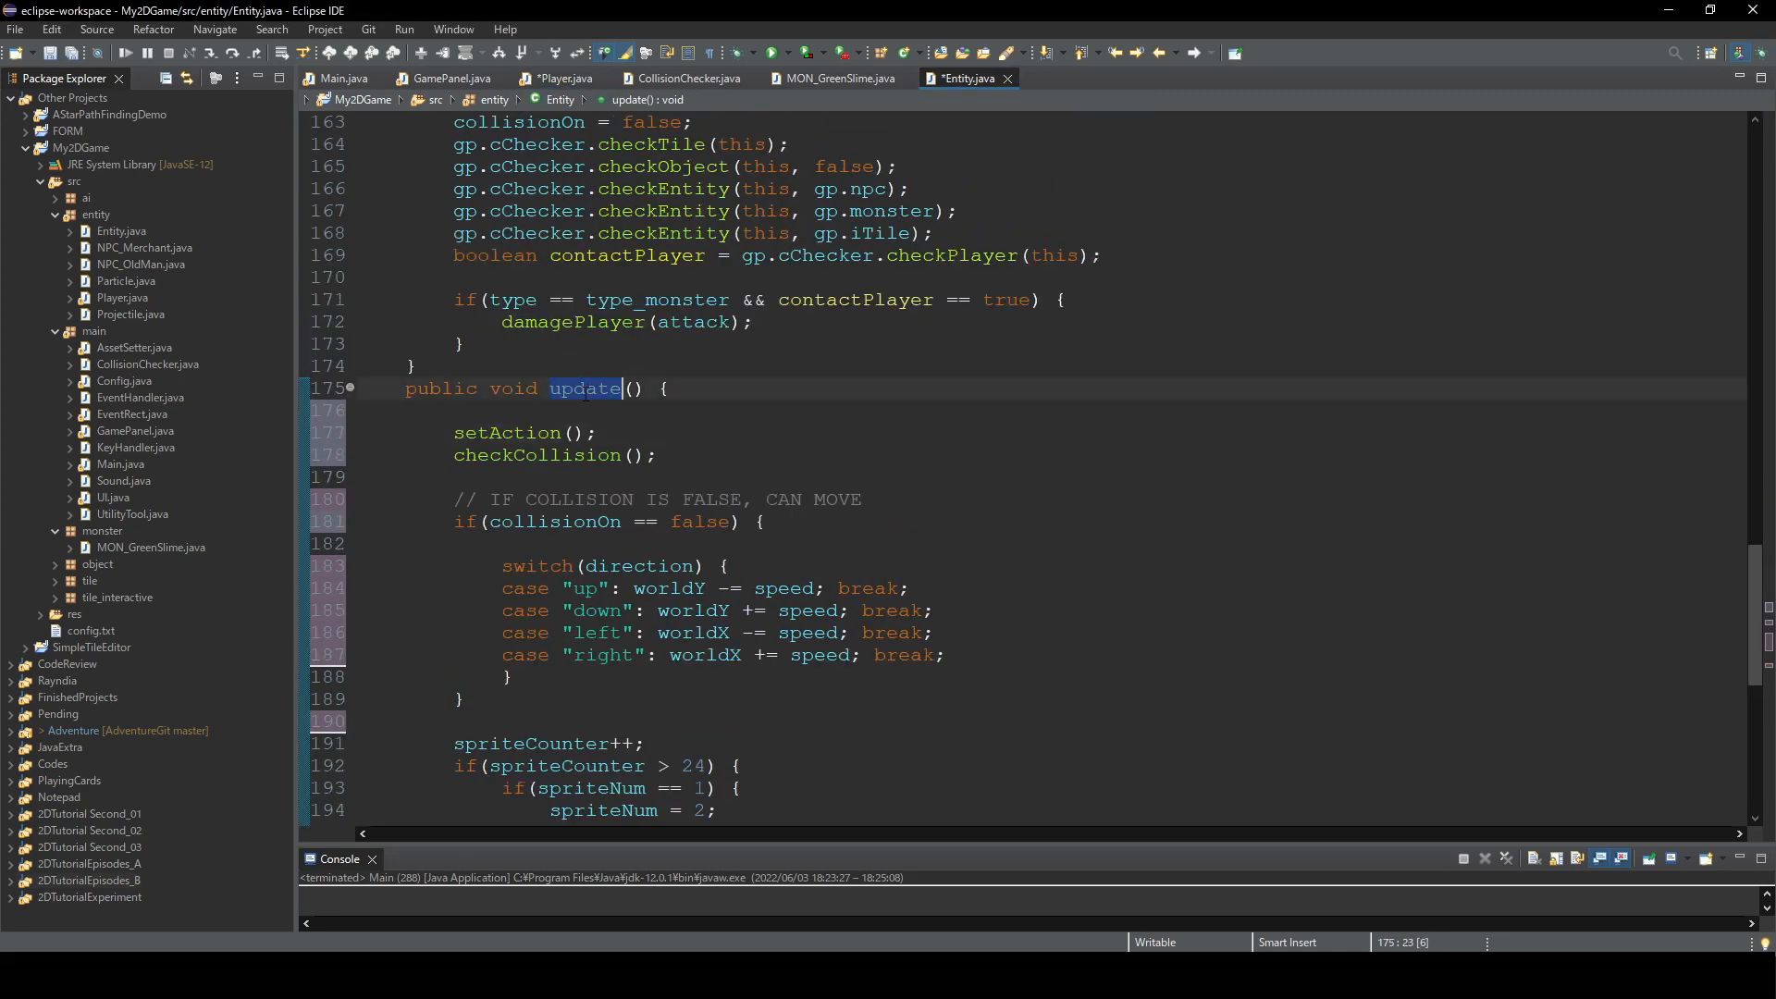
key("enter")
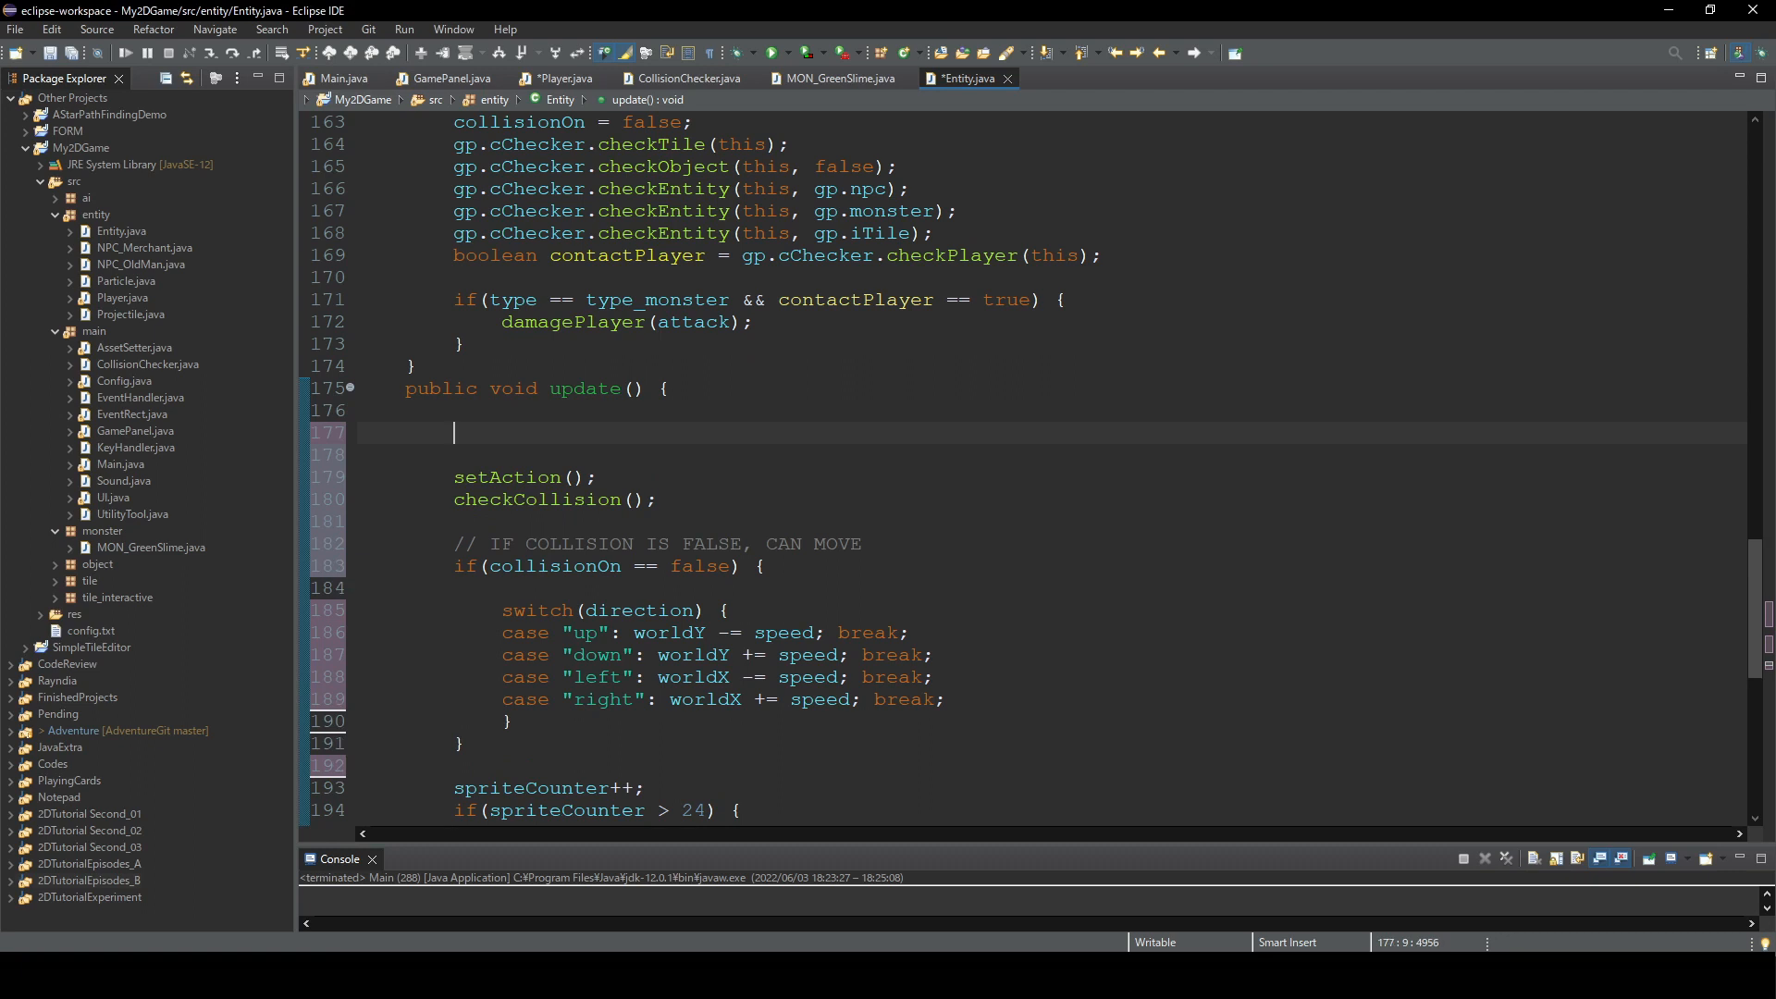
type("if")
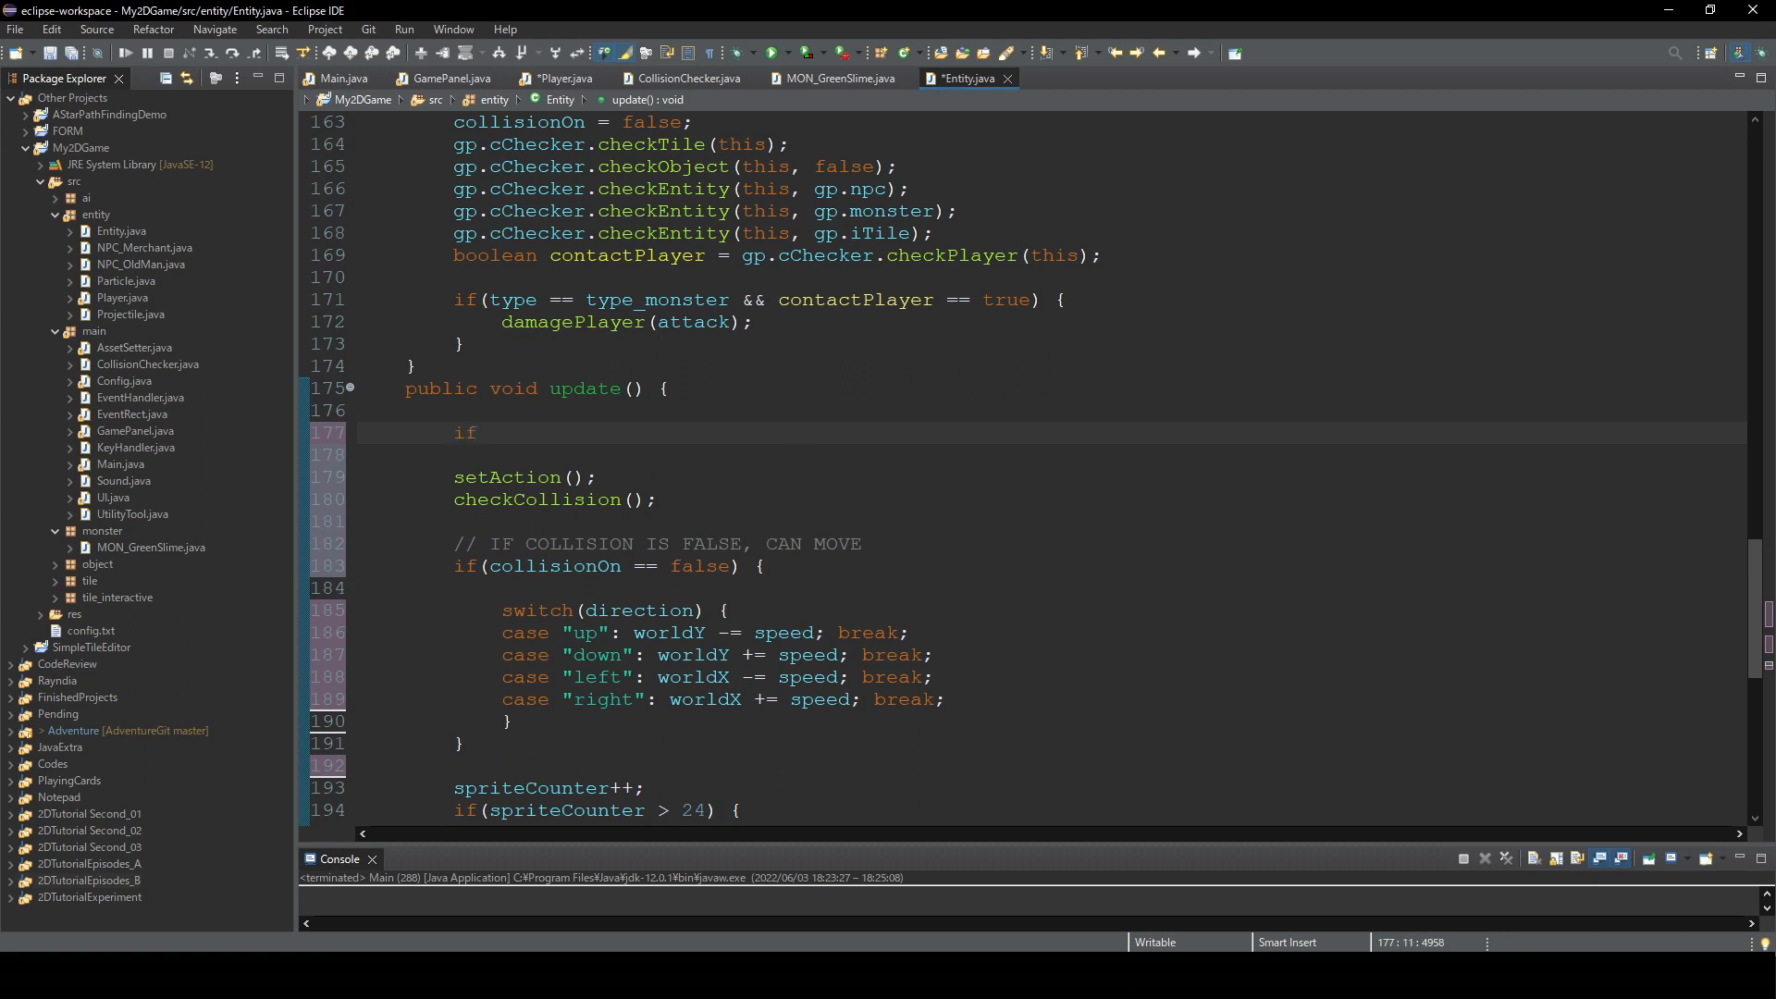
type("(knockB)")
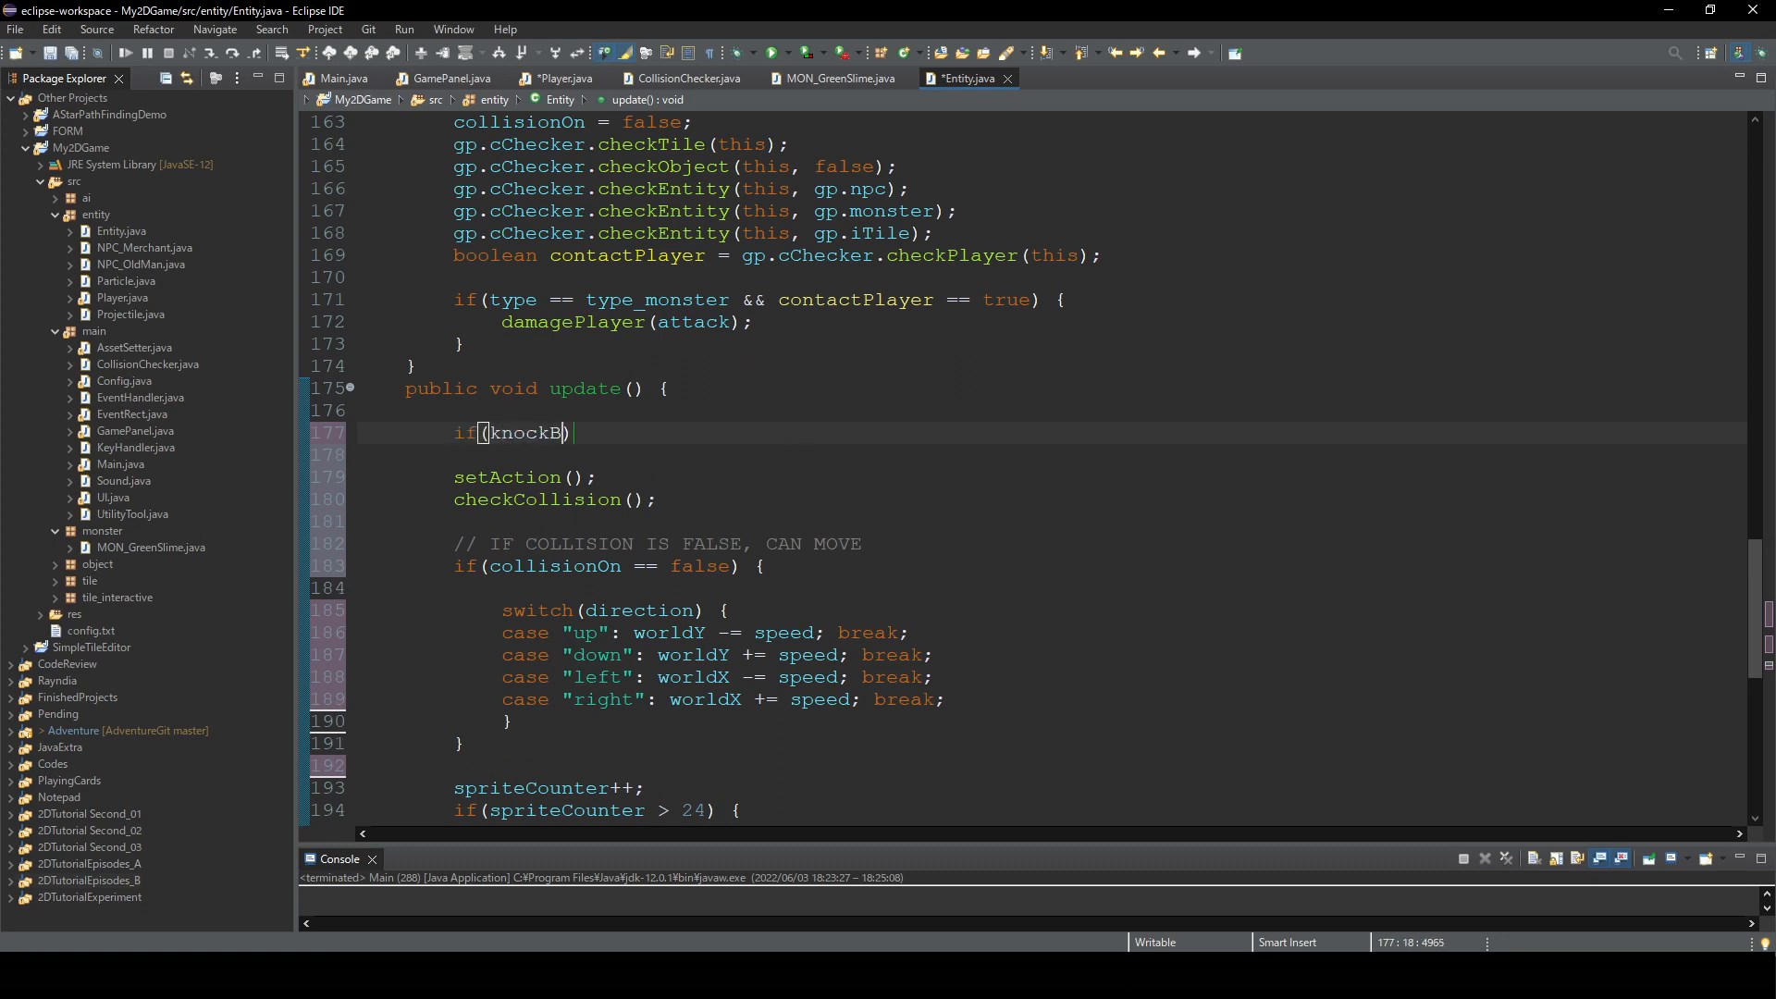
type("ack ==")
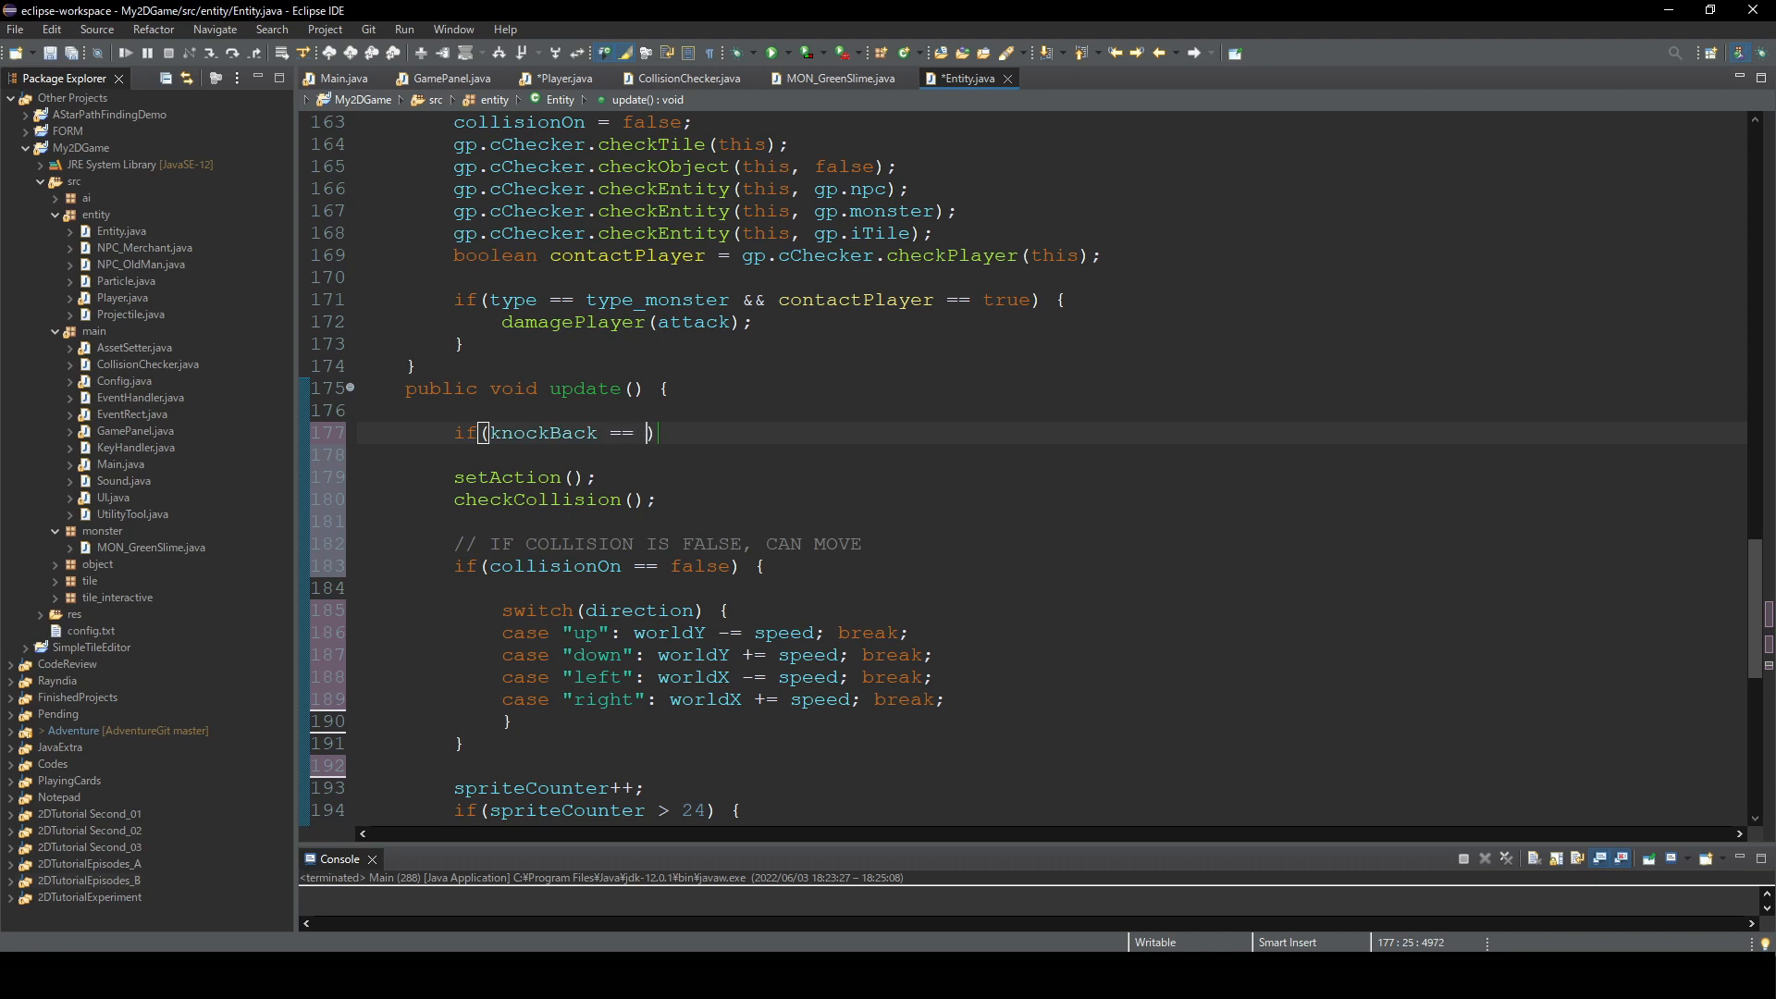
type("true) {")
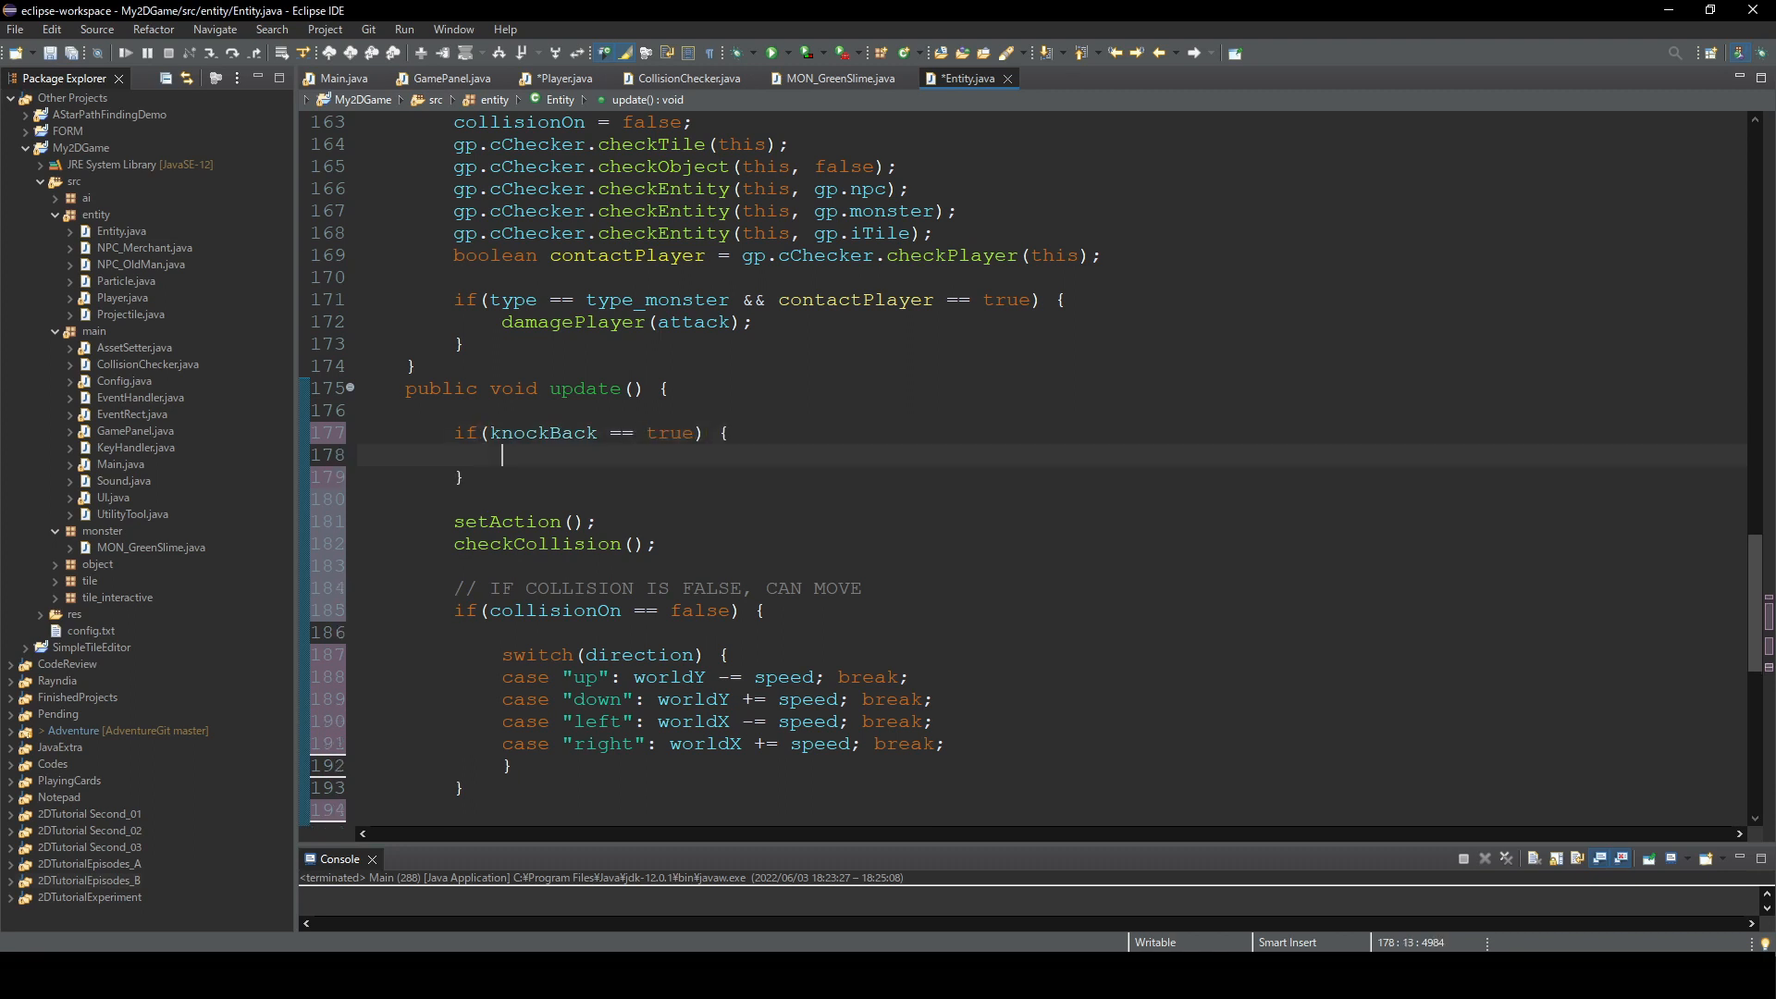
type("else")
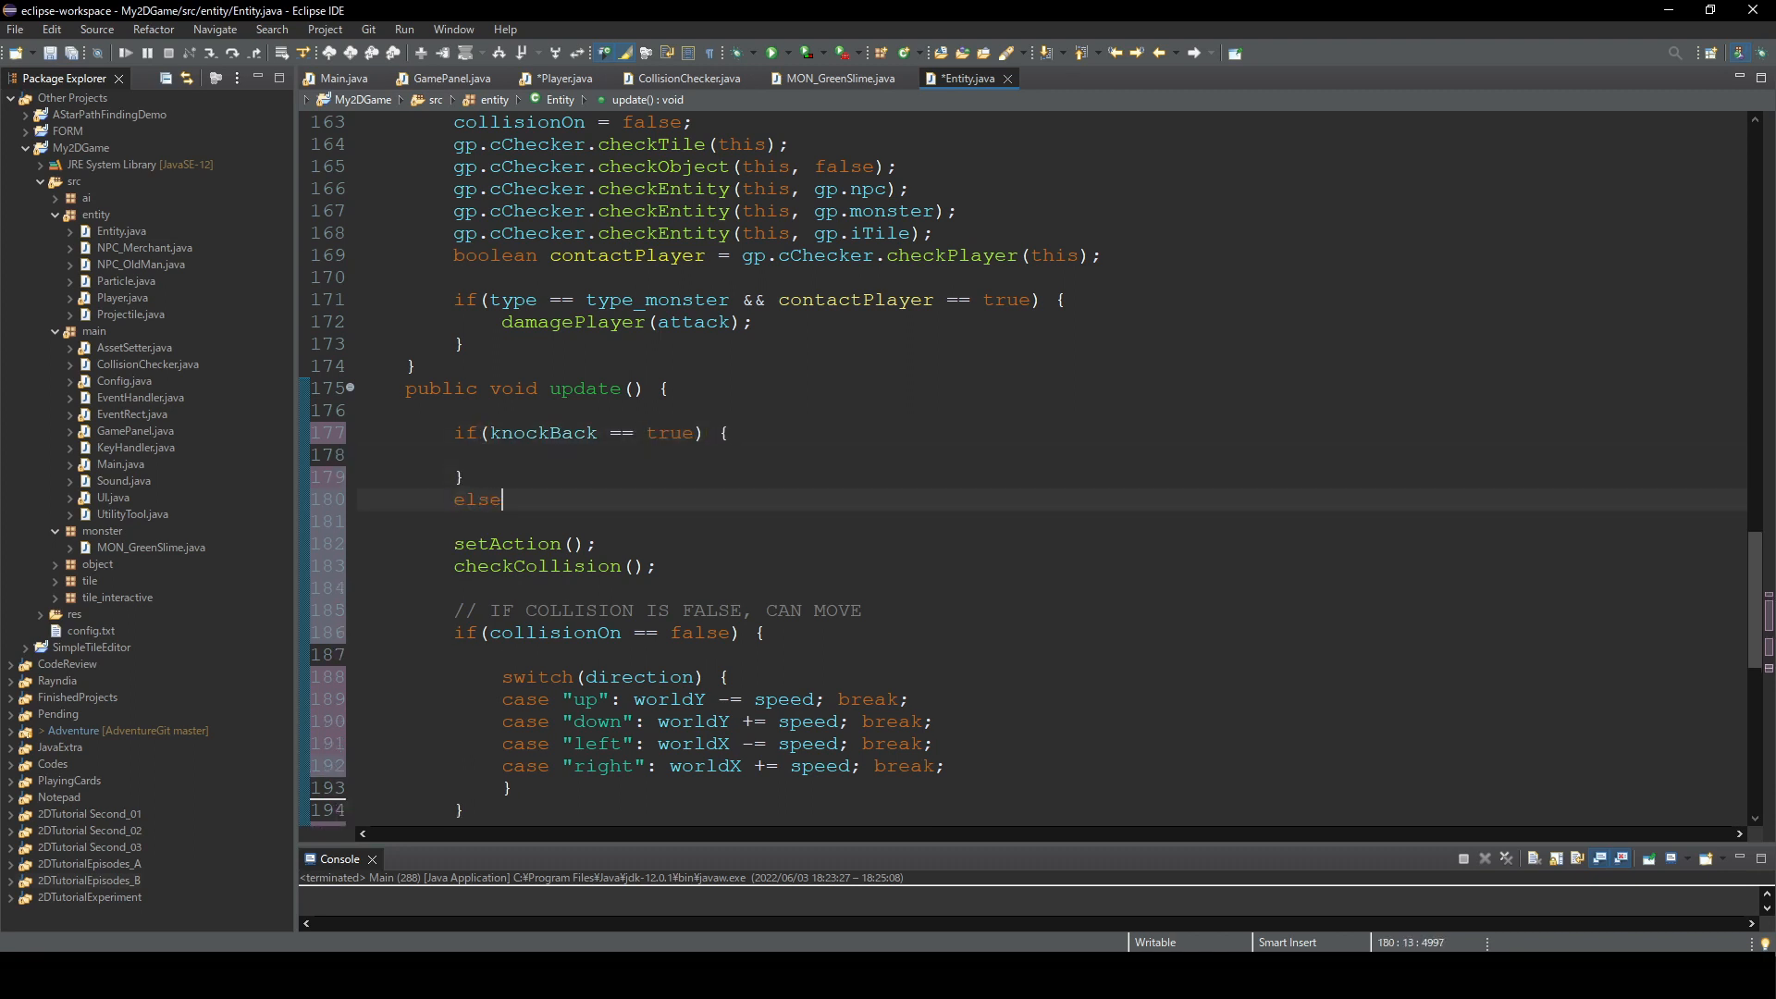
type("{")
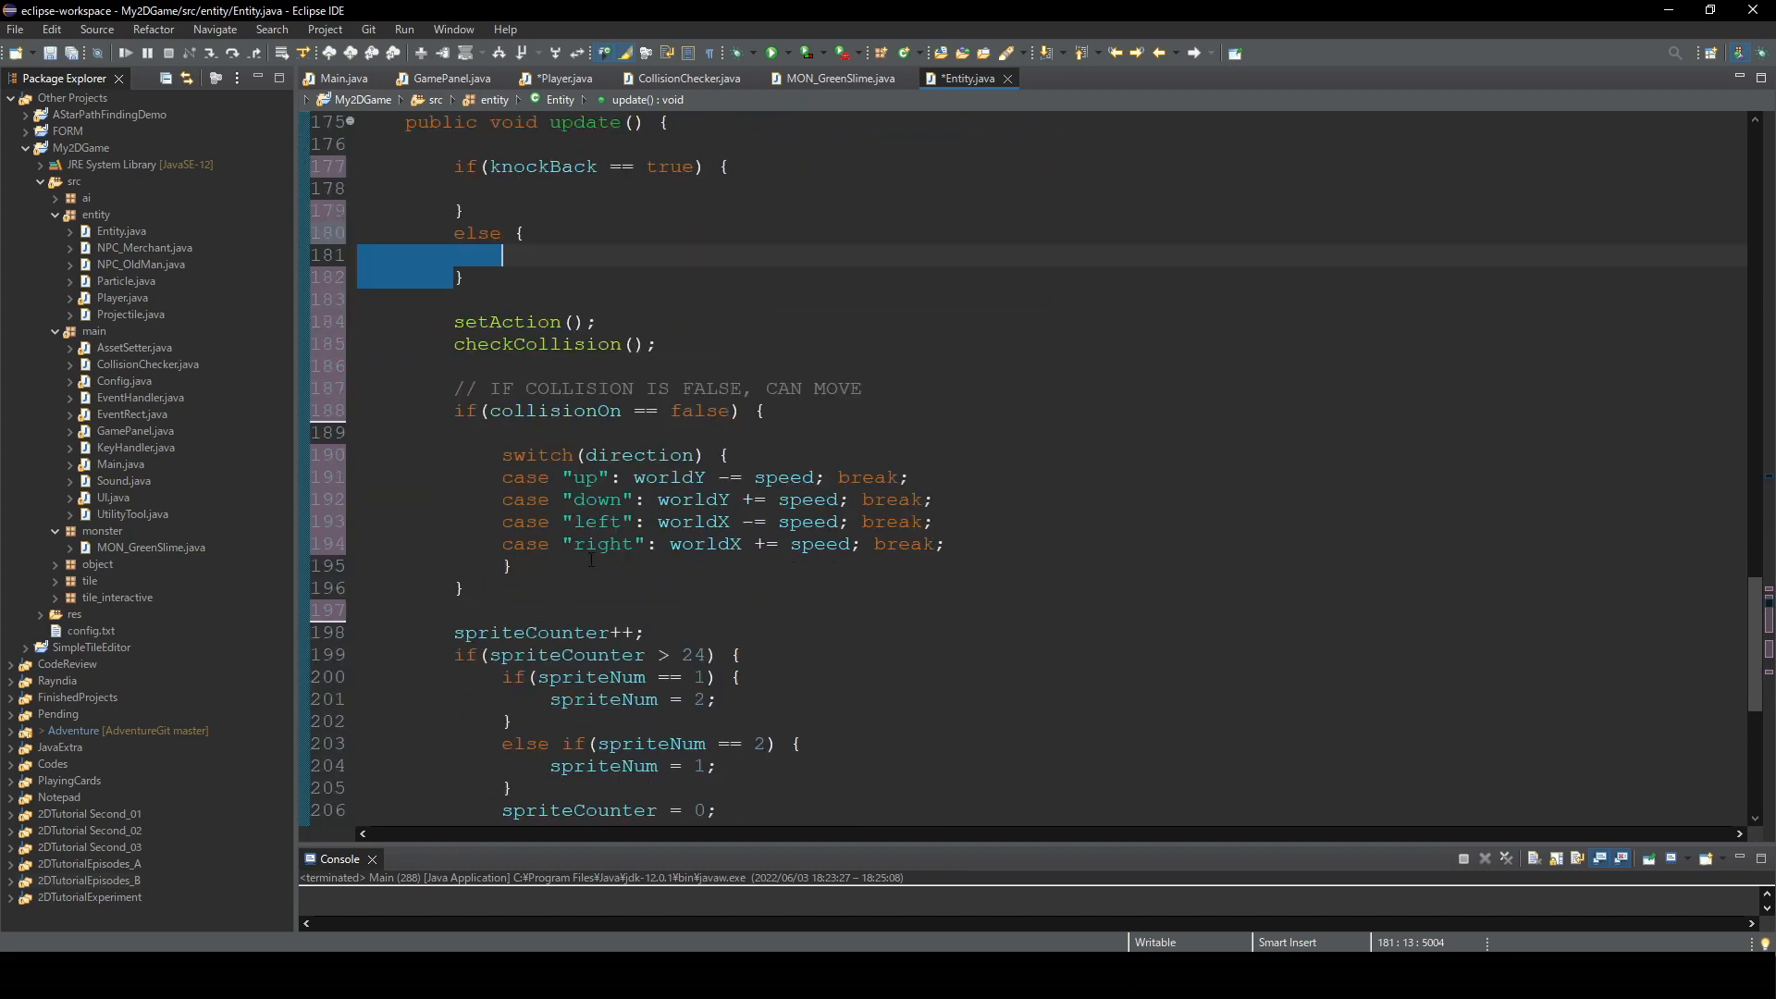
scroll("up", 3)
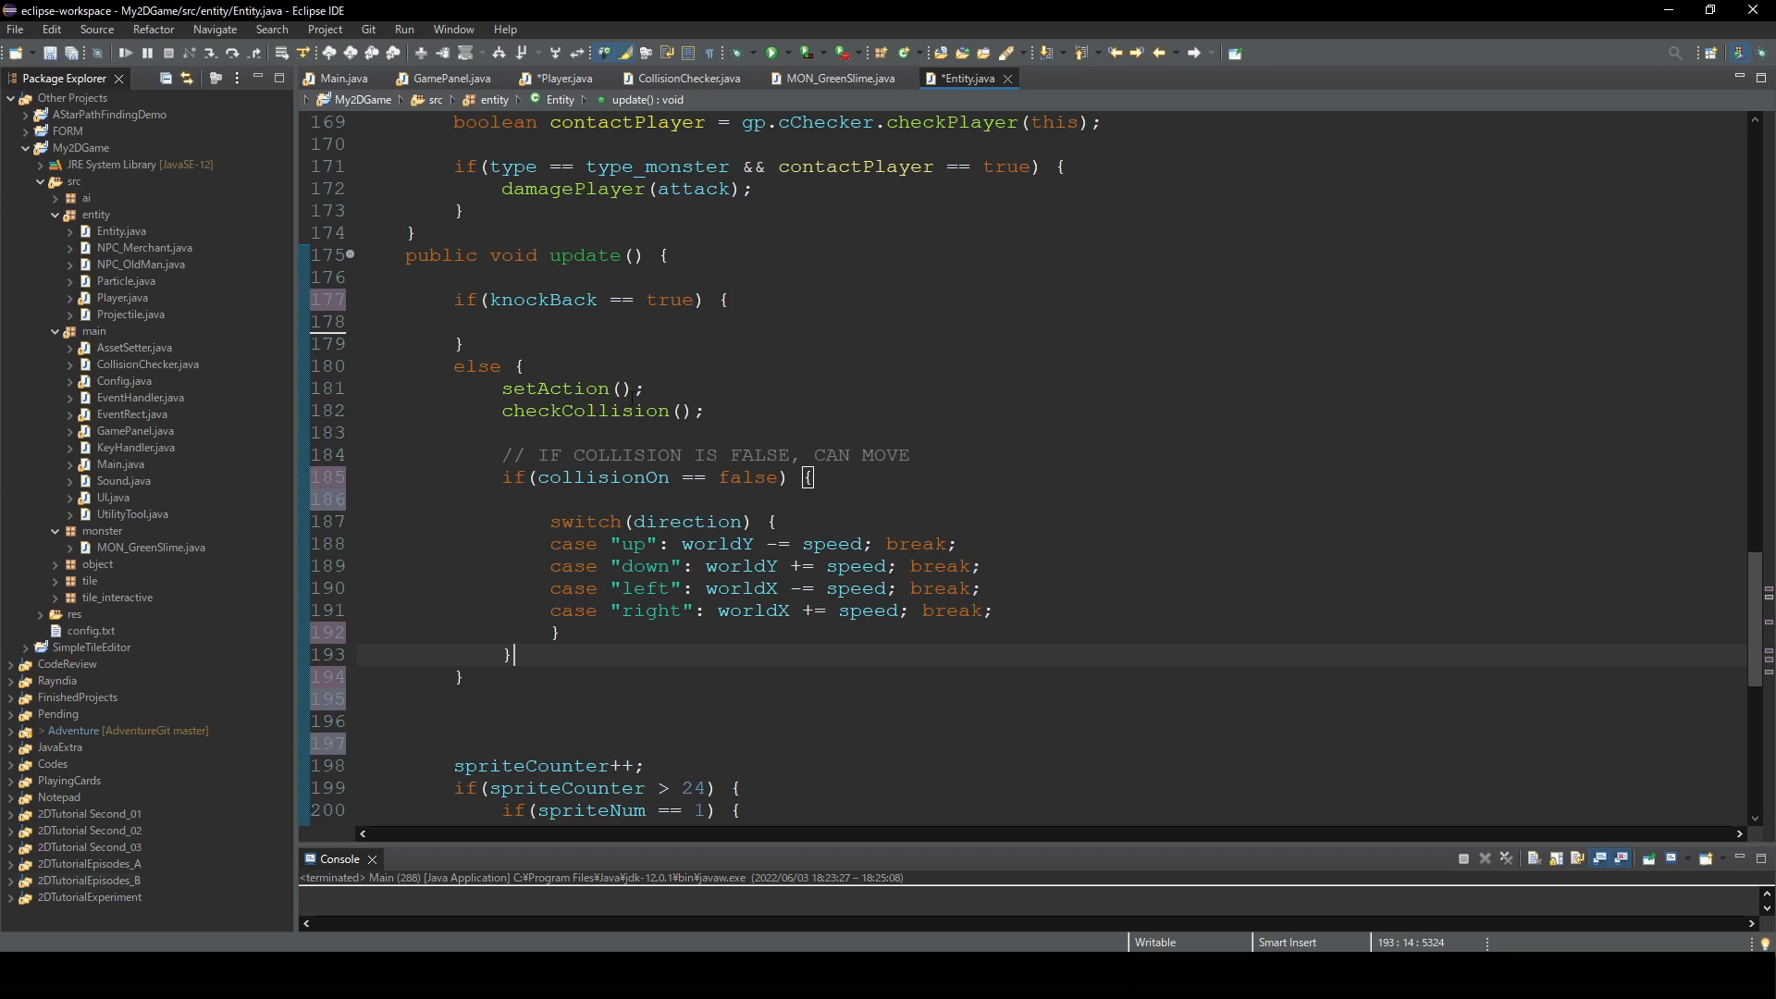
- Inside the knockBack branch, call checkCollision() and reset knockBackCounter = 0 when collisionOn is true
type("checkColli")
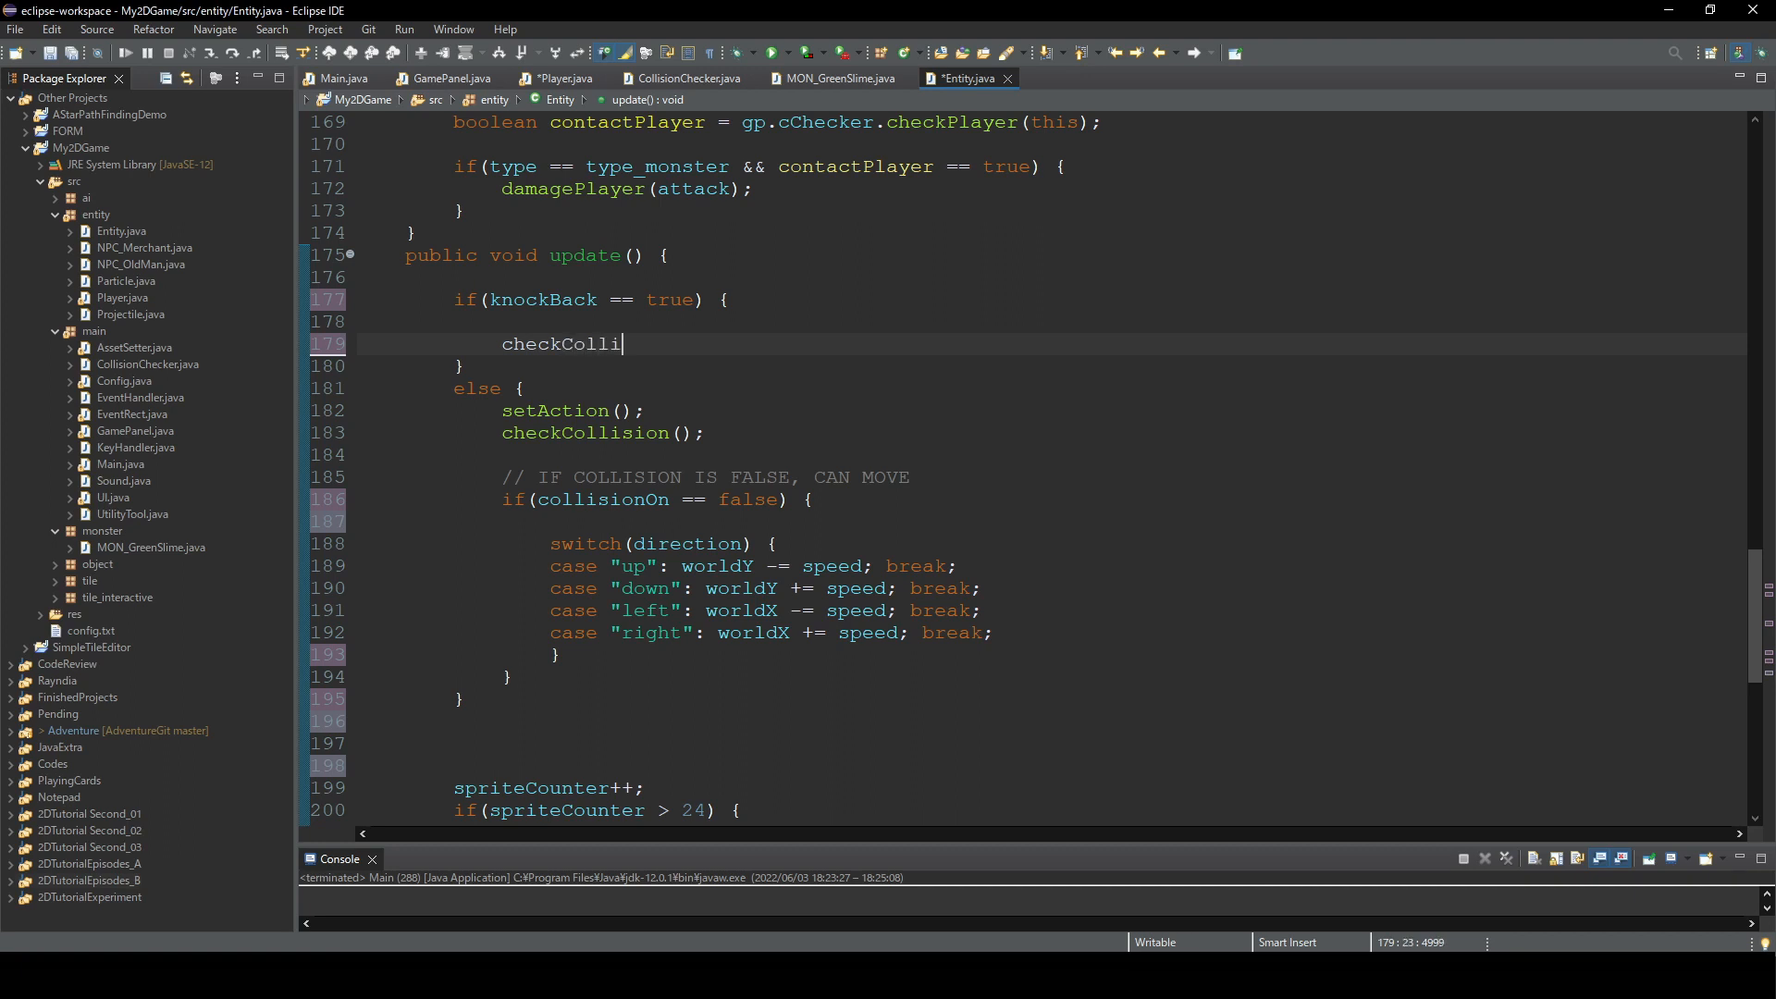
type("sion();")
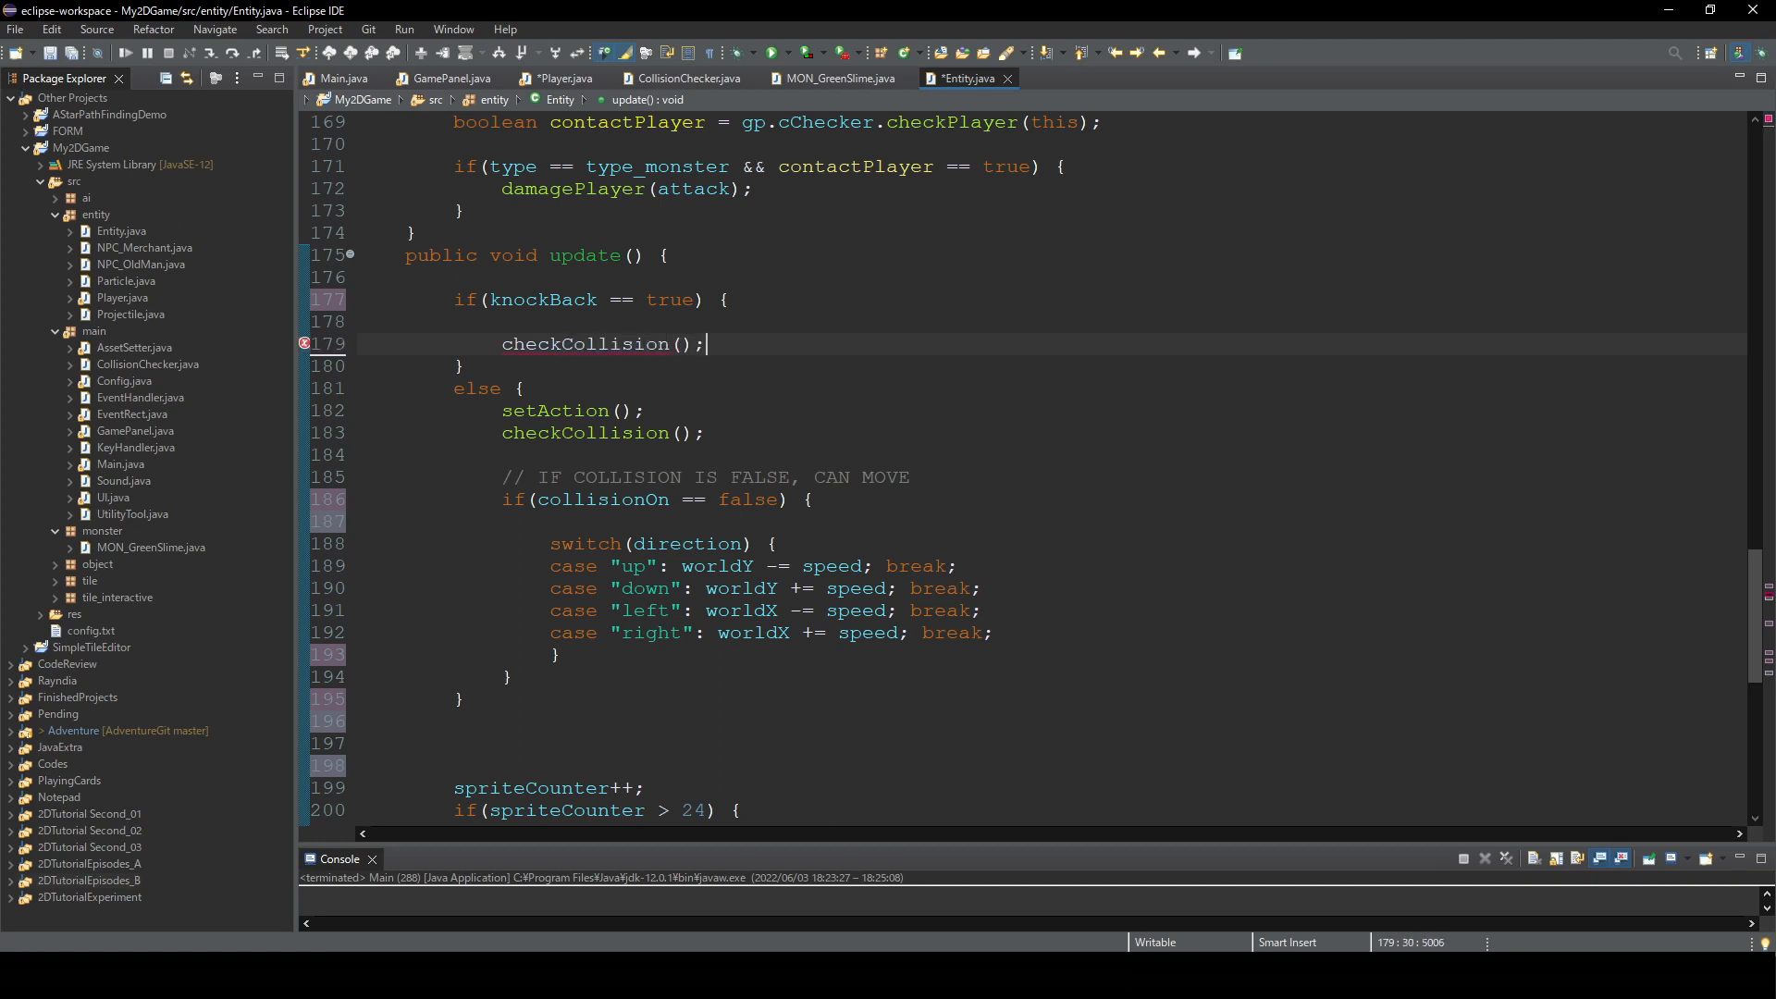
key("Return")
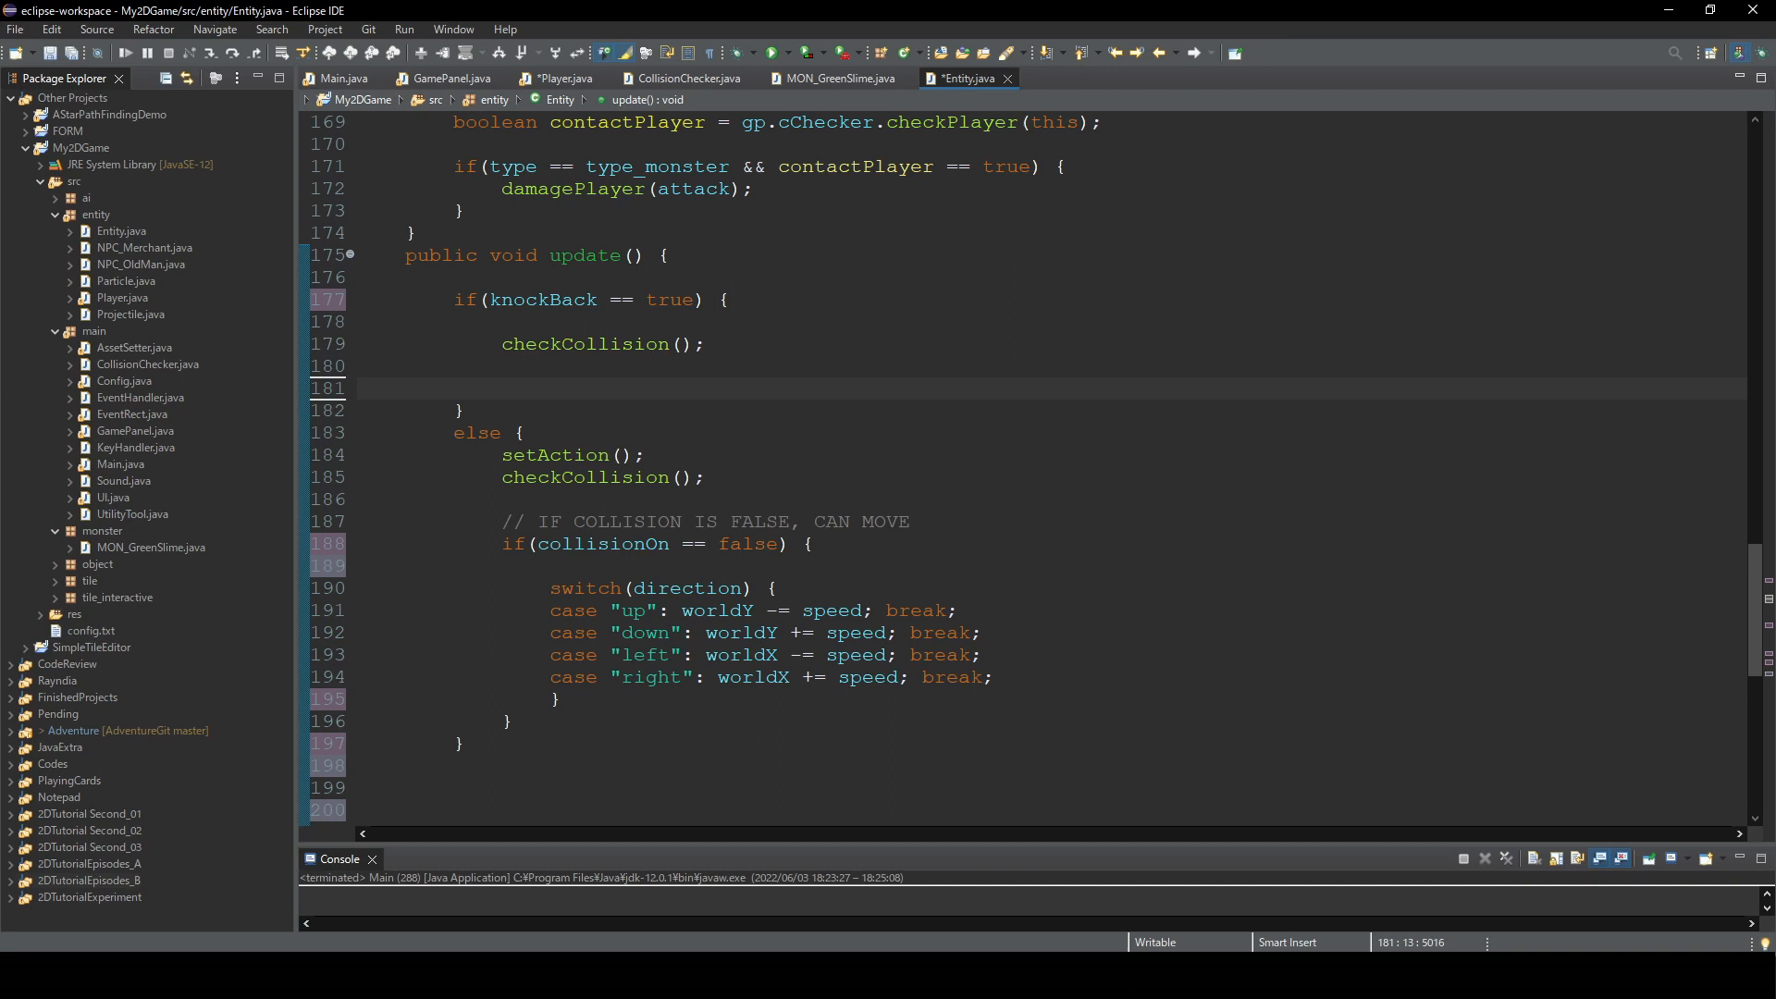
type("if(collisionOn")
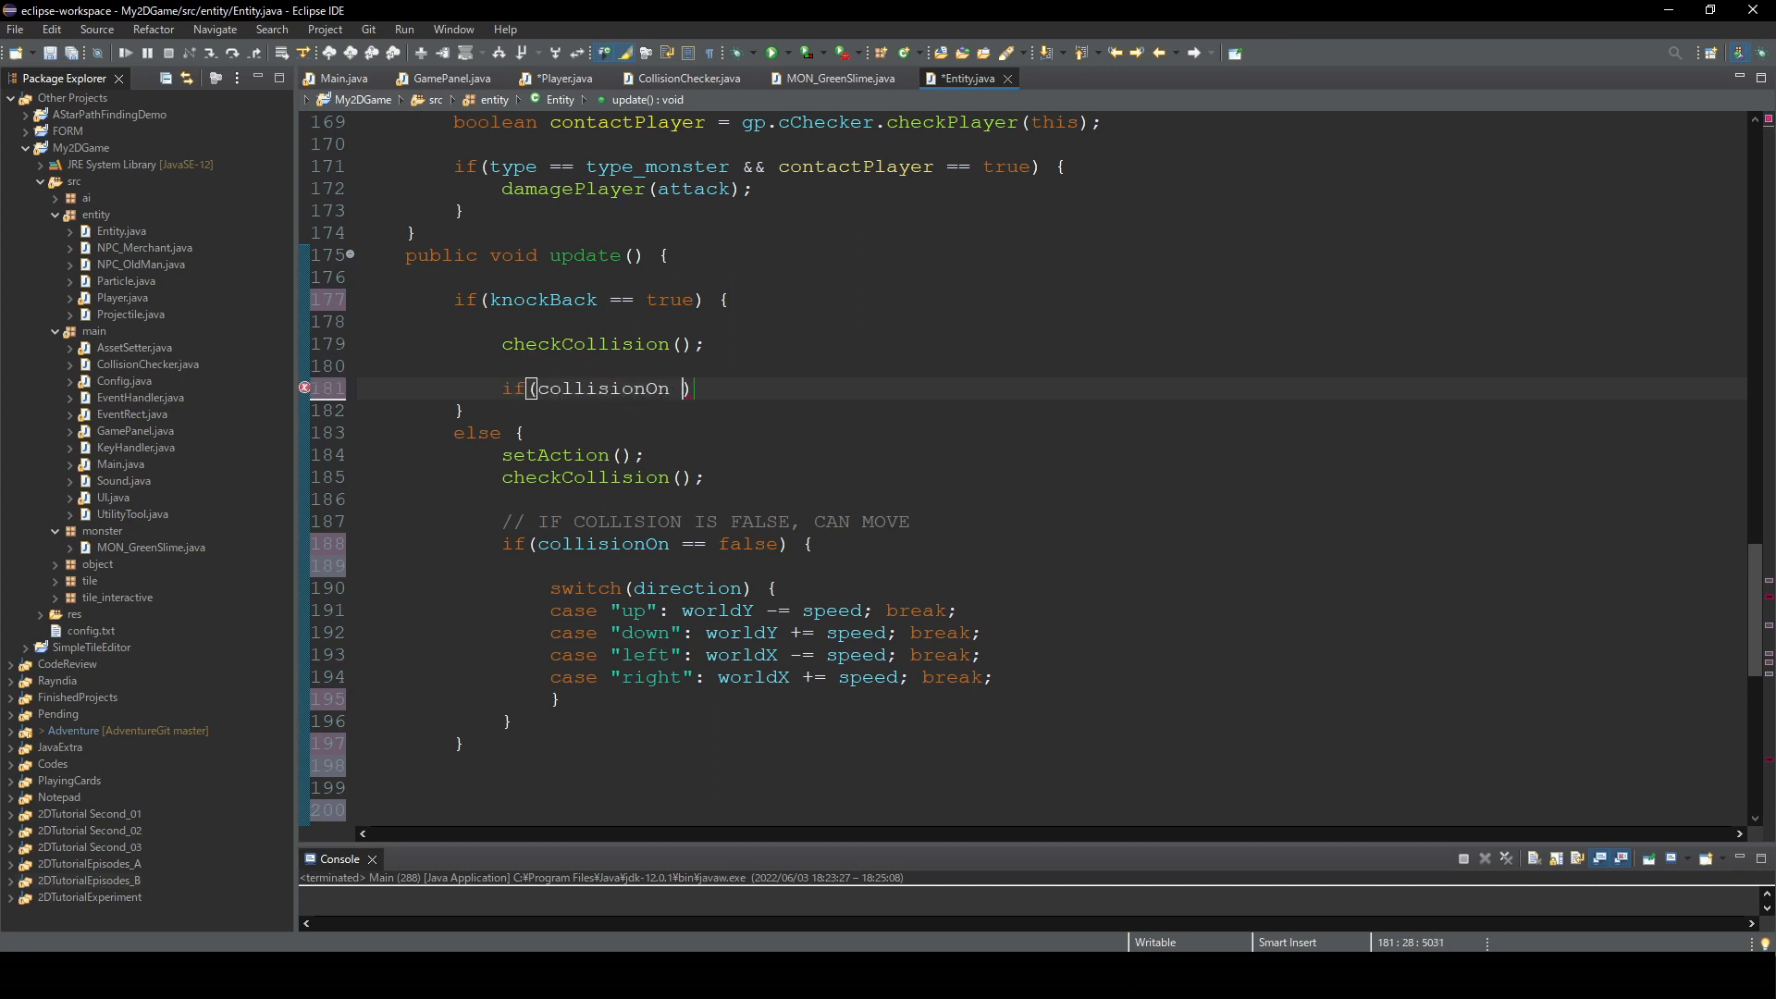
type("== true) {")
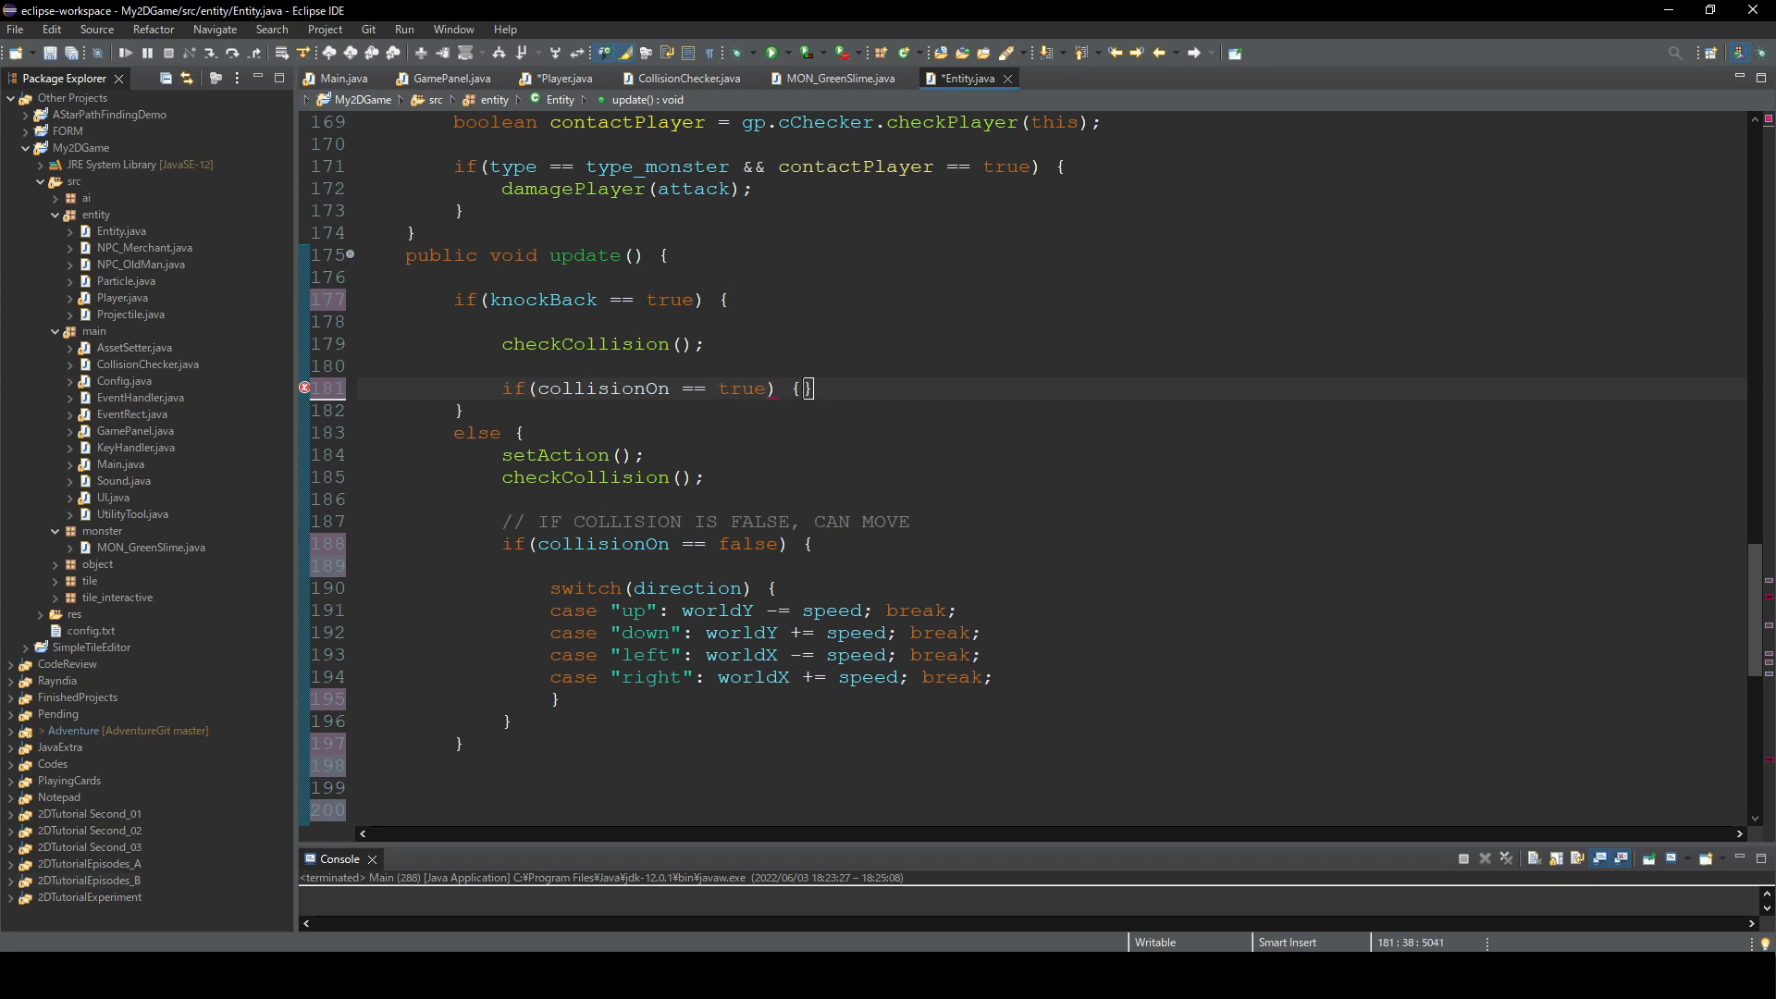
type("kno")
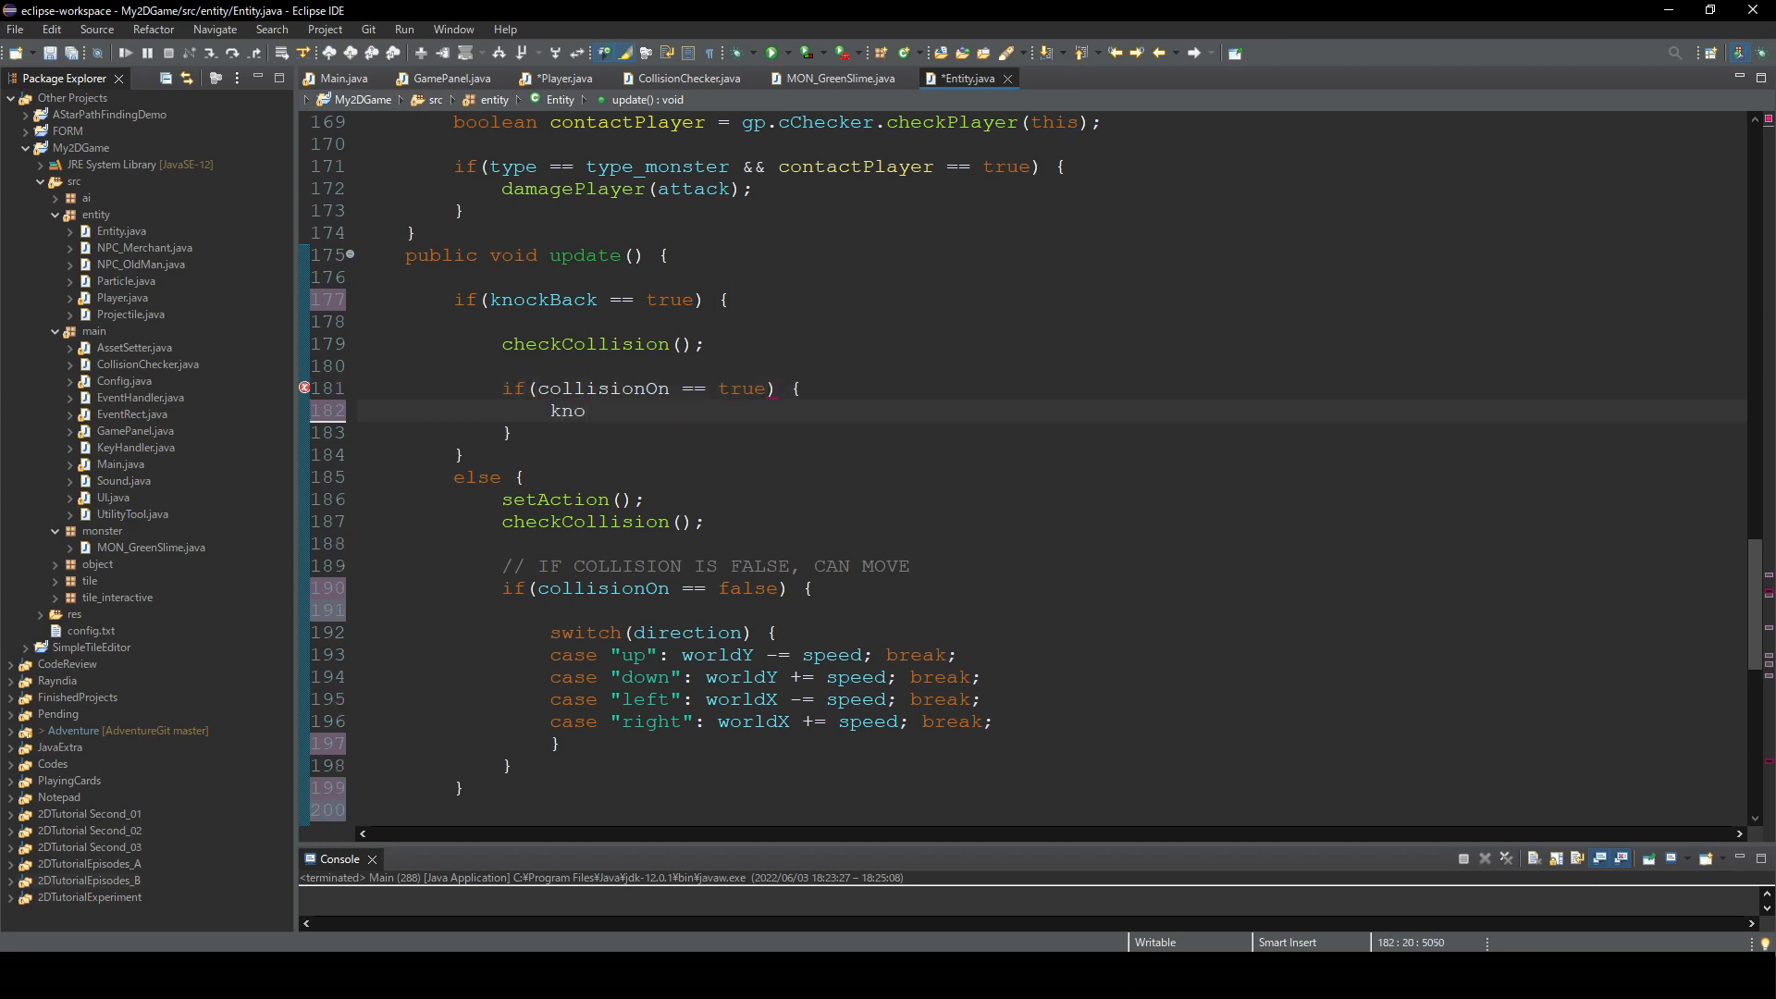
type("ckBackCounter")
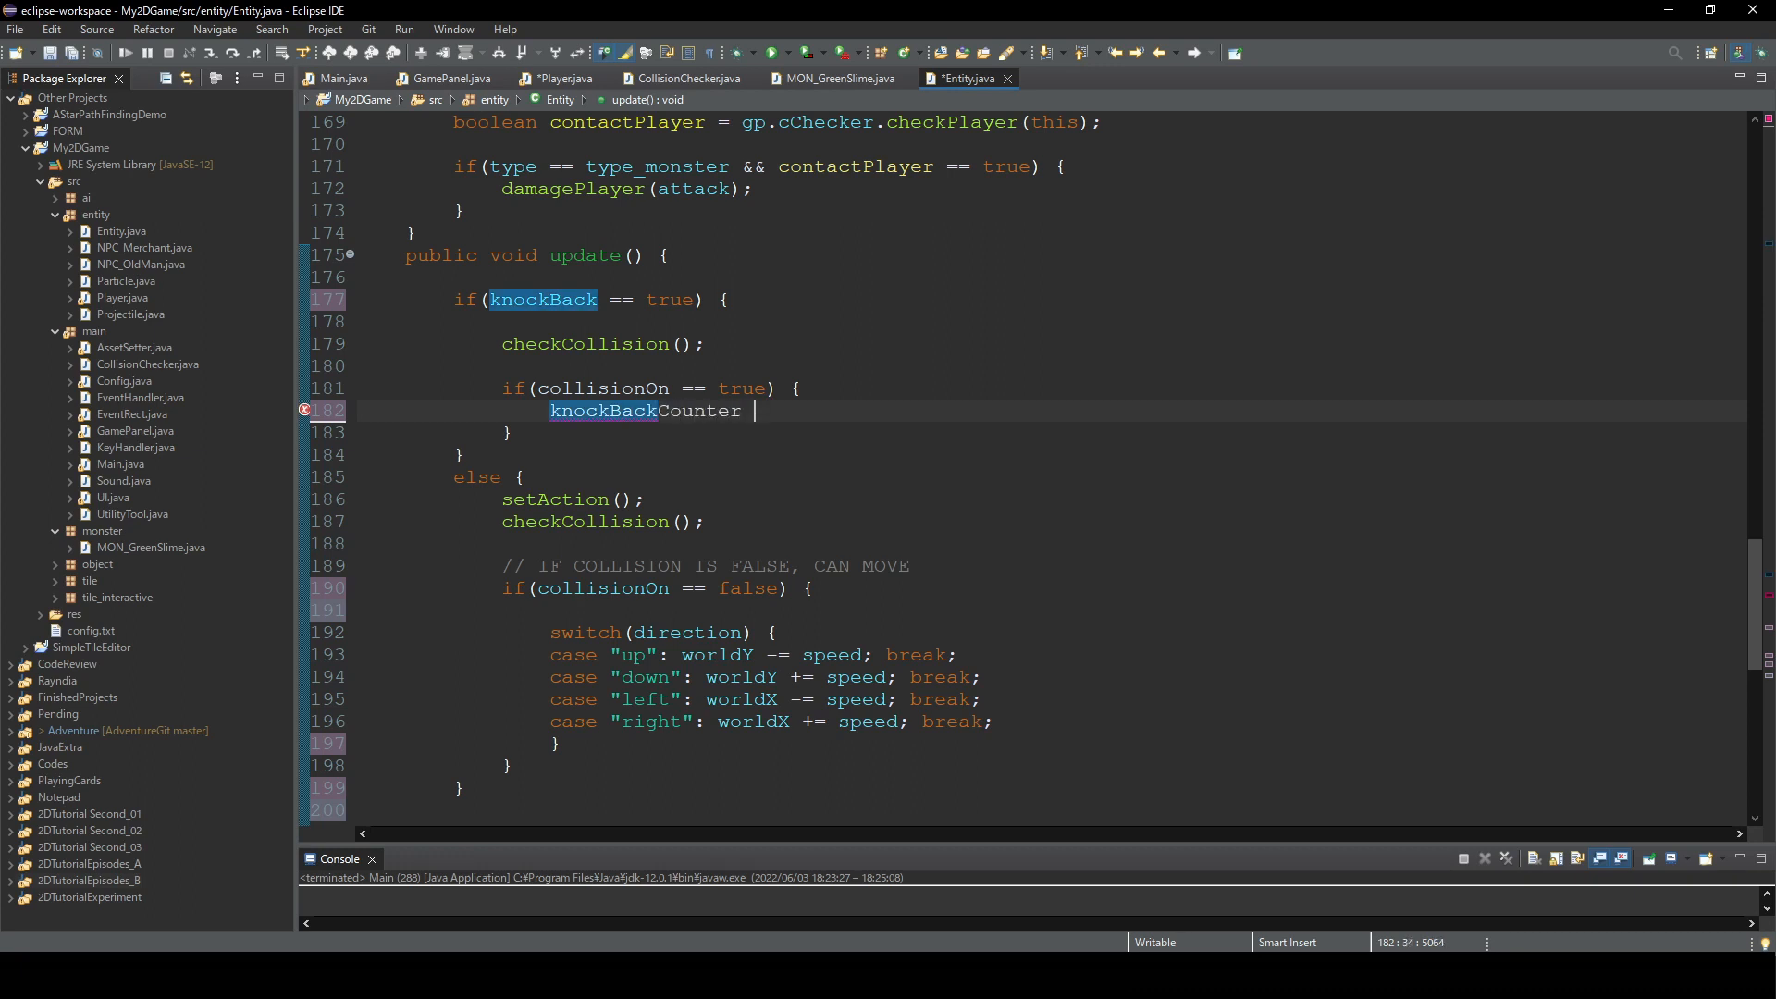
type("= 0;")
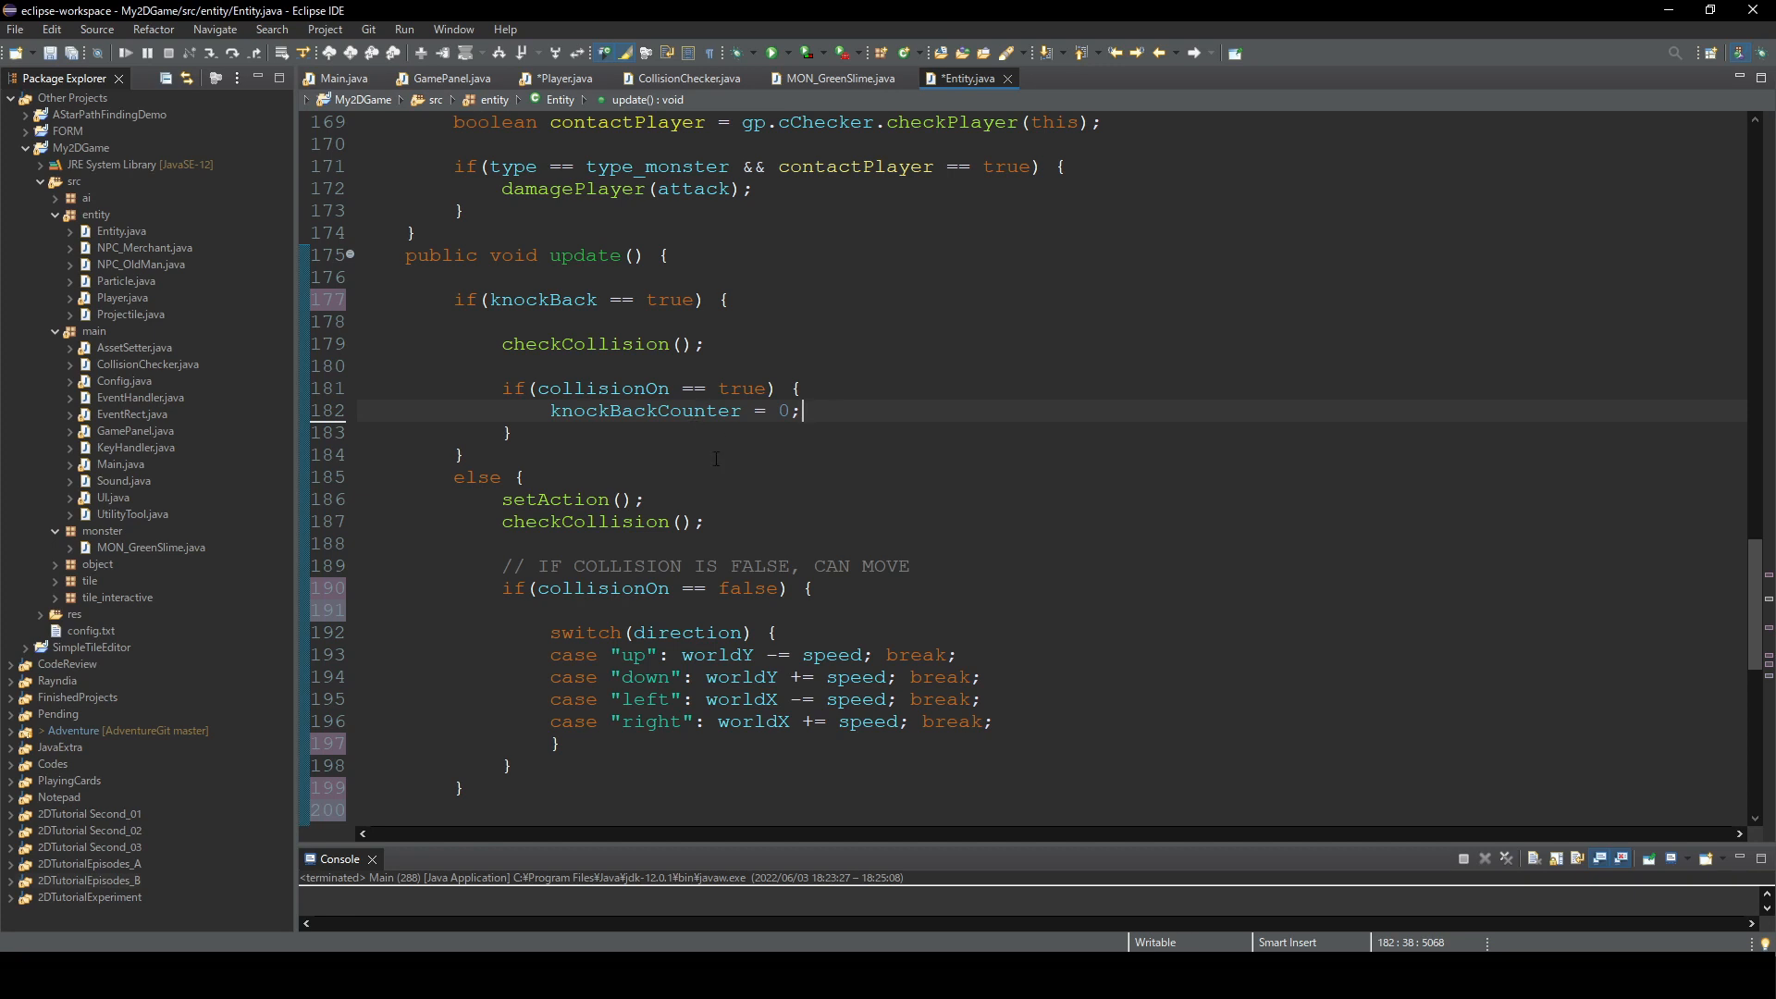
mouse_move(585, 343)
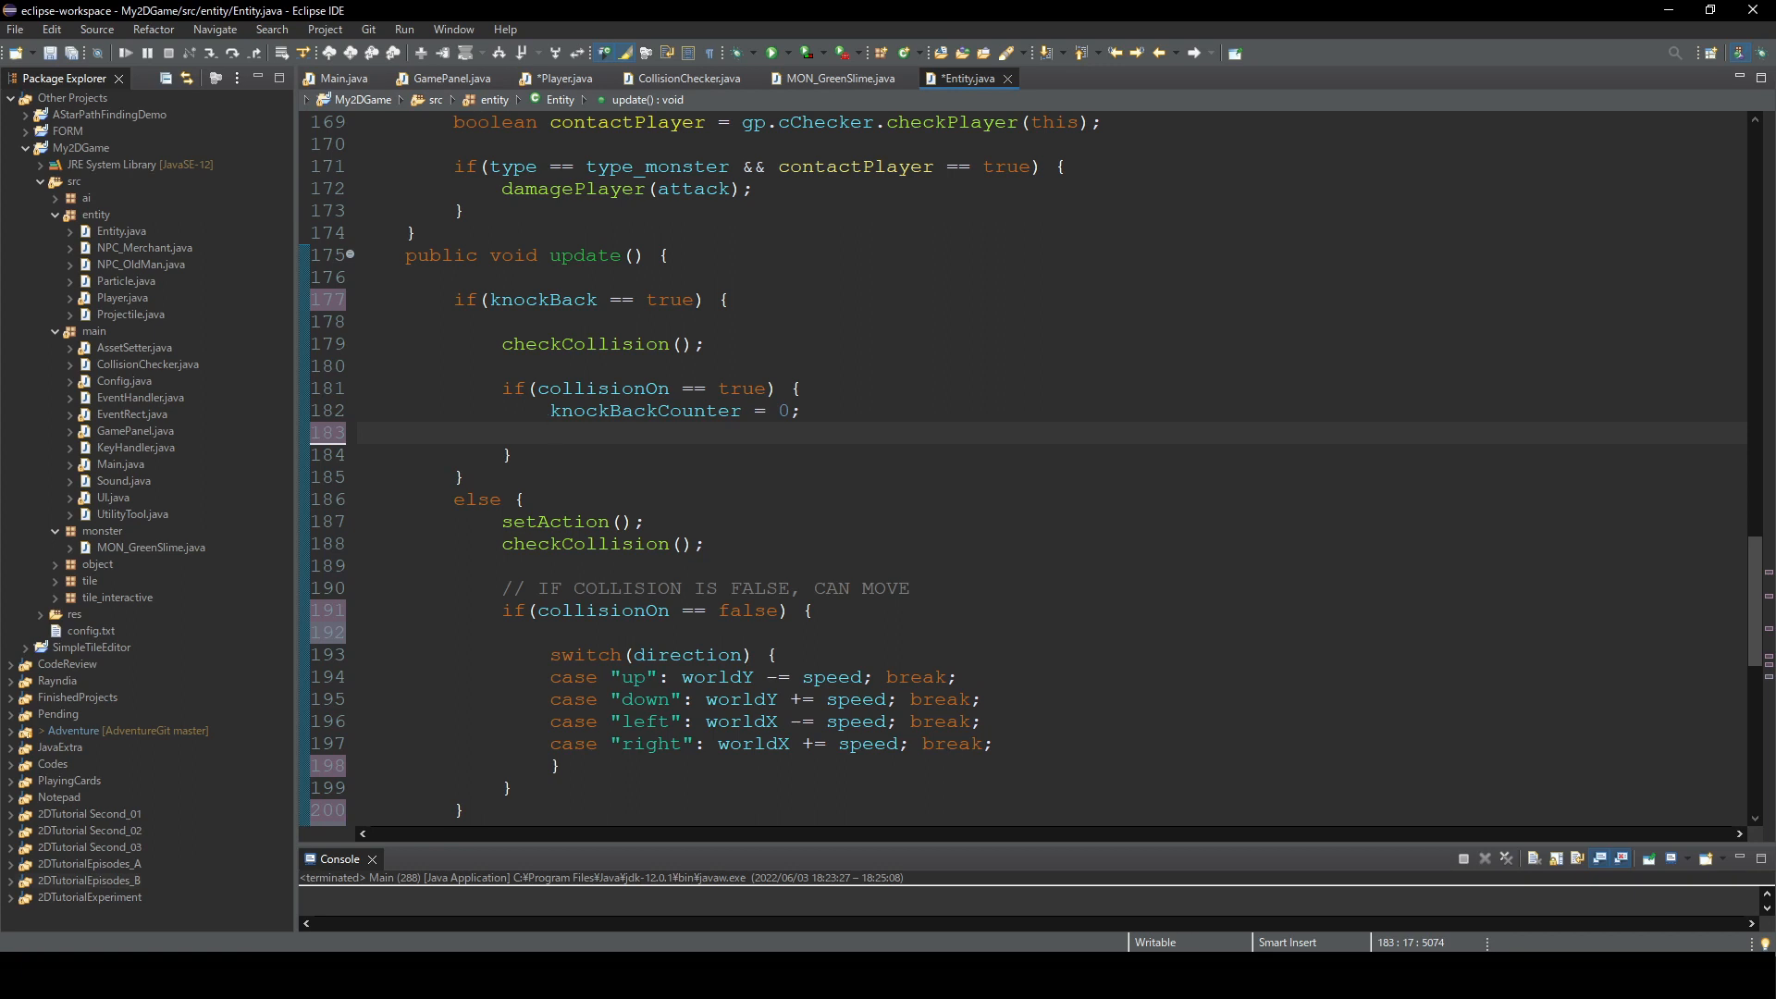
- On collision, set knockBack = false and restore speed = defaultSpeed
type("kno")
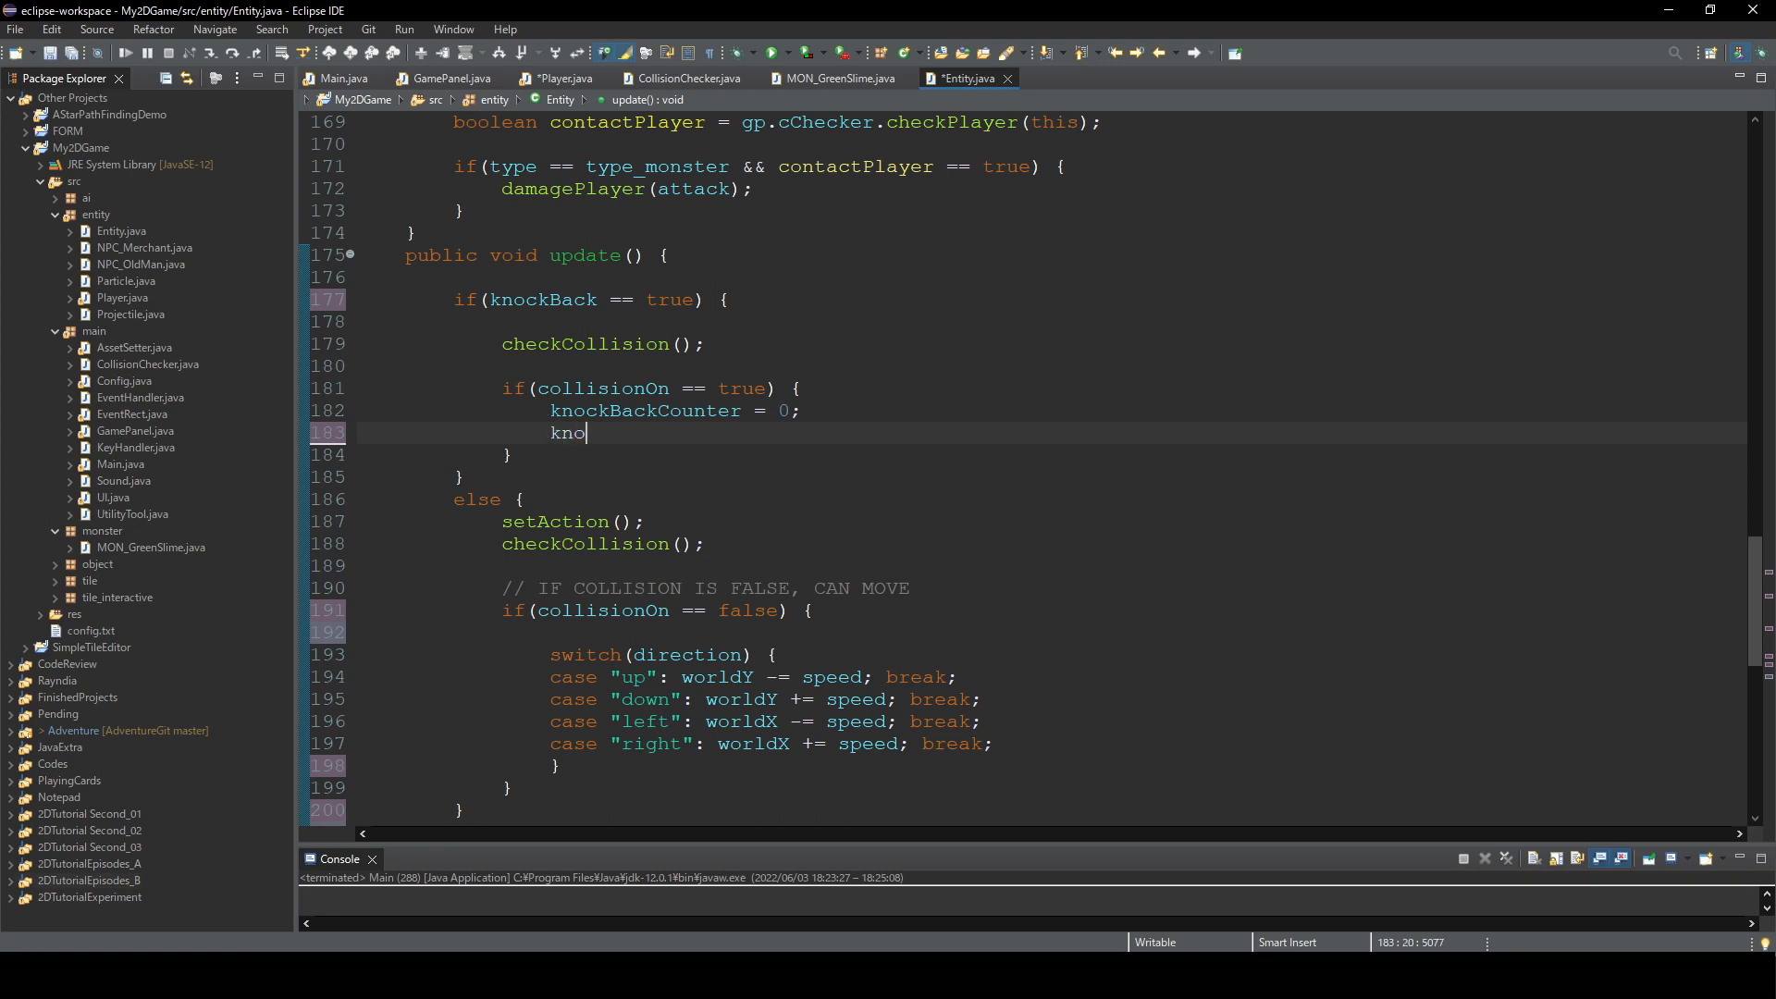
type("ckBa")
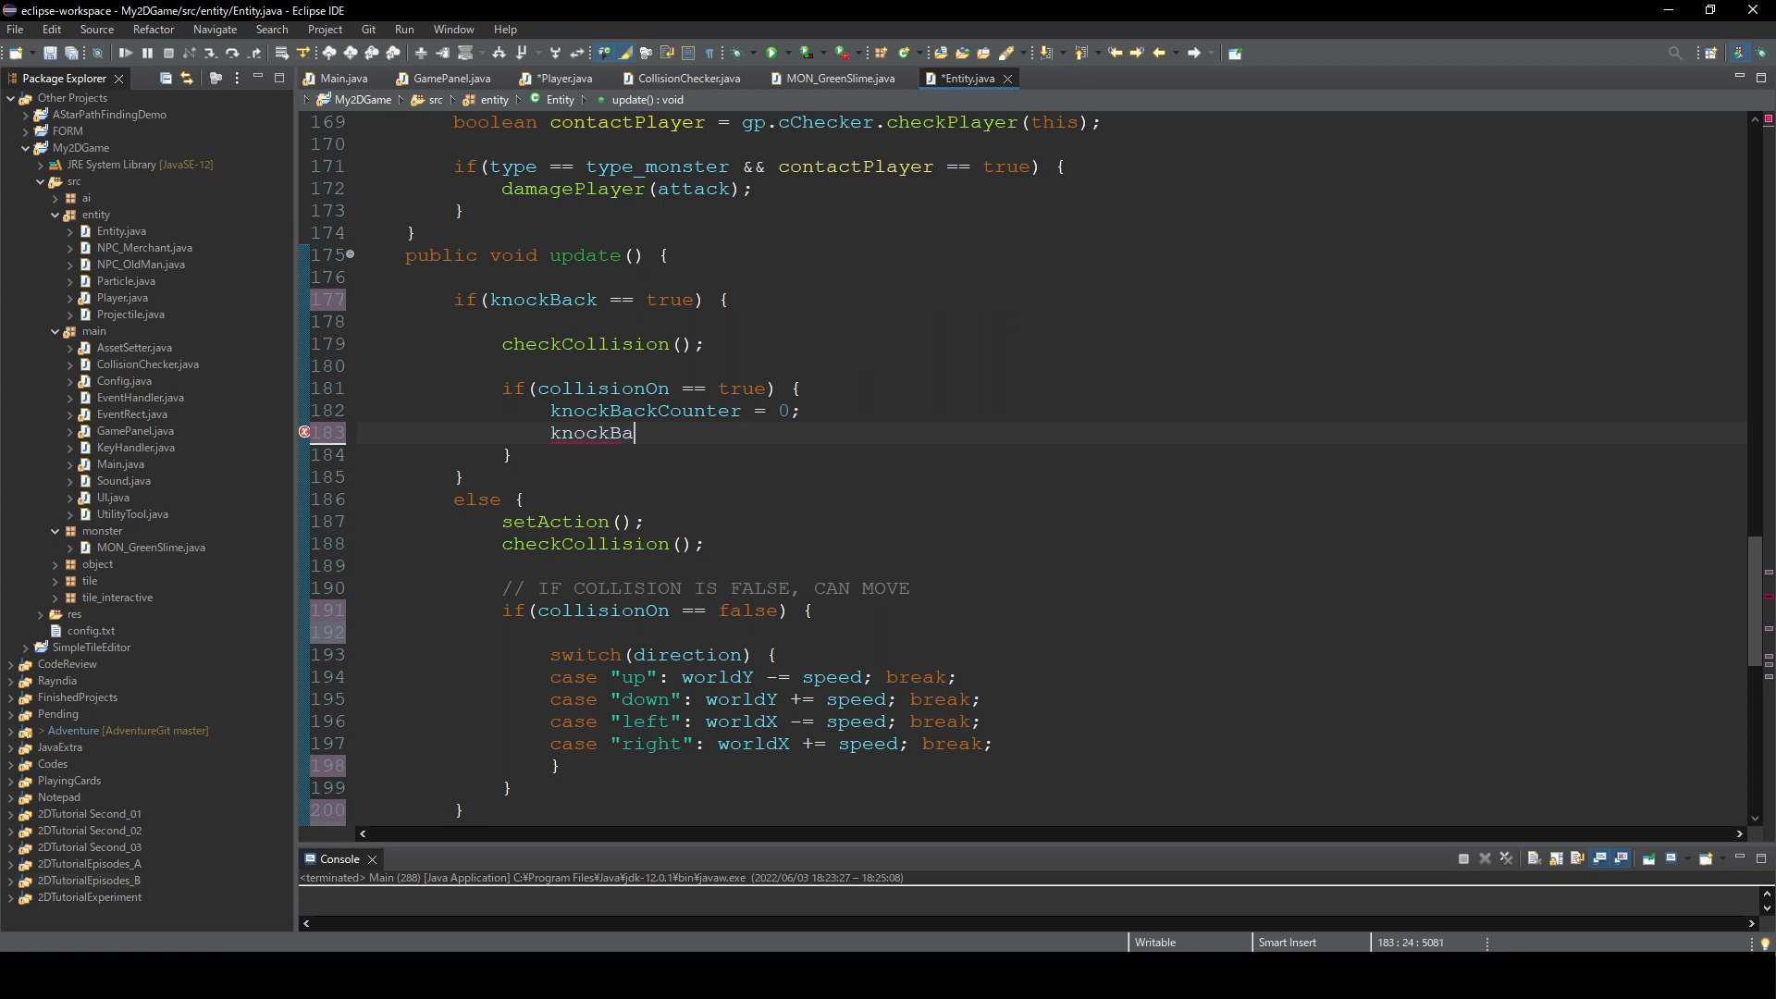
type("ck = false;")
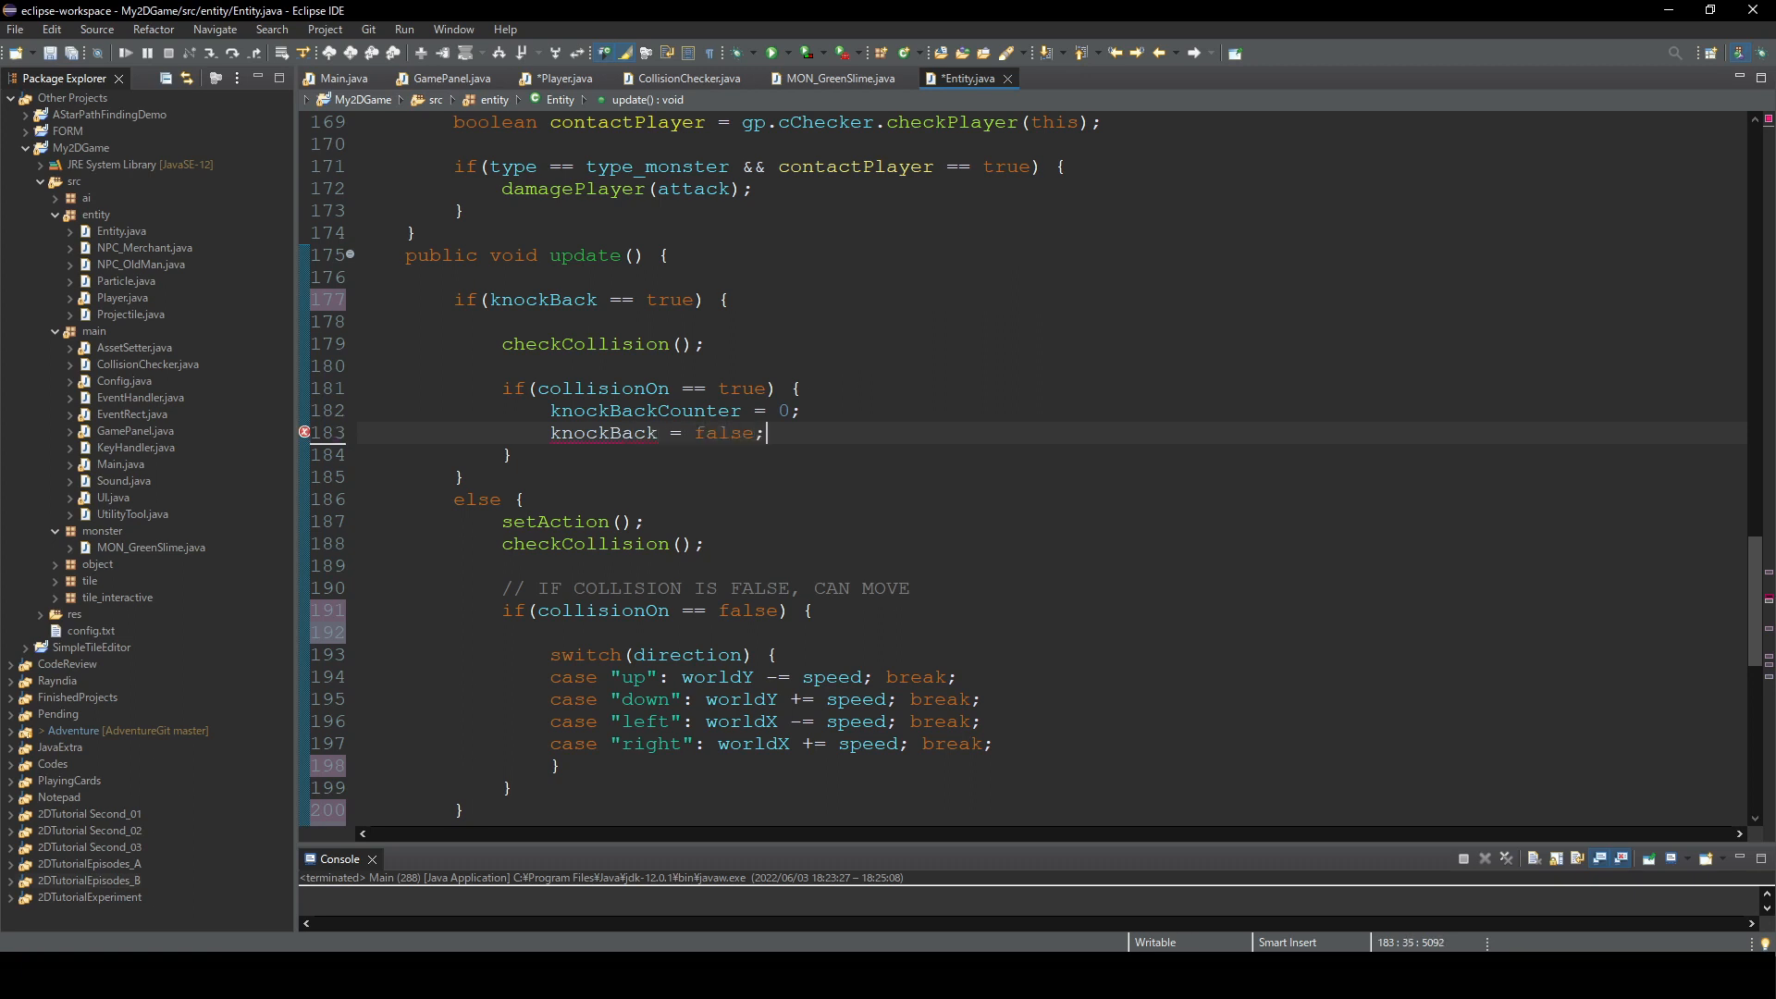
type("spe")
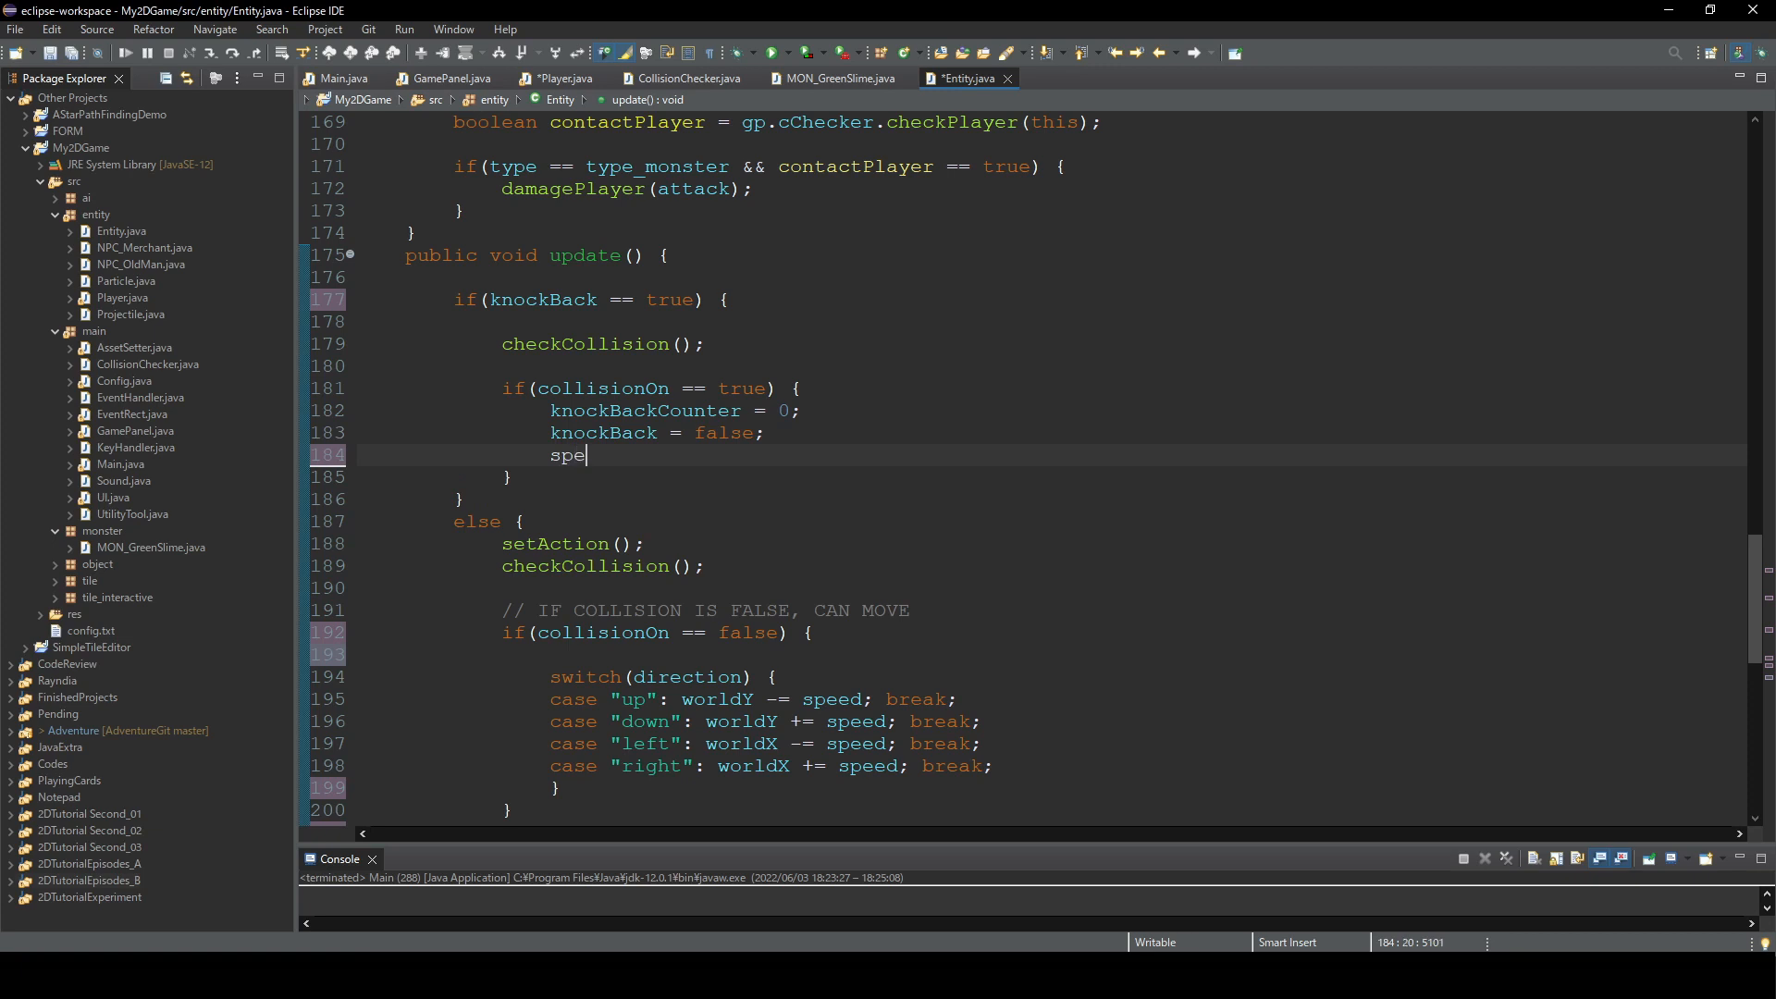
type("ed = default")
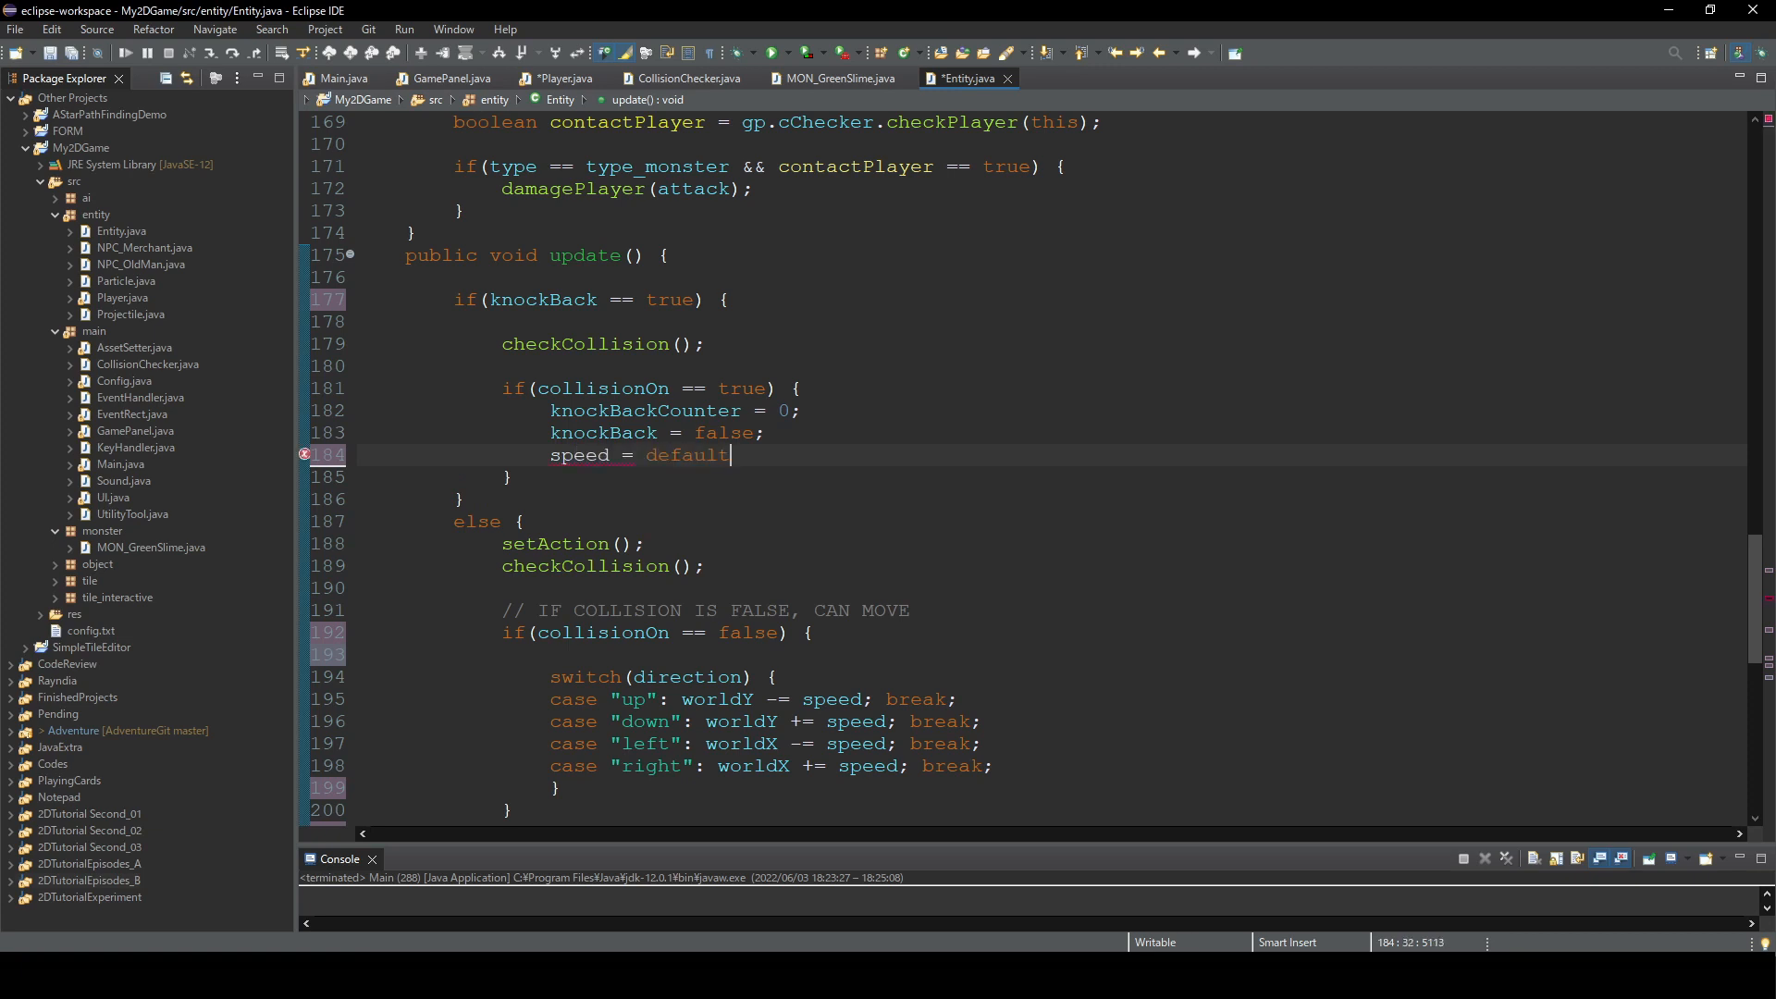
type("Spee")
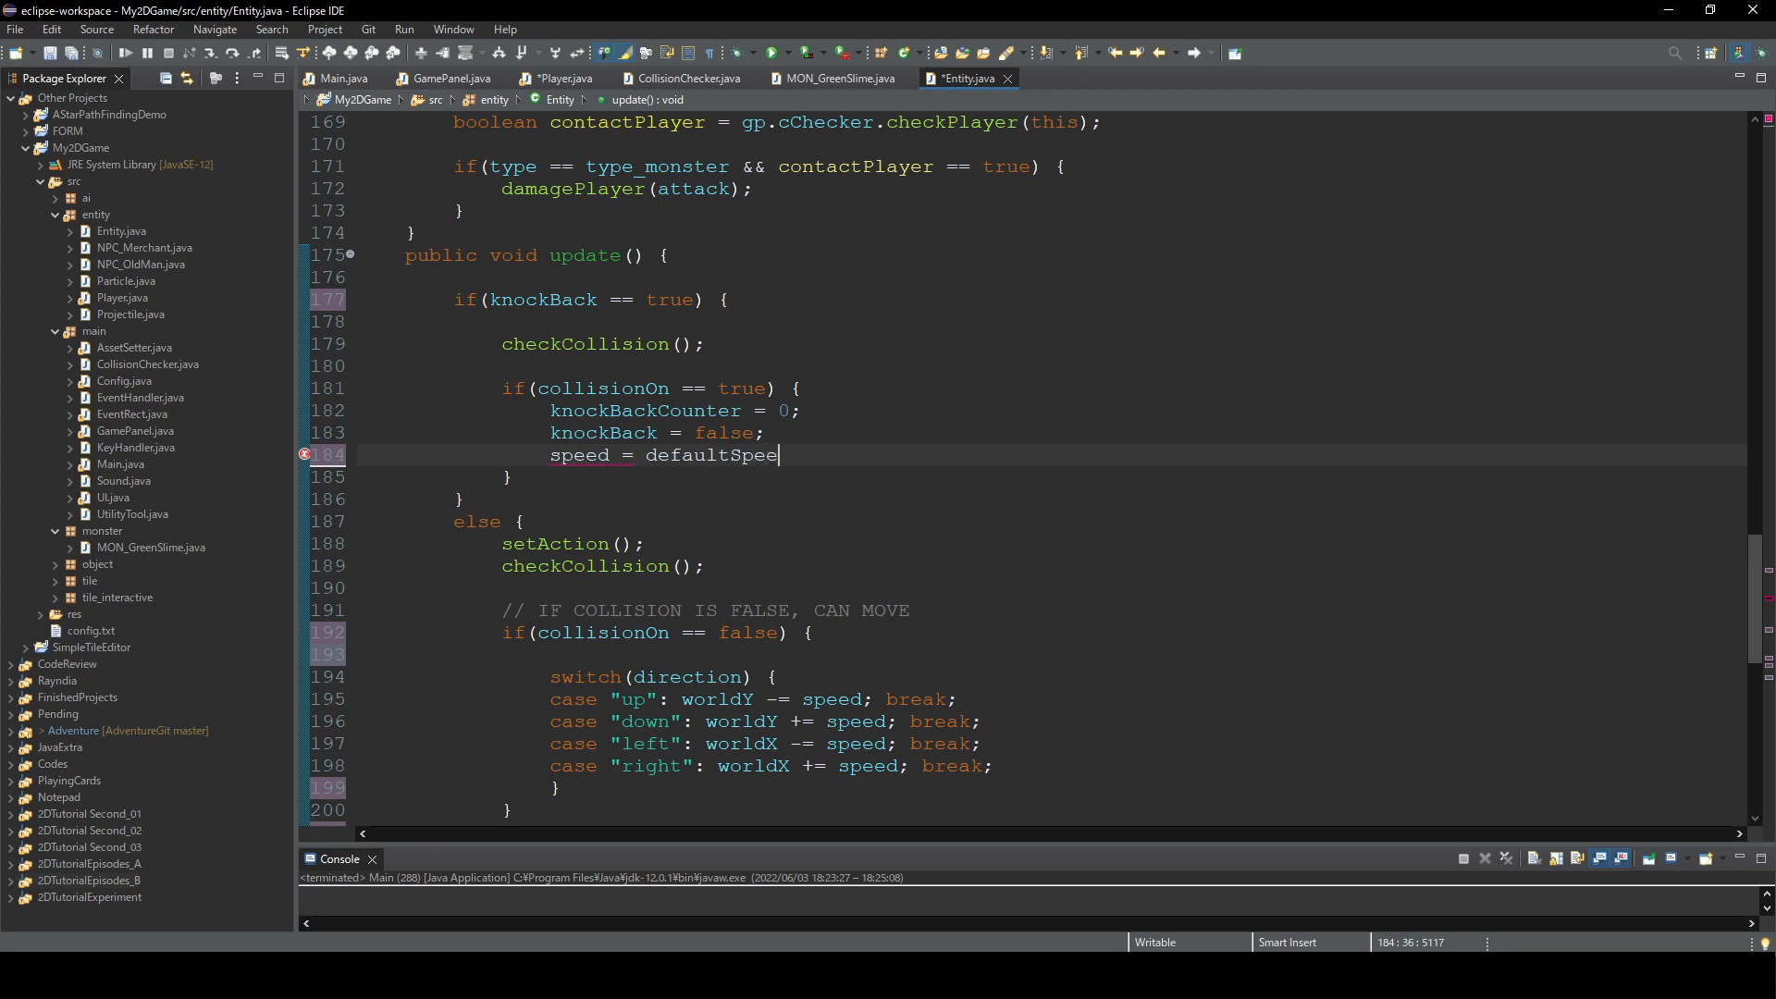
type("d;")
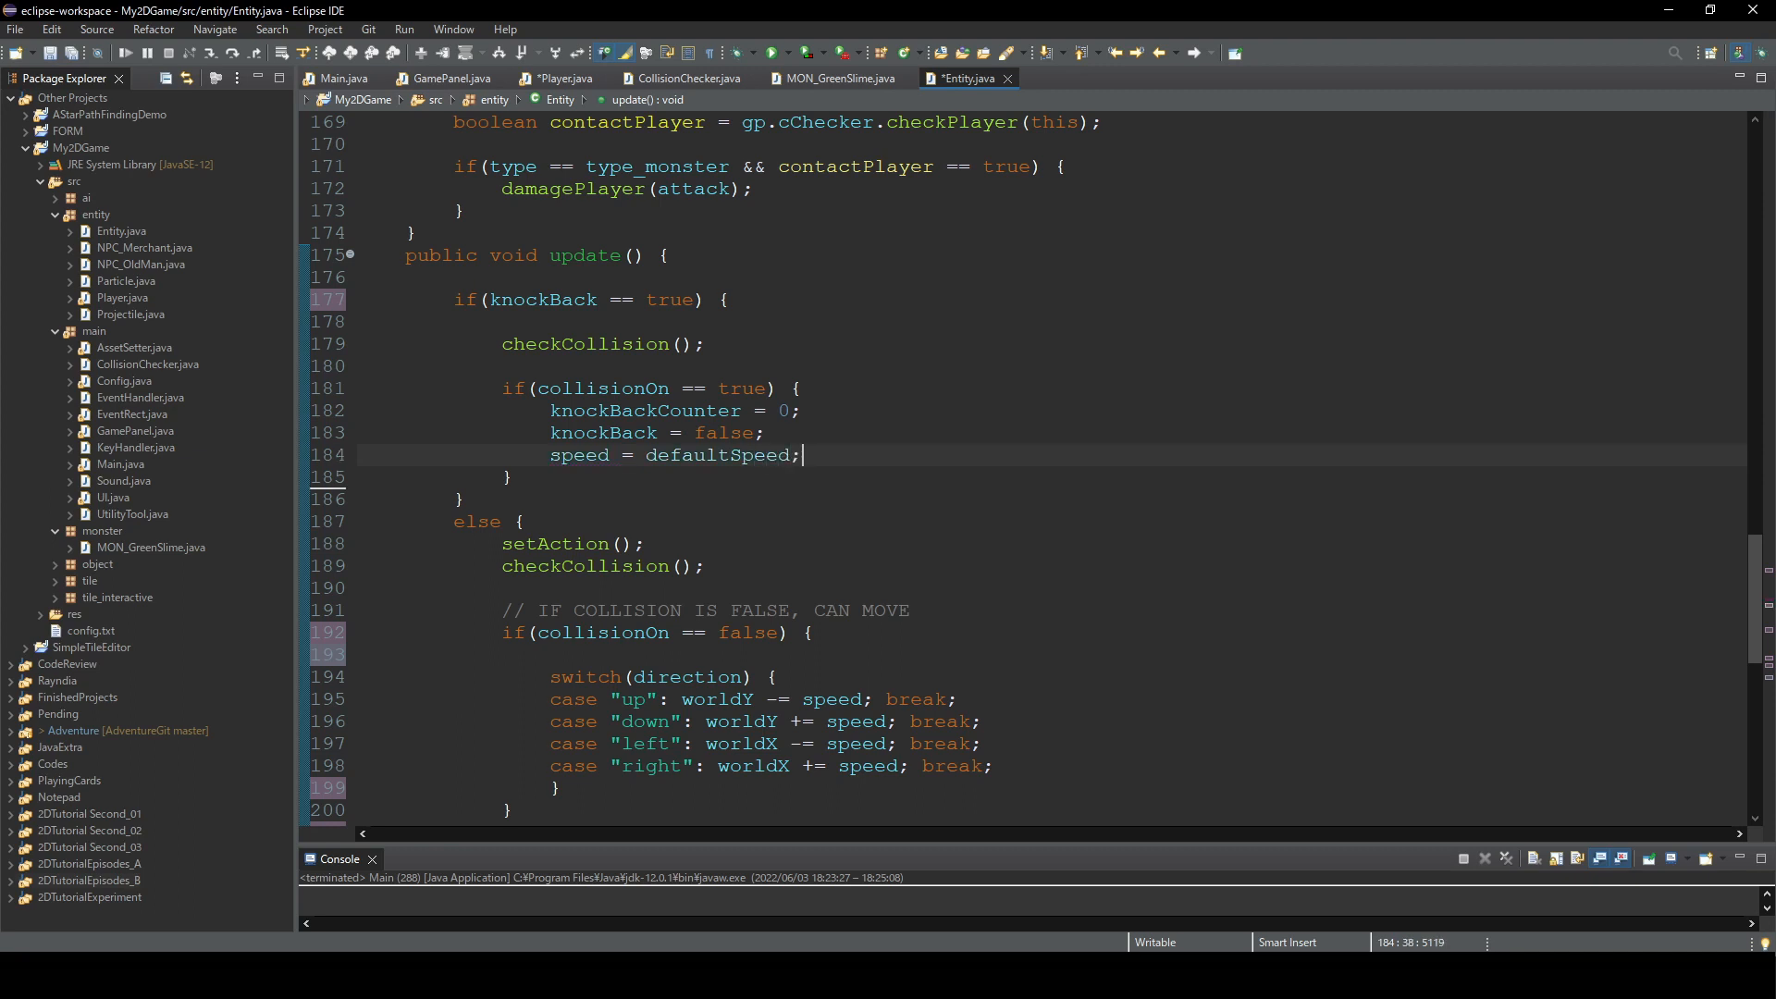
- Add else if(collisionOn == false) with a switch on gp.player.direction
type("else i")
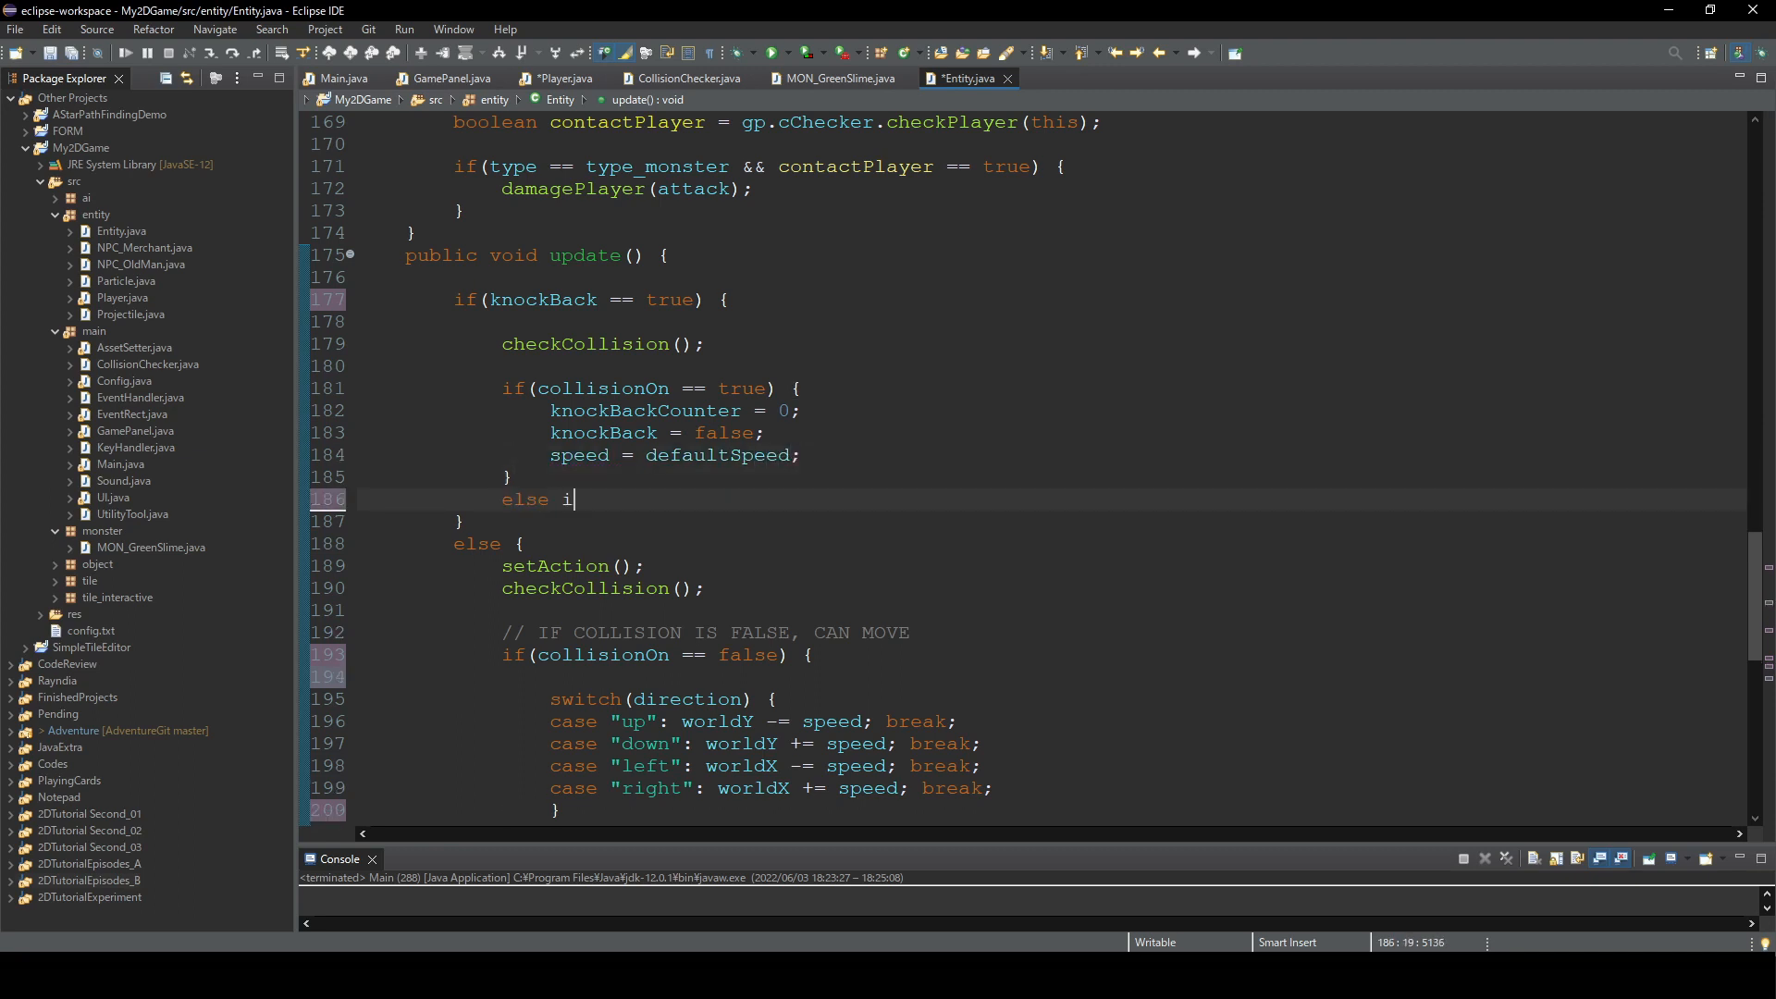
type("f(collisionOn")
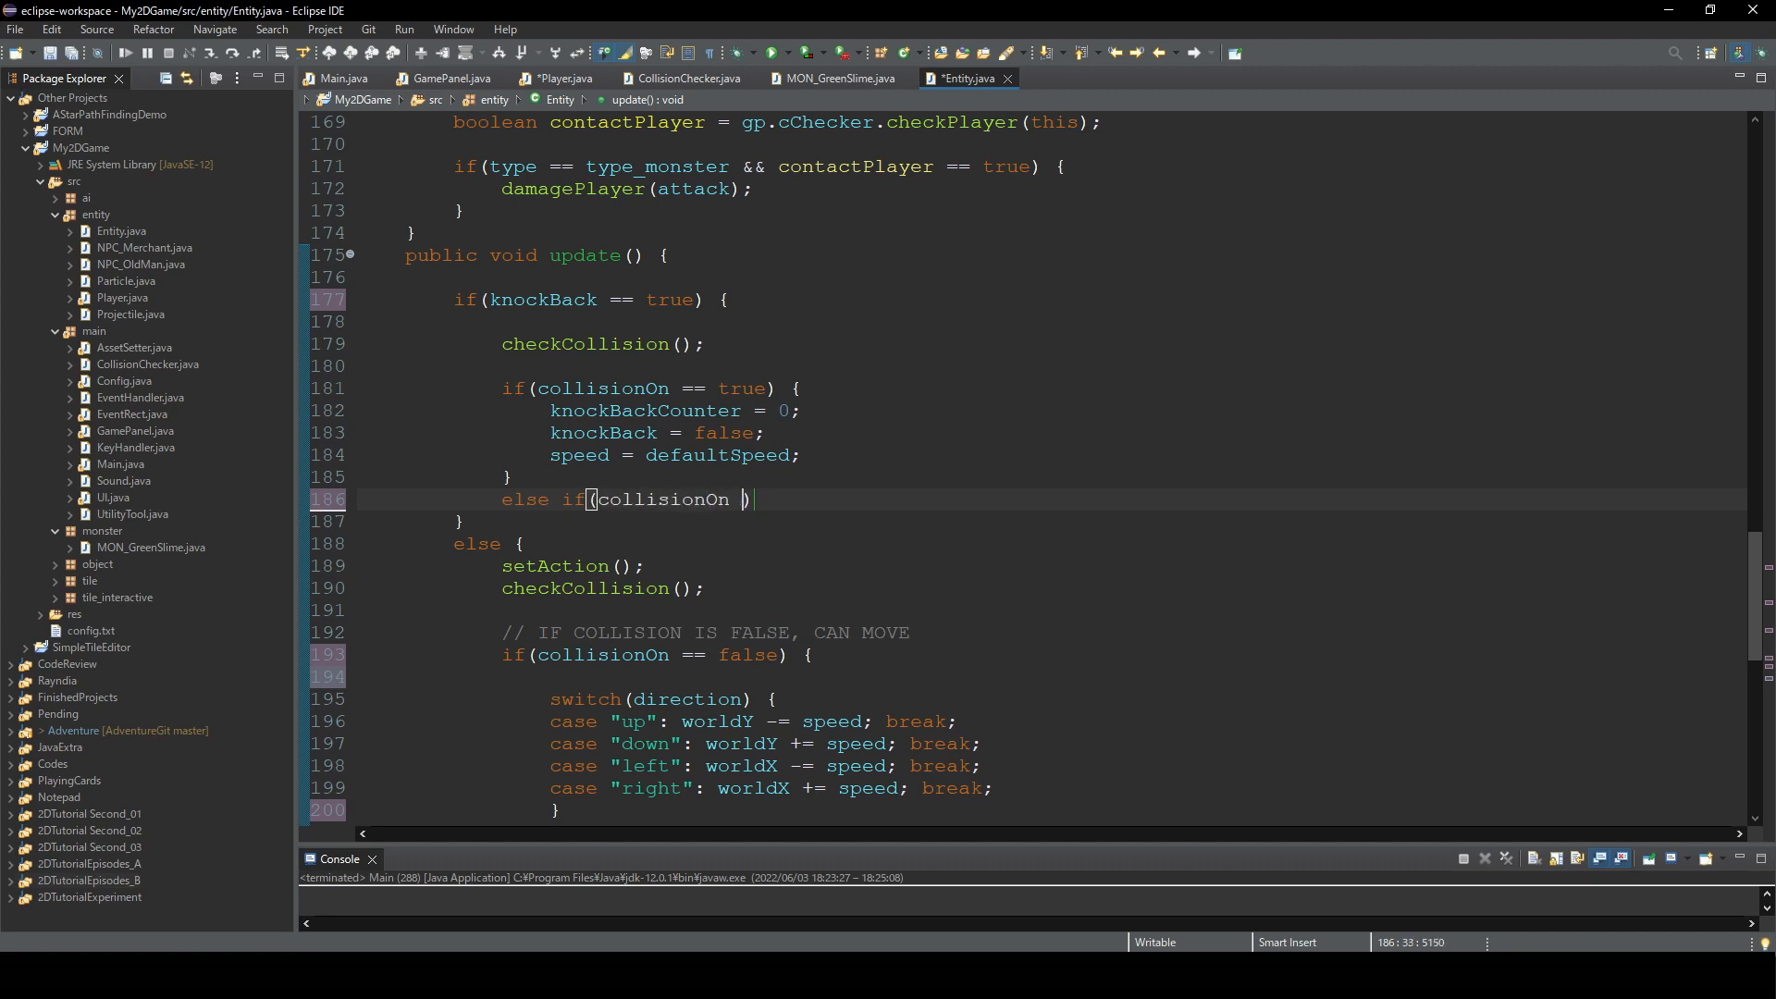
type("== false")
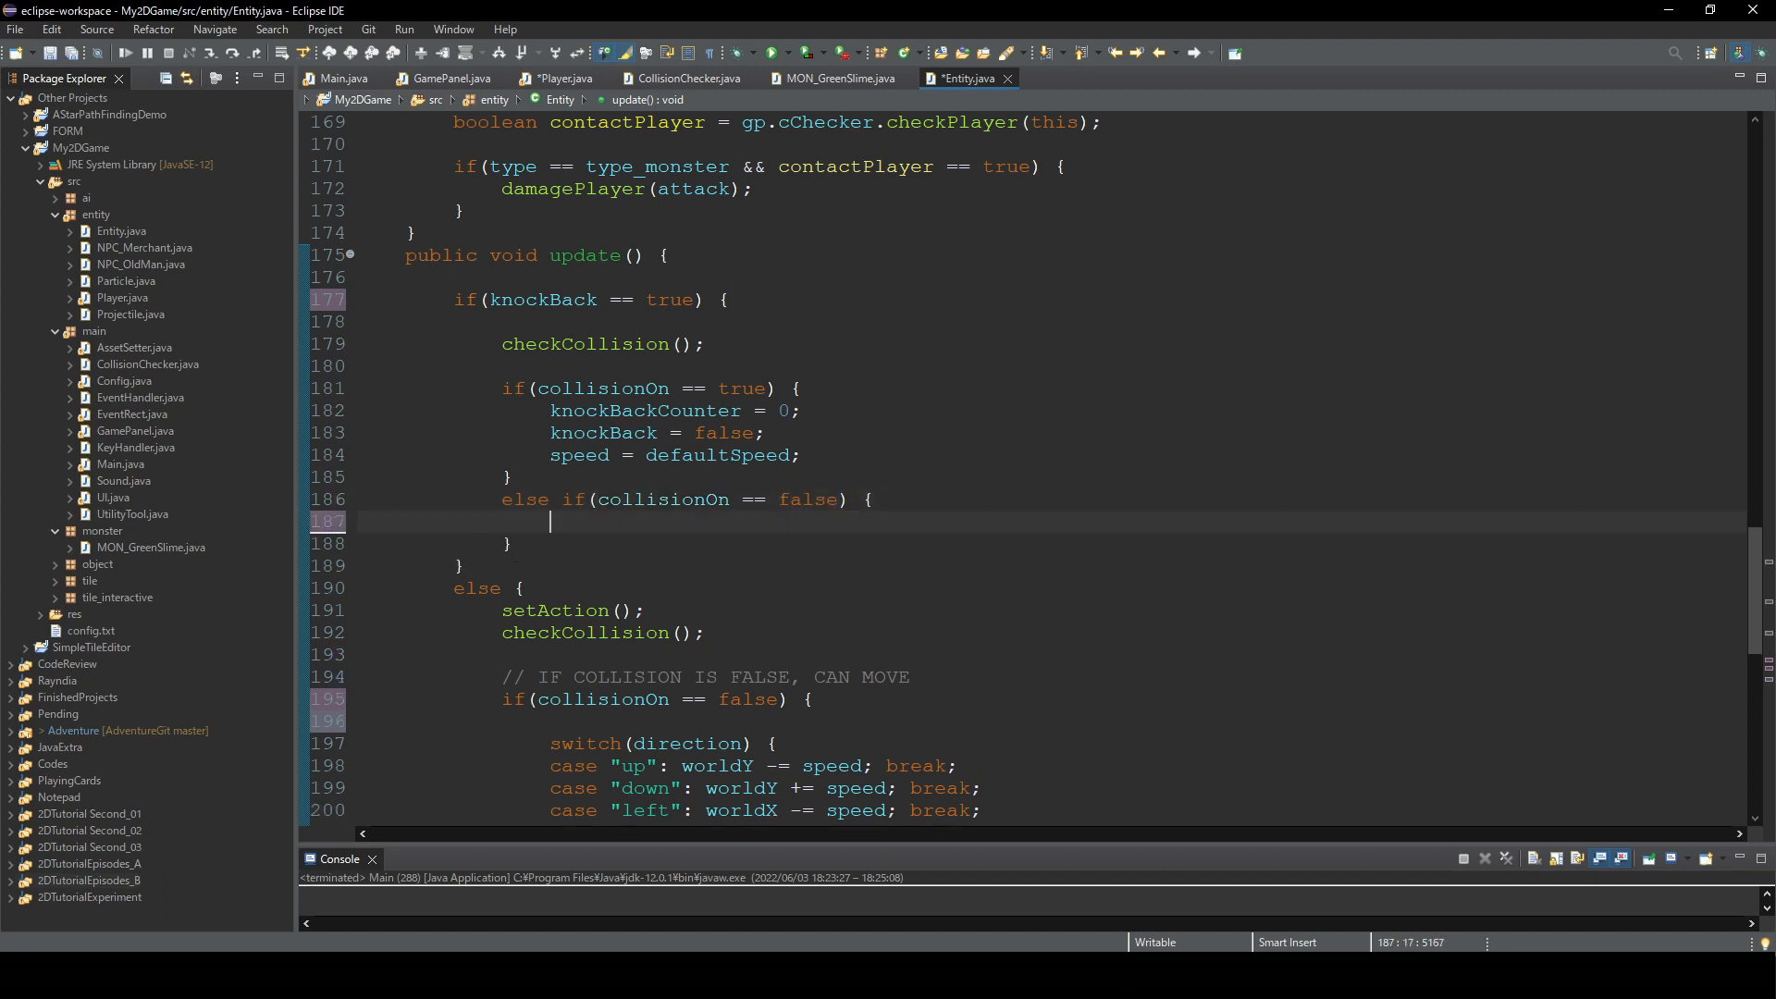
type("switch")
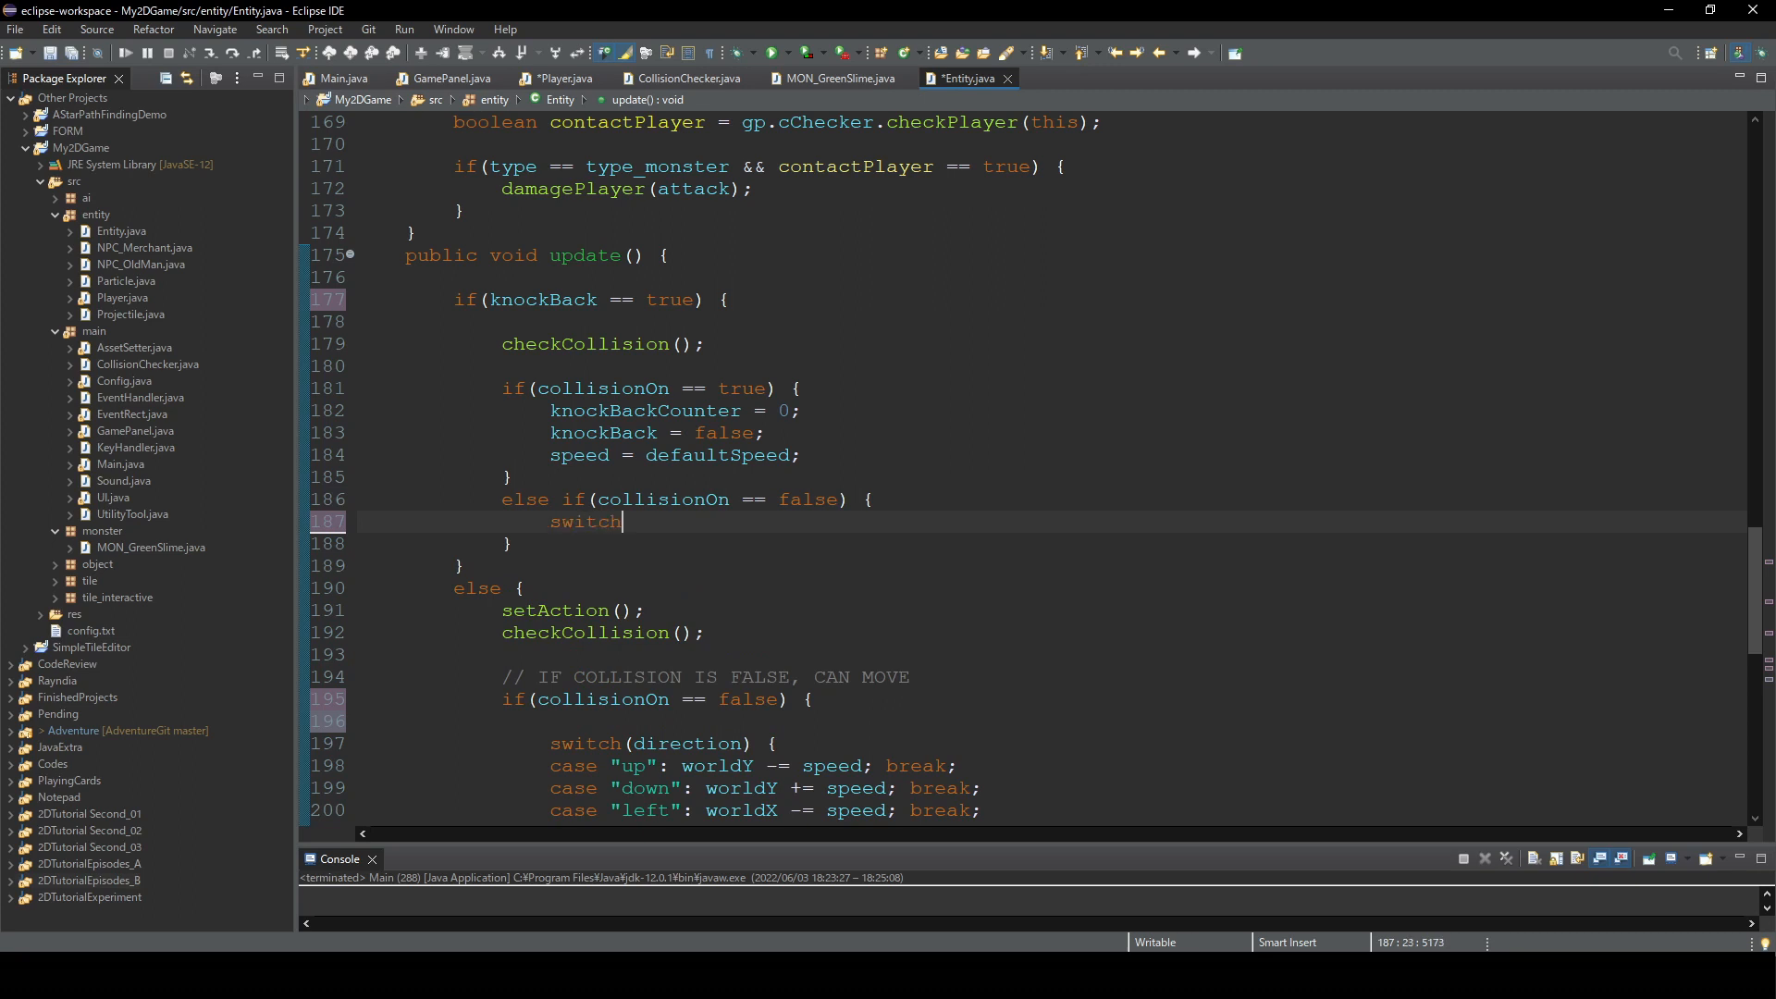
type("(gp.")
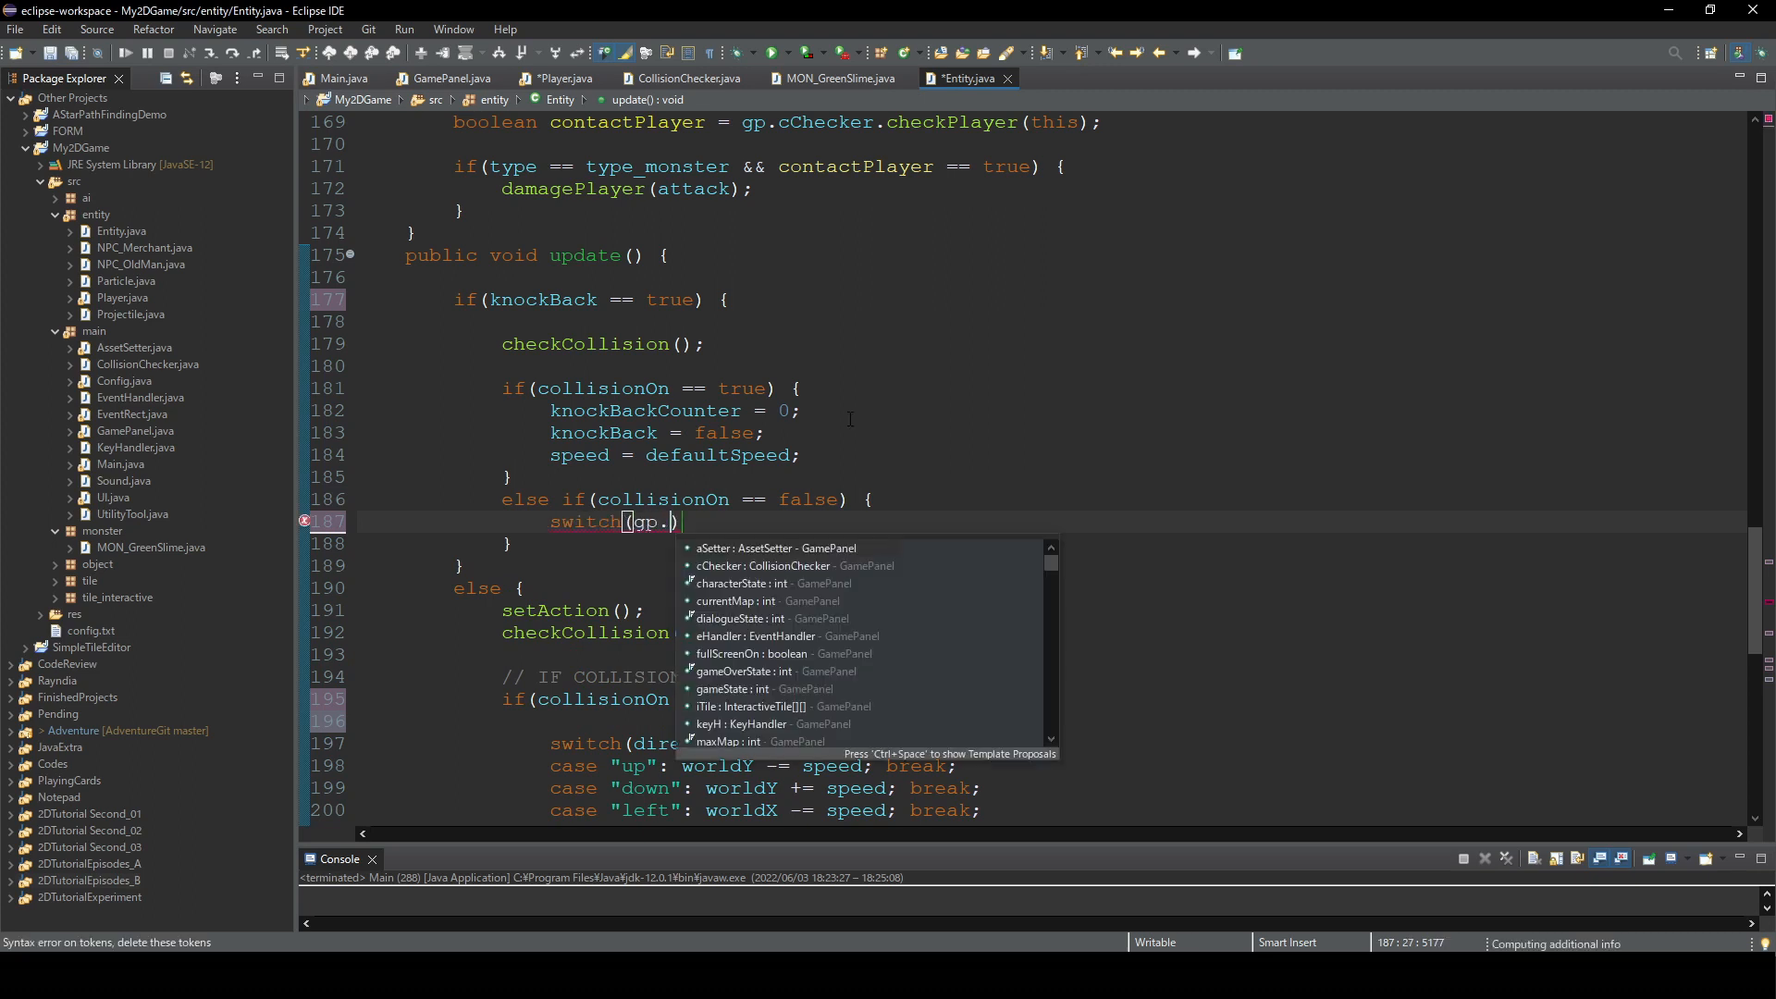
type("player")
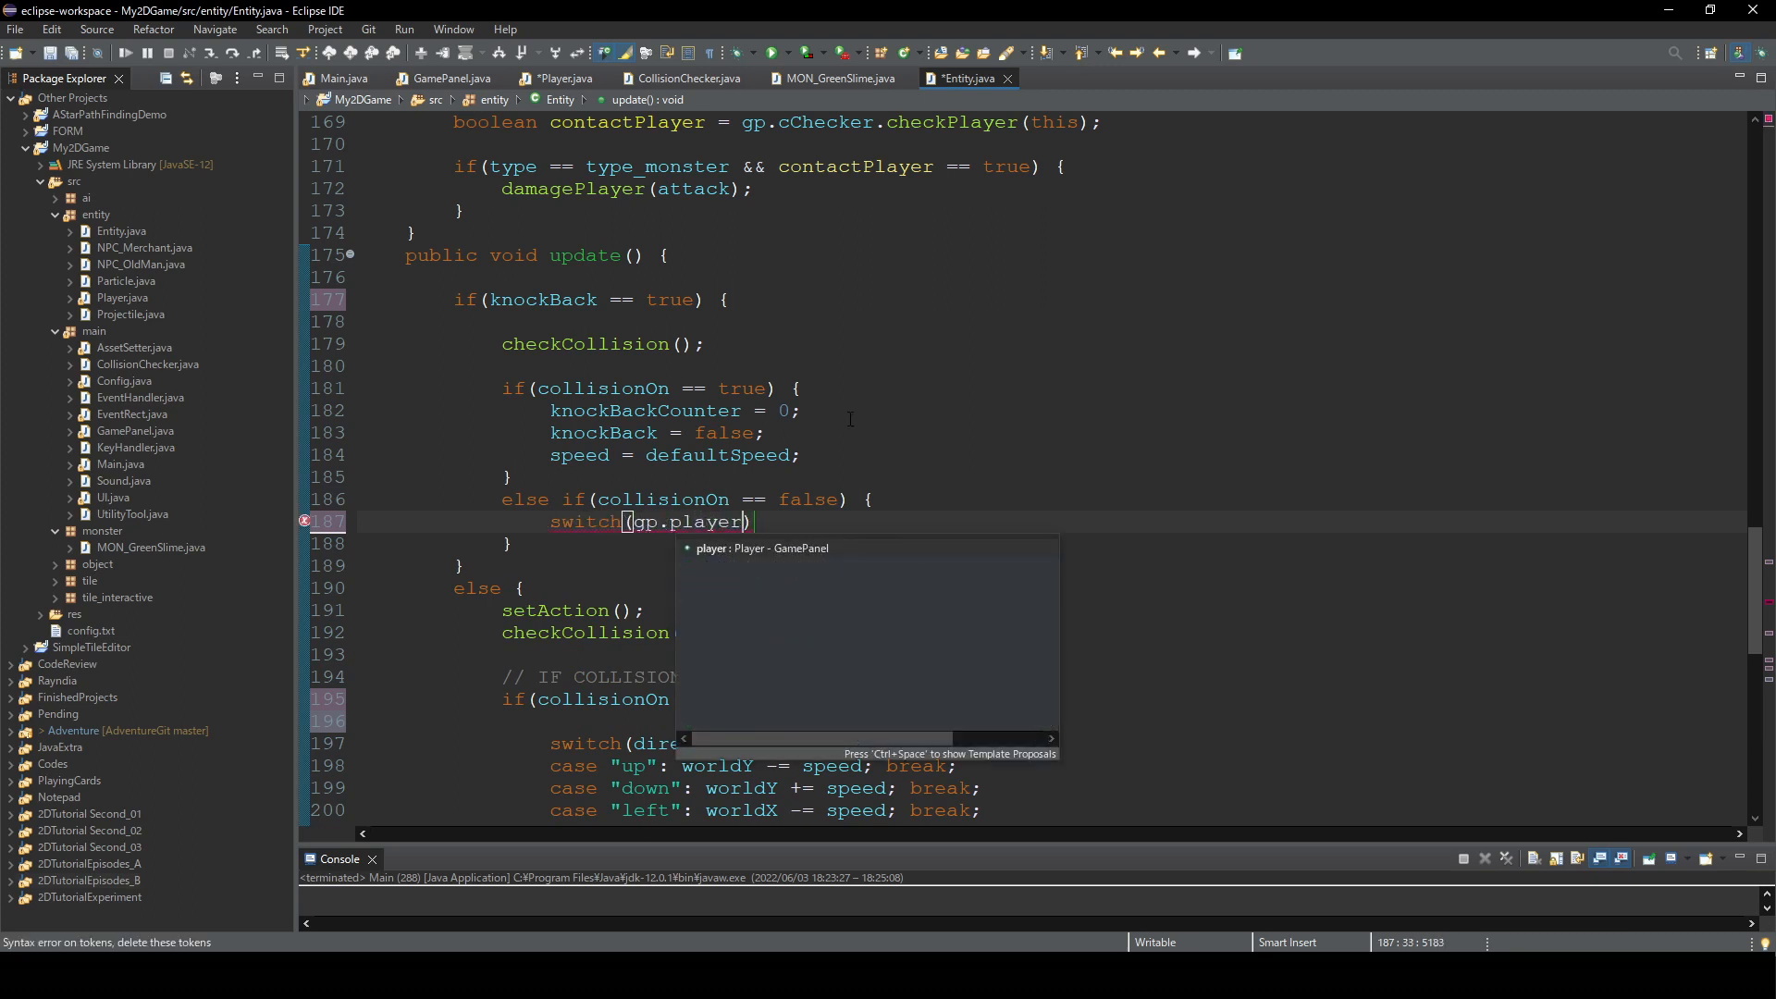
type(".di")
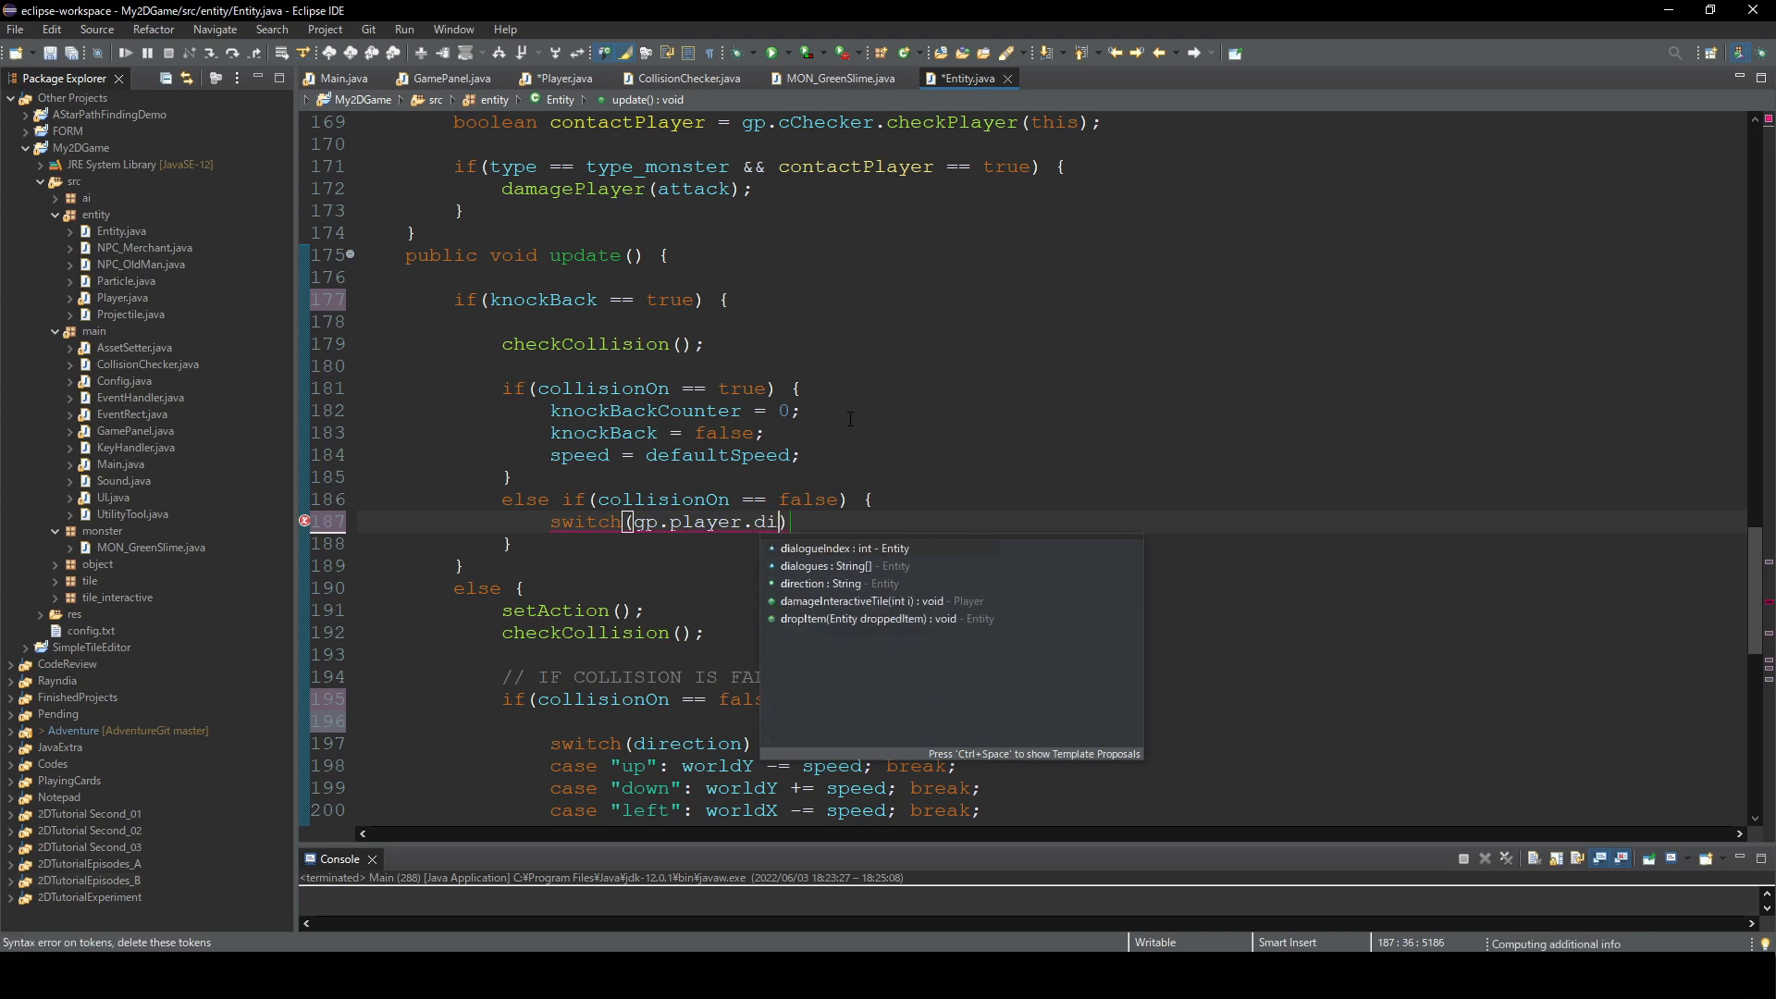
left_click(824, 582)
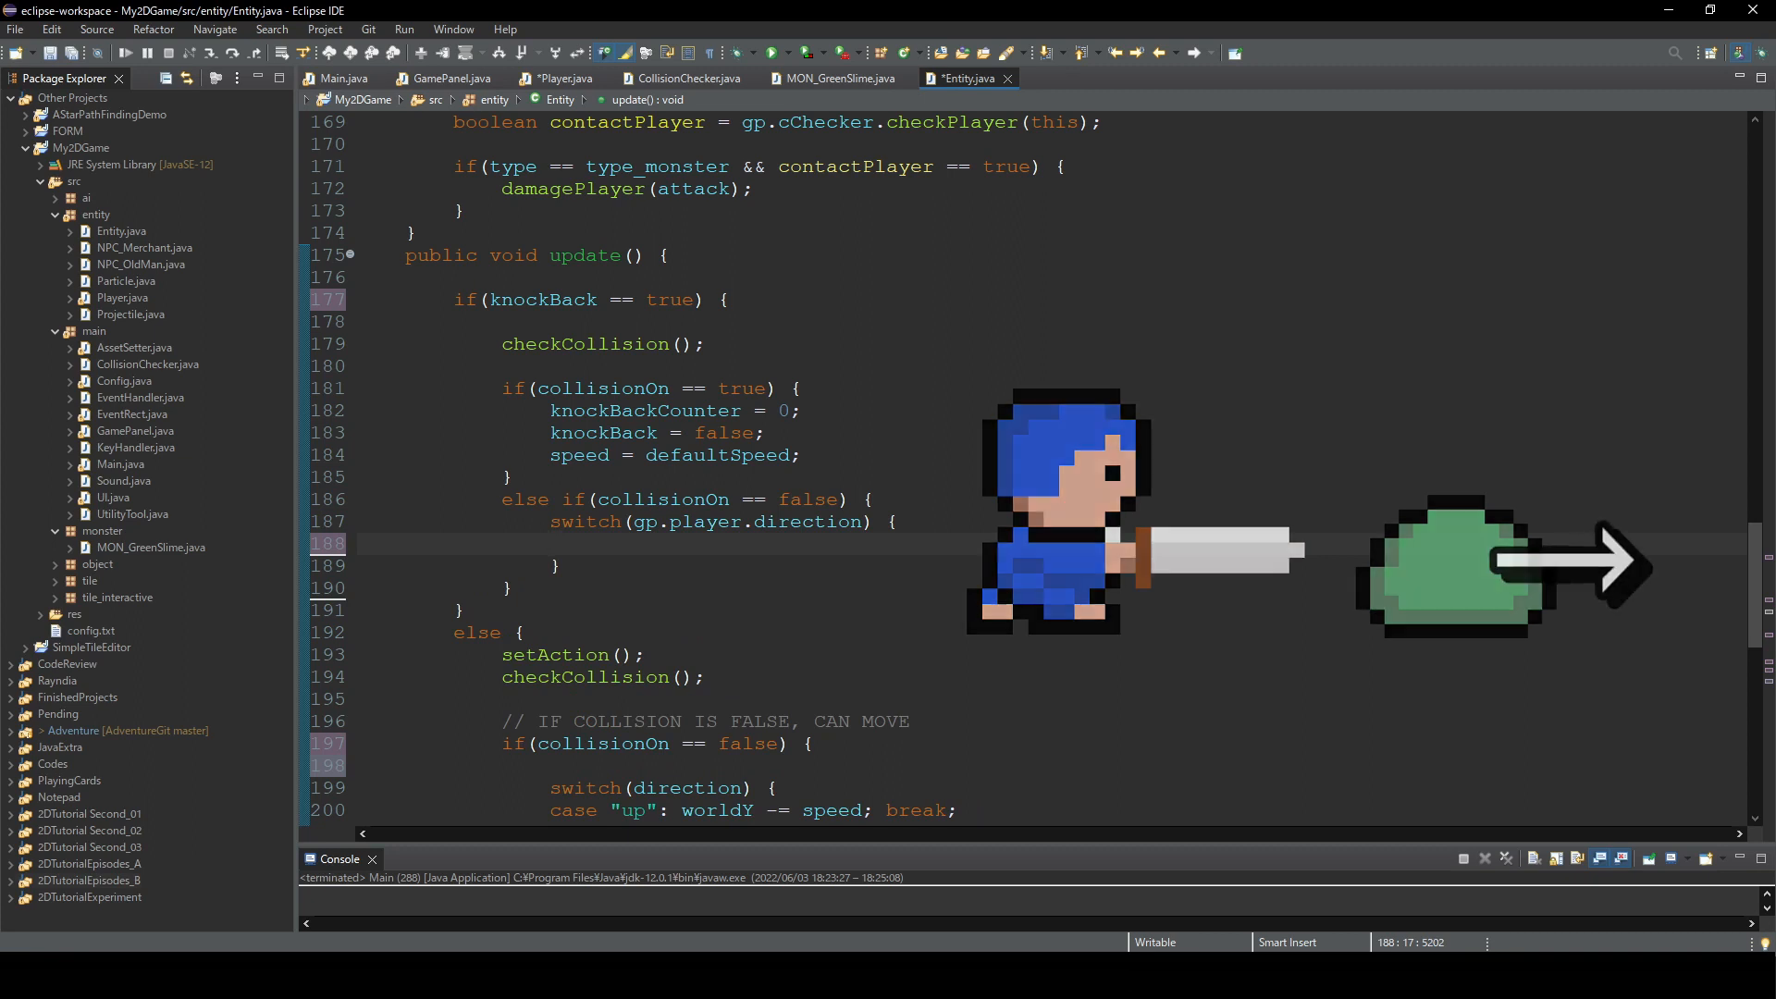
scroll("down", 3)
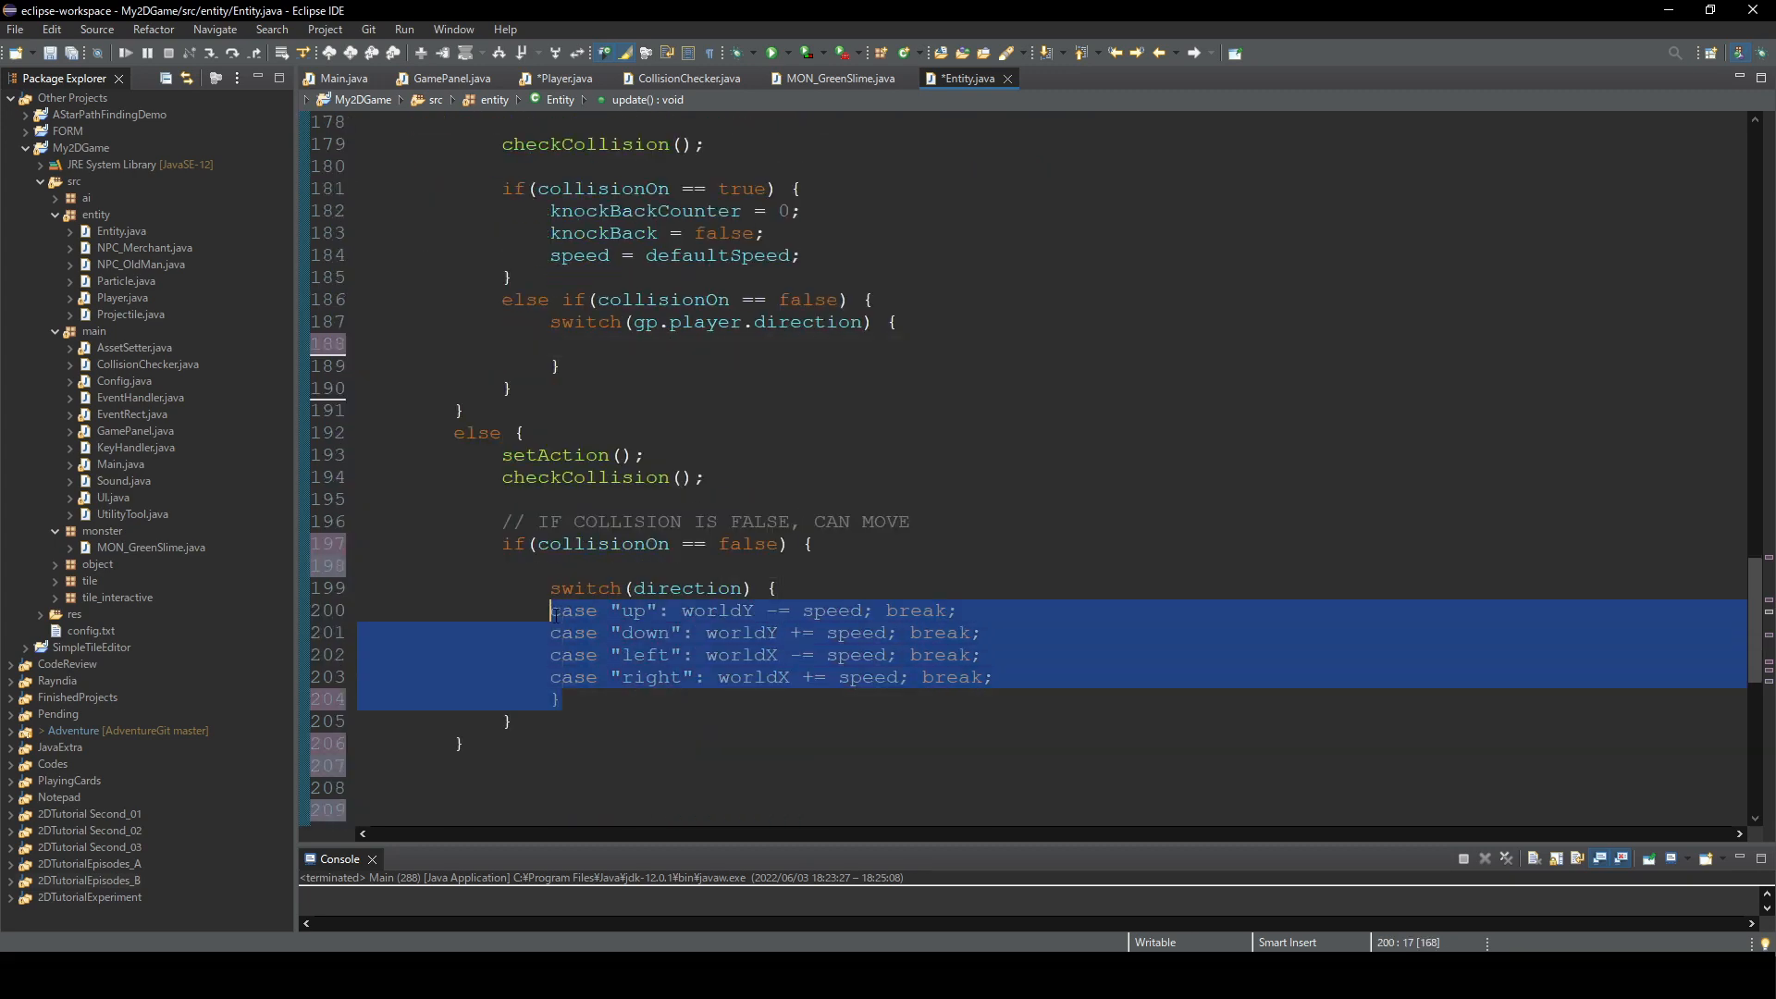
- Increment knockBackCounter and open an if(knockBackCounter == 10) block
left_click(564, 342)
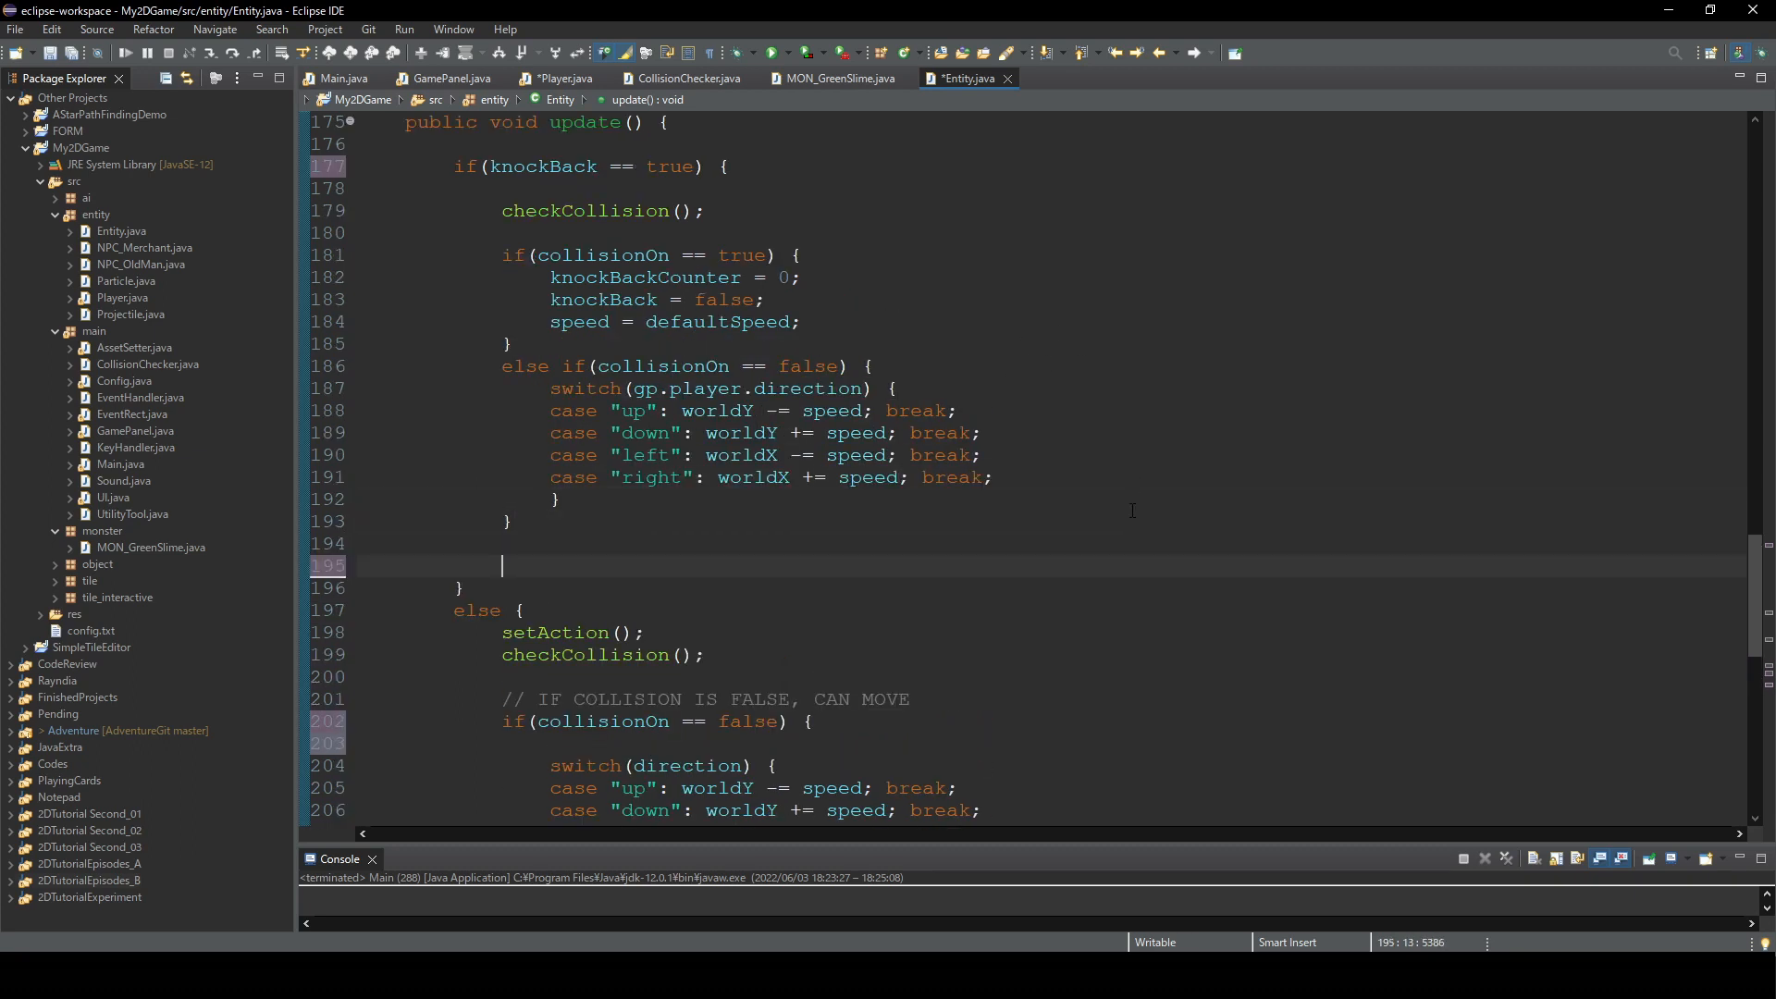
type("knockB")
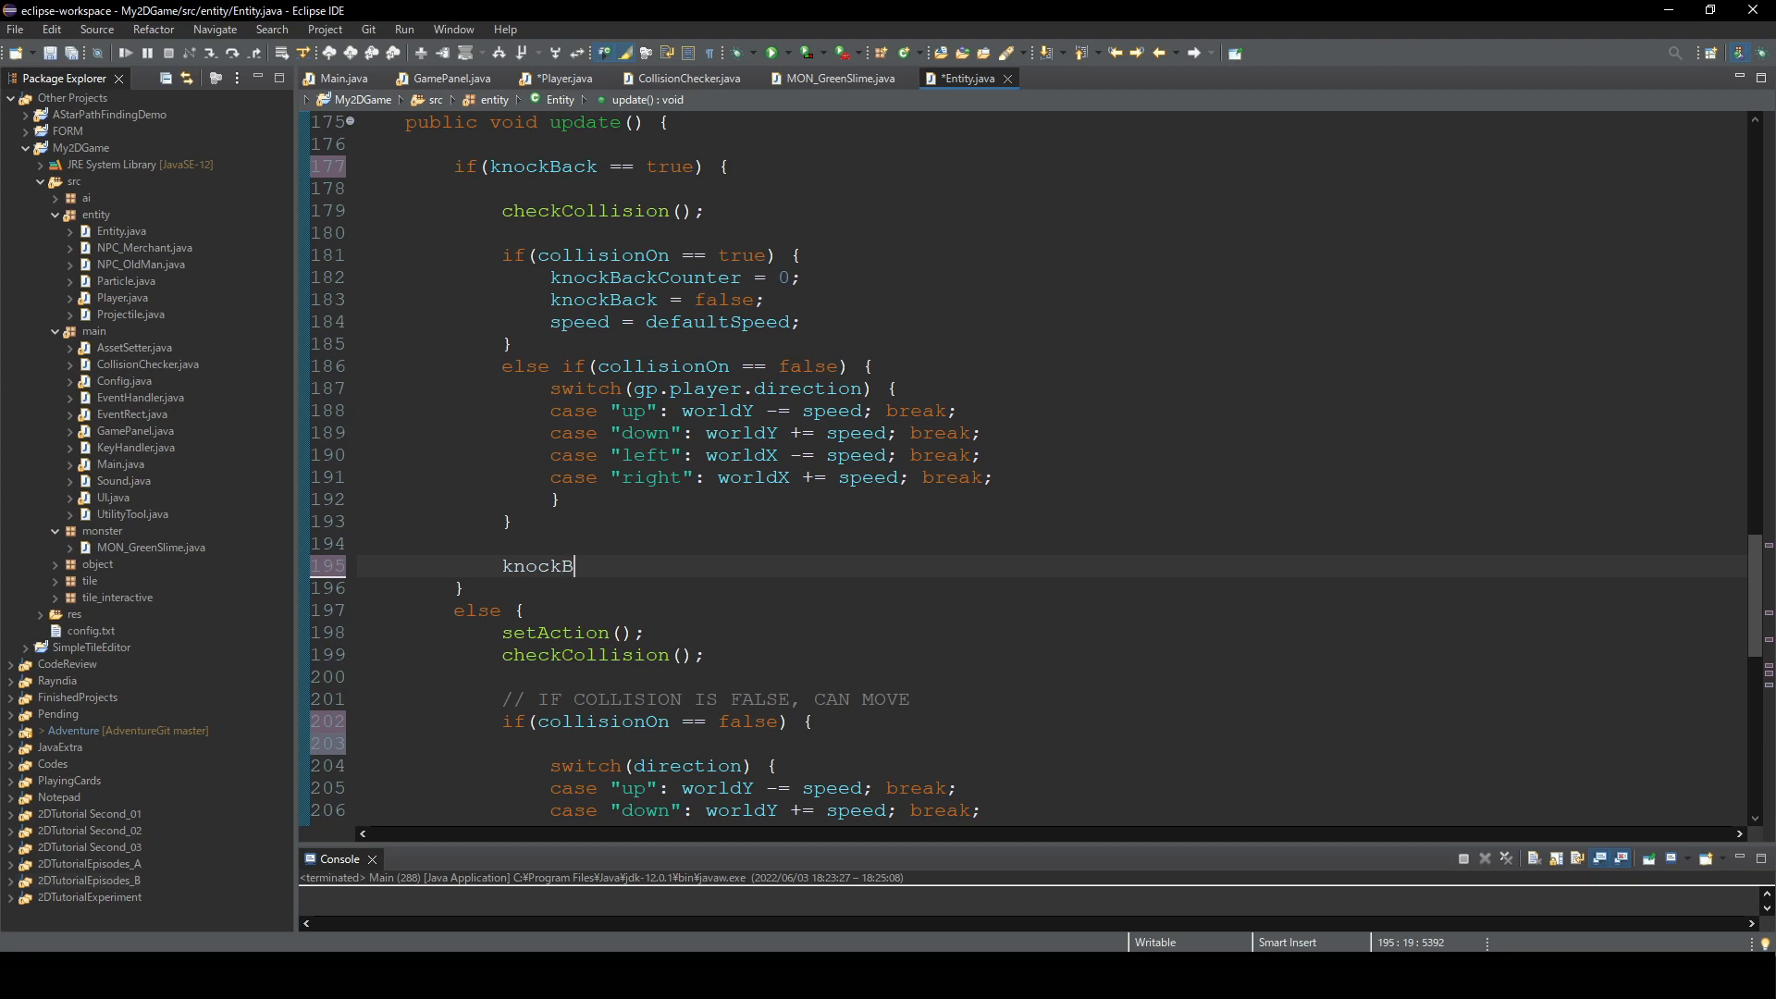
type("ackCounter++;")
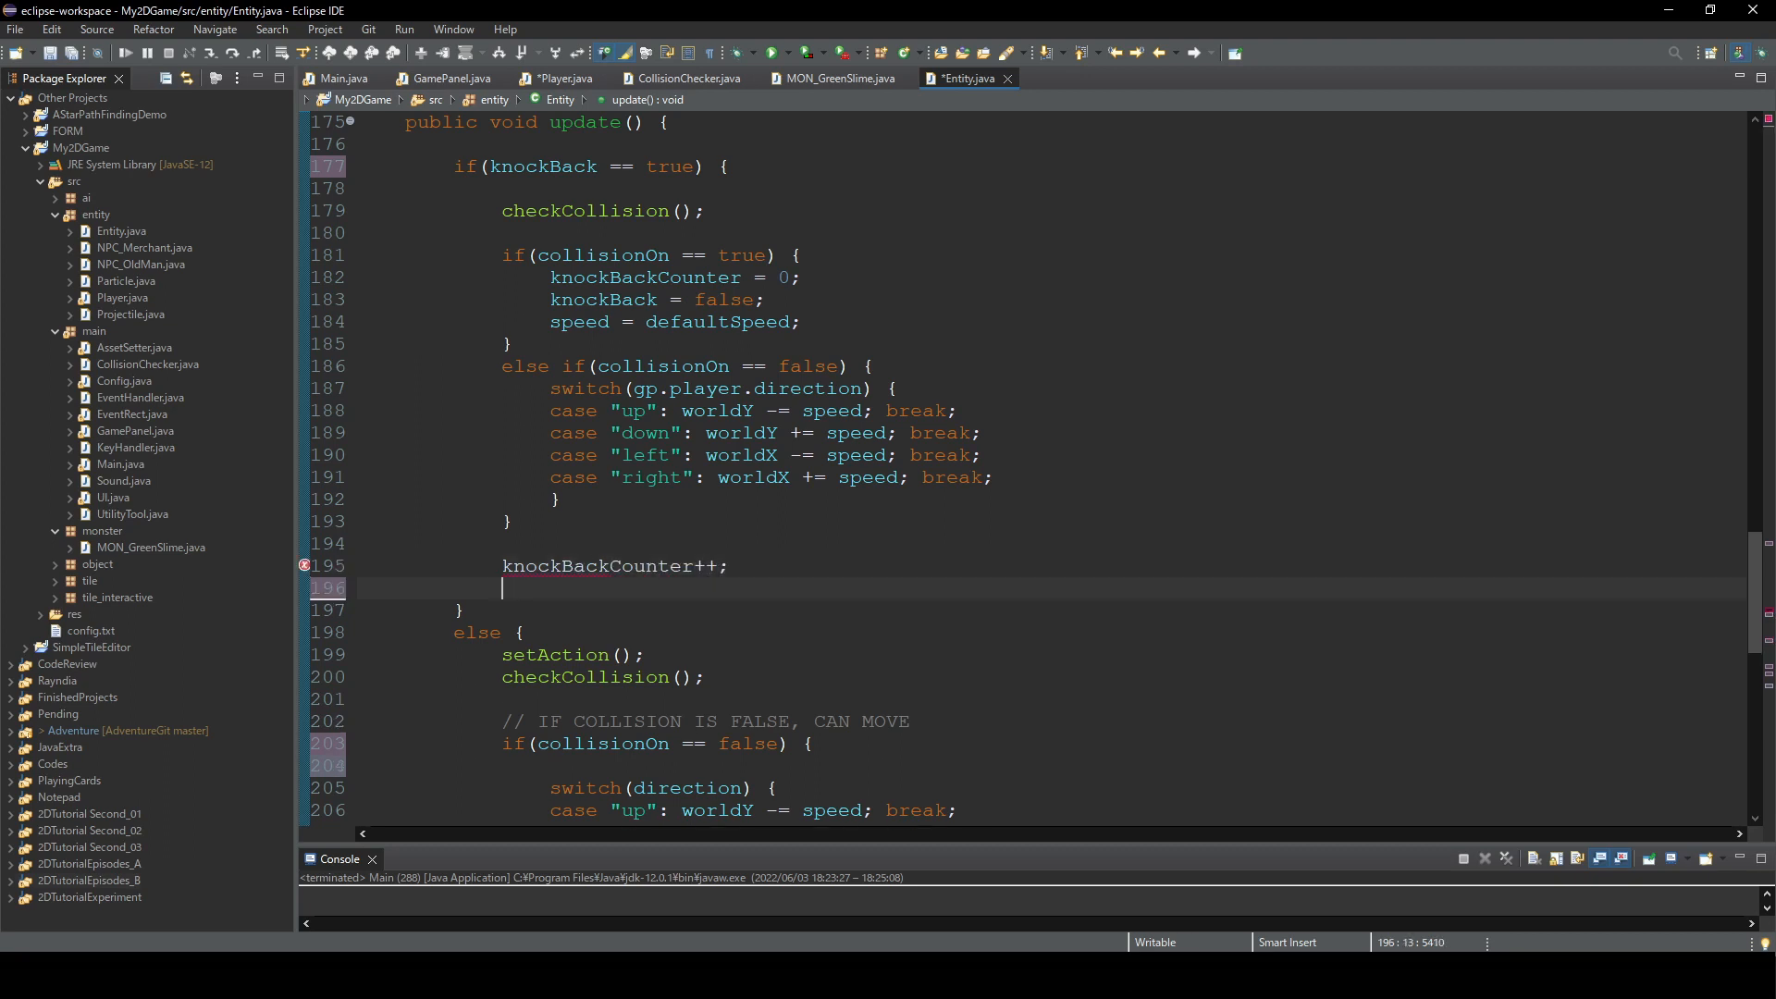
type("if()")
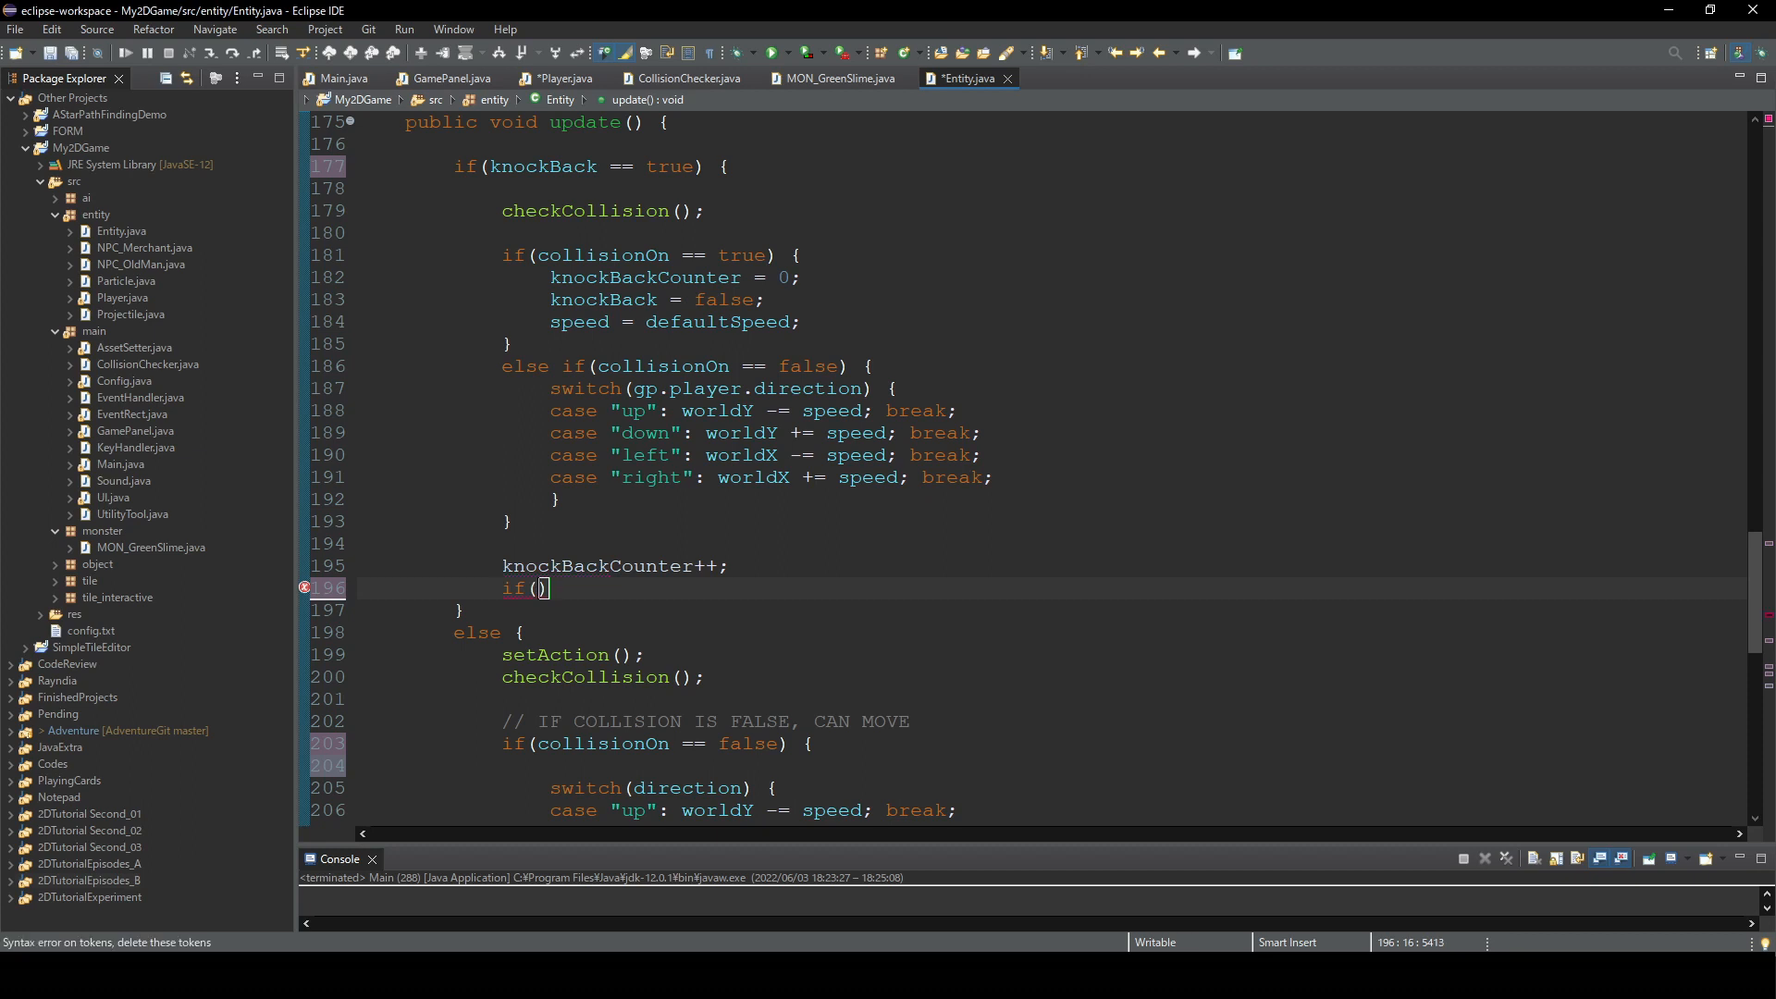
type("knock")
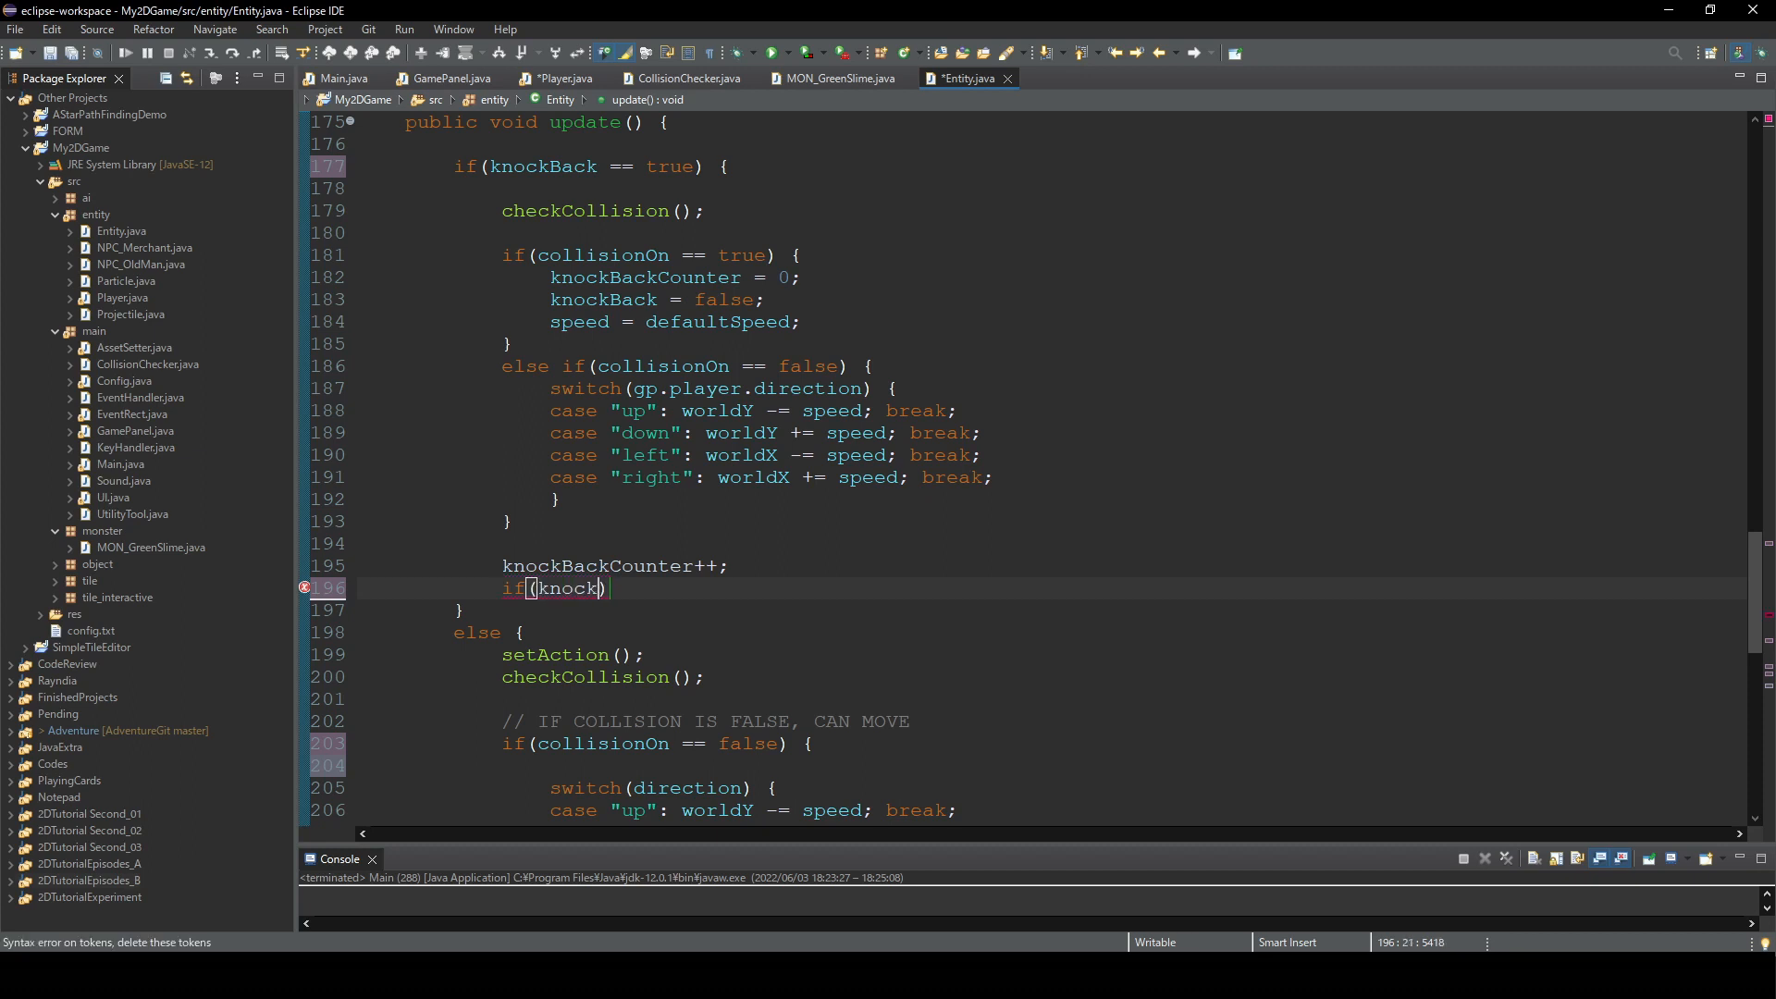
type("Back")
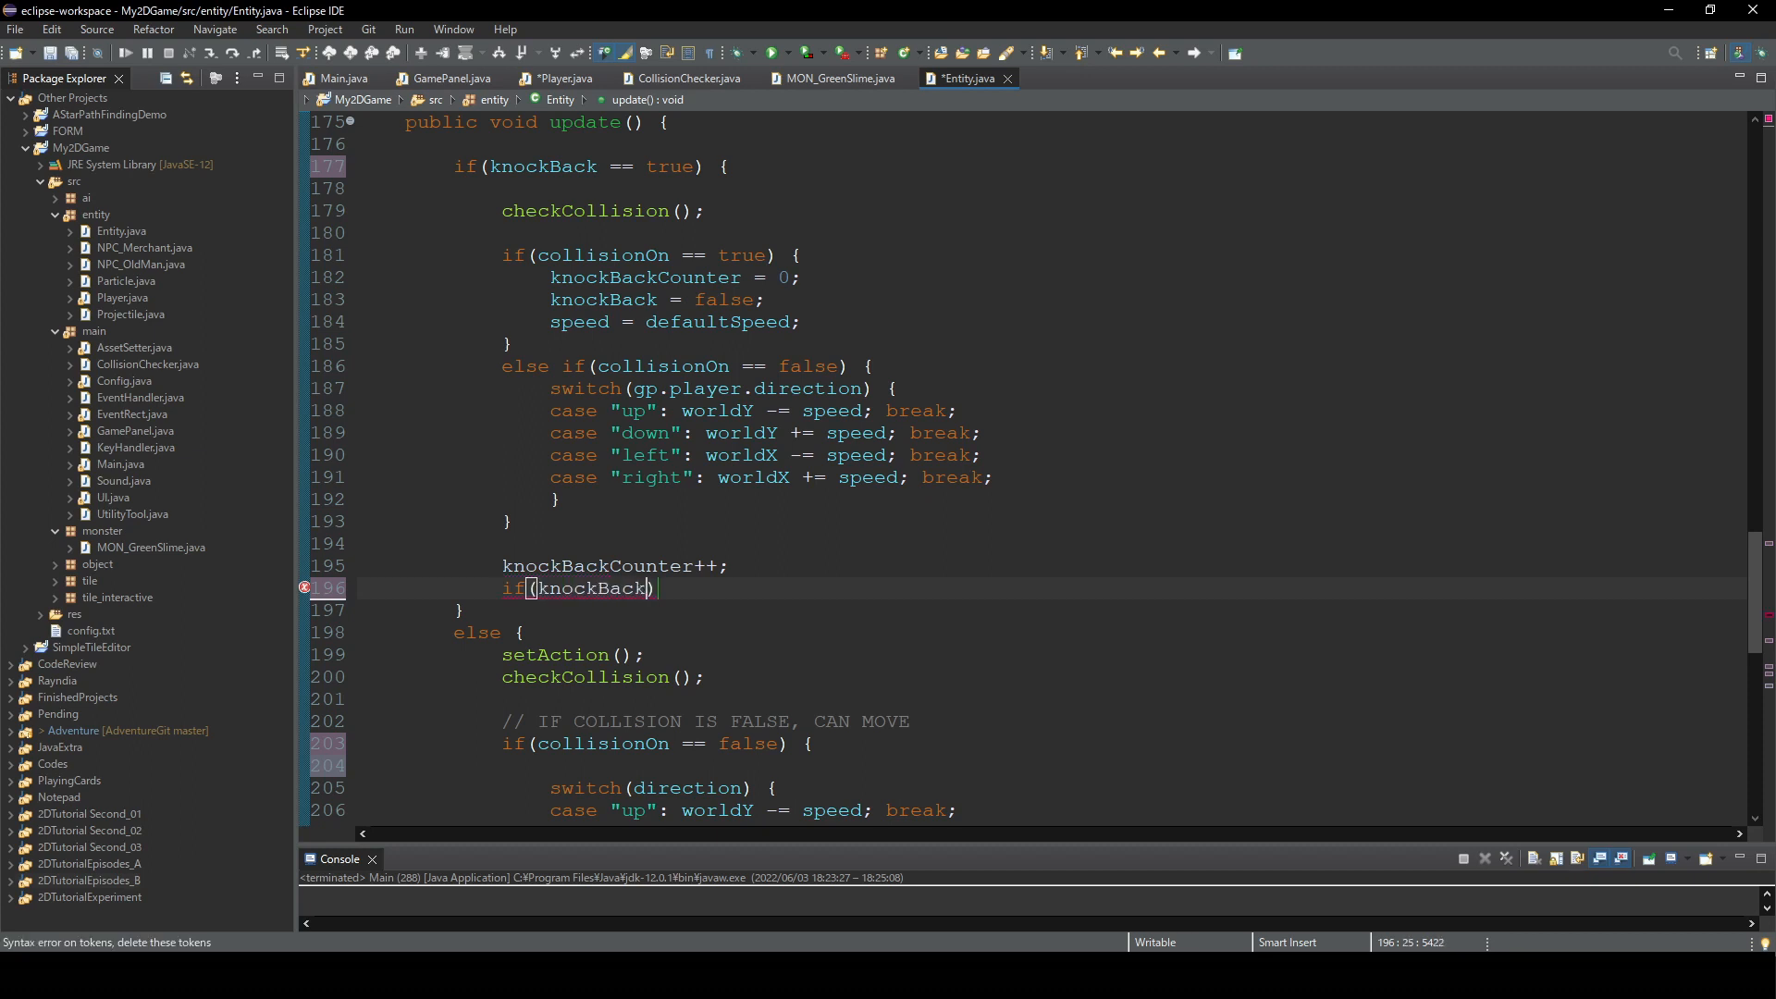
type("Counter ==")
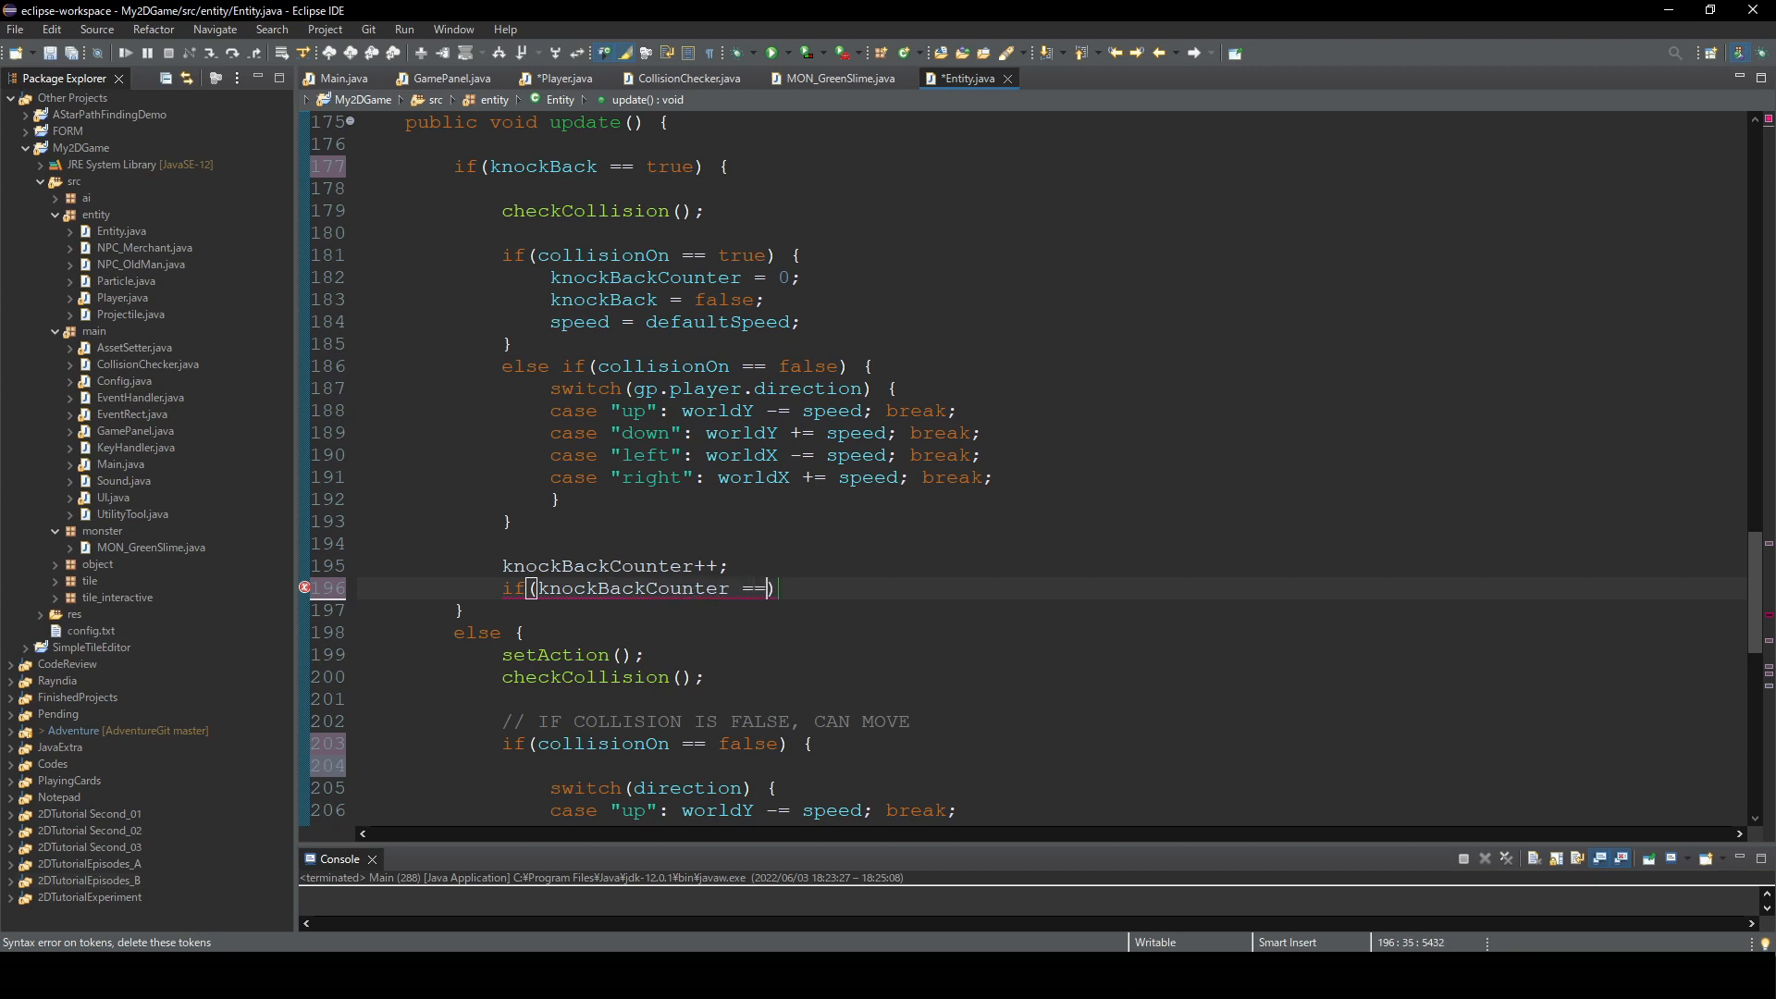
type("10) {")
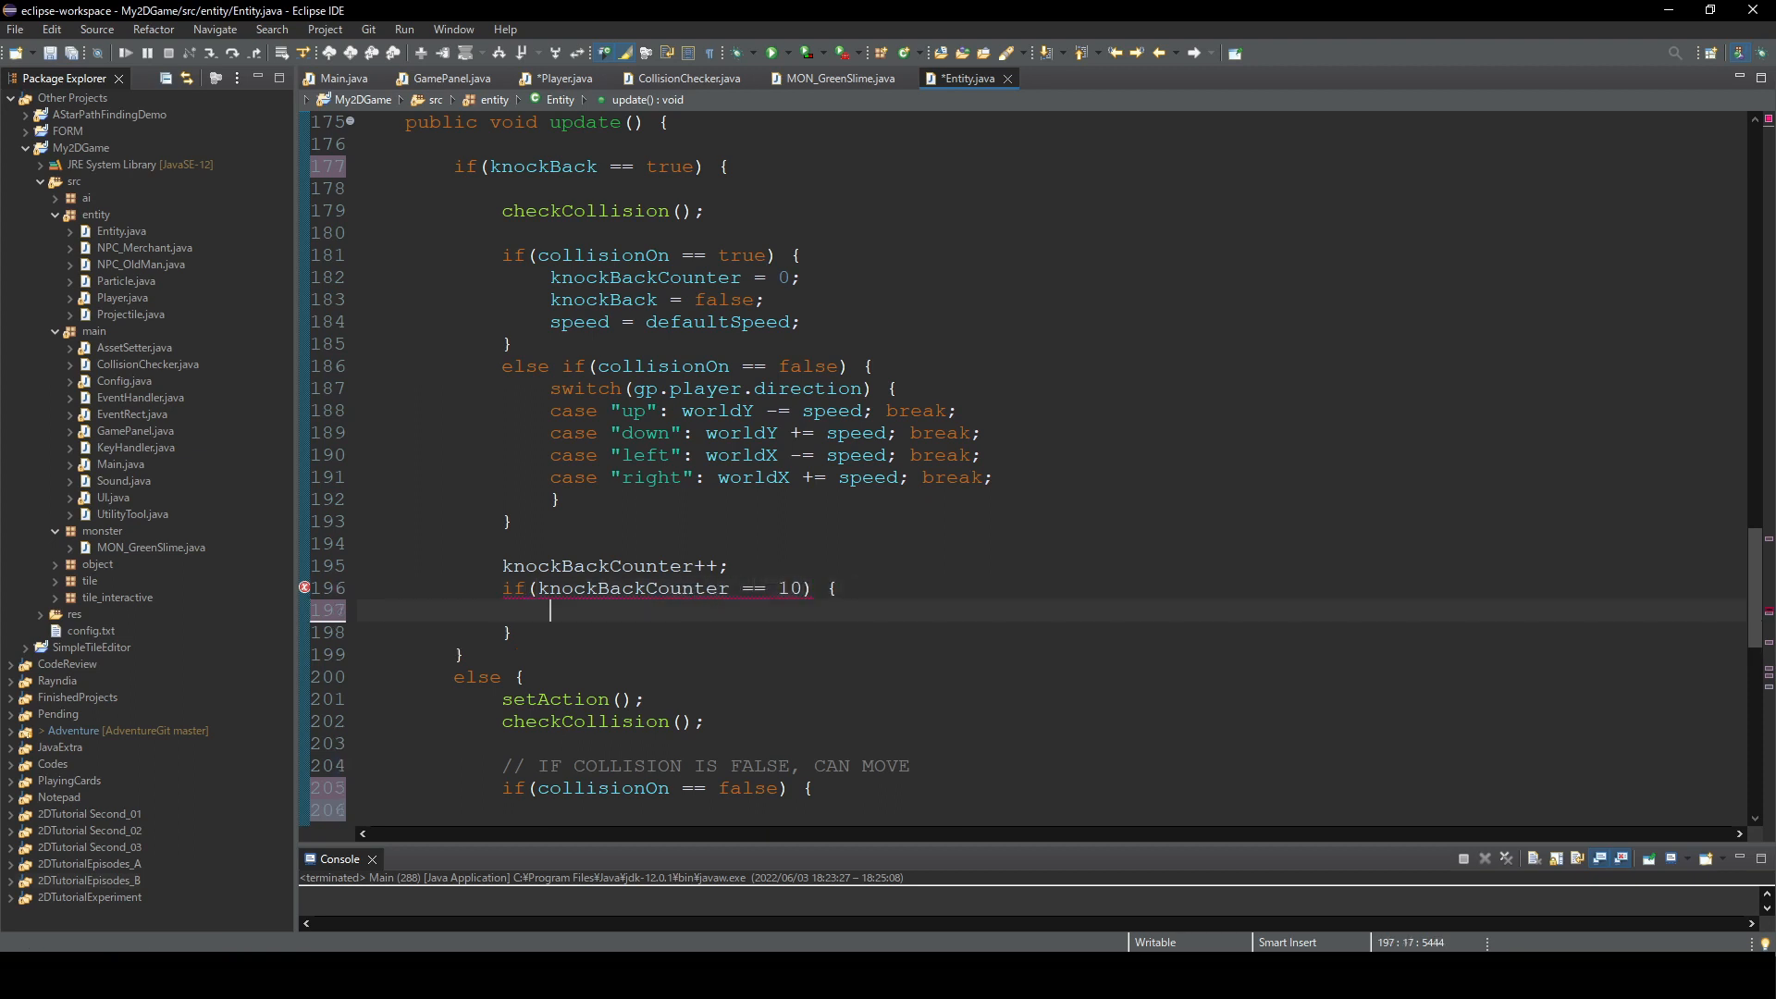
- In that block, reset knockBackCounter to 0, knockBack to false and speed to defaultSpeed
type("knock")
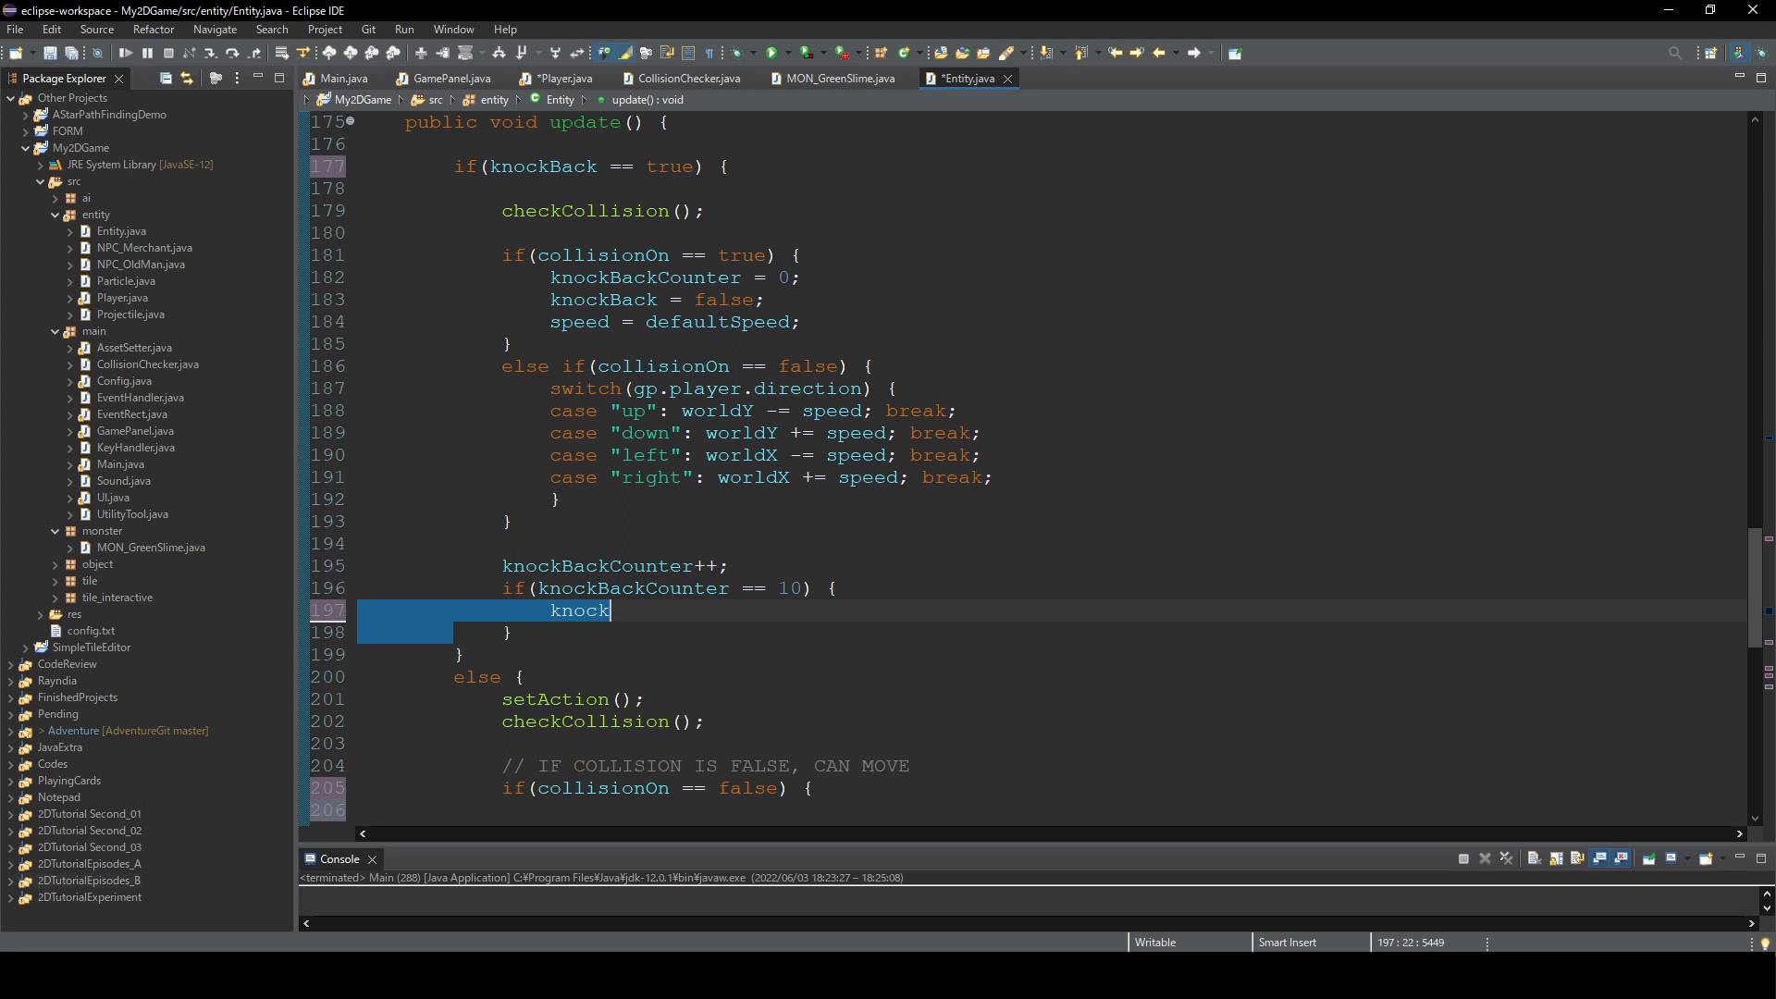
type("BackC")
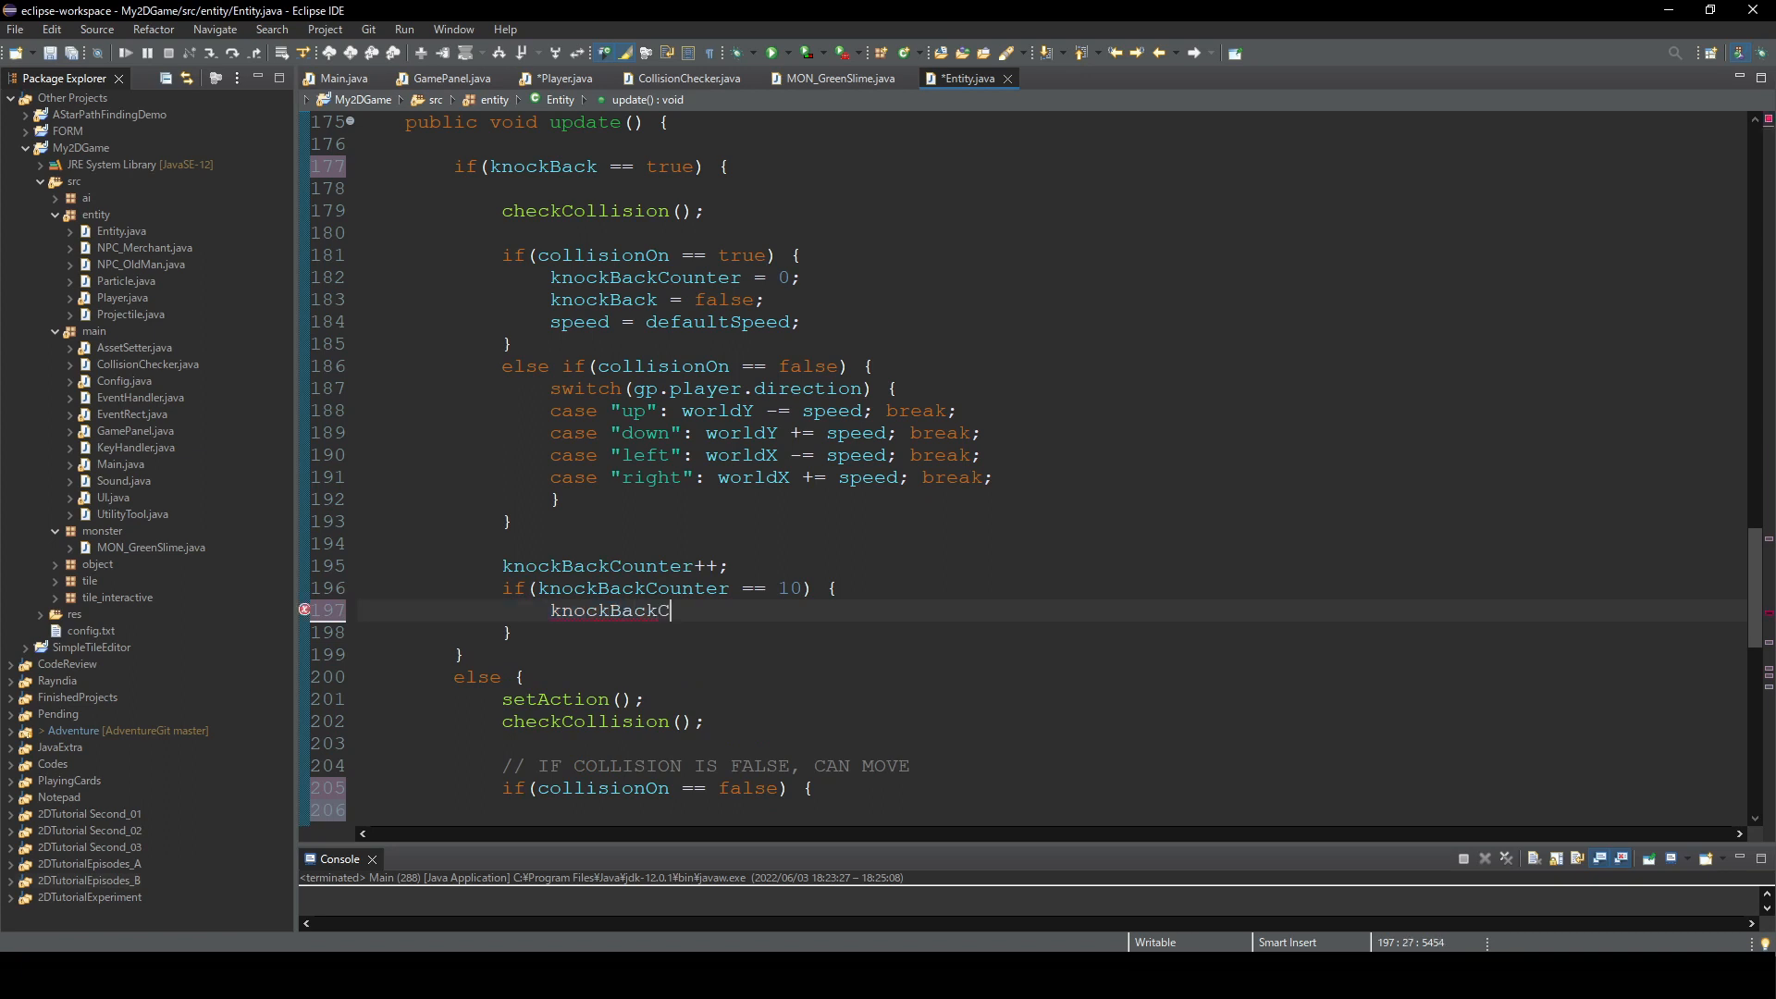
type("ounter = 0;")
type("knock")
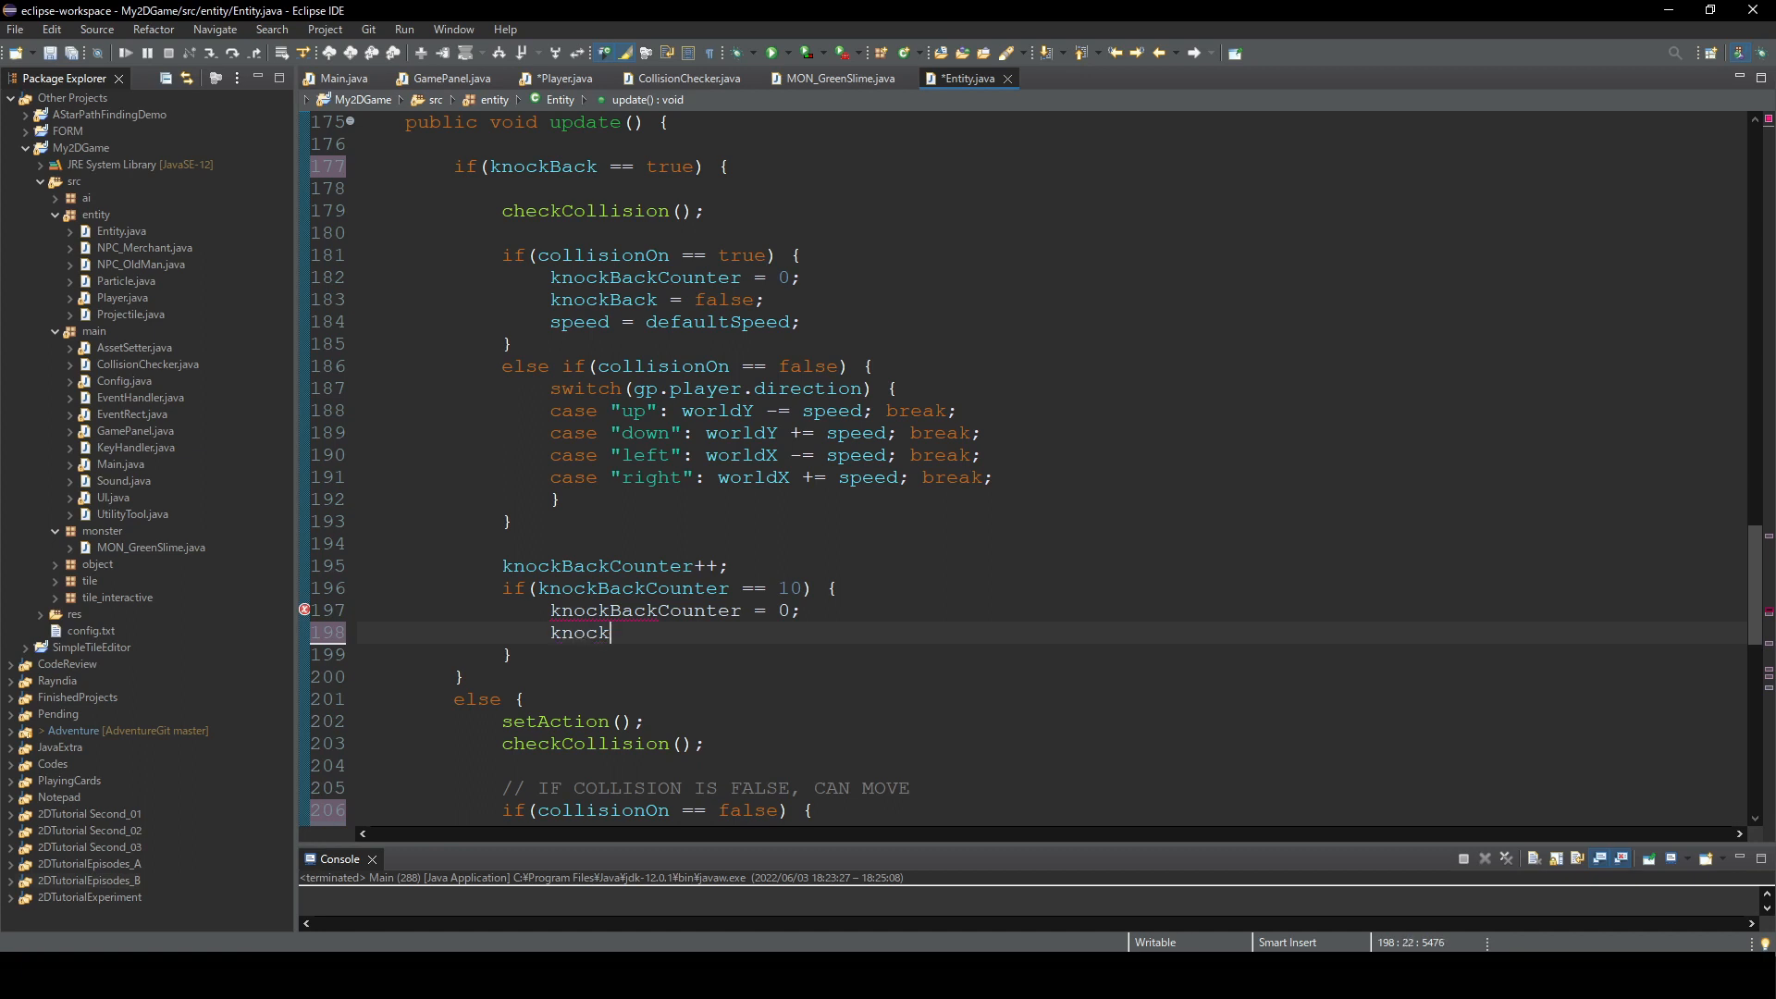
type("Back = false;")
type("sp")
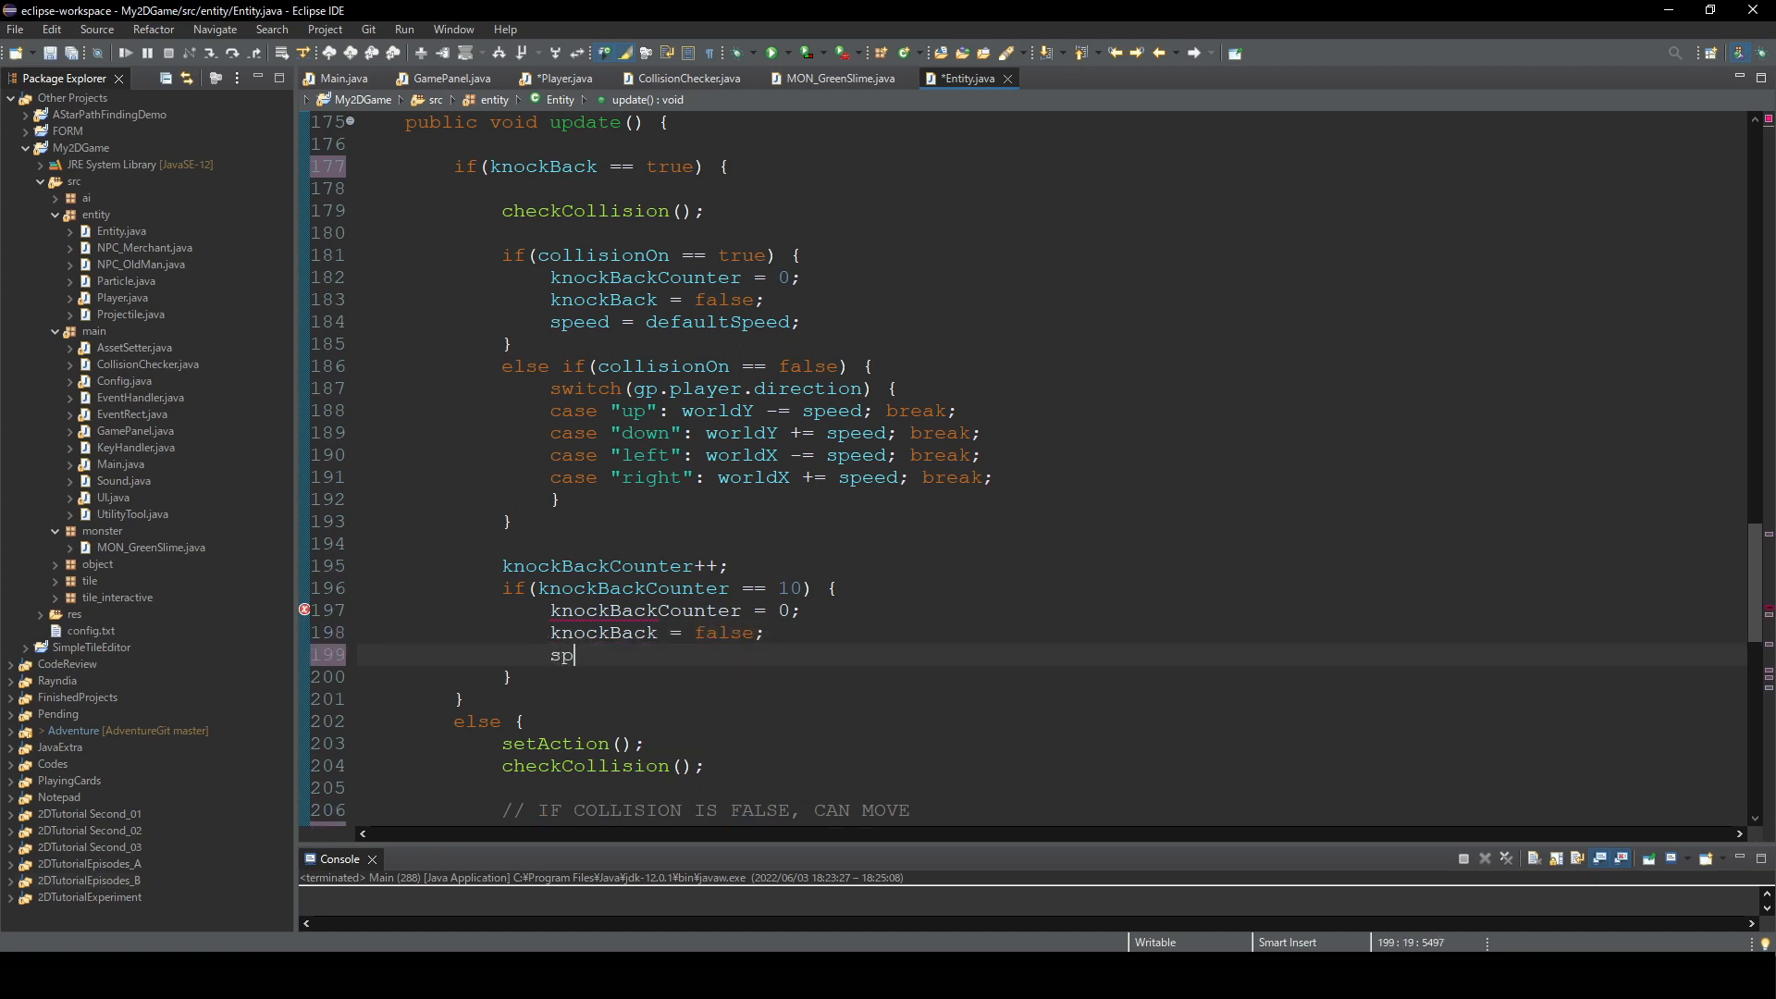
type("eed = defaultSpeed;")
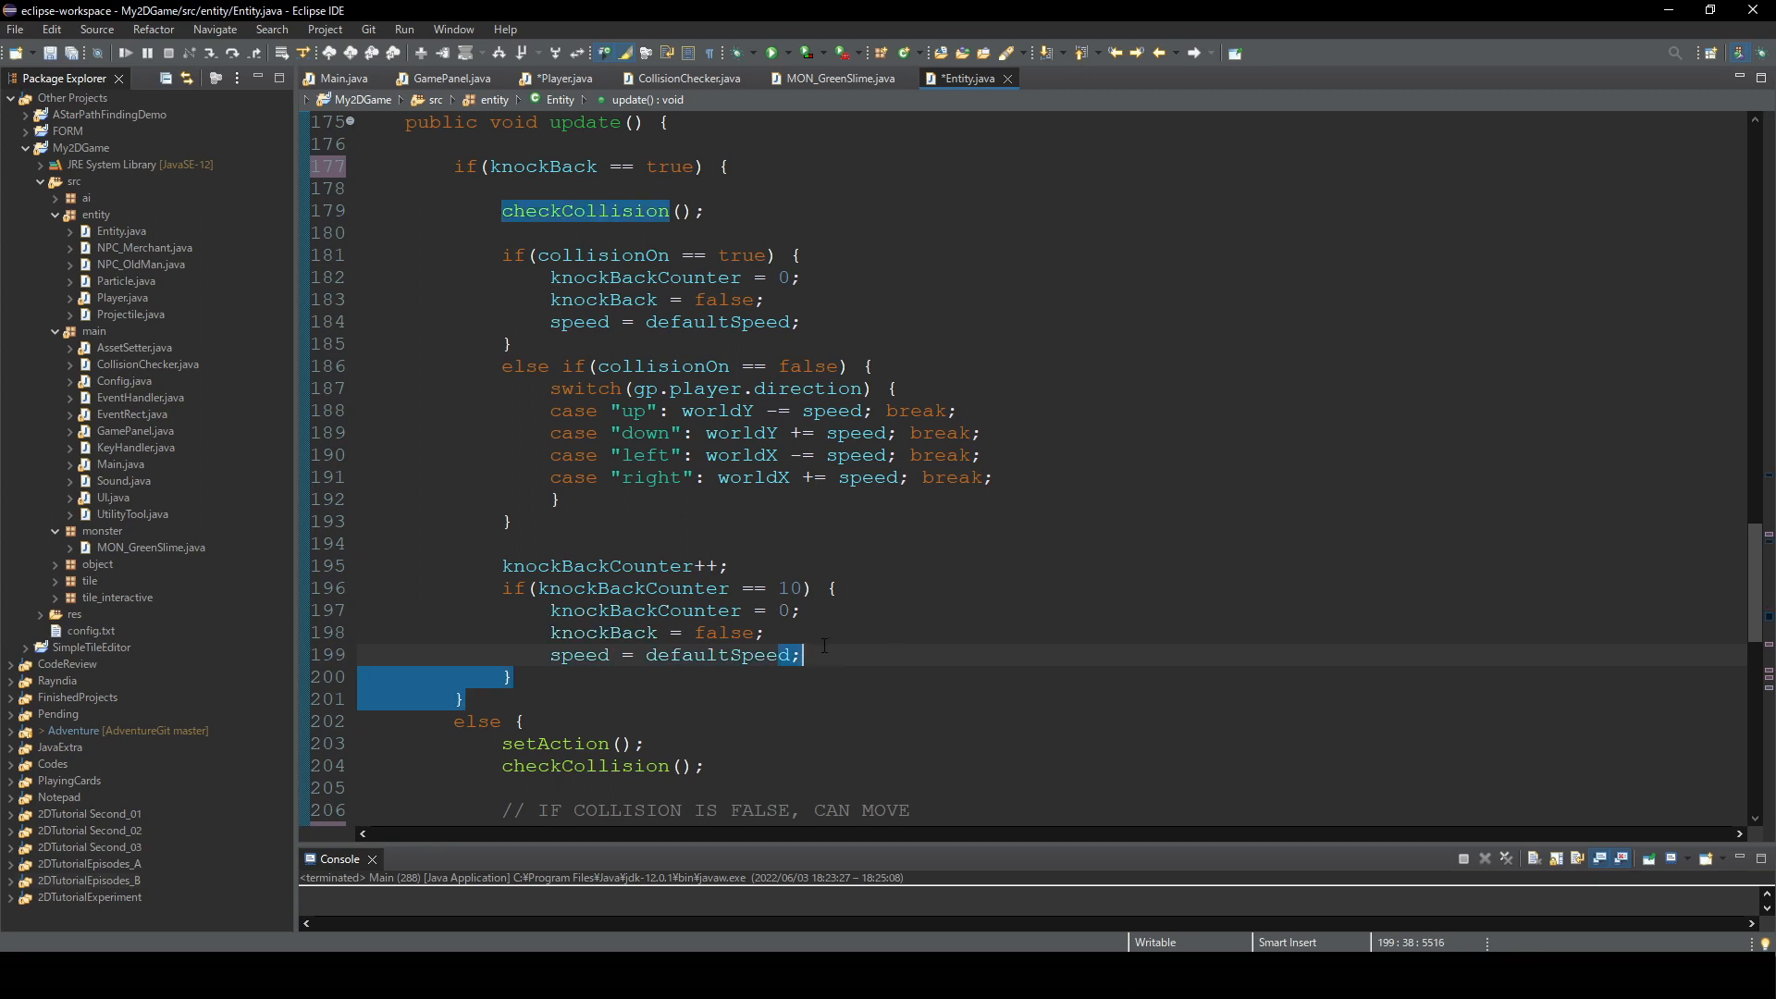
left_click(550, 277)
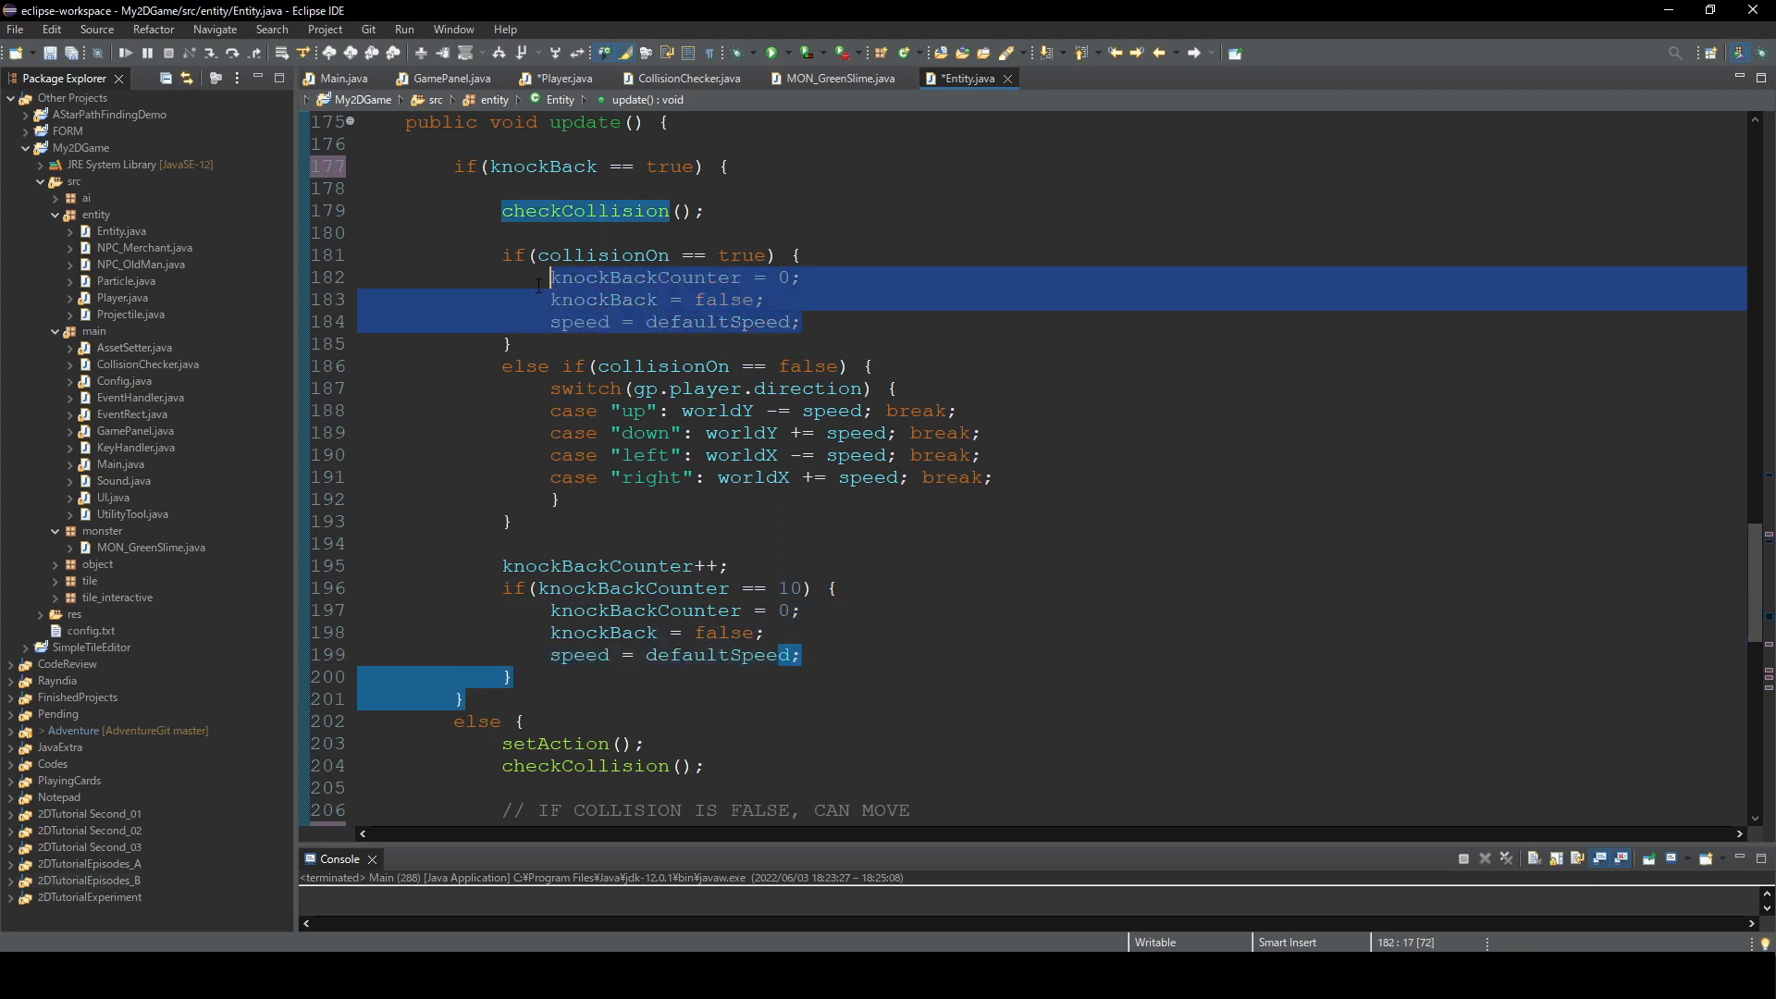
left_click(845, 660)
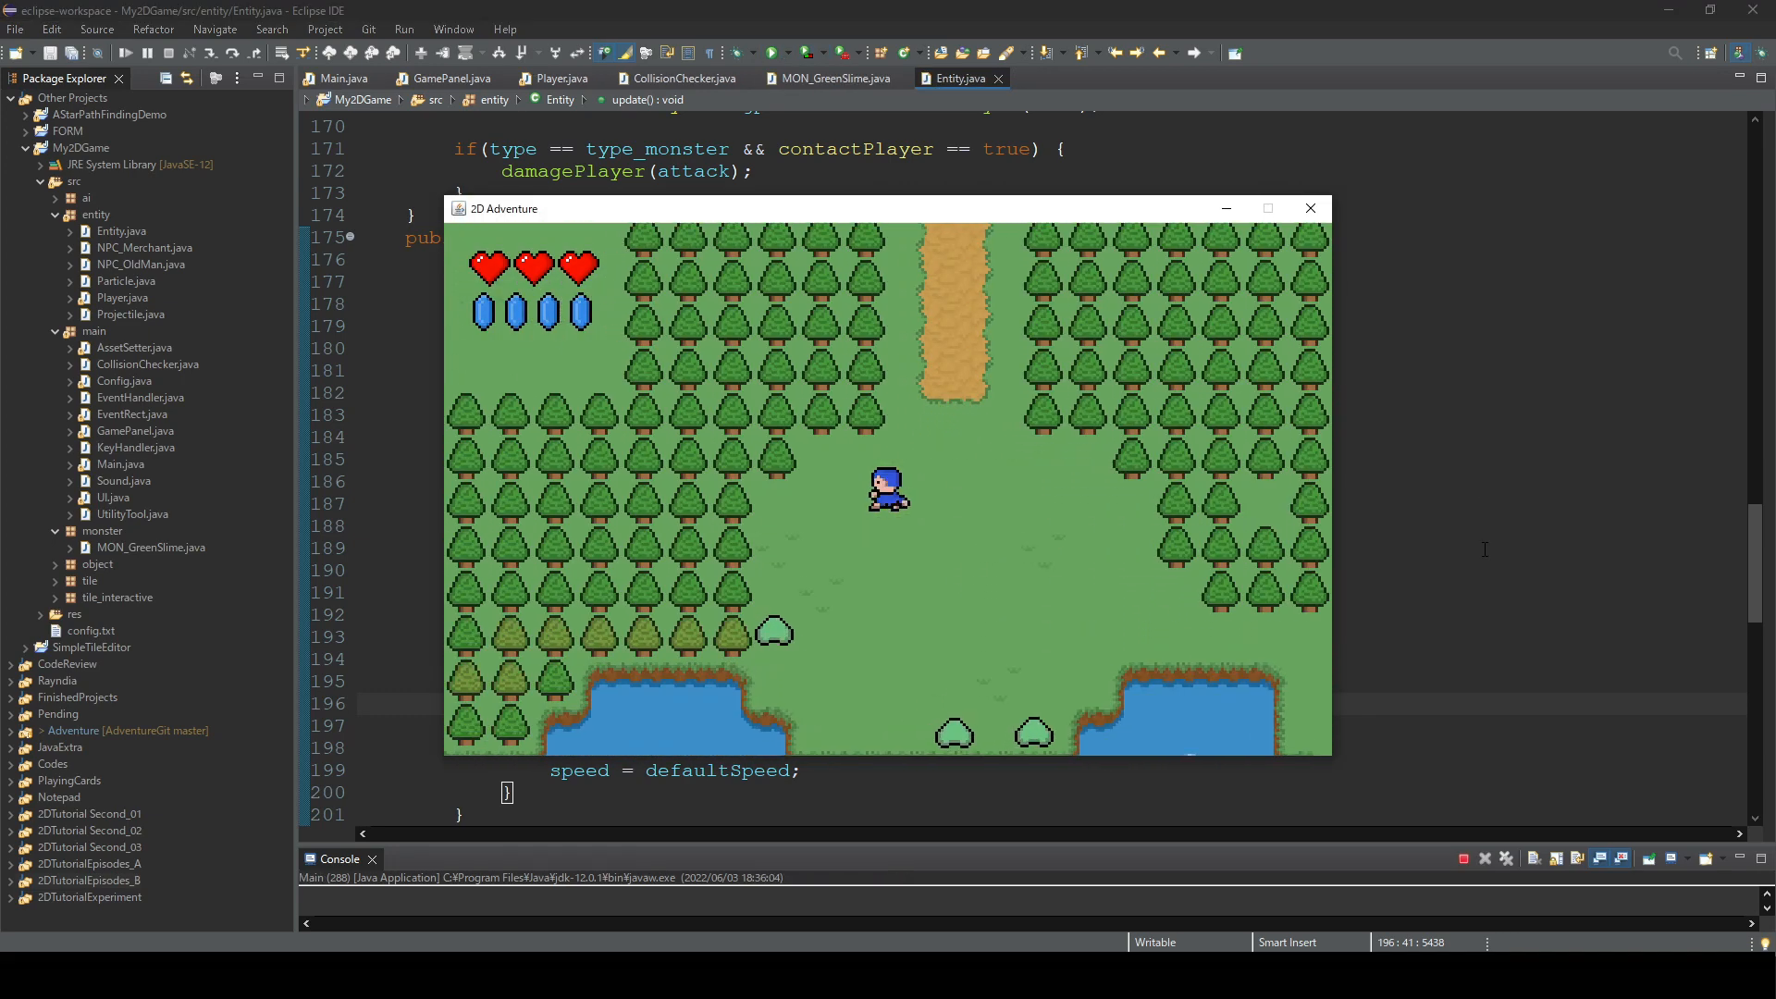
- Walk the hero up to the slimes and attack one to watch it get knocked back
key("Up")
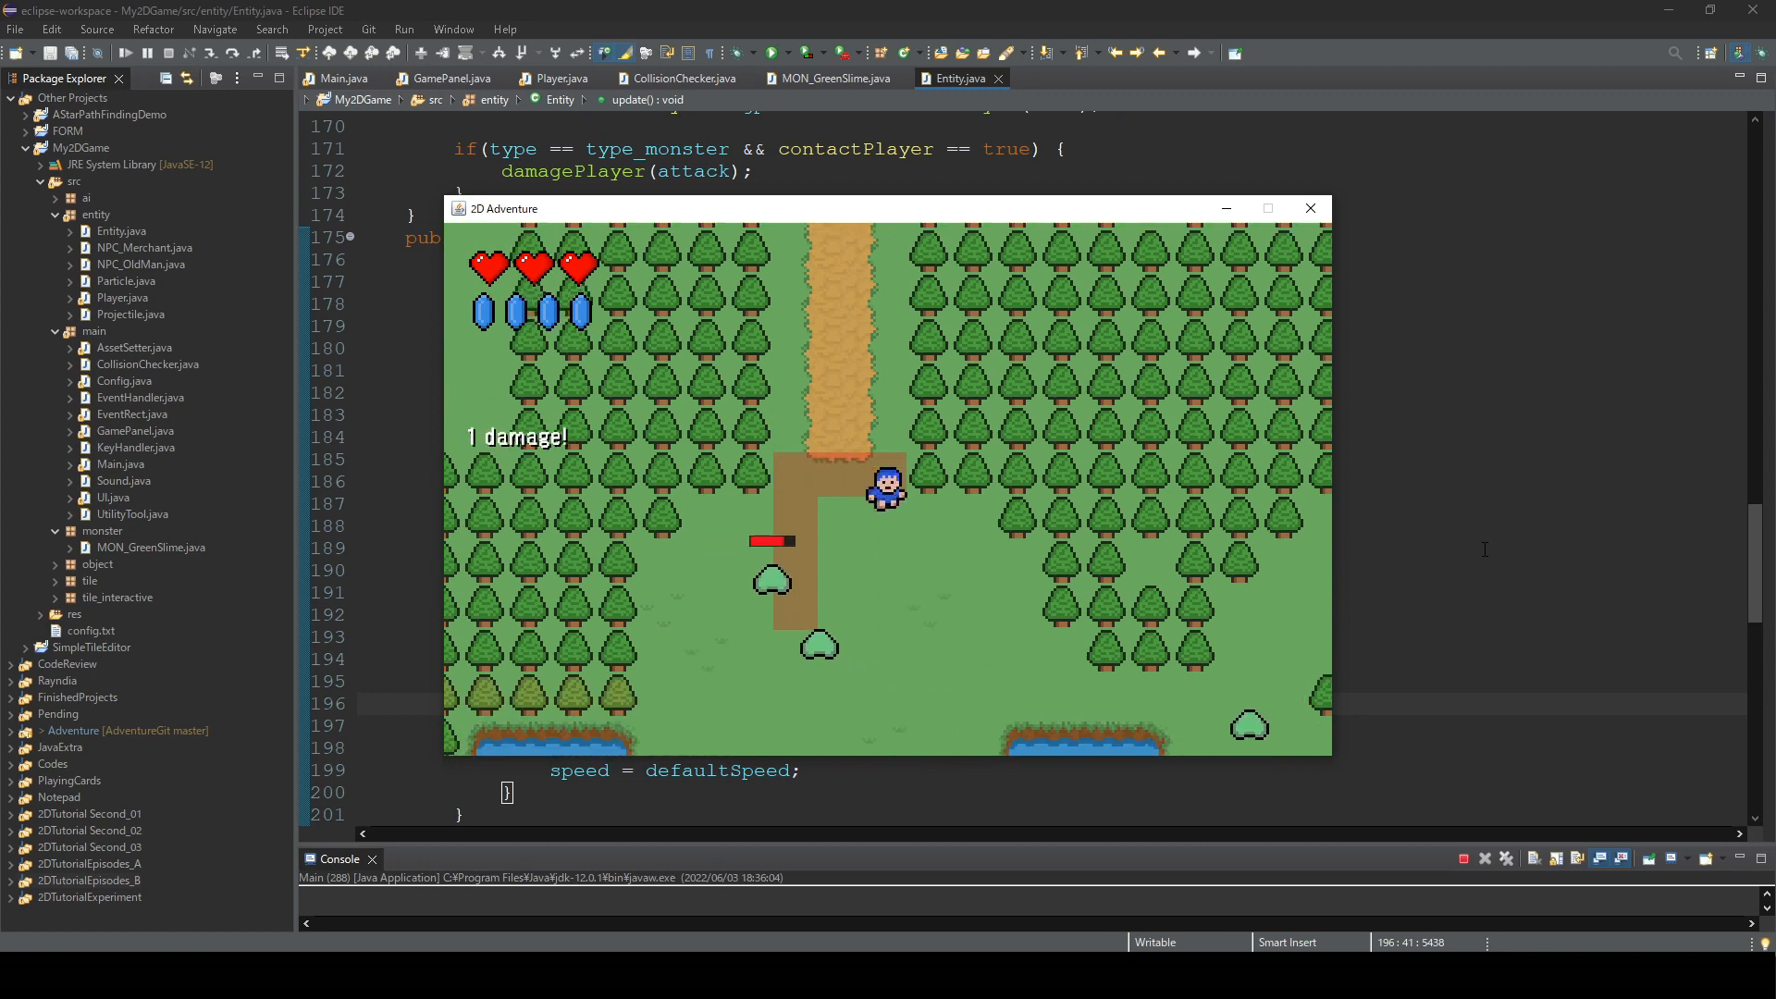
key("Up")
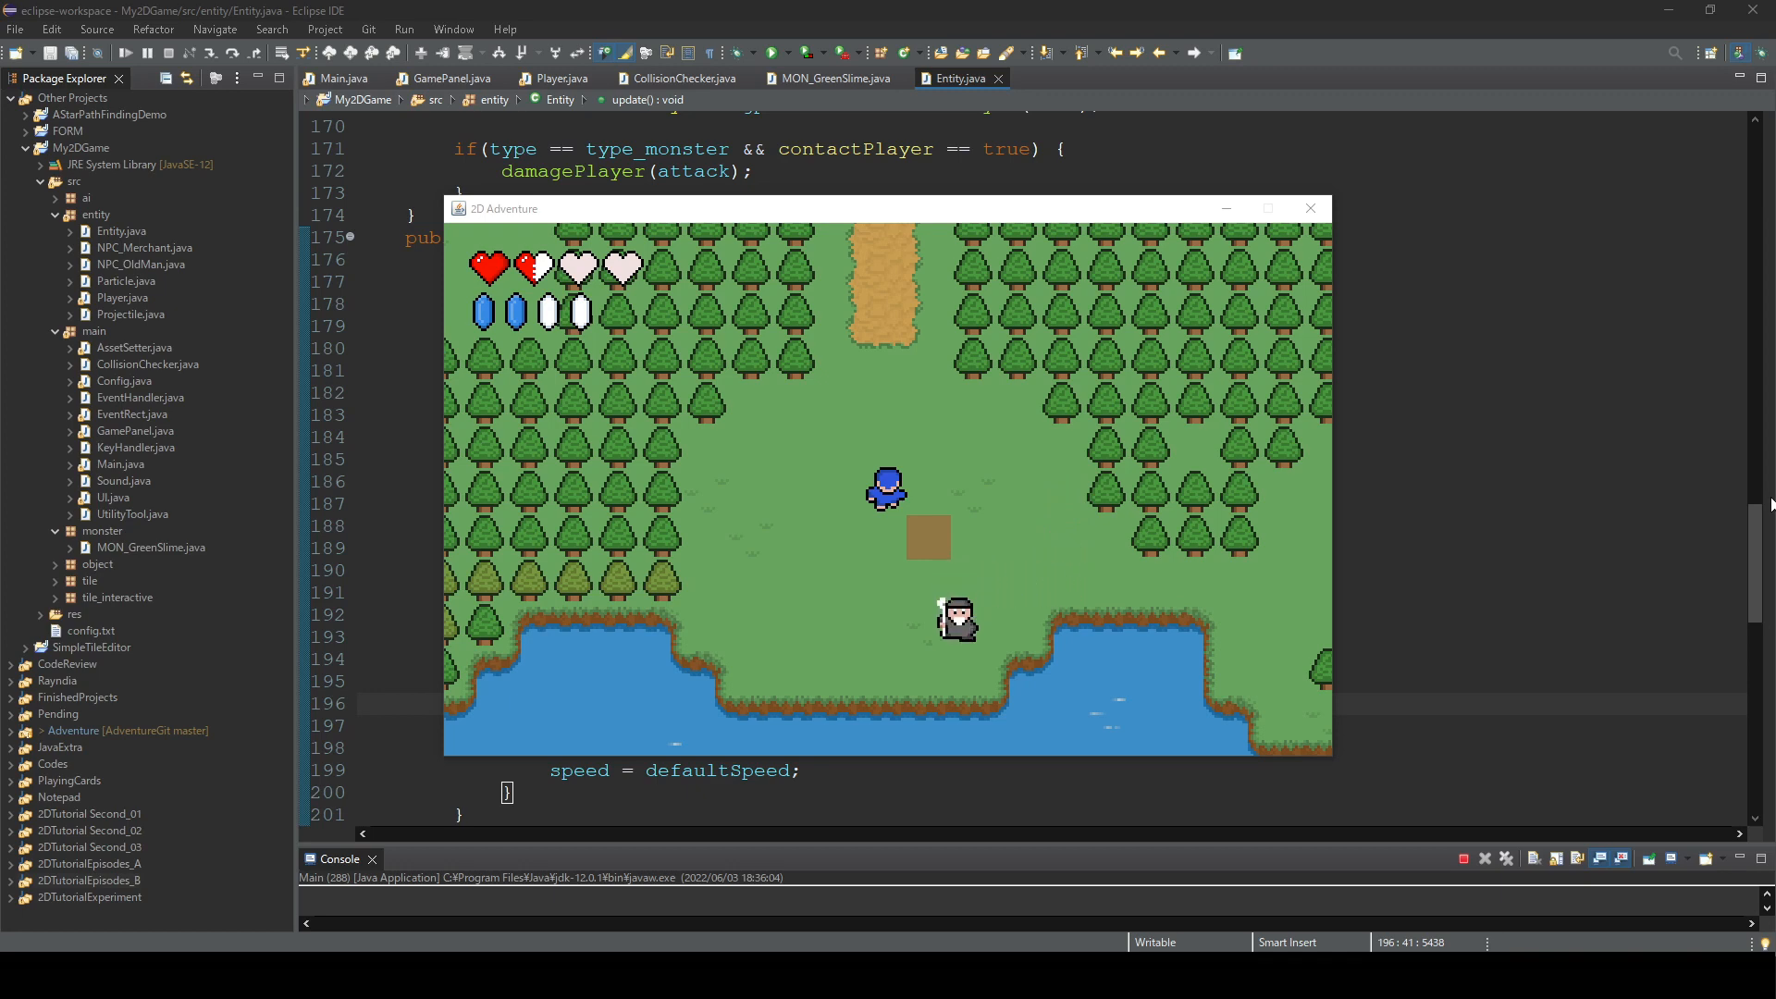
- Close the game and declare public int knockBackPower = 0 in Entity
left_click(1310, 209)
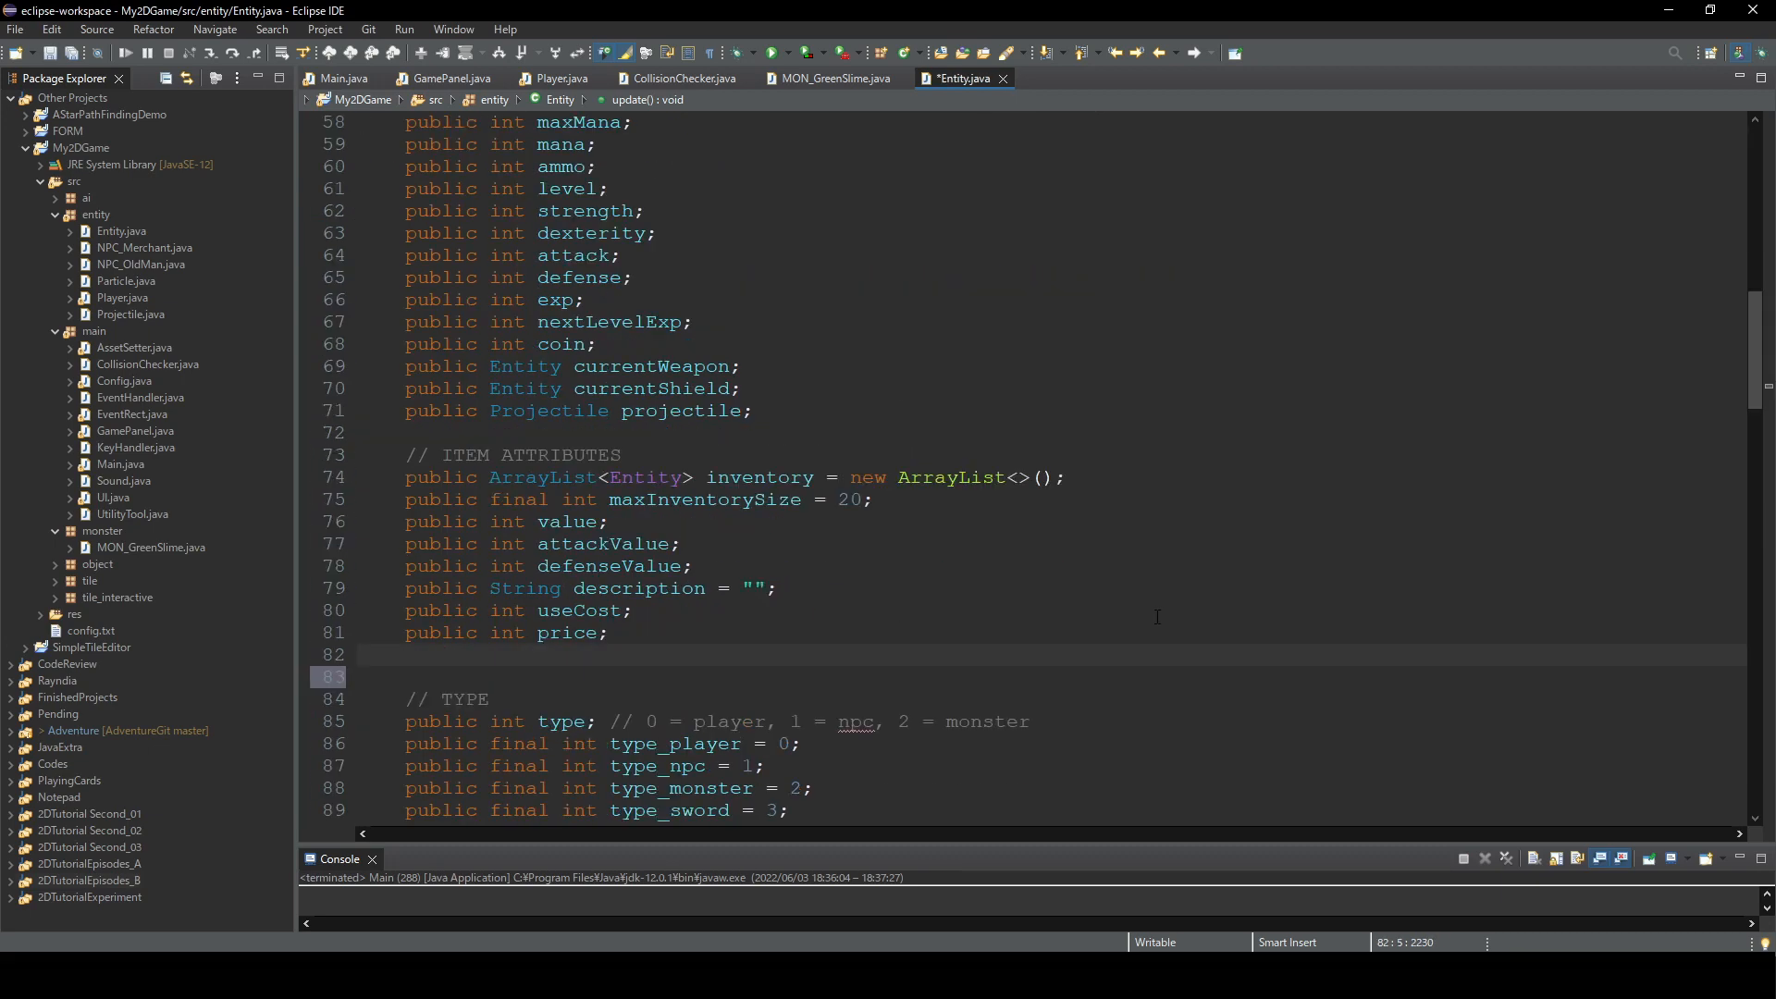
type("public int")
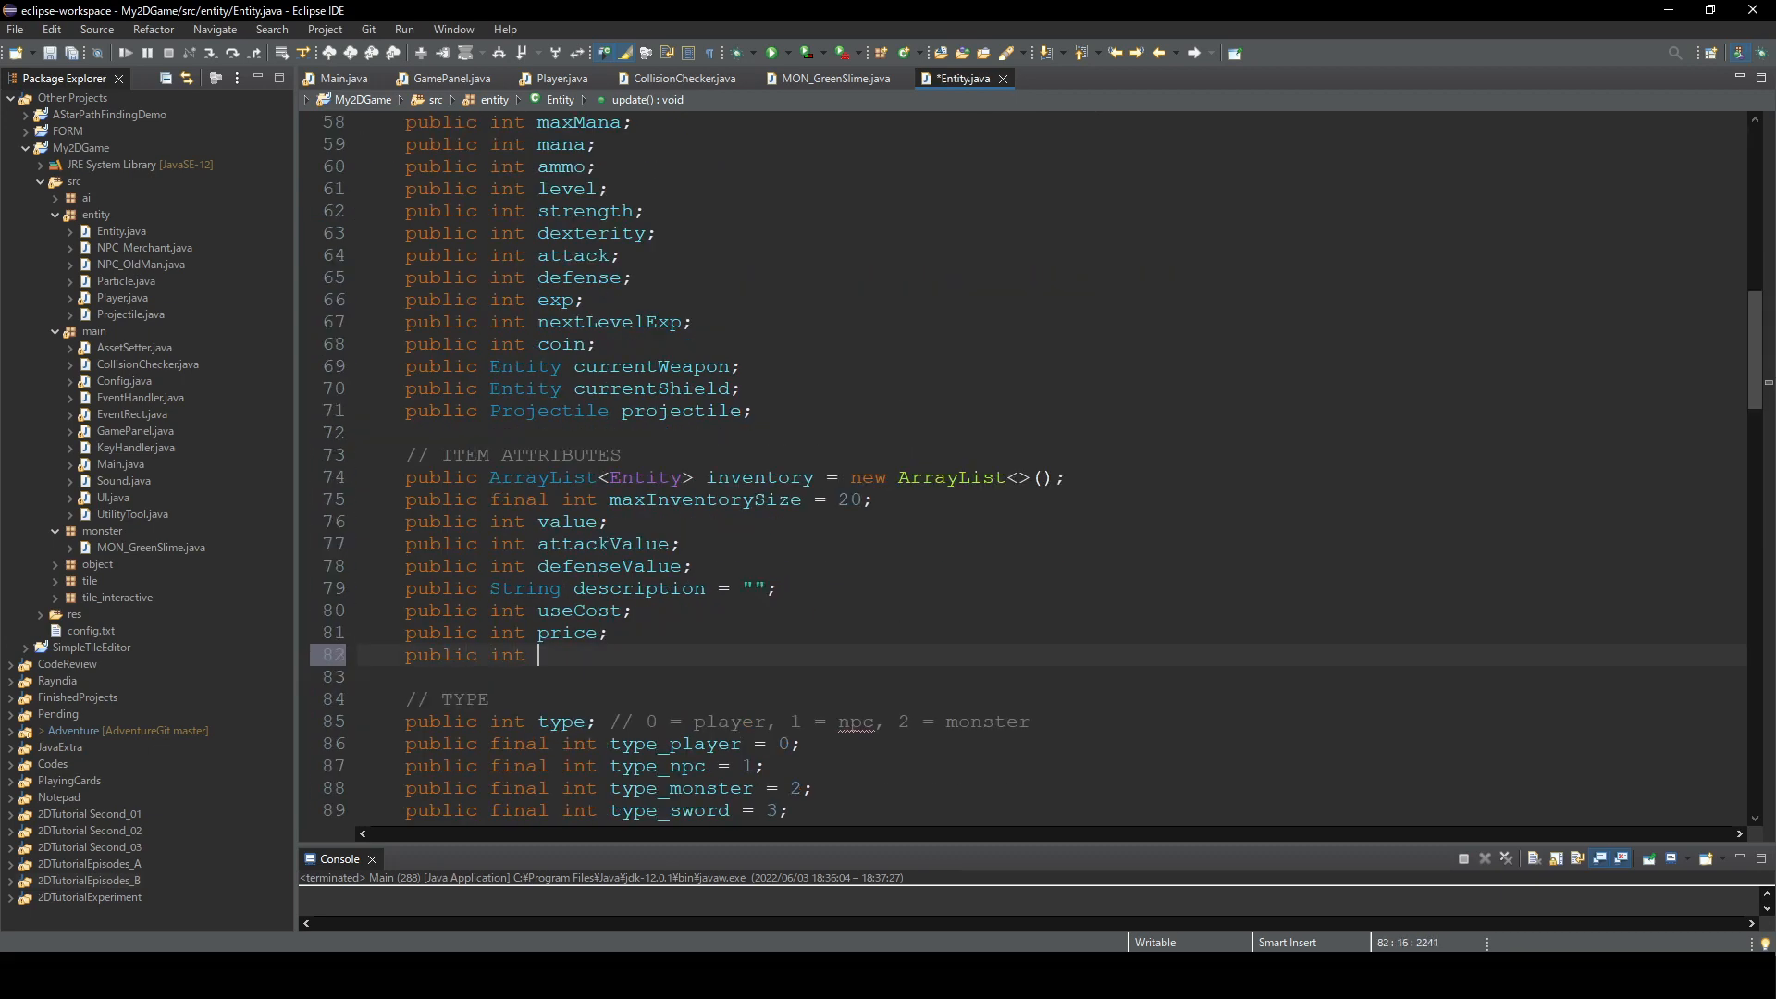
type("knockBackPower")
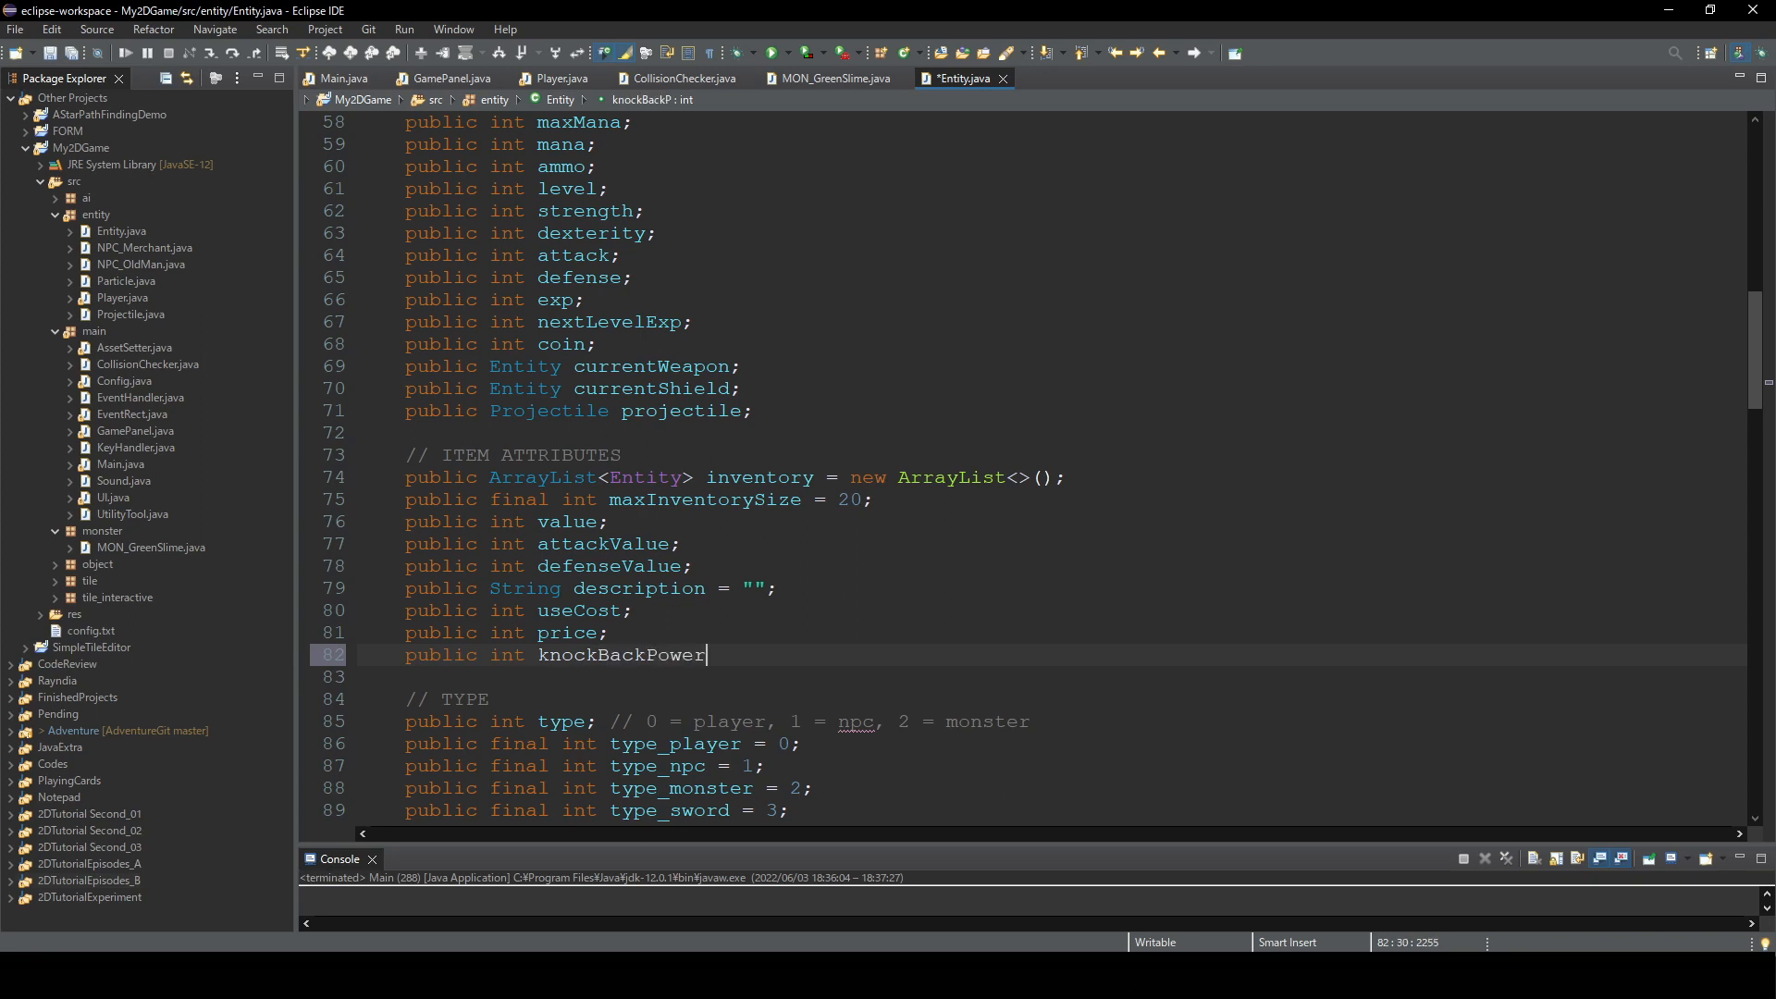
type("= 0;")
type("kno")
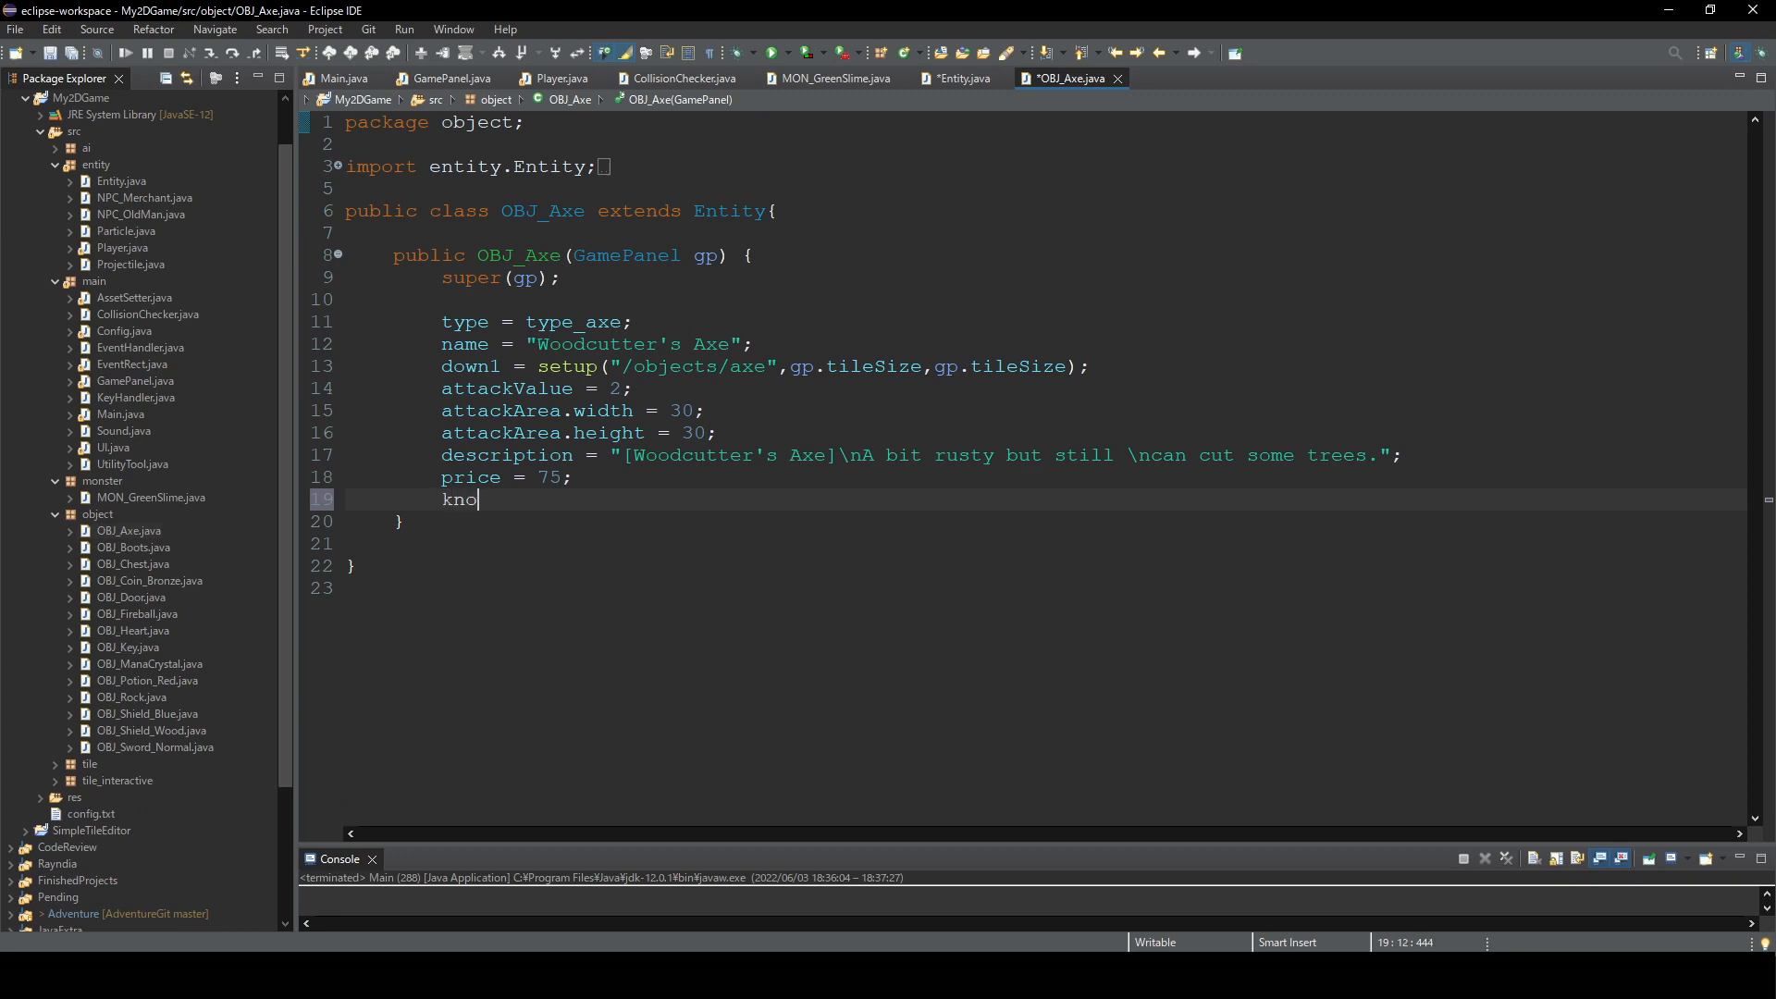
- Finish the knockback line with value 10, then set OBJ_Sword_Normal's knockBackPower to 2
type("ckBackPower =")
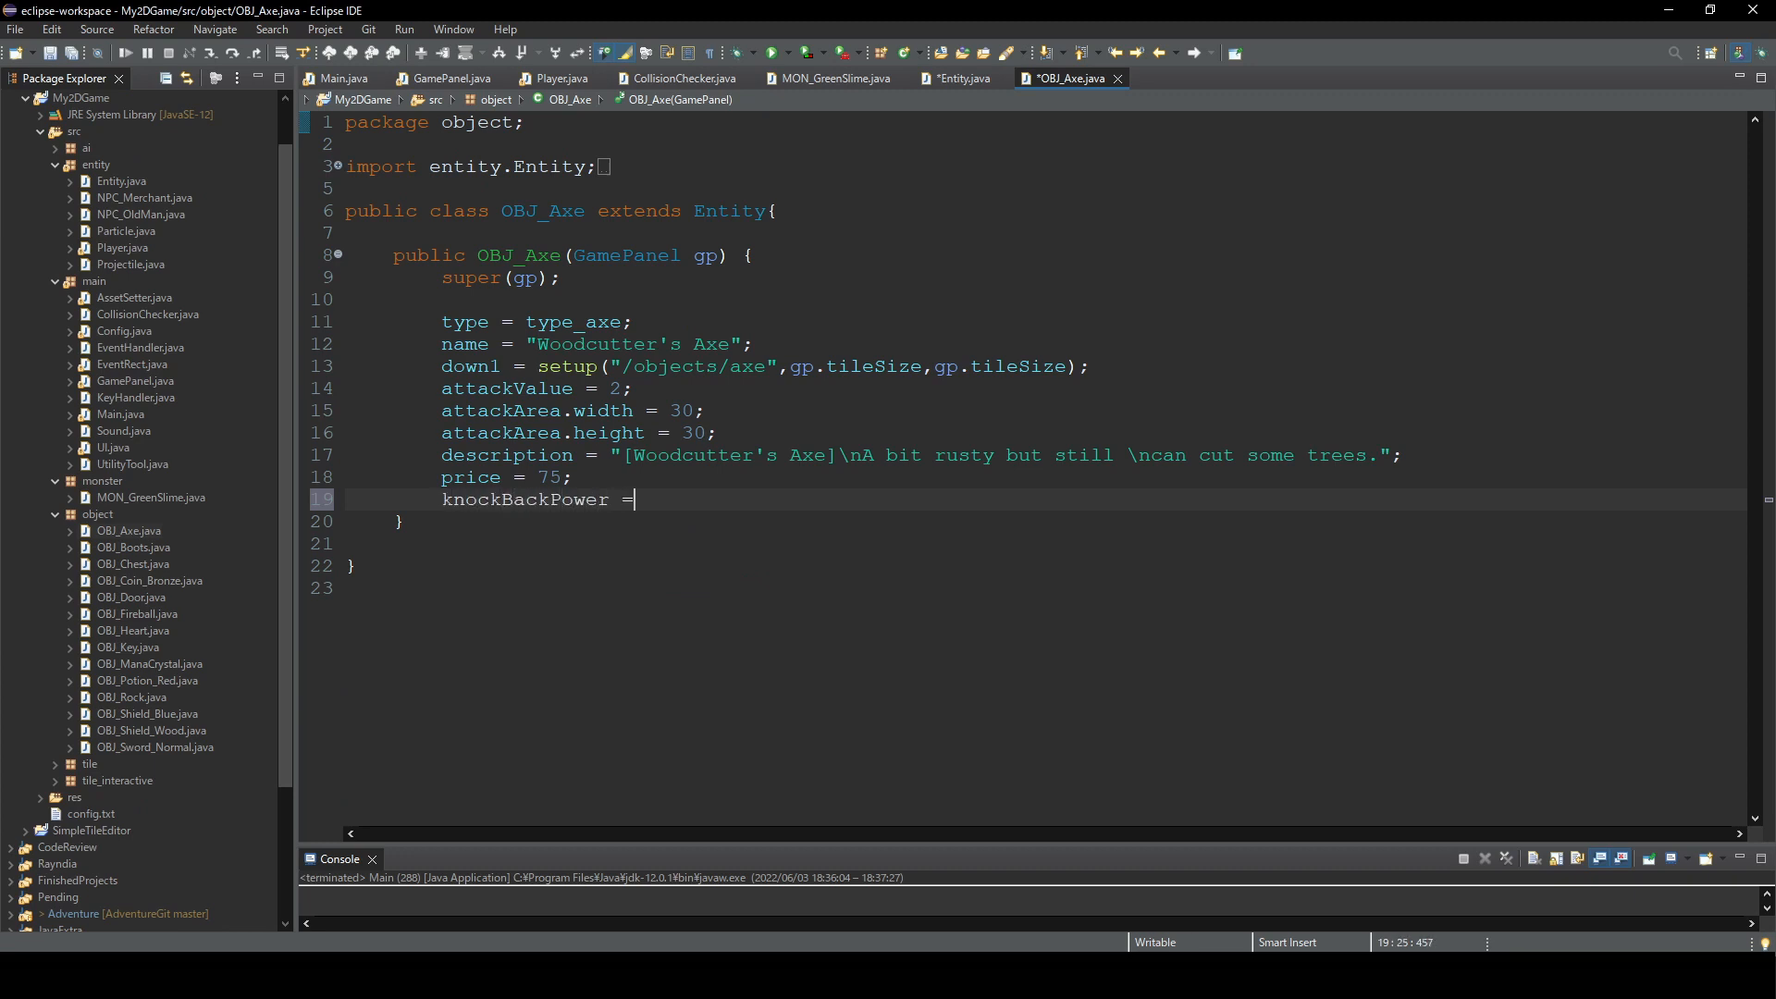
type("10;")
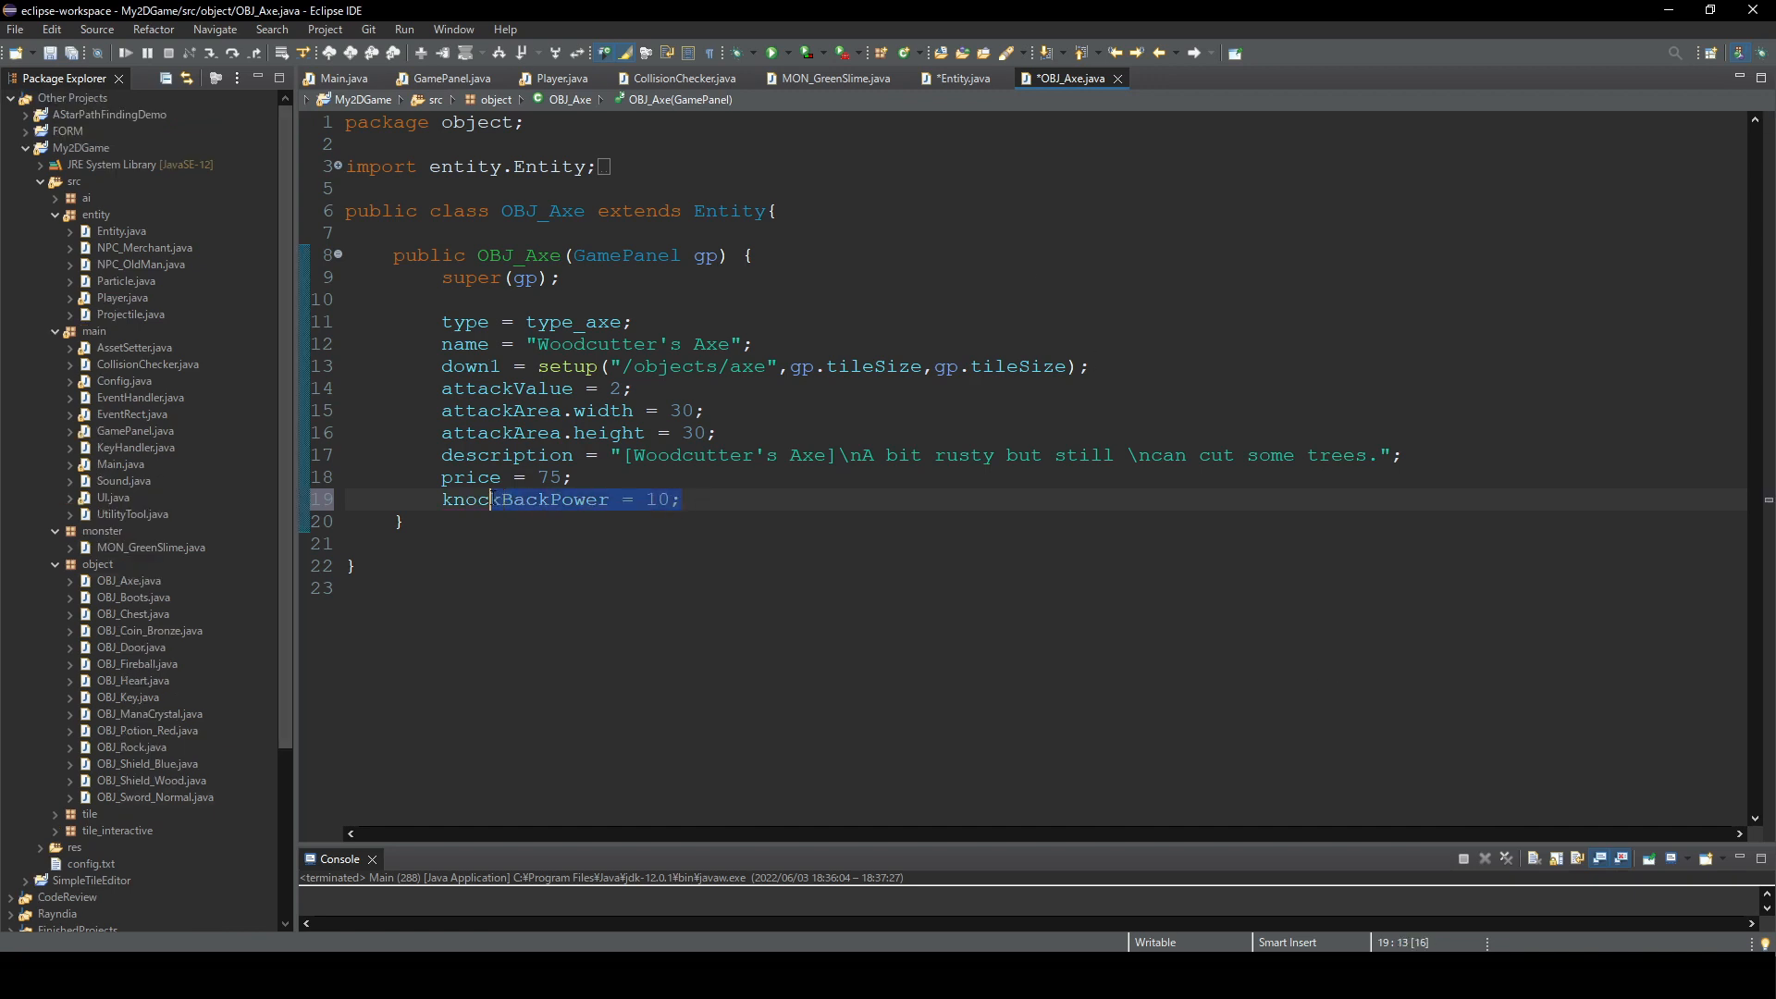
left_click(156, 797)
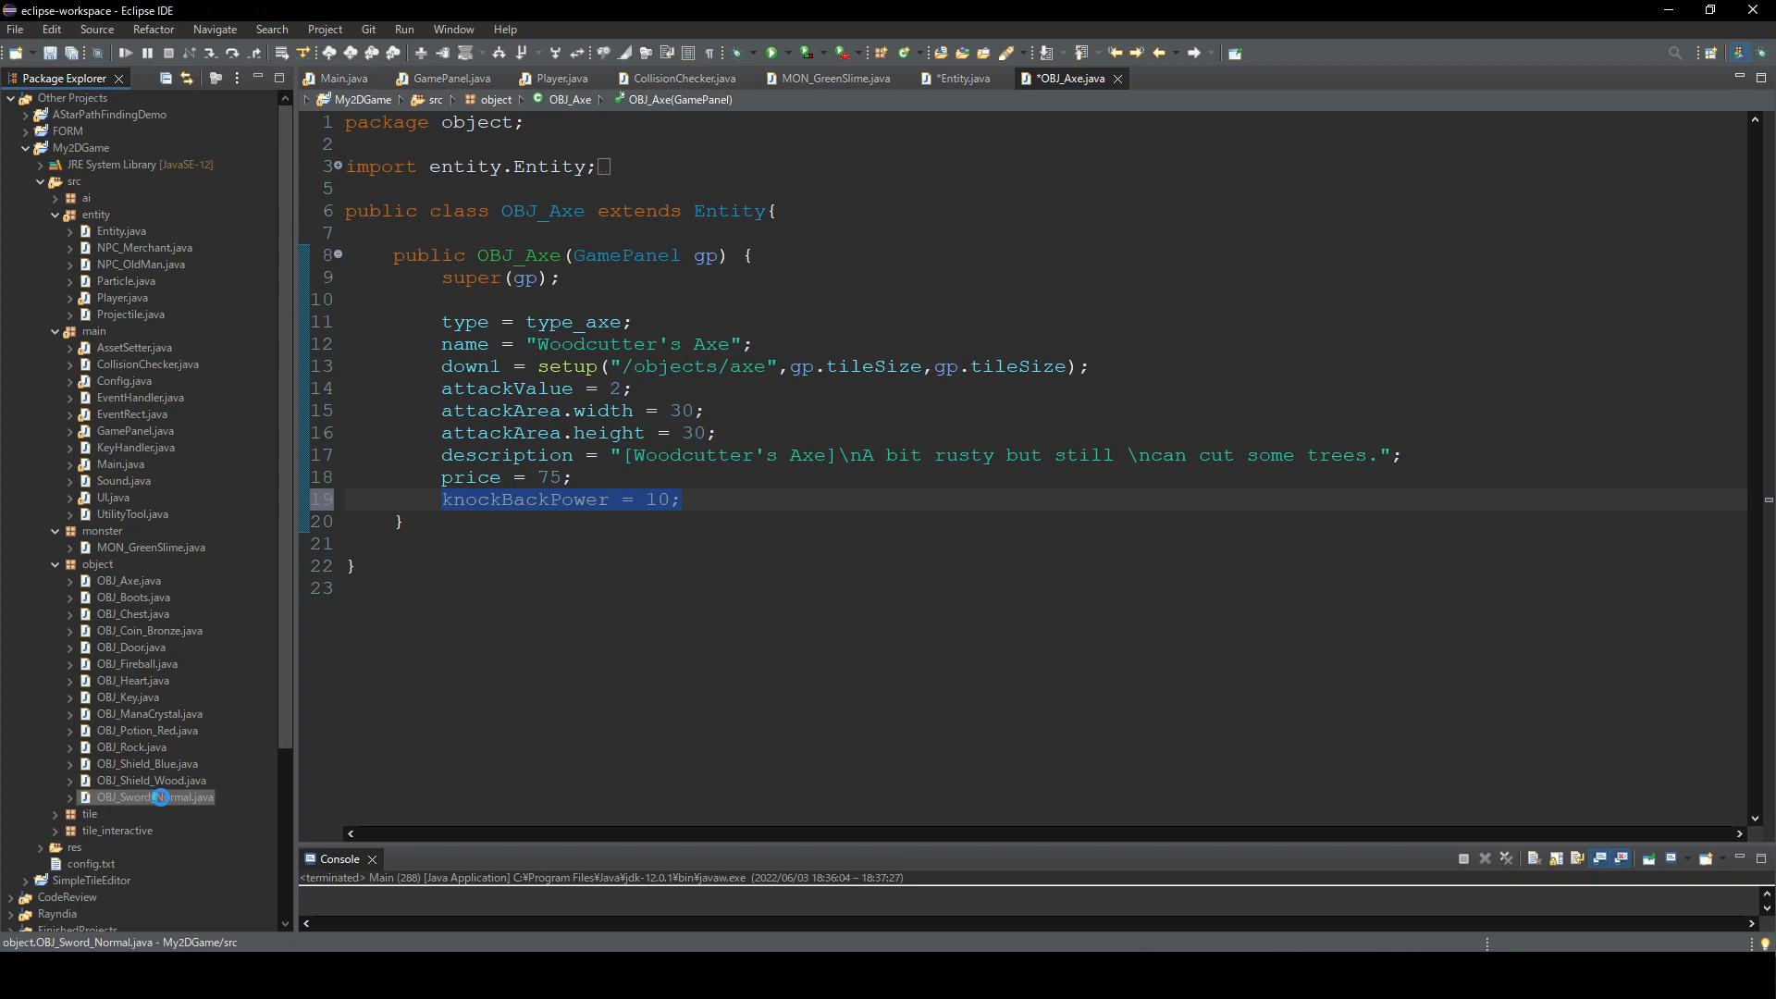
double_click(155, 797)
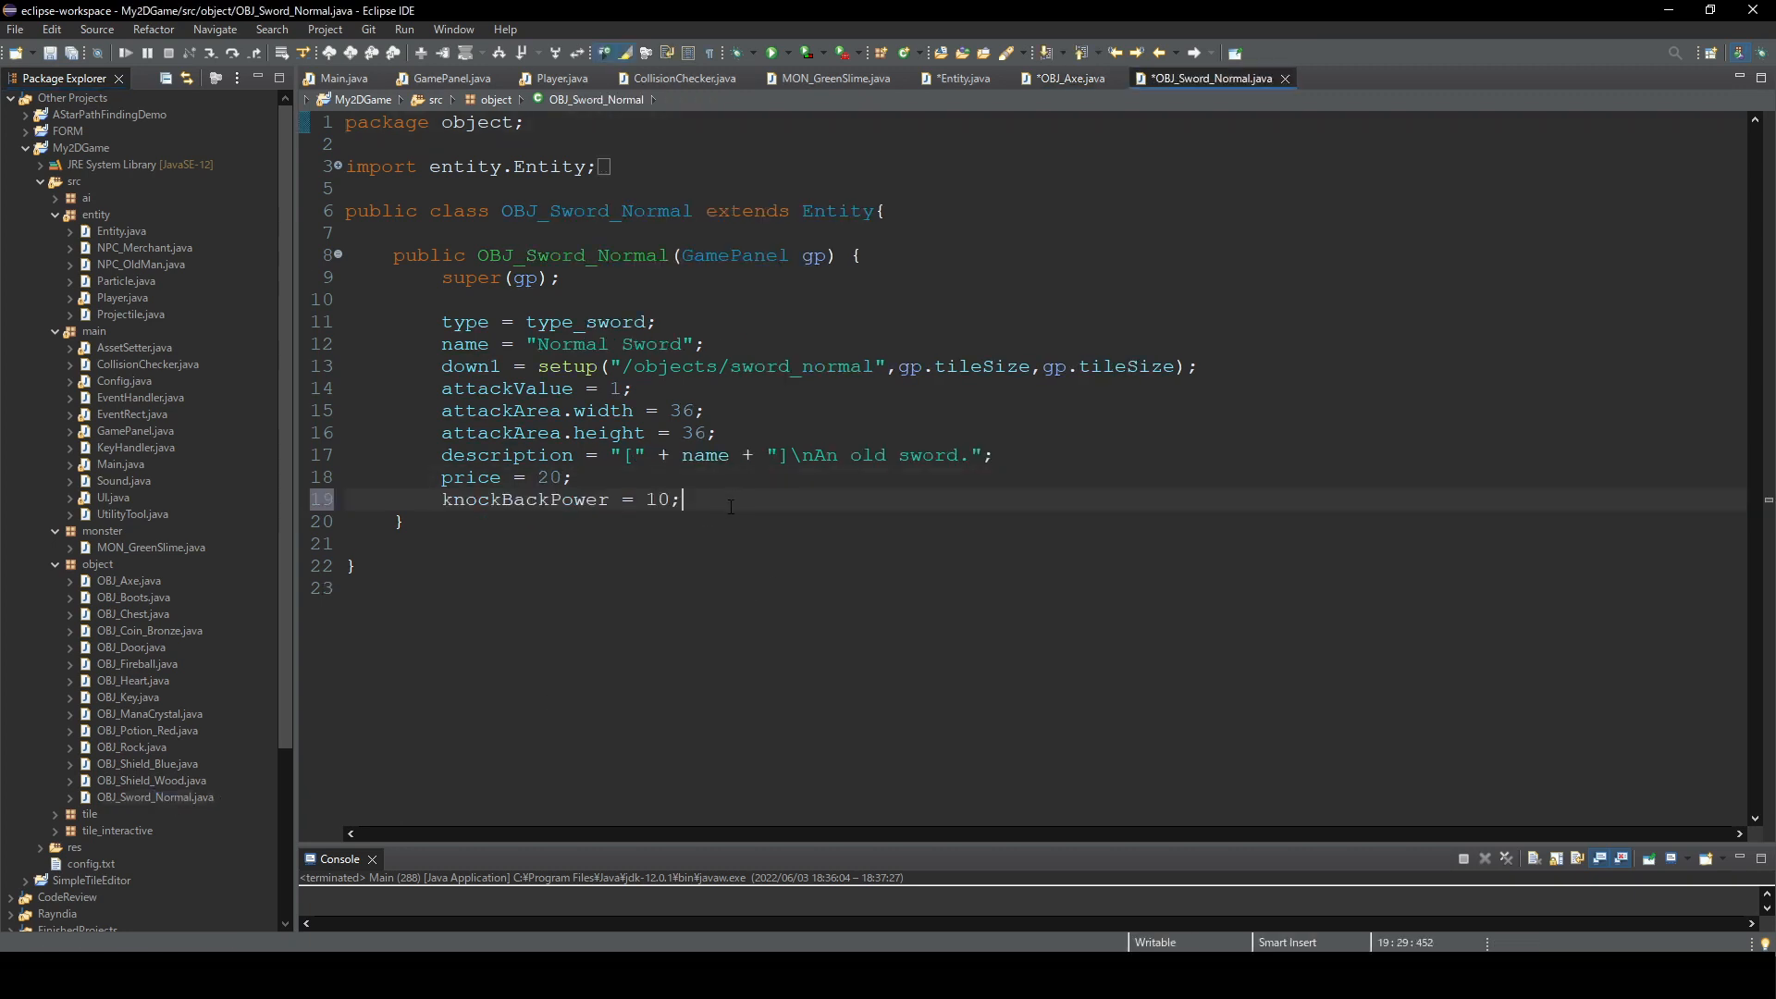
key("Backspace")
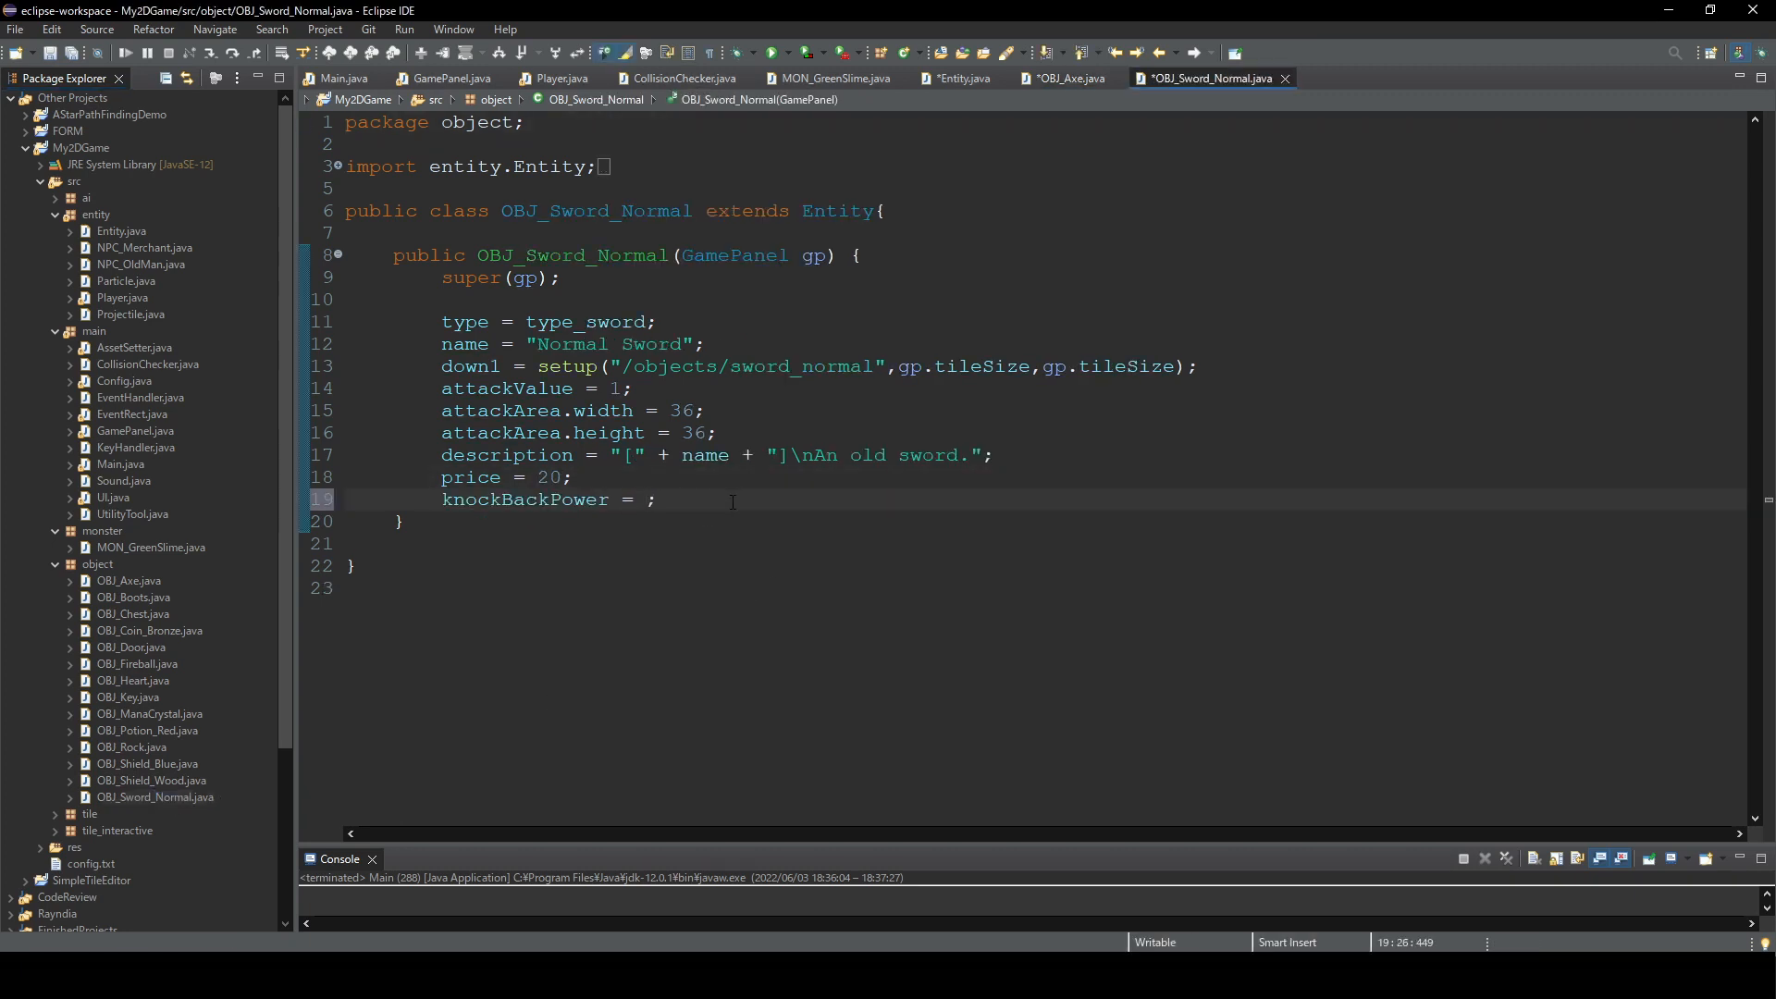
type("2")
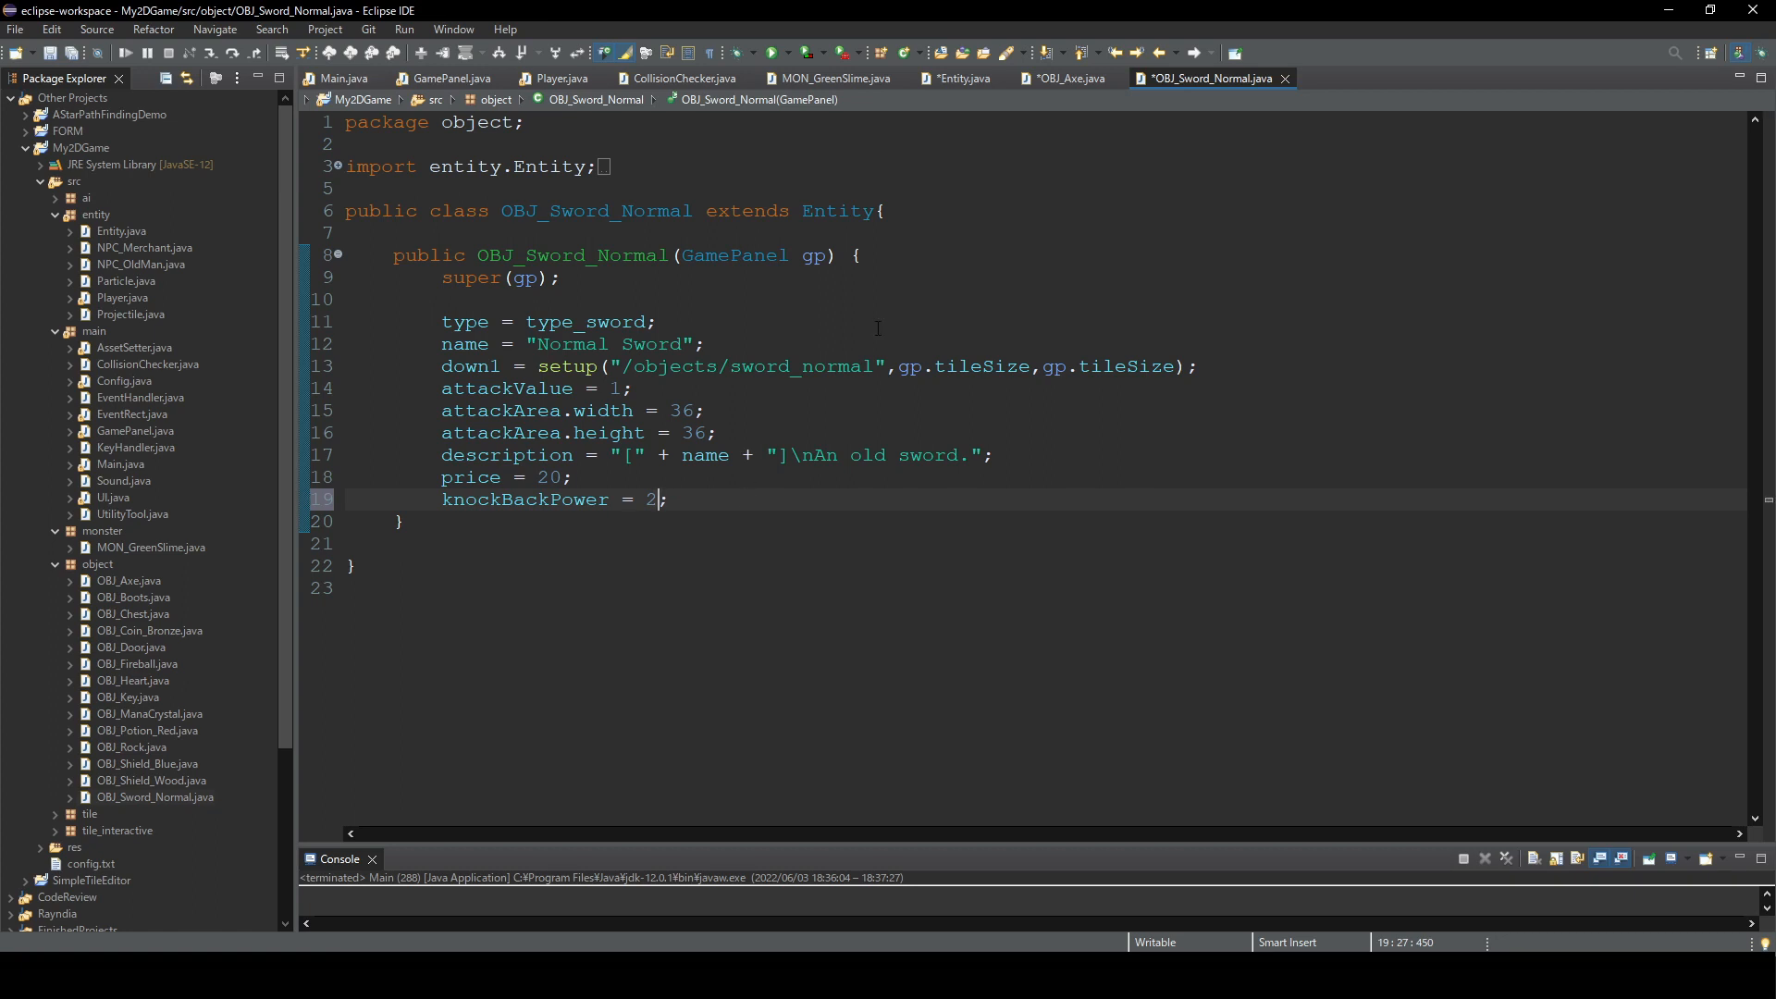
mouse_move(1065, 78)
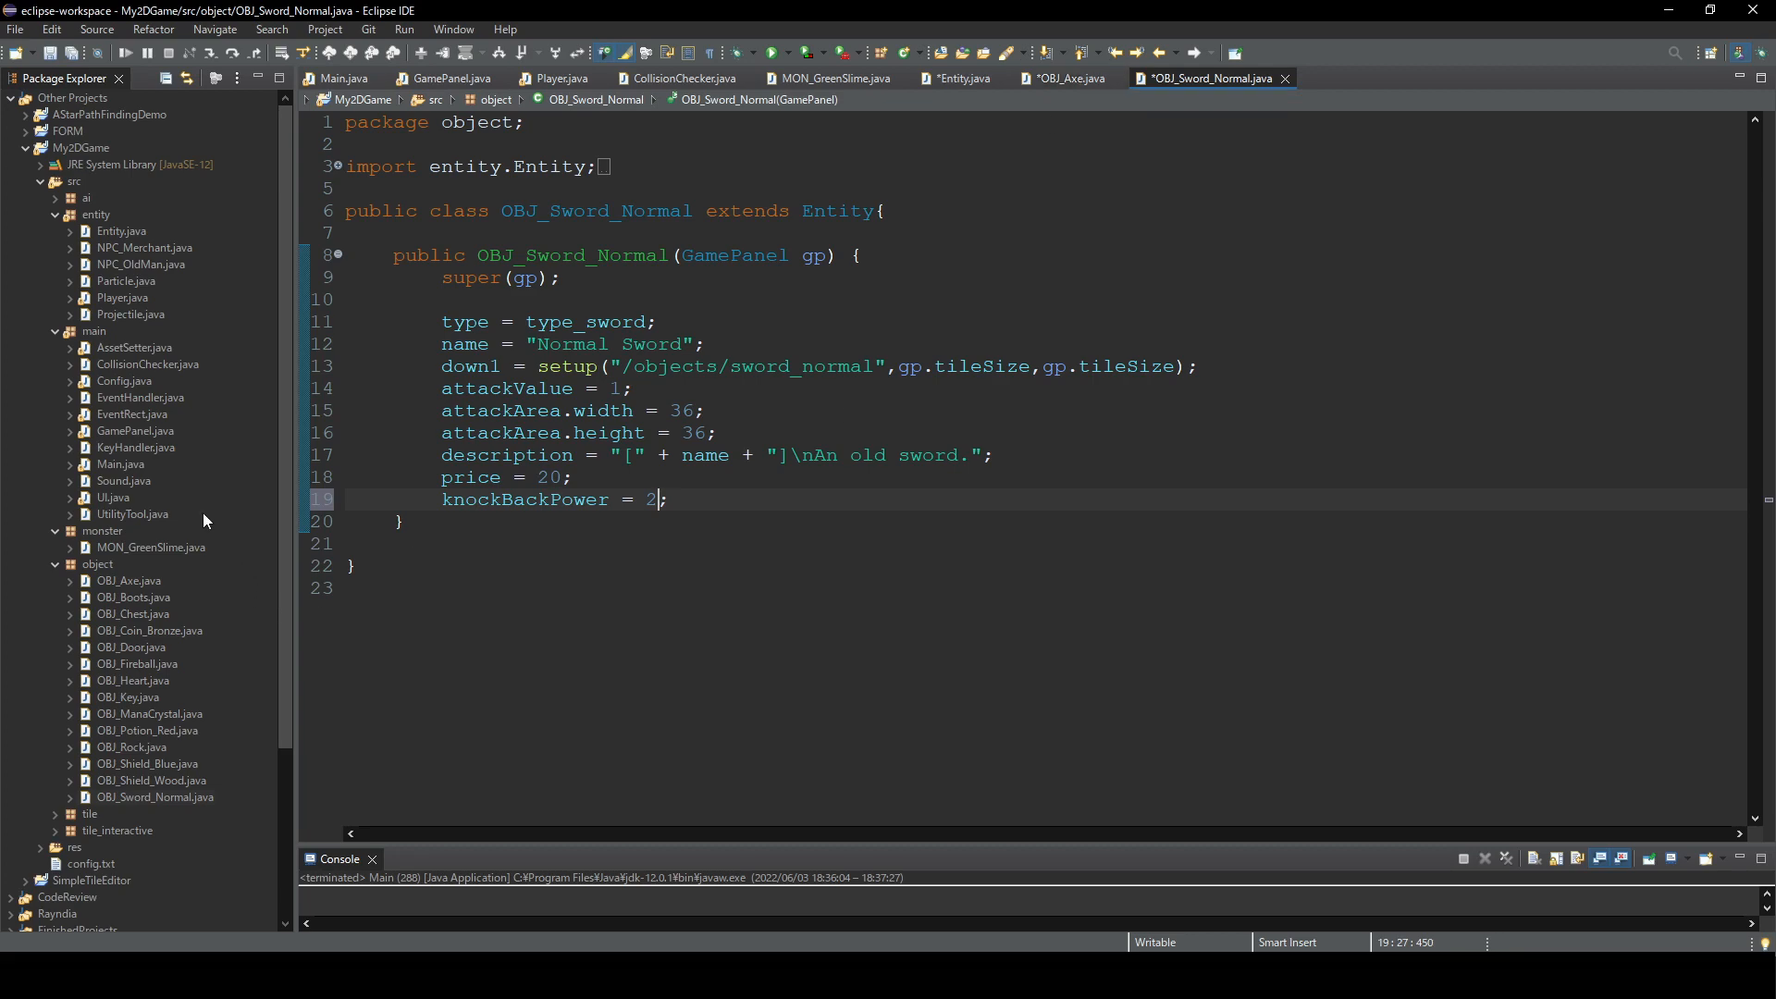
- In OBJ_Fireball's constructor, add 'knockBackPower = 0;'
double_click(138, 664)
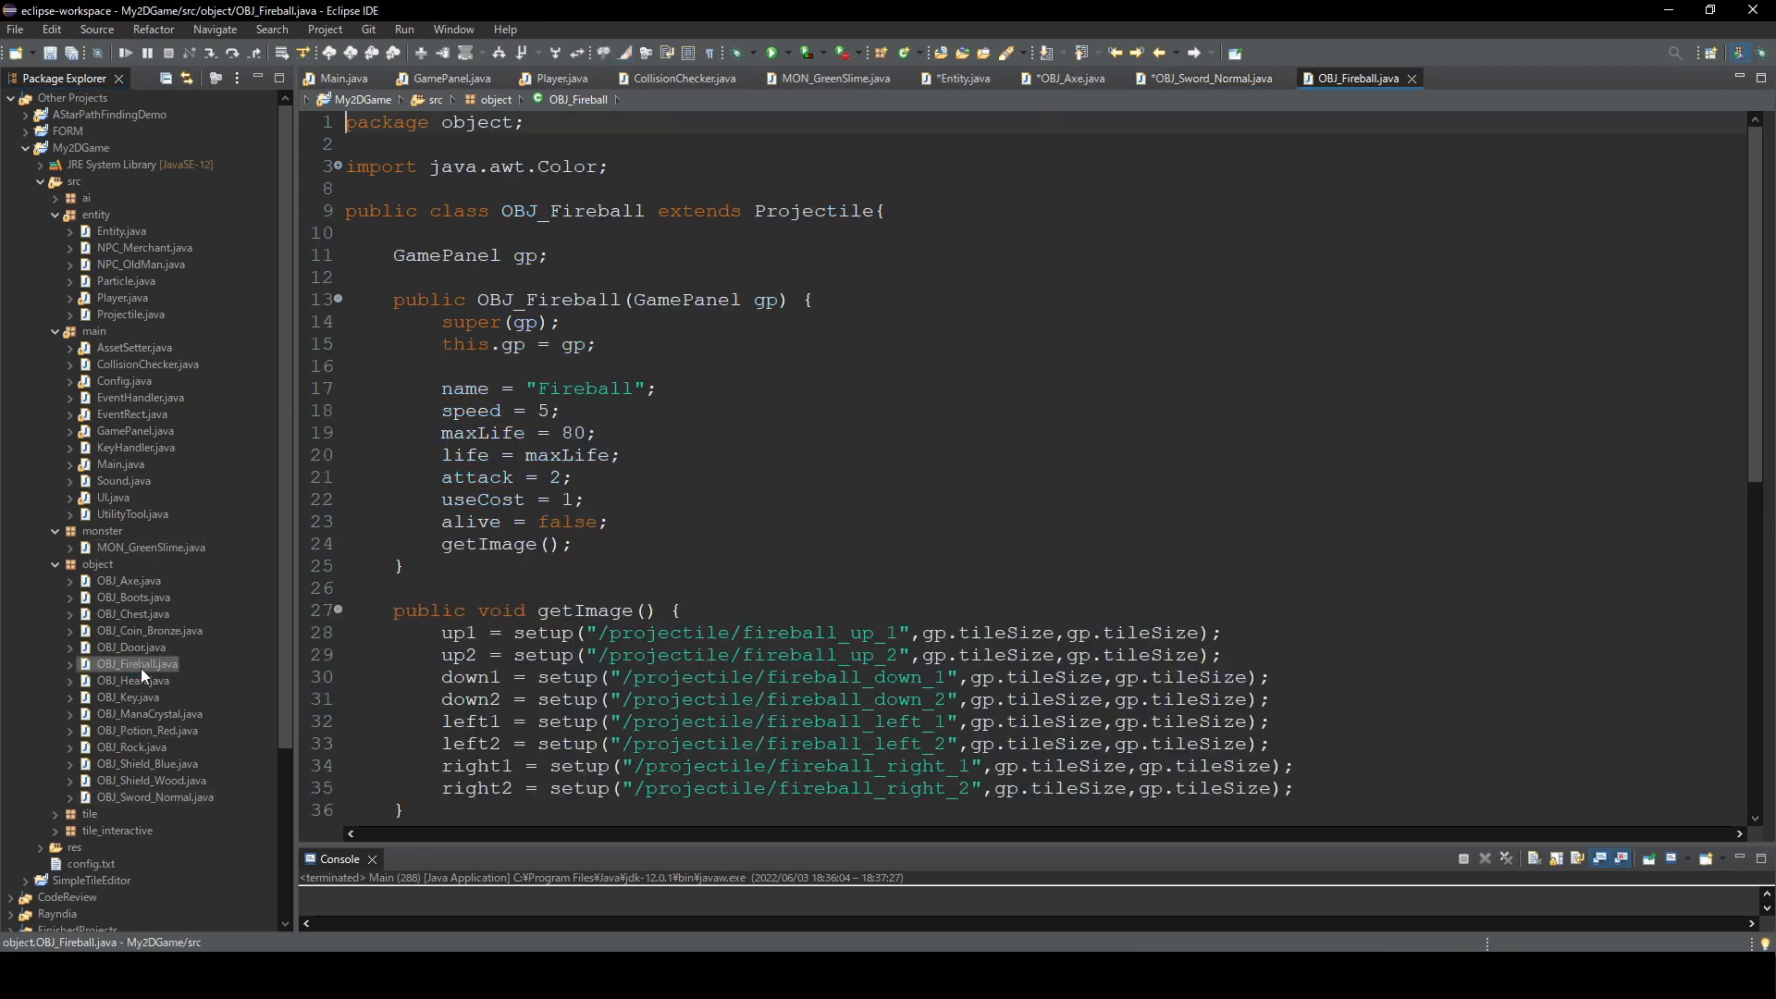
scroll("down", 3)
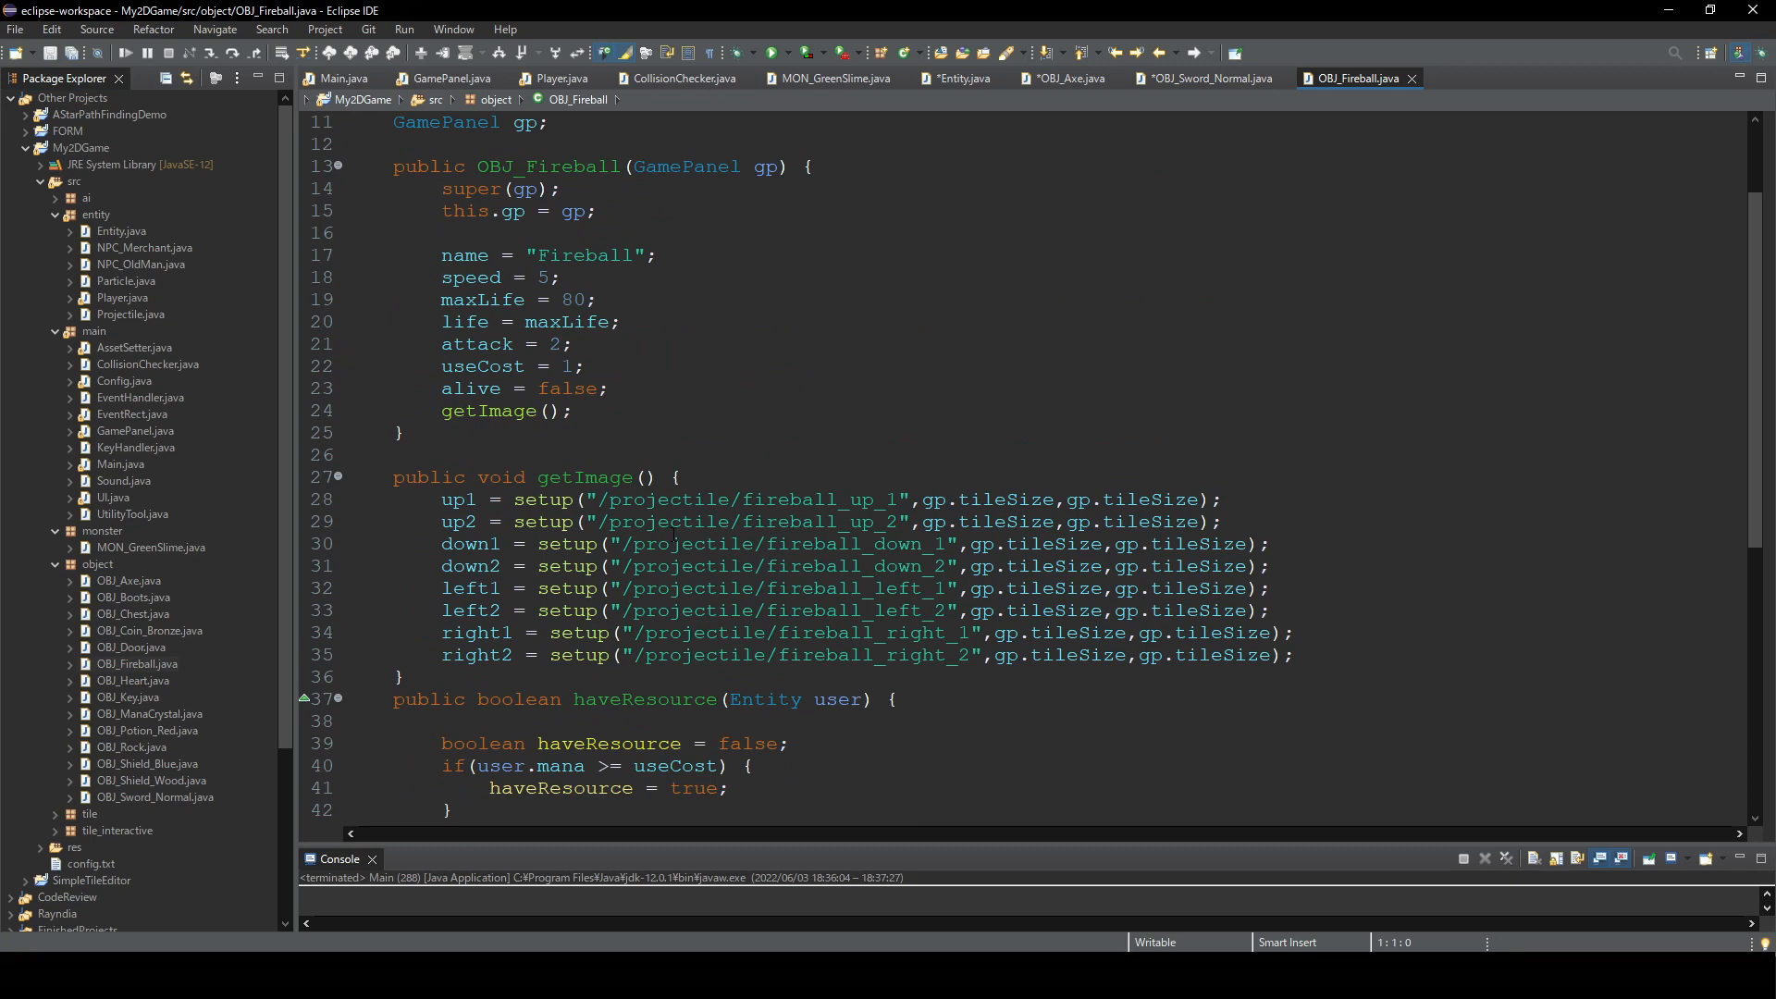
type("knock")
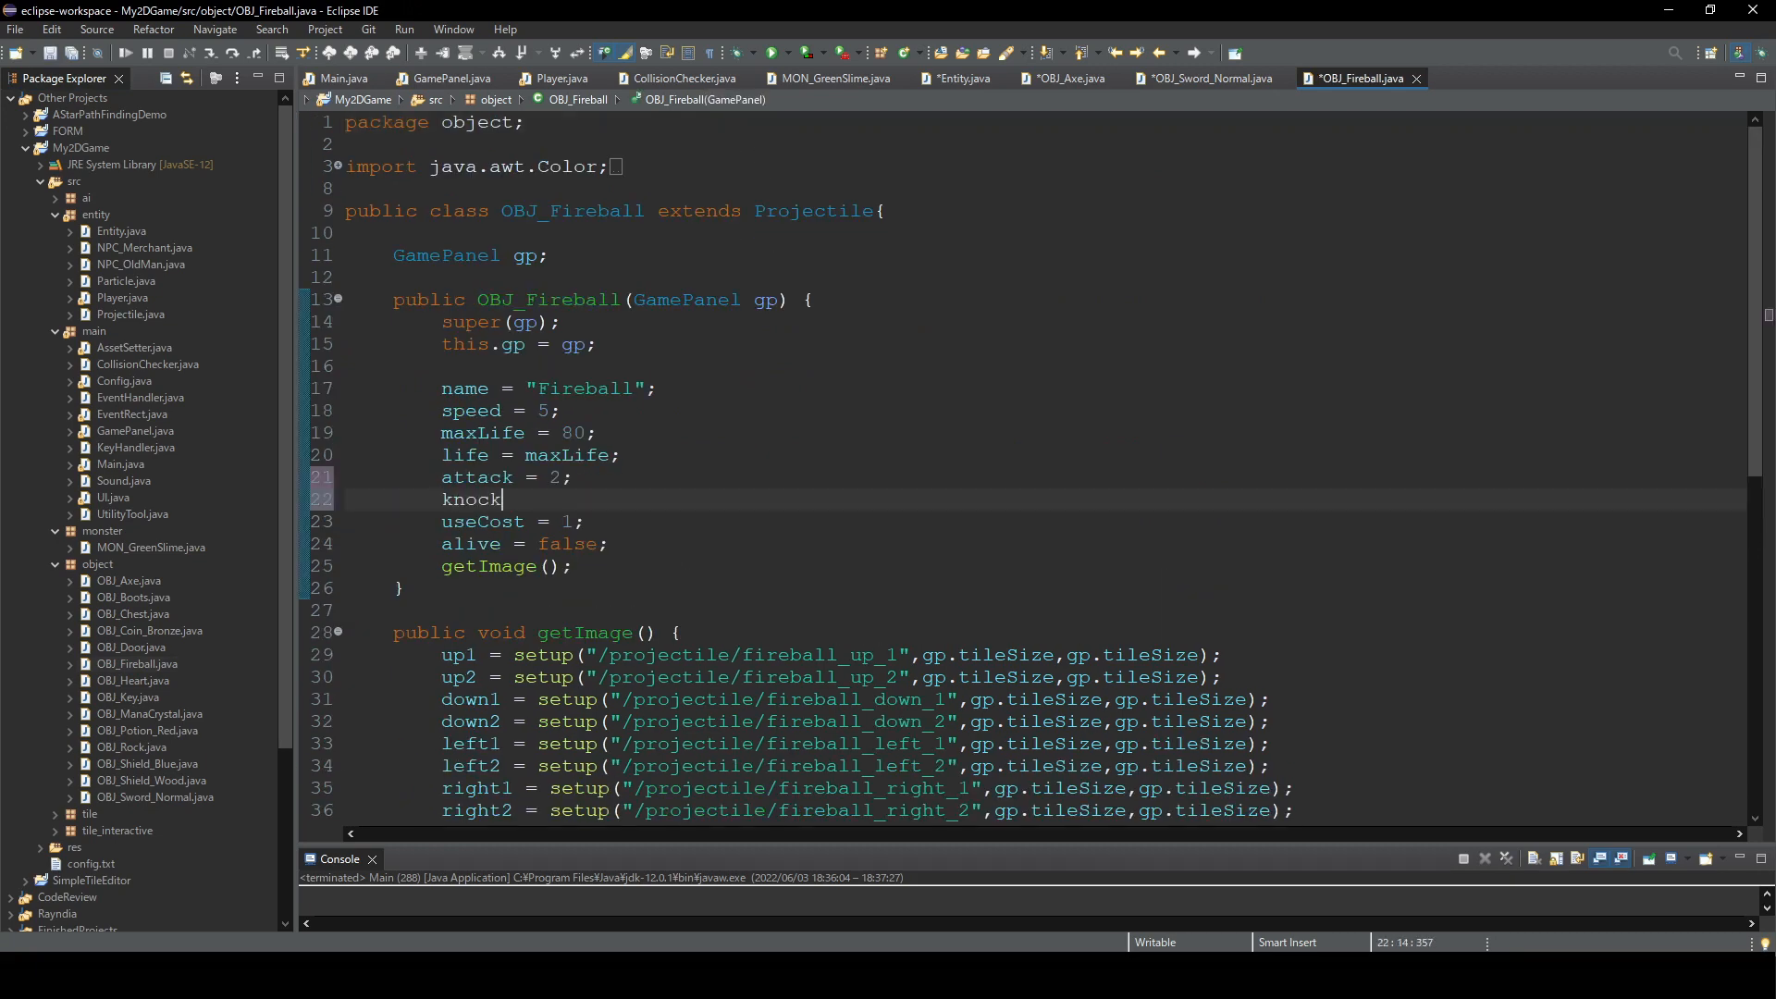
type("BackP")
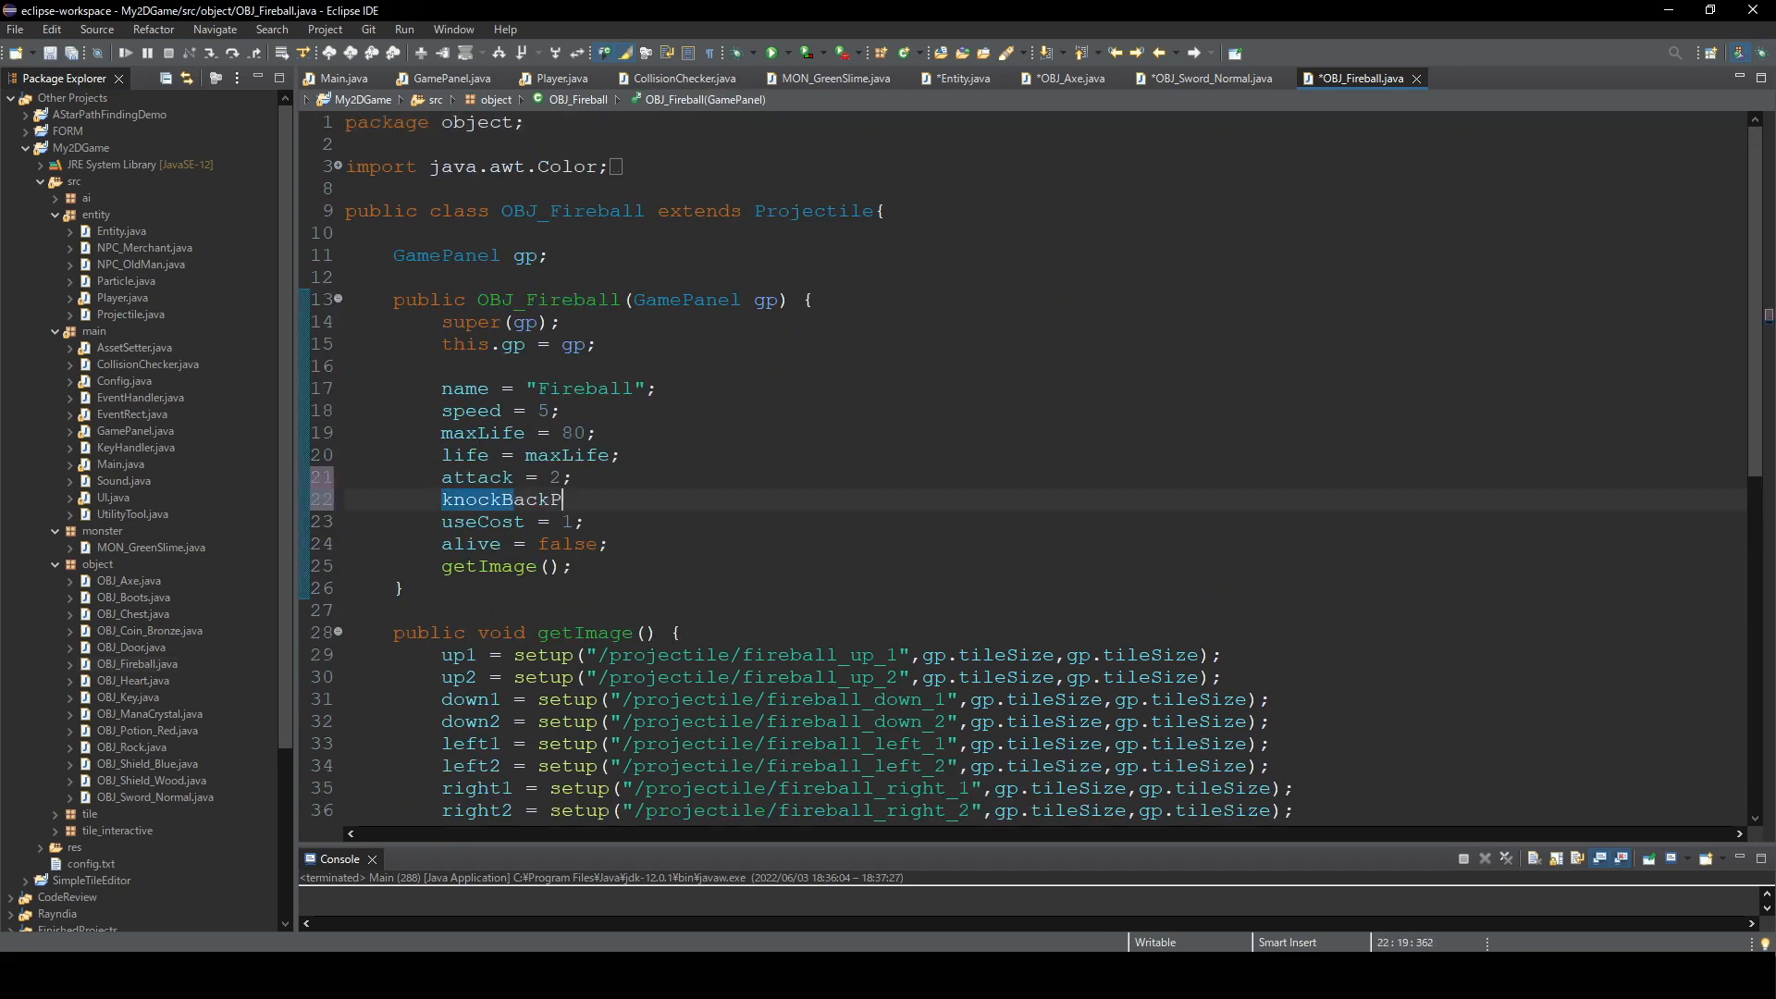
type("ower = 0")
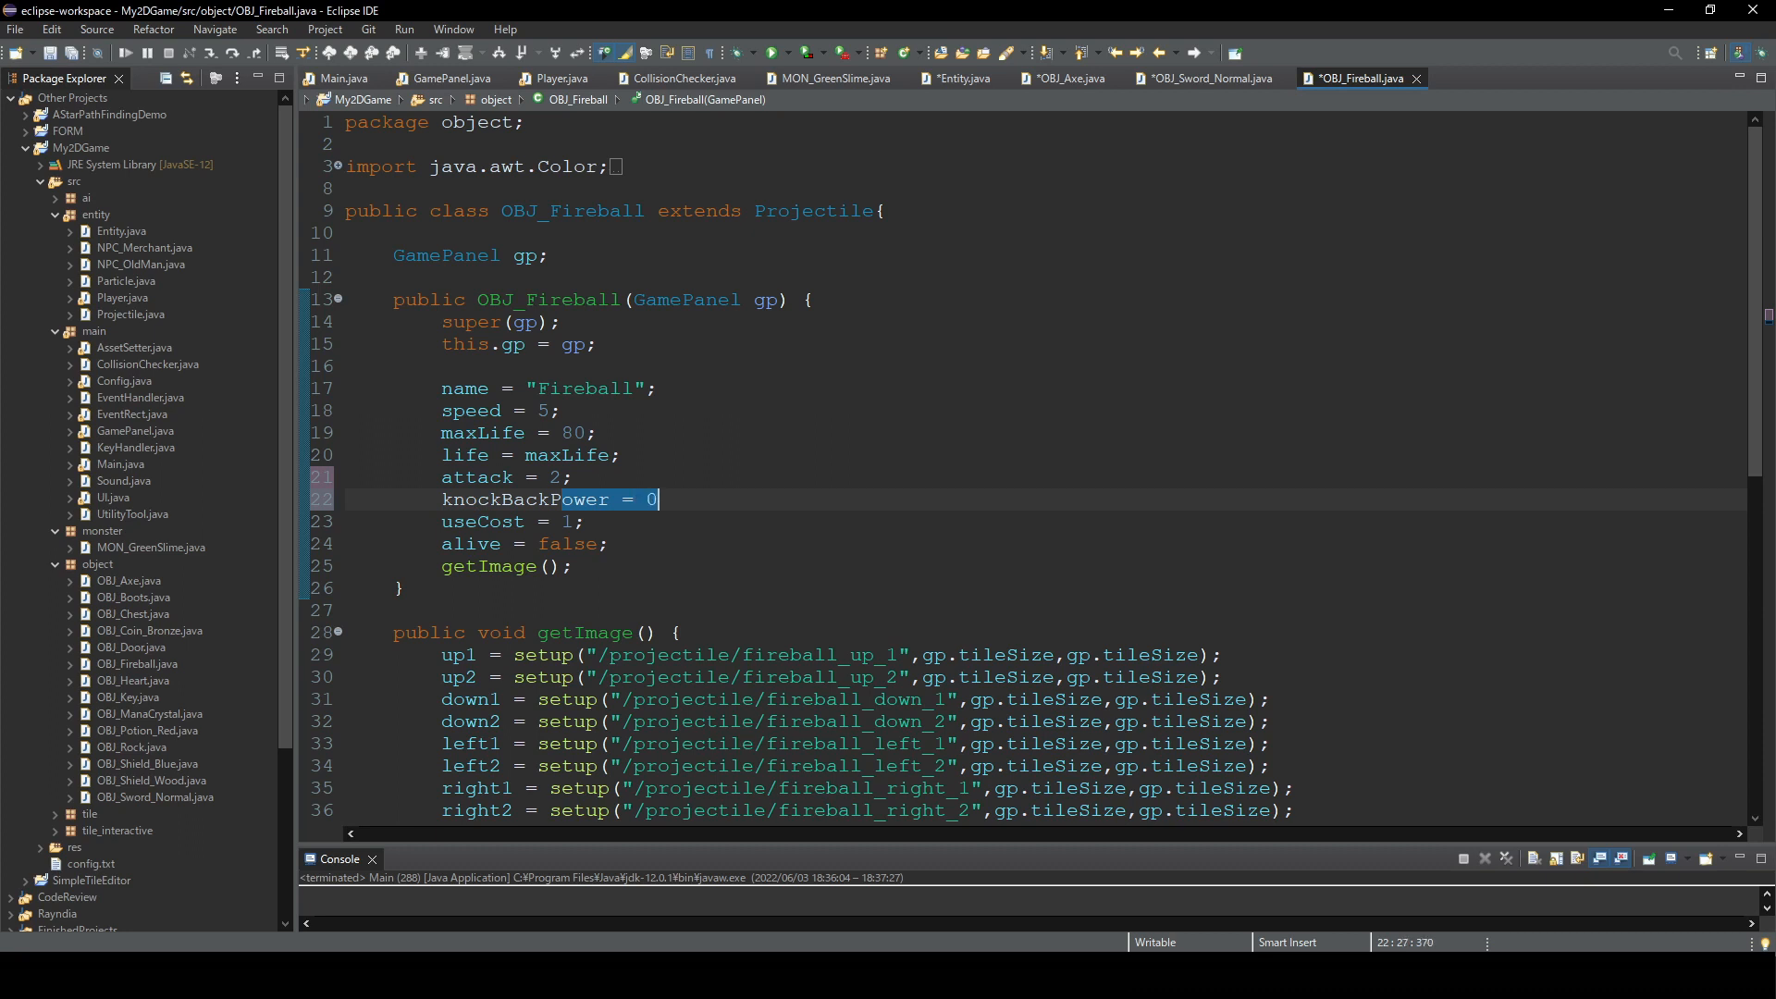
type(";")
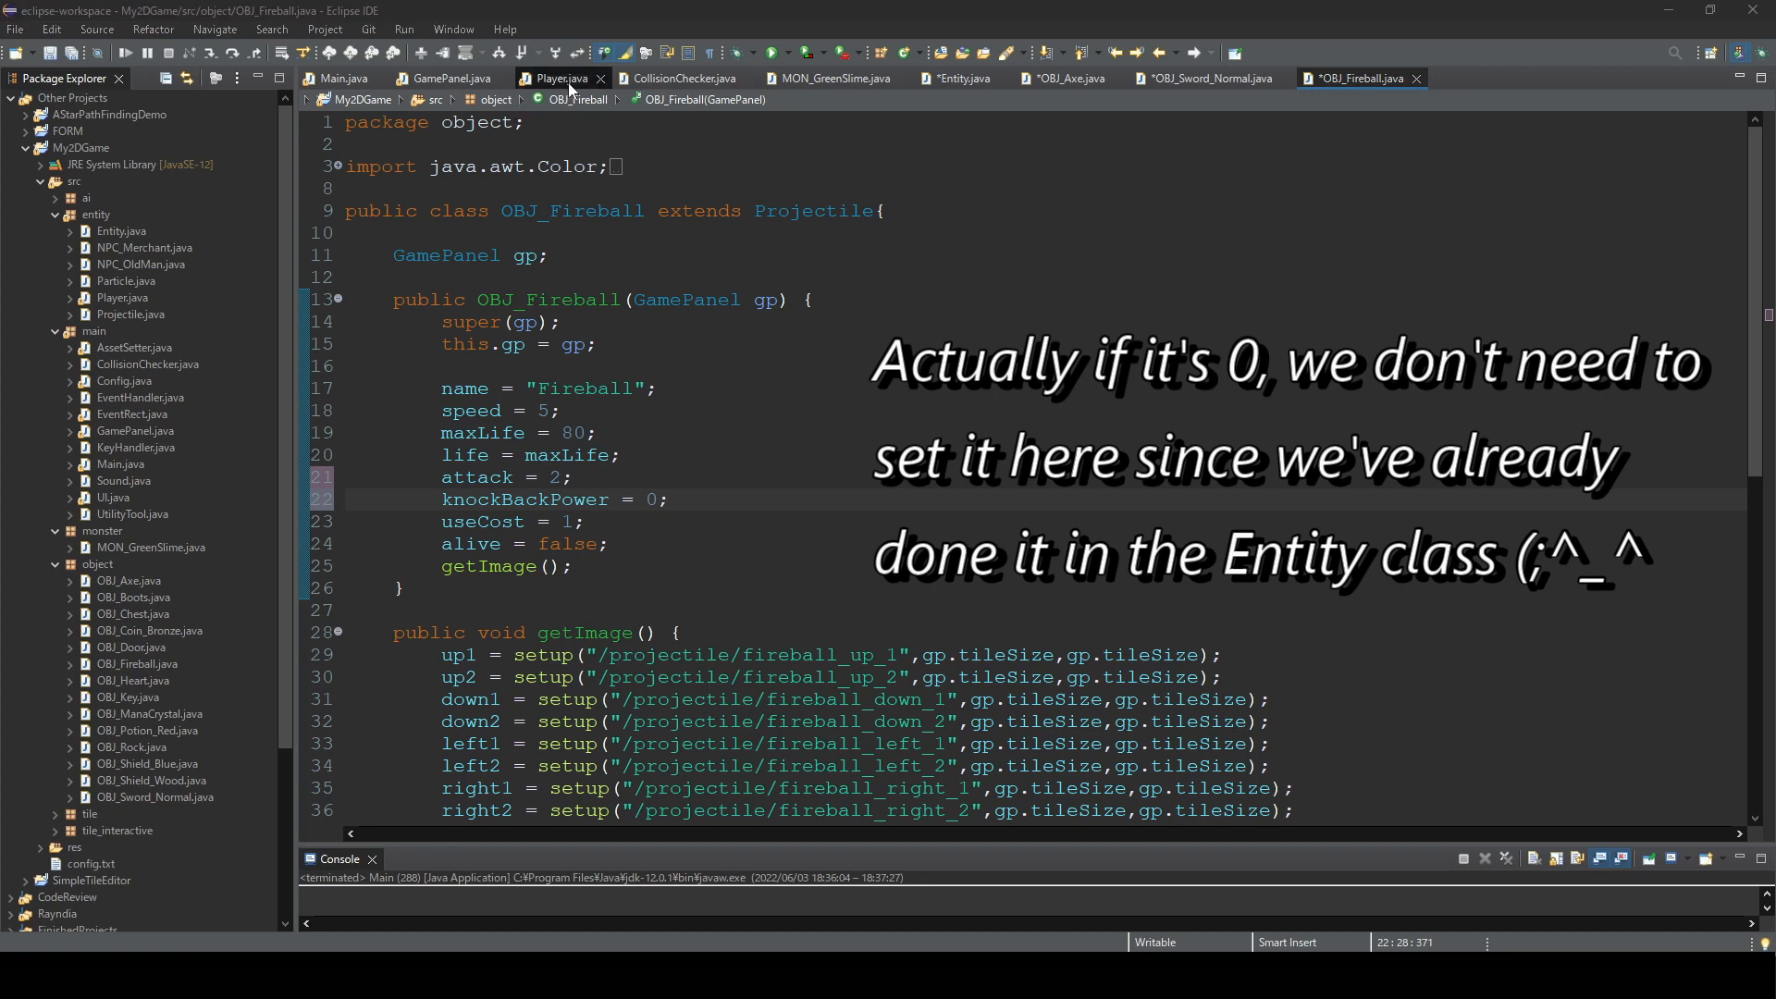
- In Player.java, pass currentWeapon.knockBackPower to damageMonster and add an 'int knockBackPower' parameter
left_click(561, 78)
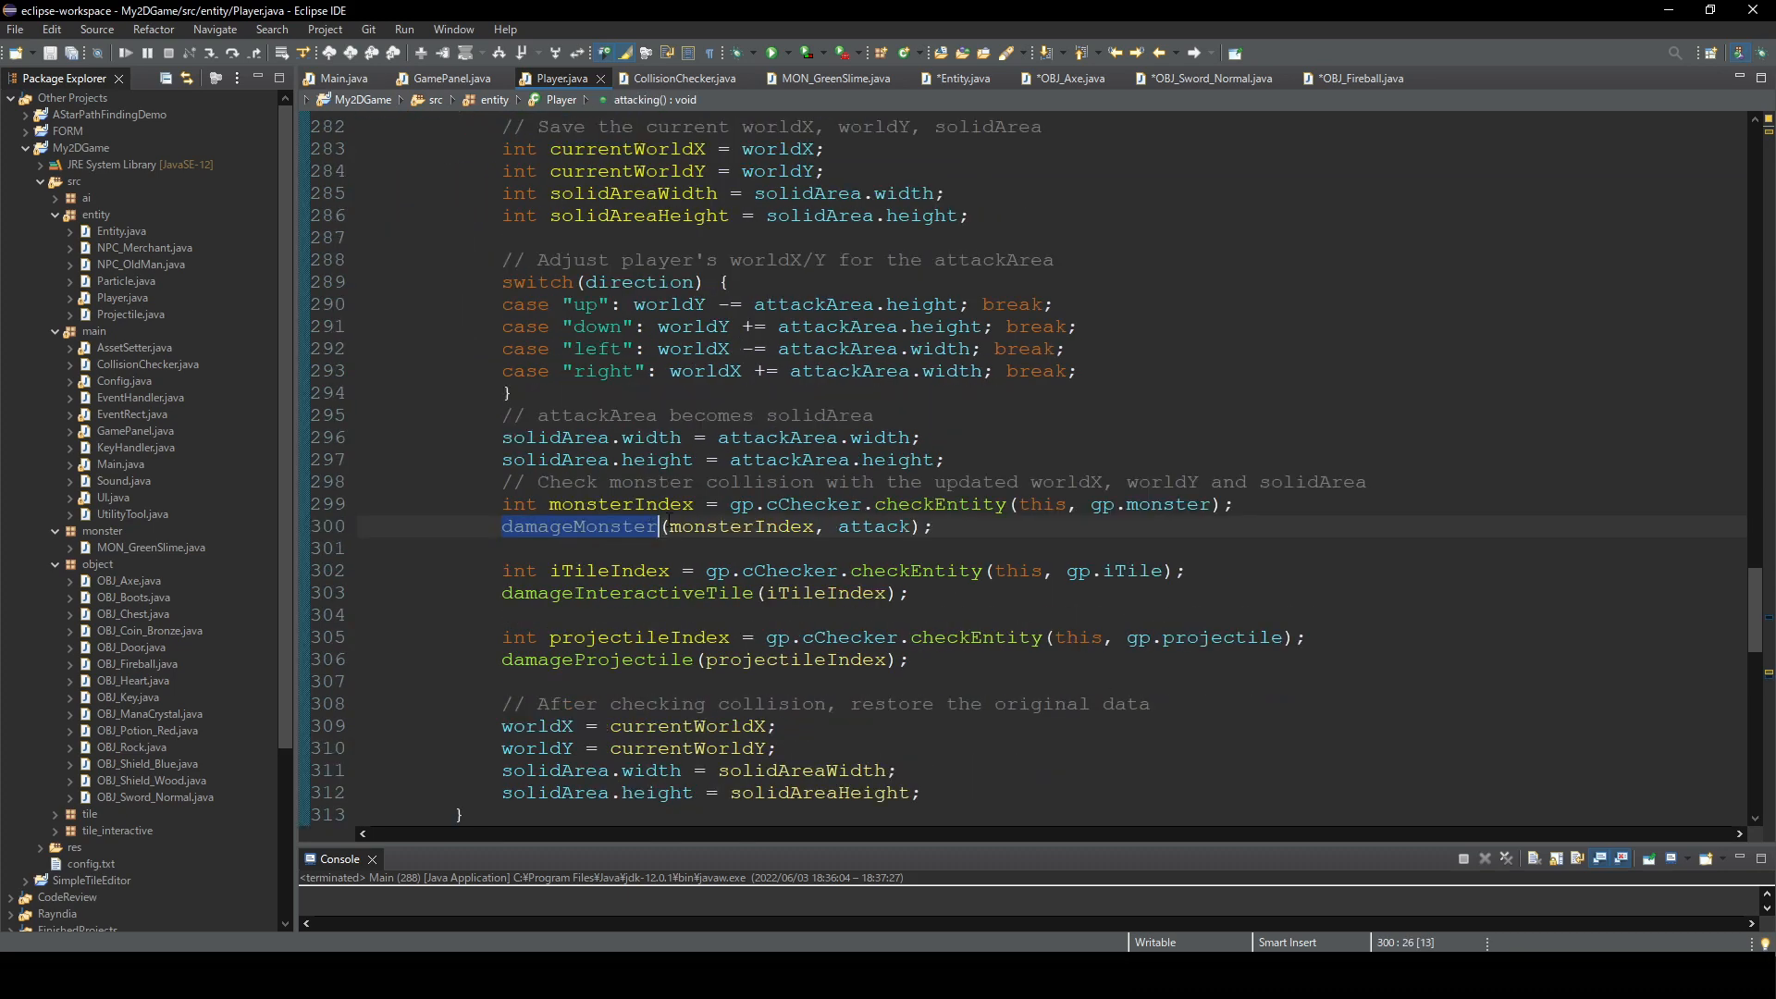
double_click(873, 525)
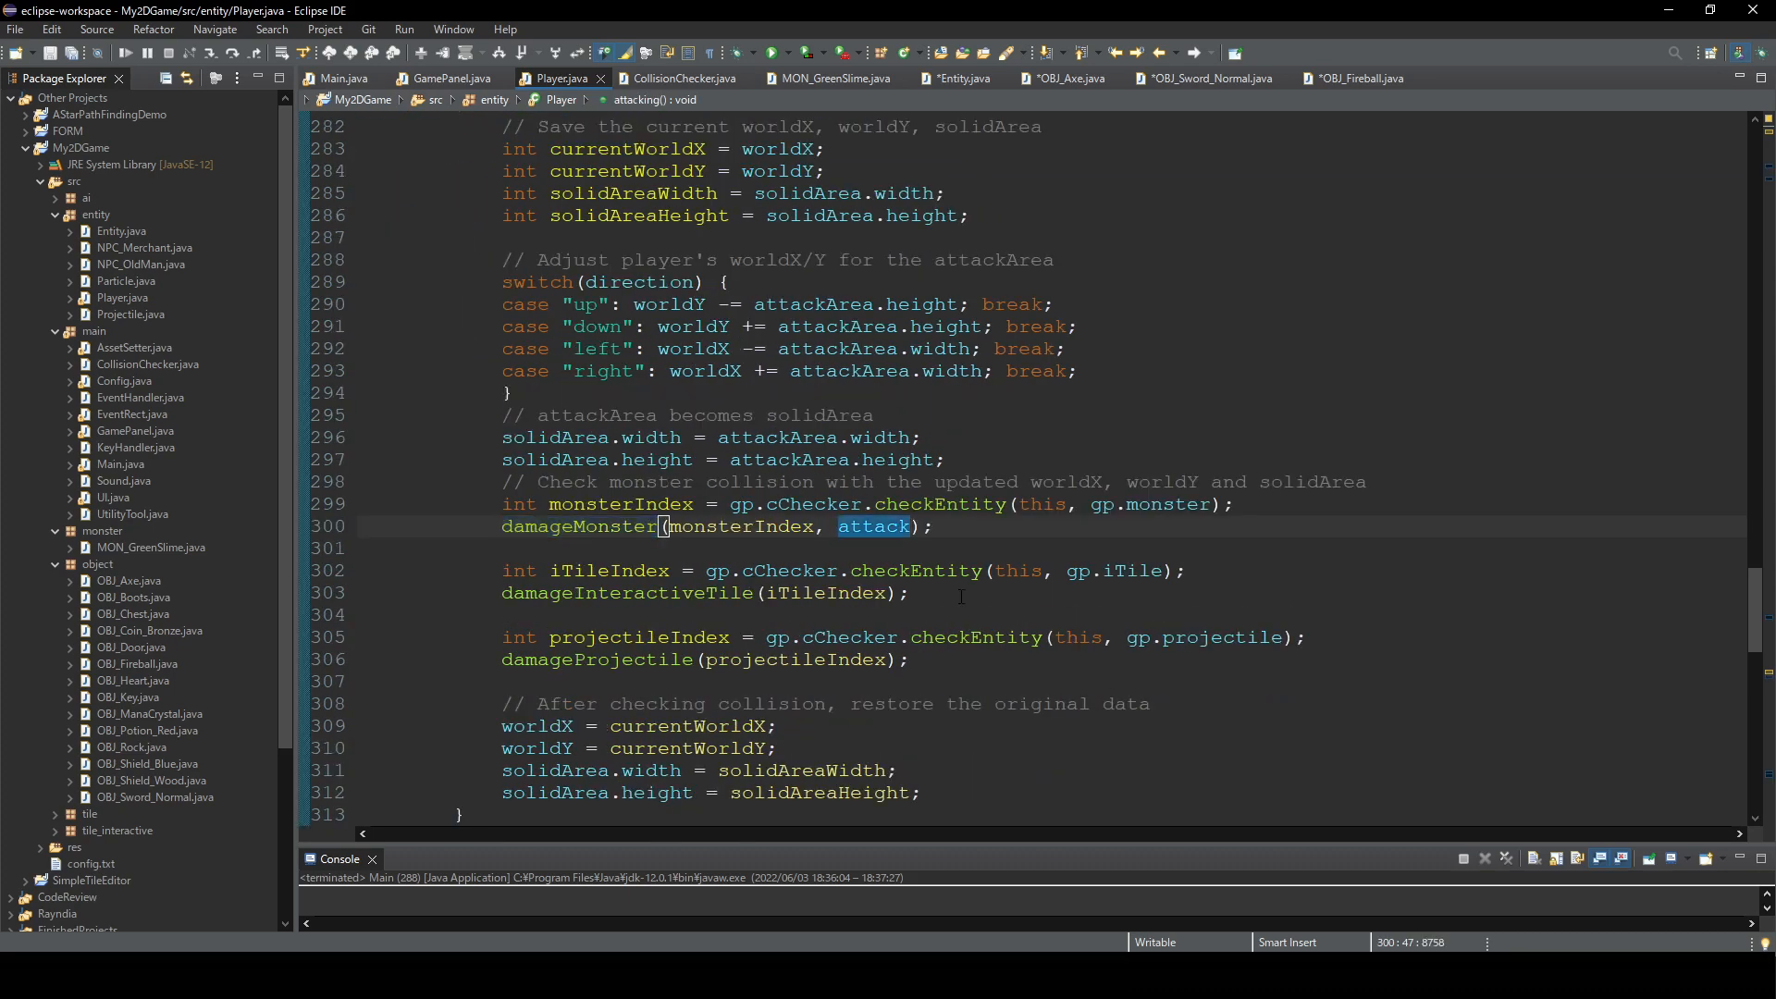
type(", currentWeapon.")
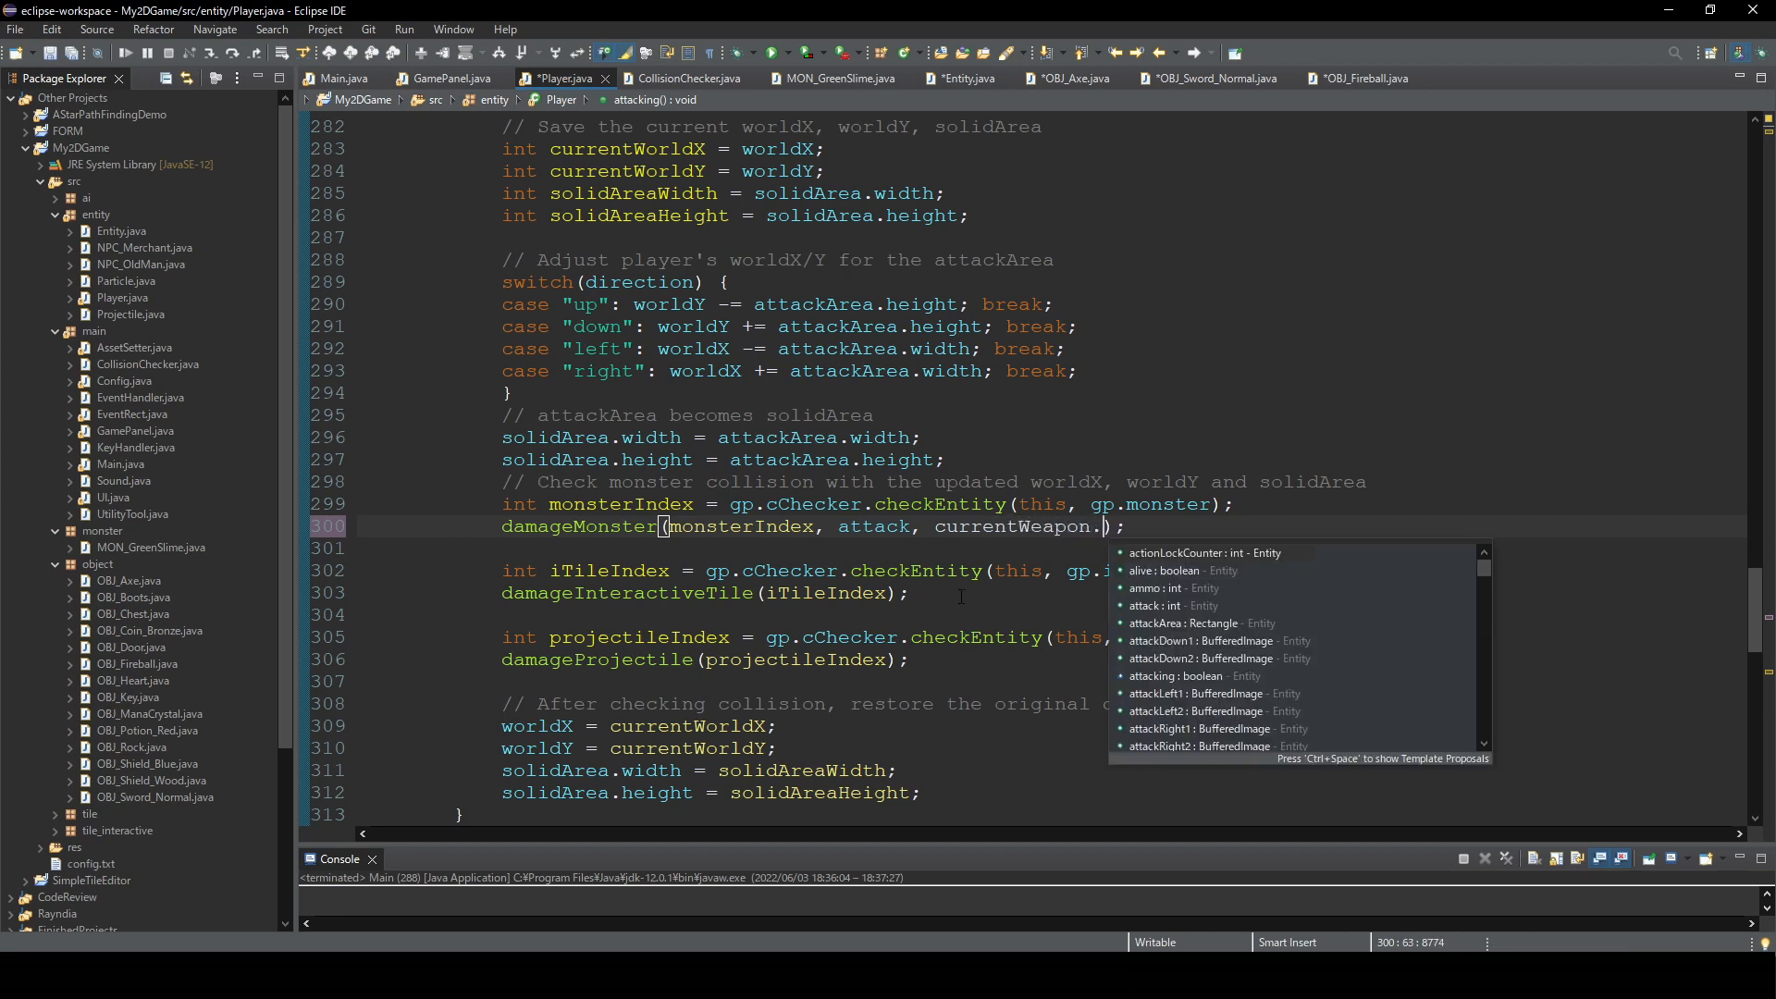
type("knockBackPower")
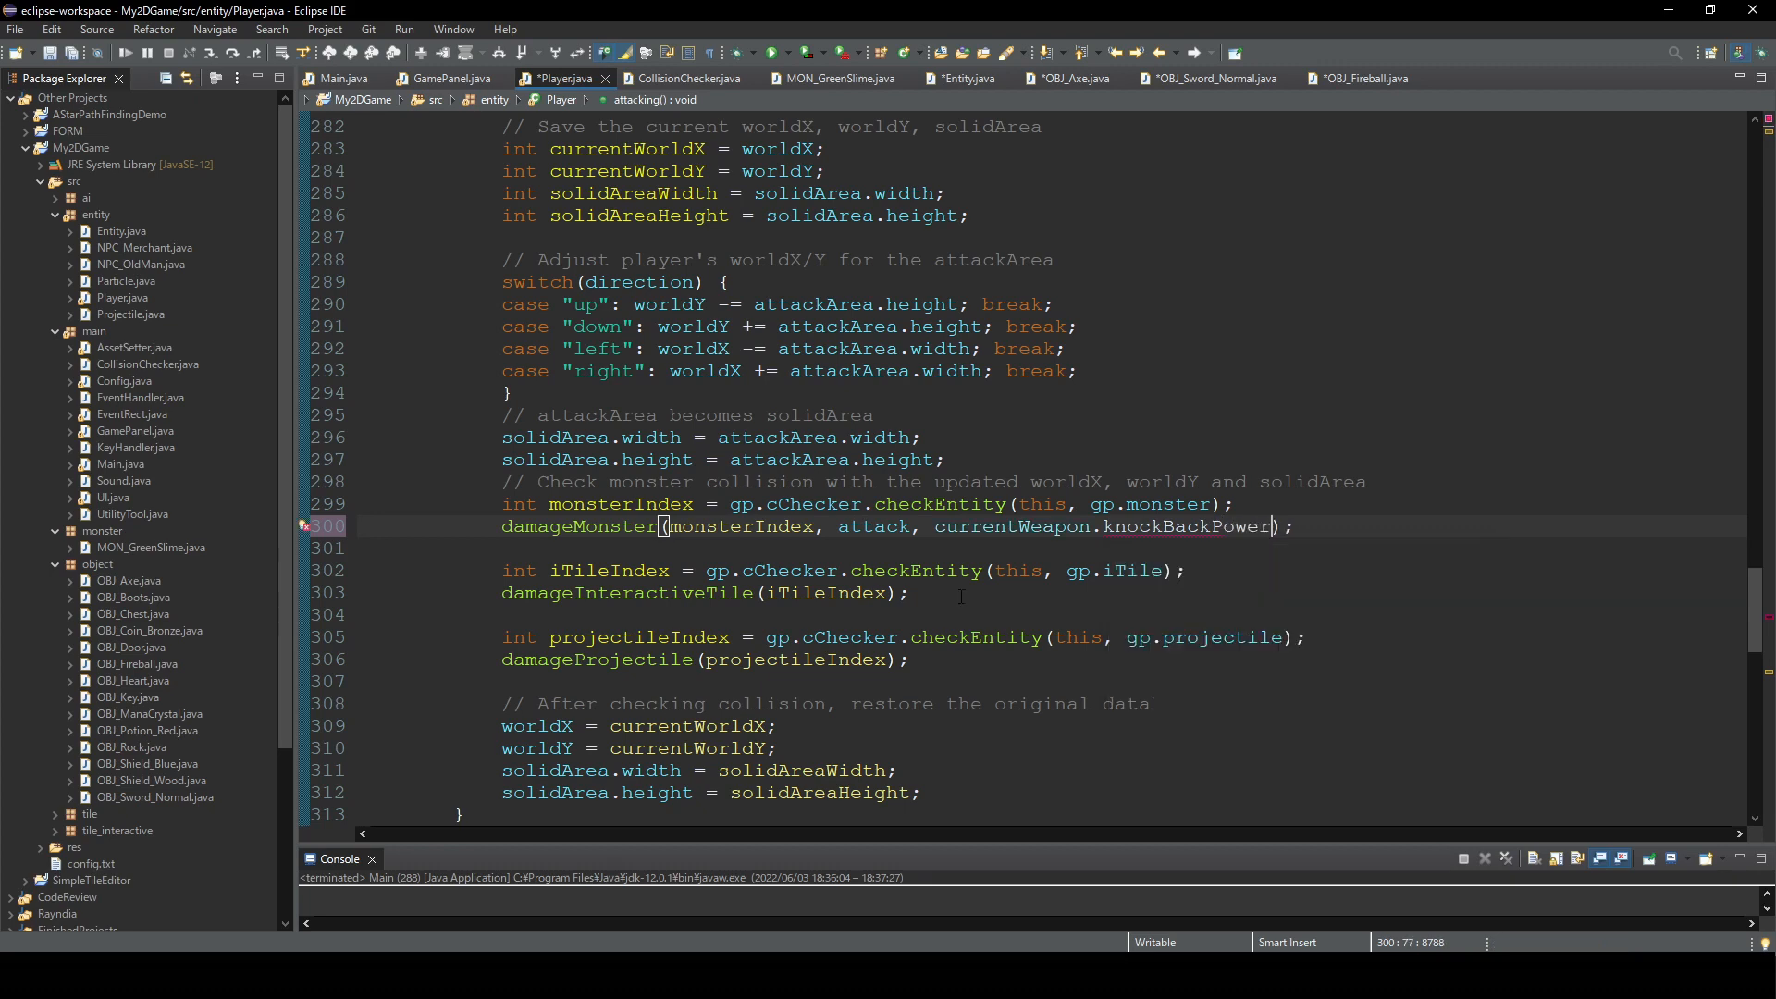
scroll("down", 3)
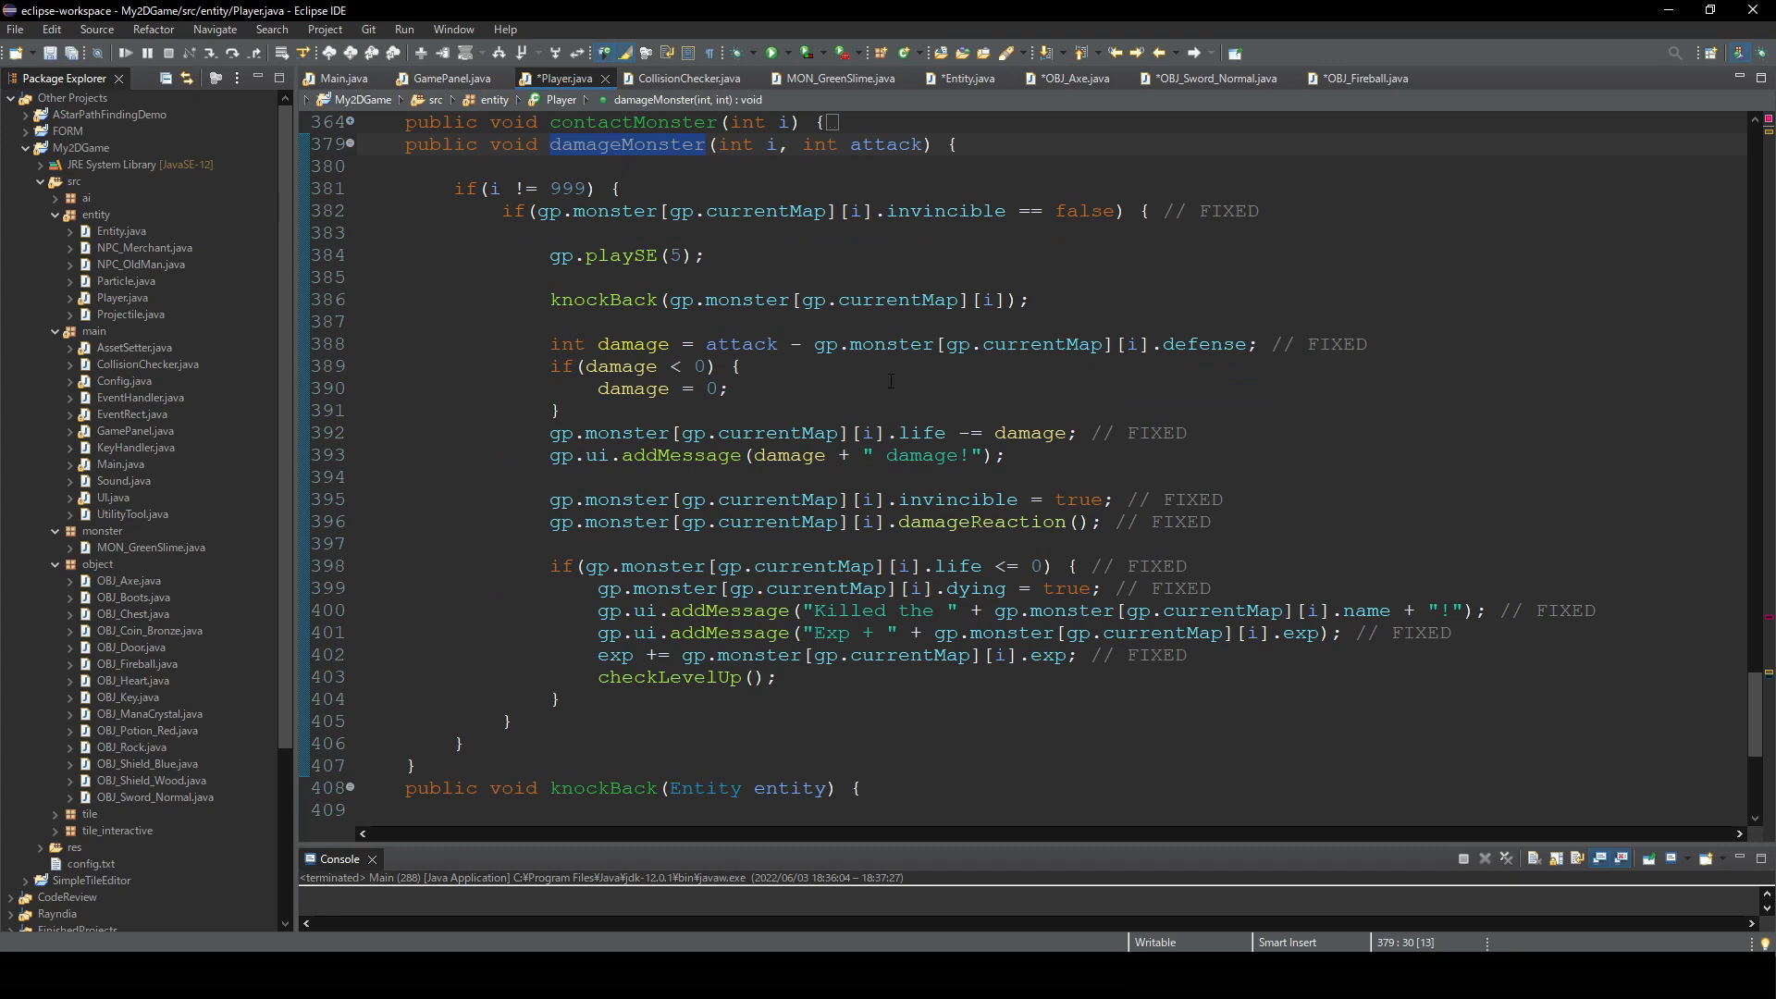
double_click(885, 344)
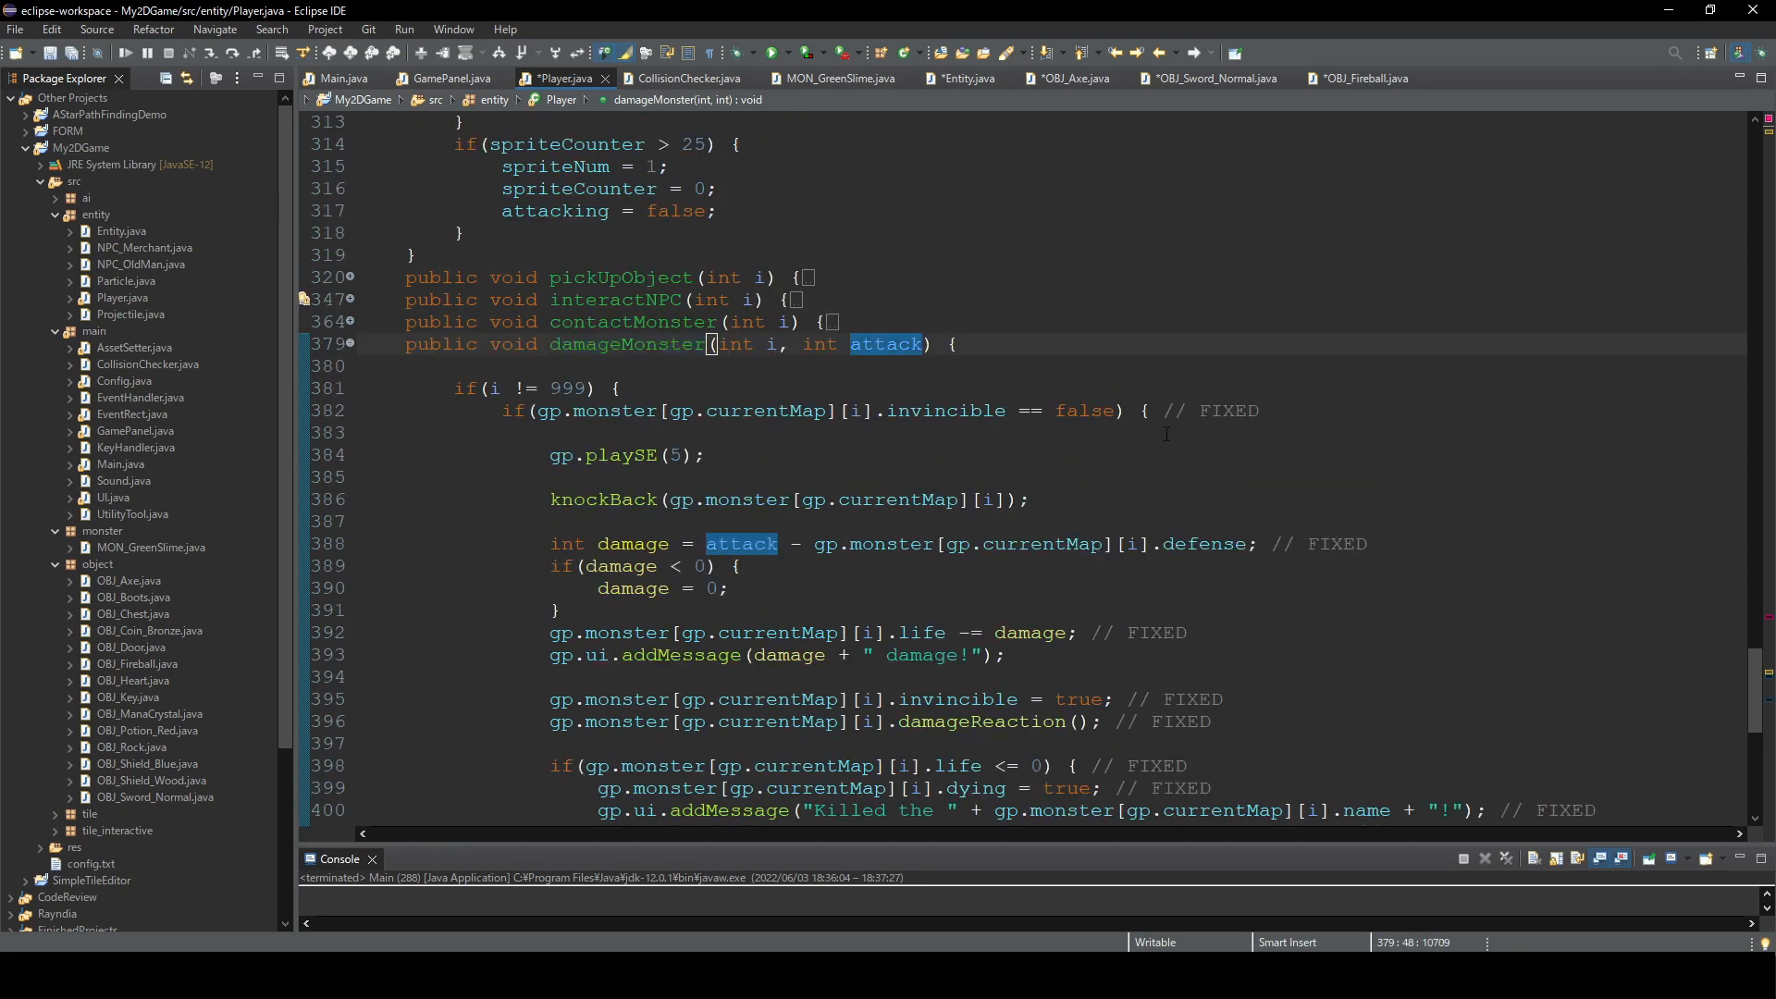
type(", int kno")
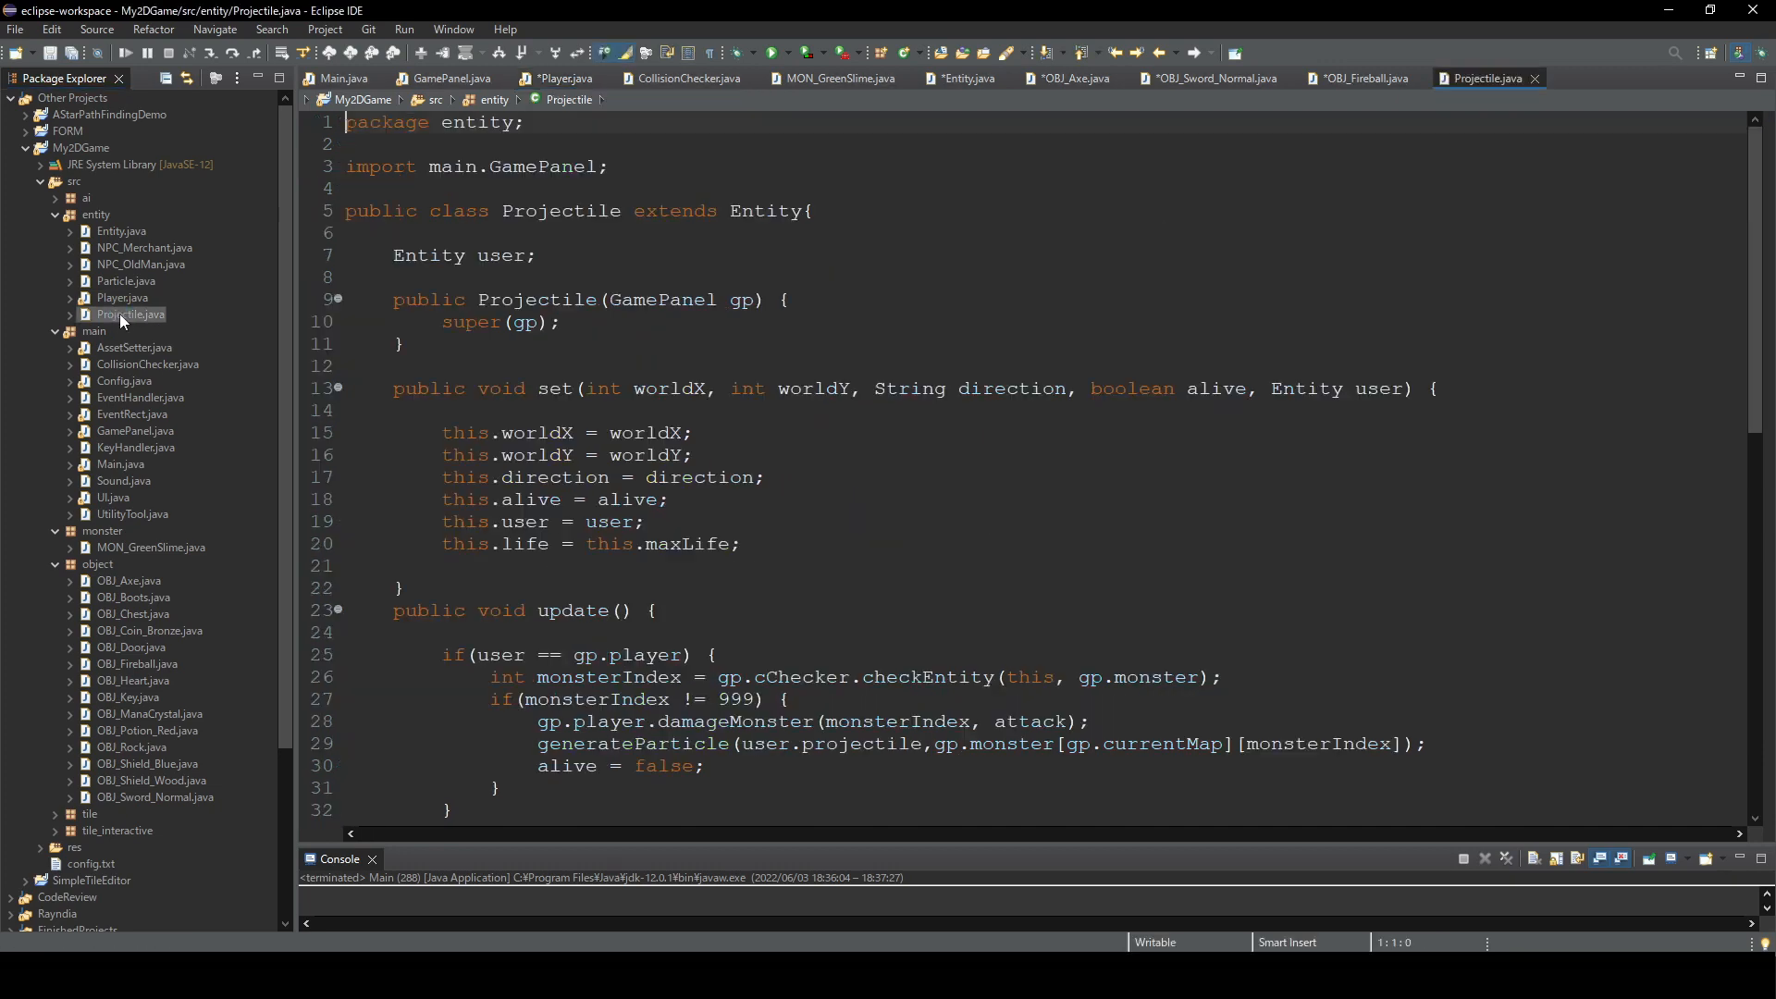
- Append ', knockBackPower' to the damageMonster call in Projectile.update() and return to Player.java
scroll("down", 3)
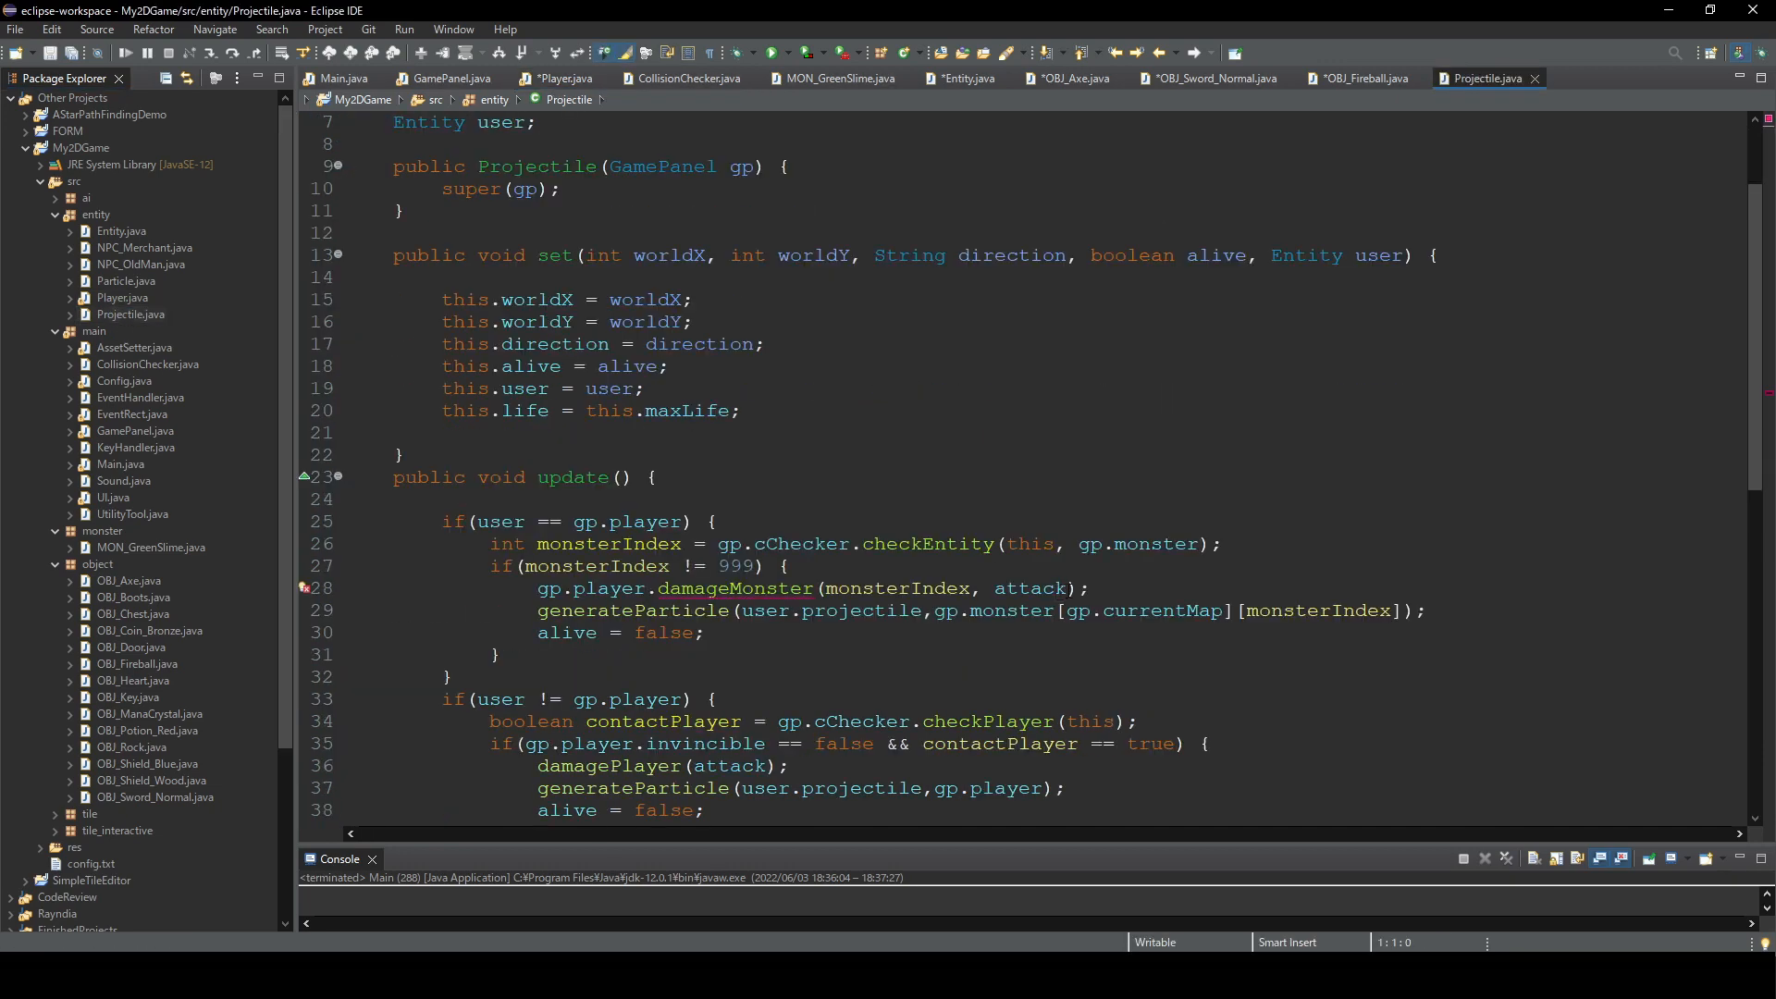
left_click(821, 588)
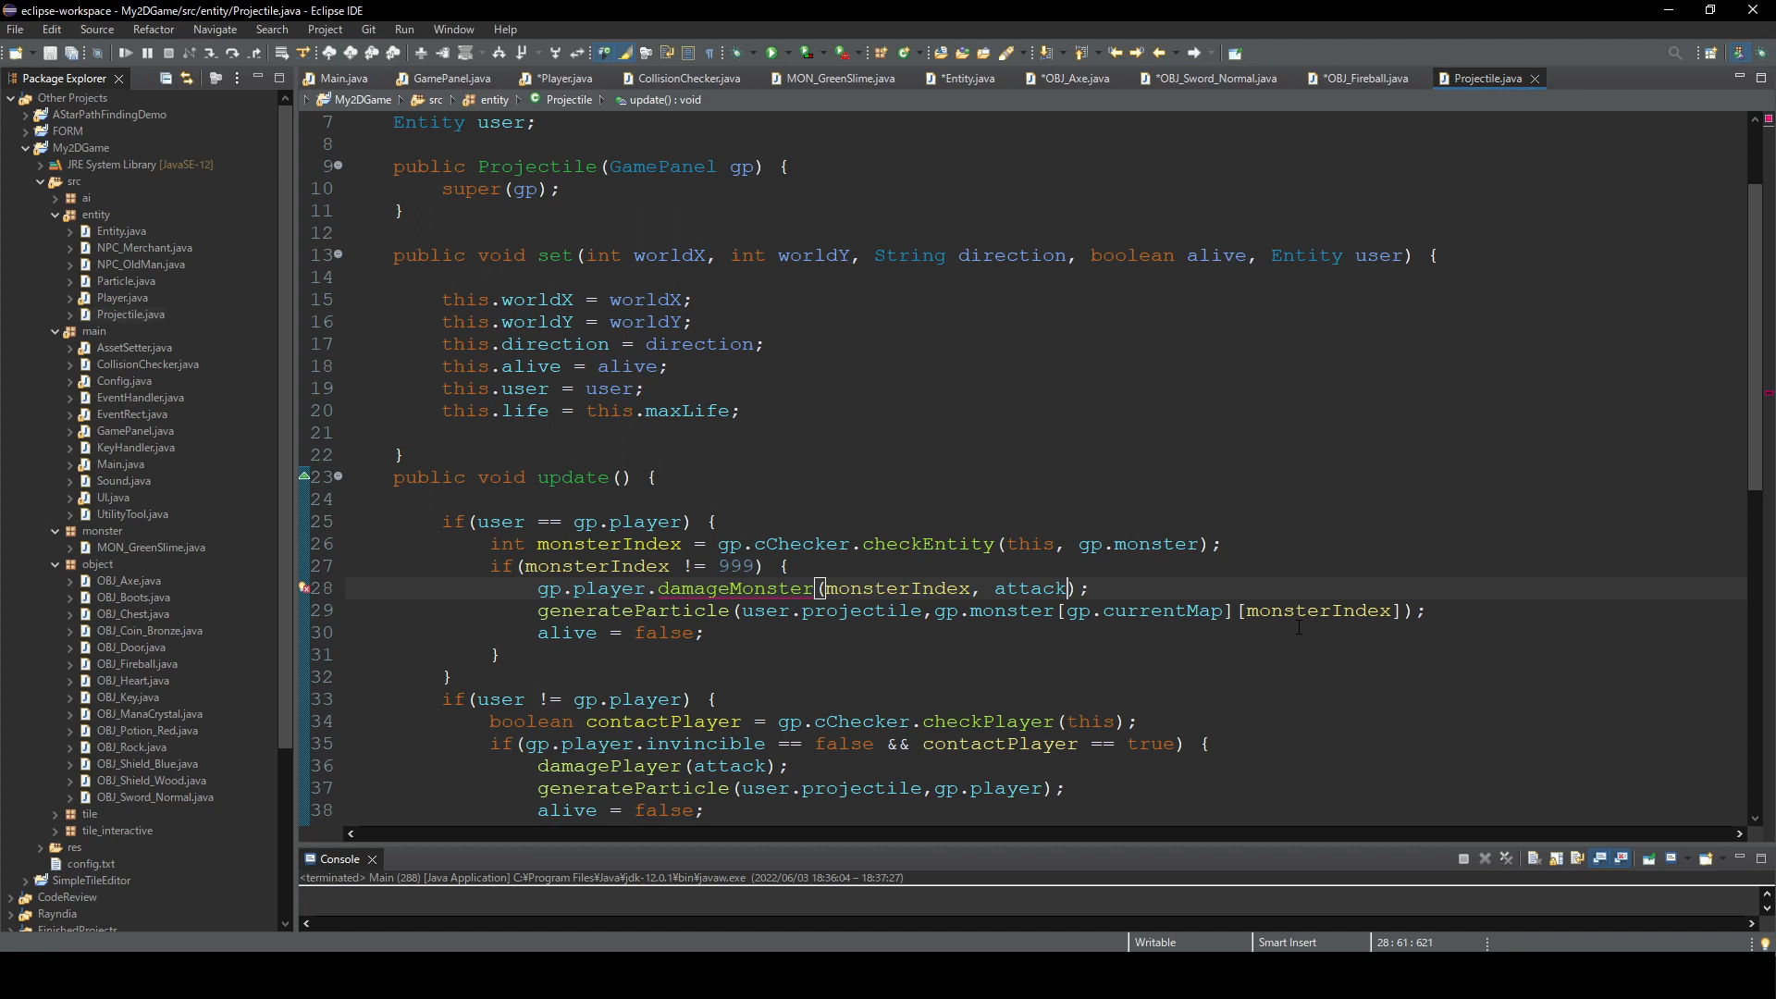
type(", knockBackPower")
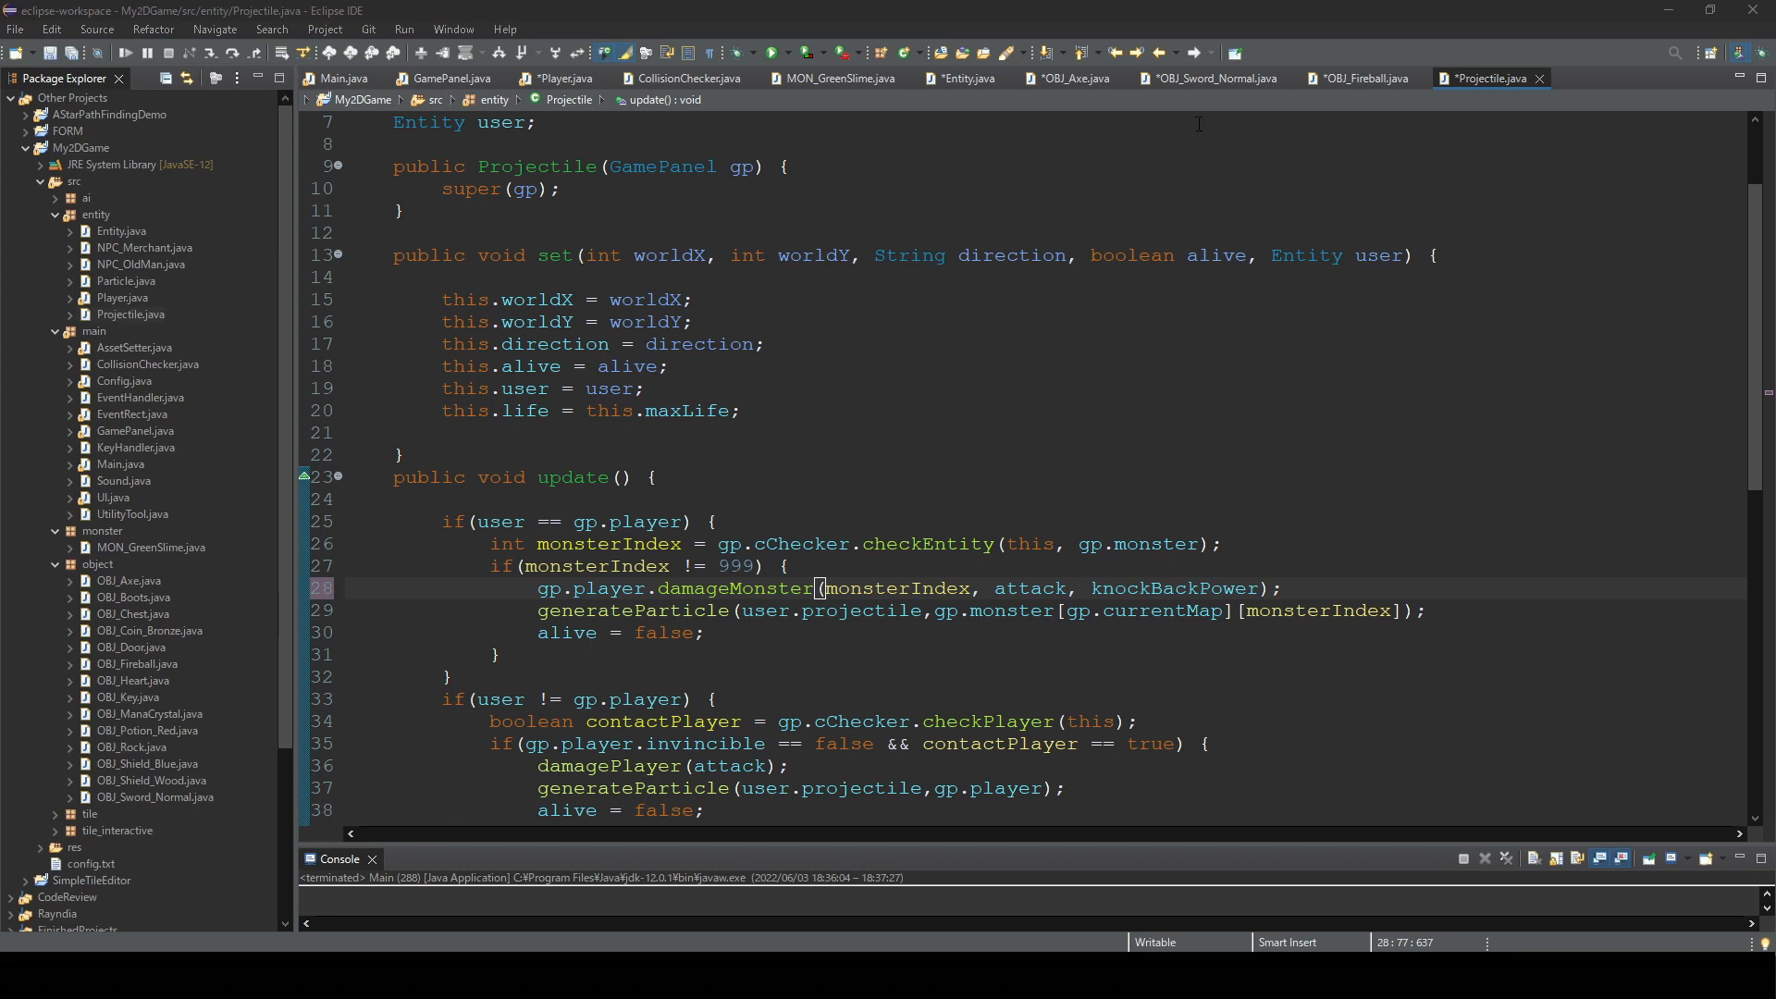
left_click(554, 77)
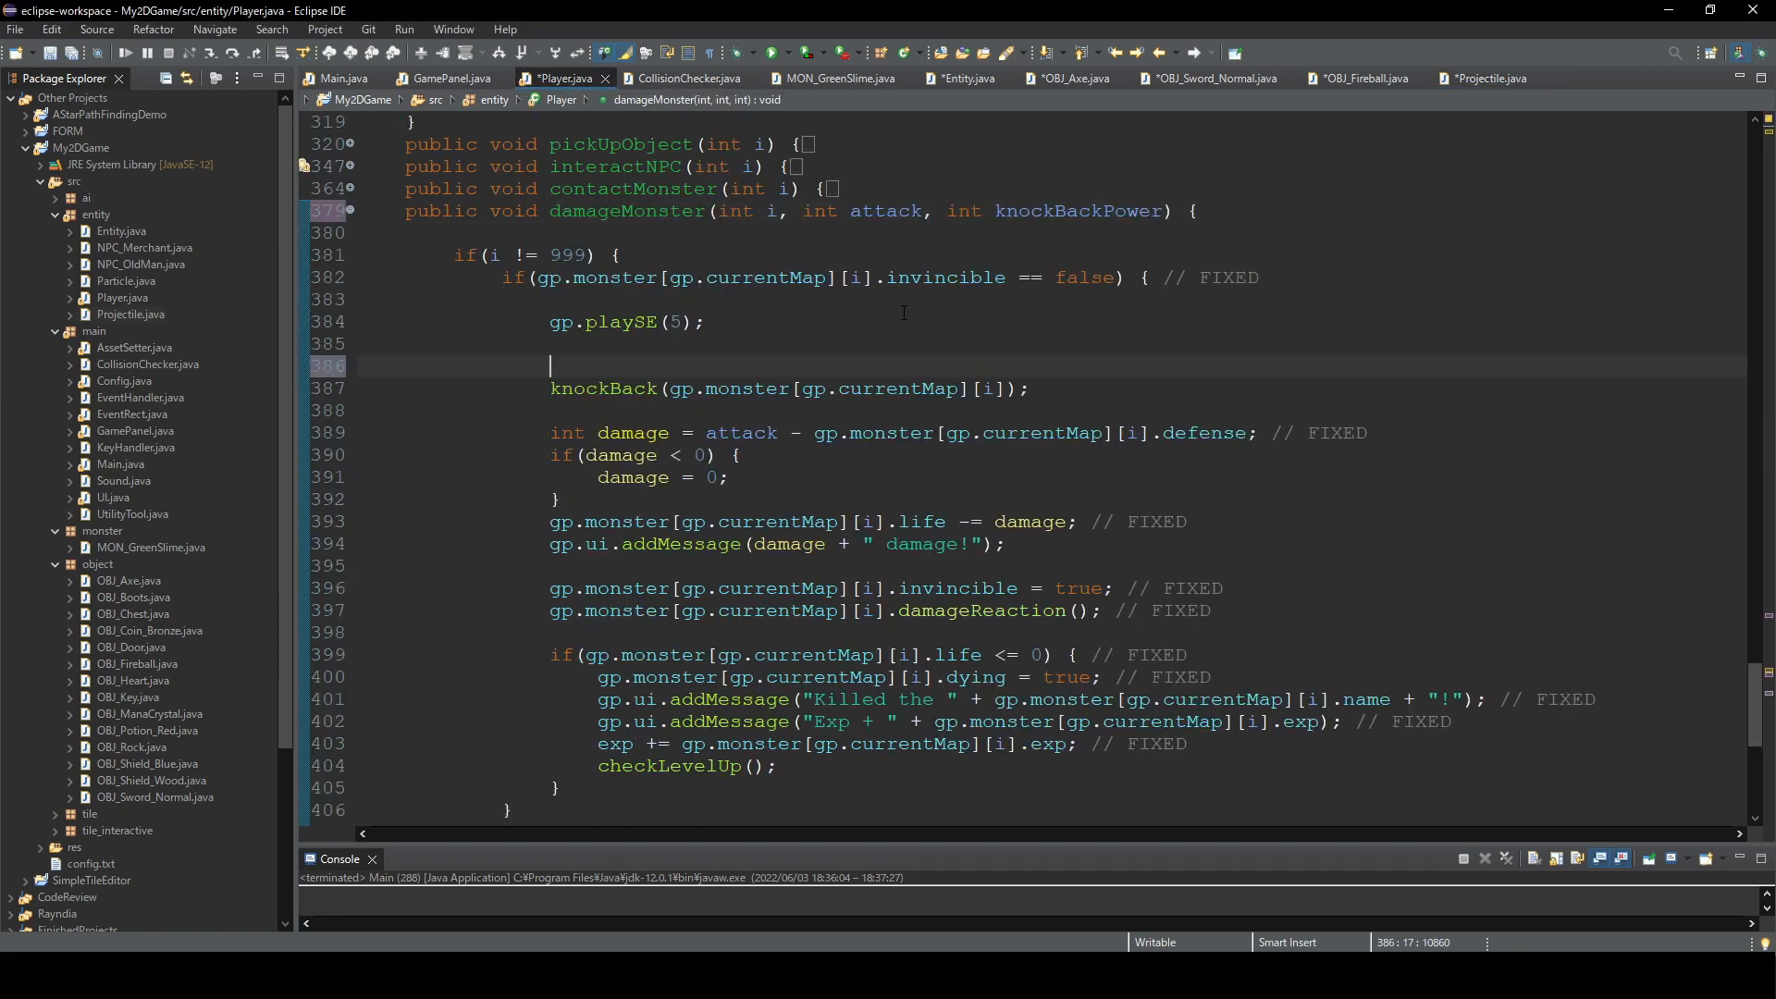
- Wrap the knockBack call in 'if(knockBackPower > 0)' and pass knockBackPower as its argument
type("if()")
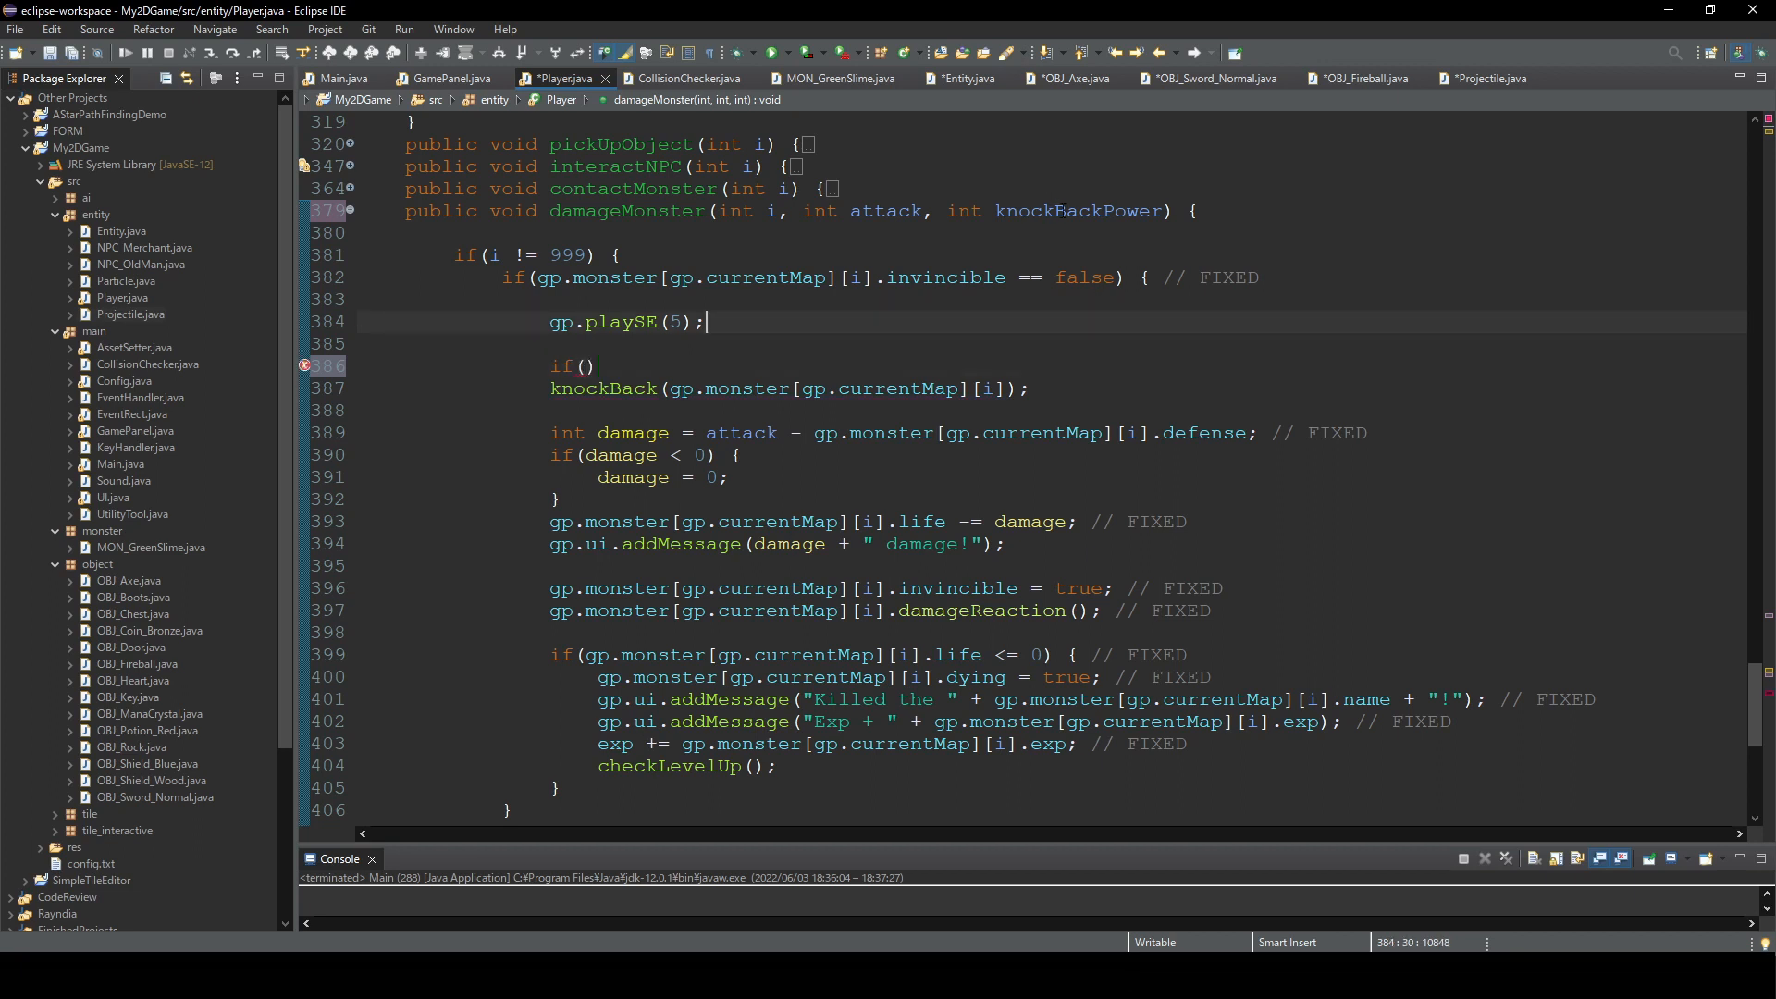
double_click(1076, 212)
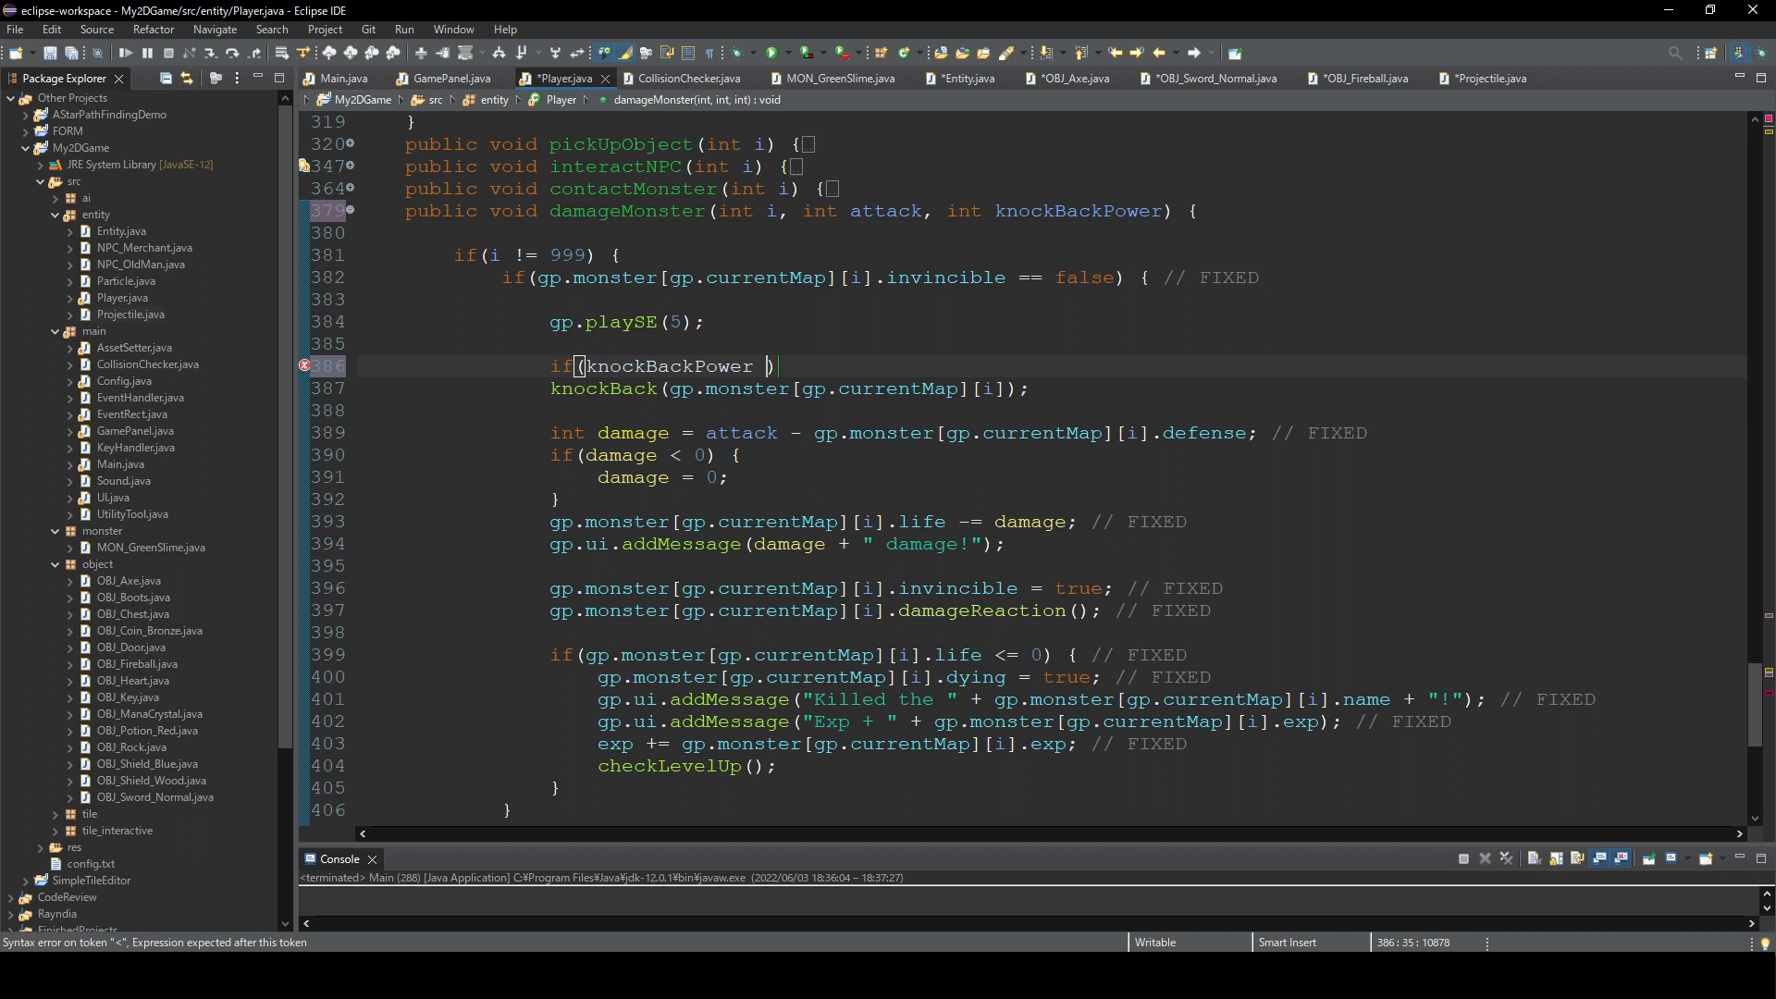
type("> 0) {")
left_click(1051, 389)
type(",")
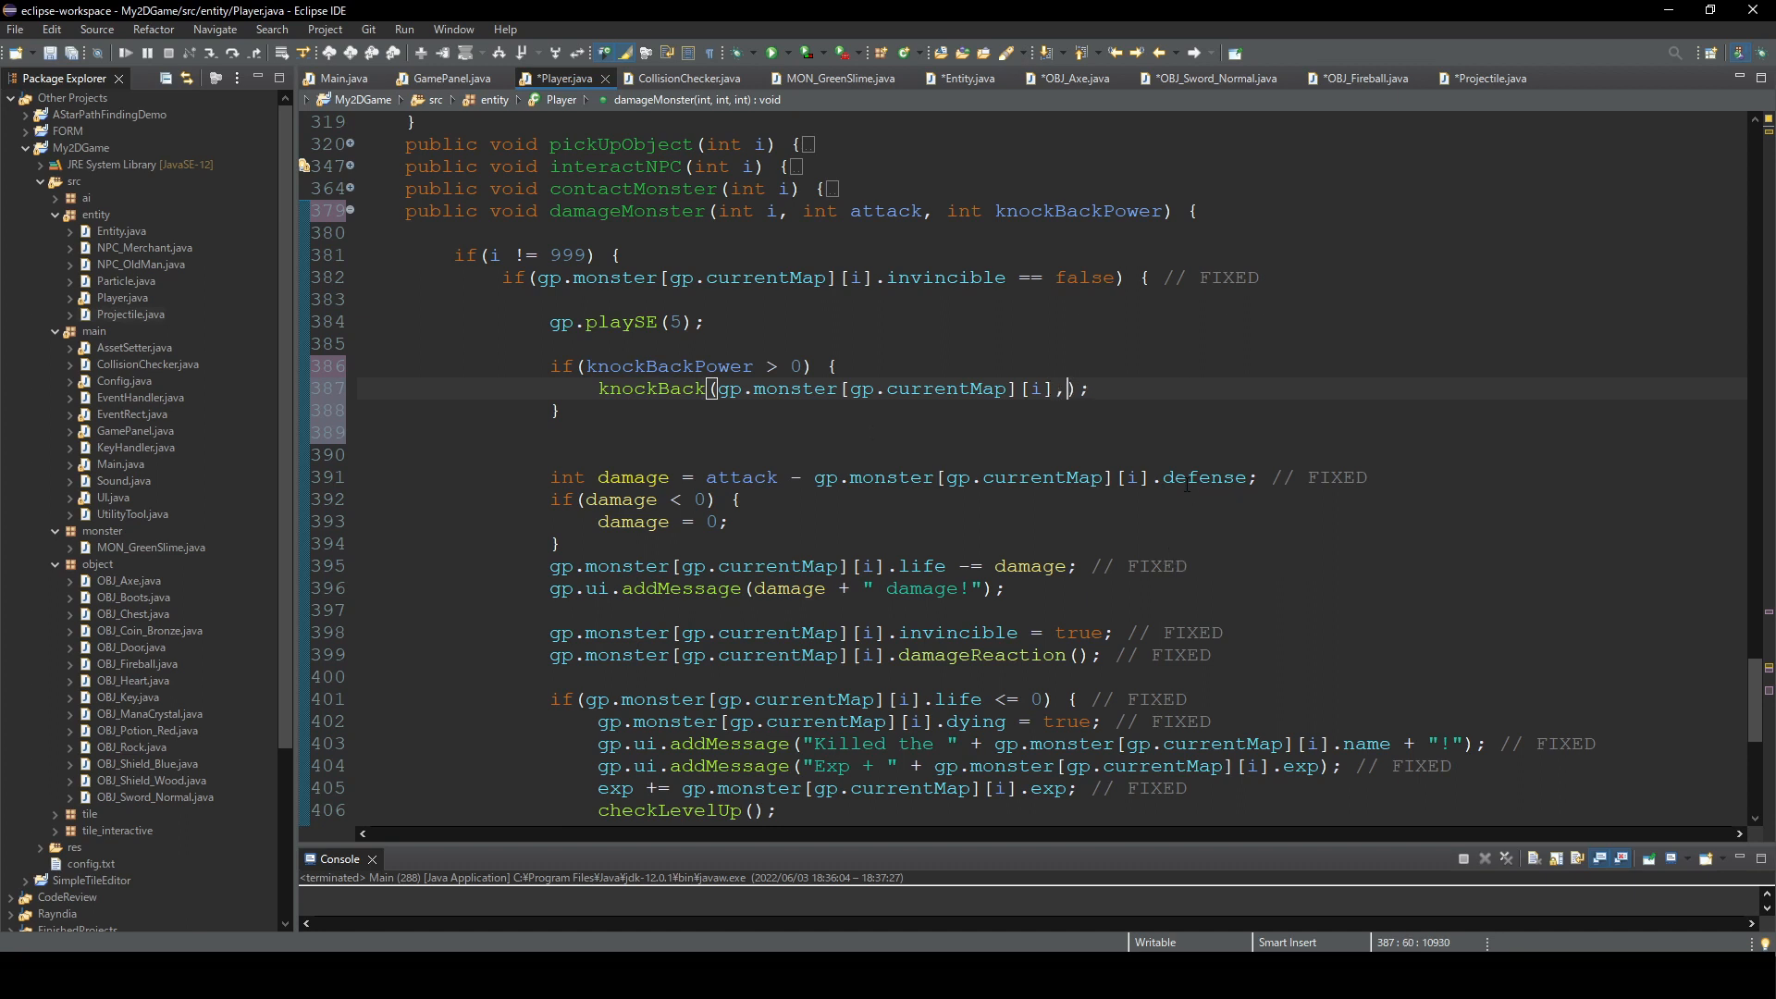
double_click(668, 366)
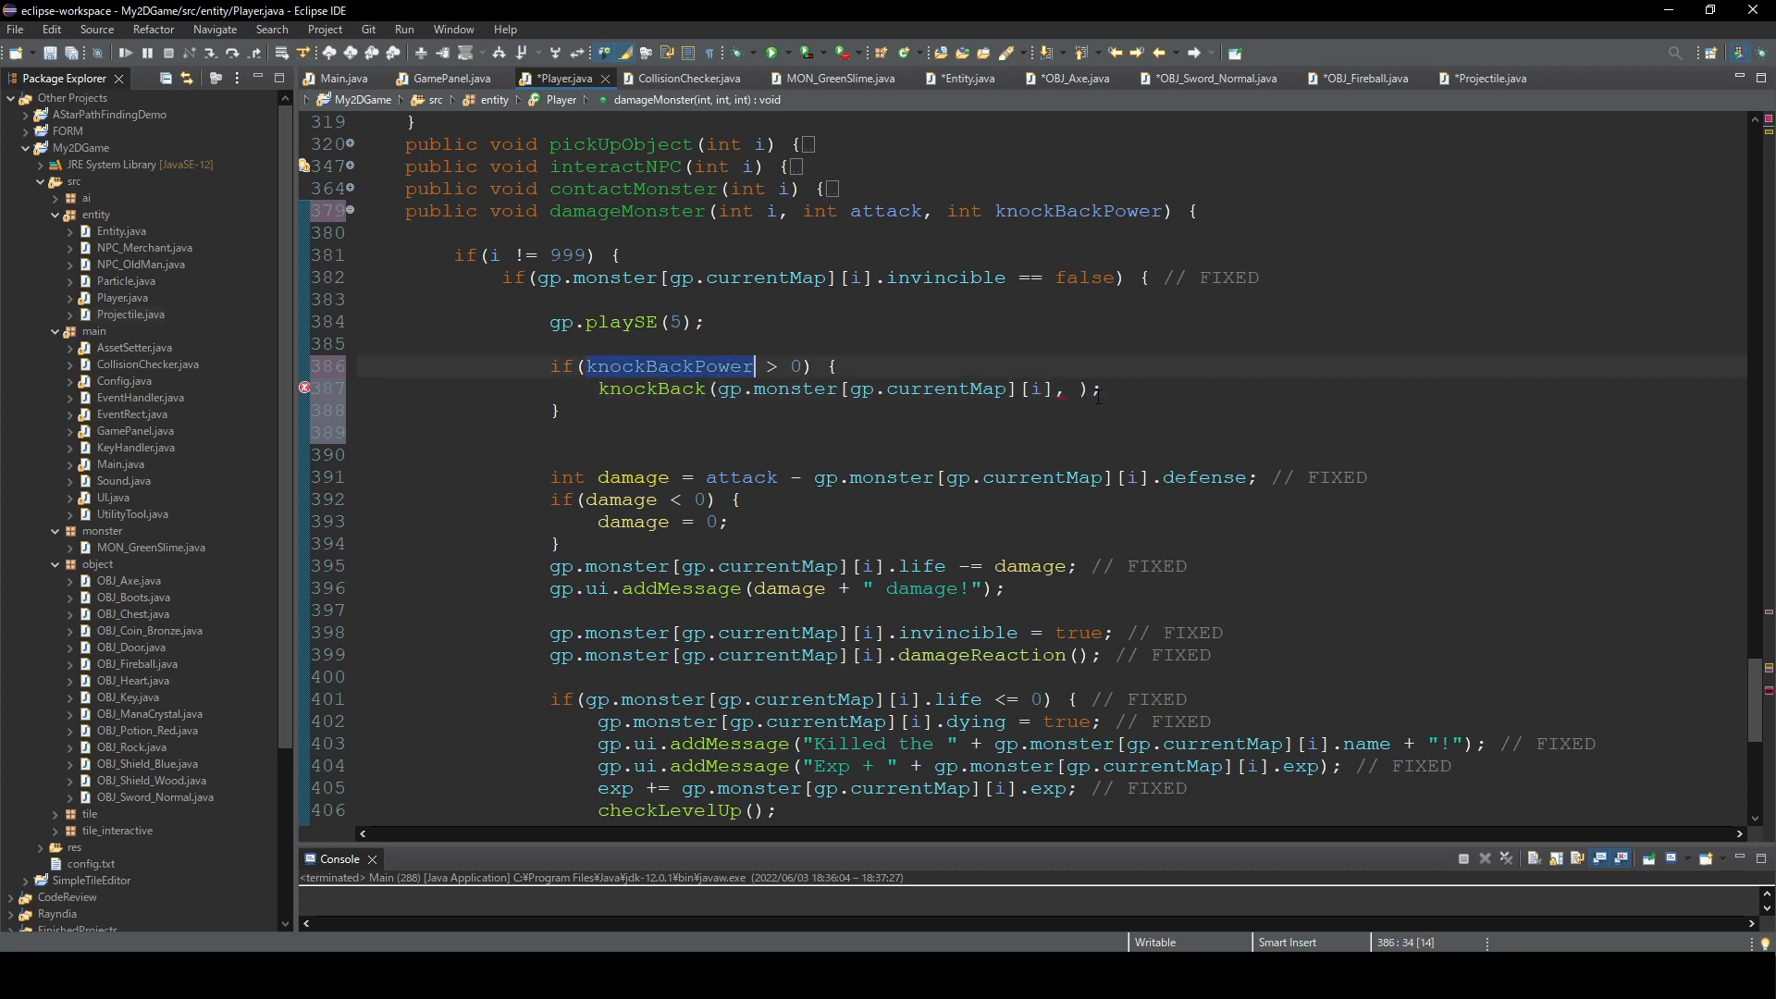
type("knockBackPower")
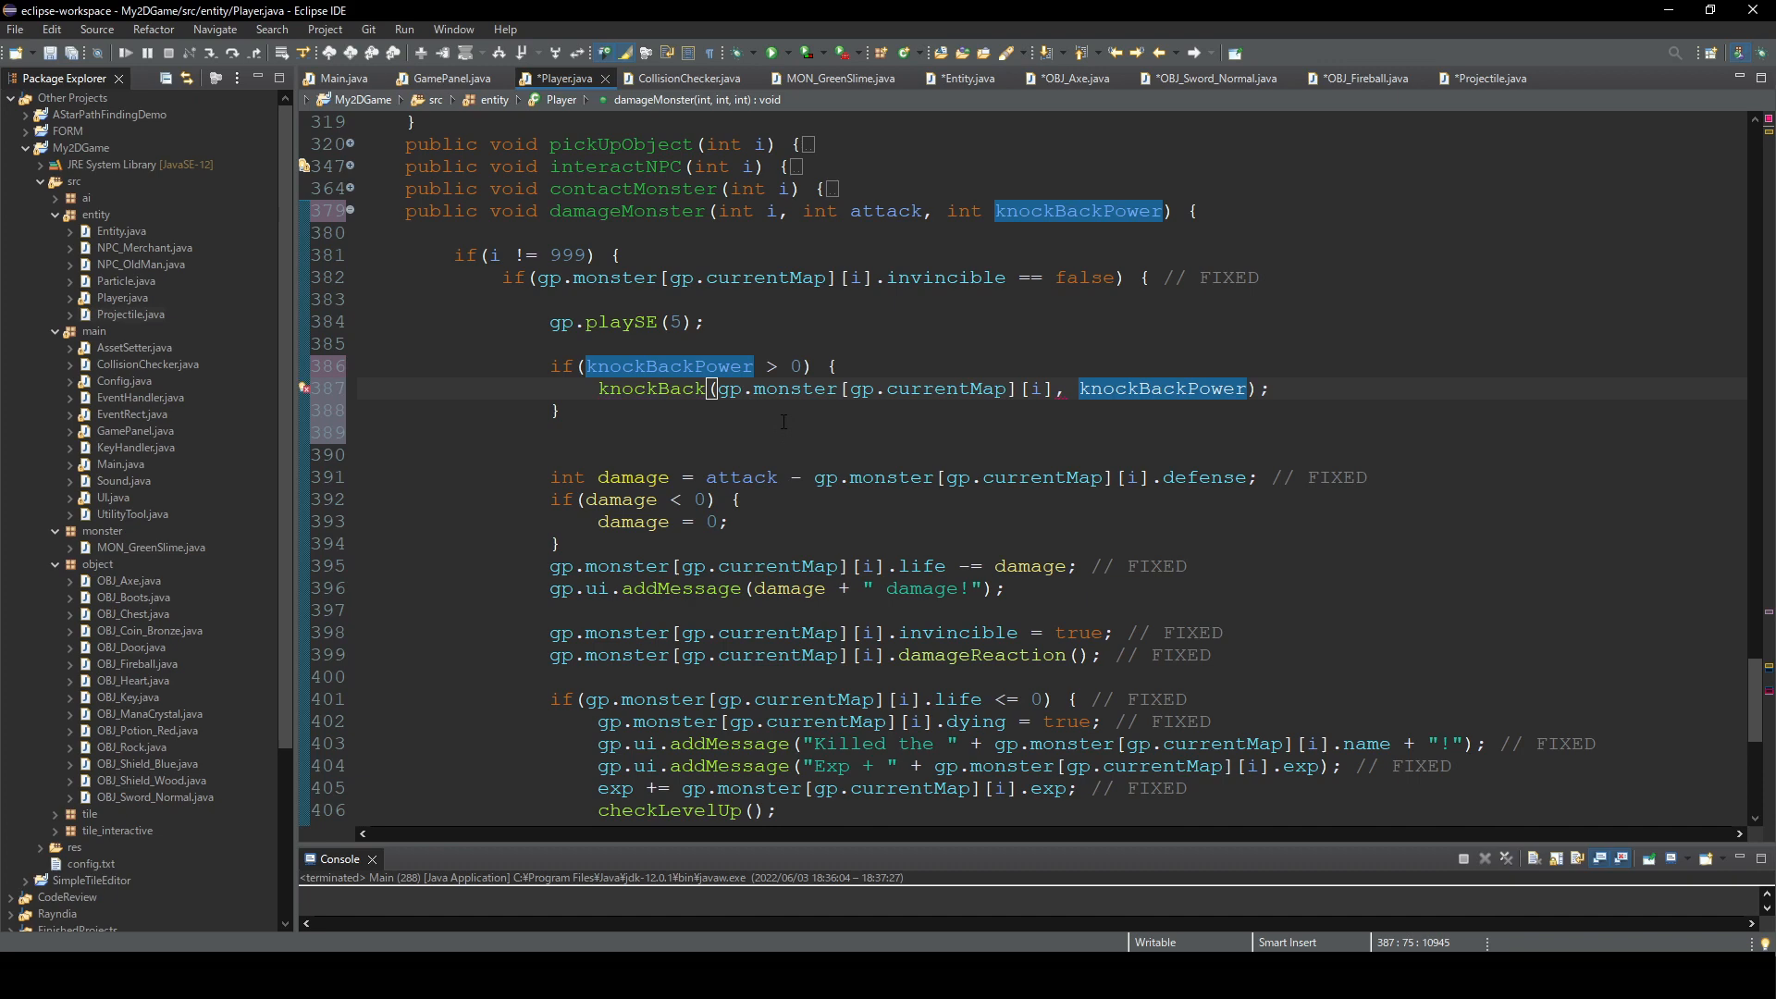
- Make knockBack add knockBackPower instead of 10 to speed, then run the game
scroll("down", 3)
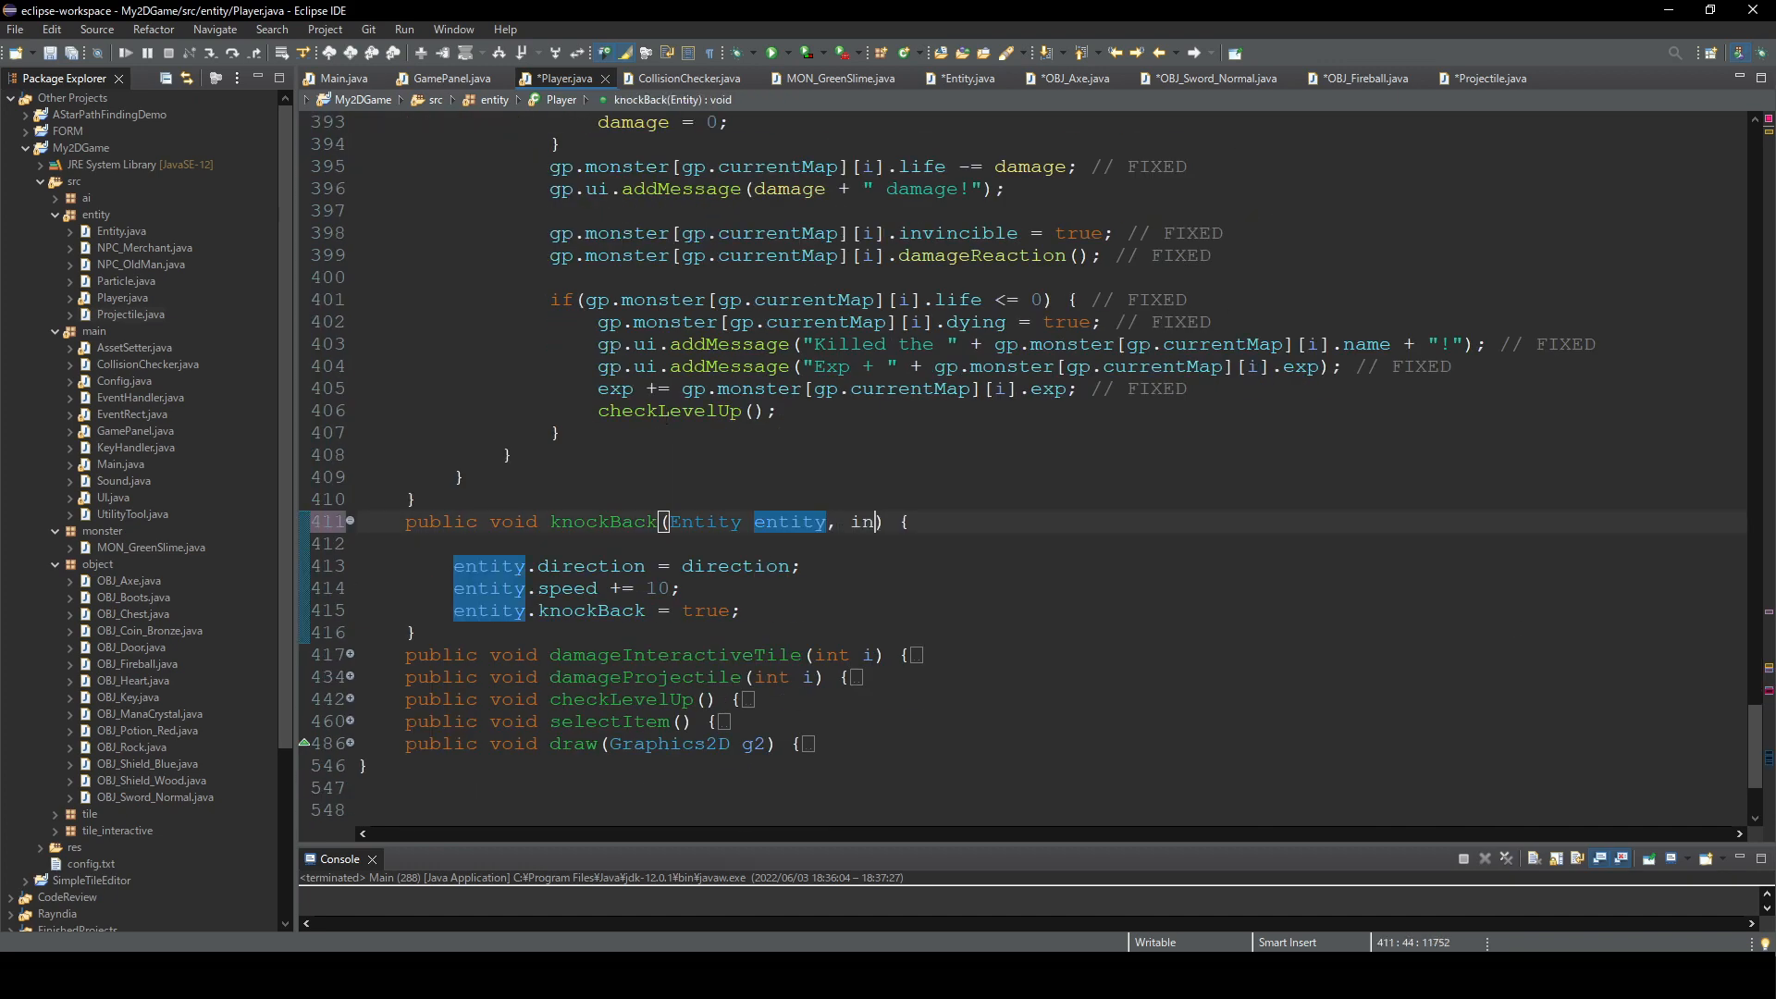
type("knockBackPower")
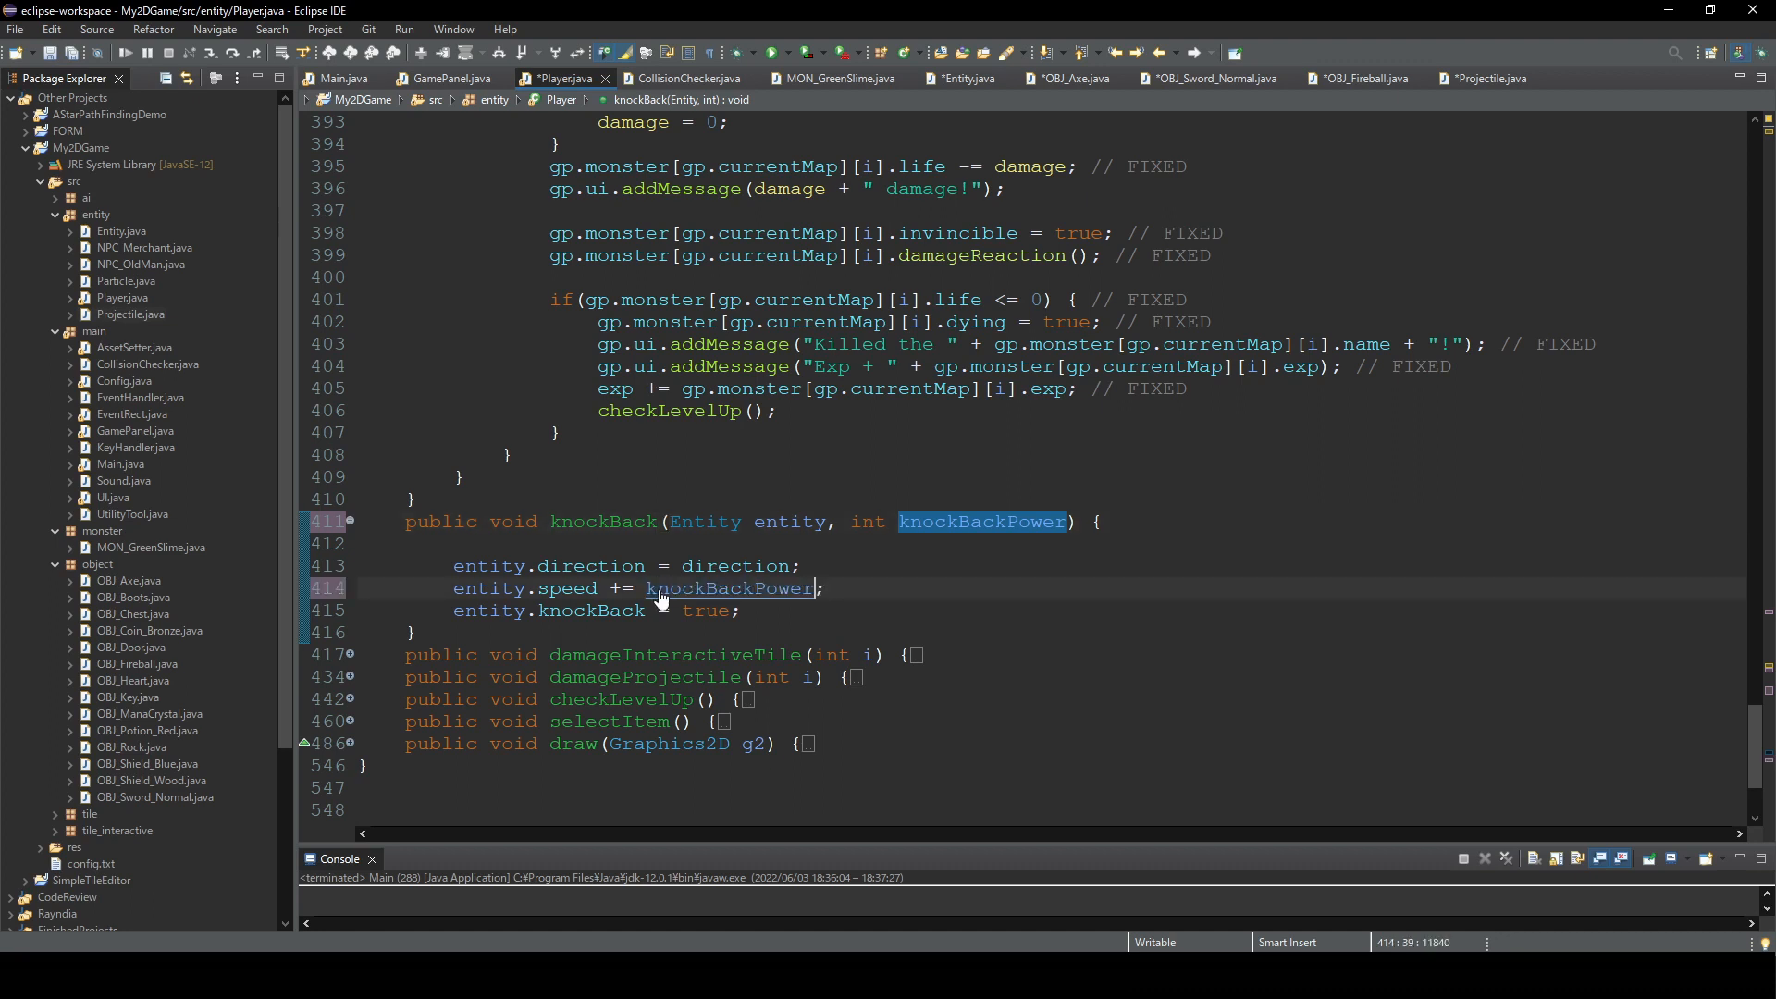
double_click(727, 589)
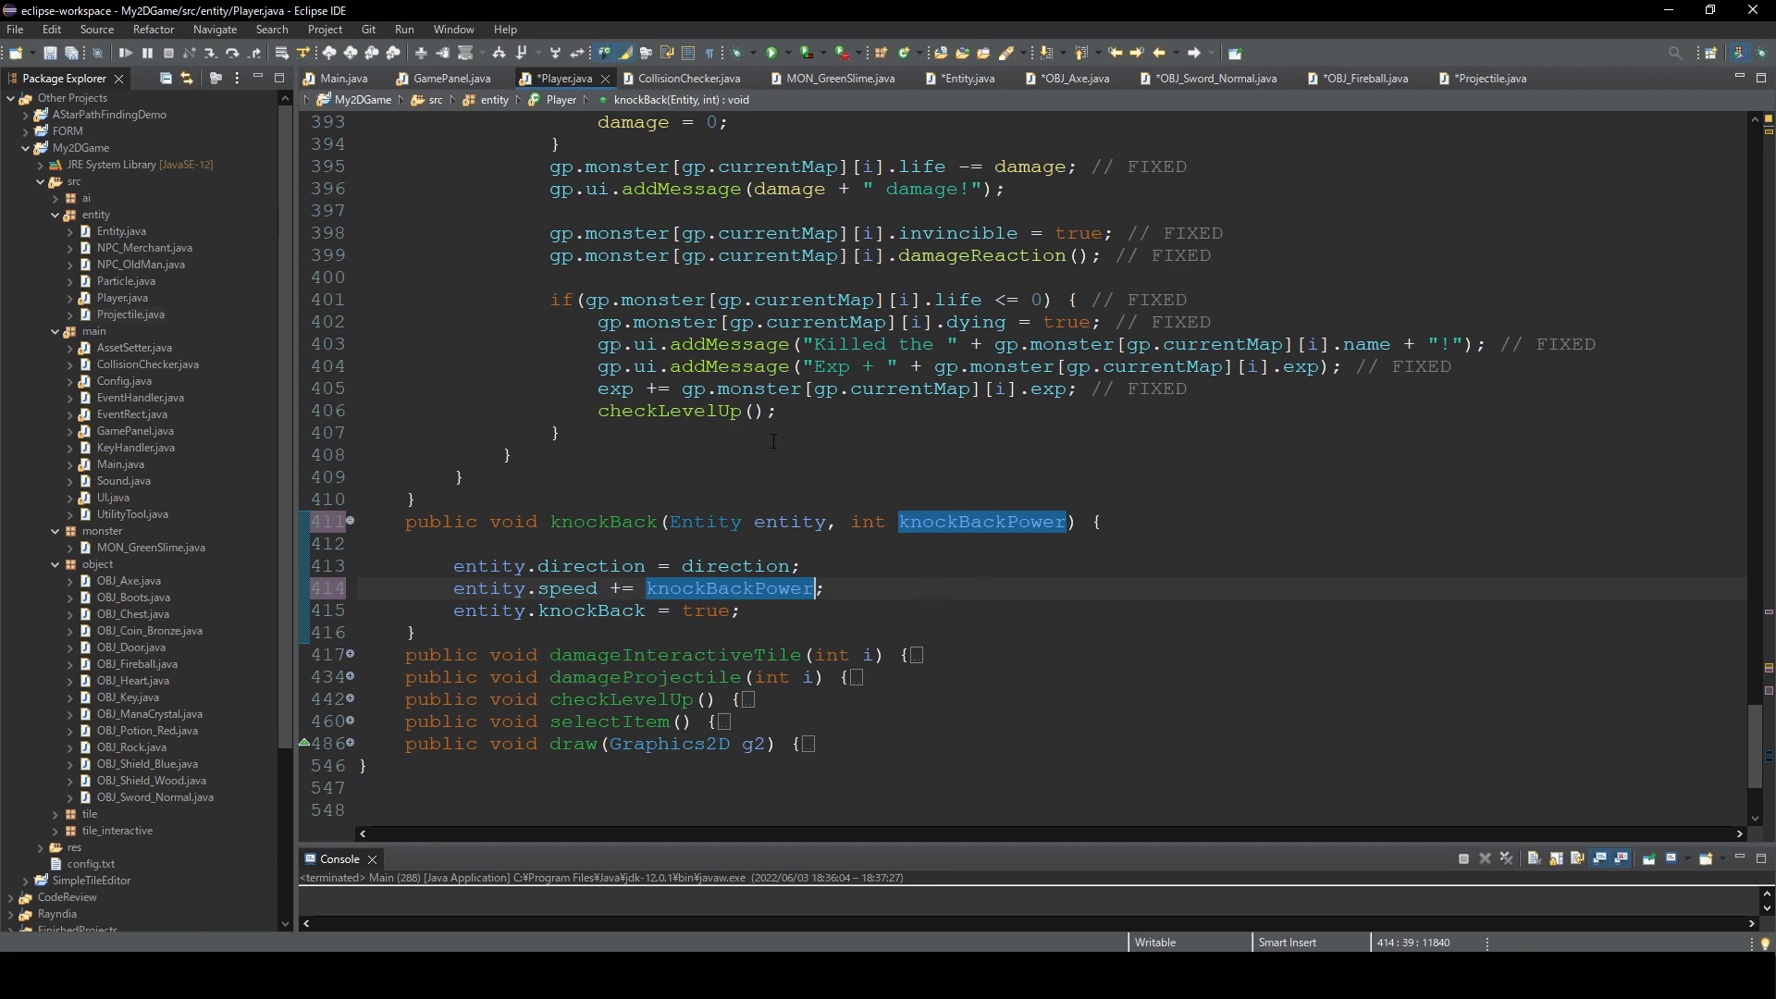
left_click(834, 78)
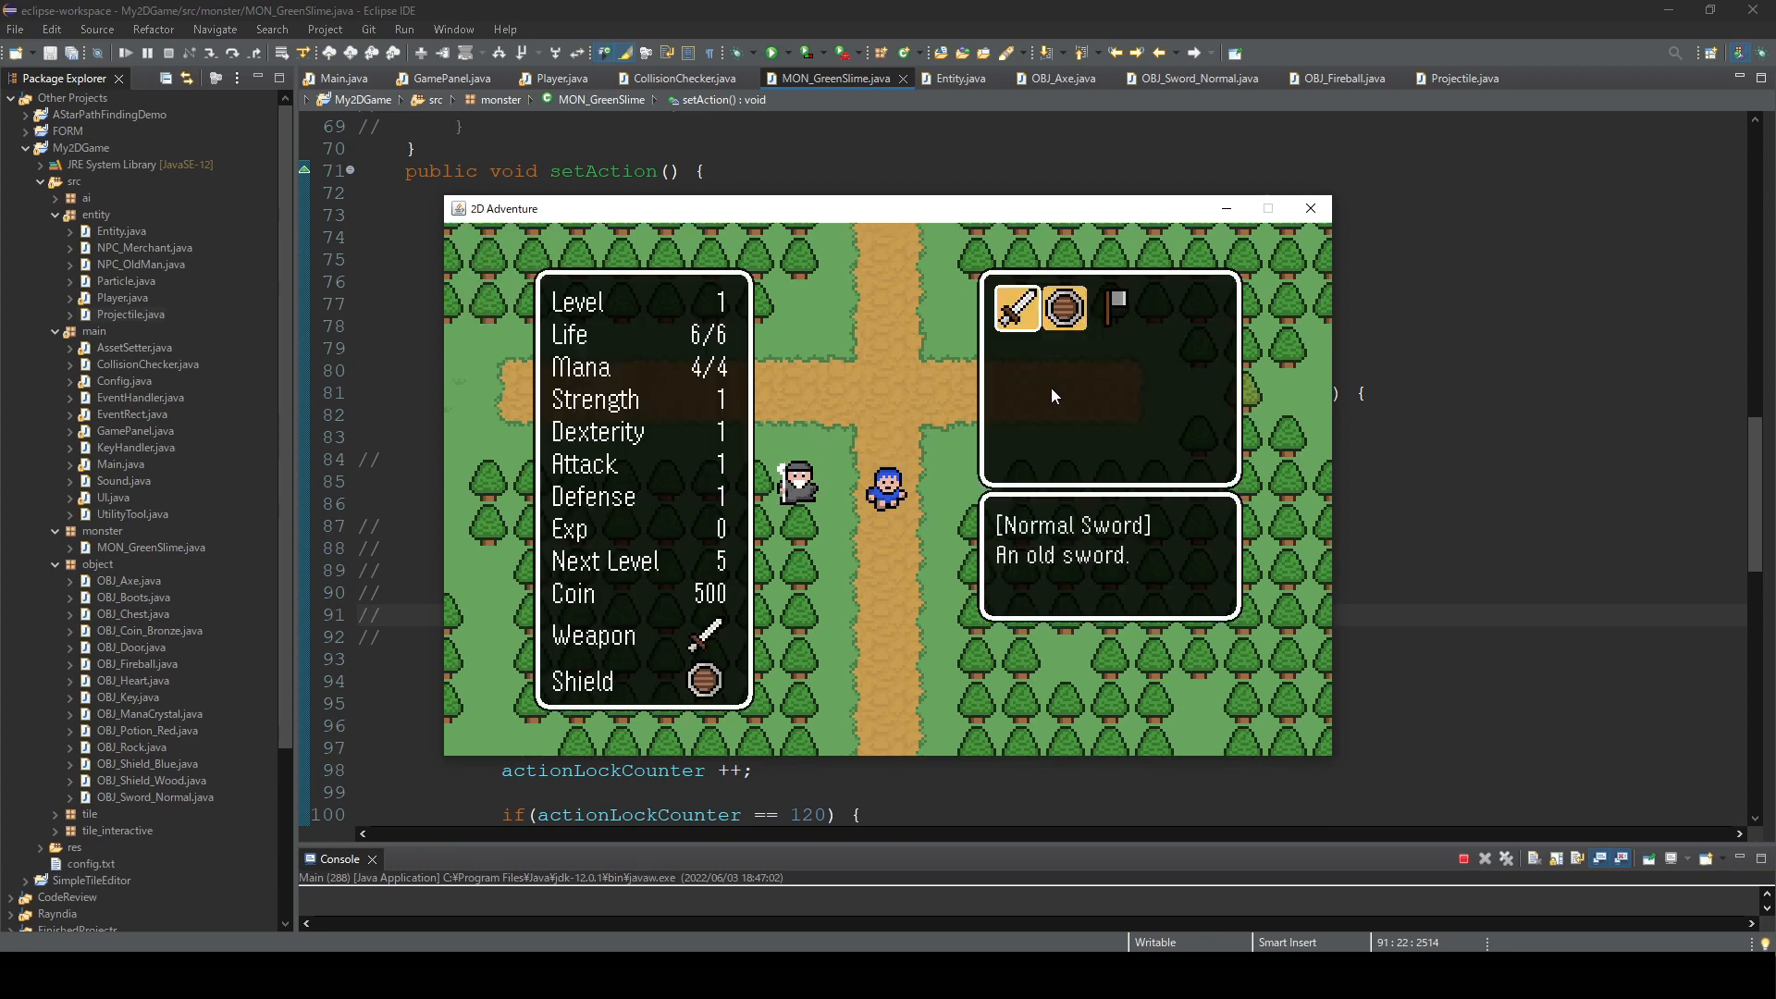
mouse_move(990, 373)
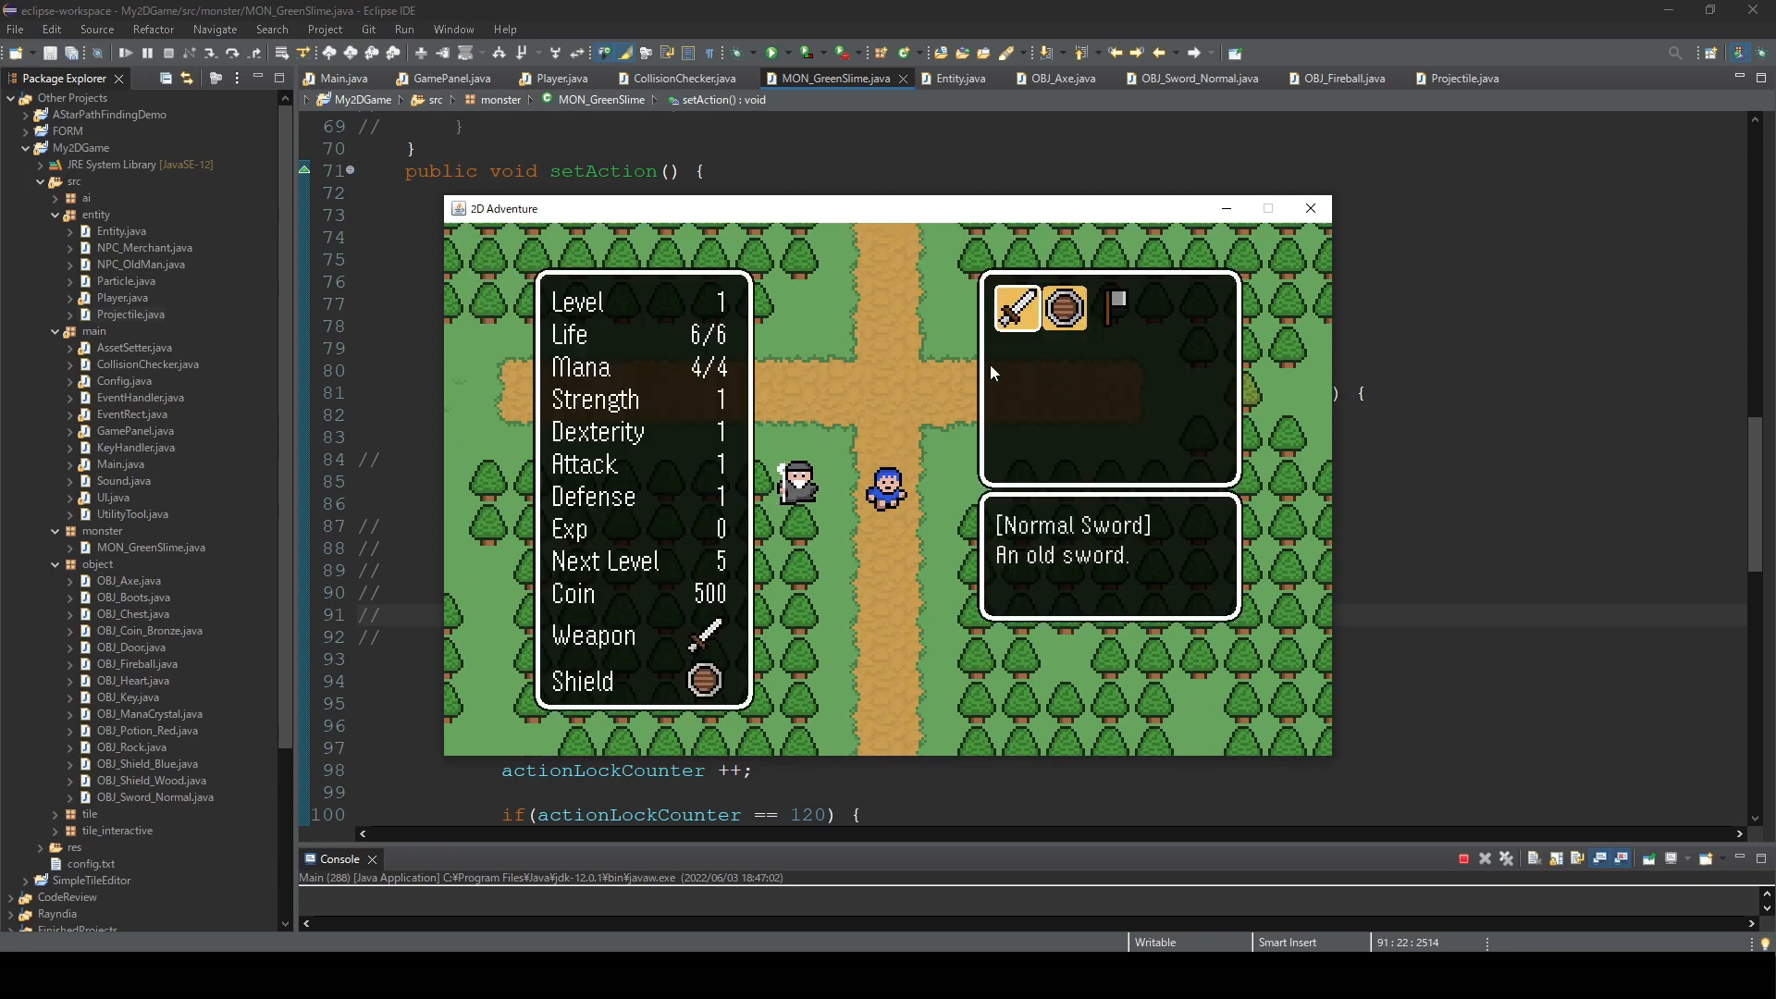